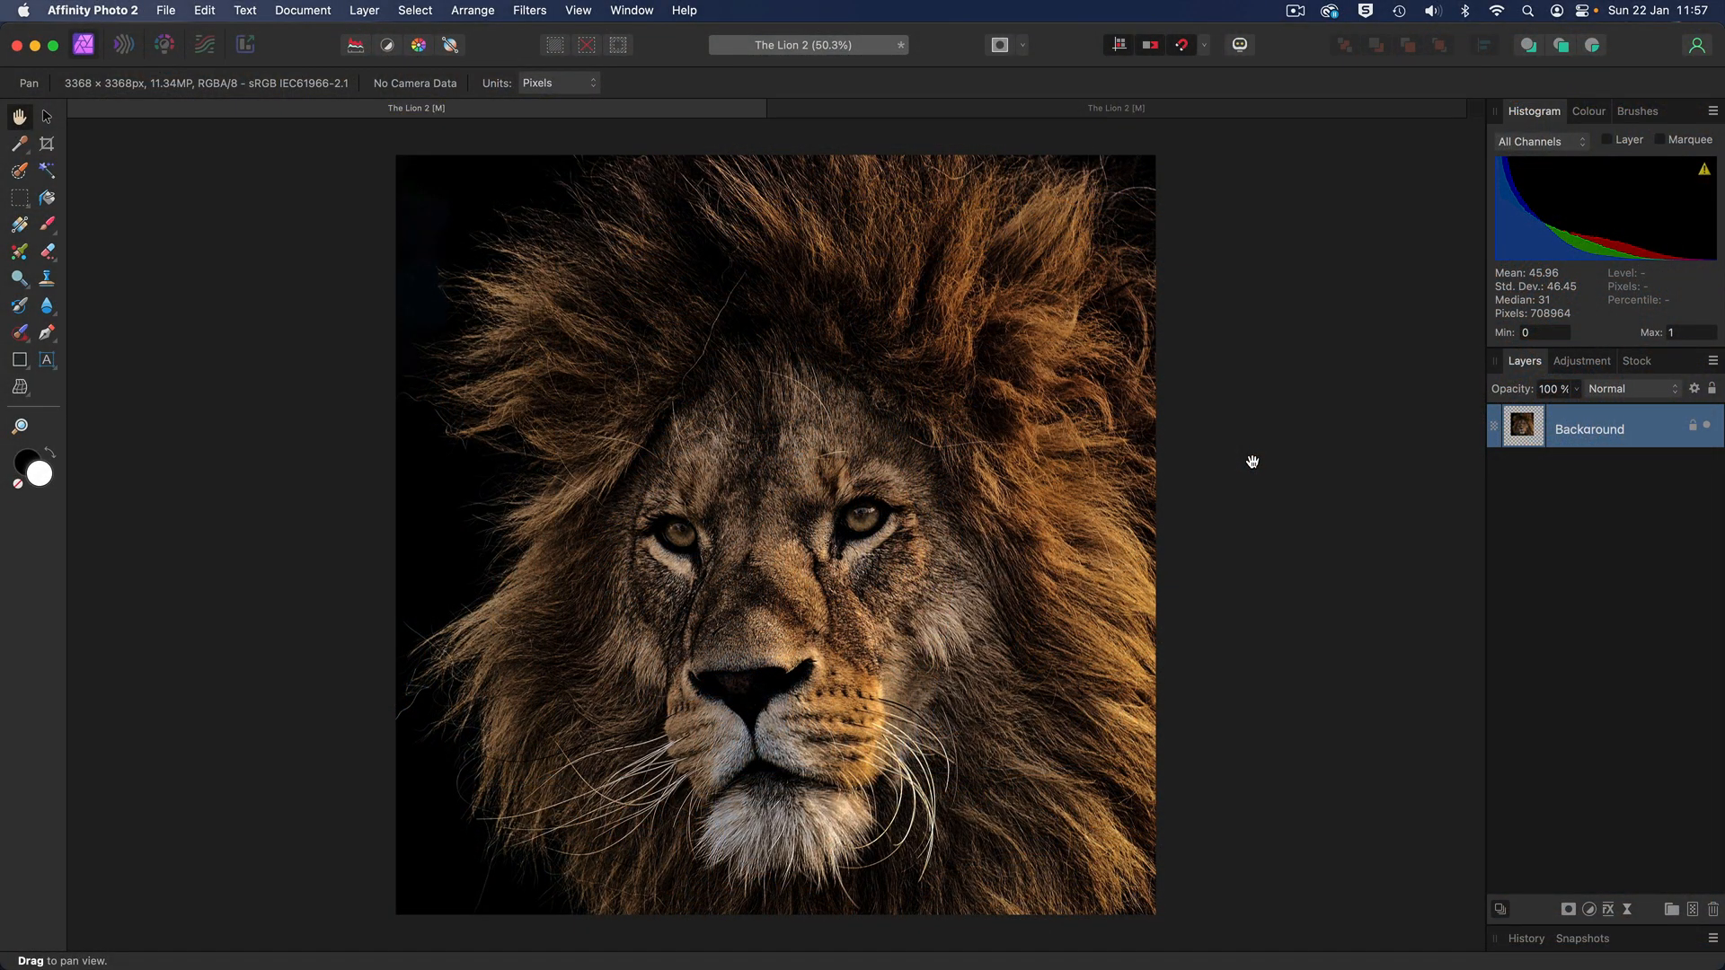
pyautogui.moveTo(1329, 456)
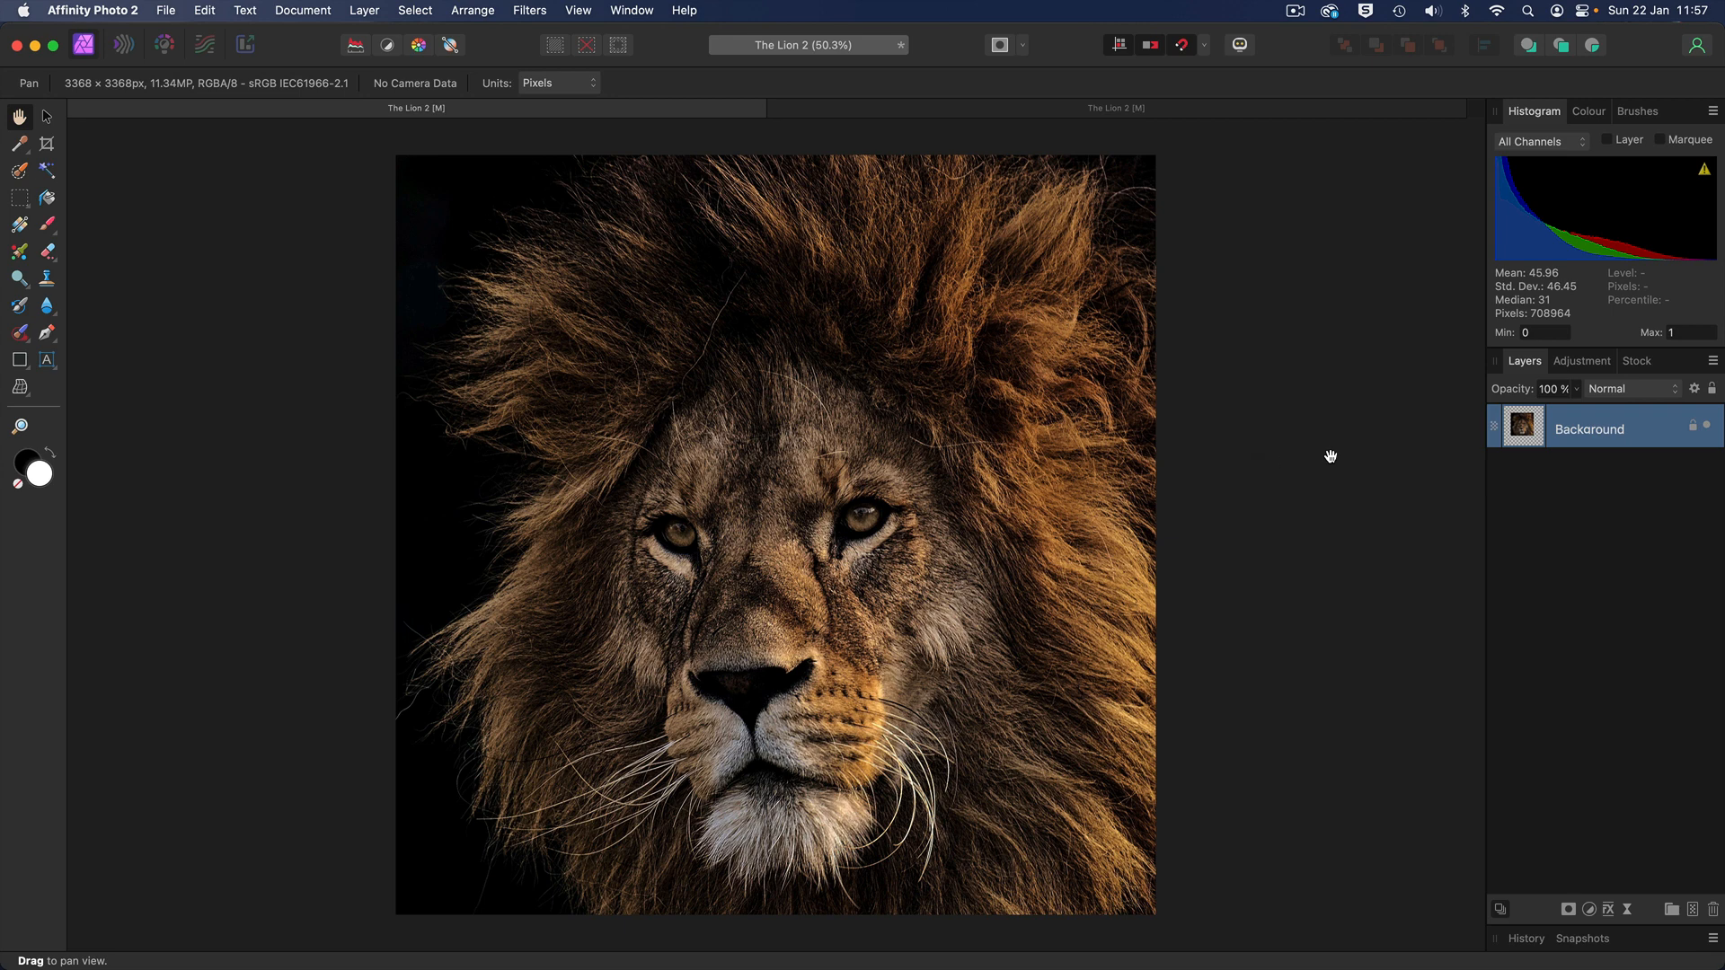
# - Open the Pixabay stock library and search for 'lion'
pyautogui.click(1636, 361)
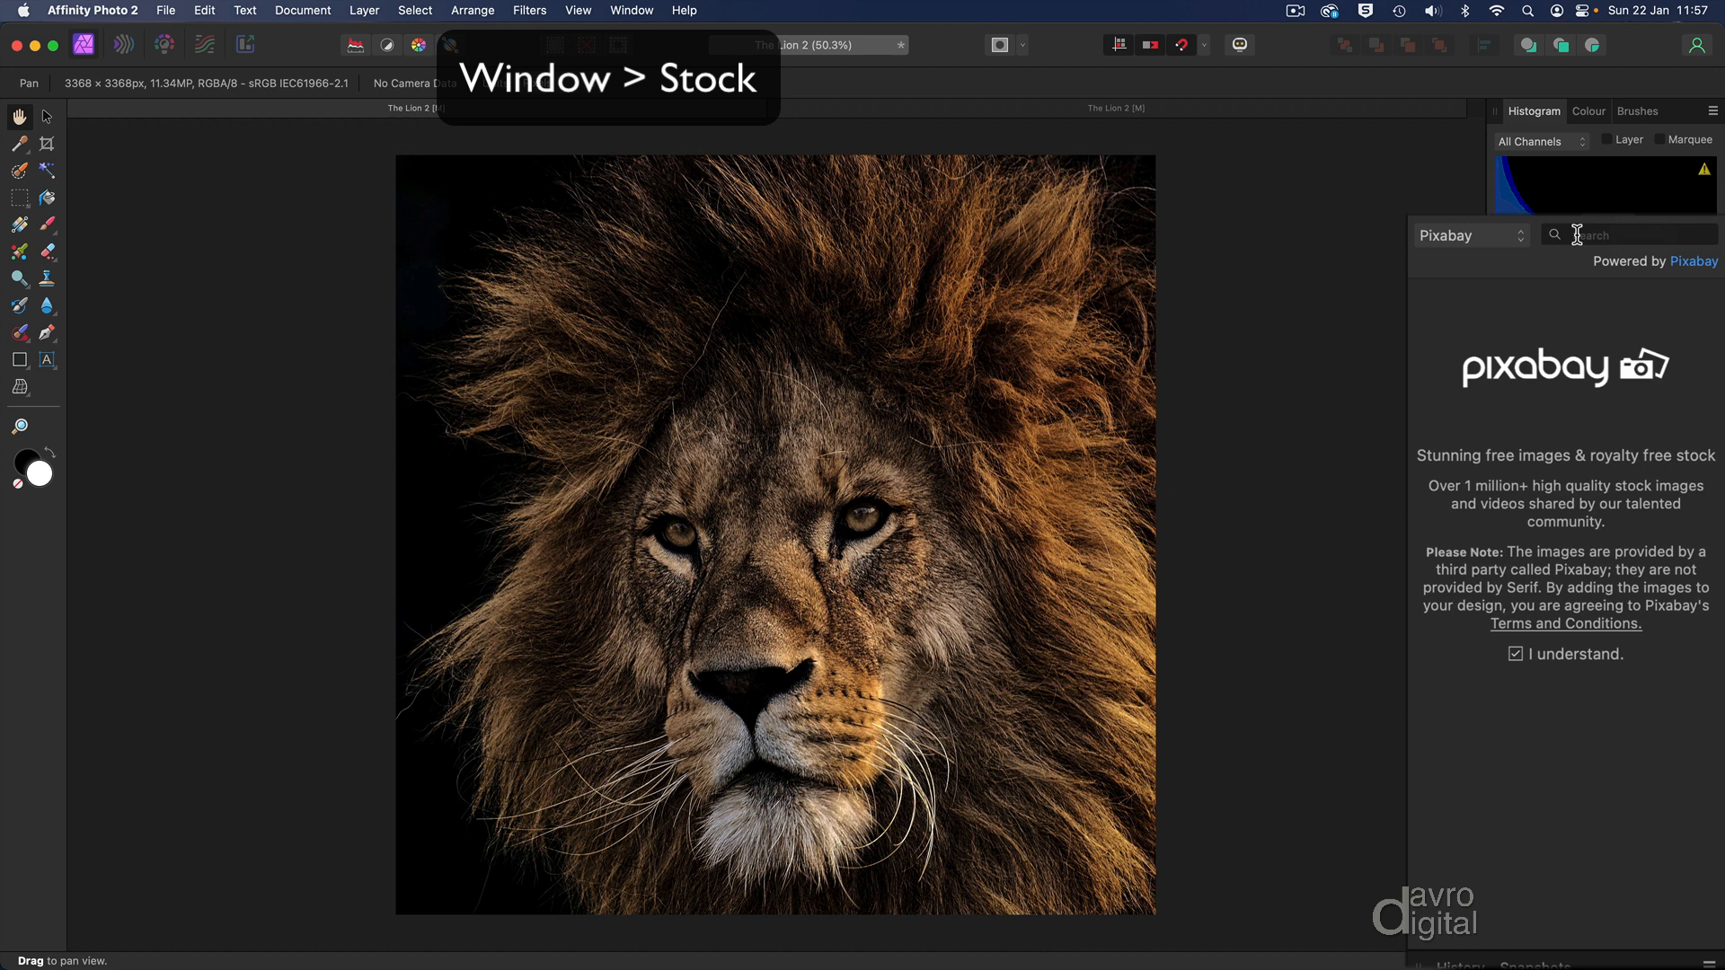
pyautogui.write('lion')
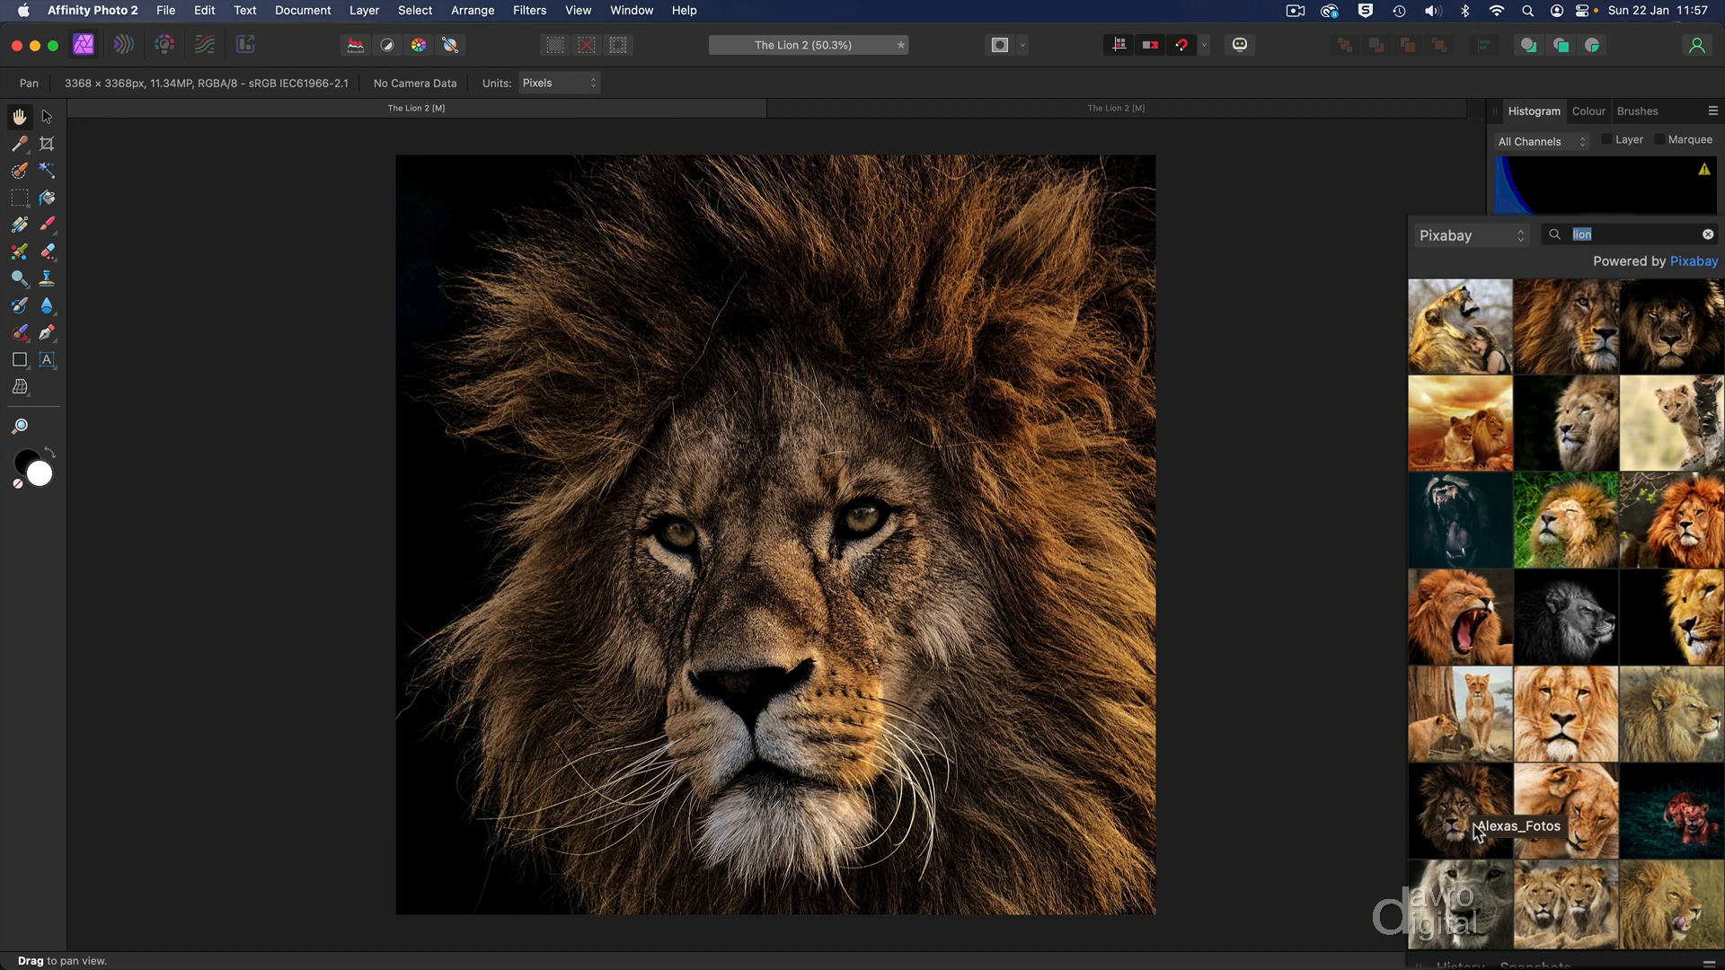
pyautogui.moveTo(1369, 805)
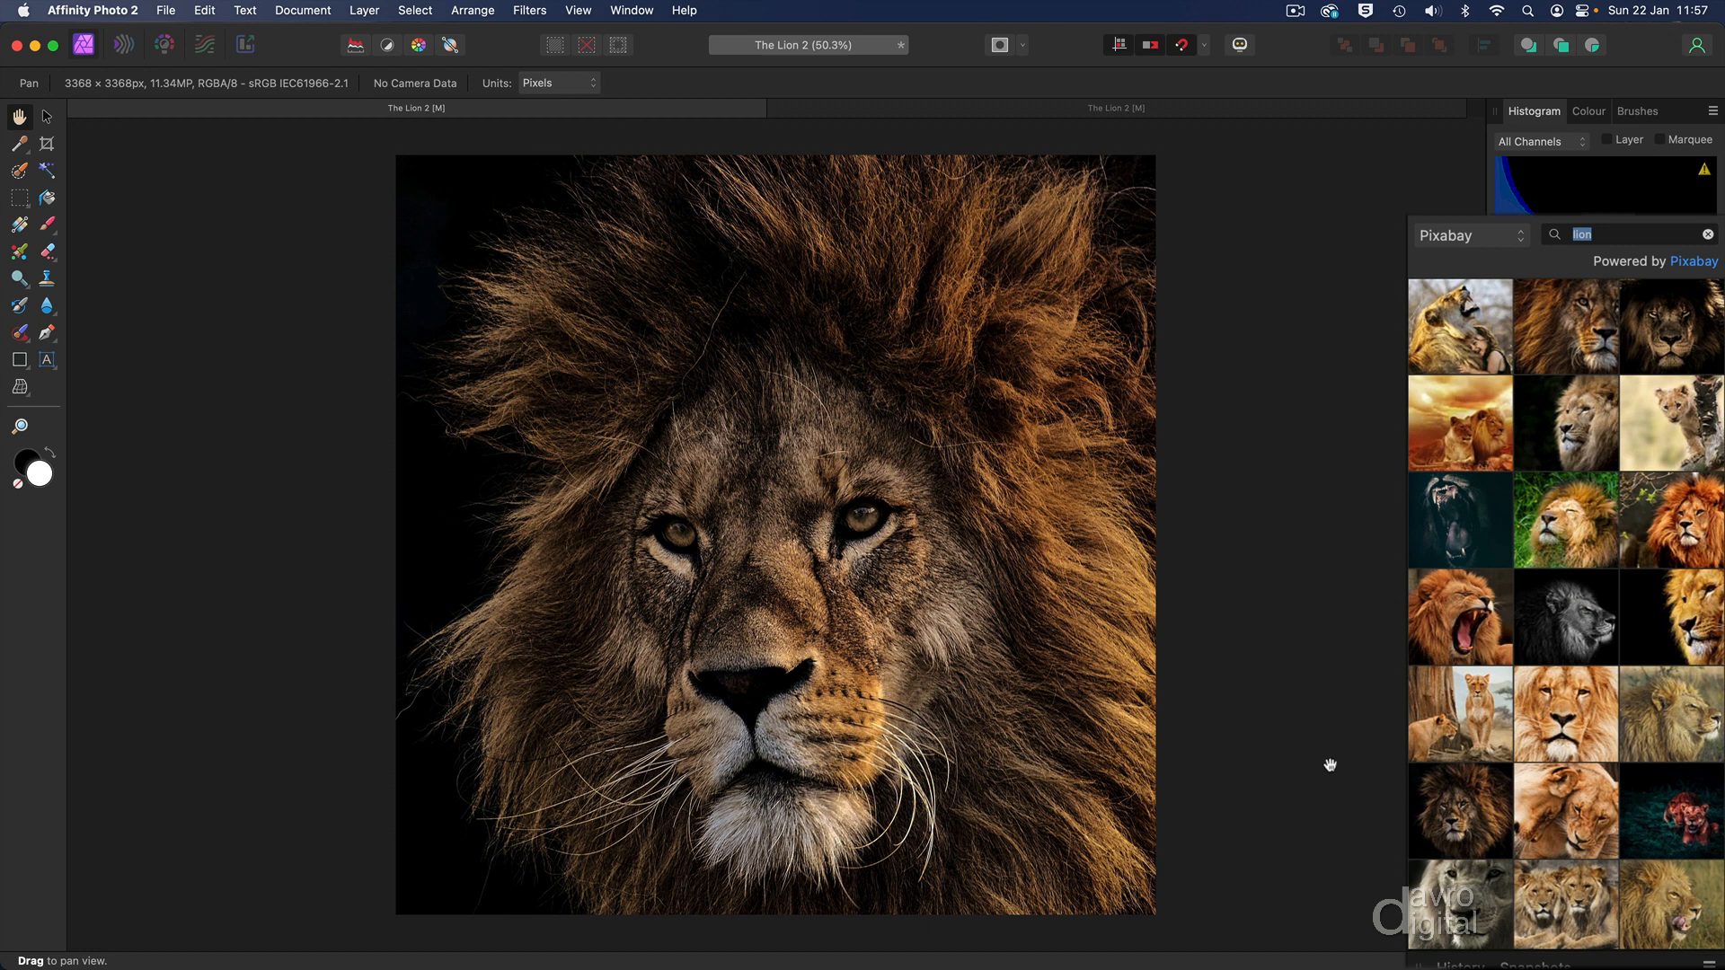
pyautogui.moveTo(1163, 537)
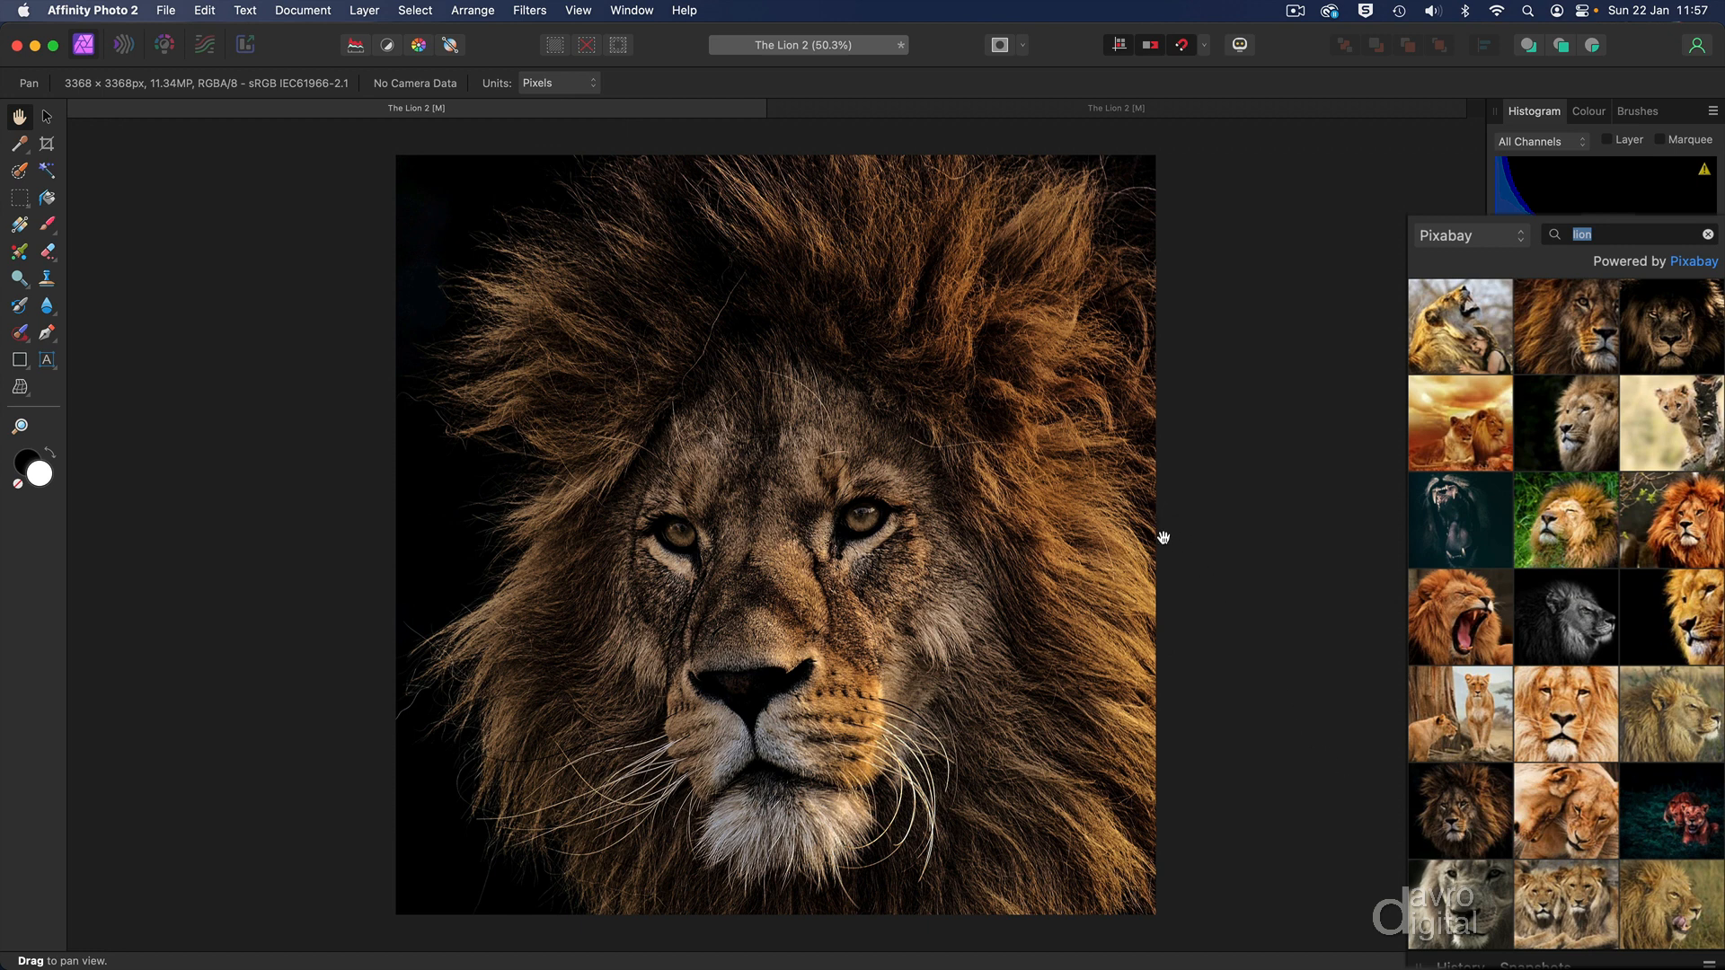
pyautogui.moveTo(1176, 583)
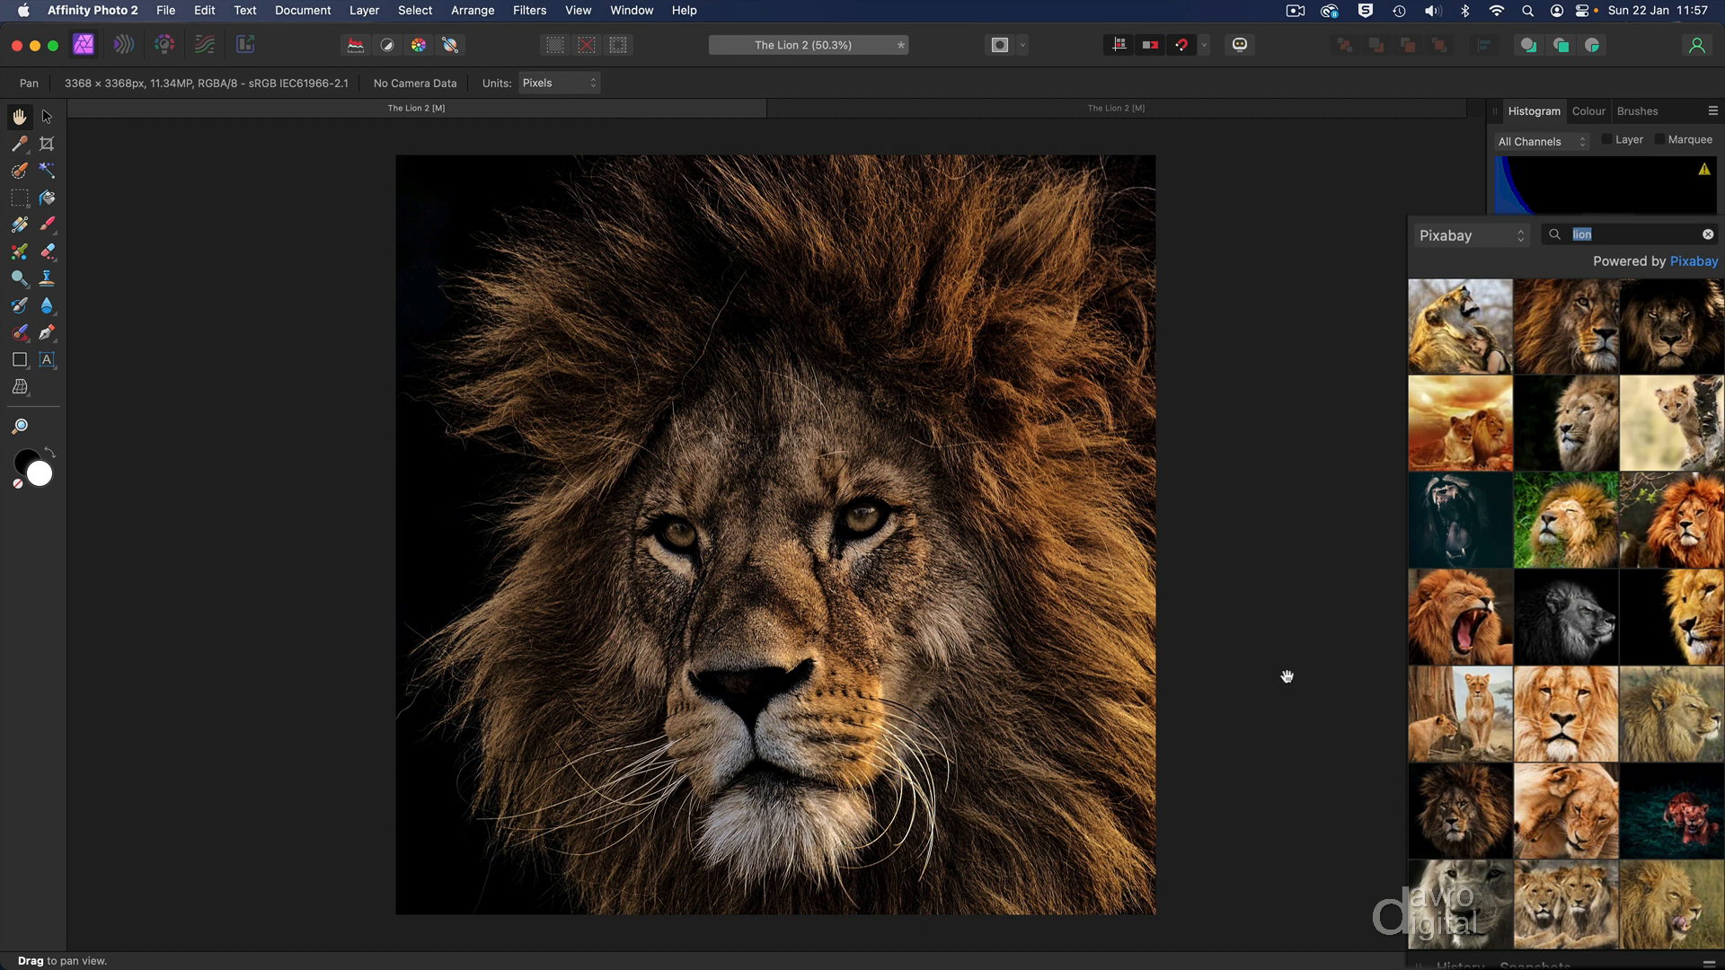
pyautogui.moveTo(506, 603)
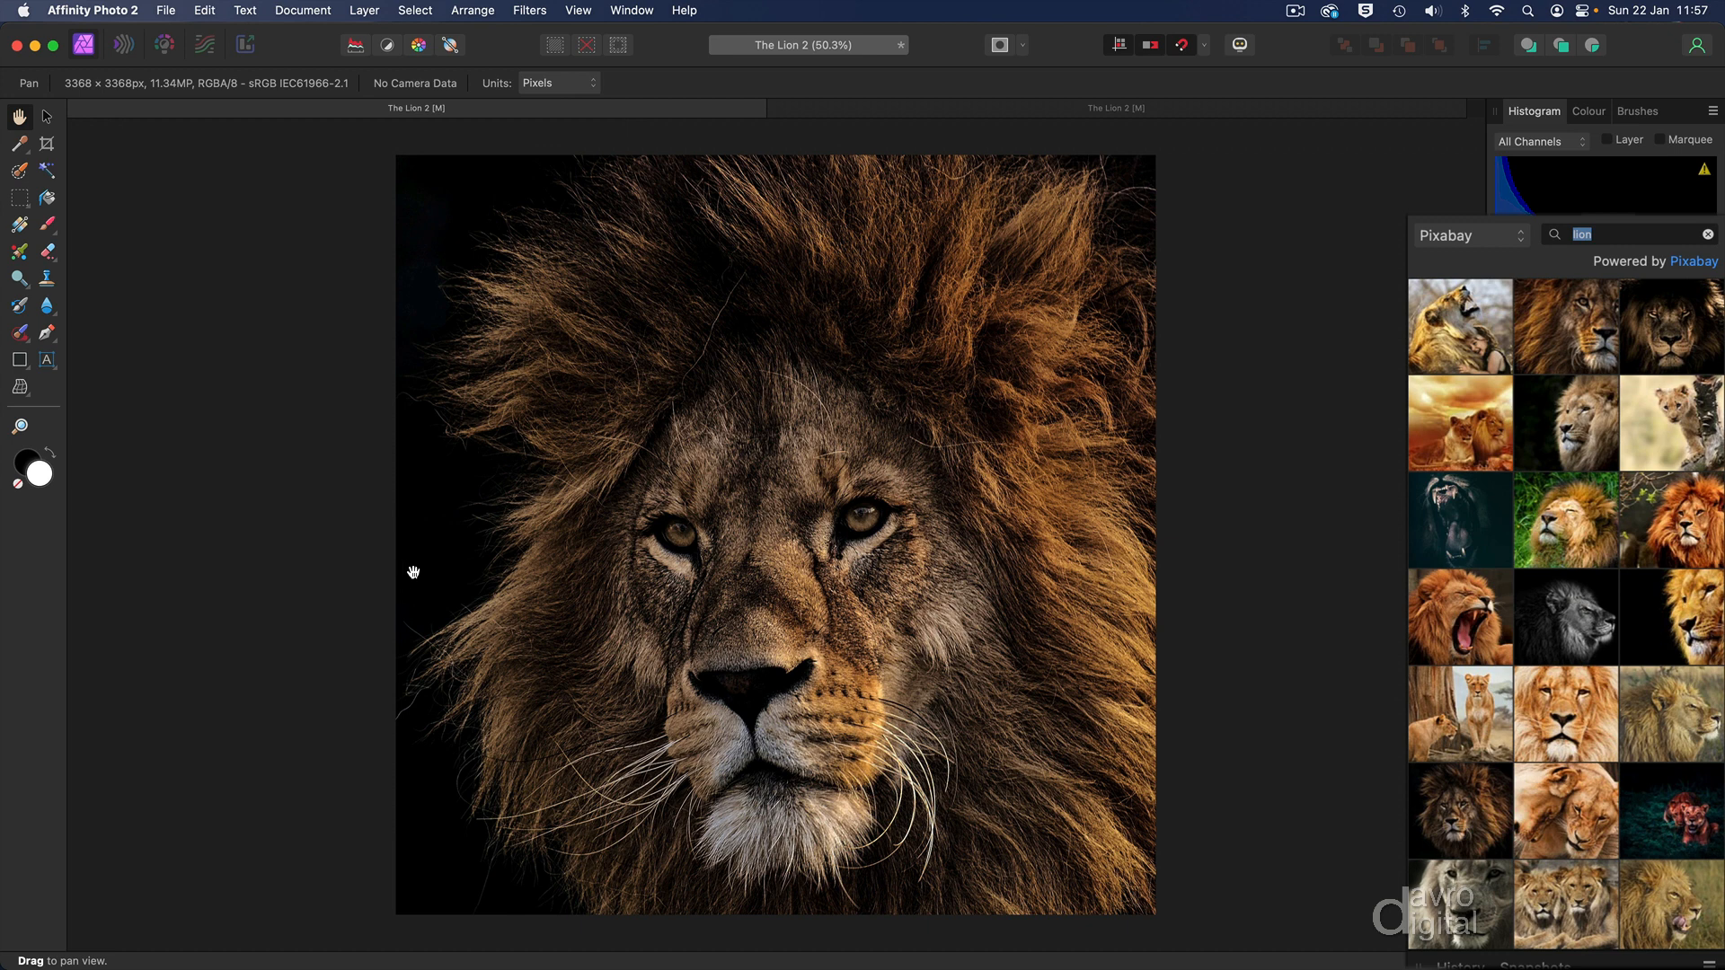
pyautogui.moveTo(583, 549)
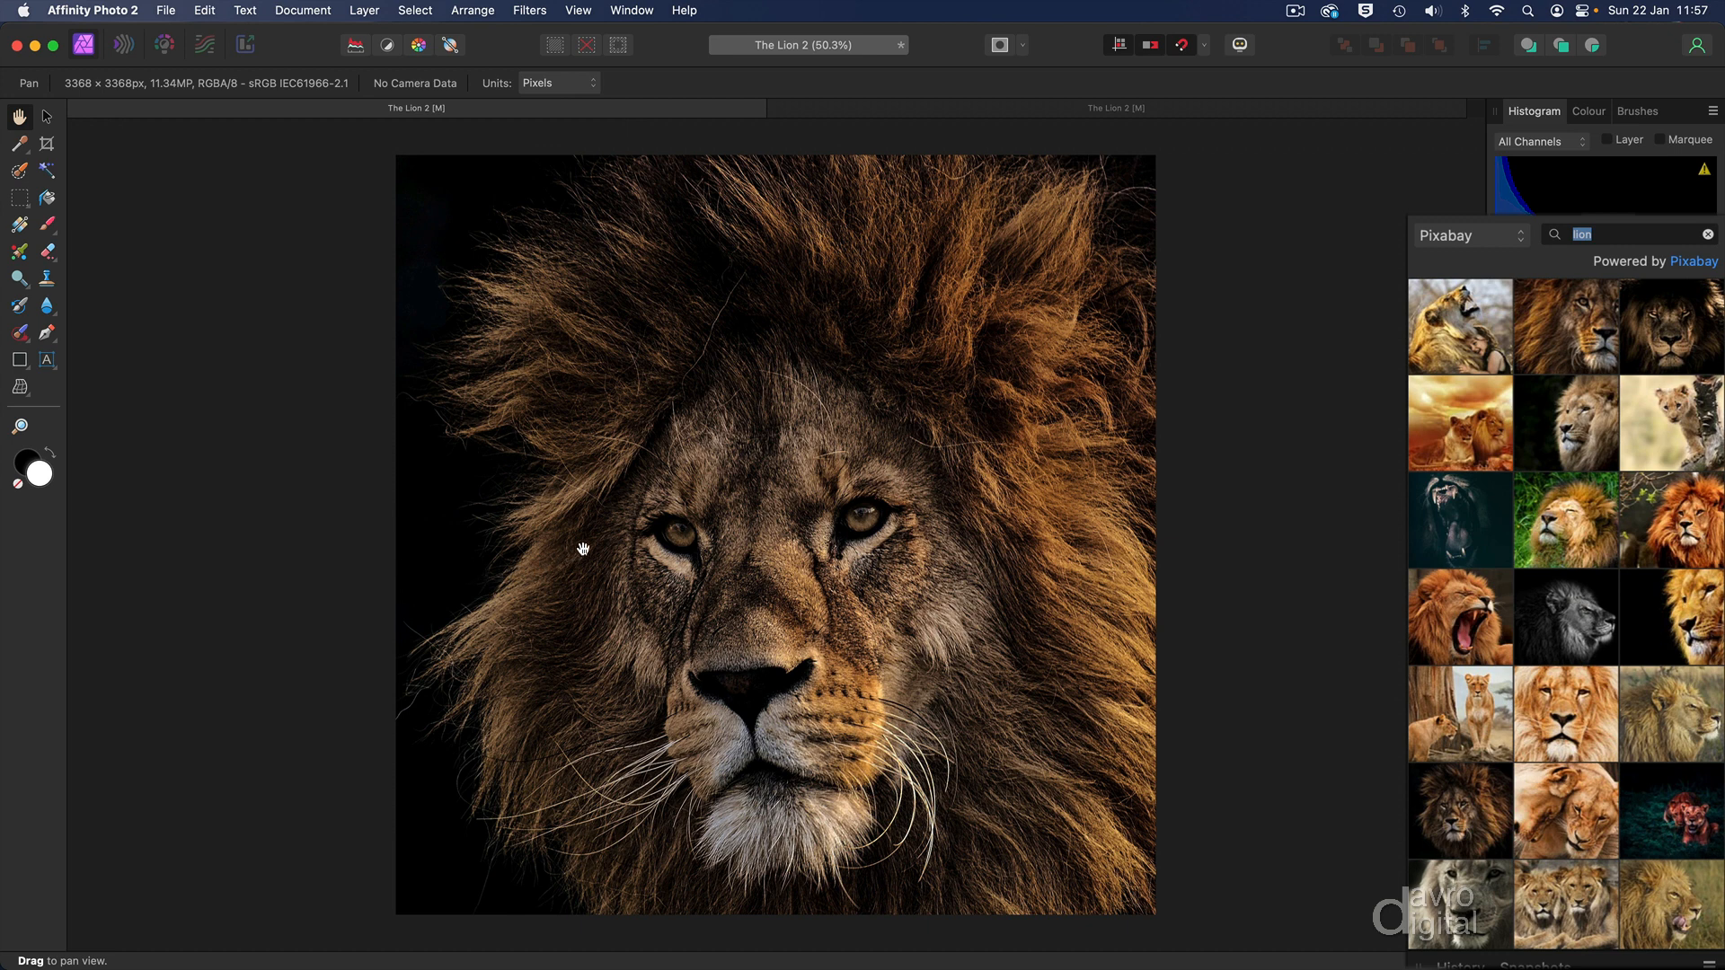
pyautogui.moveTo(619, 550)
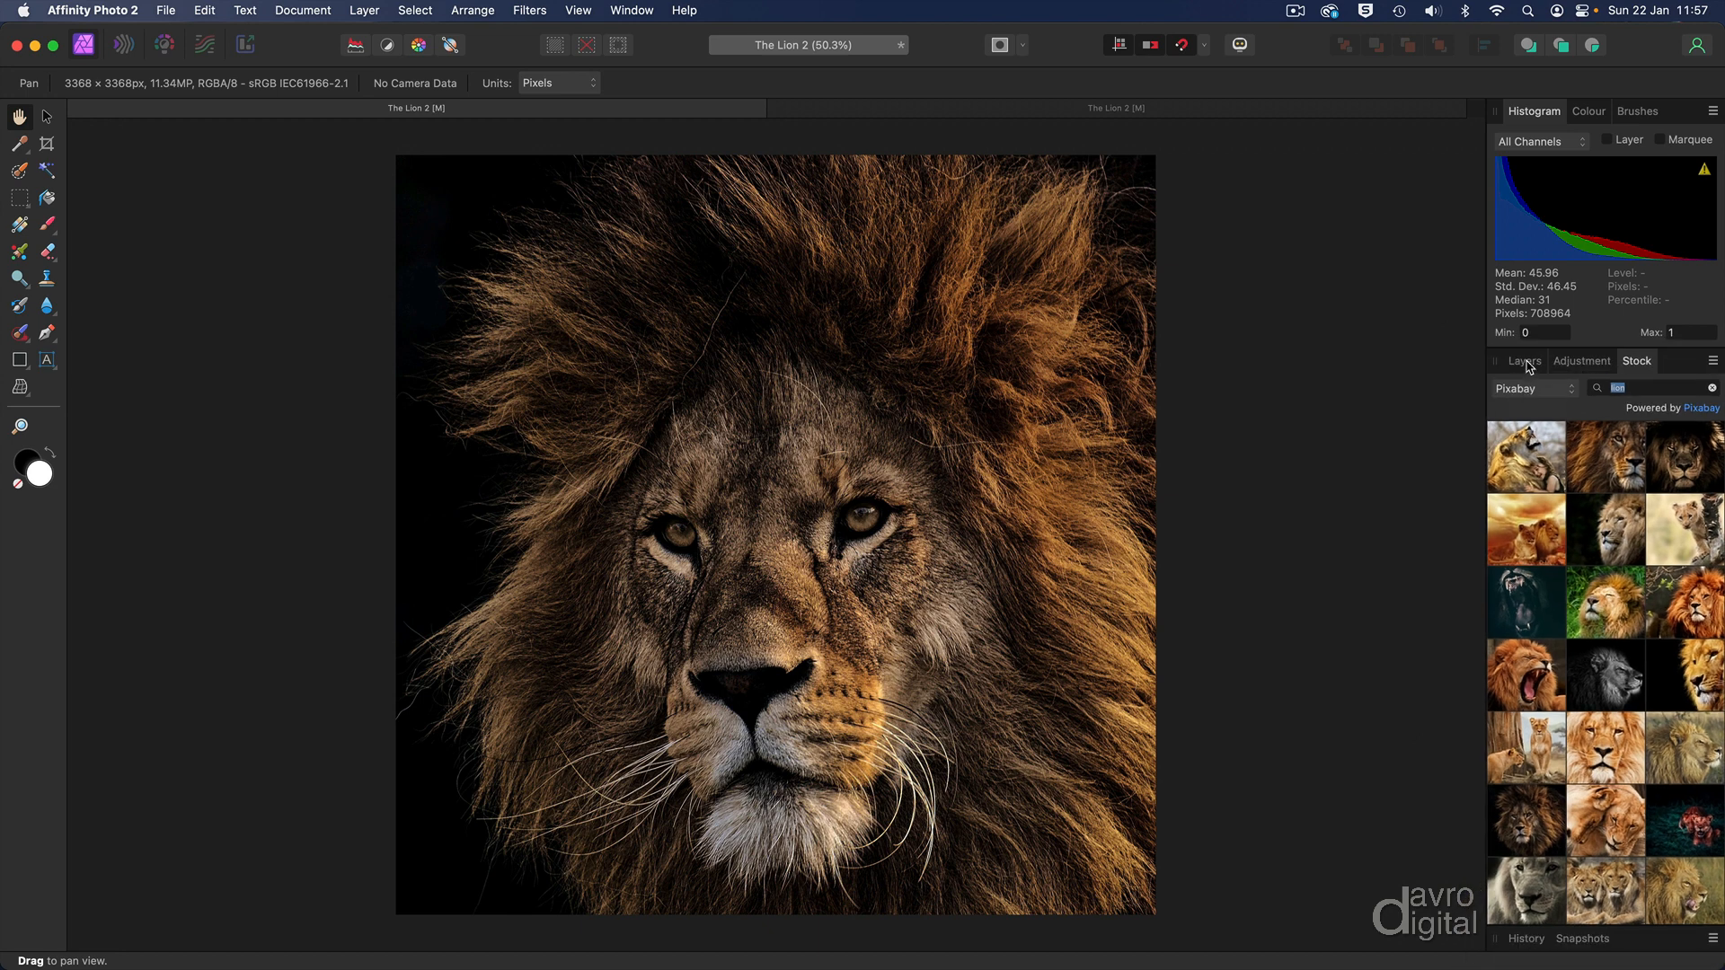
# - Duplicate the Background lion layer and name the copy 'Painted'
pyautogui.click(1525, 359)
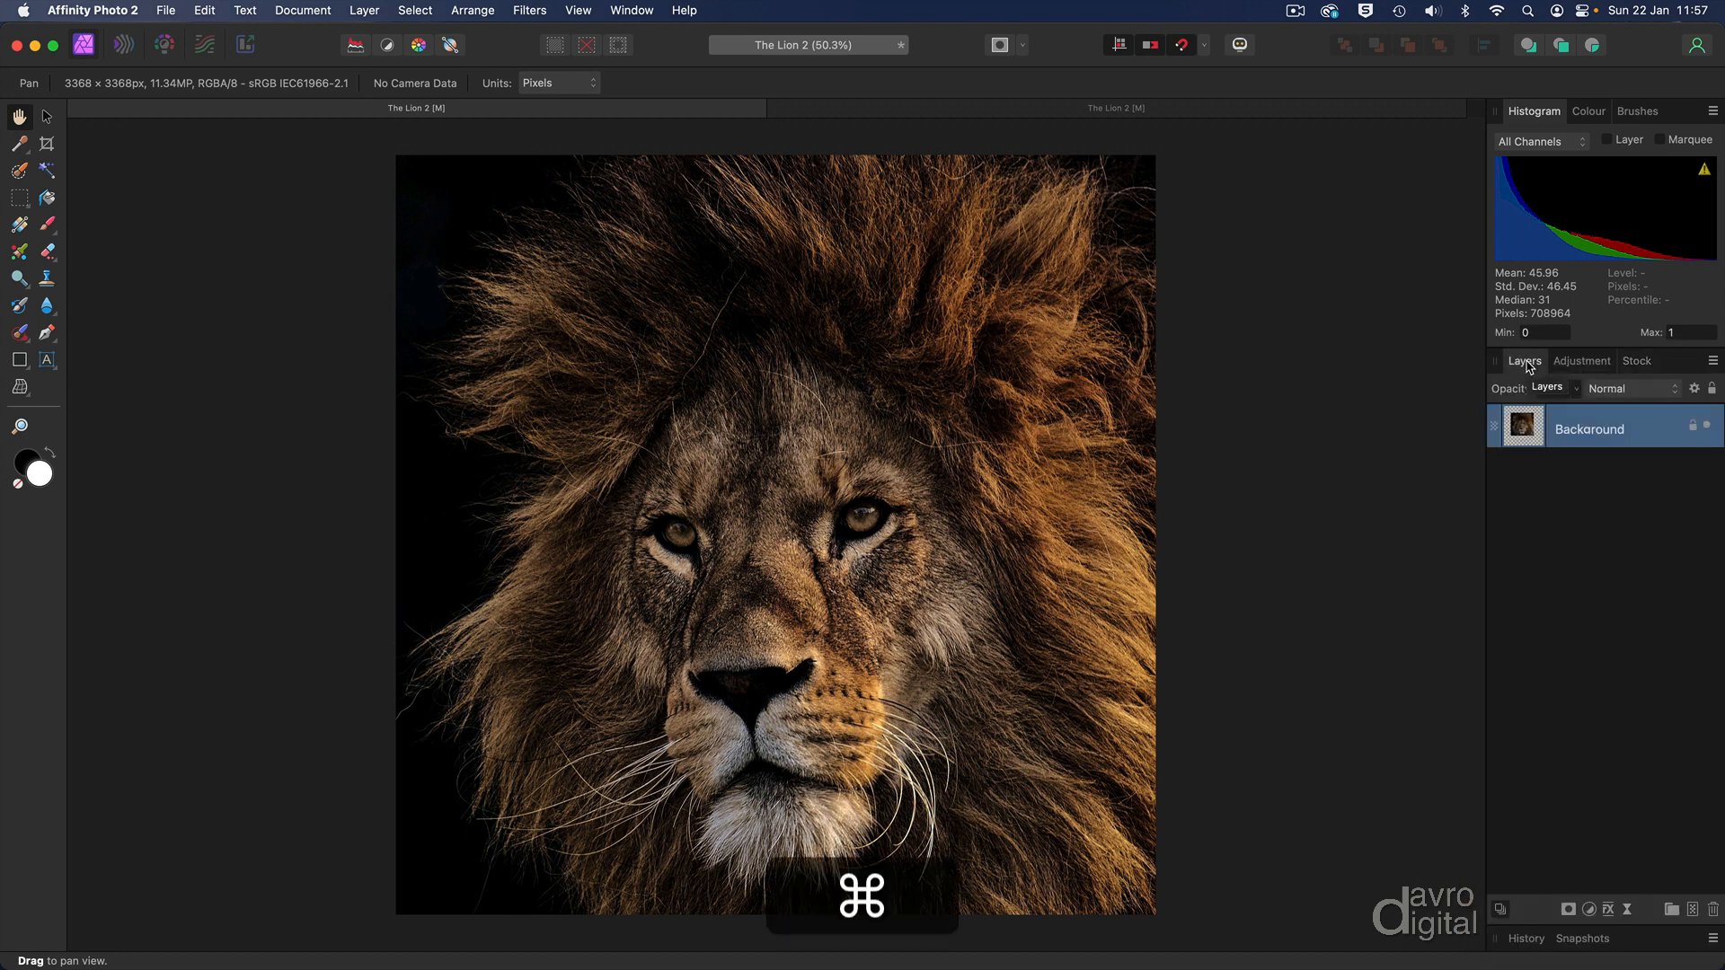
pyautogui.press('cmd+j')
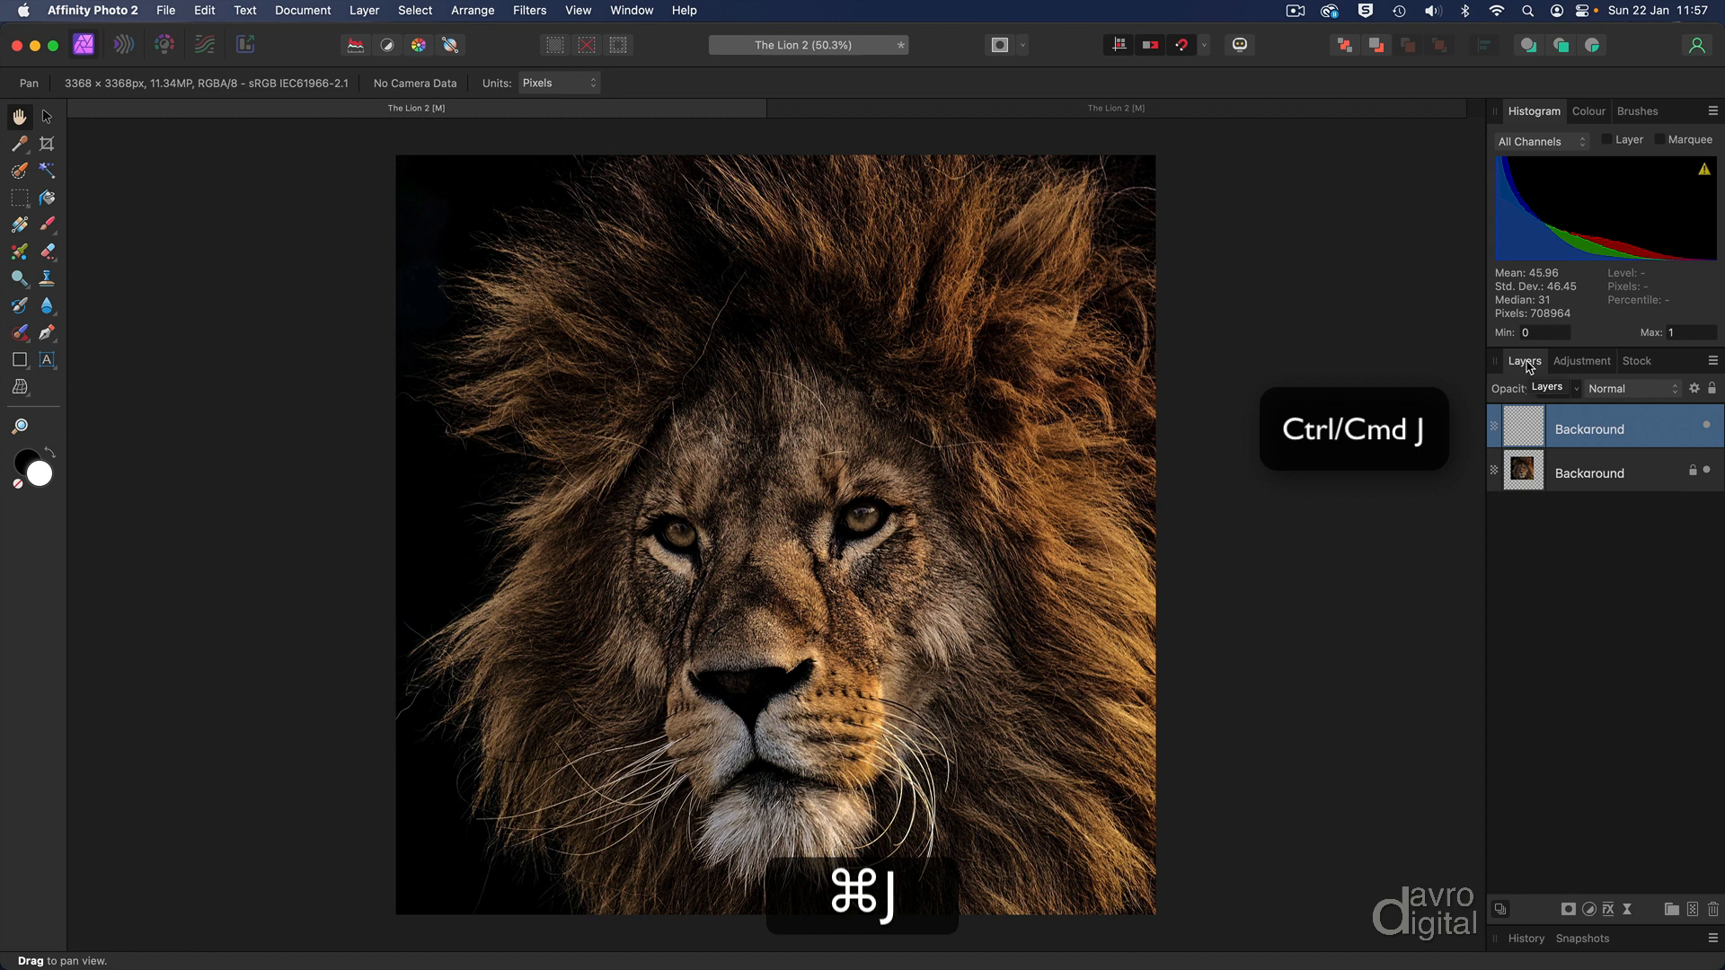
pyautogui.press('cmd+j')
pyautogui.write('Painte')
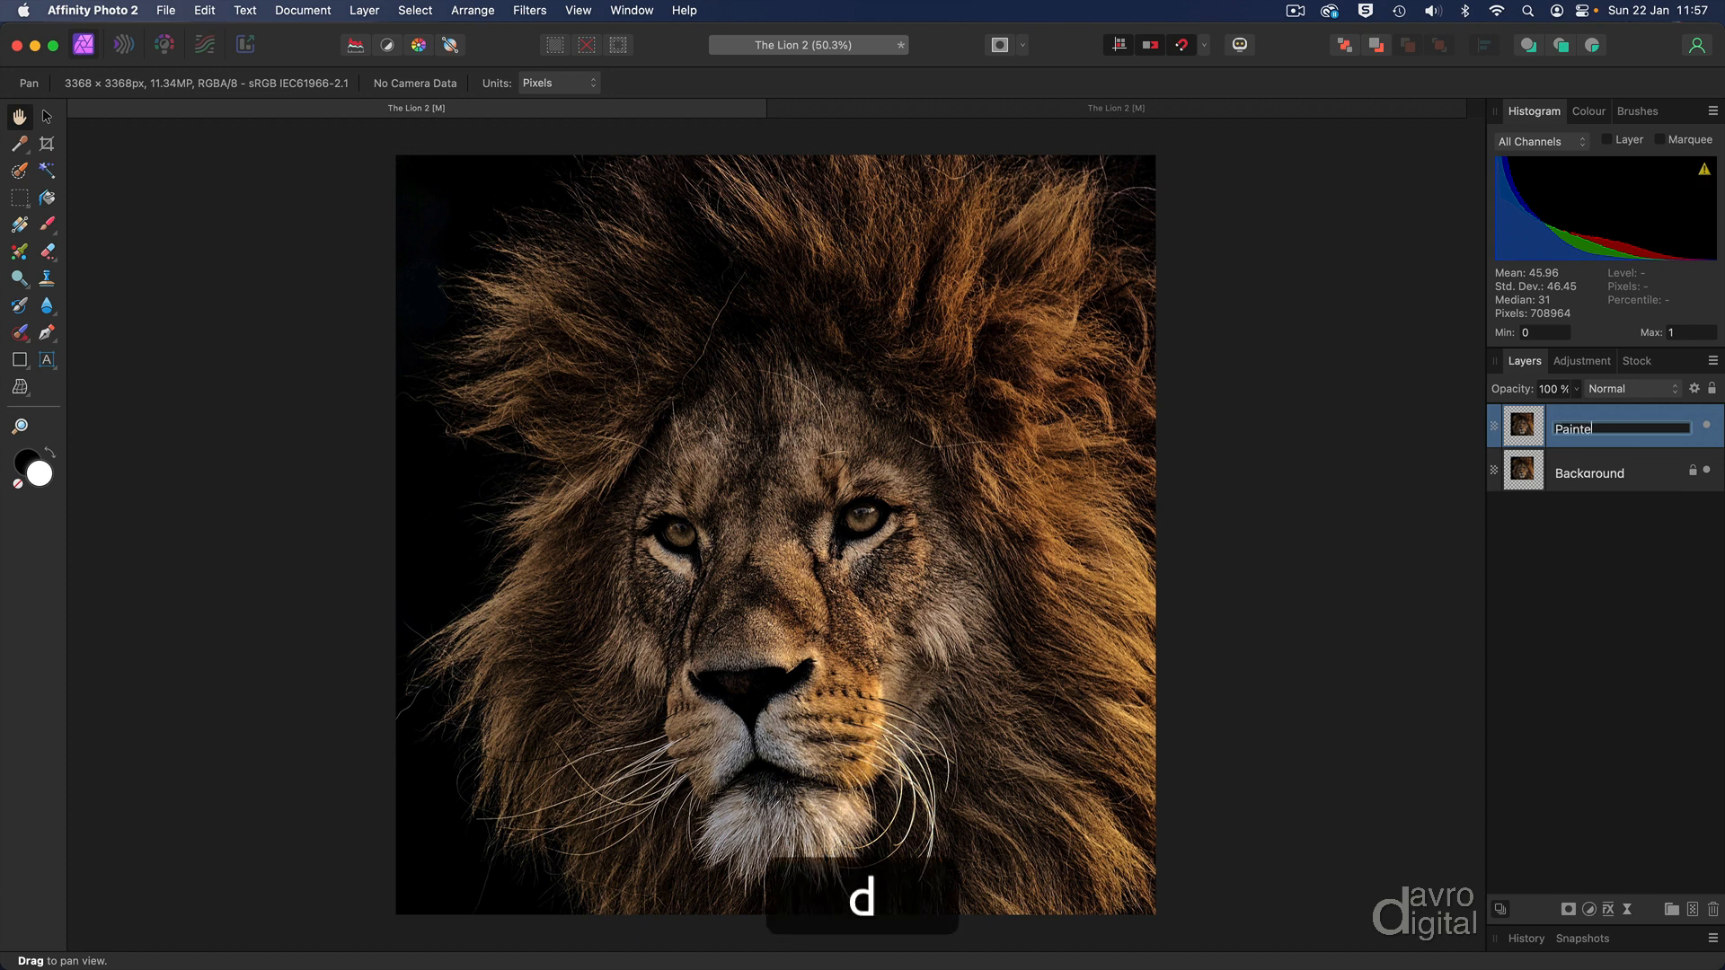
pyautogui.press('Return')
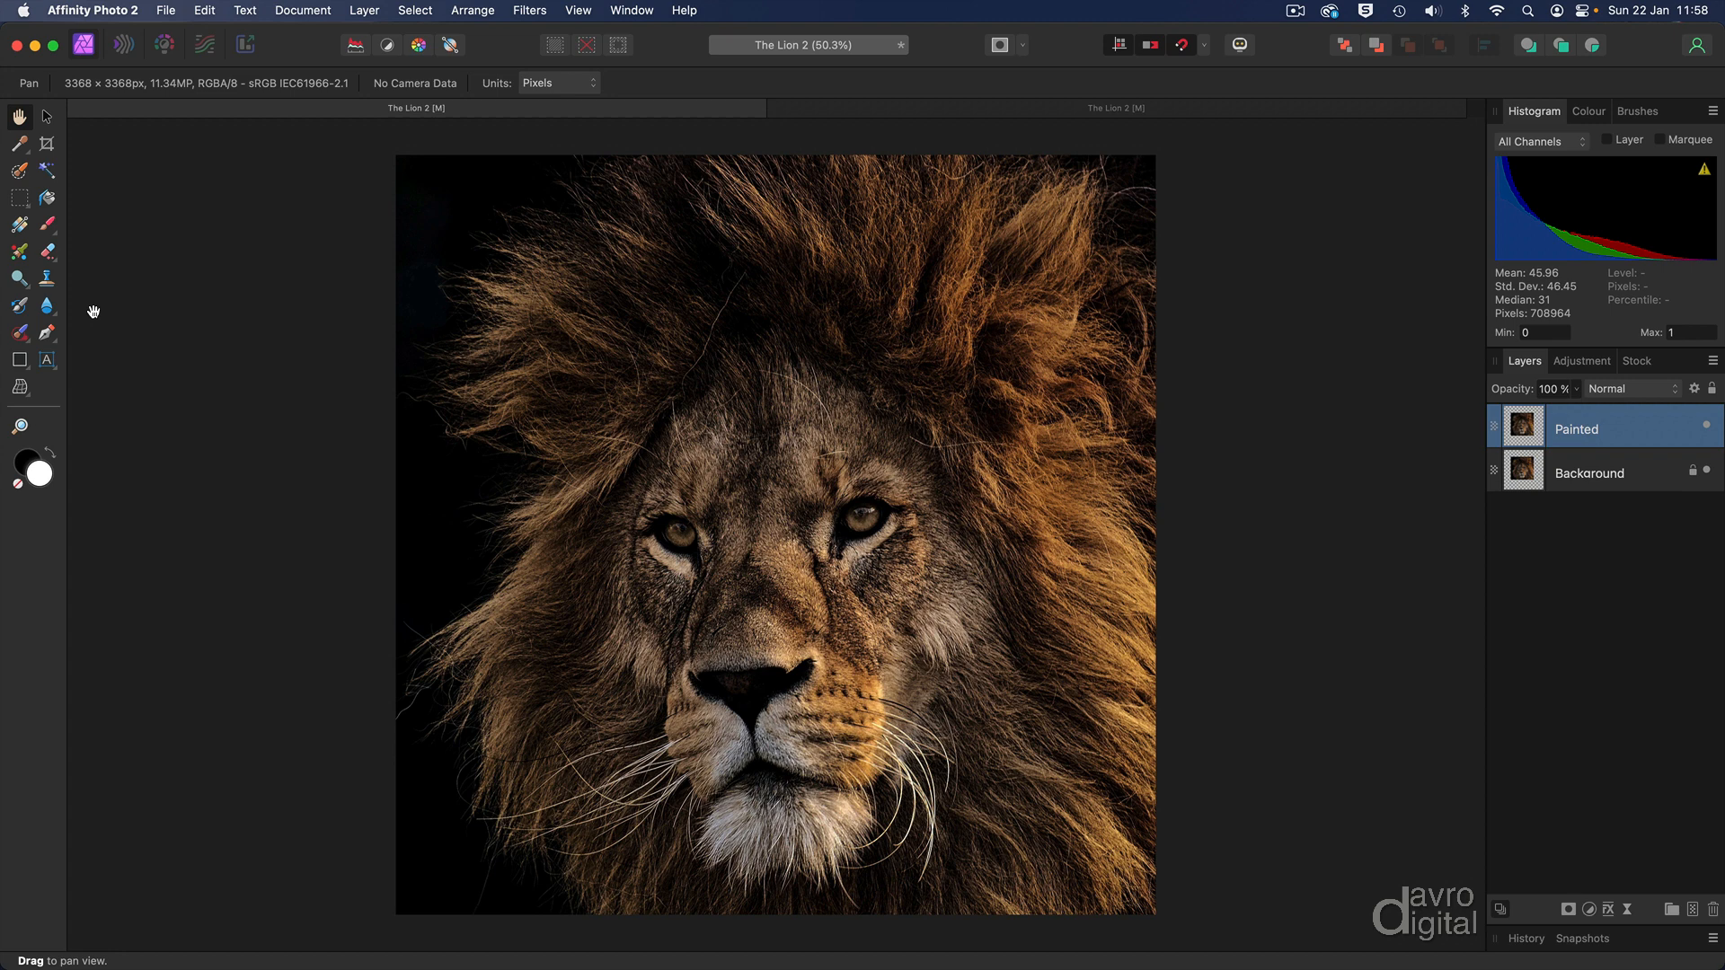
pyautogui.moveTo(20, 306)
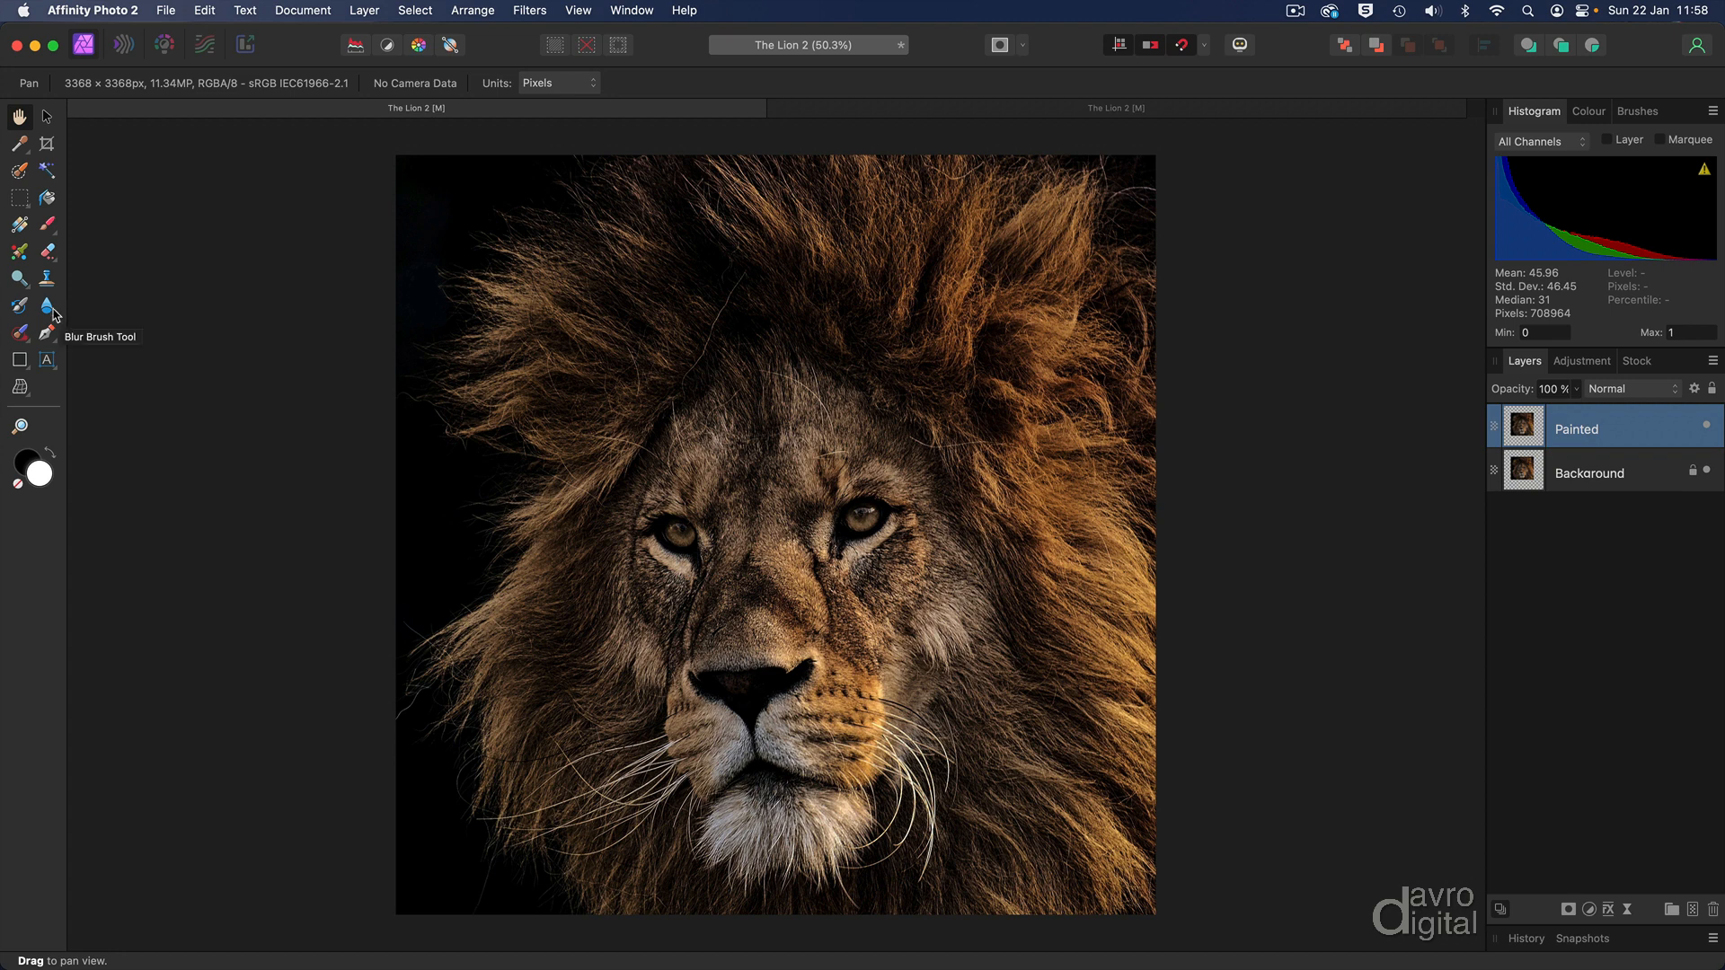
# - Switch to the Smudge Brush Tool and pick Classic Oil Dense from the Oils brushes
pyautogui.click(20, 305)
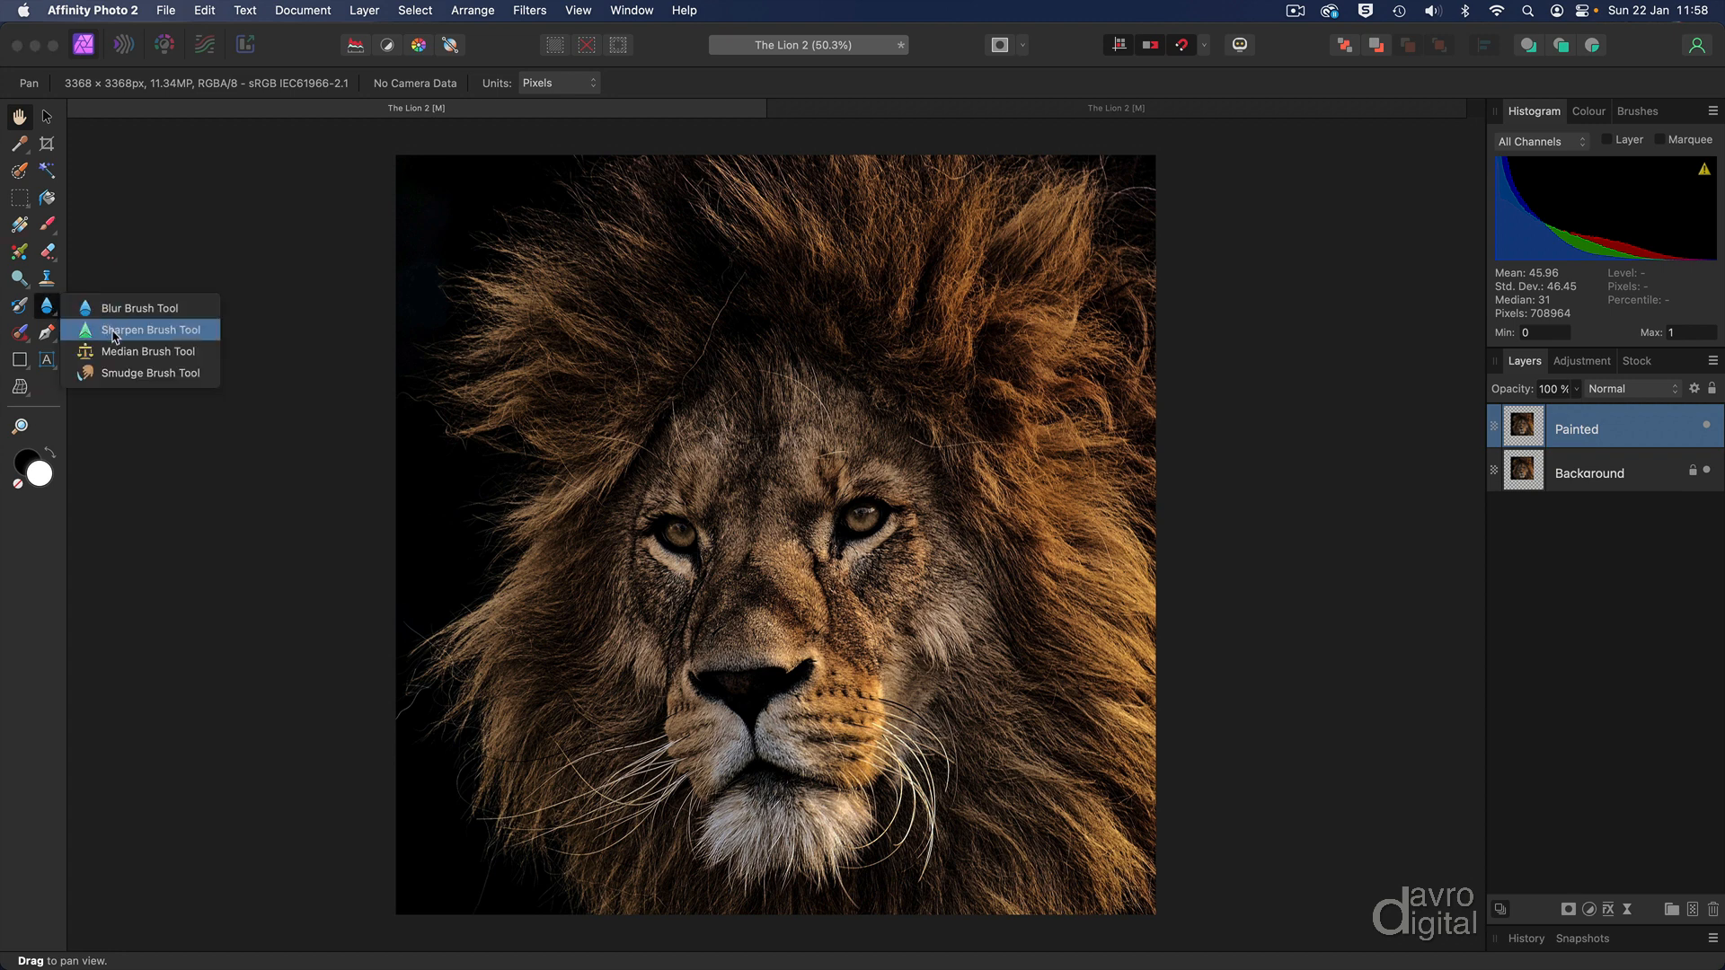
pyautogui.moveTo(114, 373)
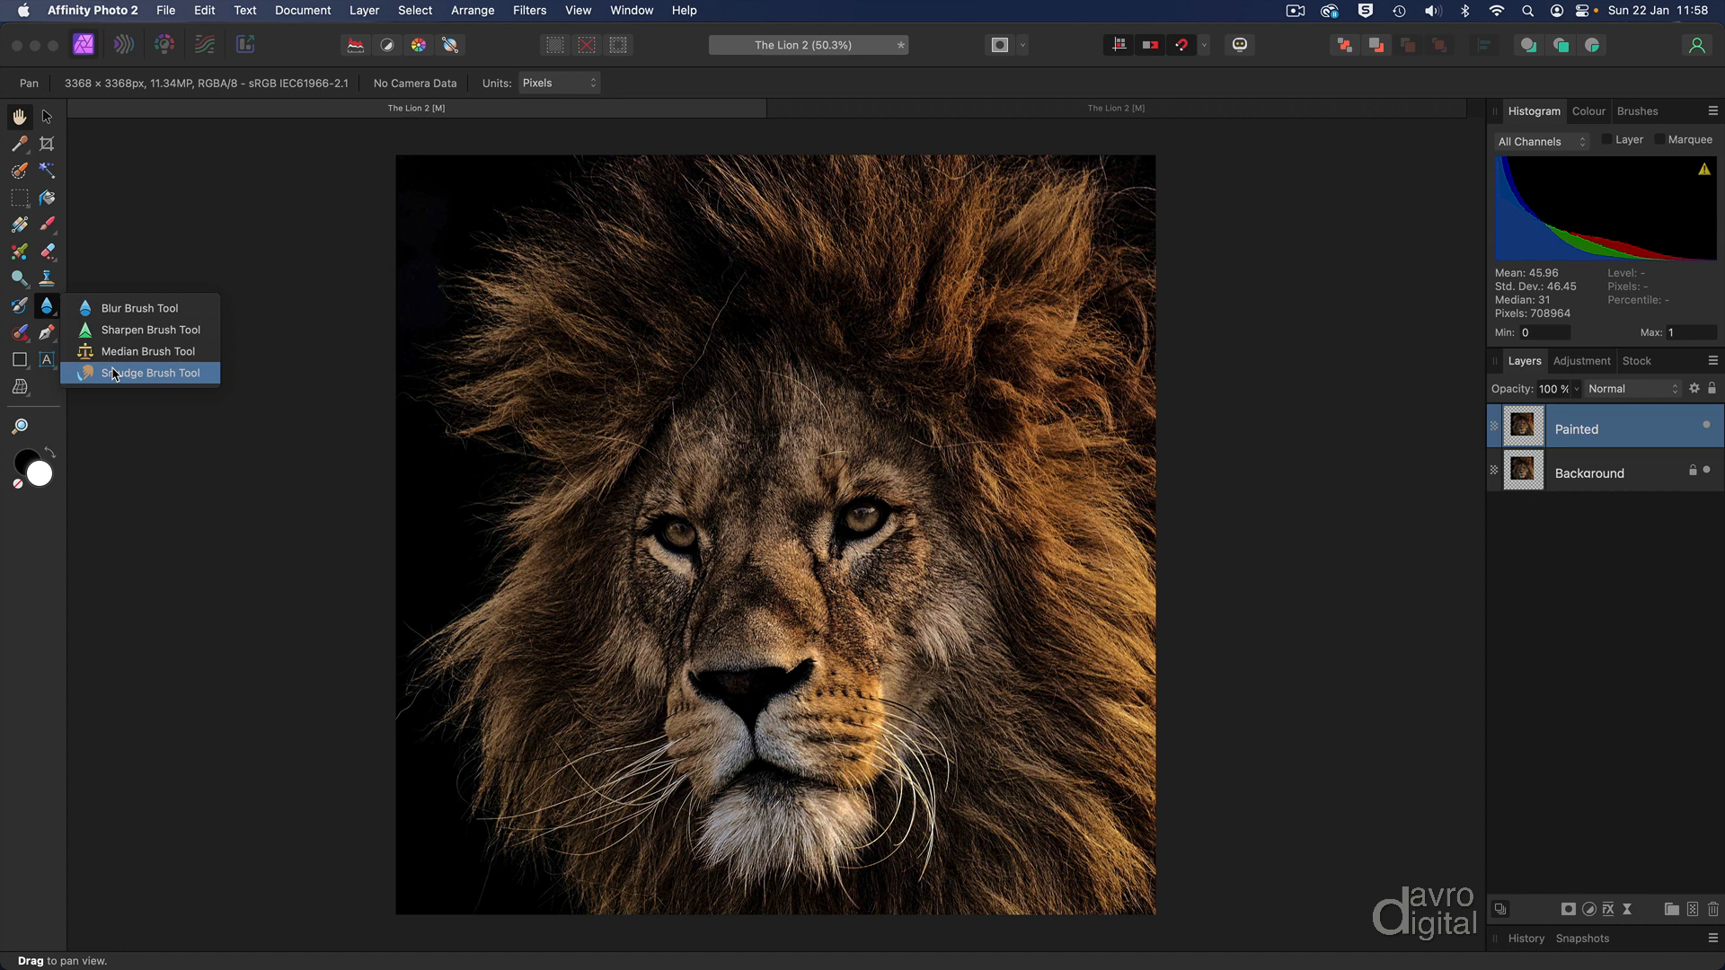
pyautogui.click(141, 373)
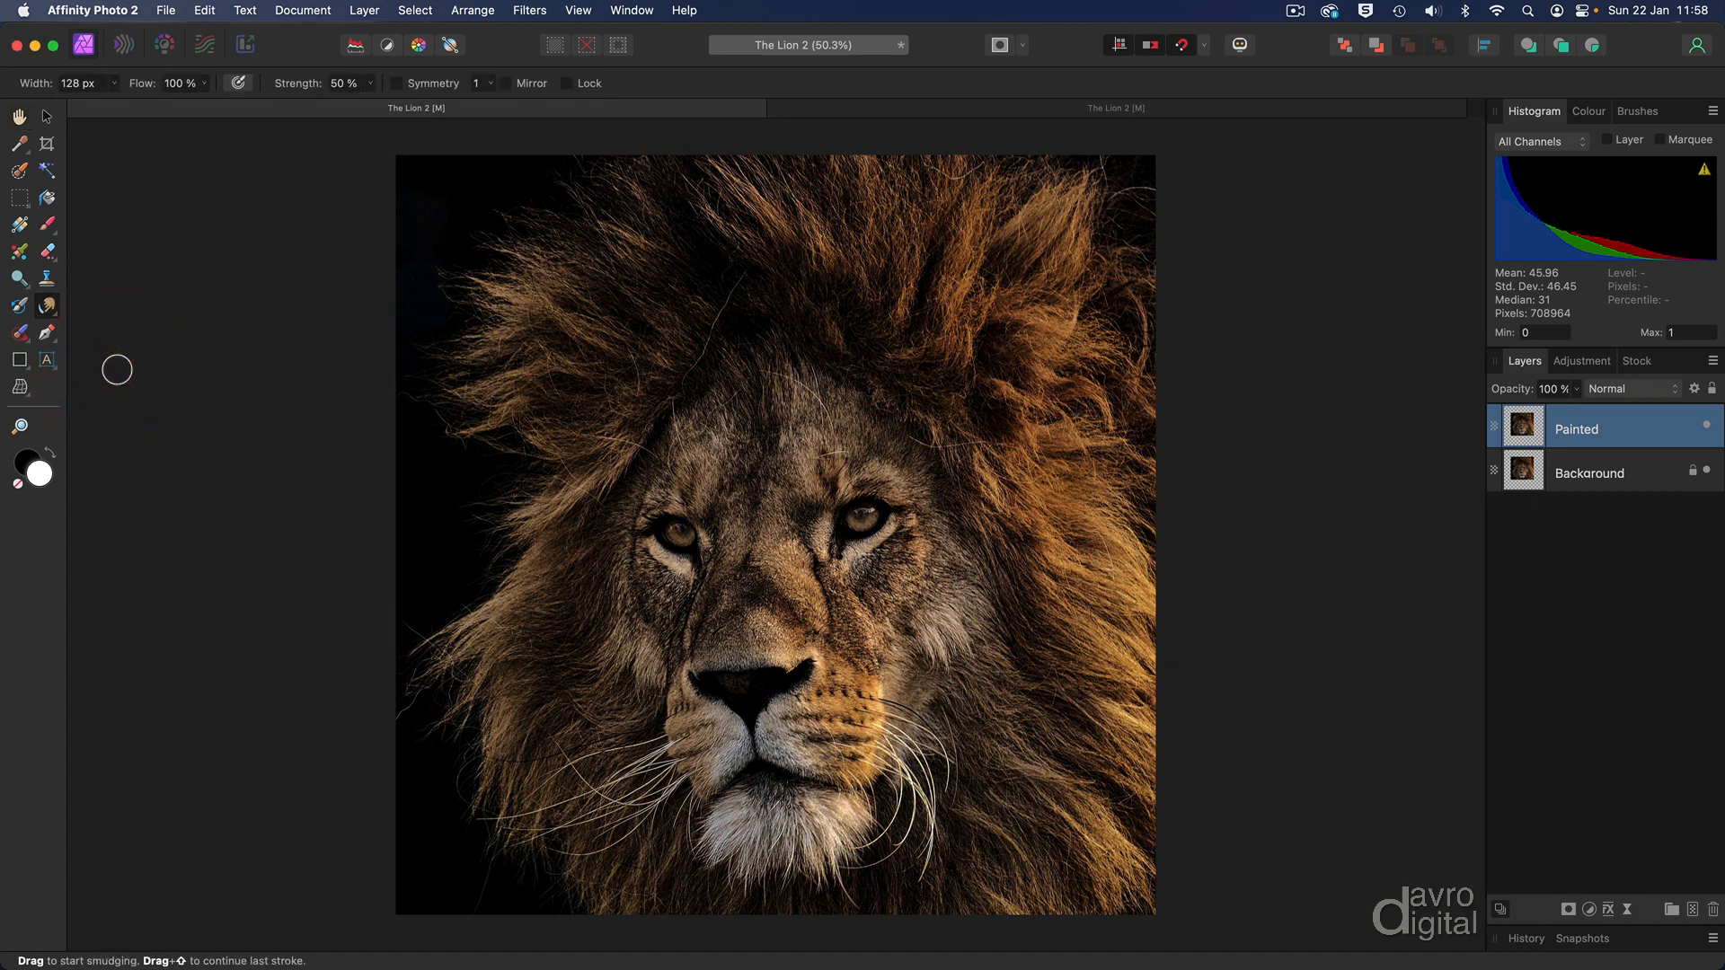
pyautogui.moveTo(132, 358)
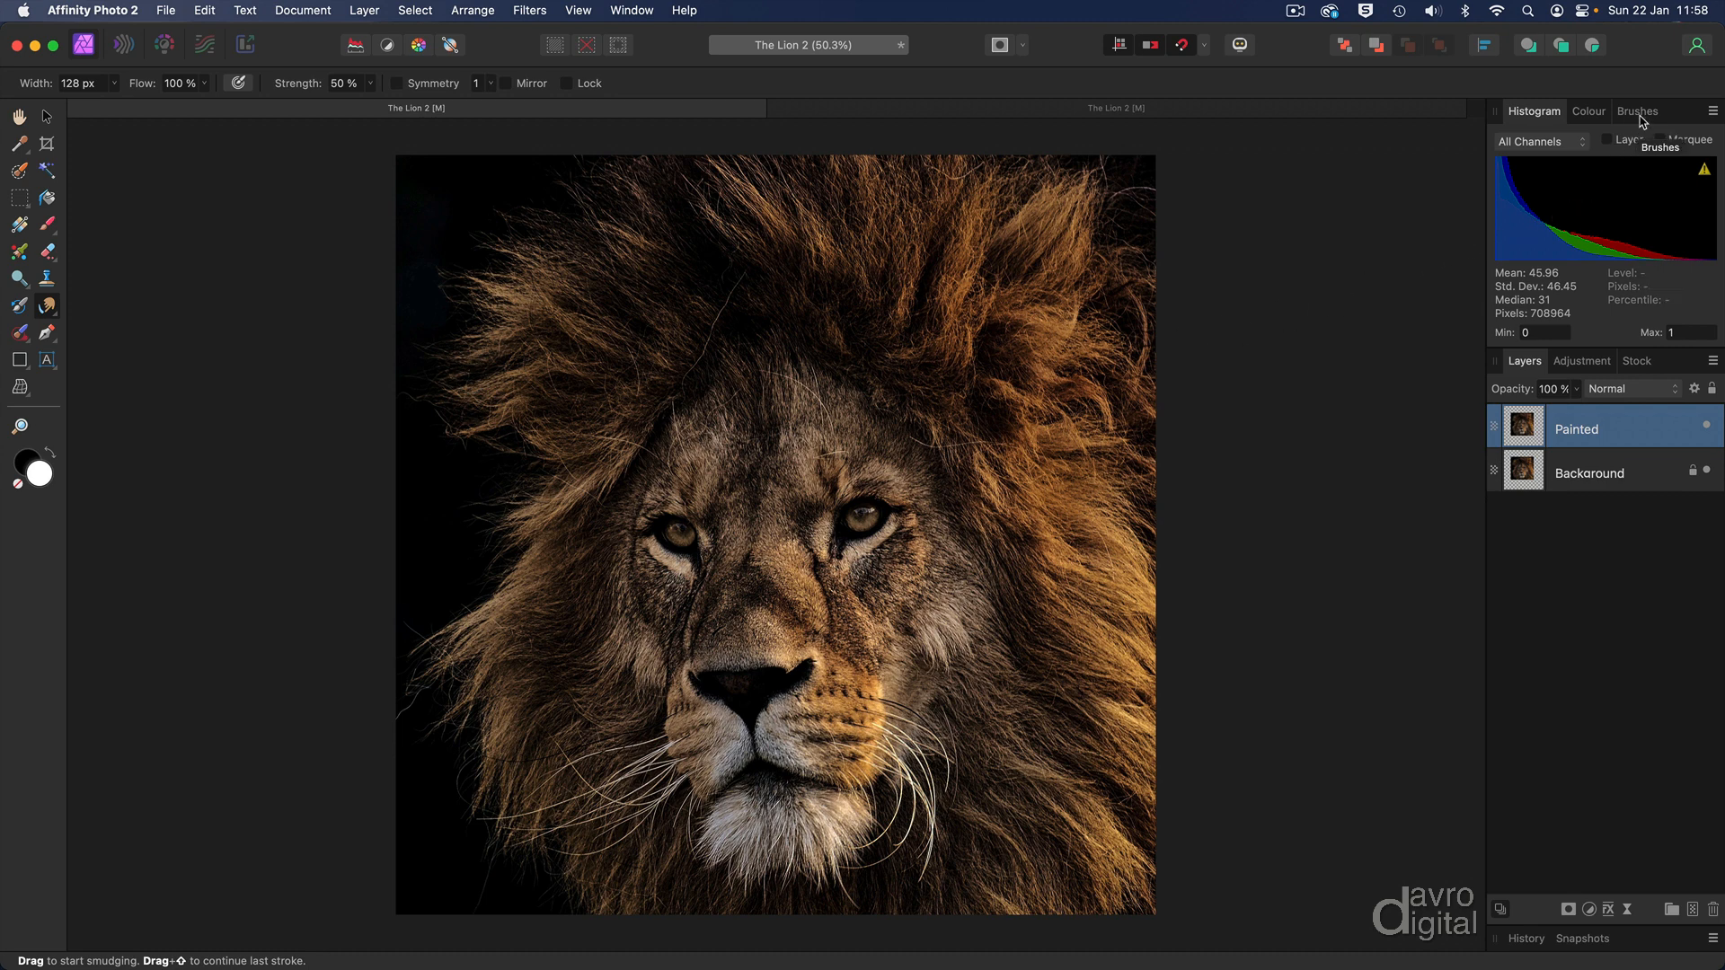
pyautogui.click(1637, 109)
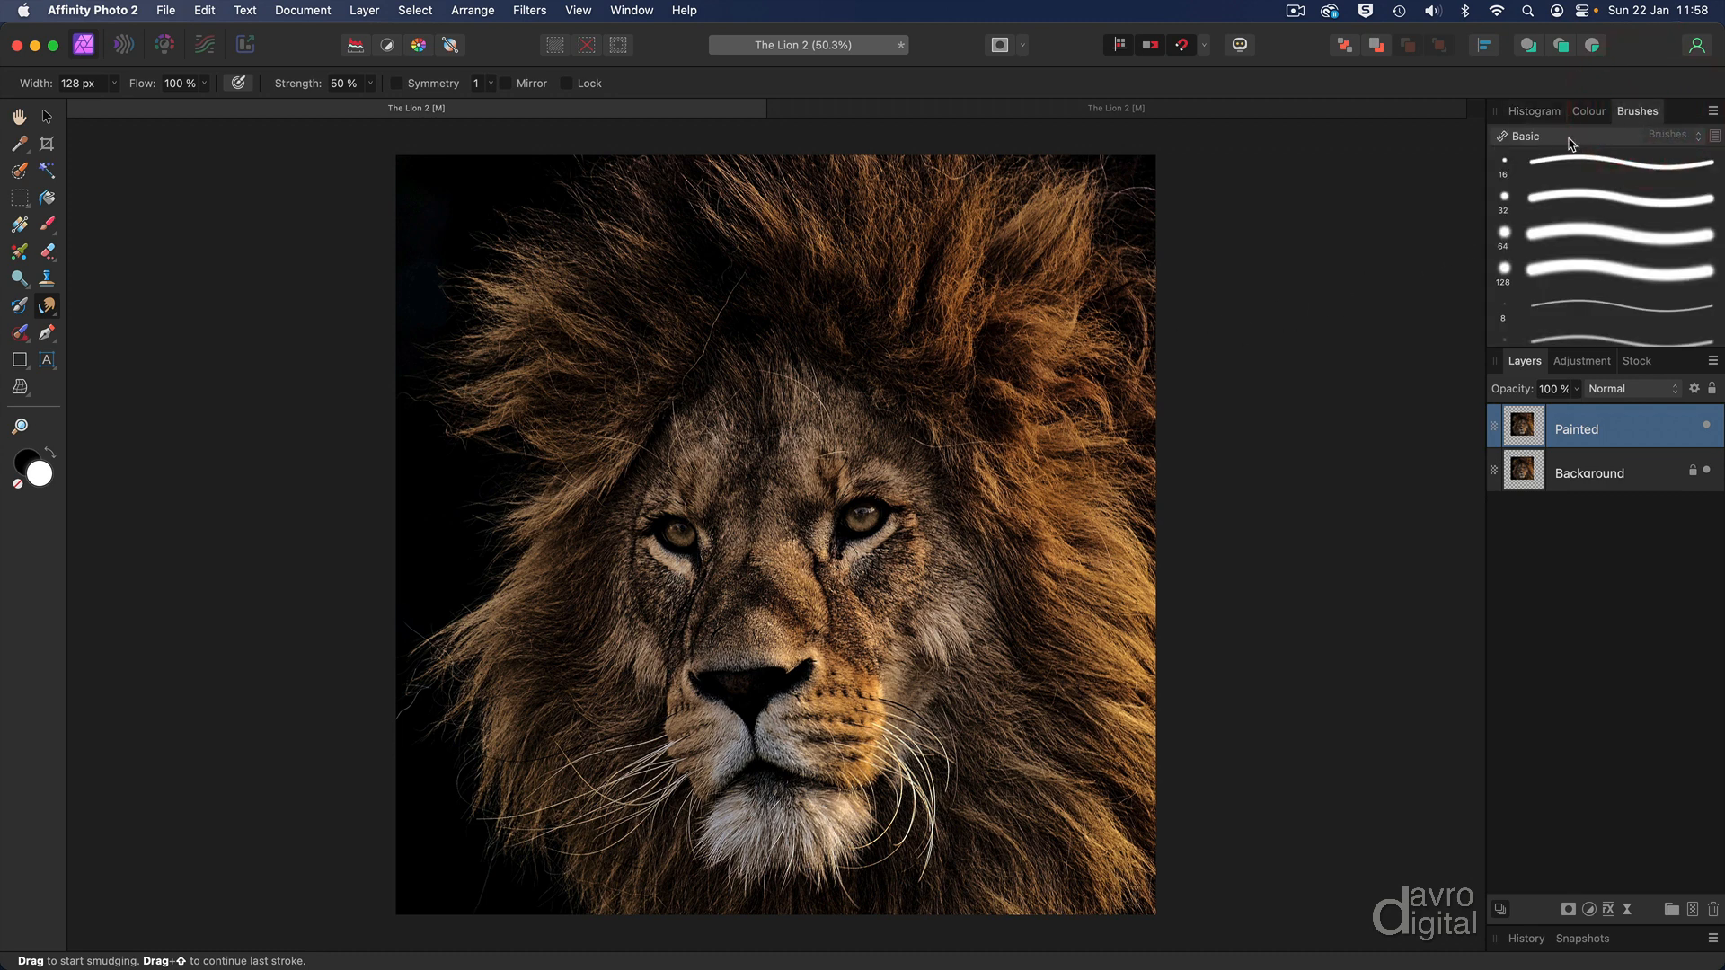
pyautogui.click(1524, 136)
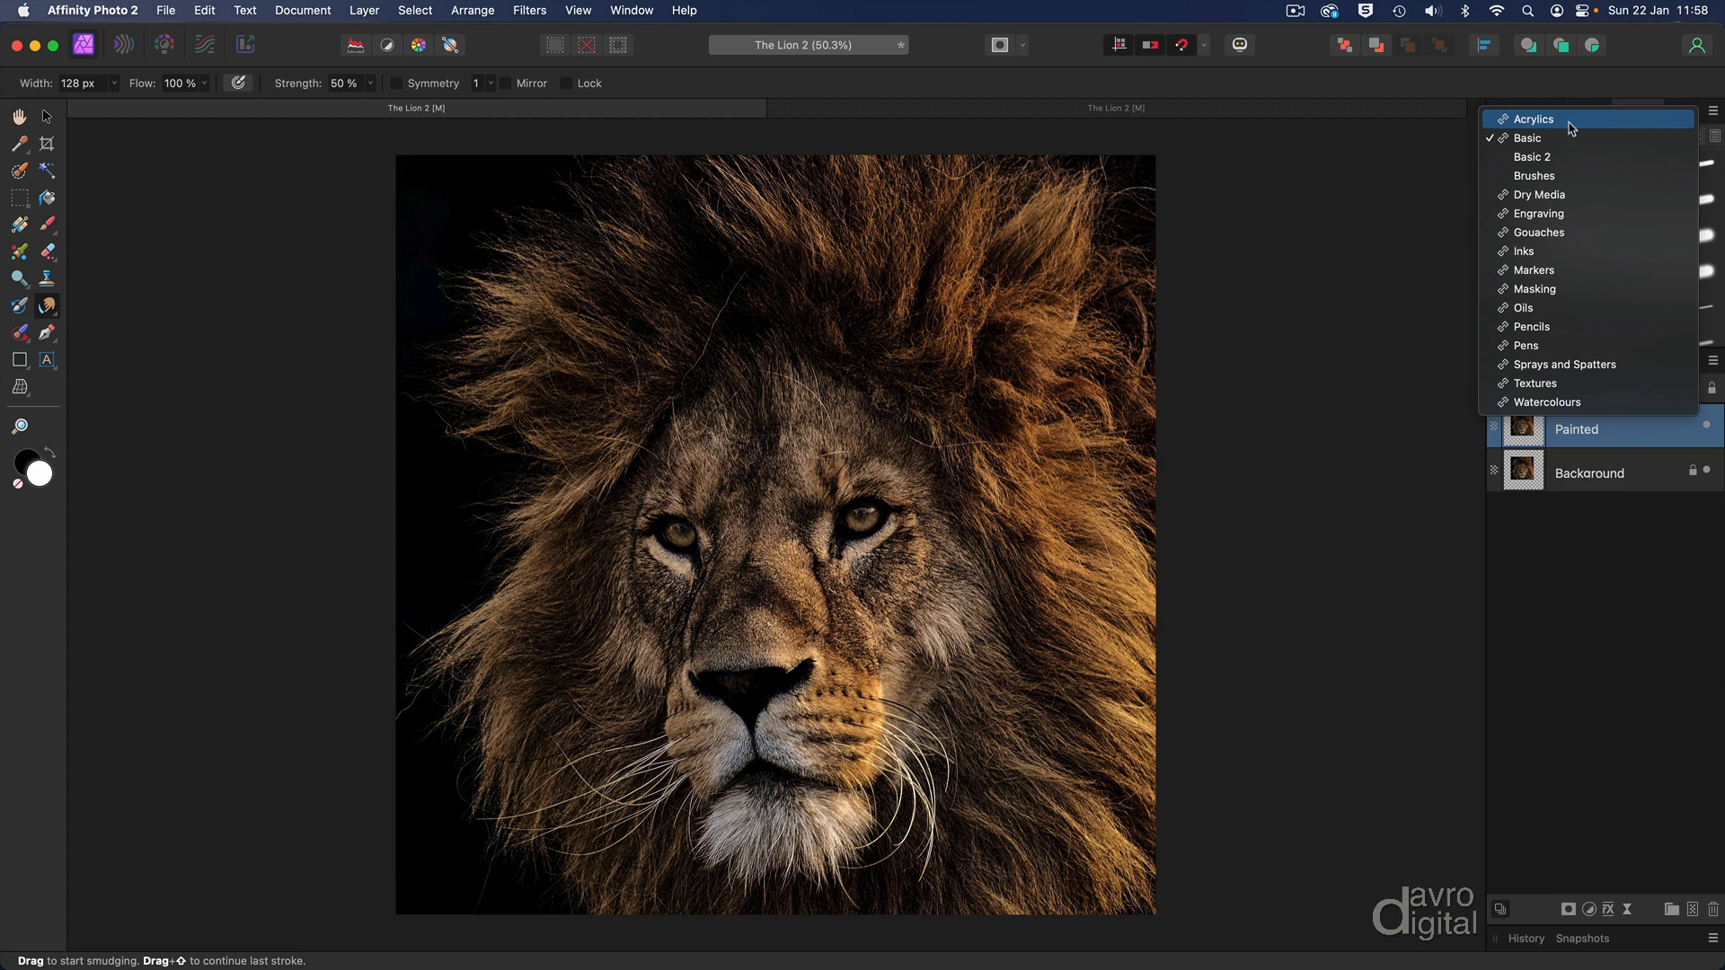
pyautogui.moveTo(1567, 199)
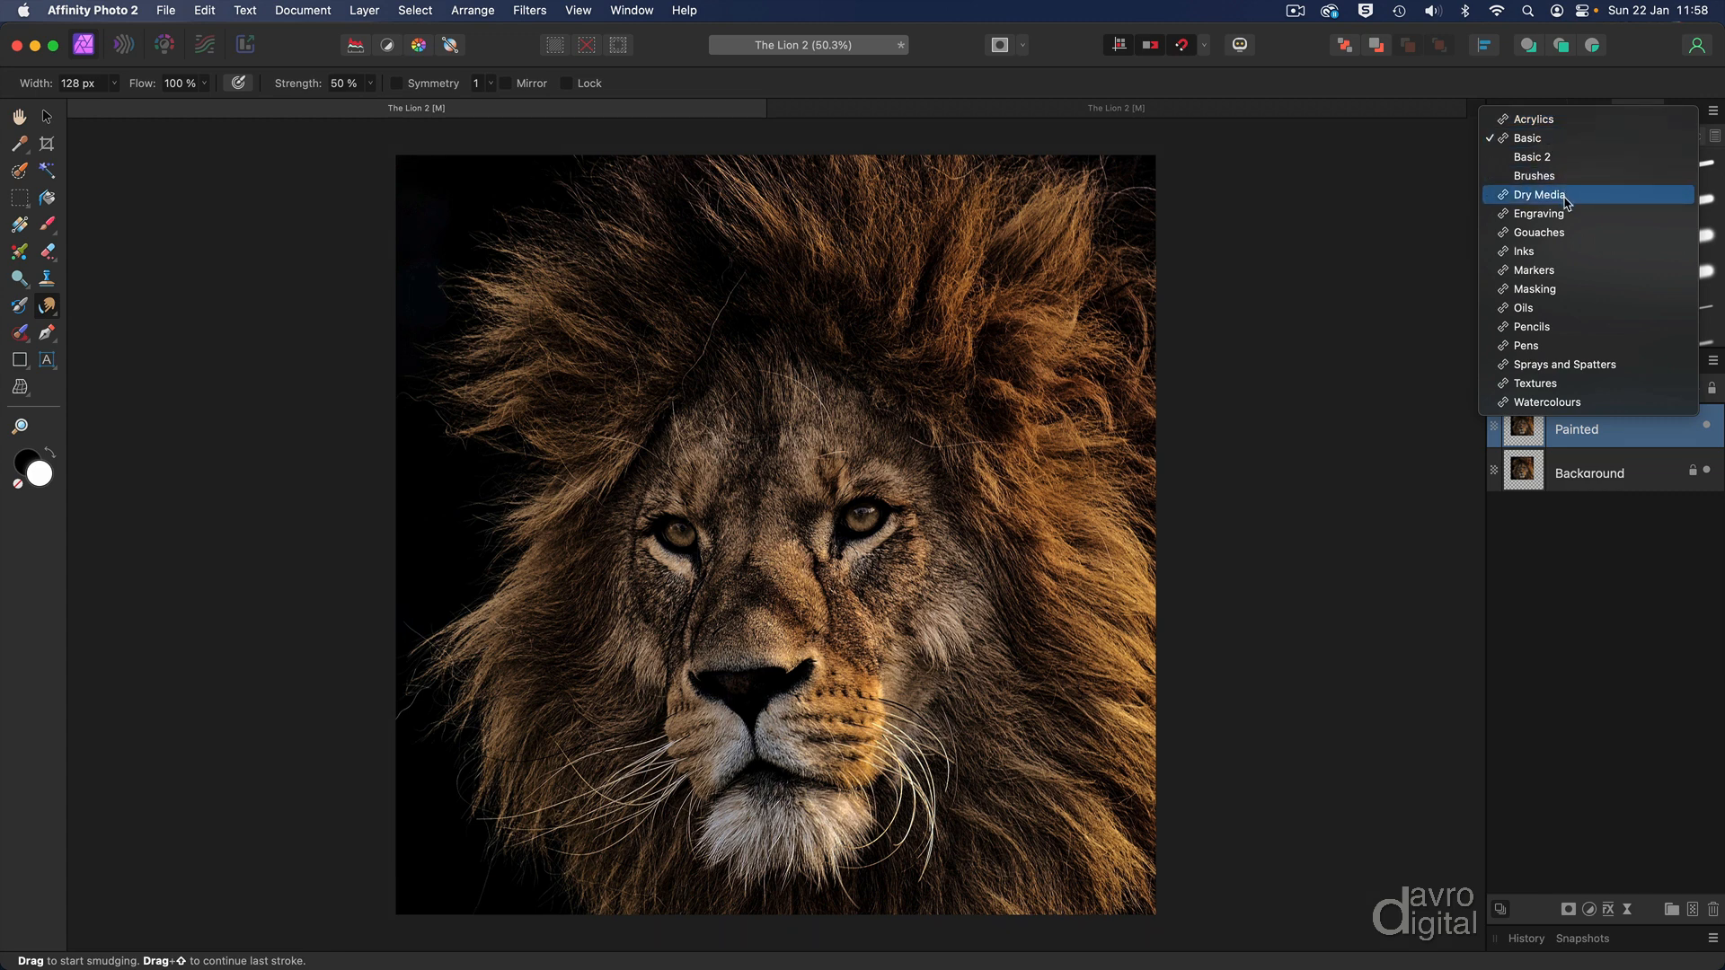
pyautogui.moveTo(1545, 288)
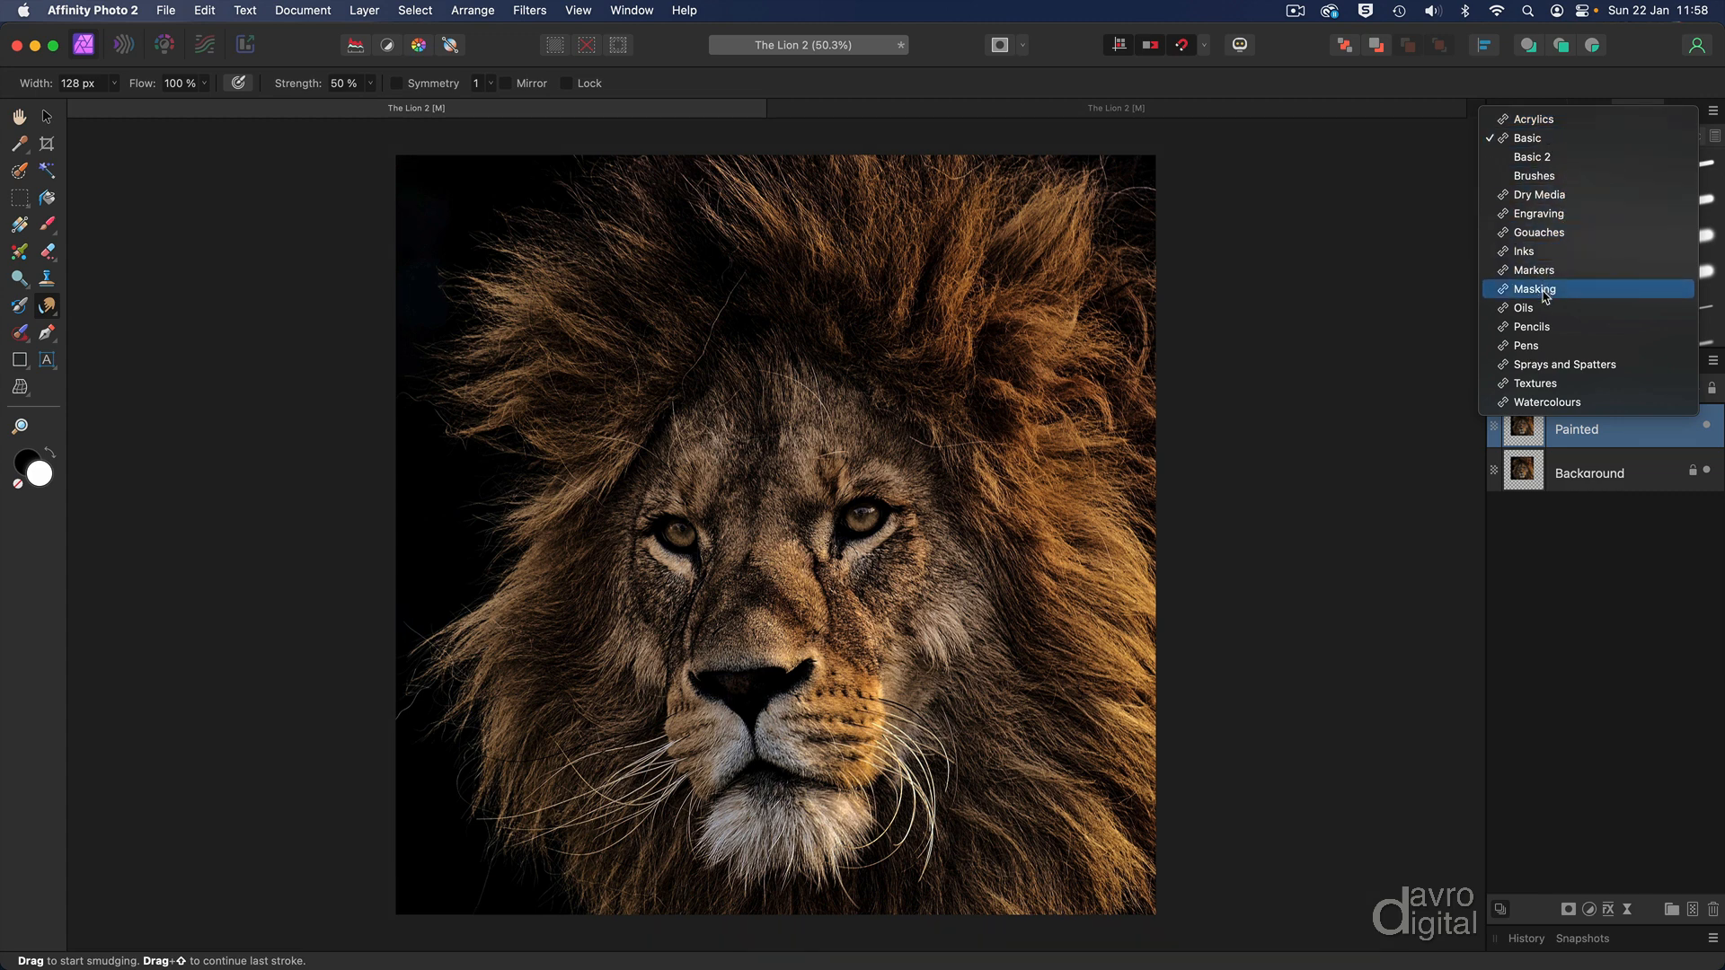
pyautogui.moveTo(1530, 307)
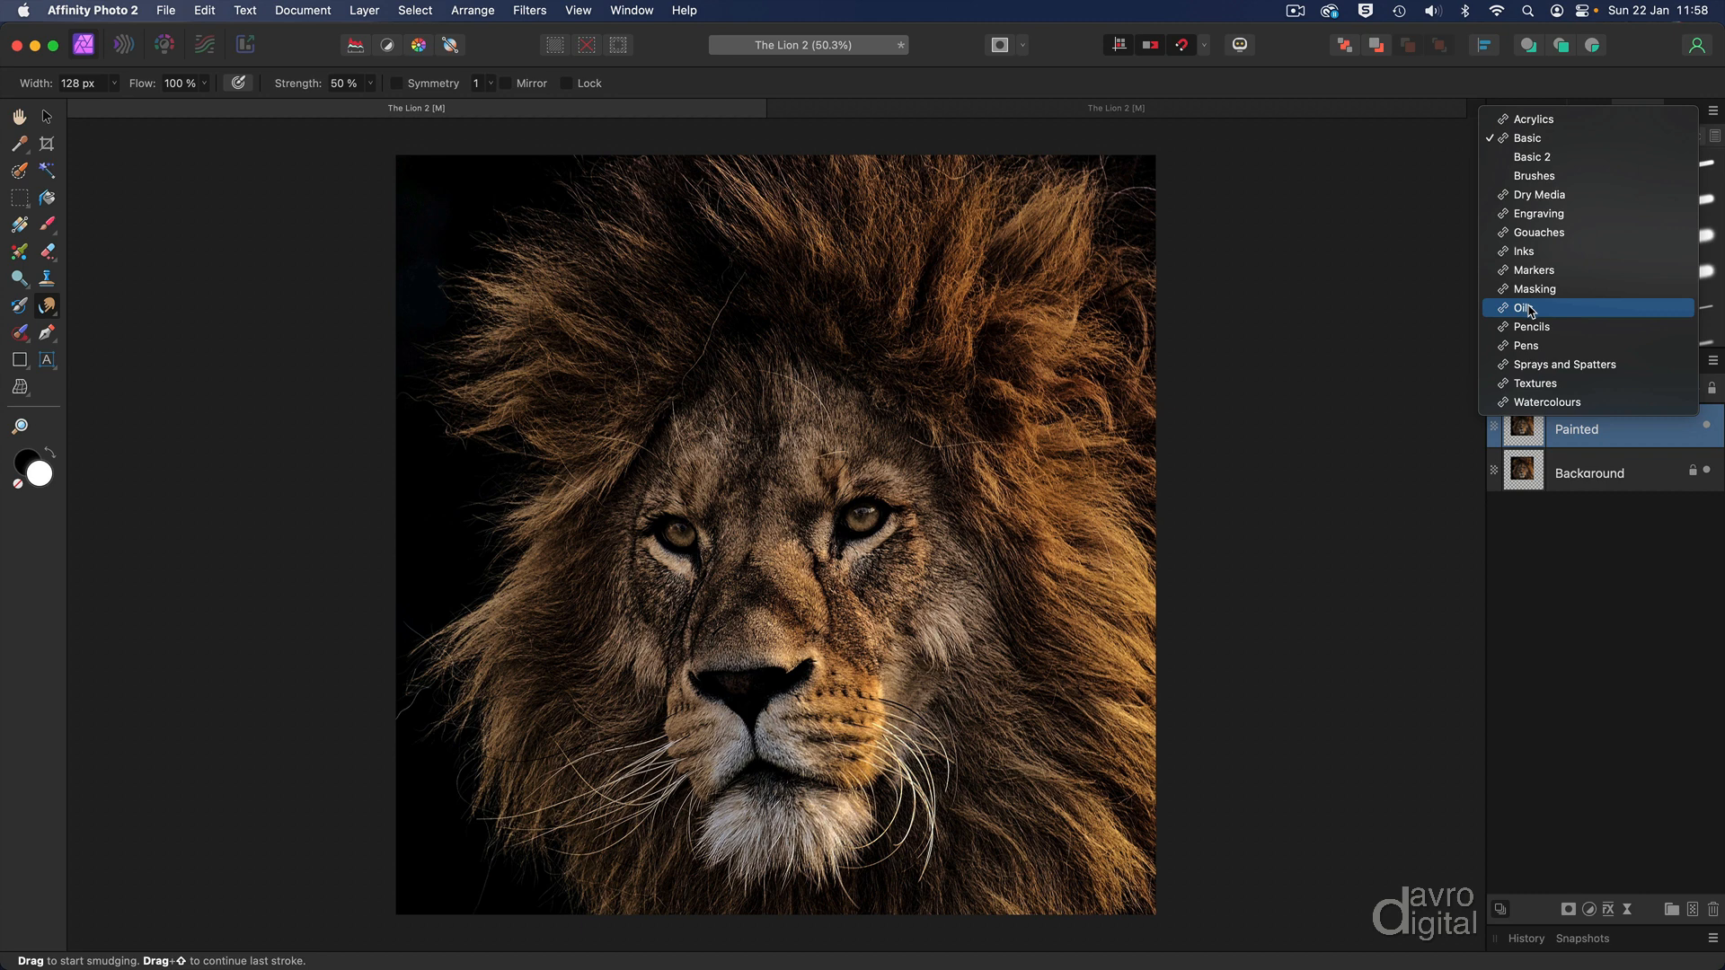
pyautogui.click(1524, 307)
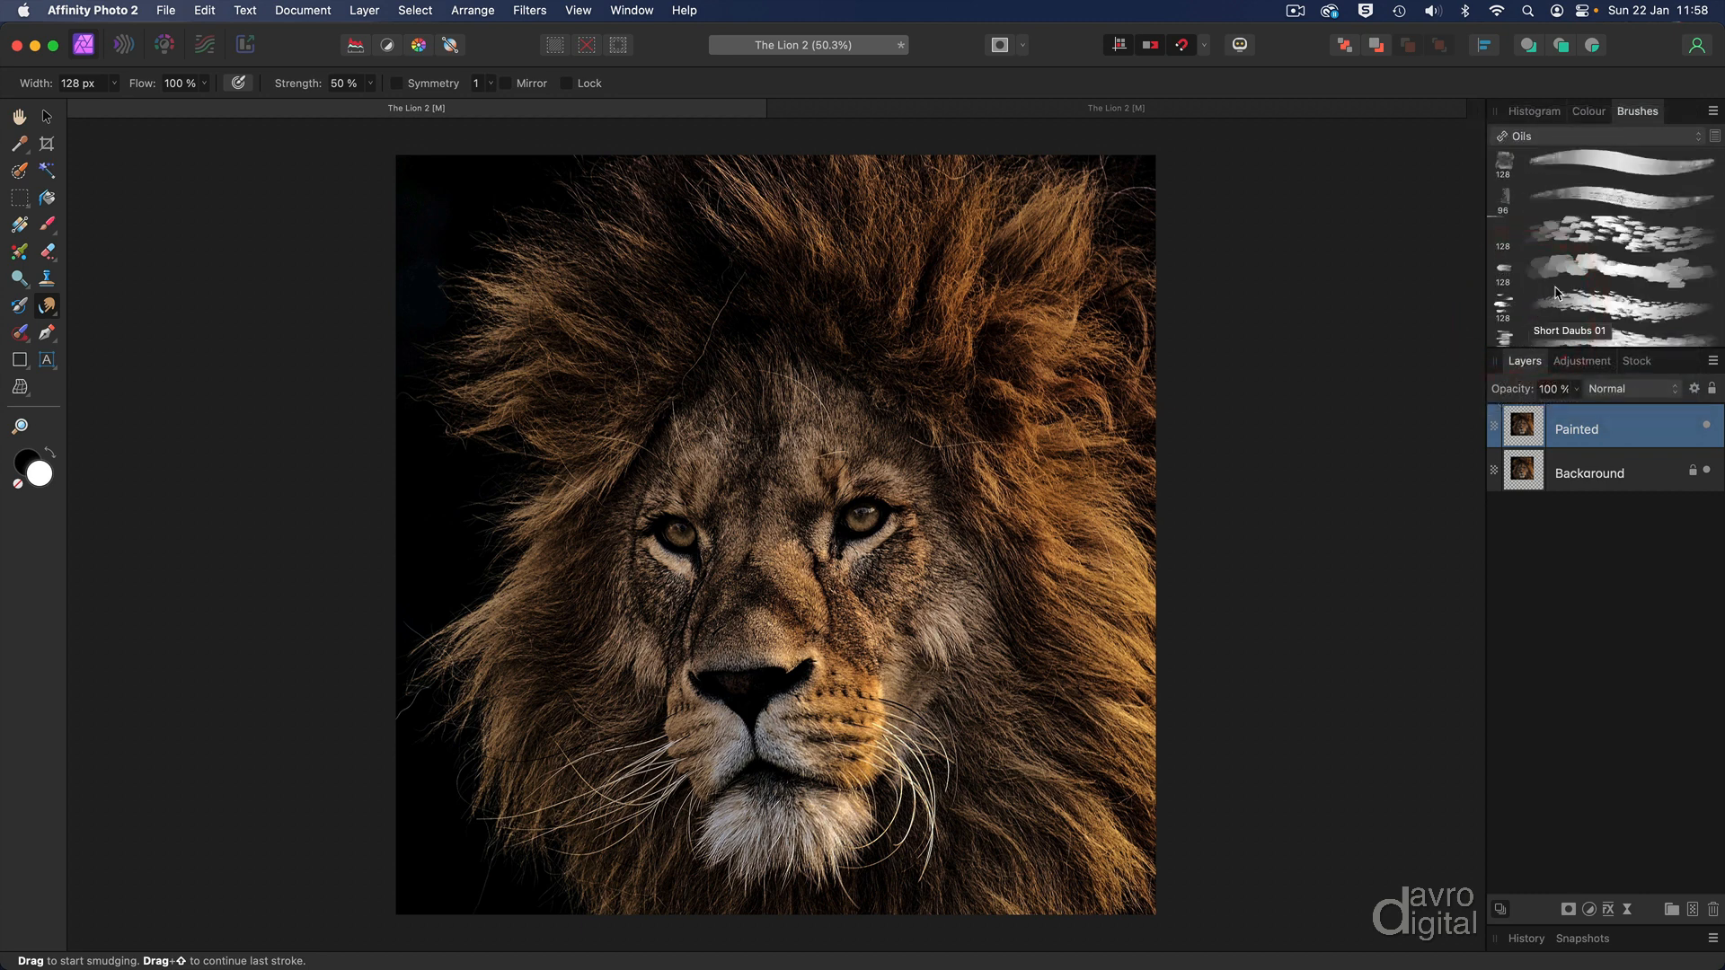
pyautogui.scroll(-3)
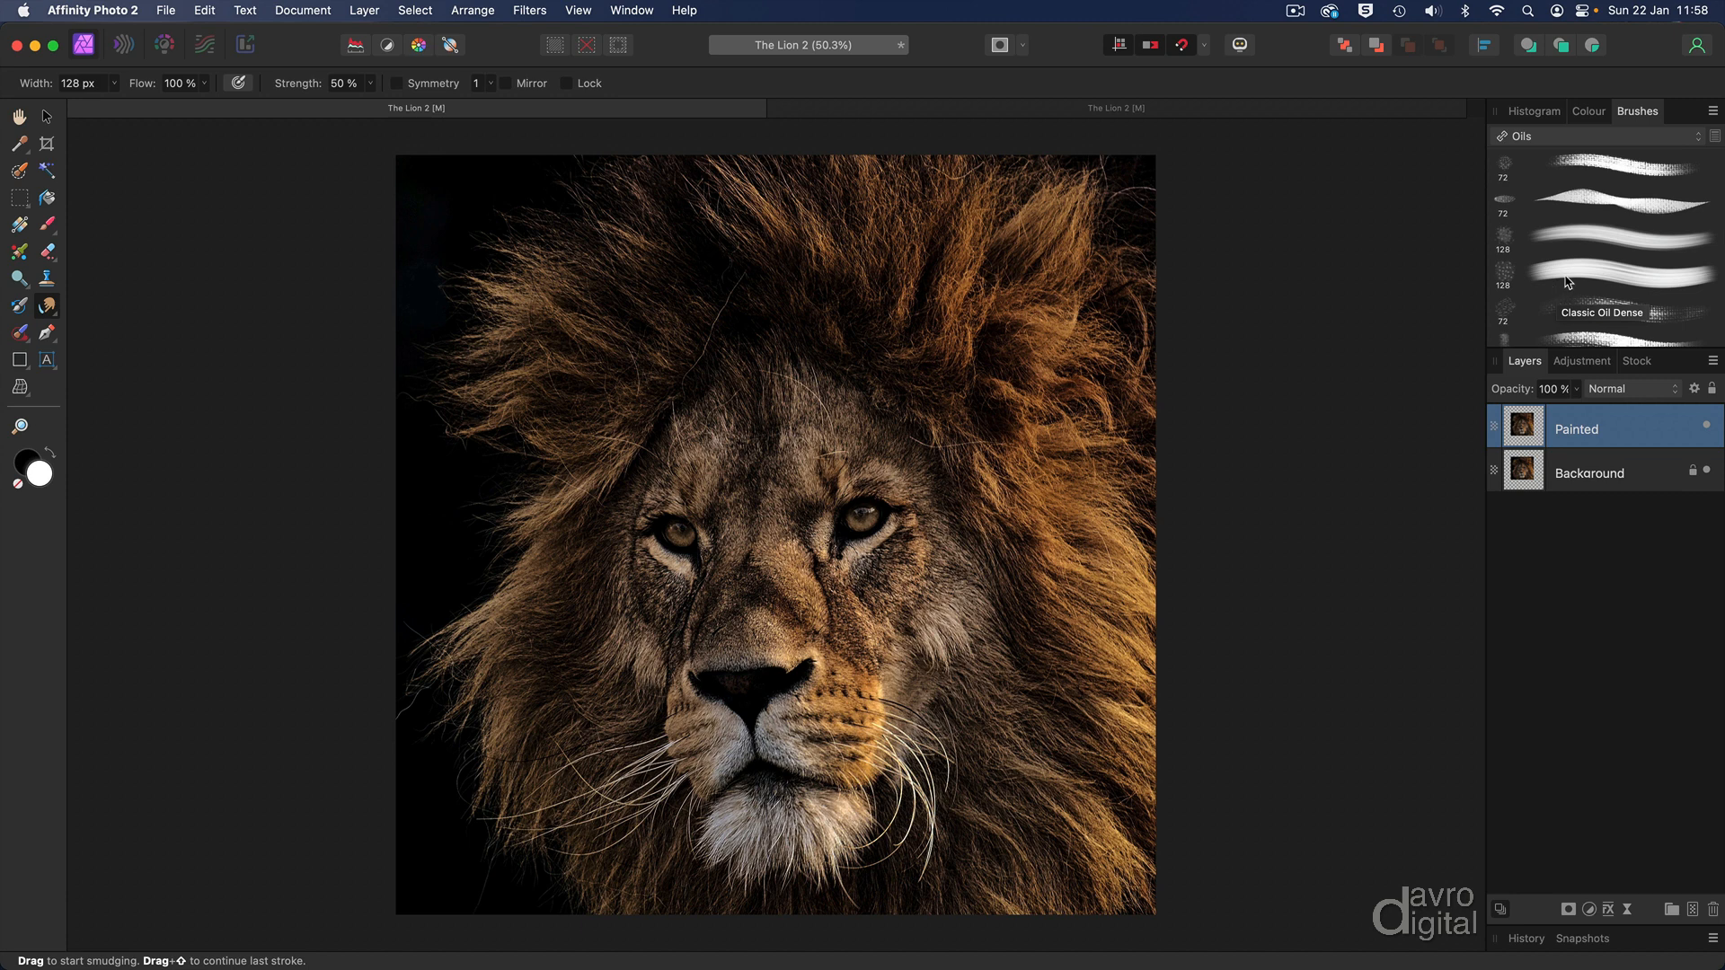
pyautogui.click(1602, 274)
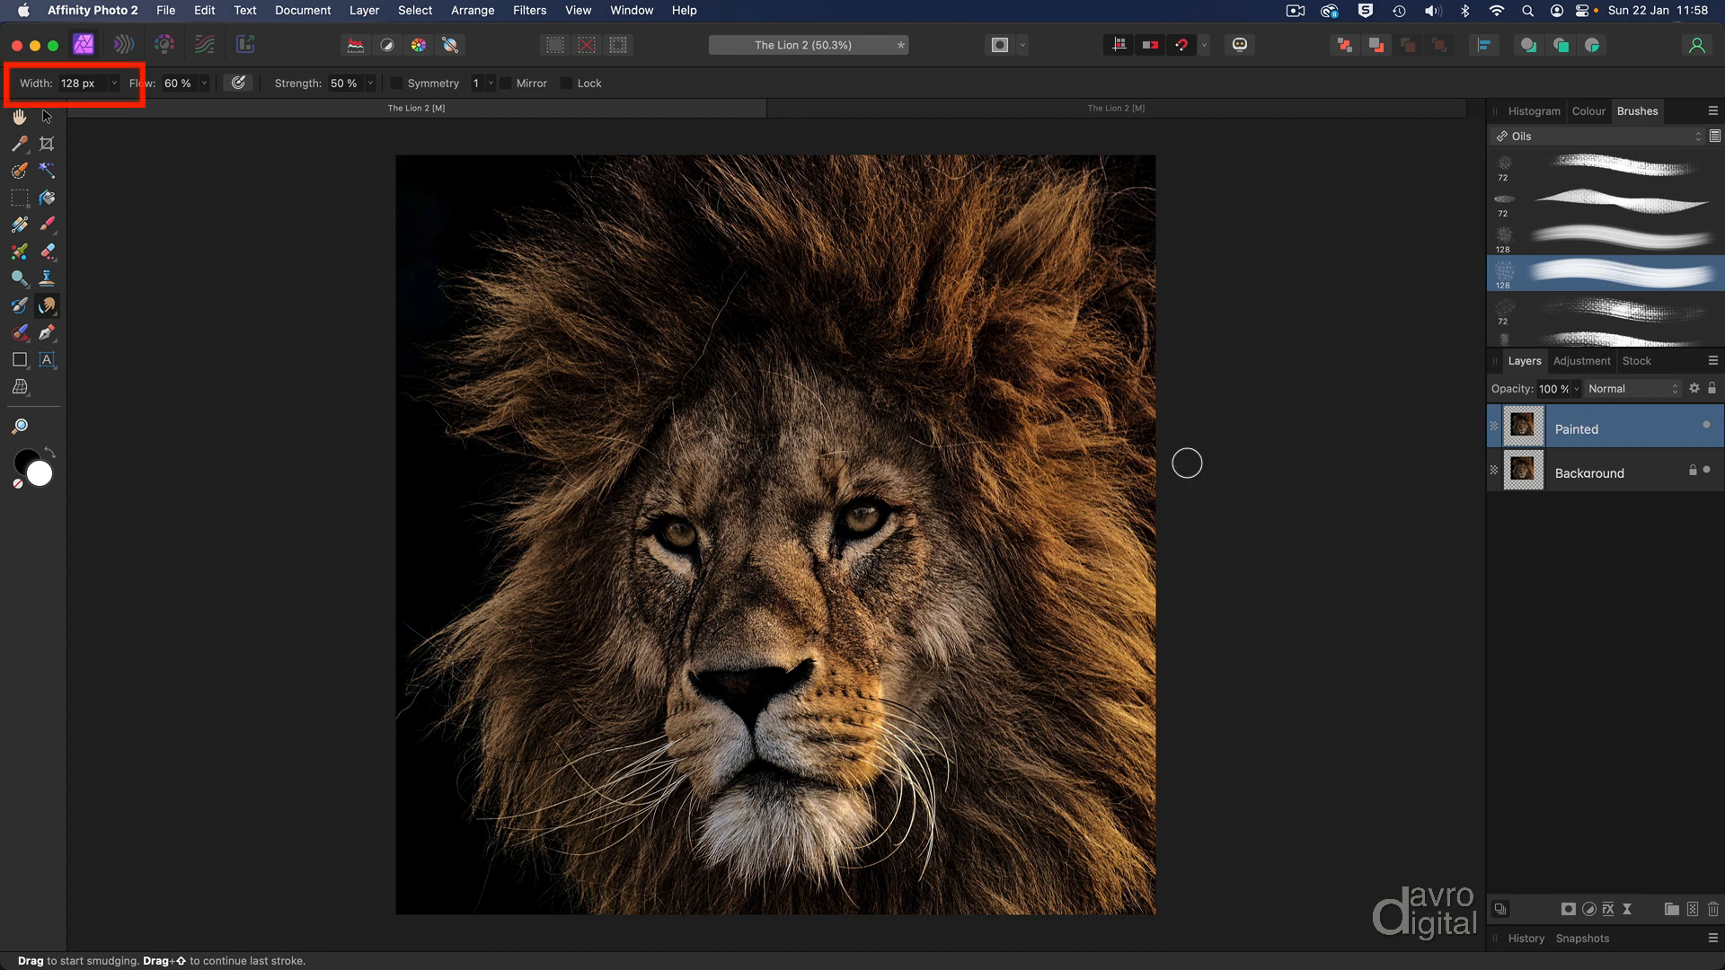
# - Zoom to actual size and smudge the right-side mane beside the eye into streaks
pyautogui.press('cmd+1')
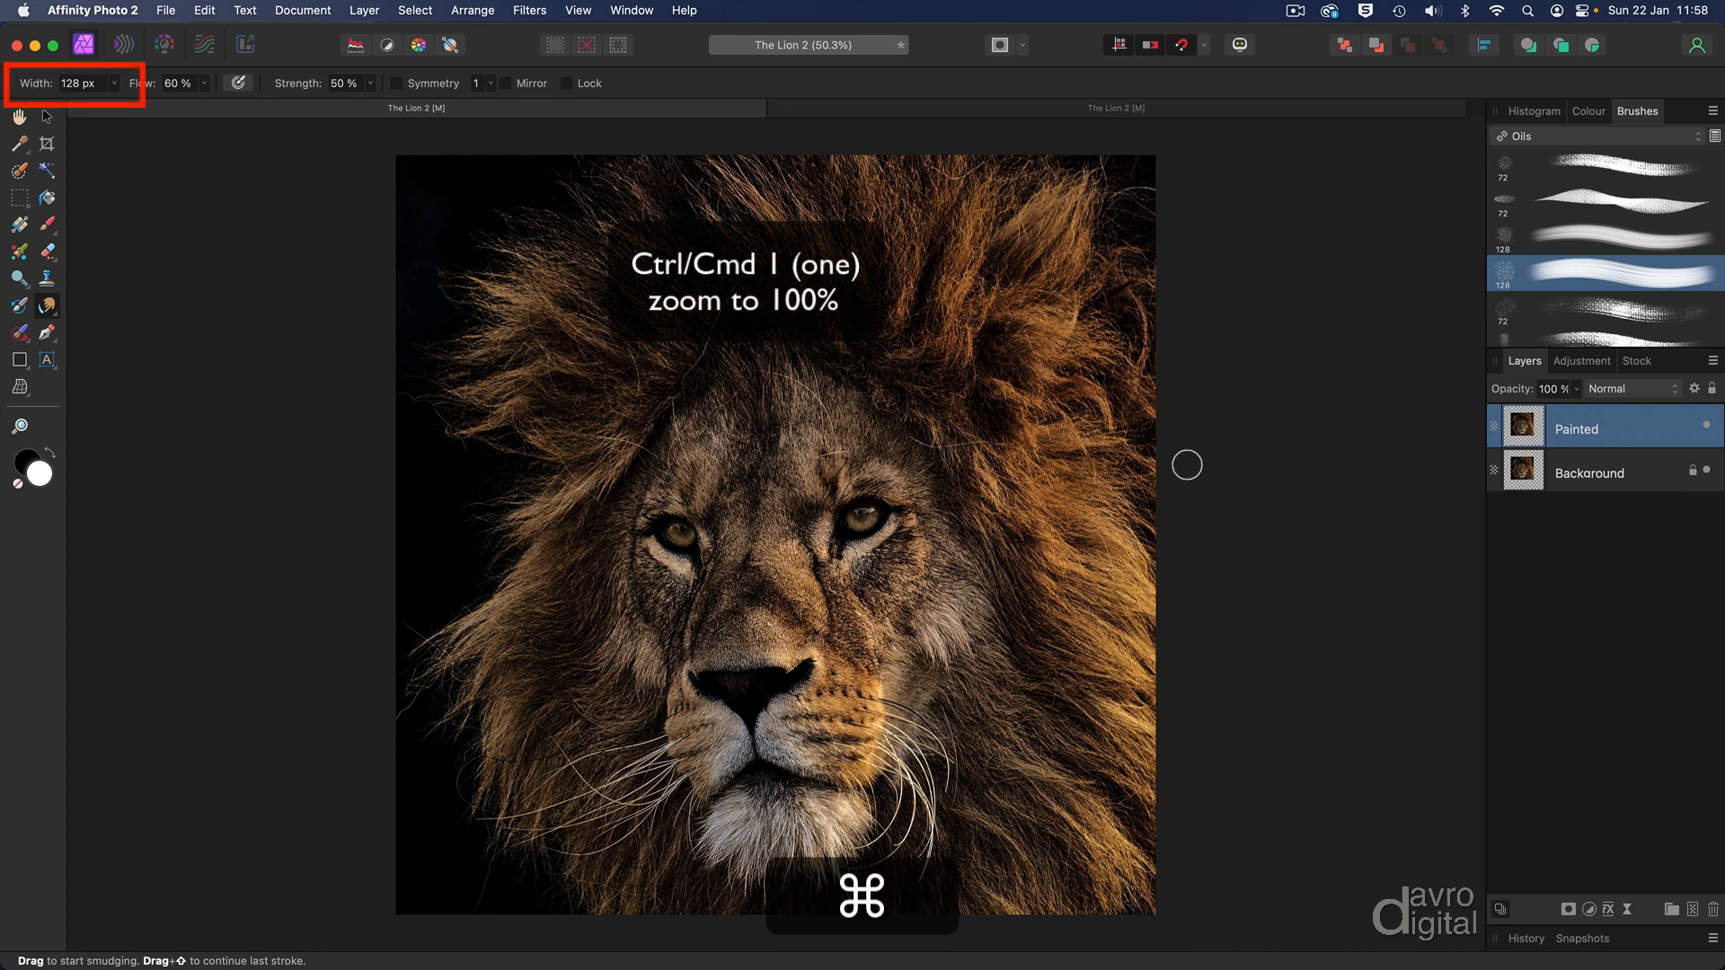
pyautogui.press('cmd+1')
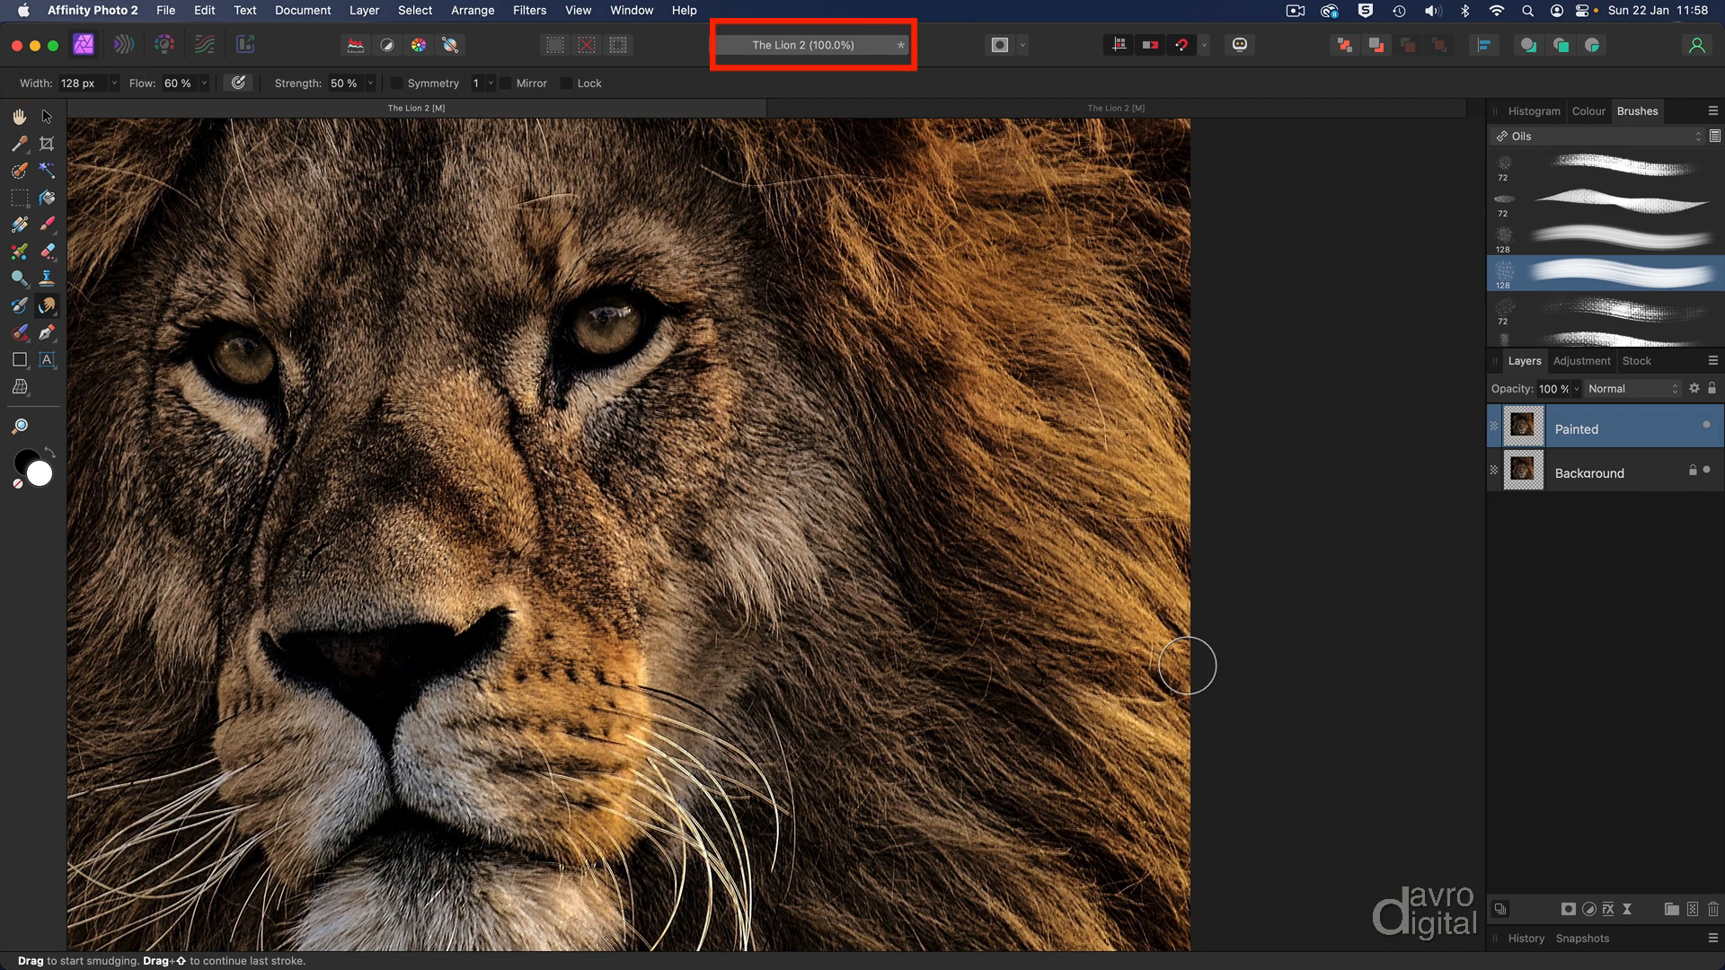
pyautogui.moveTo(1187, 666); pyautogui.dragTo(1112, 585)
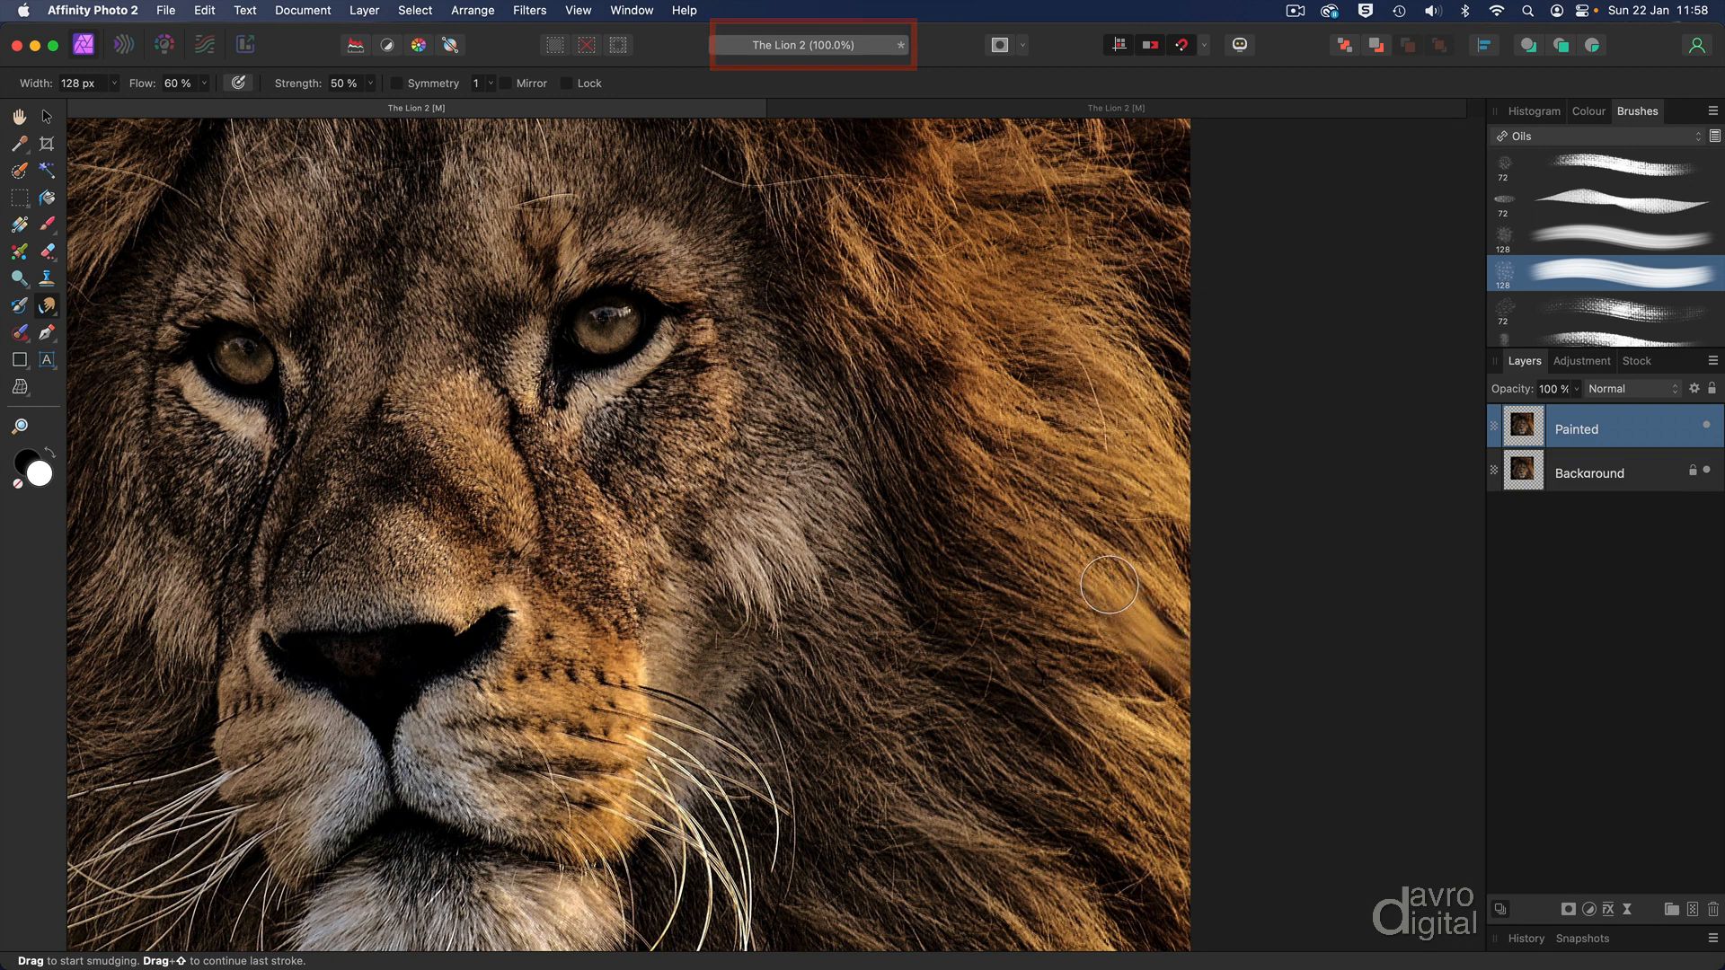
pyautogui.moveTo(1111, 585); pyautogui.dragTo(851, 342)
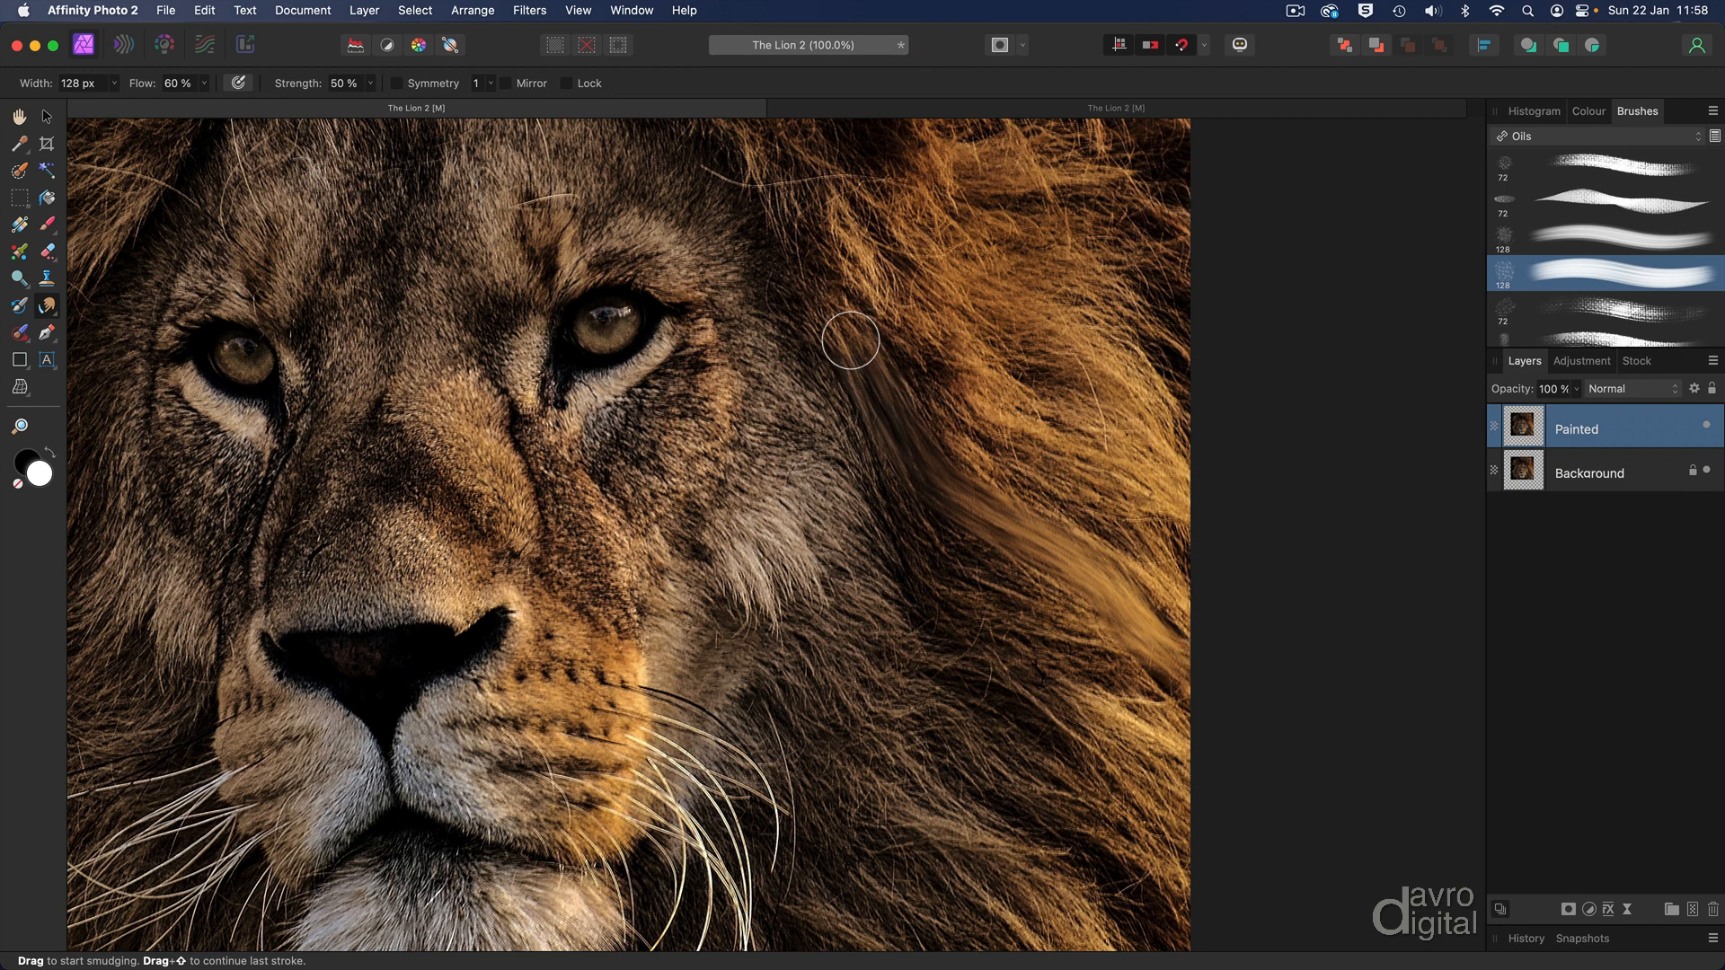
pyautogui.moveTo(853, 341); pyautogui.dragTo(1050, 514)
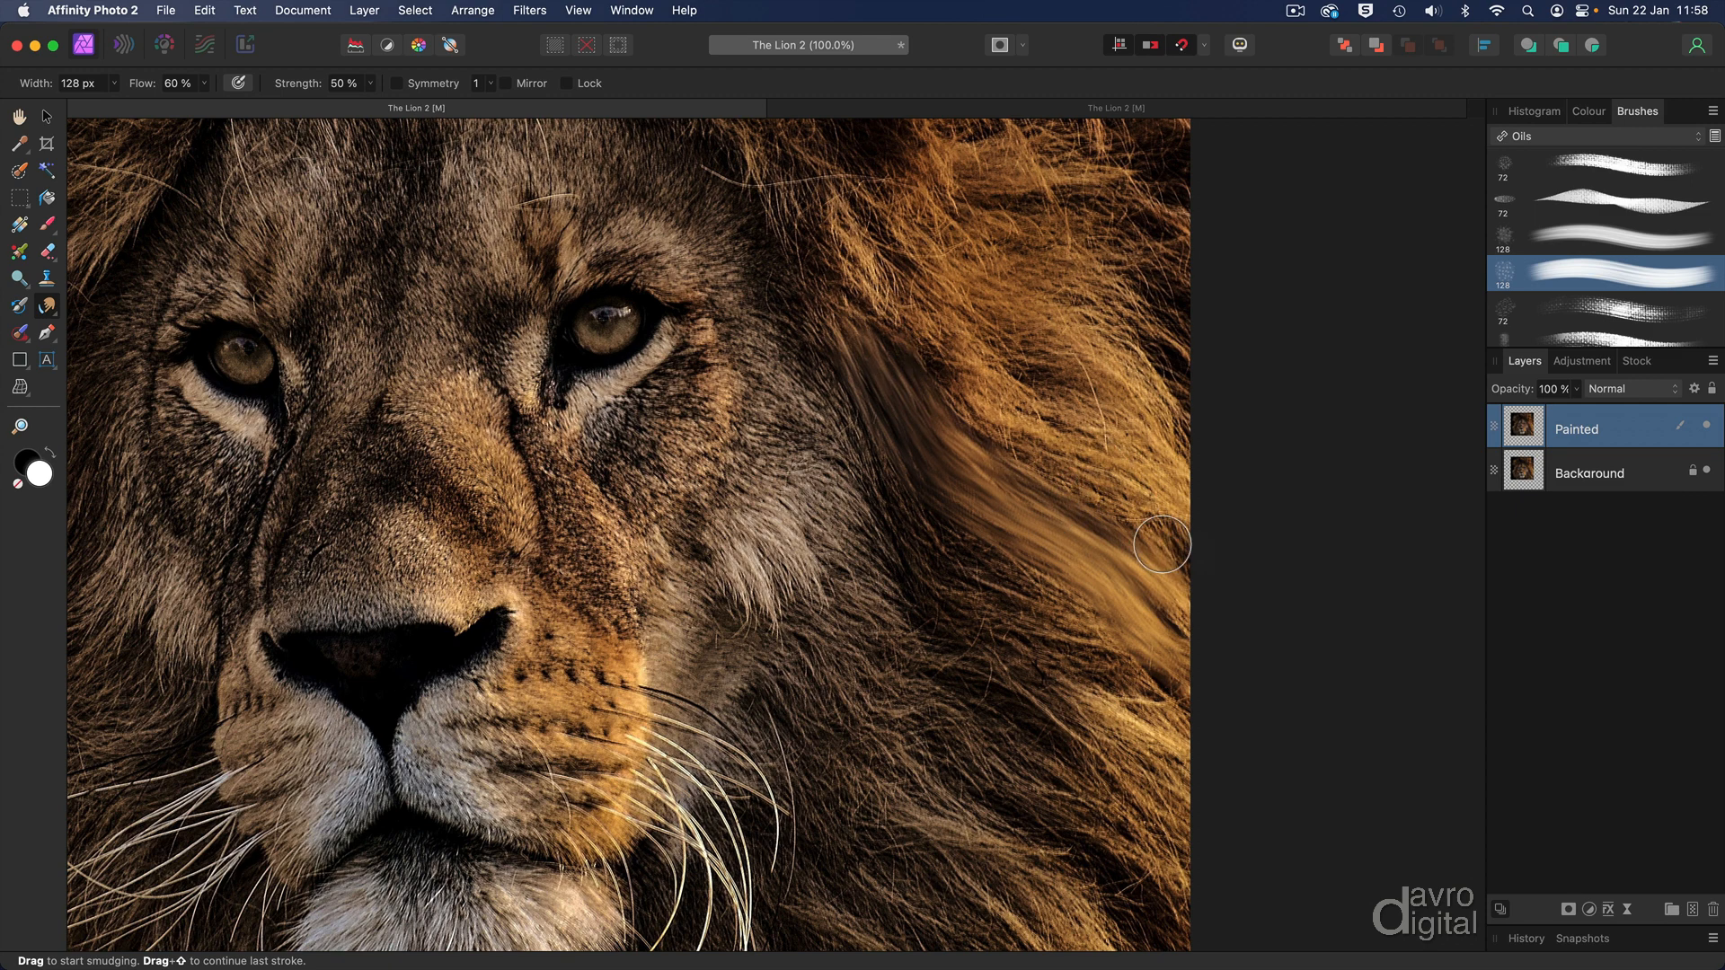
pyautogui.moveTo(1161, 545); pyautogui.dragTo(1181, 498)
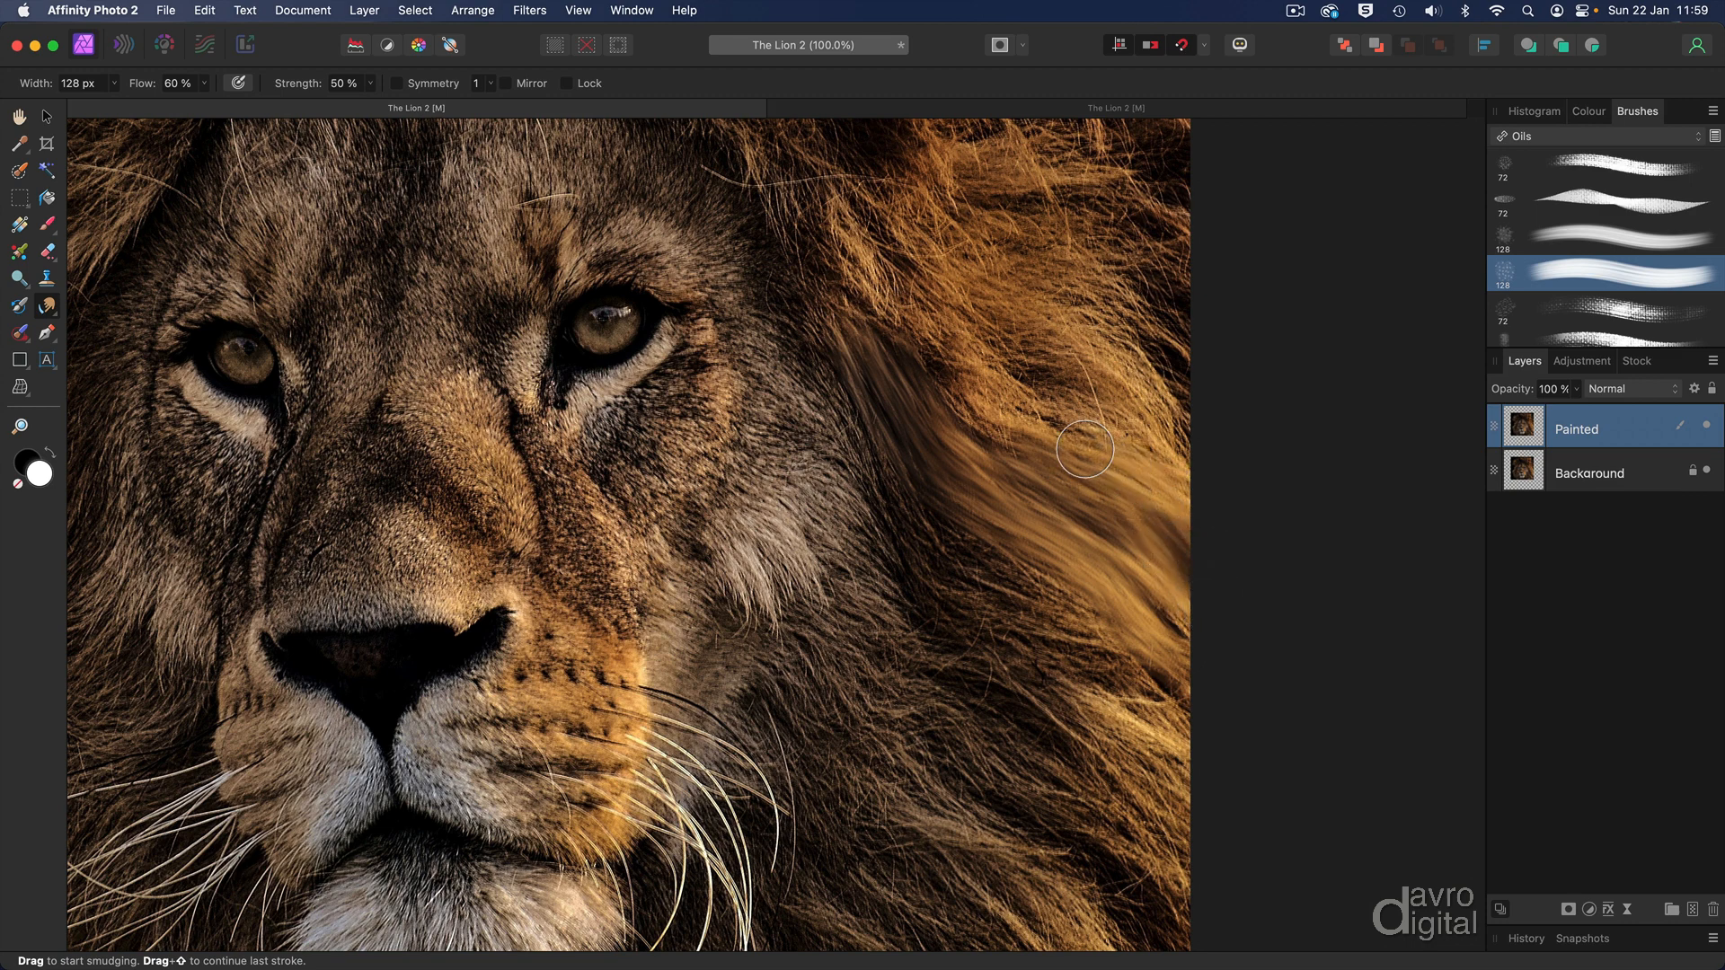
pyautogui.moveTo(1084, 449); pyautogui.dragTo(1063, 396)
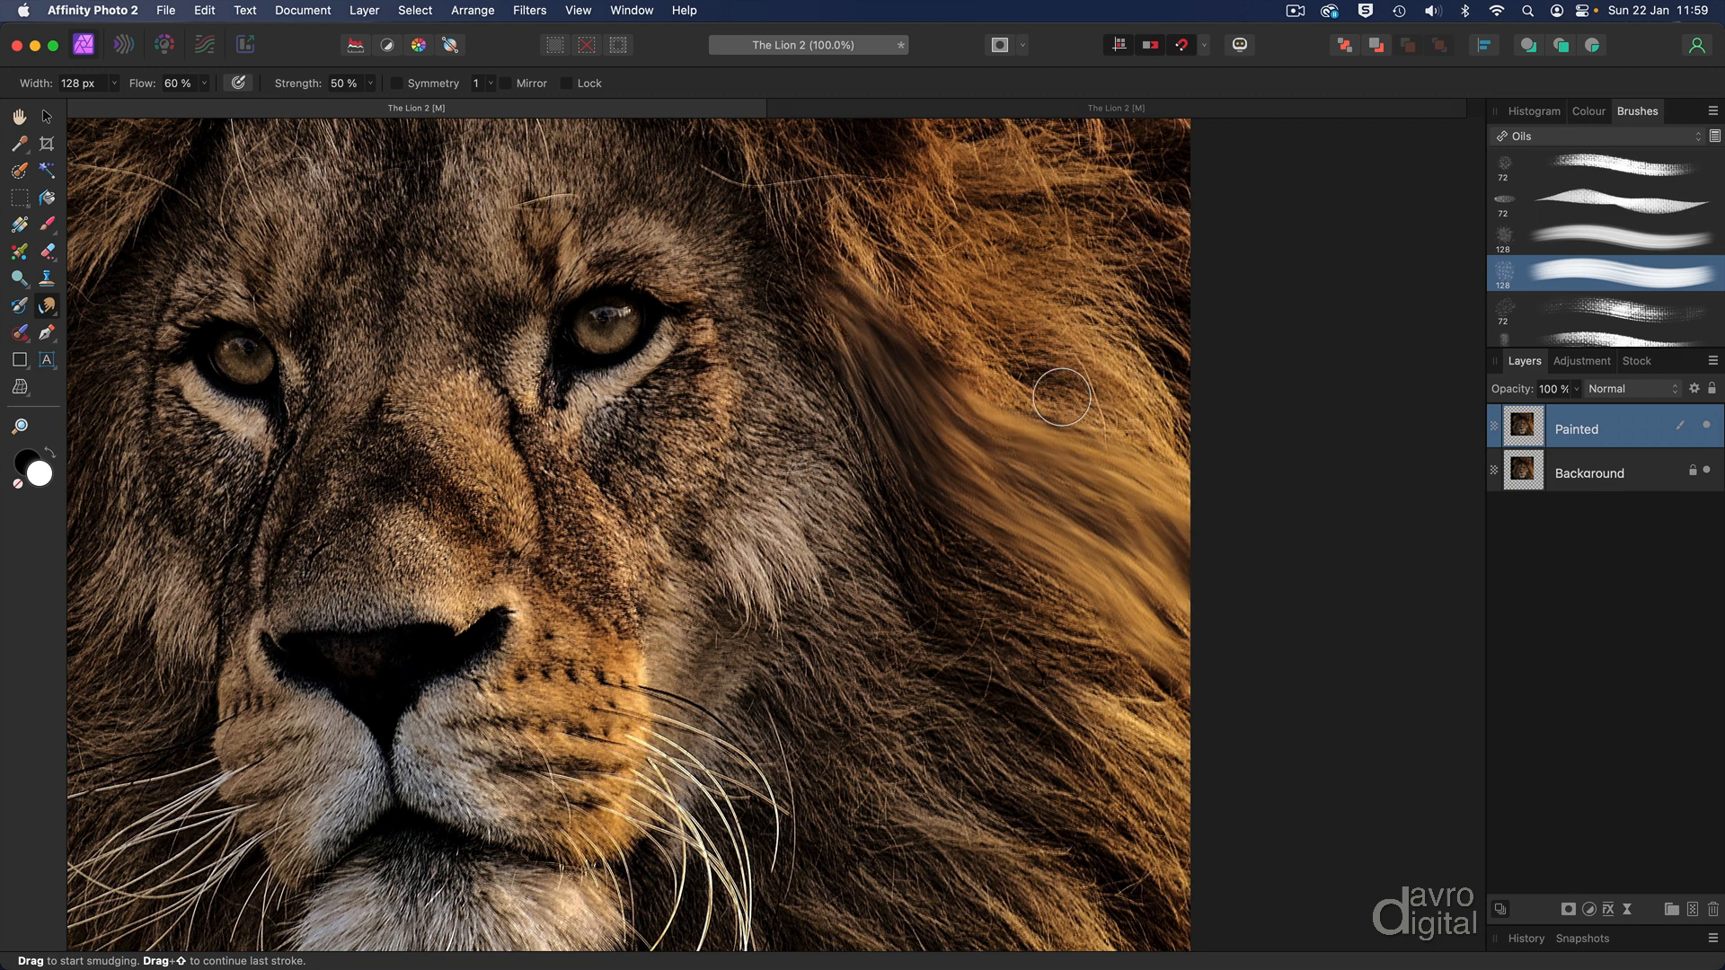
pyautogui.moveTo(1062, 396); pyautogui.dragTo(866, 281)
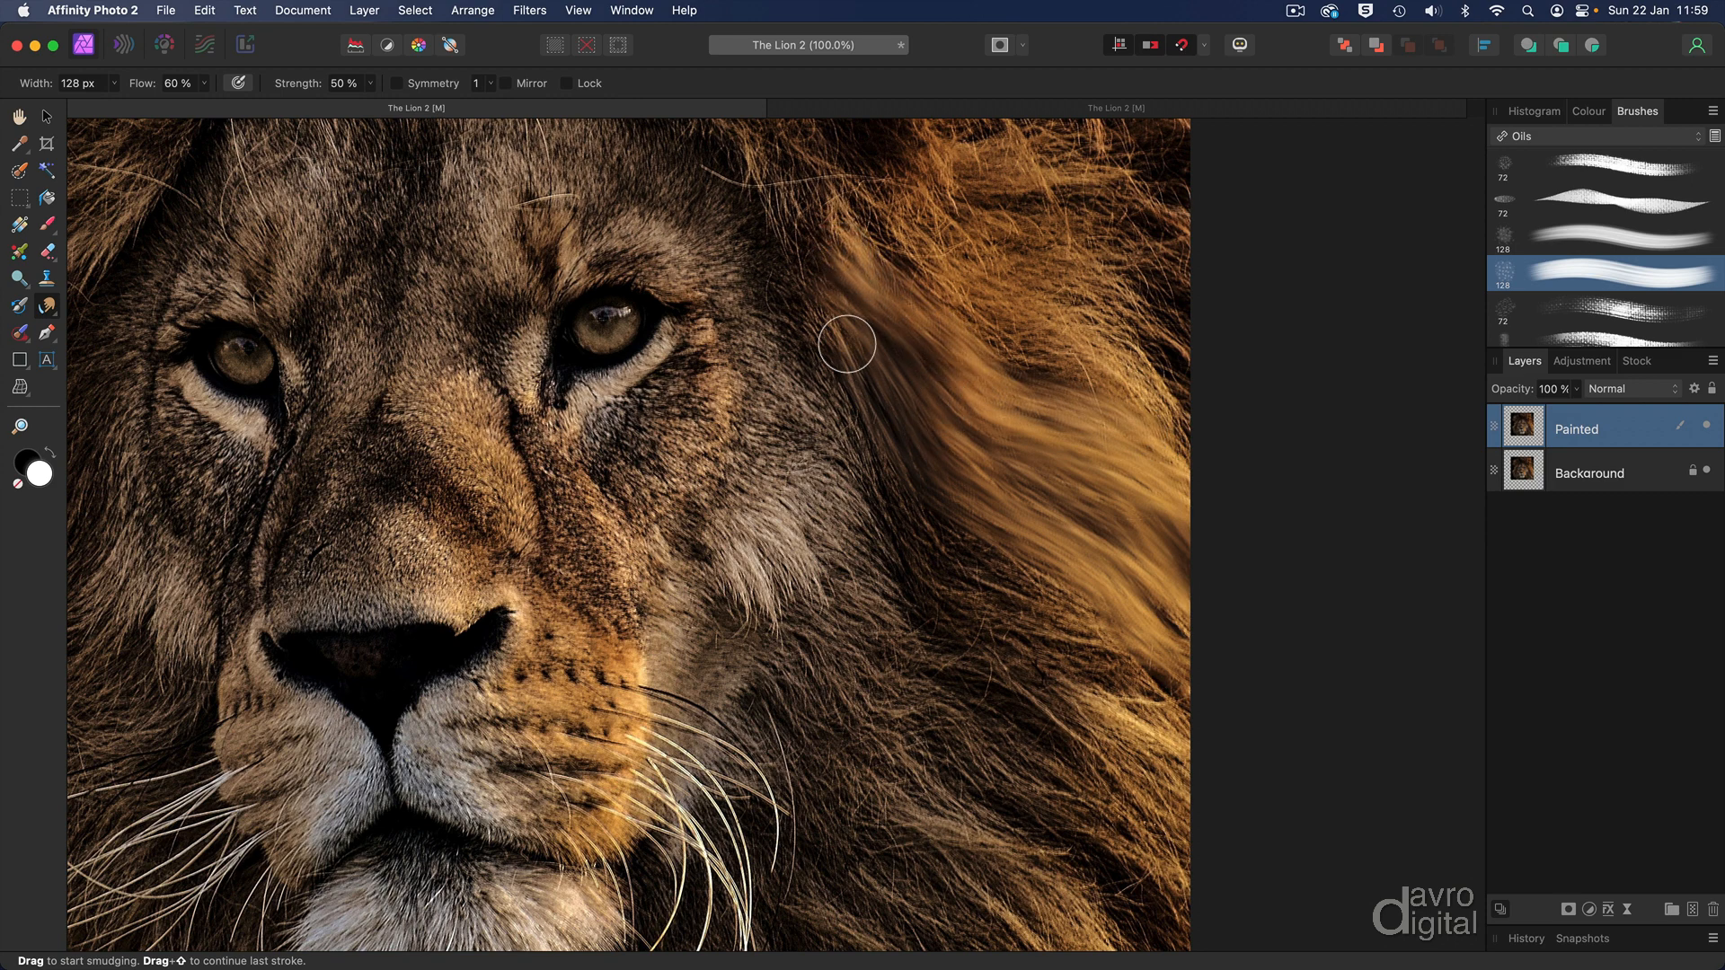
pyautogui.moveTo(848, 344); pyautogui.dragTo(1009, 618)
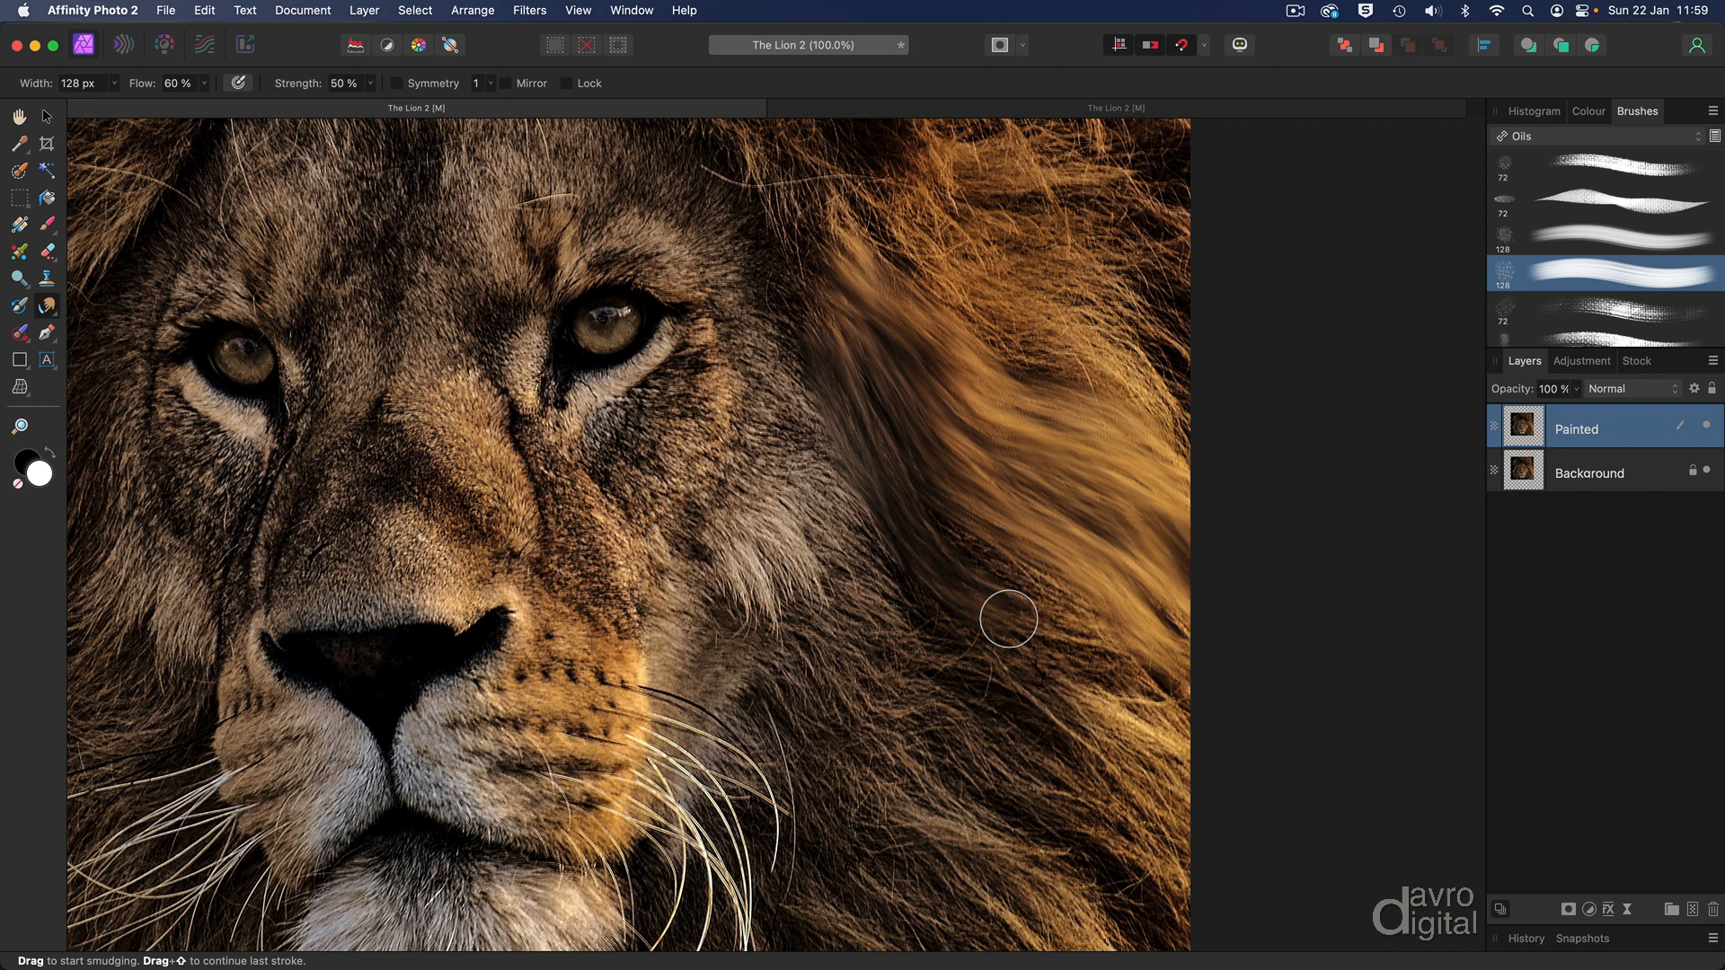
pyautogui.moveTo(1009, 619); pyautogui.dragTo(919, 544)
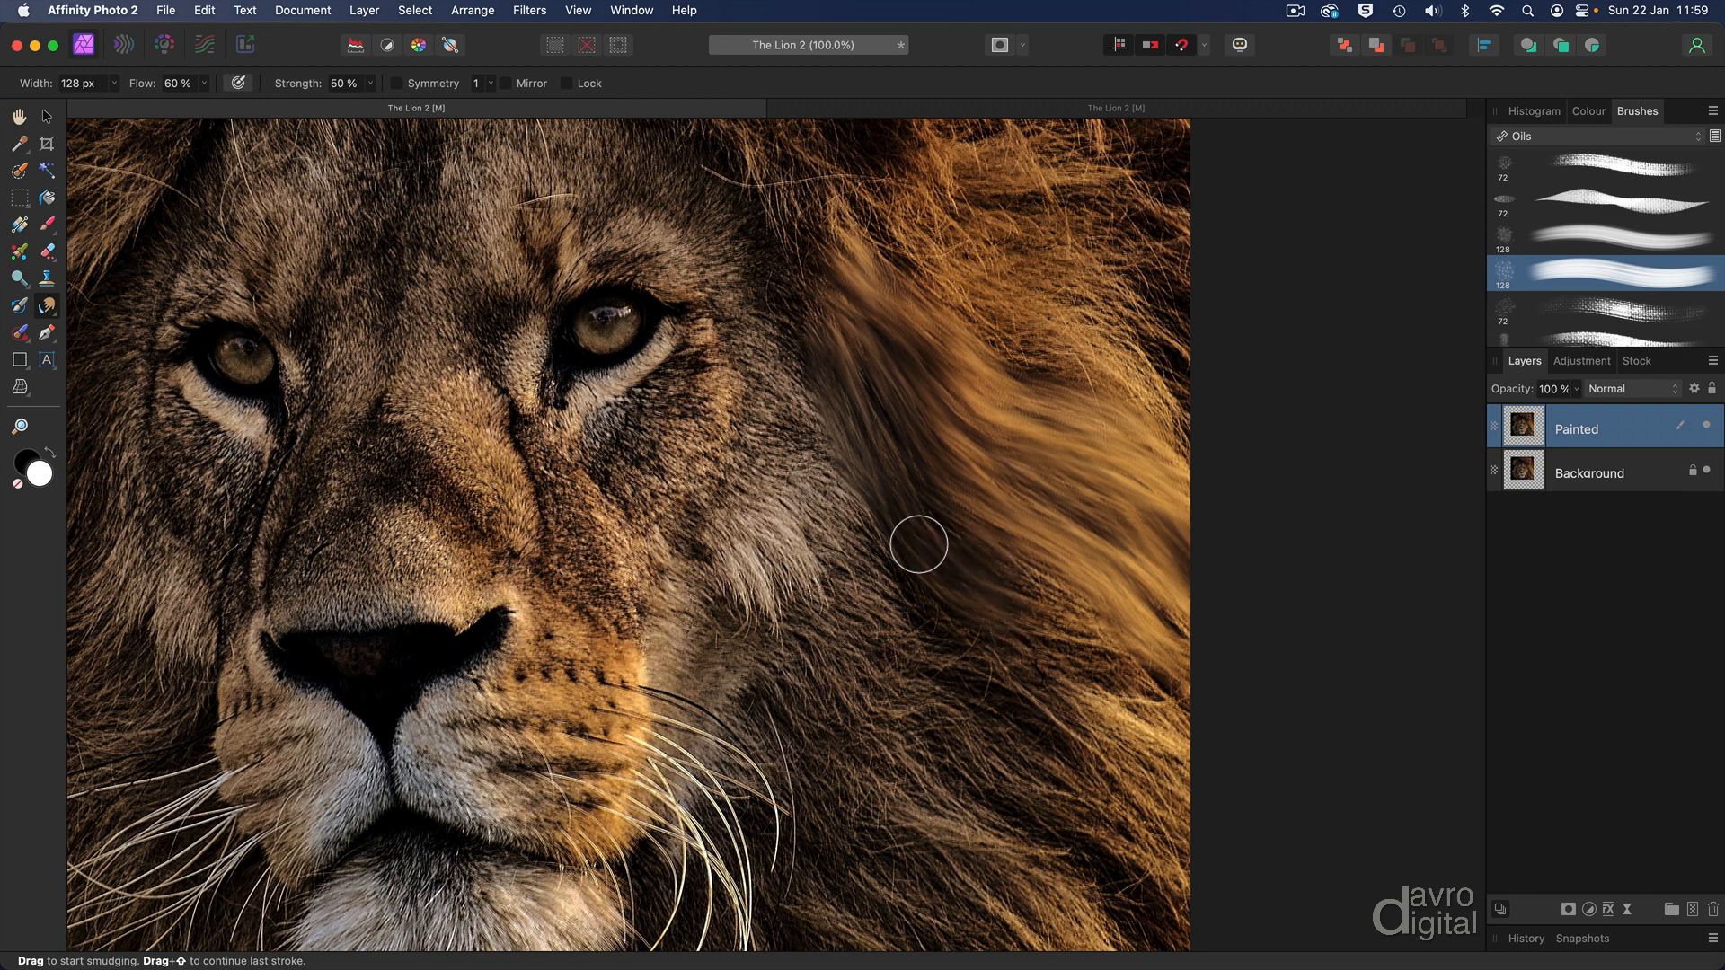
pyautogui.moveTo(917, 544); pyautogui.dragTo(1084, 628)
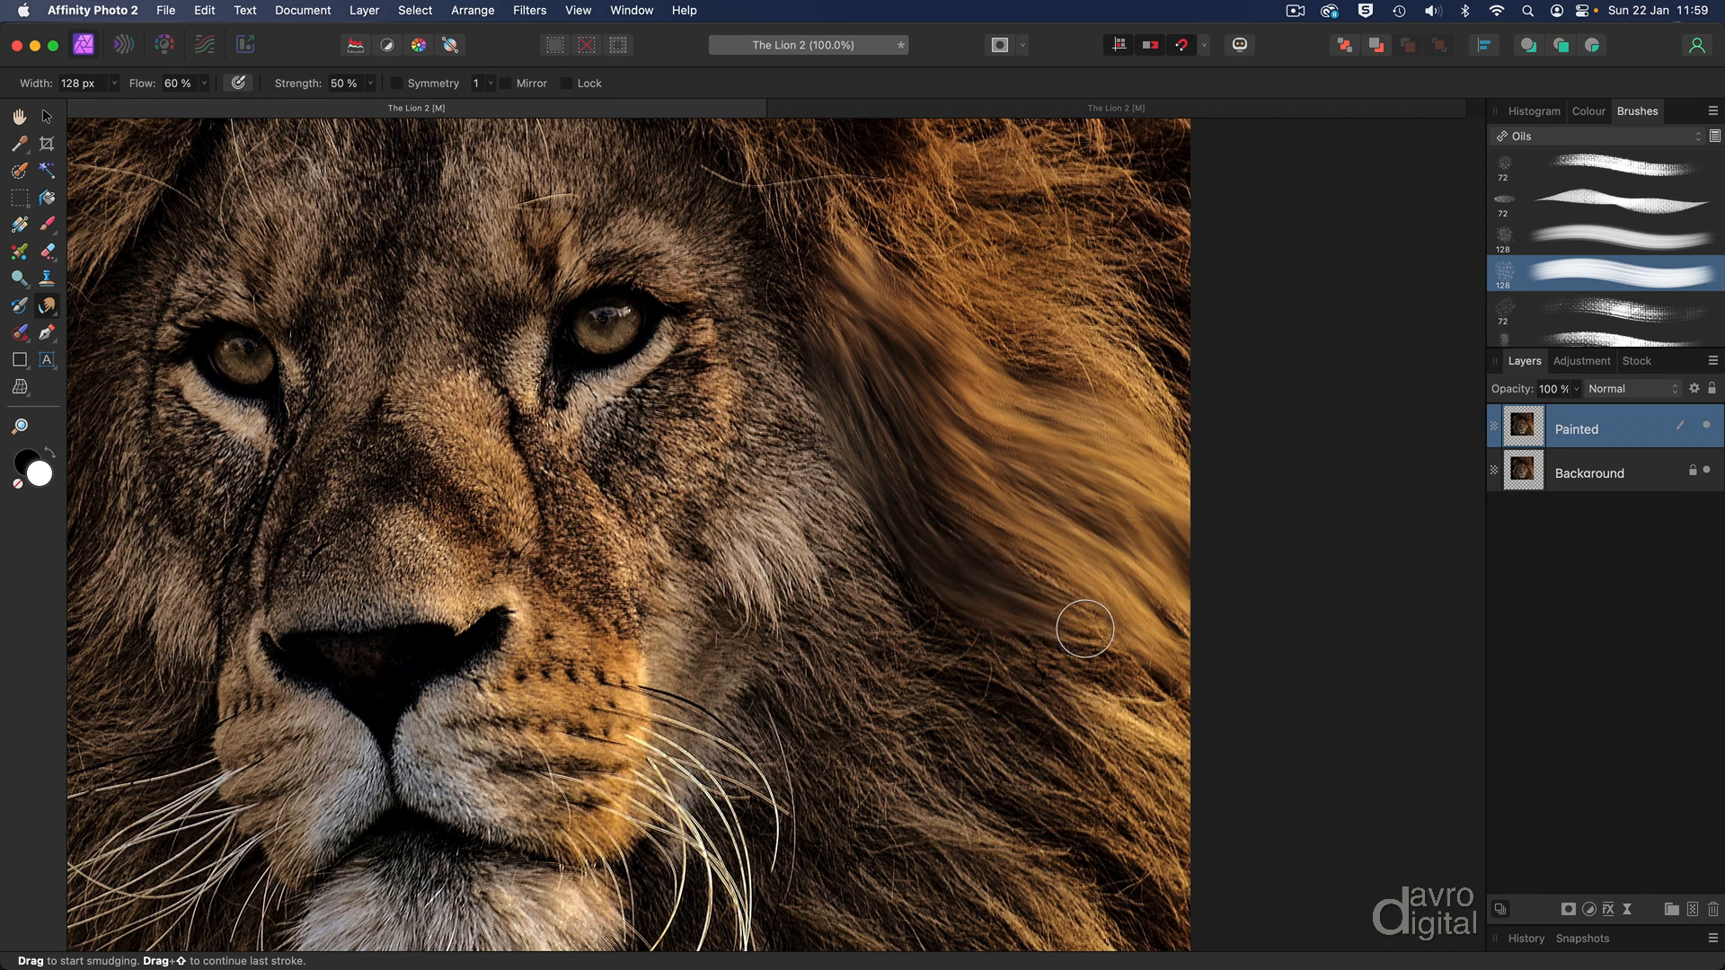
pyautogui.moveTo(1083, 628); pyautogui.dragTo(1106, 638)
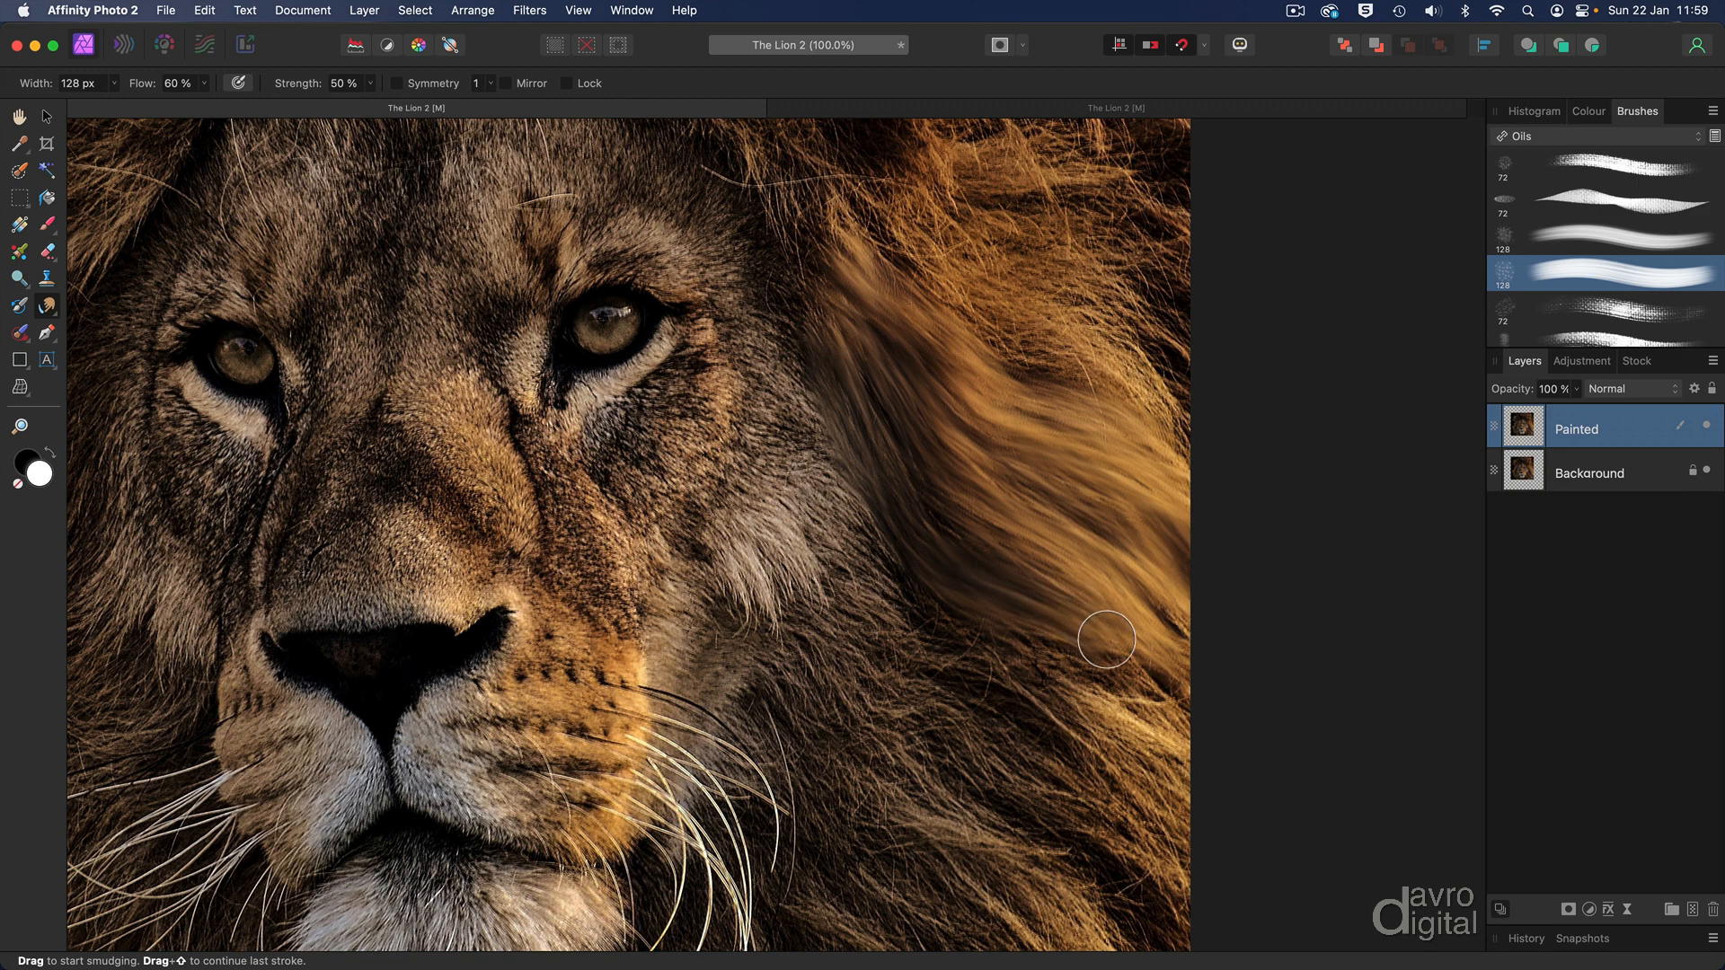
# - Smudge the upper and middle mane into longer painterly strokes
pyautogui.moveTo(1107, 639); pyautogui.dragTo(1016, 581)
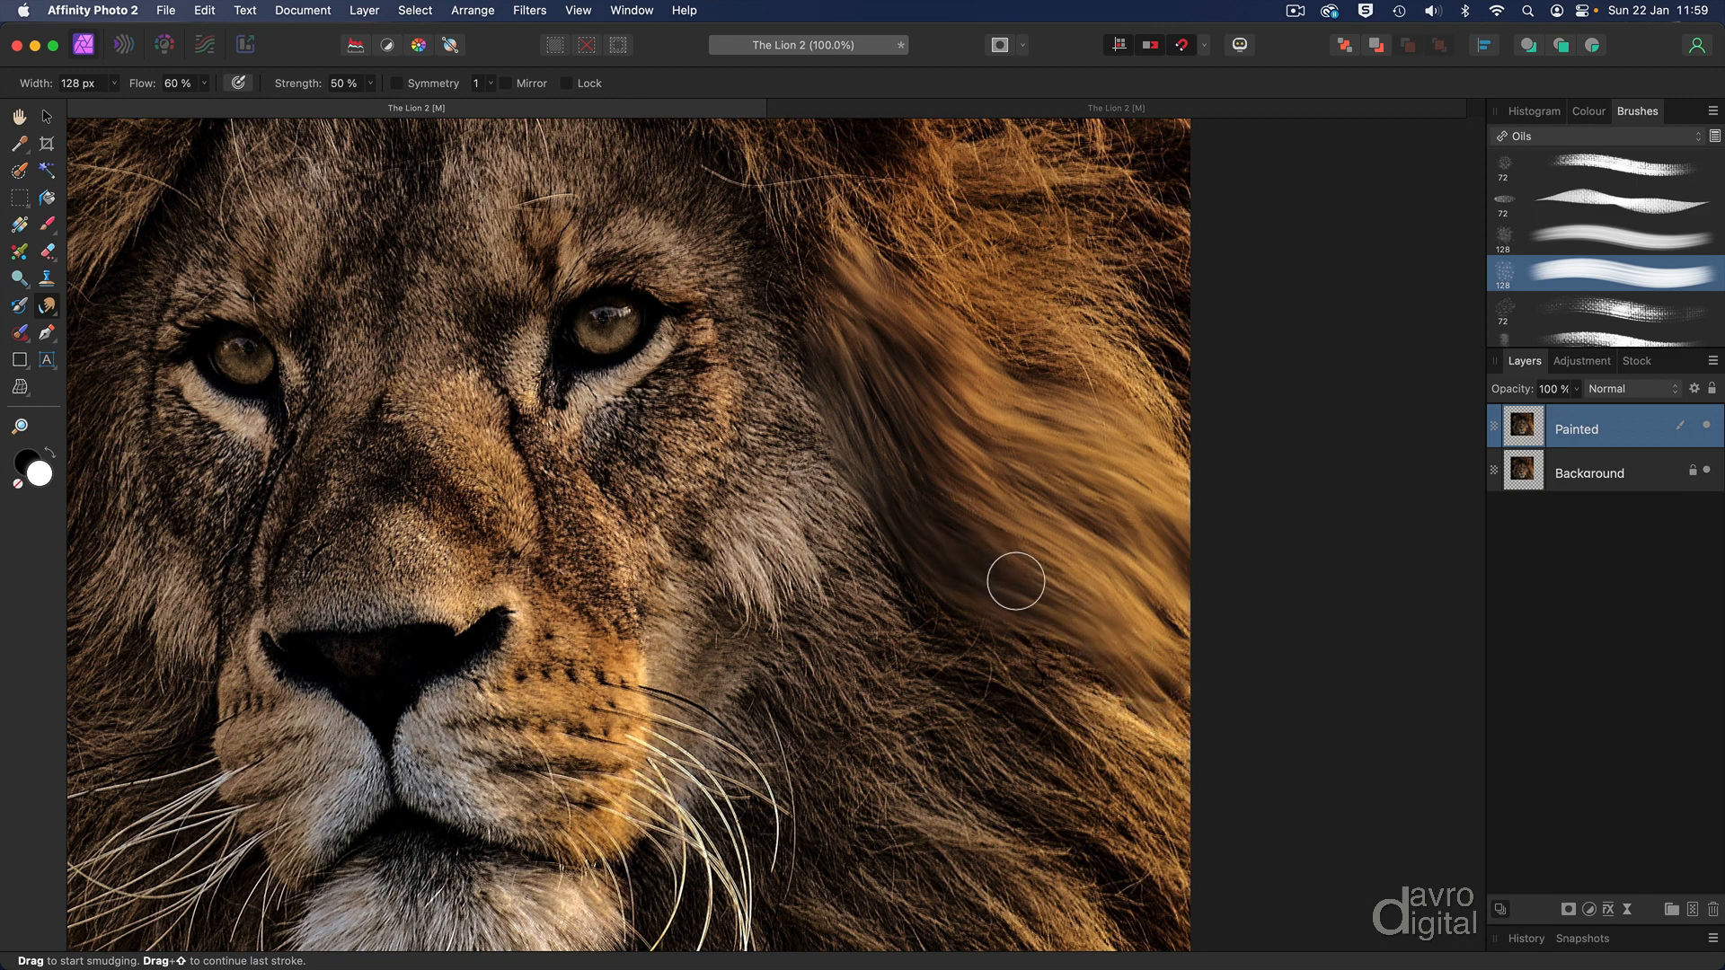
pyautogui.moveTo(1015, 580); pyautogui.dragTo(1153, 648)
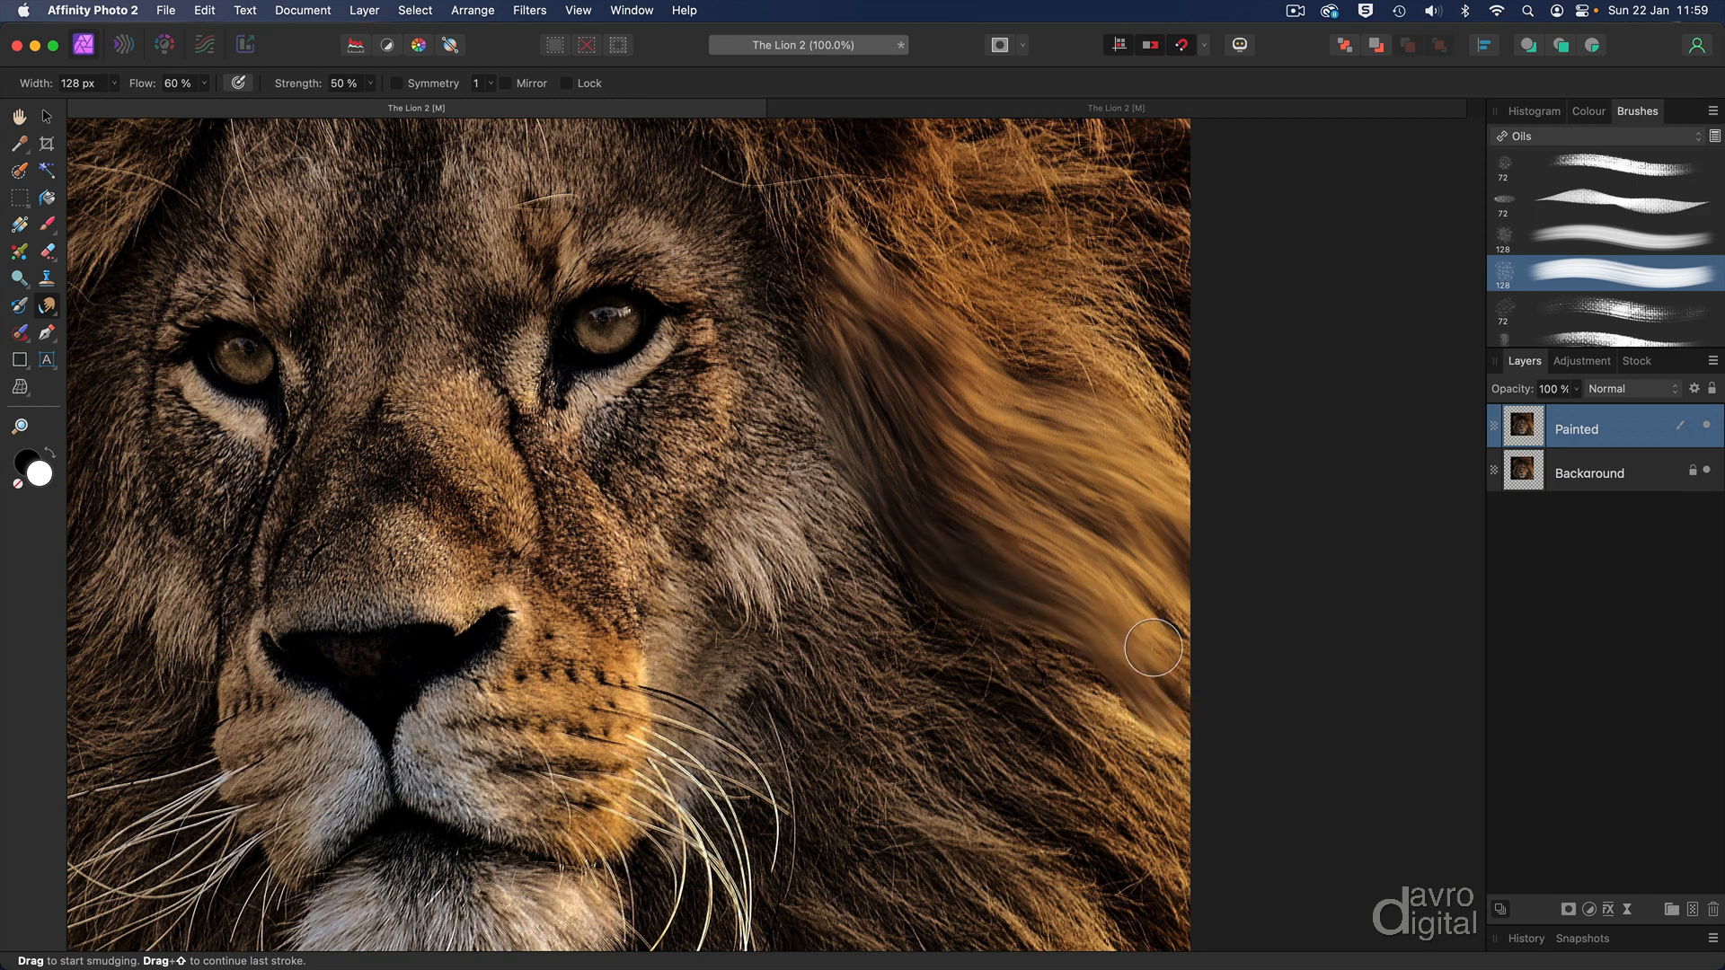
pyautogui.moveTo(1154, 647); pyautogui.dragTo(969, 286)
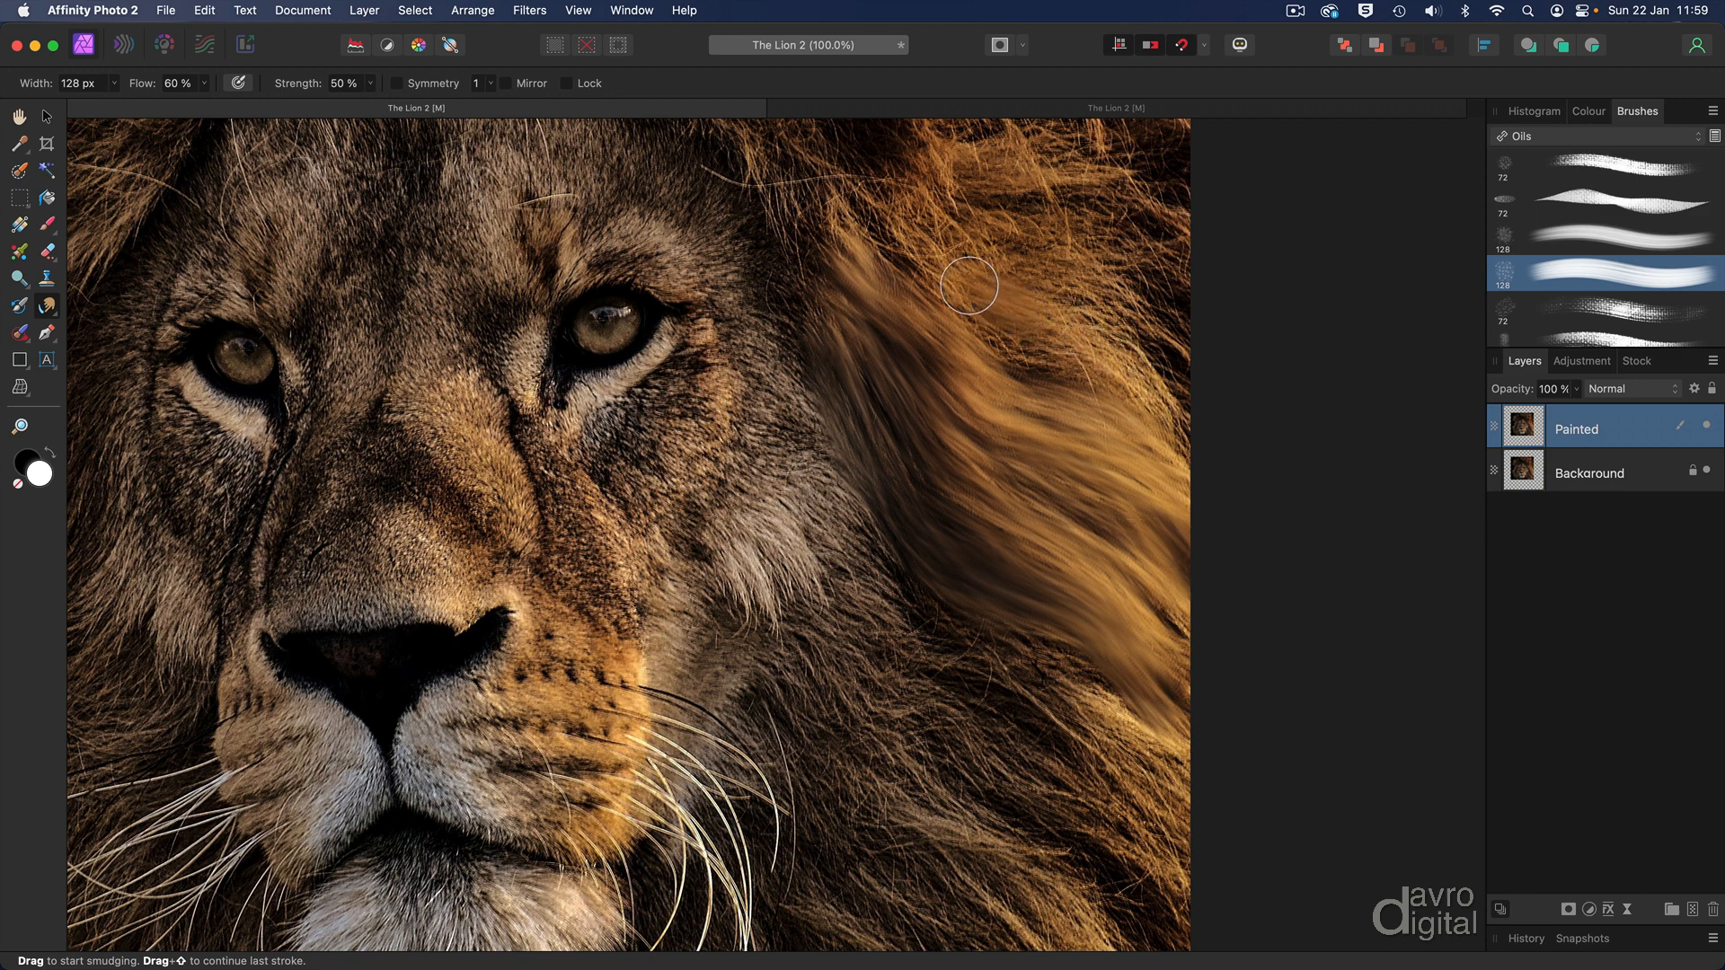
pyautogui.moveTo(969, 286); pyautogui.dragTo(883, 251)
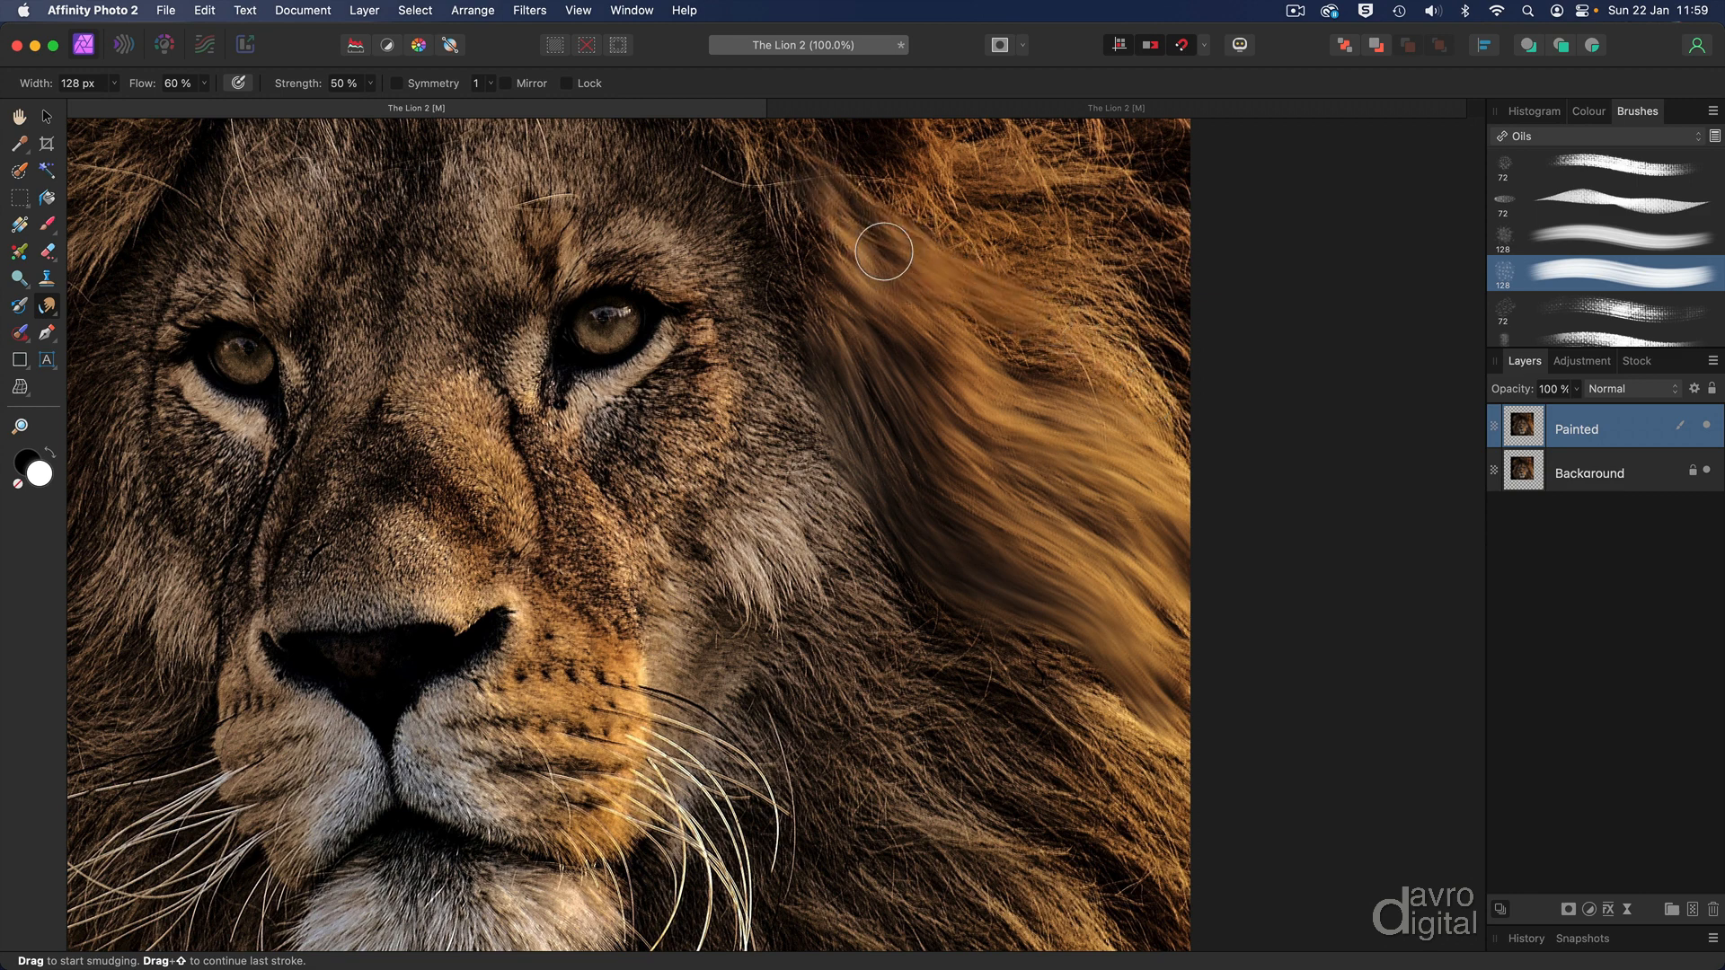
pyautogui.moveTo(883, 252); pyautogui.dragTo(838, 315)
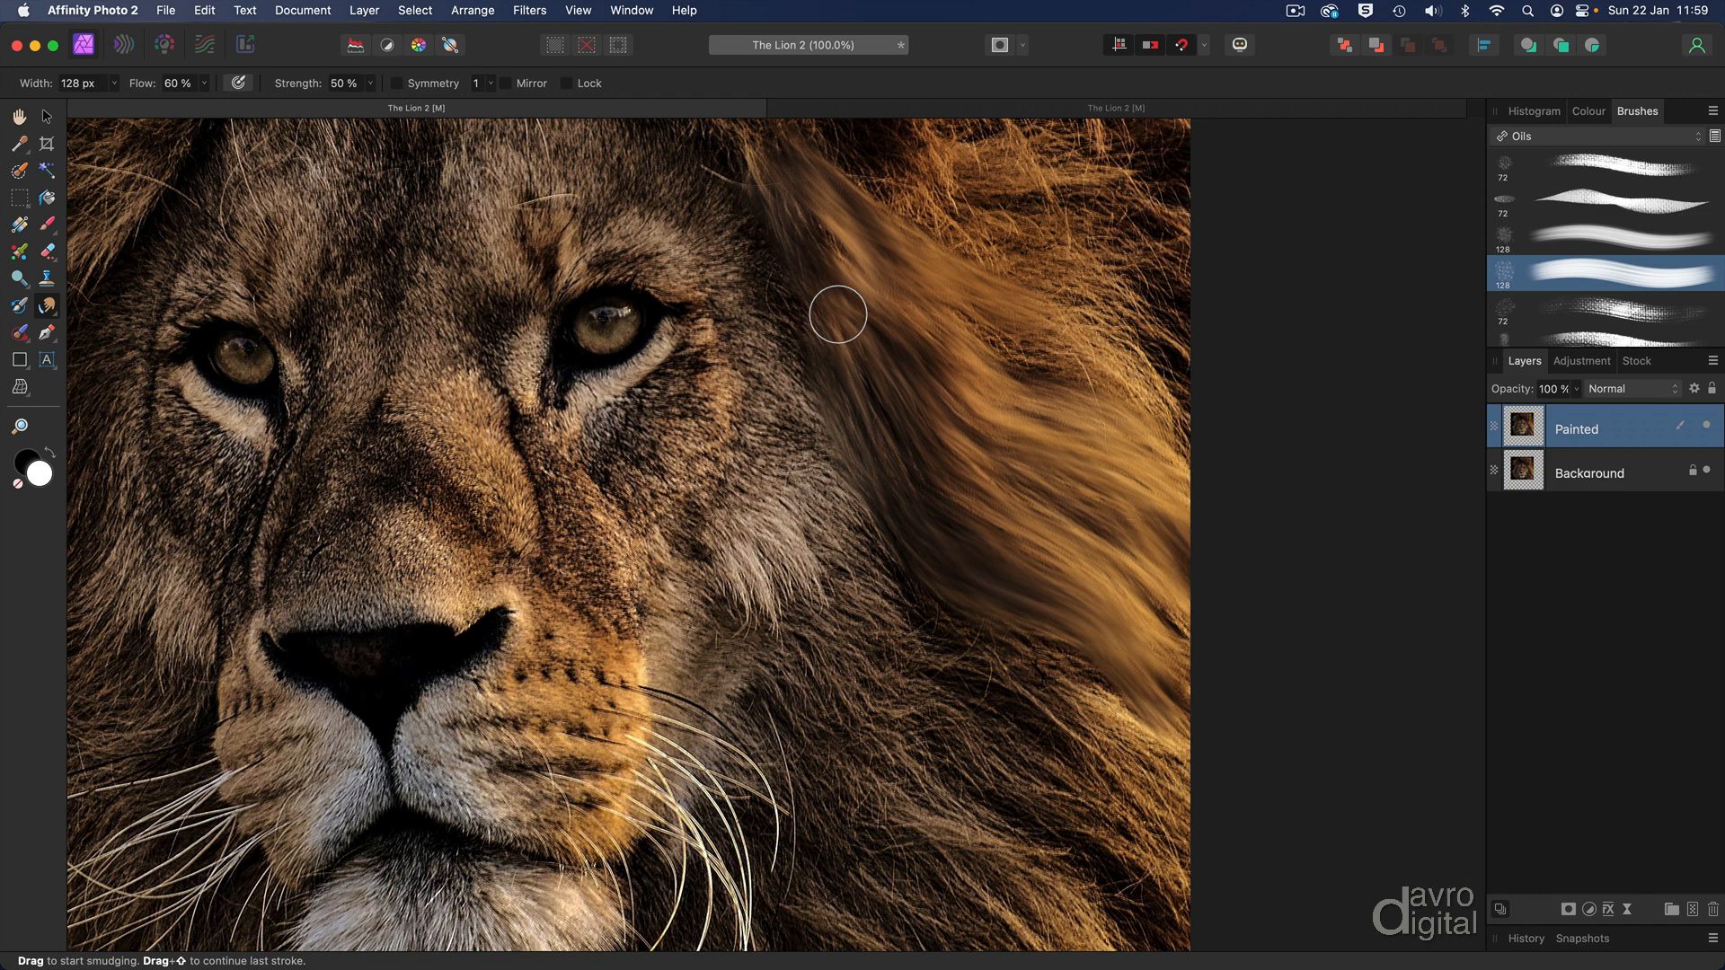
pyautogui.moveTo(838, 316); pyautogui.dragTo(1055, 340)
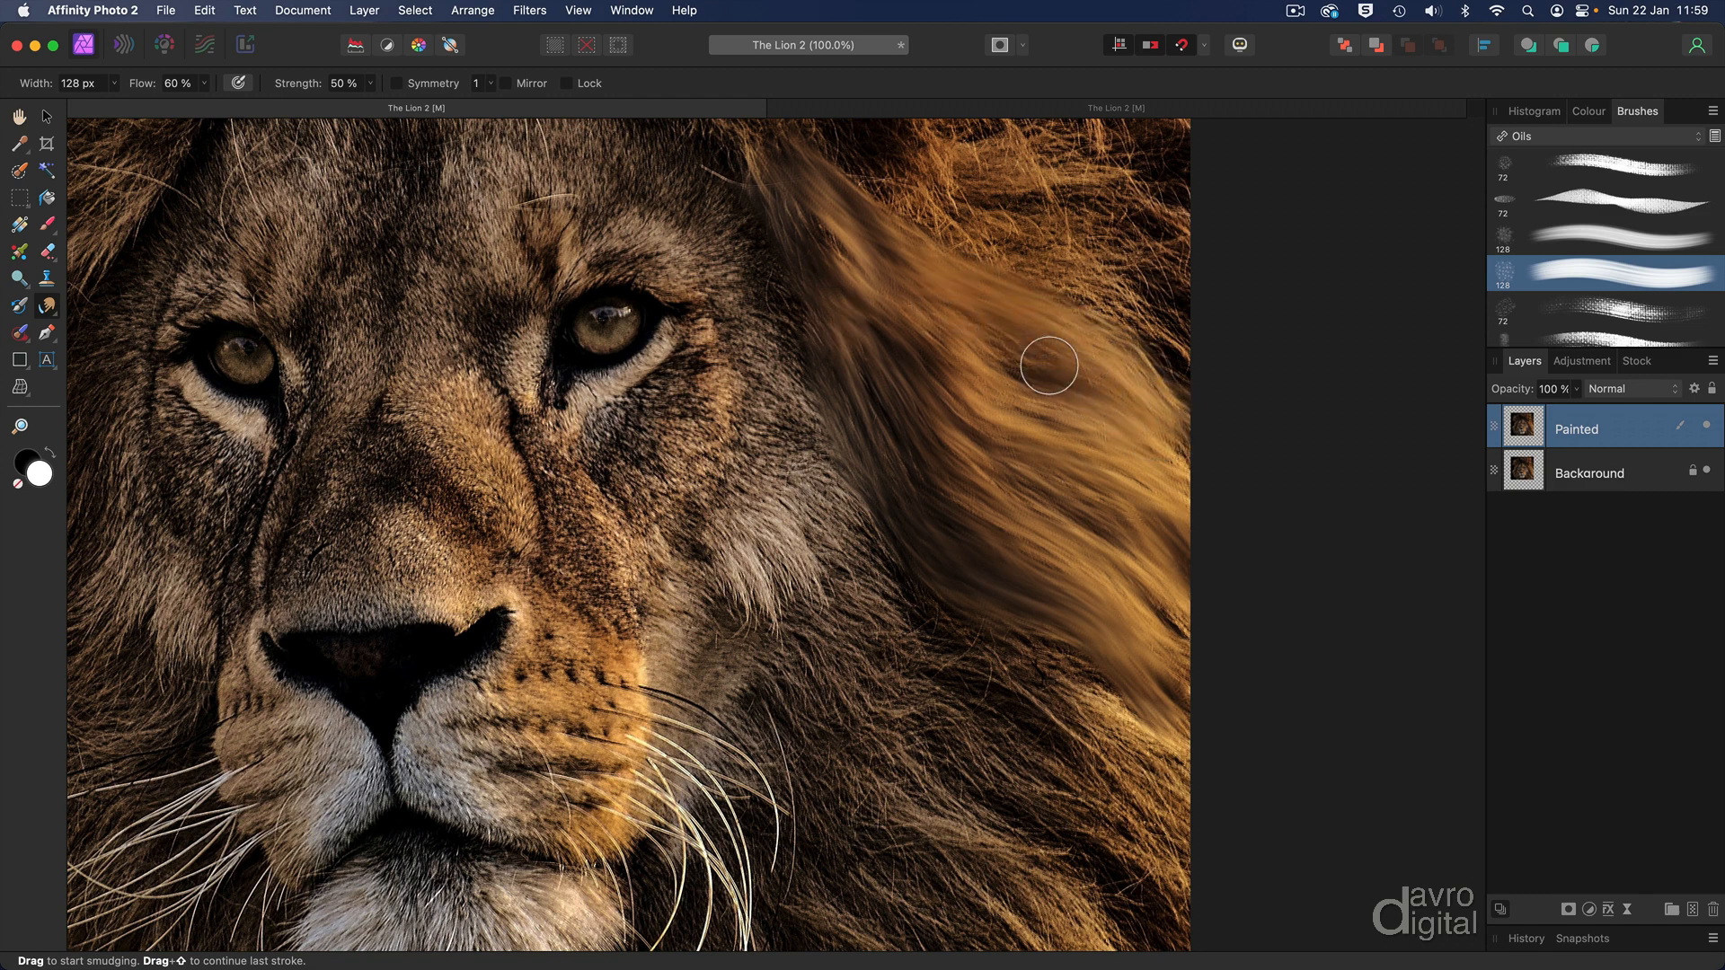
pyautogui.moveTo(1049, 365); pyautogui.dragTo(1043, 431)
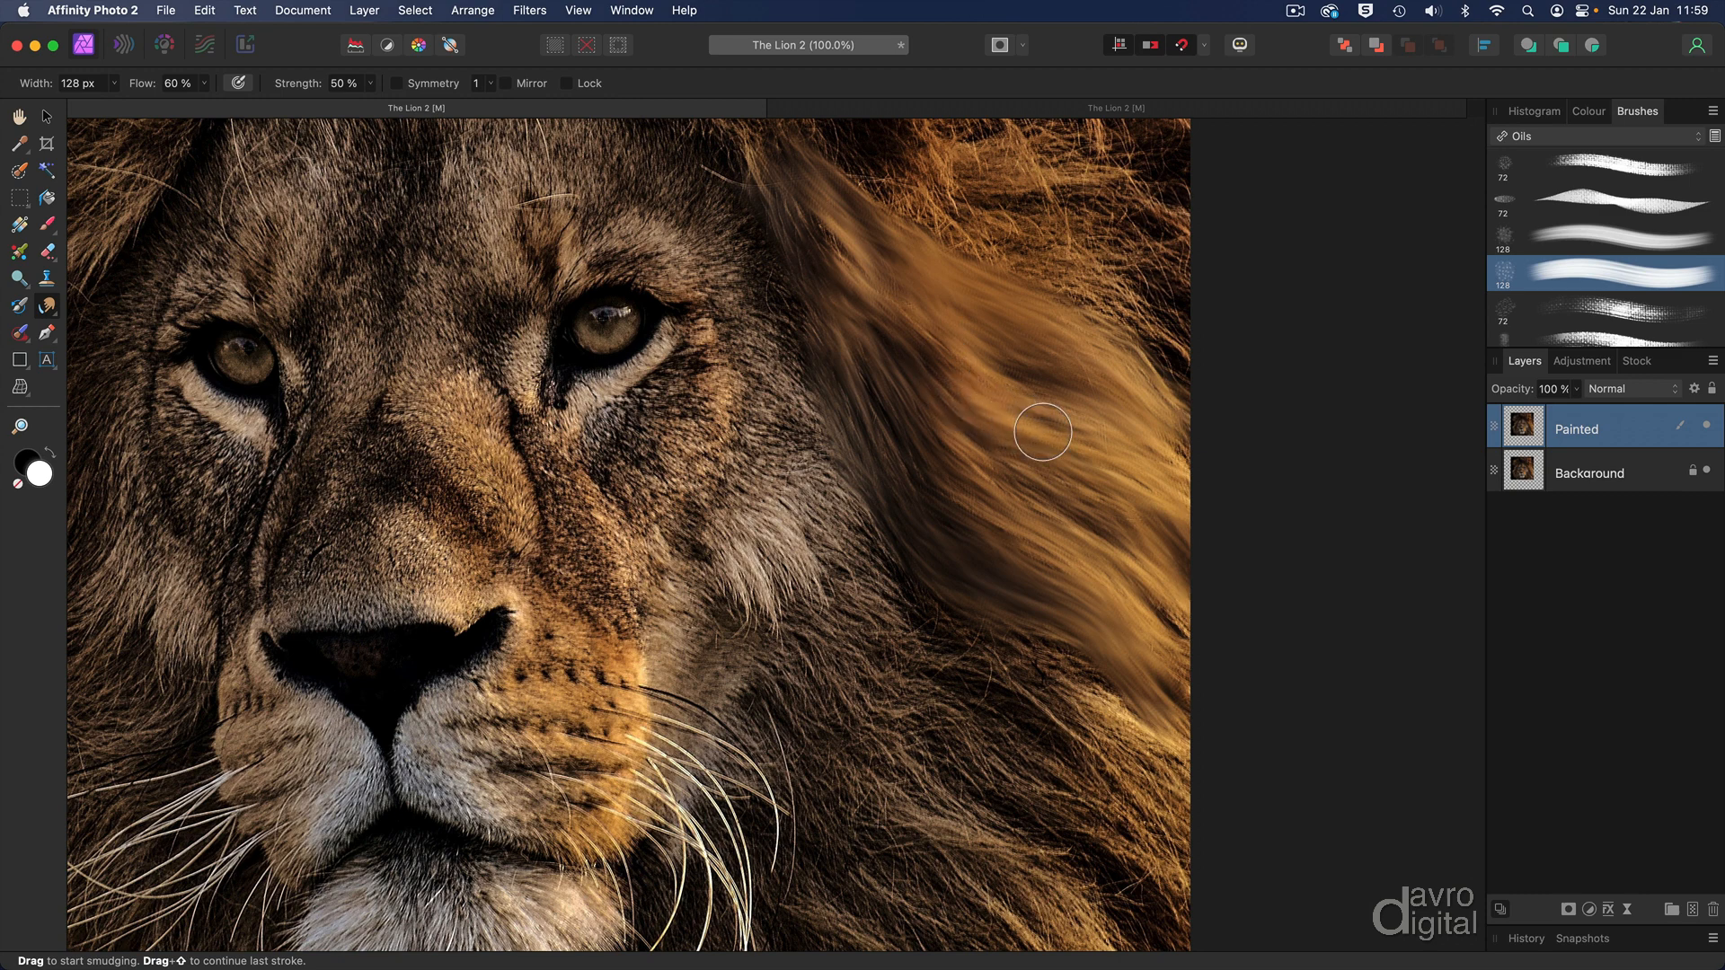
pyautogui.moveTo(1043, 432); pyautogui.dragTo(1143, 436)
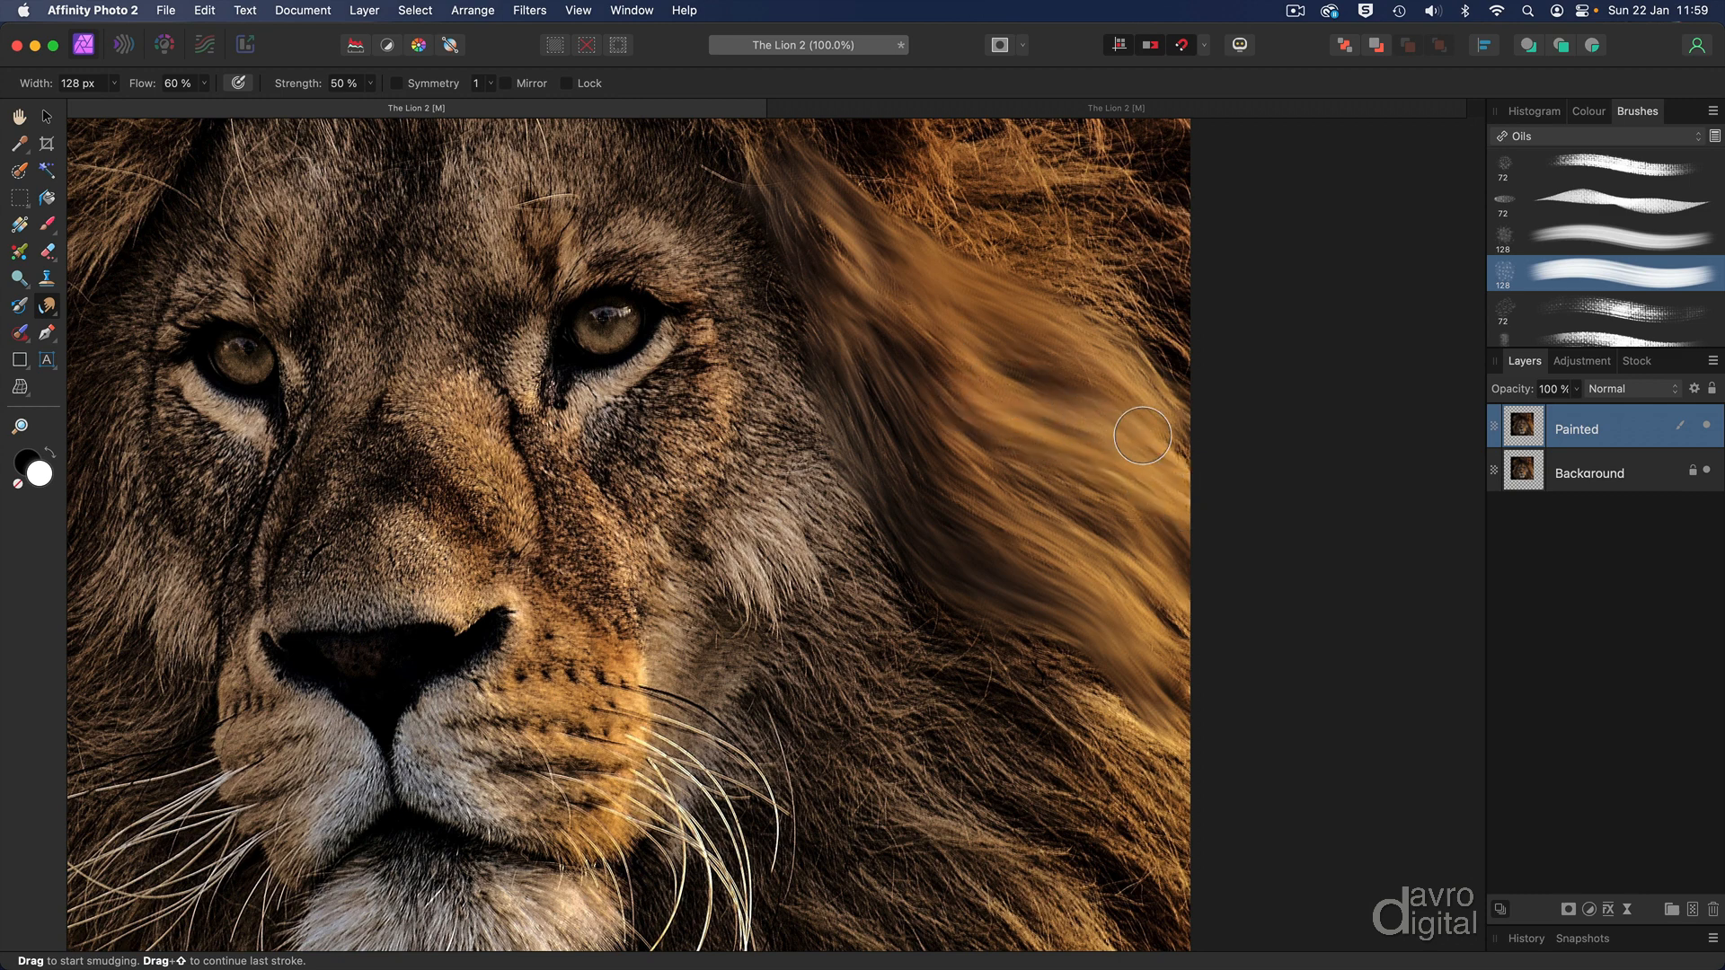
pyautogui.moveTo(1142, 433); pyautogui.dragTo(1052, 537)
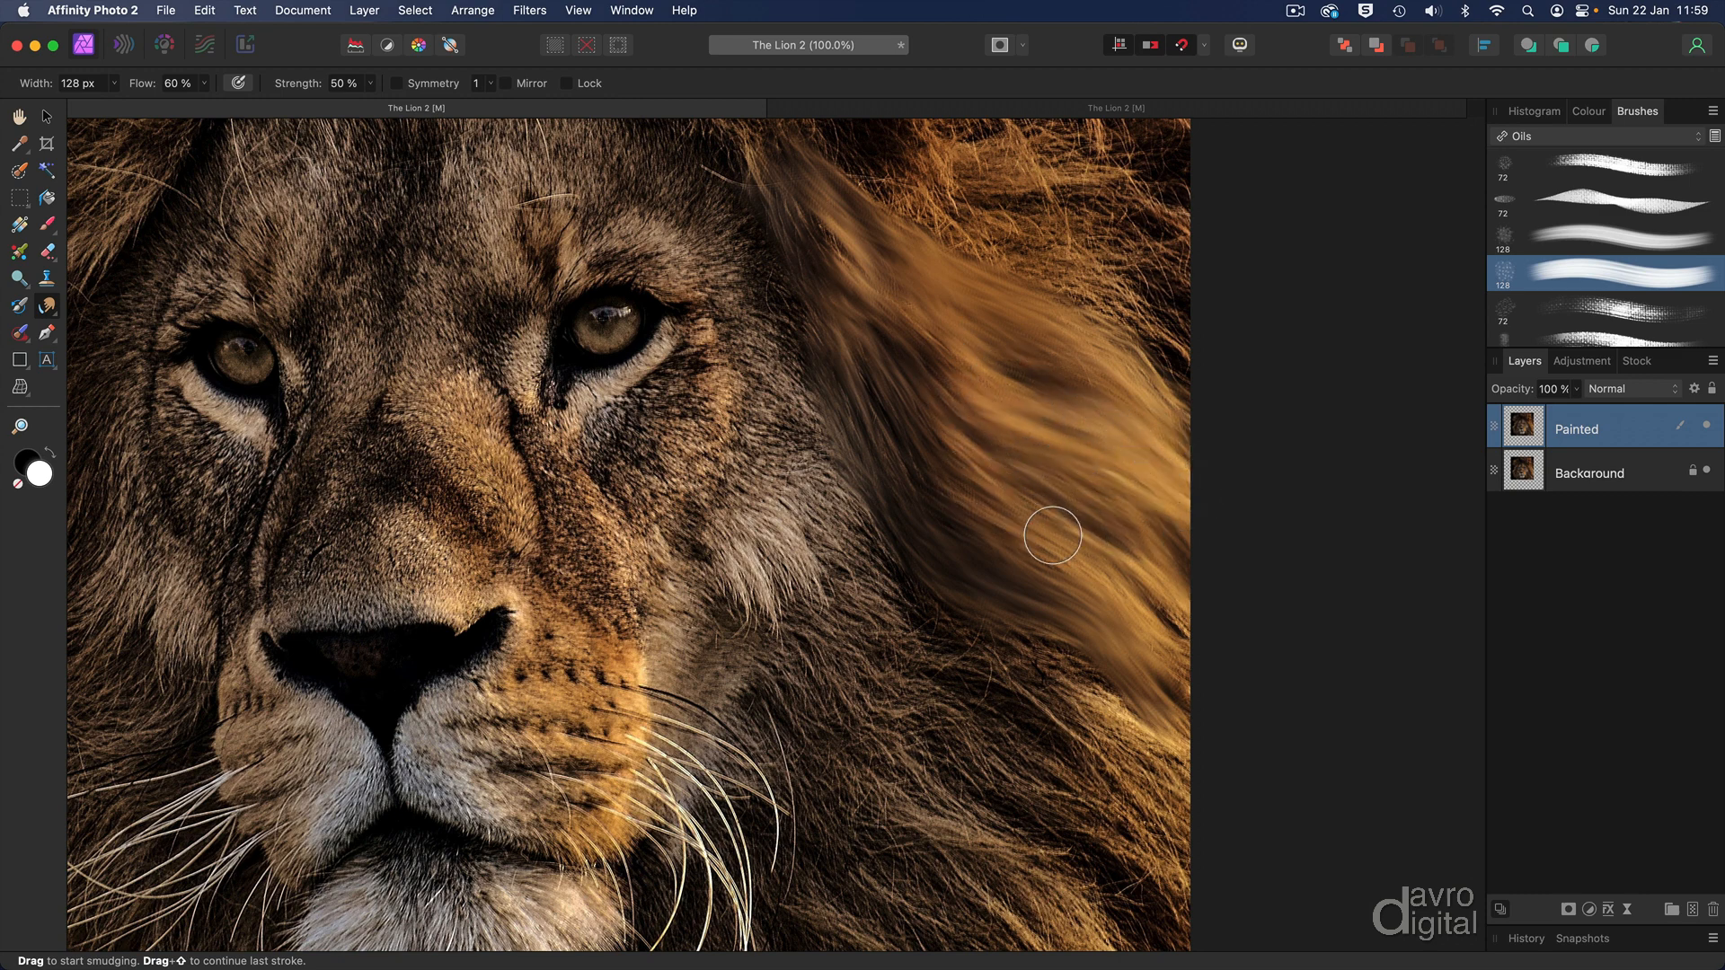
pyautogui.moveTo(1053, 537); pyautogui.dragTo(1038, 456)
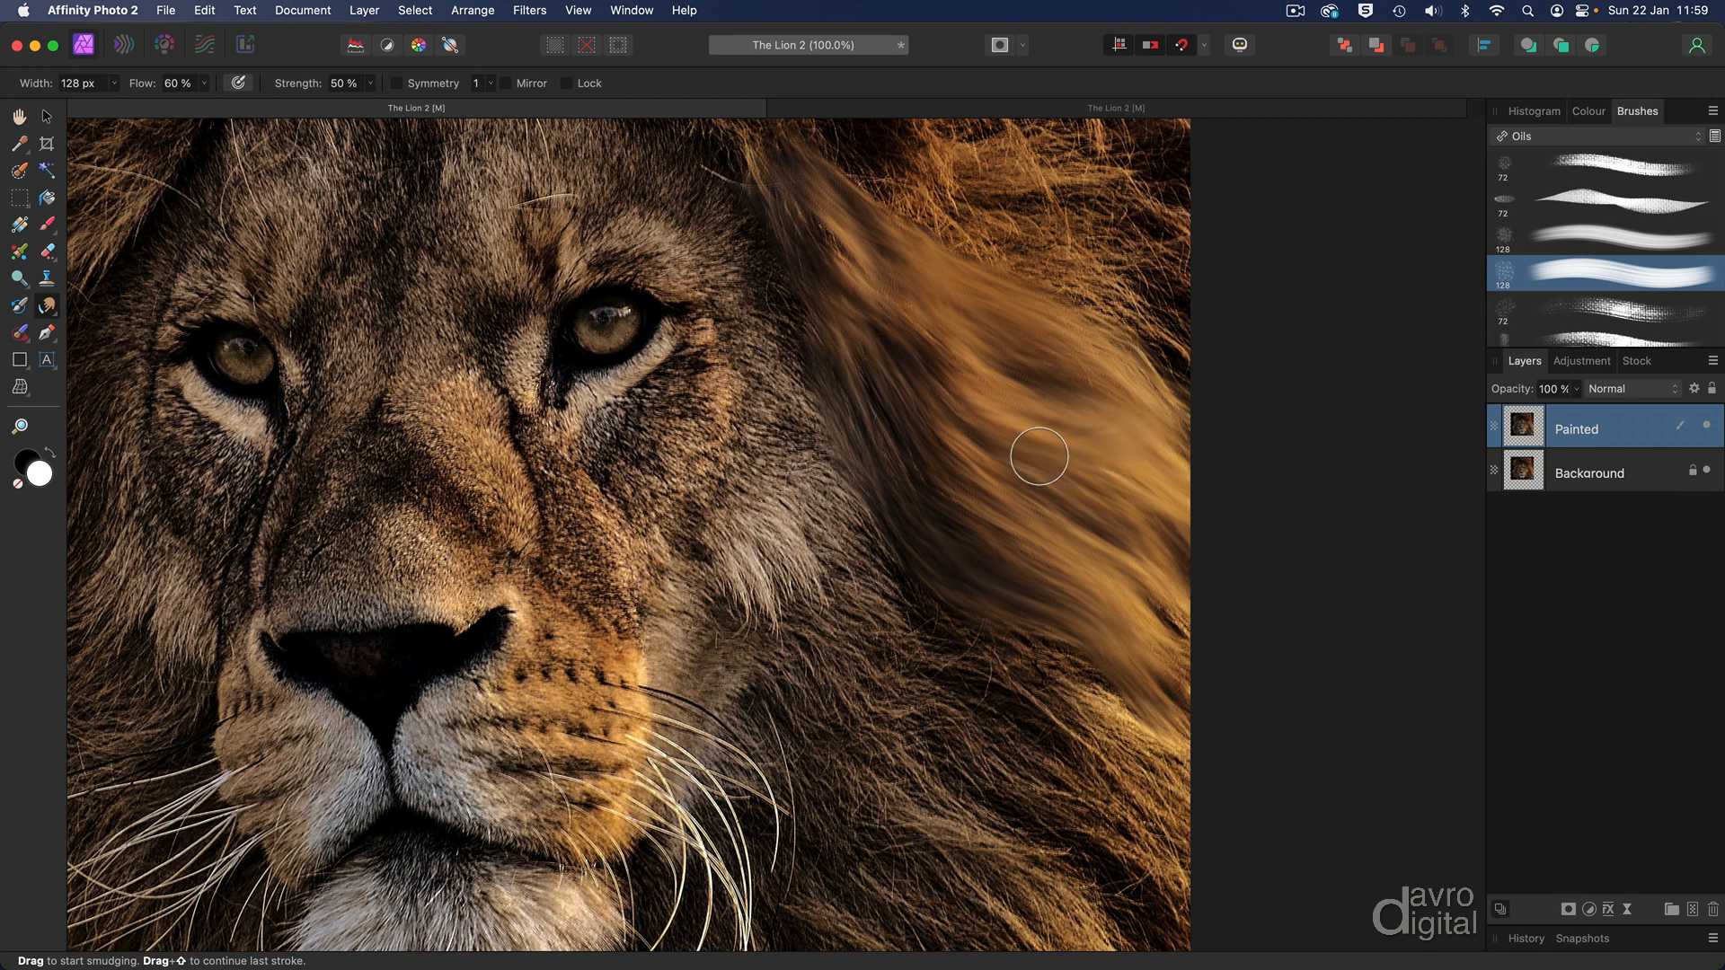
pyautogui.moveTo(1039, 457); pyautogui.dragTo(1103, 621)
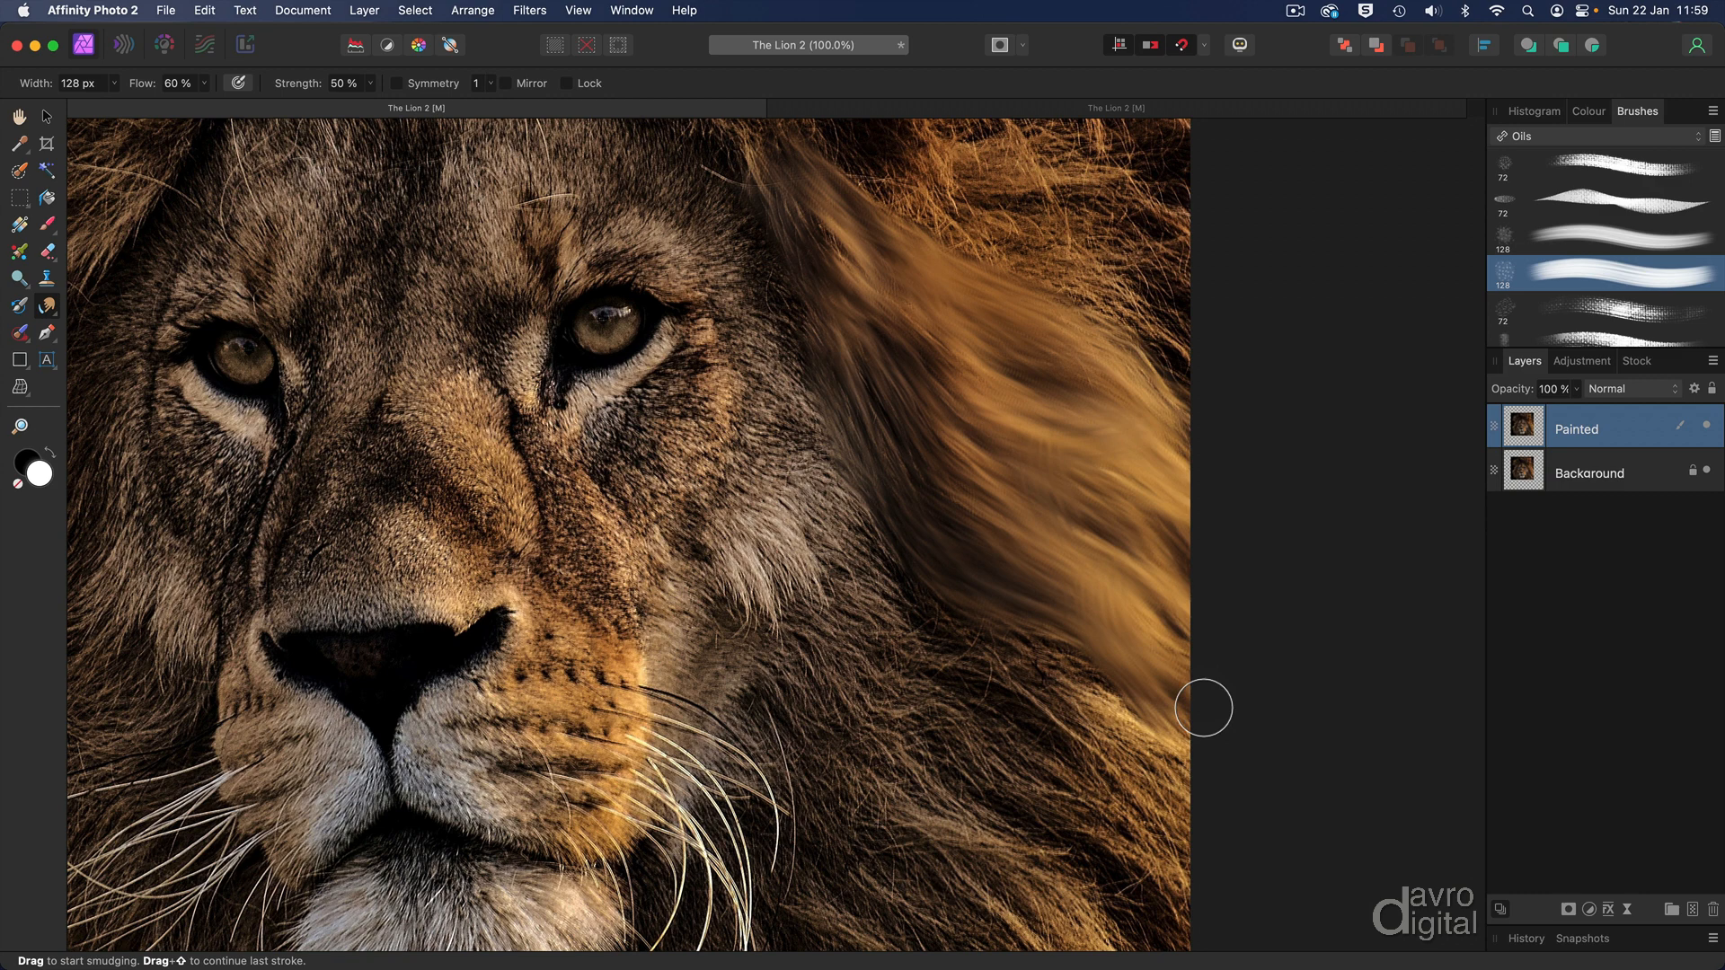
# - Smudge the lower mane beside the cheek and the bottom-right corner
pyautogui.moveTo(1202, 707); pyautogui.dragTo(1065, 699)
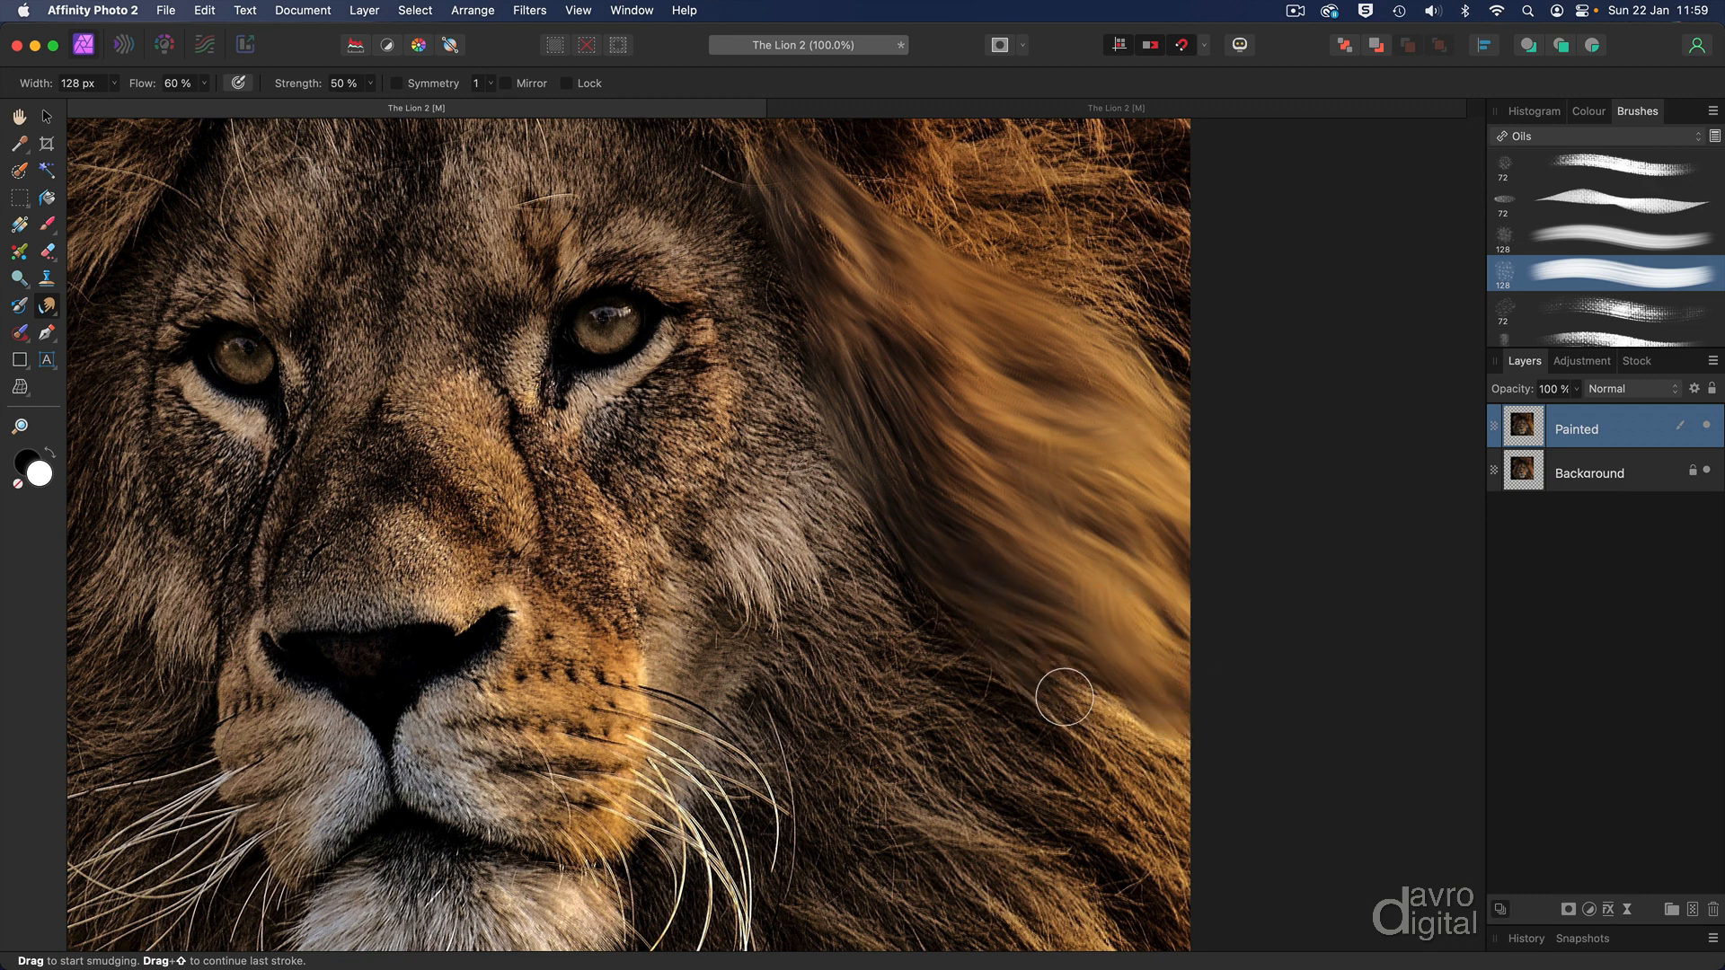
pyautogui.moveTo(1064, 699); pyautogui.dragTo(991, 647)
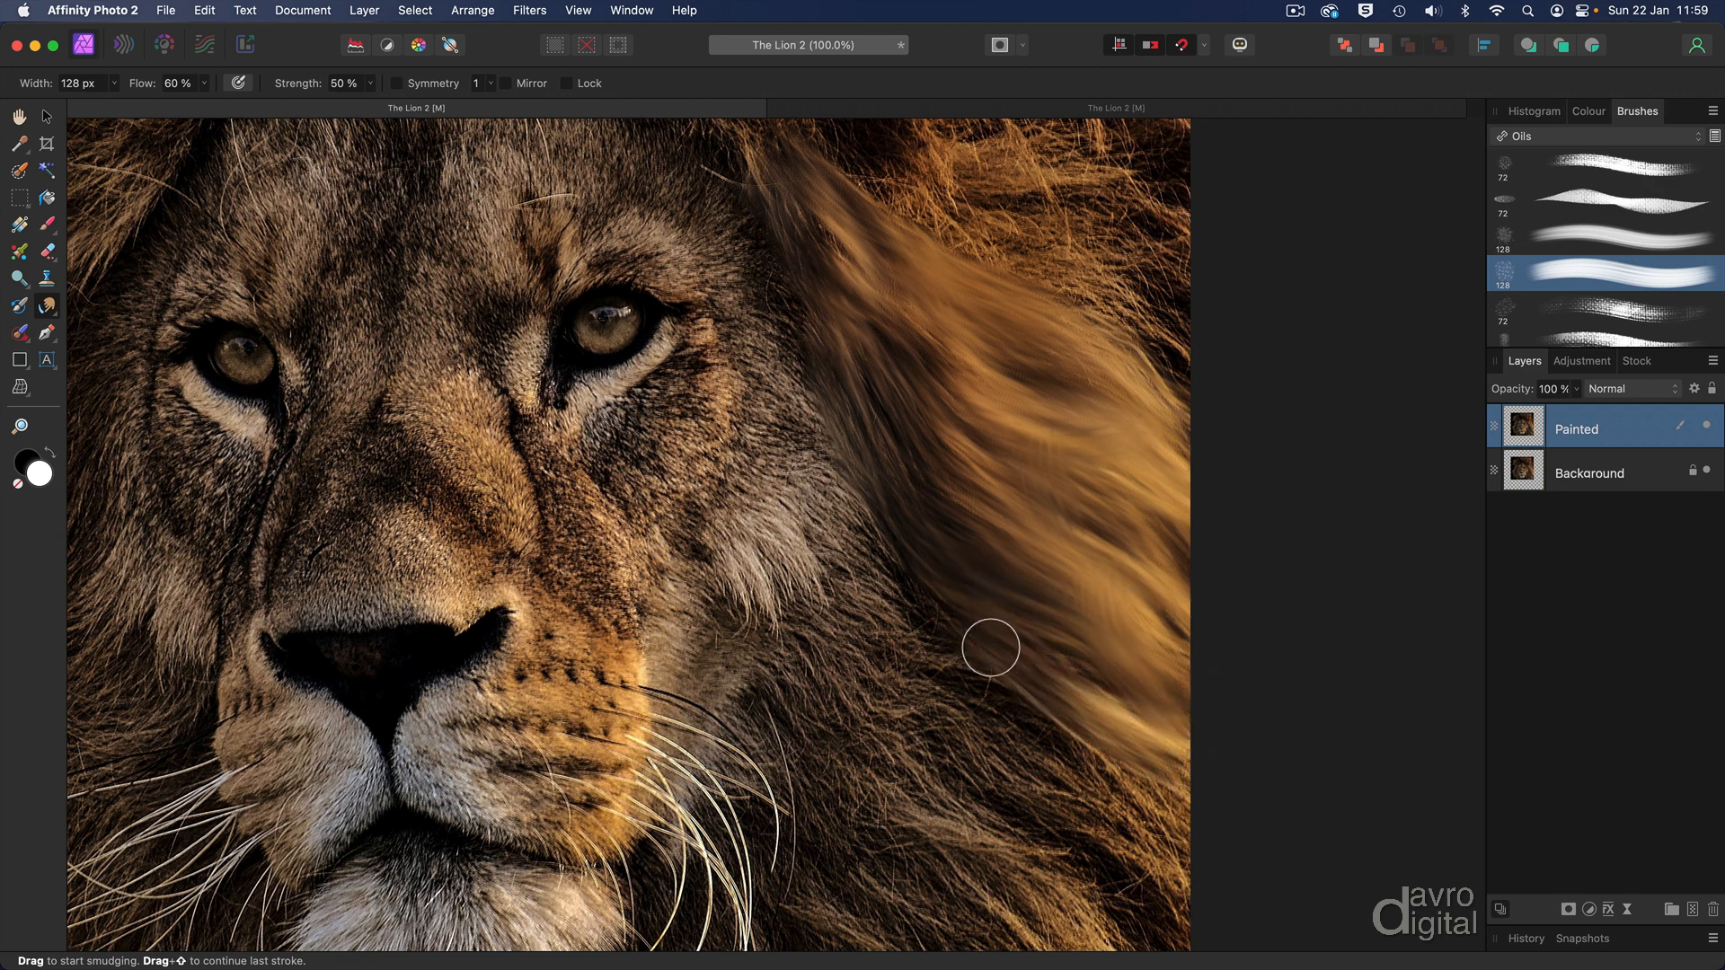
pyautogui.moveTo(991, 647); pyautogui.dragTo(1088, 658)
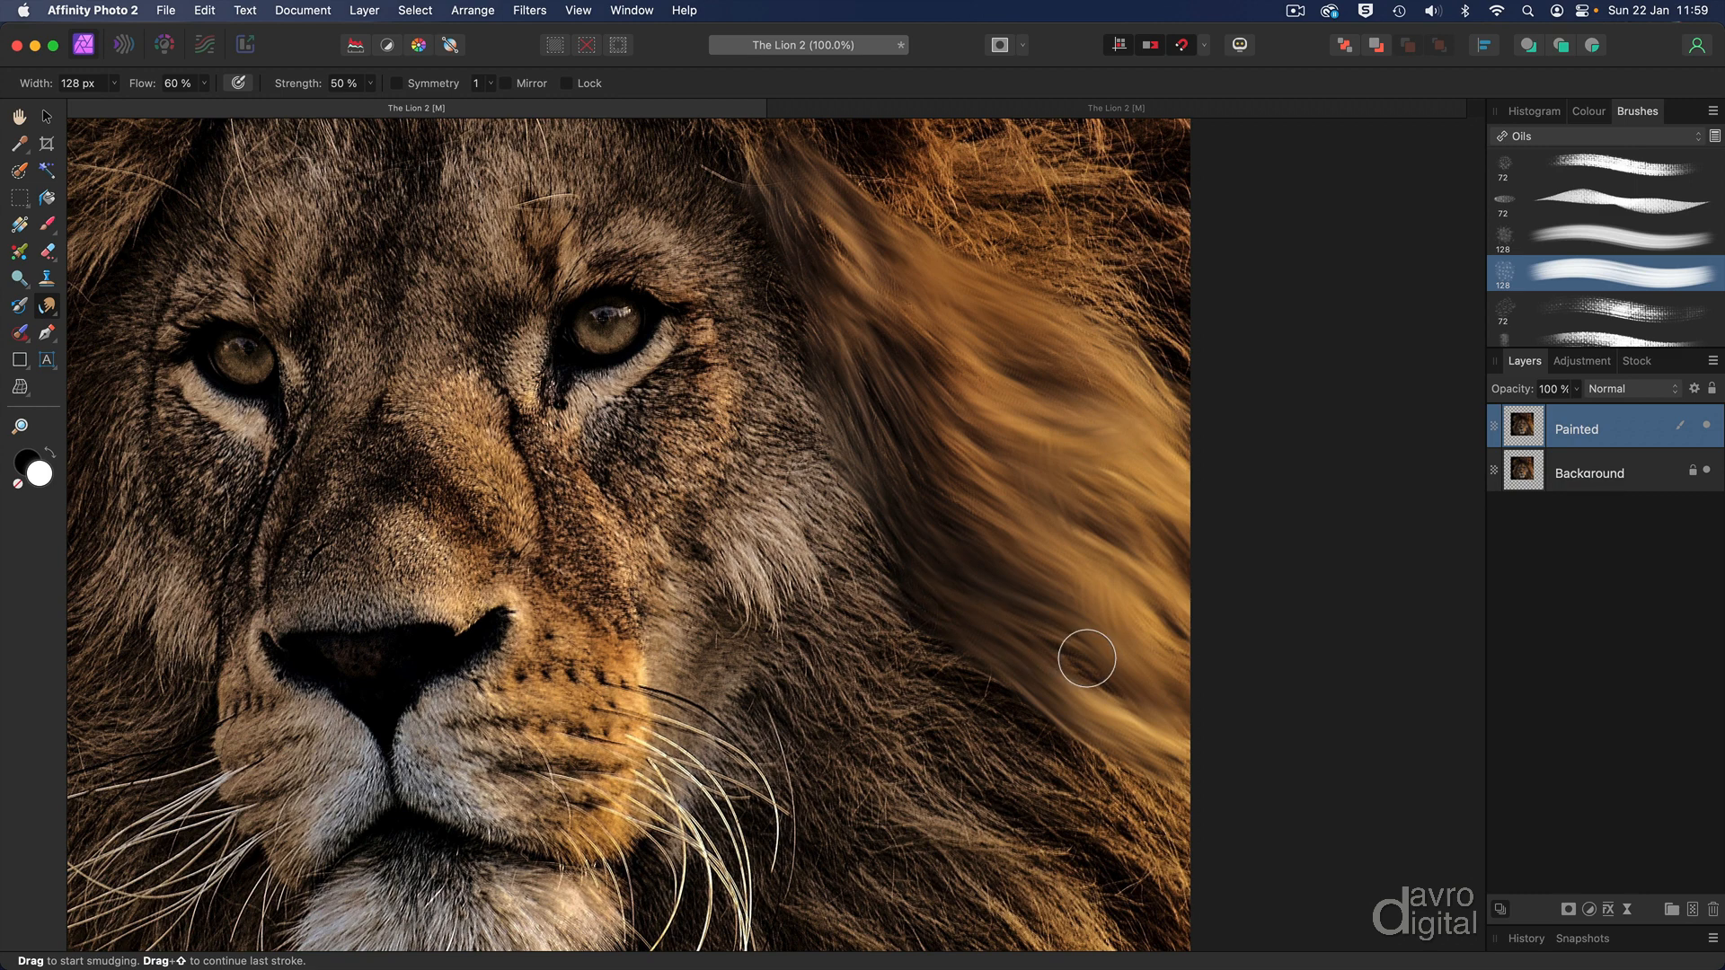
pyautogui.moveTo(1087, 658); pyautogui.dragTo(897, 609)
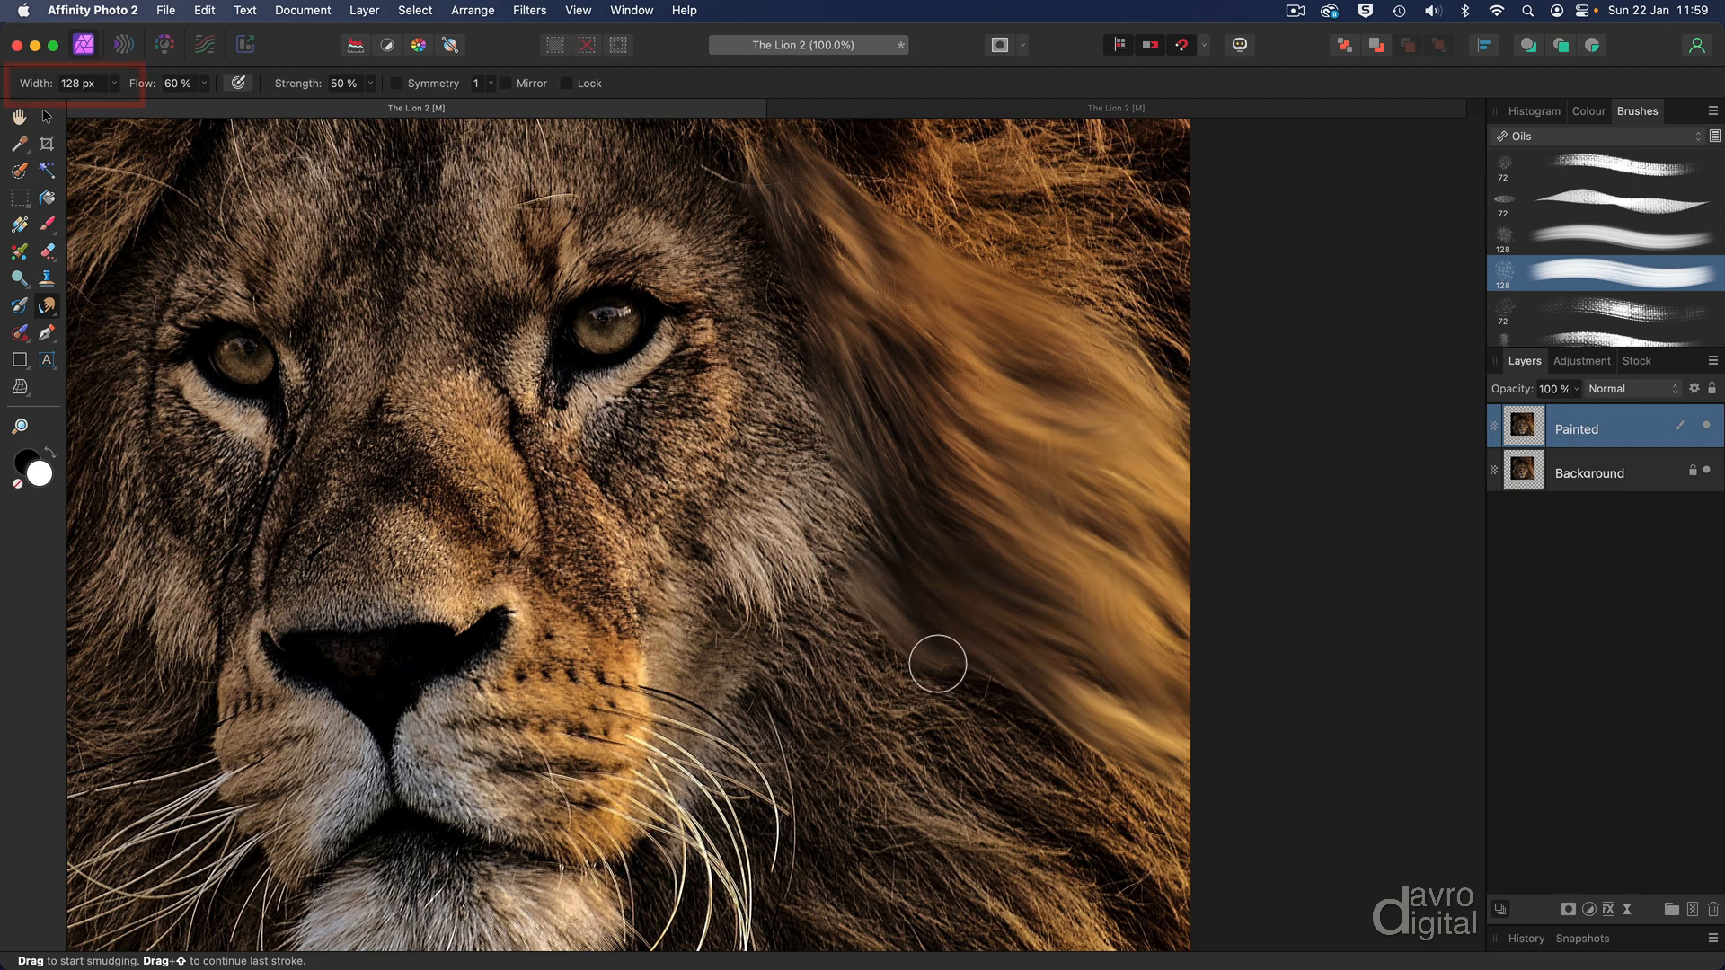
pyautogui.moveTo(937, 663); pyautogui.dragTo(1191, 867)
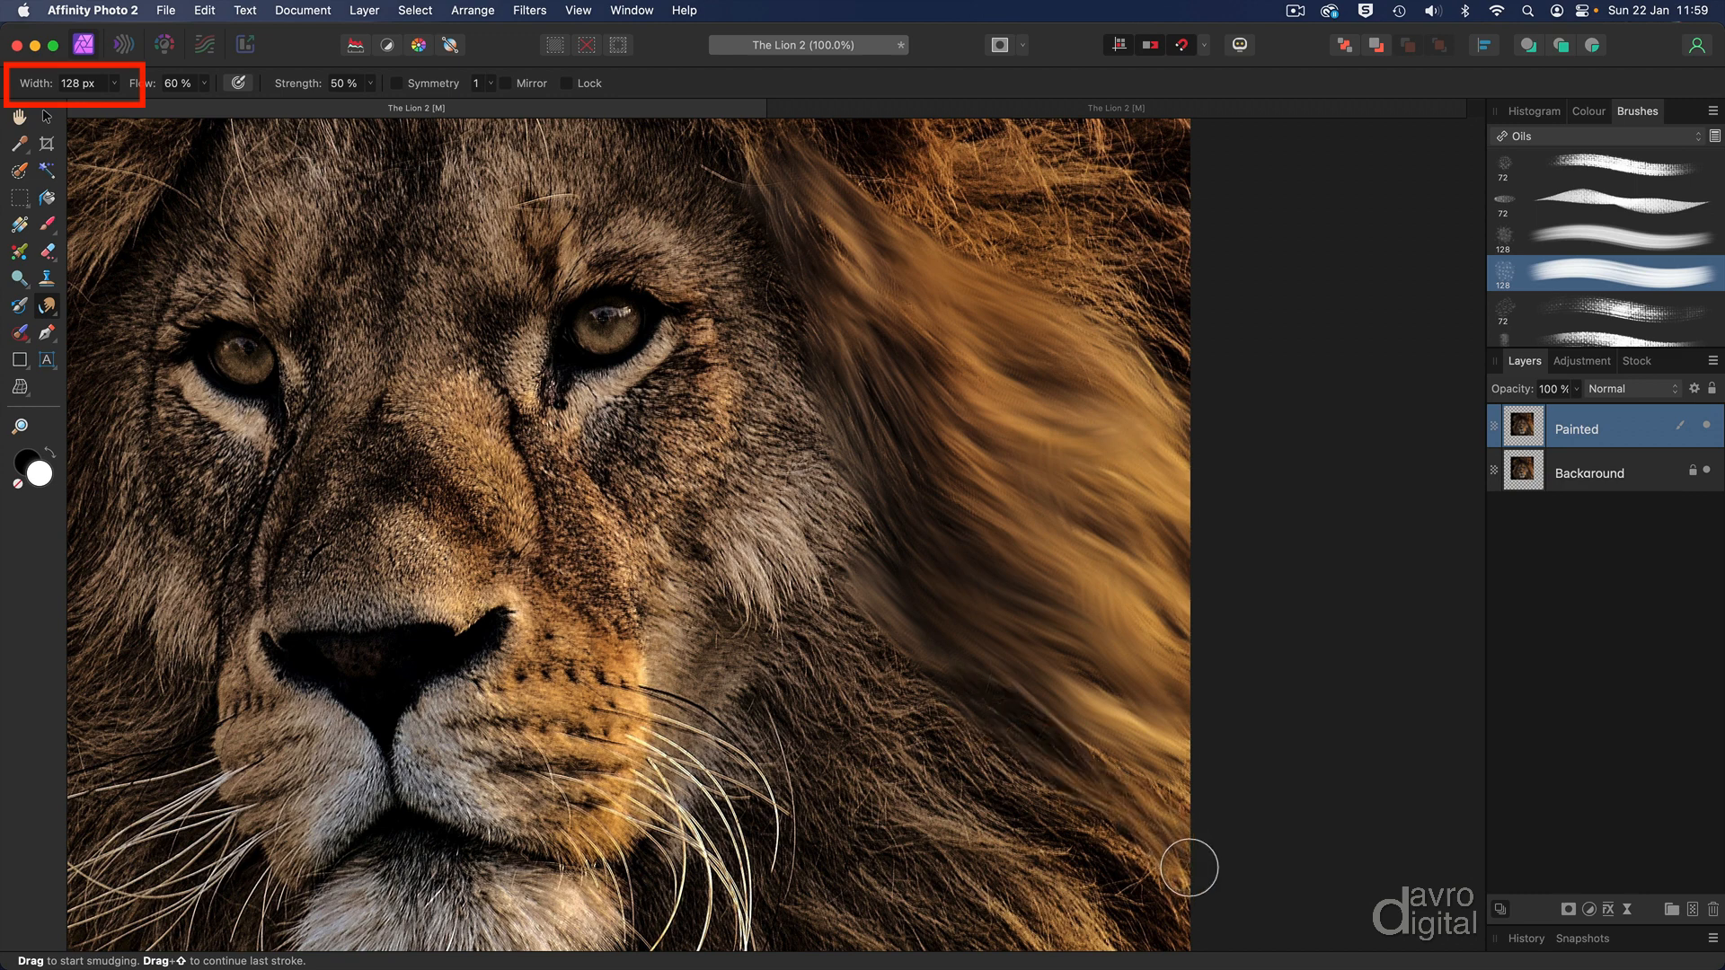
pyautogui.moveTo(1191, 868); pyautogui.dragTo(1191, 782)
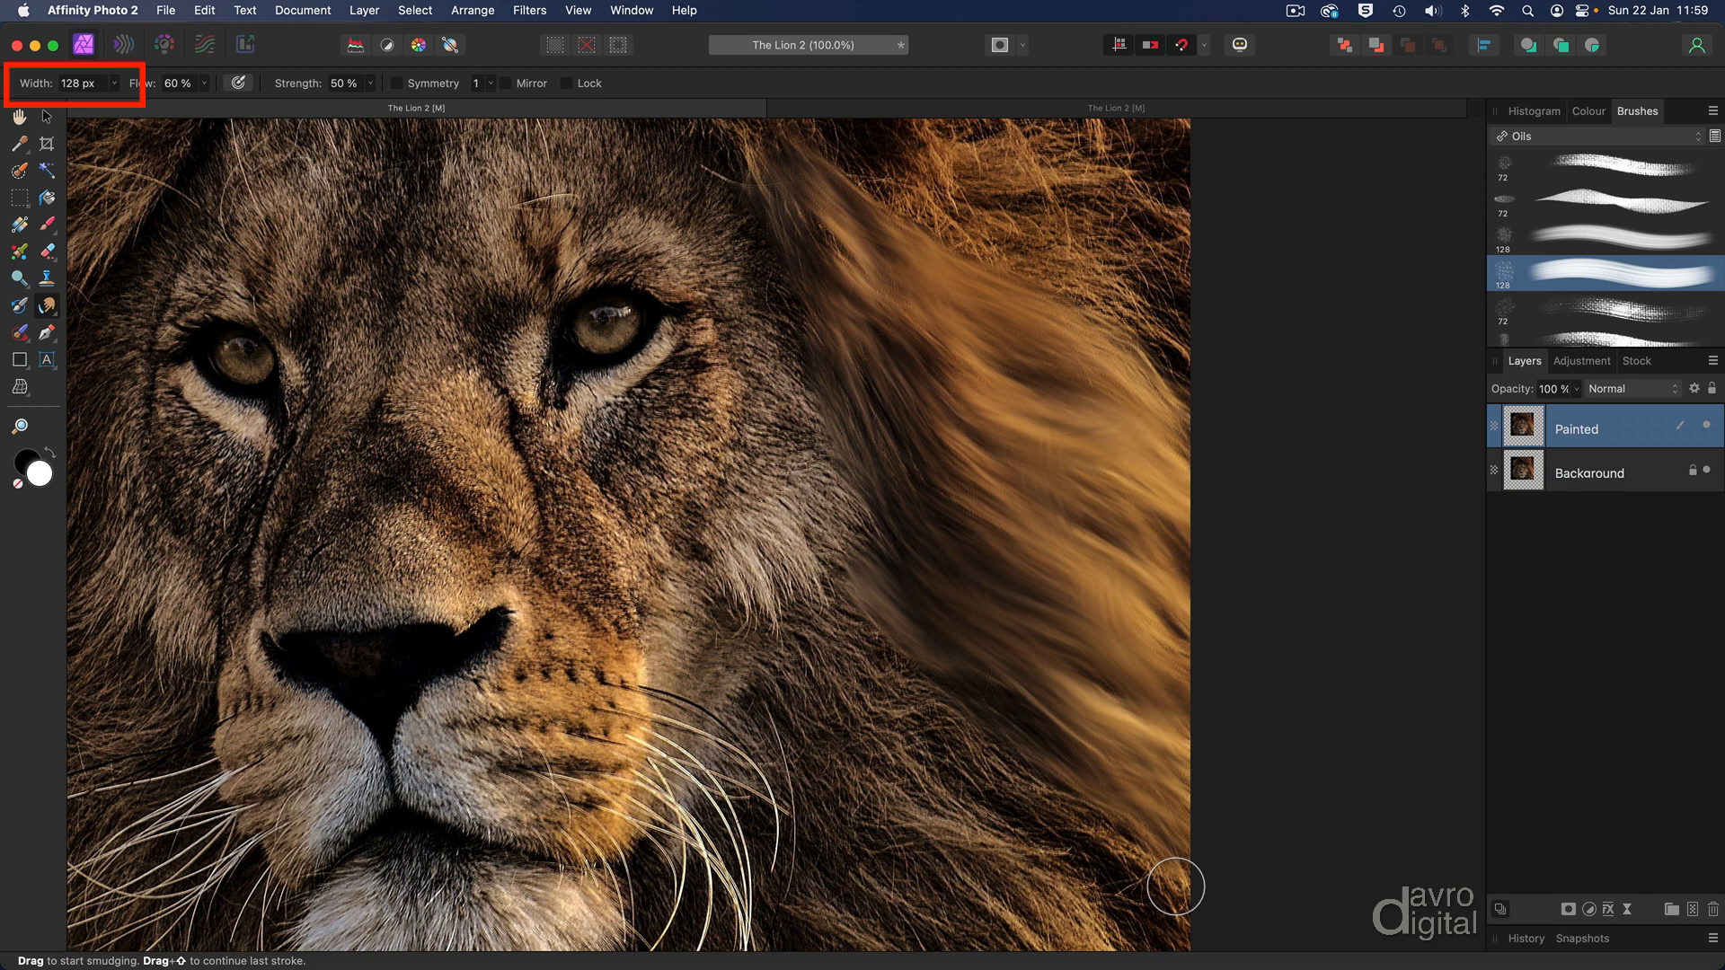
pyautogui.moveTo(1177, 886); pyautogui.dragTo(861, 655)
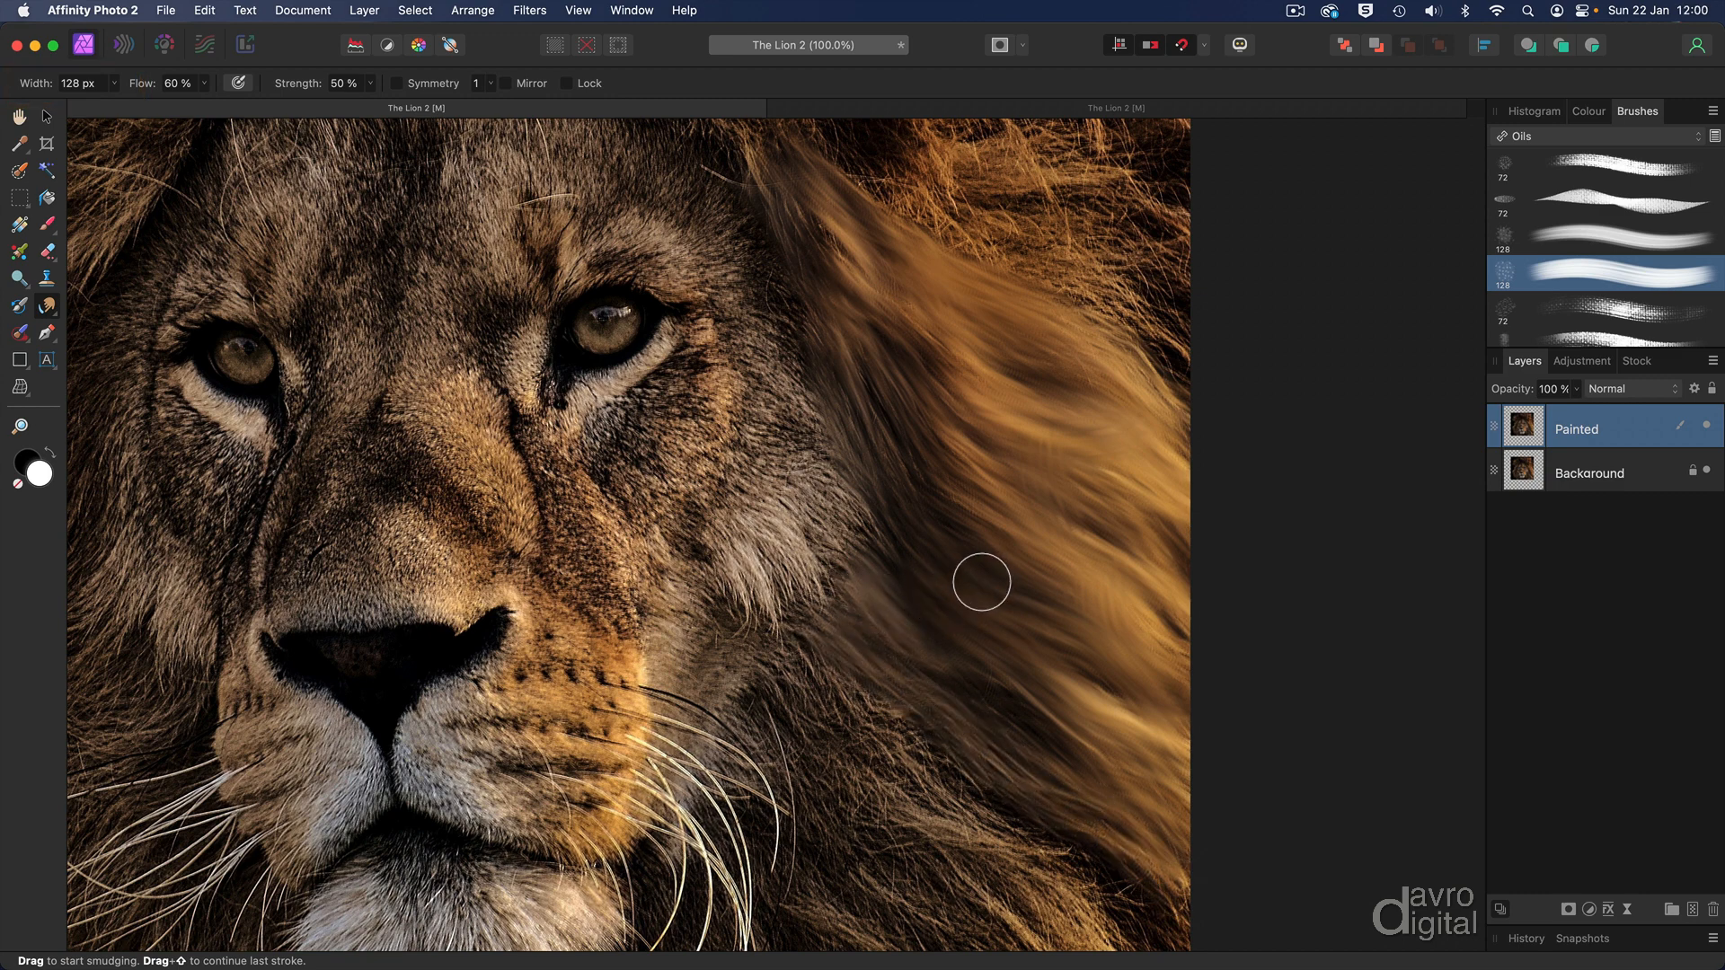
pyautogui.moveTo(901, 494)
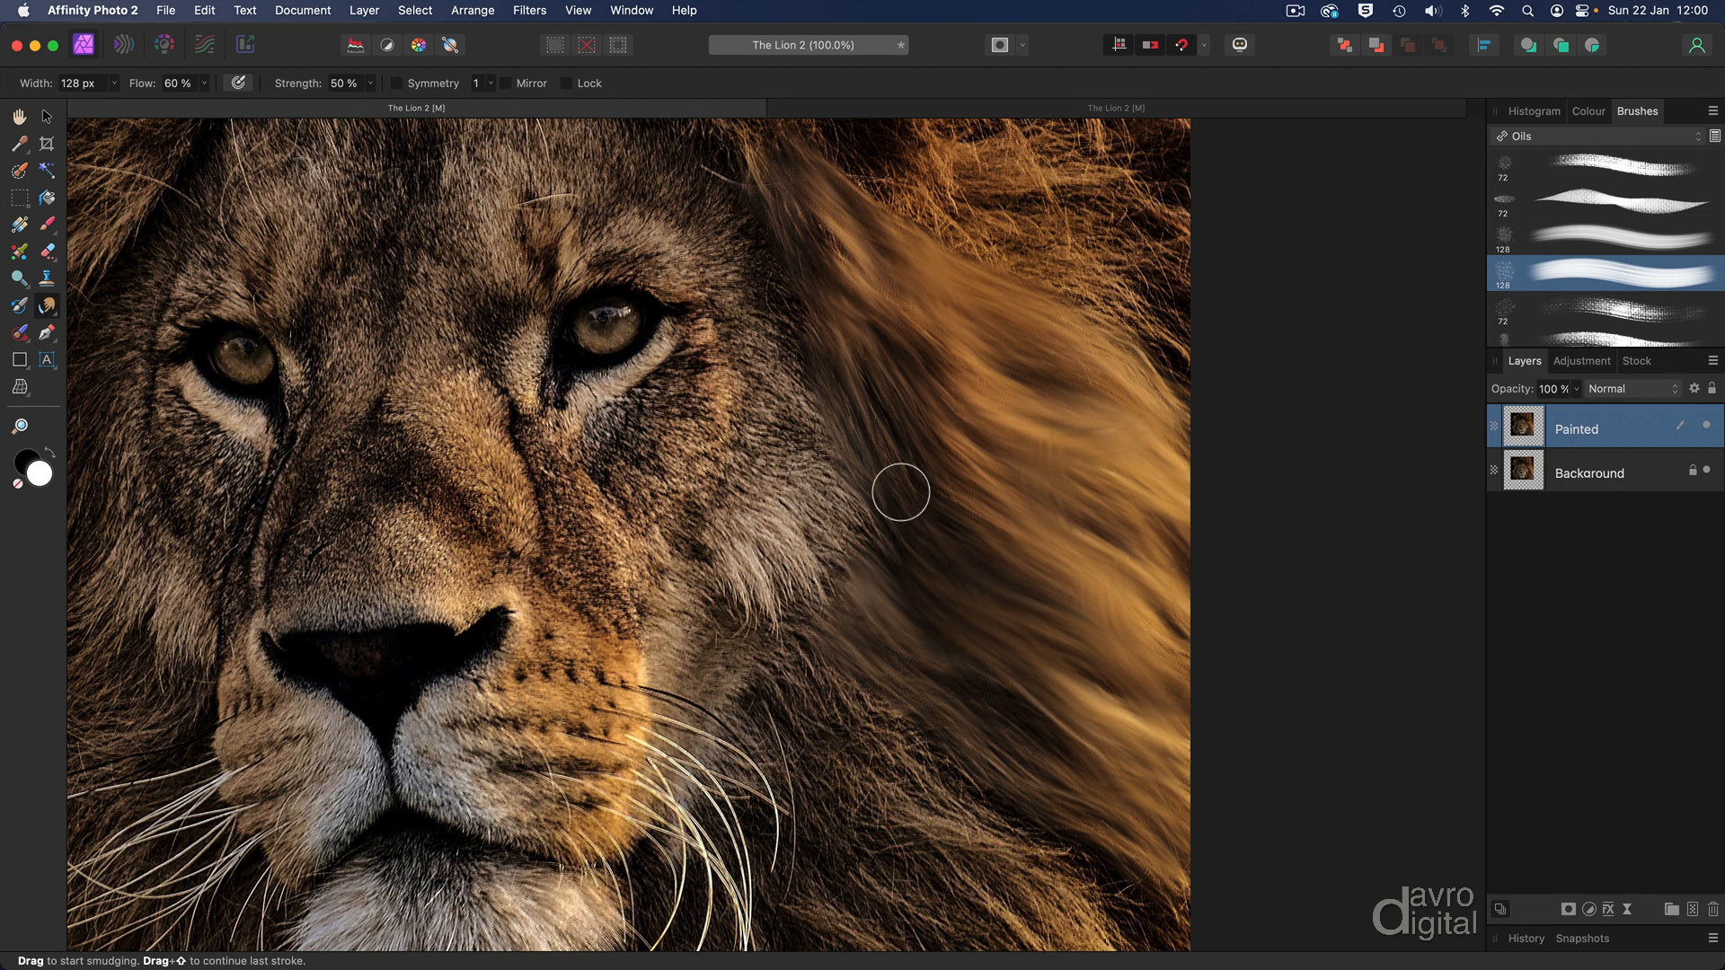
pyautogui.moveTo(1041, 408)
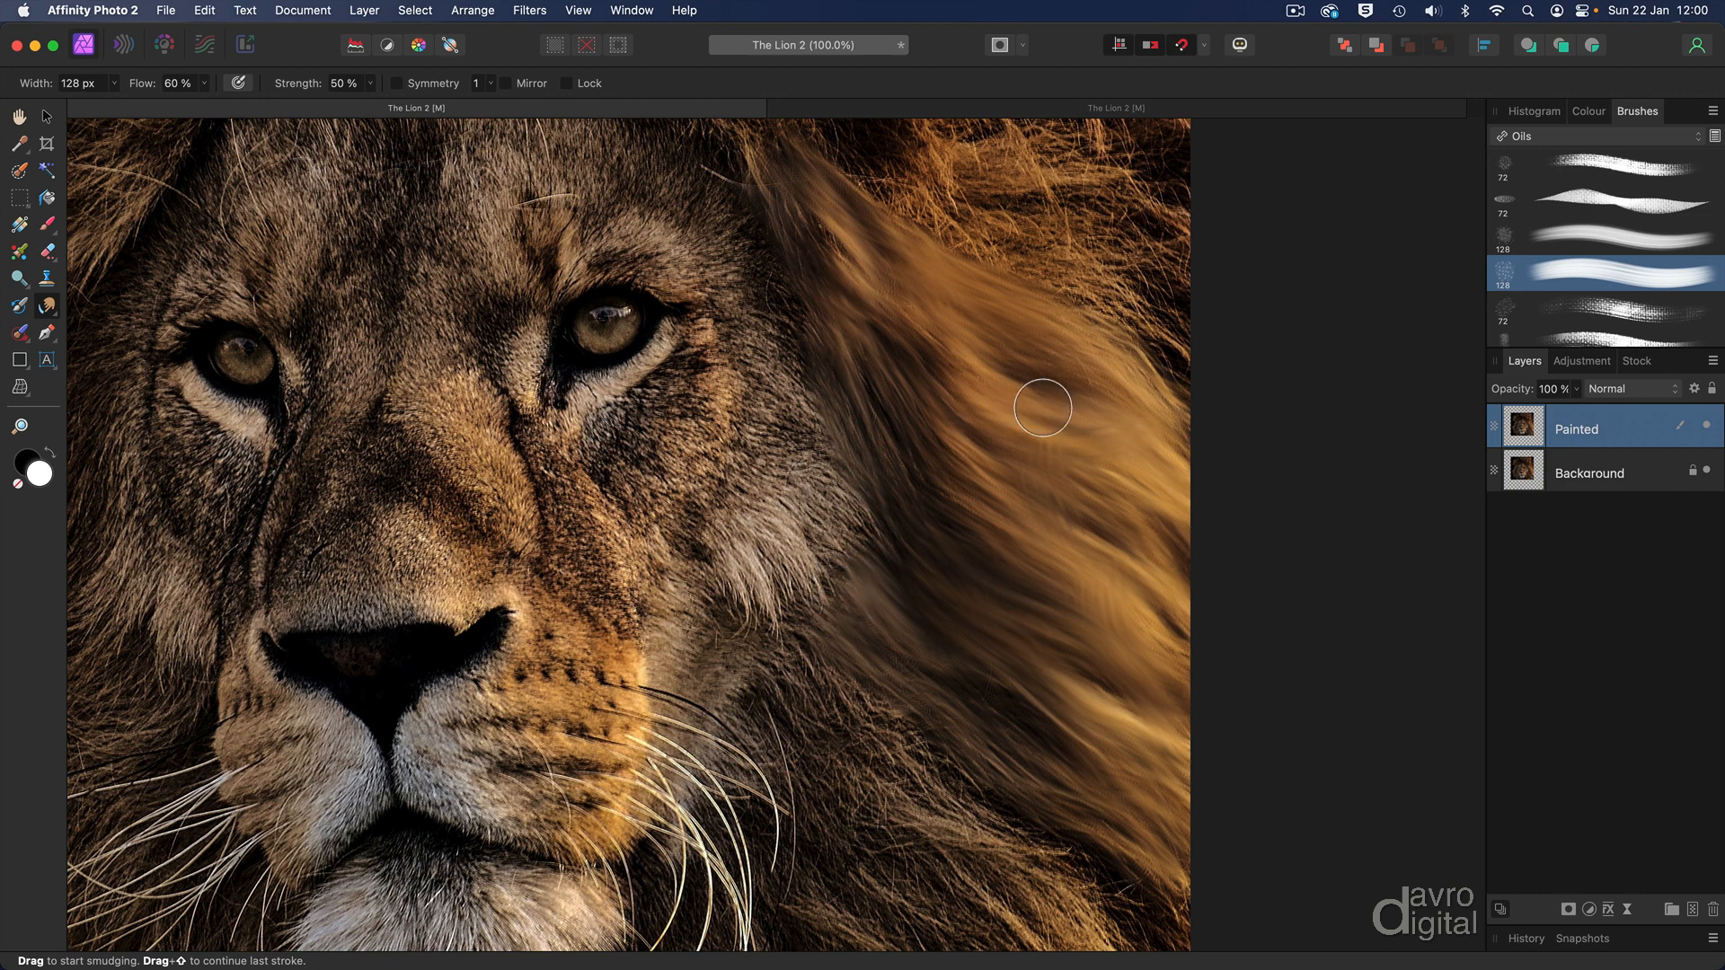
pyautogui.moveTo(1042, 408); pyautogui.dragTo(817, 604)
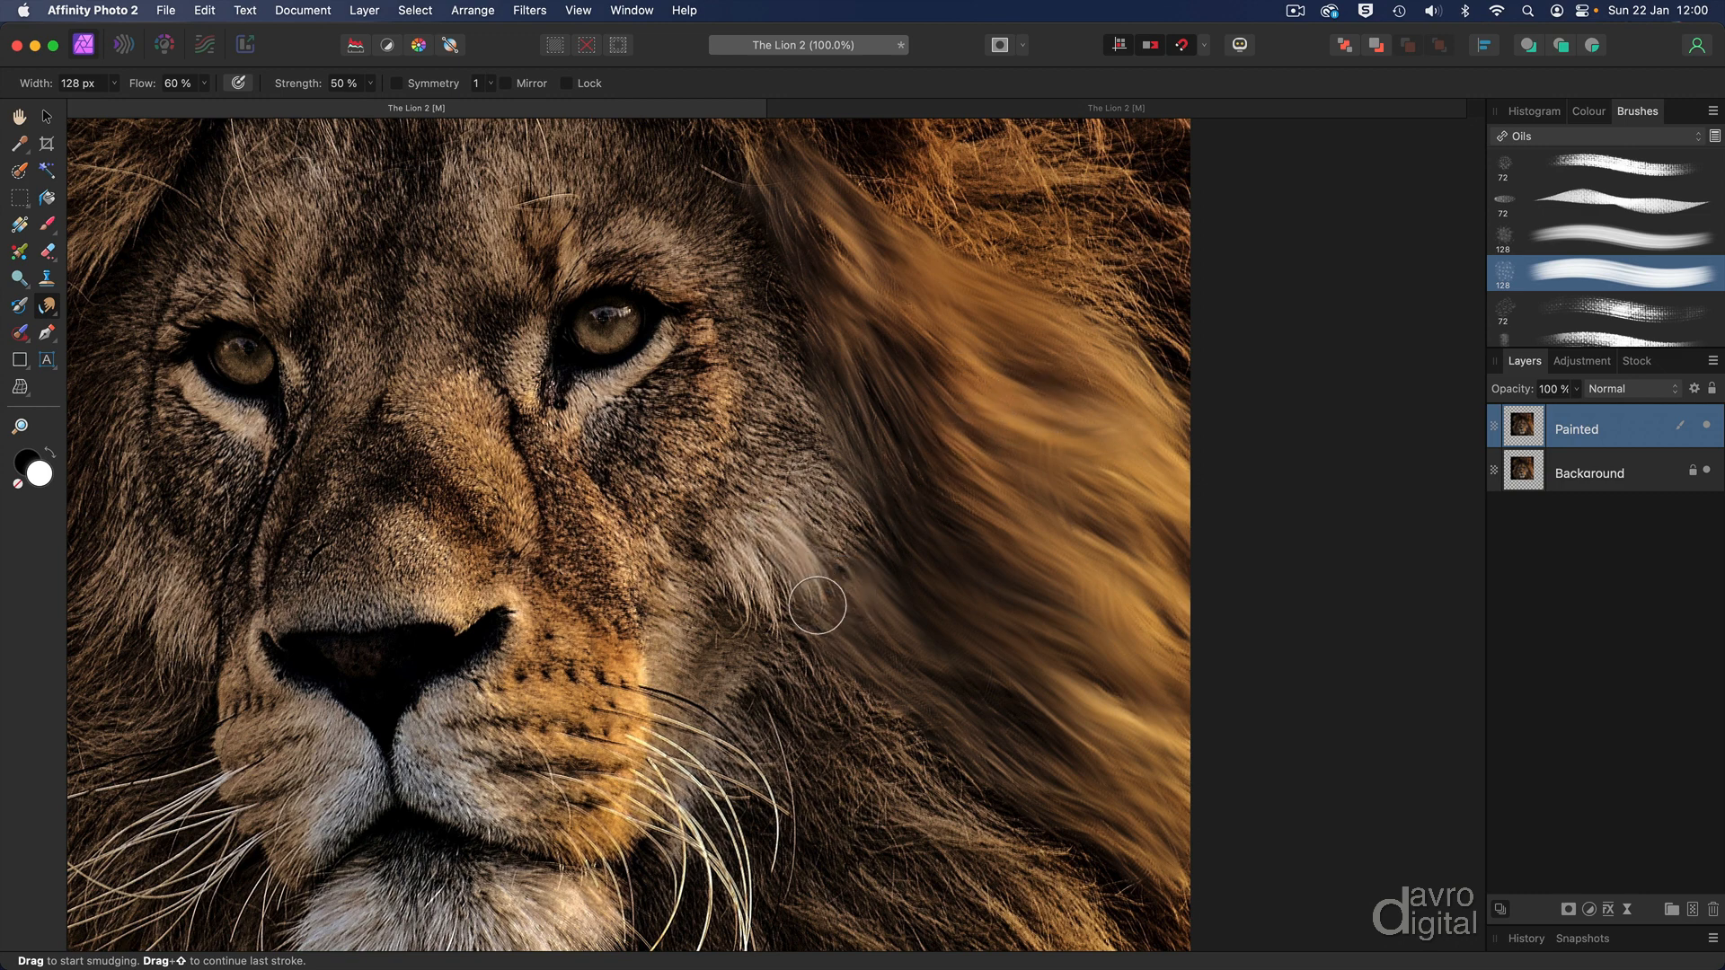
pyautogui.moveTo(817, 606); pyautogui.dragTo(804, 588)
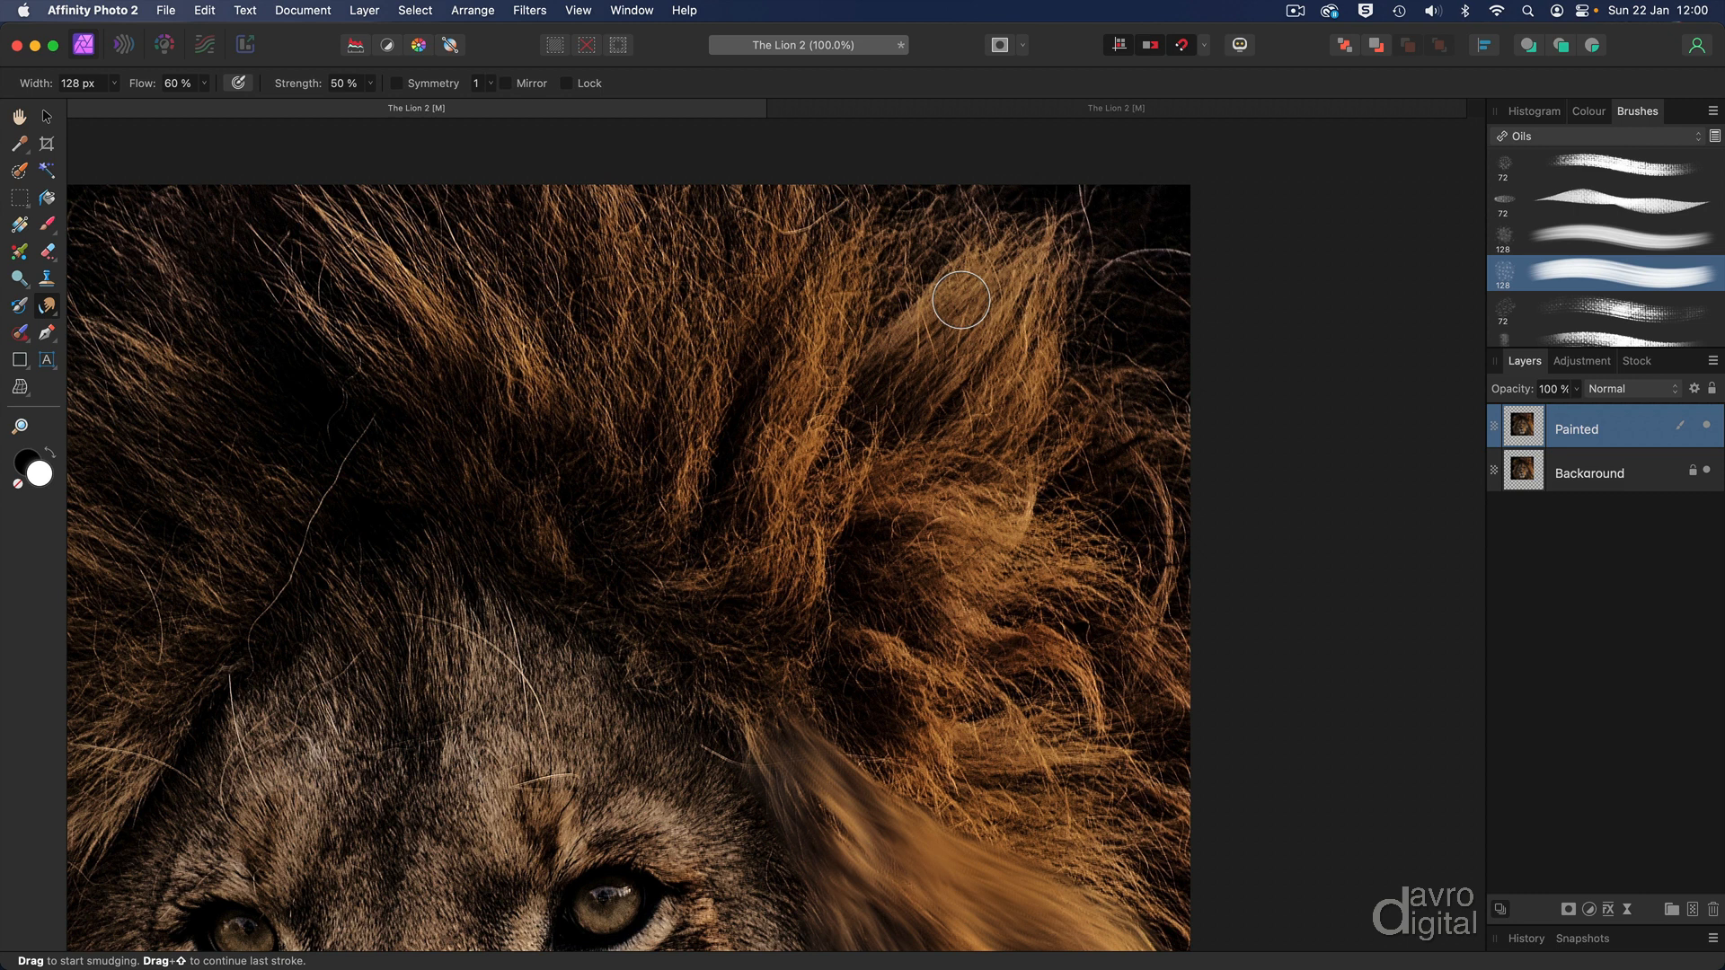
# - Sweep smudge strokes through the hair tuft at the top of the mane
pyautogui.moveTo(961, 300); pyautogui.dragTo(1079, 212)
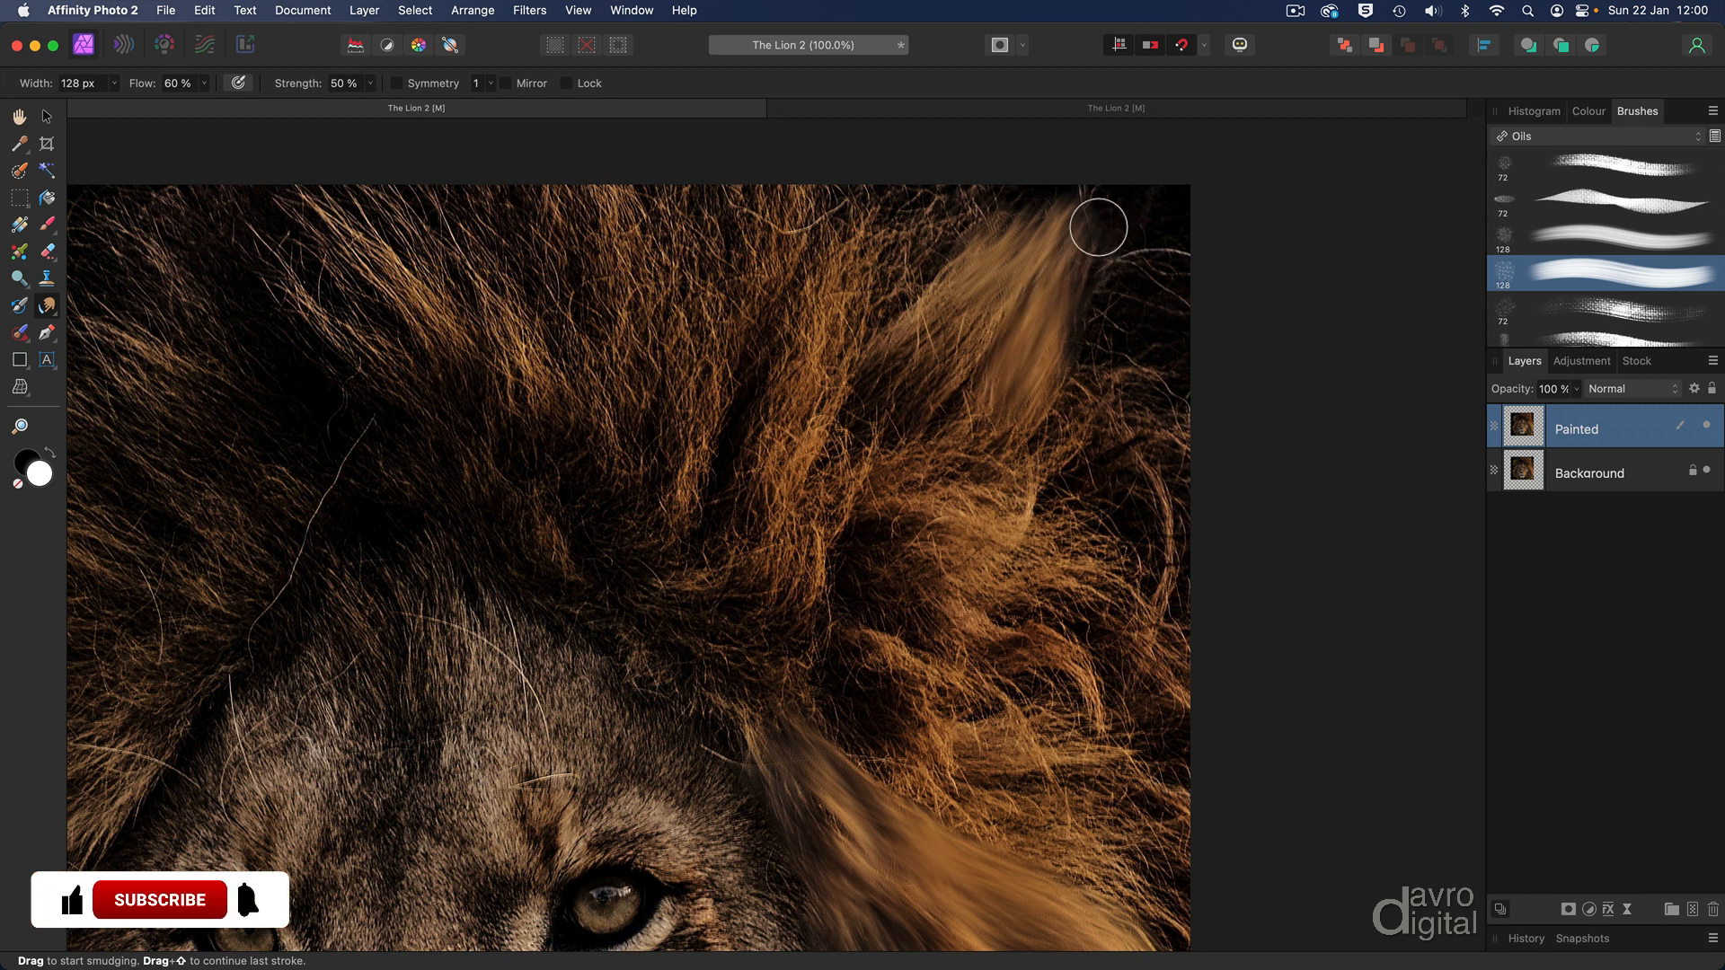
pyautogui.moveTo(1098, 227); pyautogui.dragTo(895, 395)
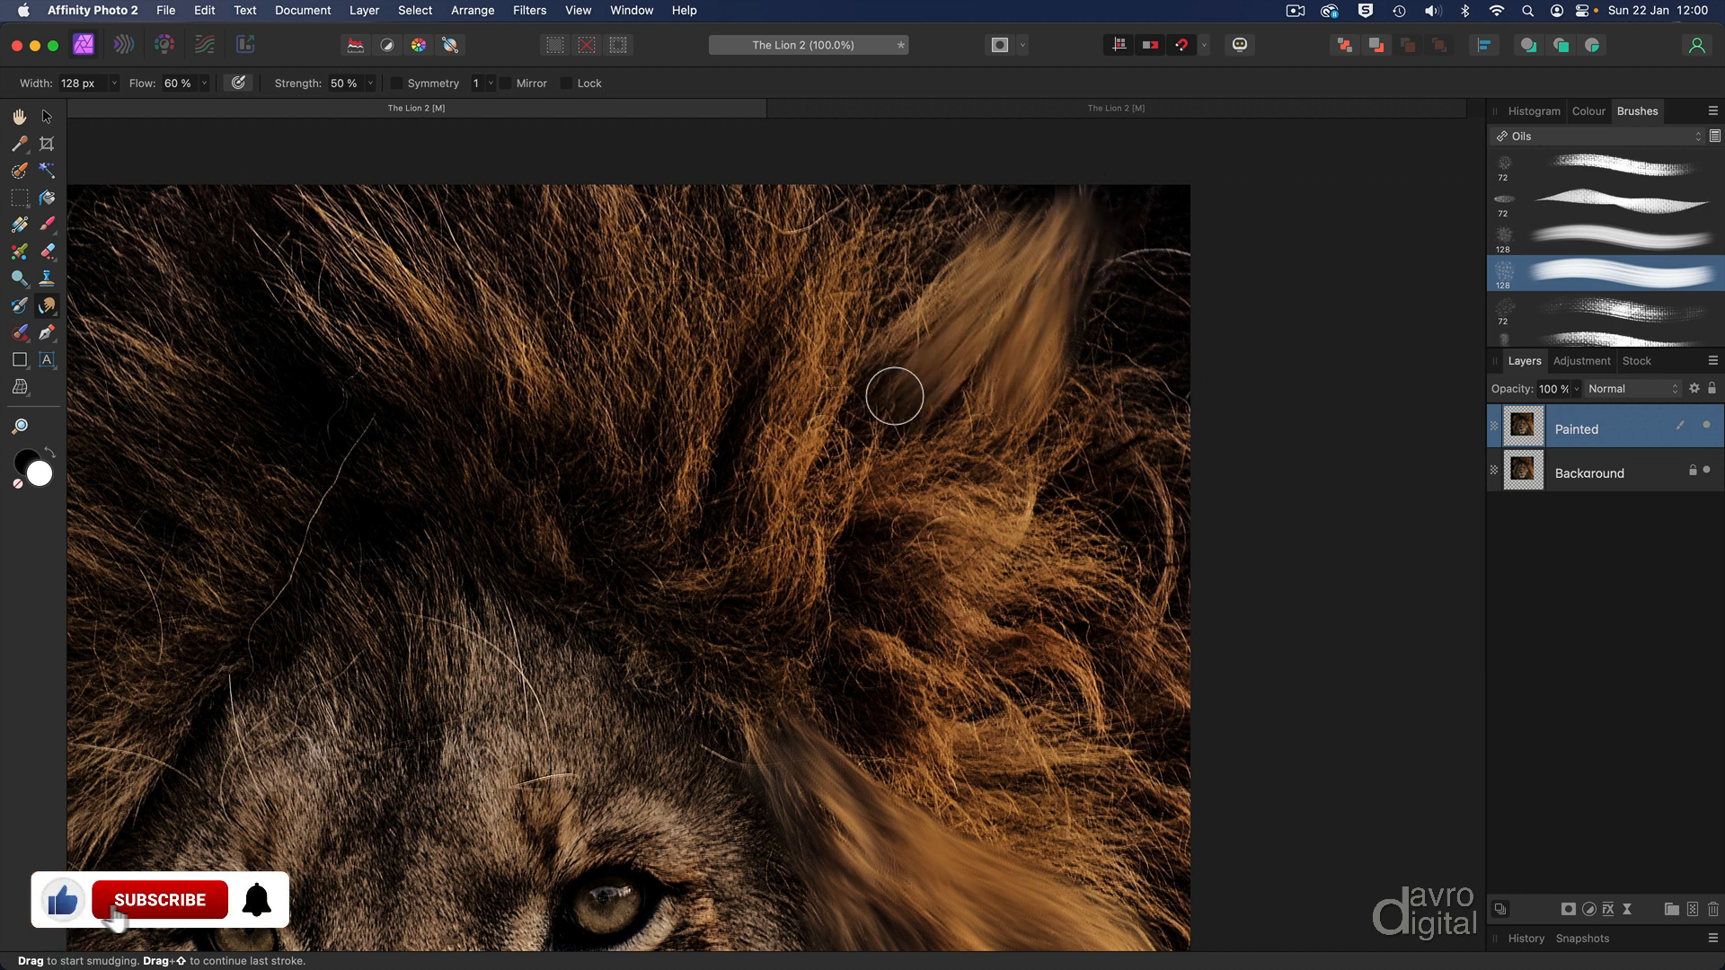
pyautogui.moveTo(895, 397); pyautogui.dragTo(869, 440)
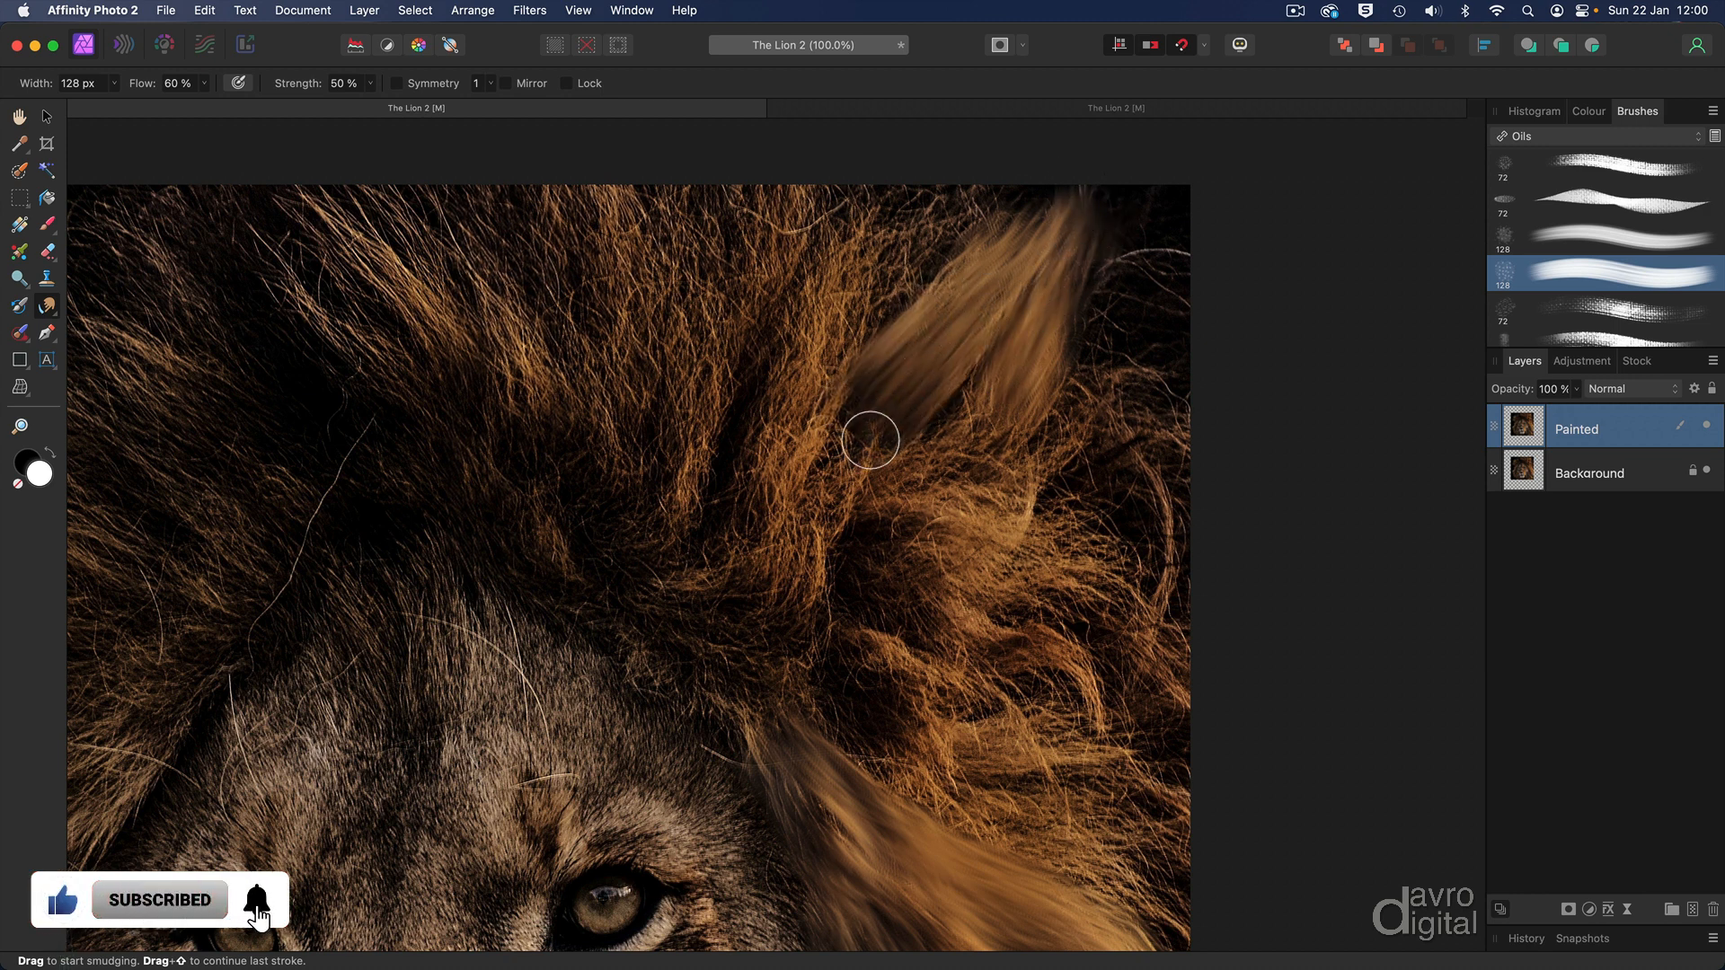
pyautogui.moveTo(869, 441); pyautogui.dragTo(1016, 425)
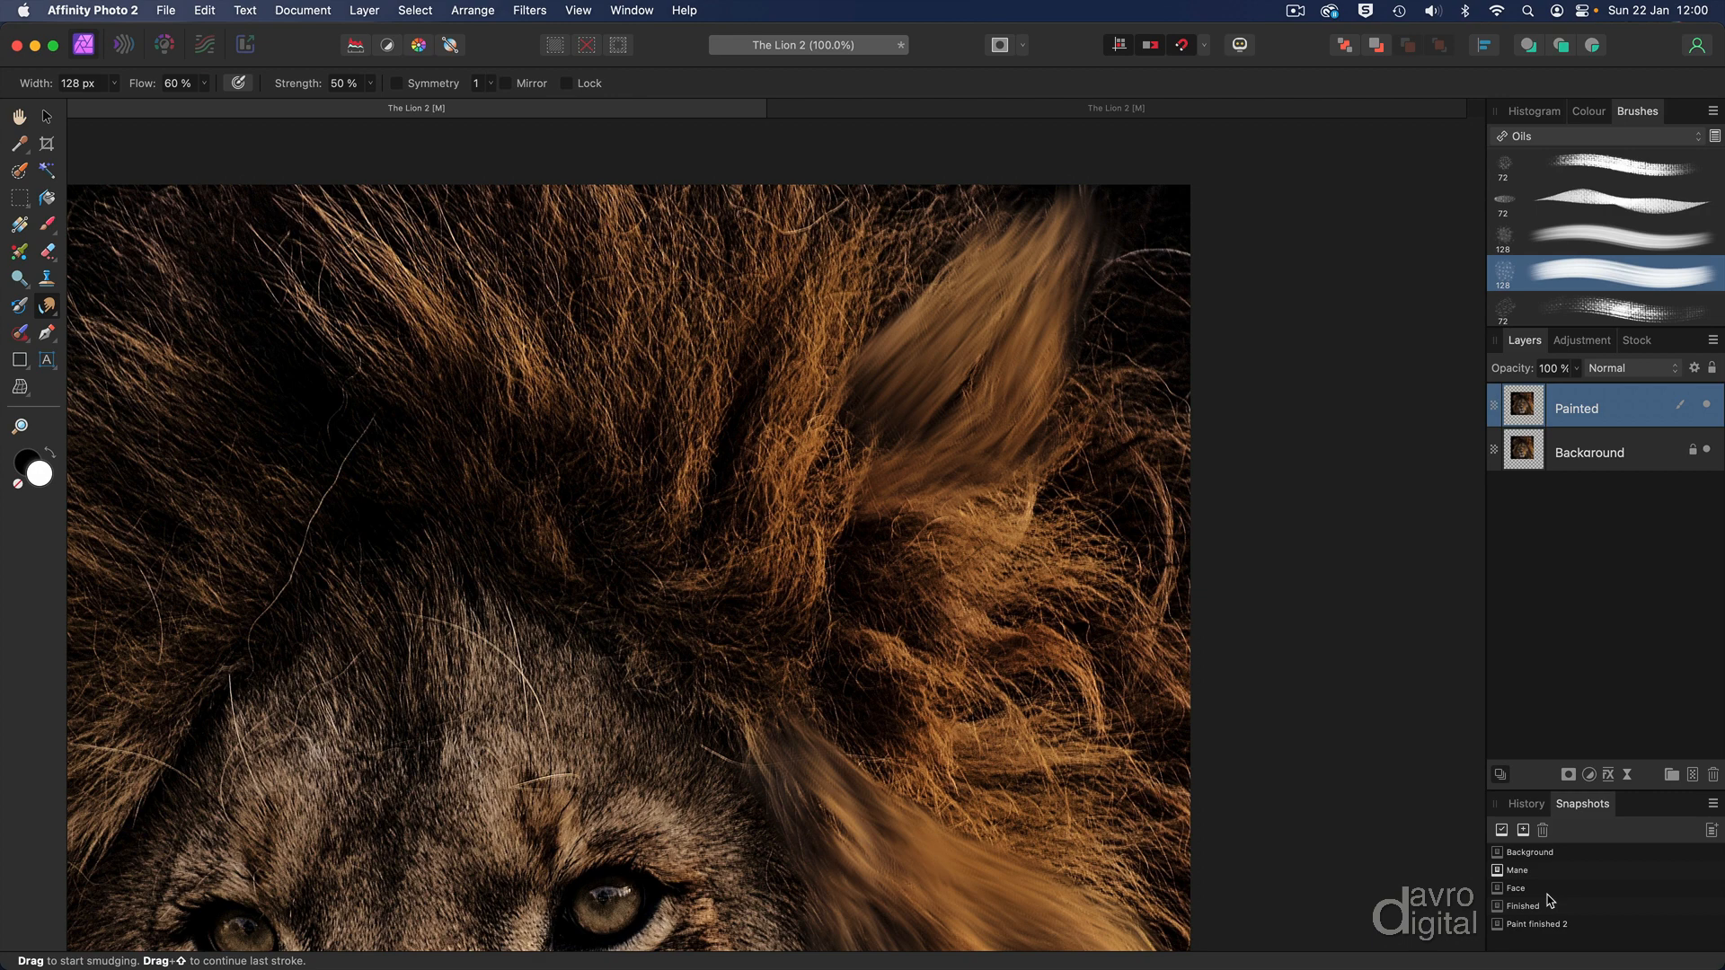
# - Restore the Mane snapshot, zoom to 100%, and select the Painted layer
pyautogui.click(1516, 871)
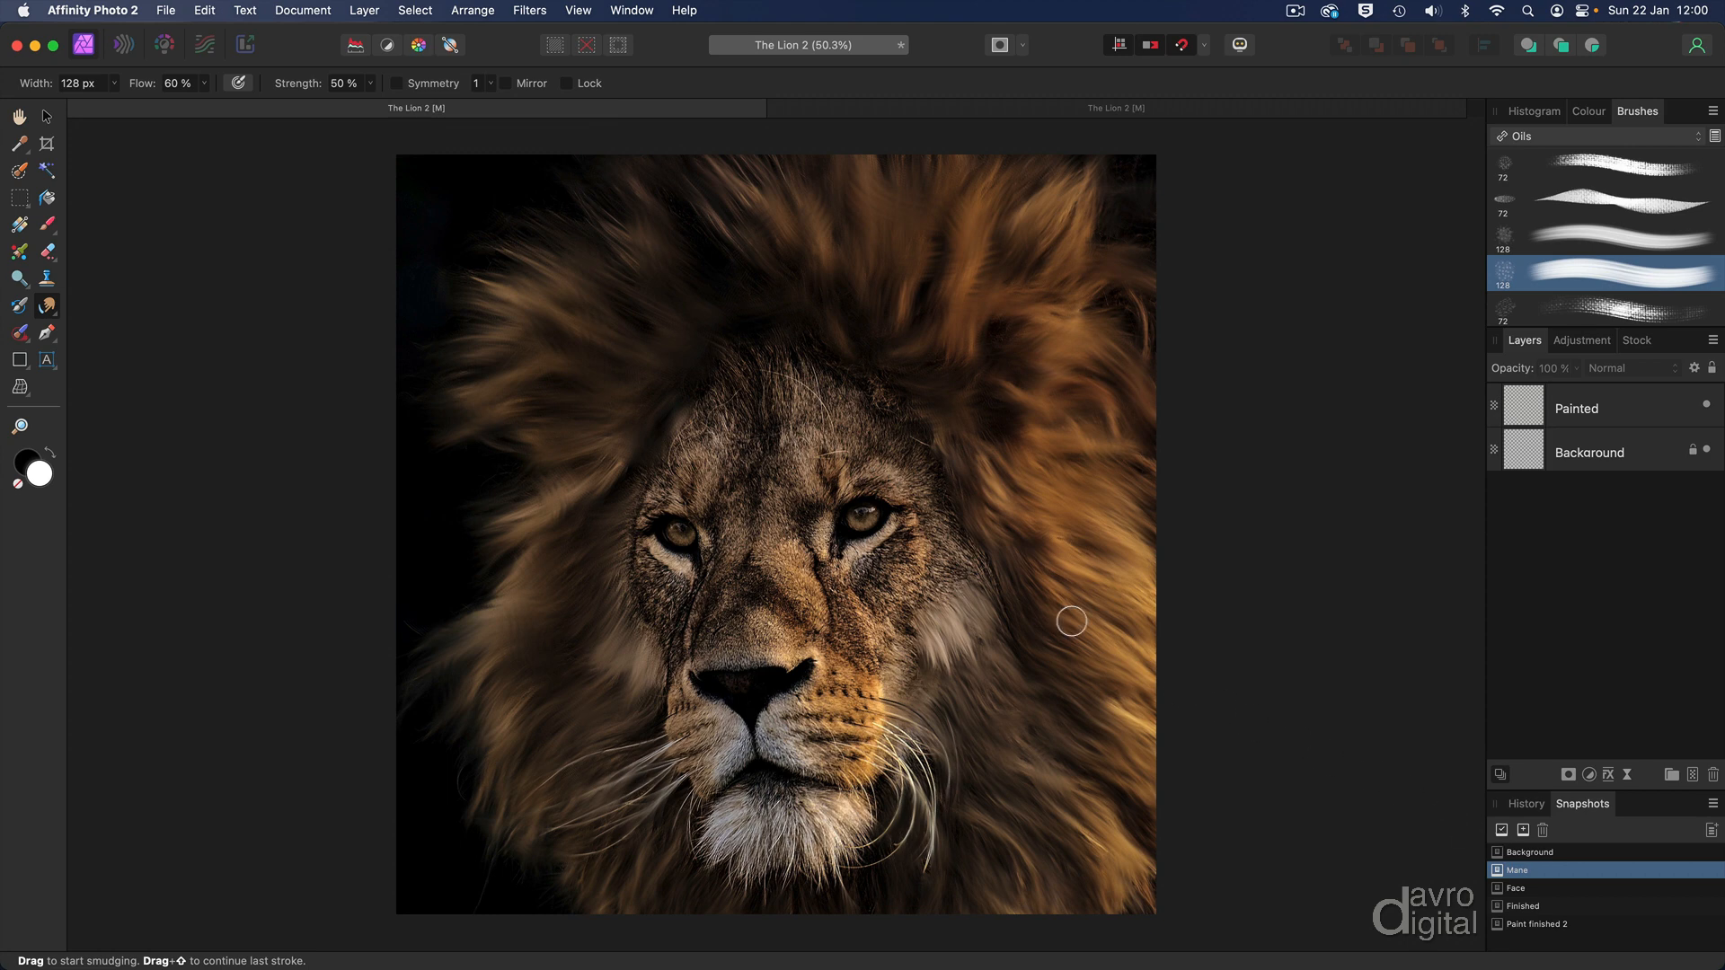
pyautogui.press('cmd+1')
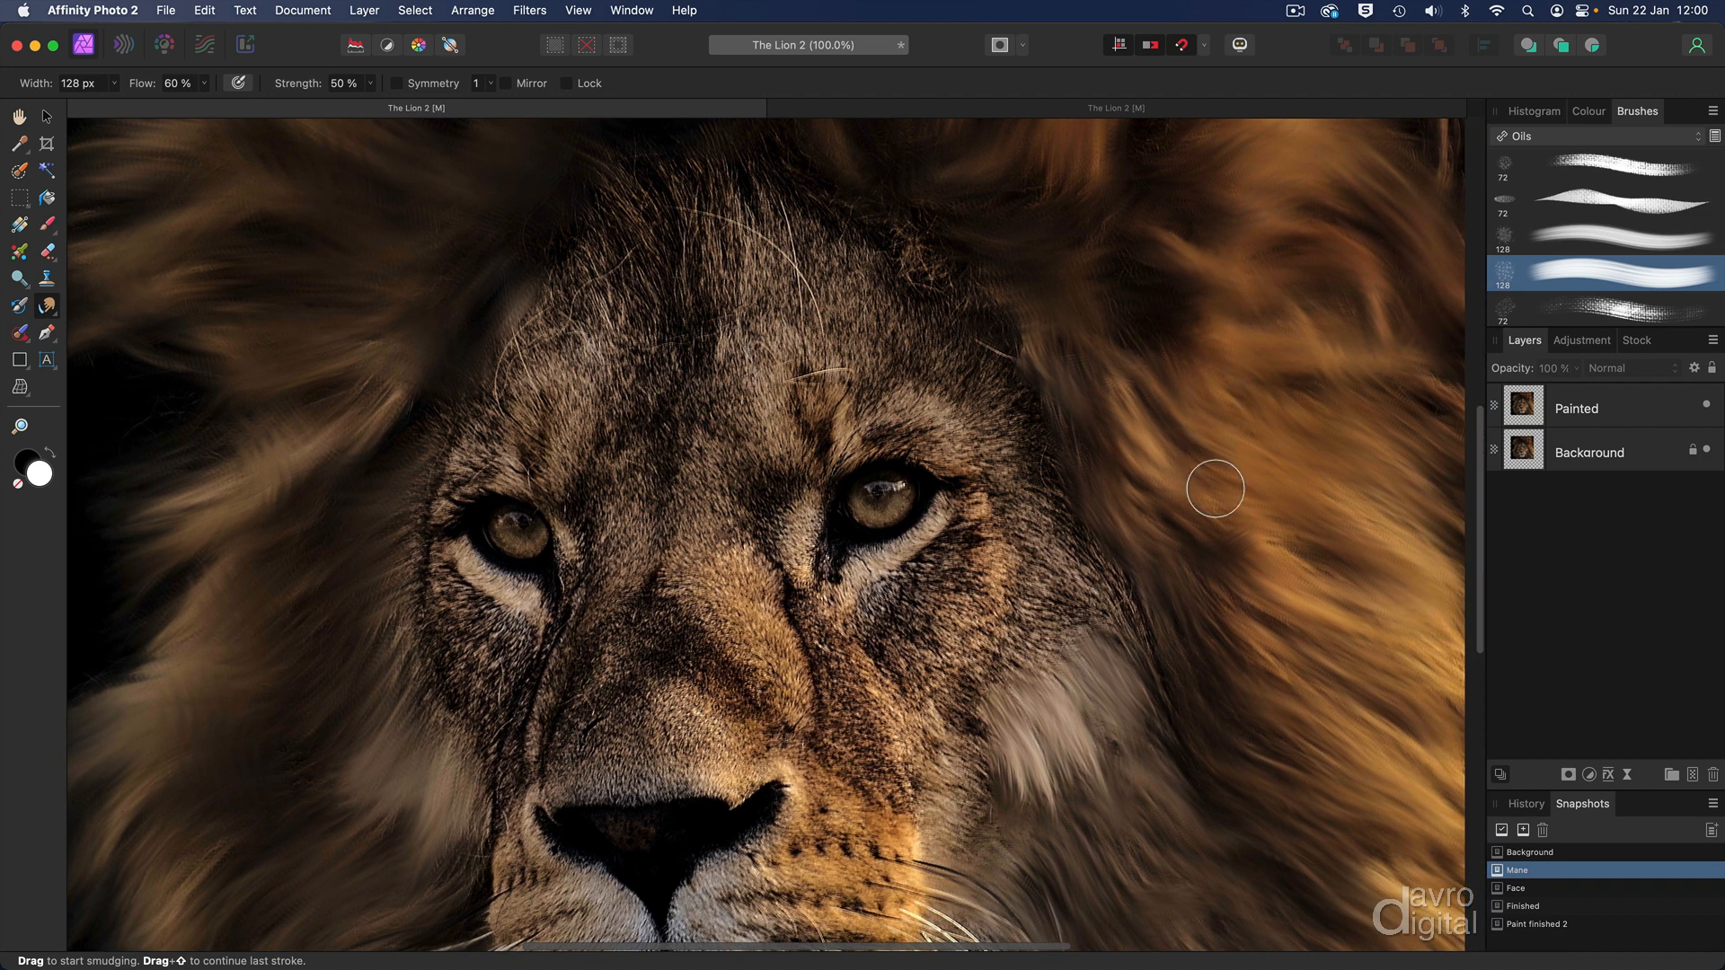
pyautogui.moveTo(1627, 402)
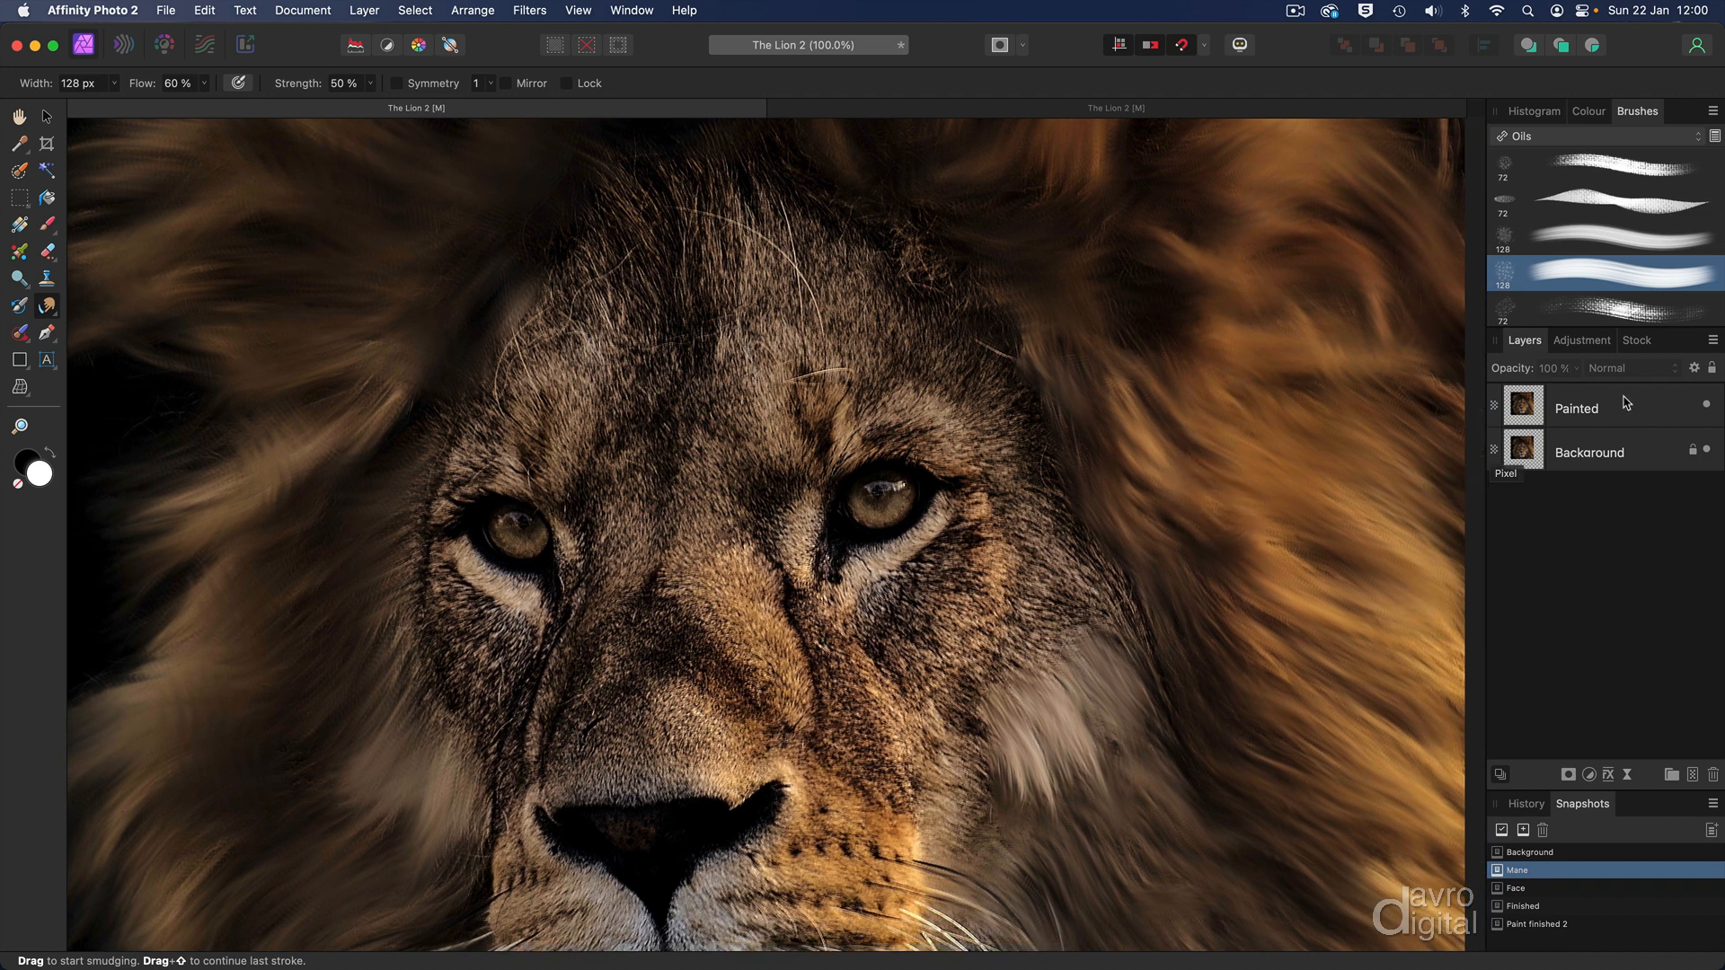
pyautogui.click(1576, 407)
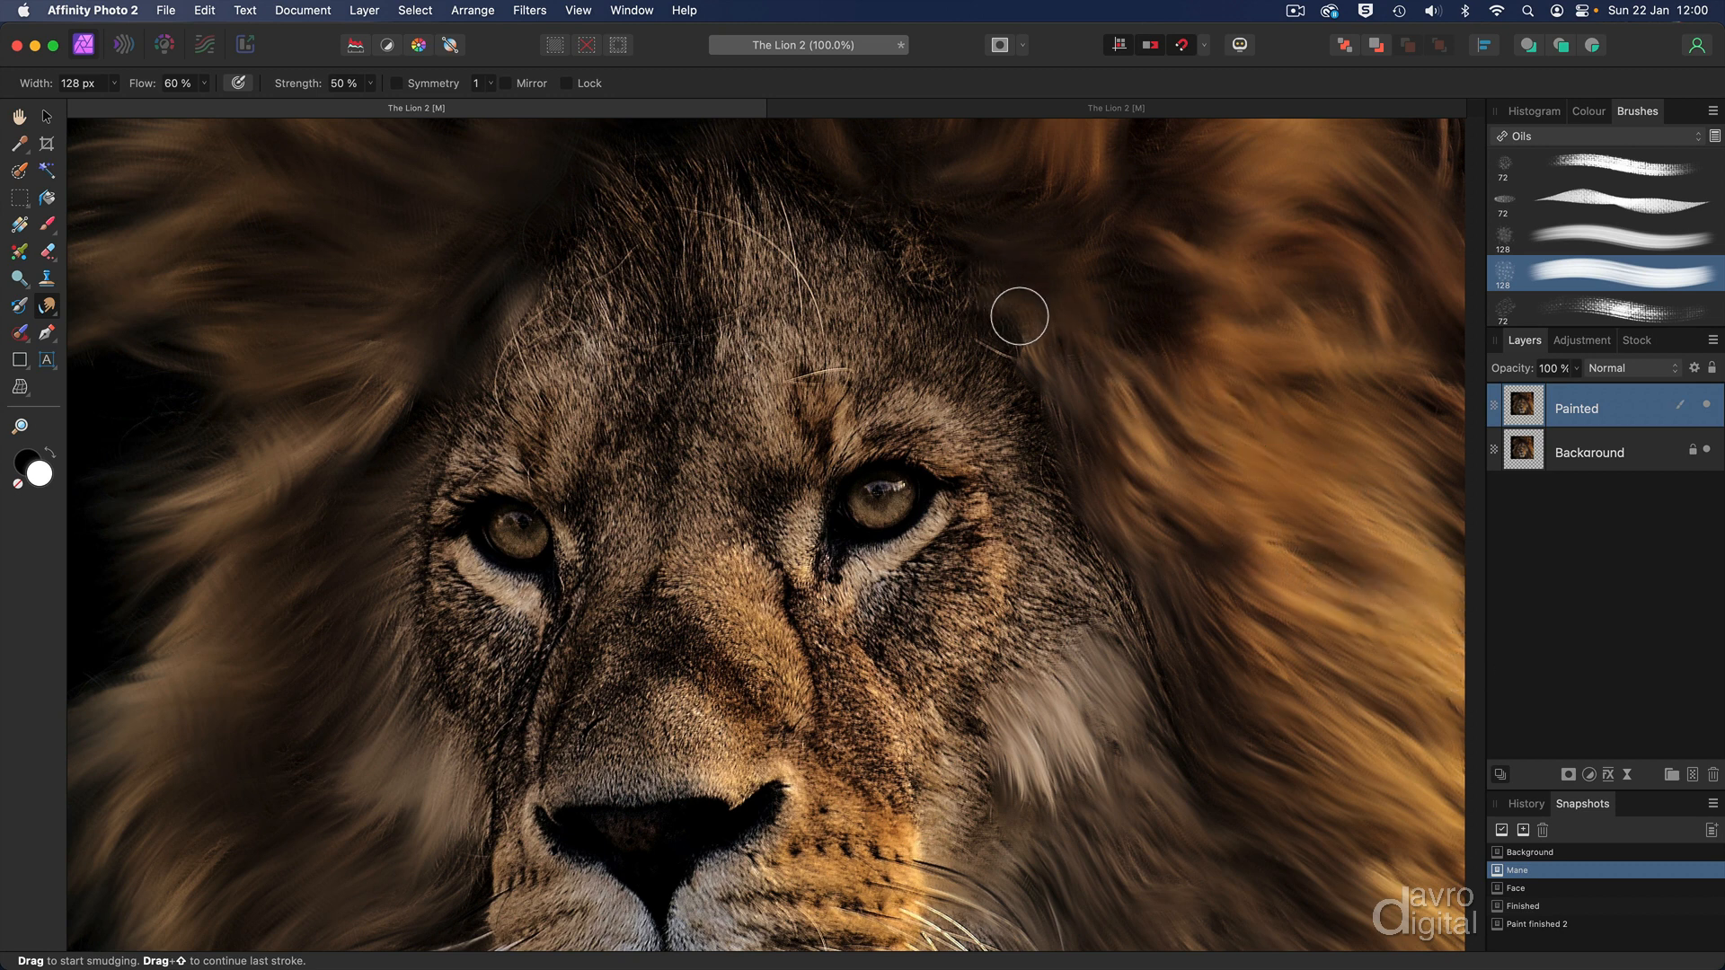
pyautogui.moveTo(1558, 275)
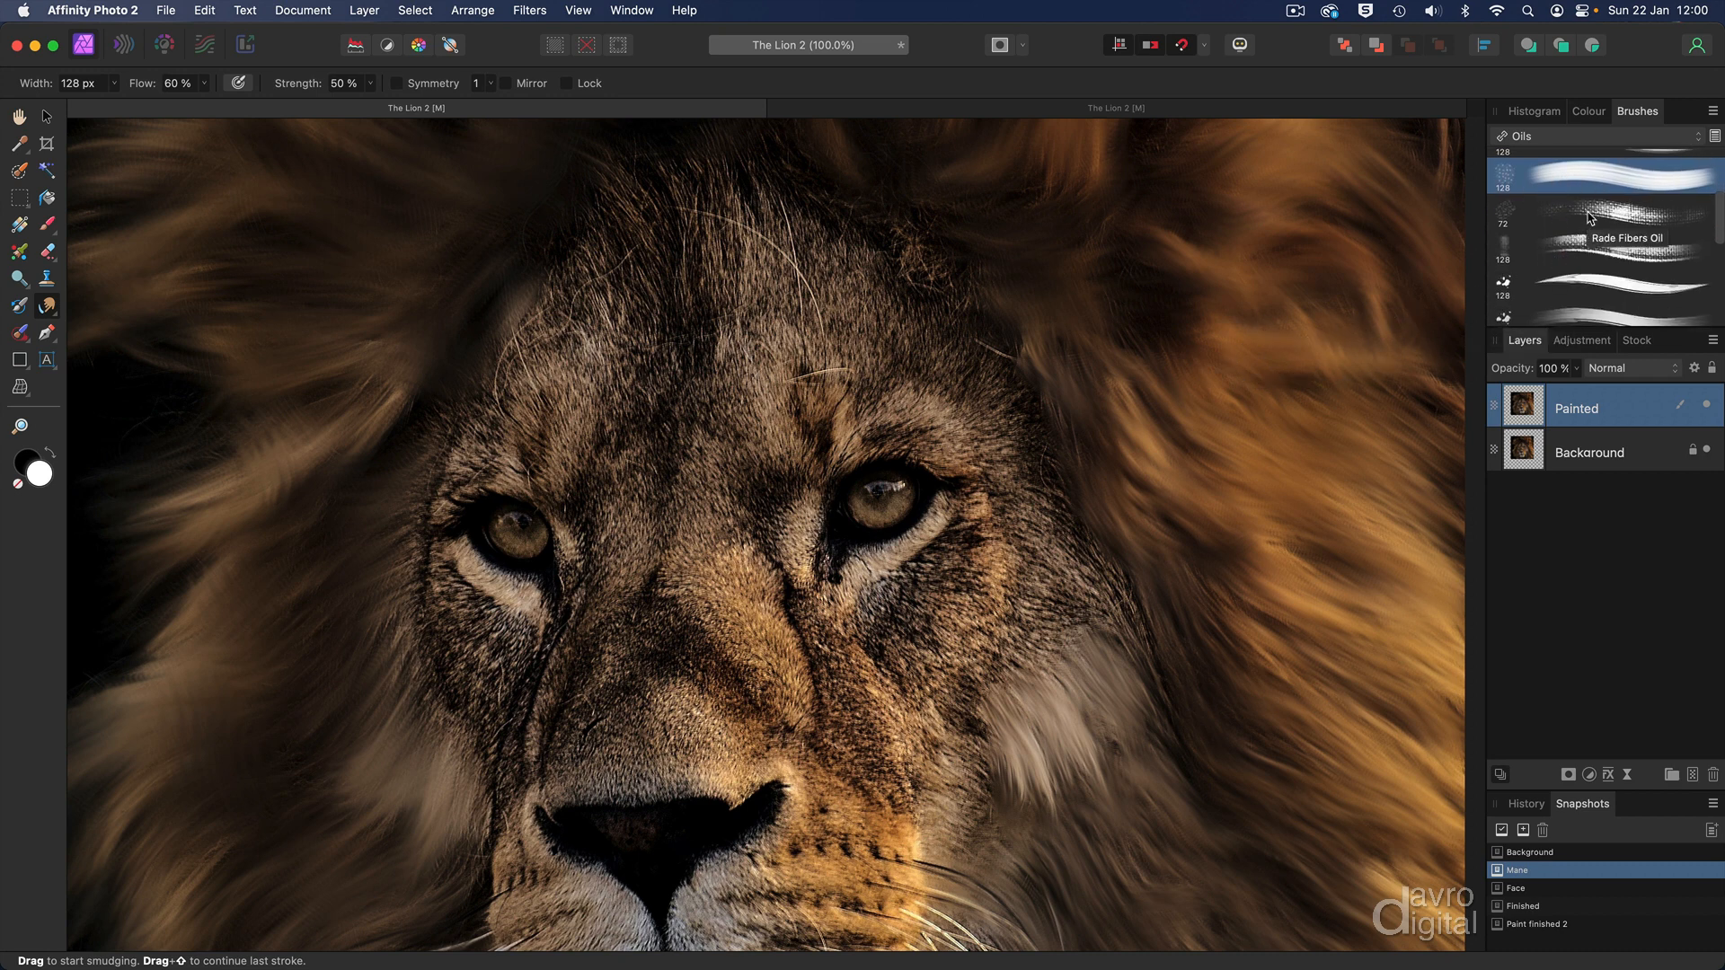
# - Switch to the Rade Fibers Oil brush and smudge the fur along the nose bridge
pyautogui.click(1601, 220)
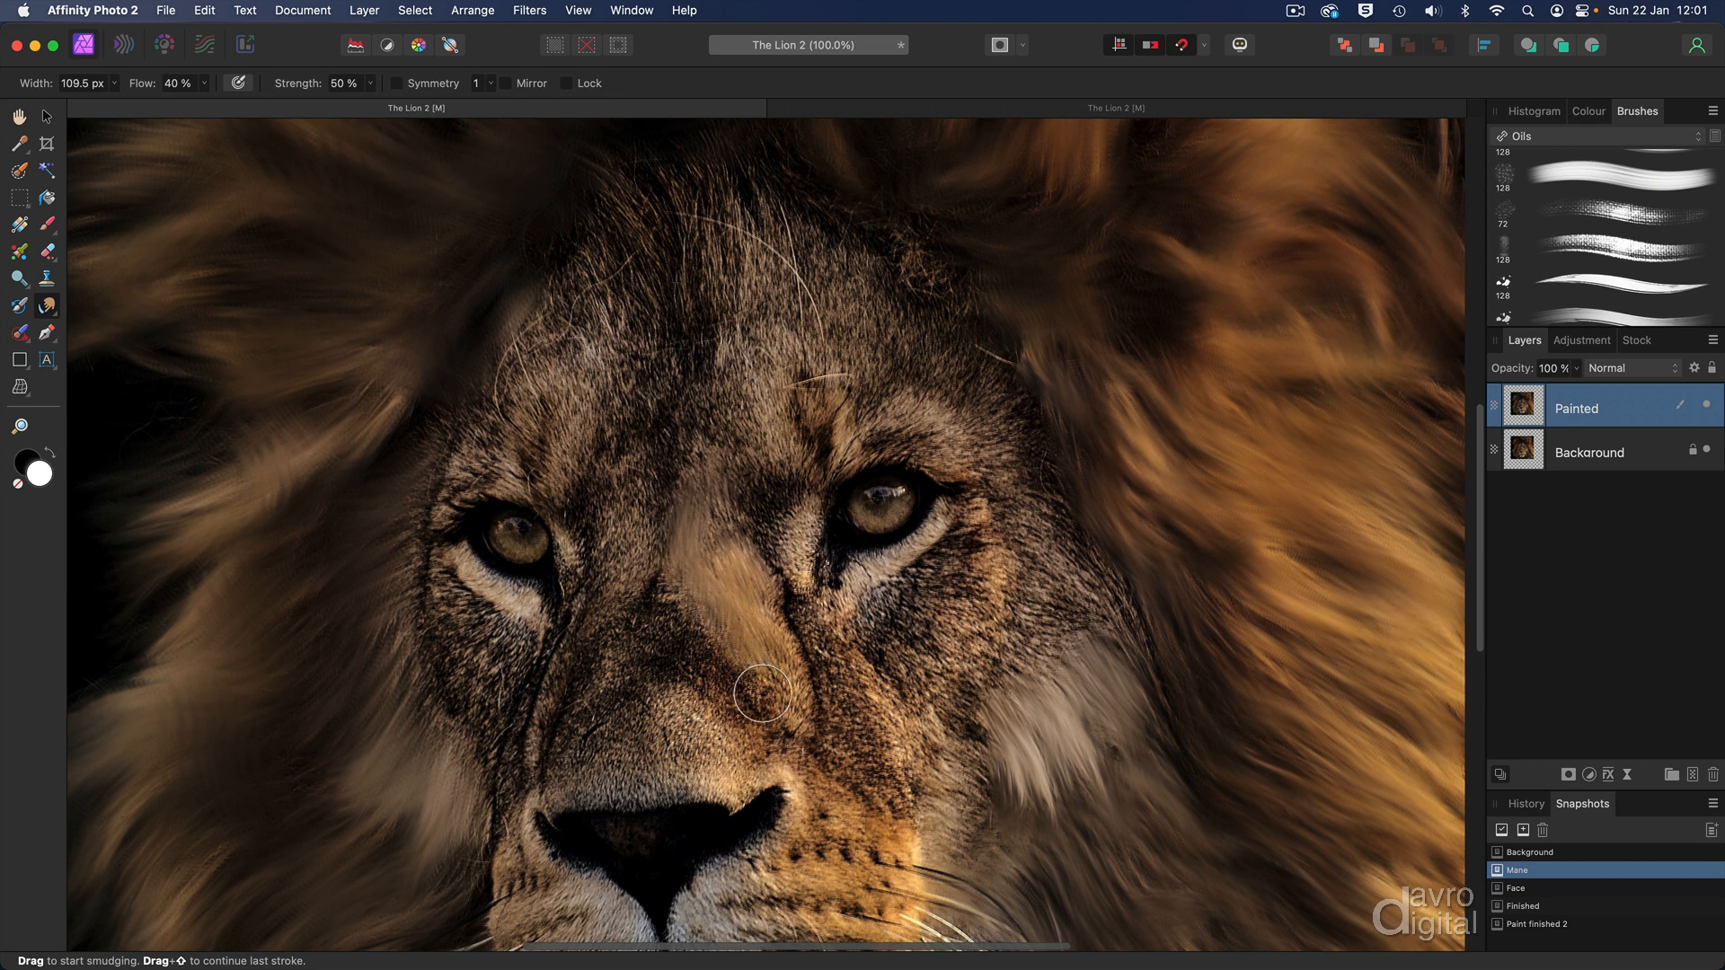
pyautogui.moveTo(761, 693); pyautogui.dragTo(778, 594)
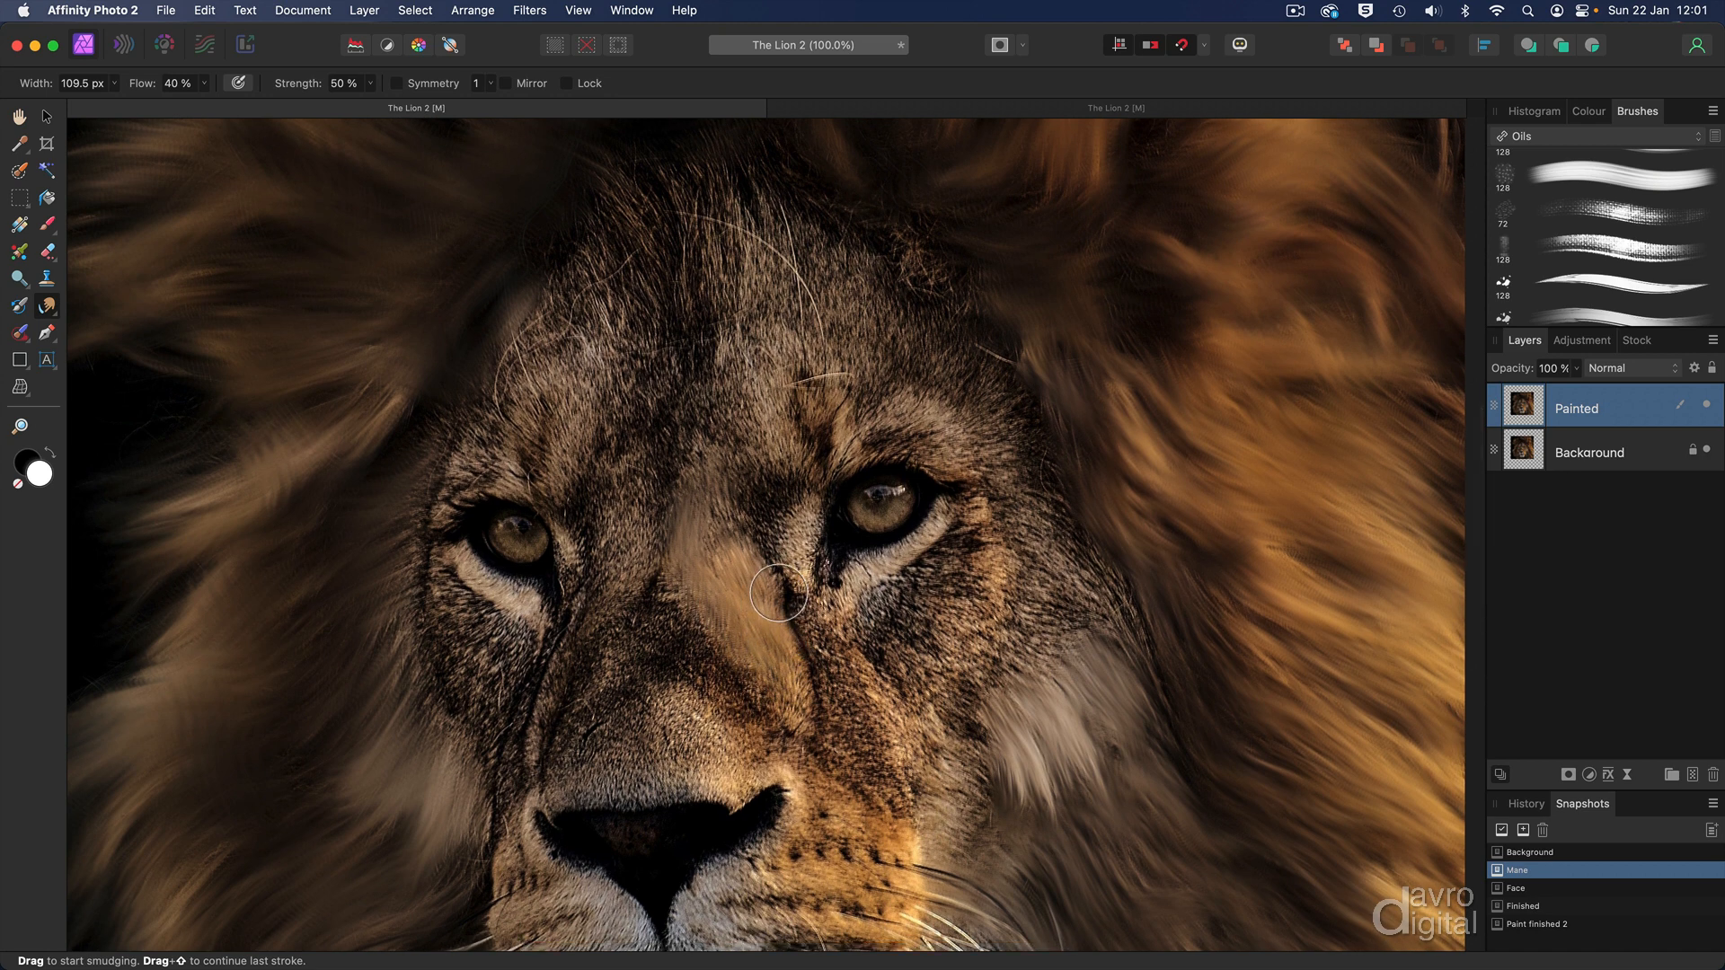
pyautogui.moveTo(778, 593); pyautogui.dragTo(803, 661)
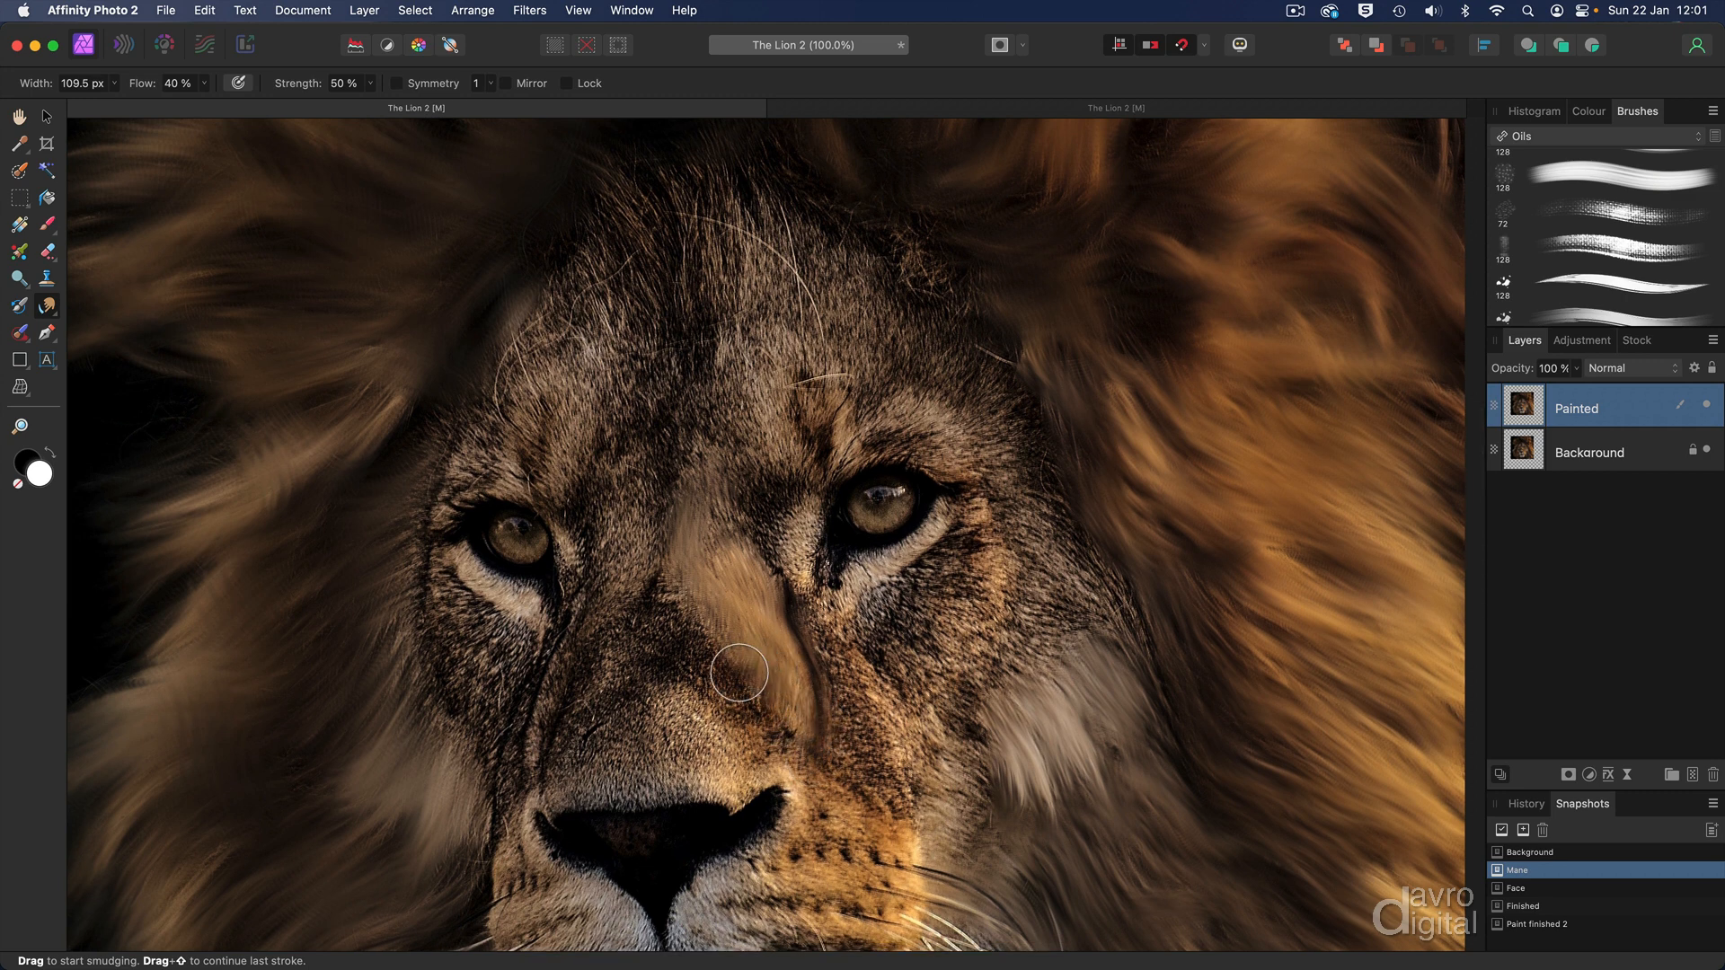
pyautogui.moveTo(742, 672); pyautogui.dragTo(668, 597)
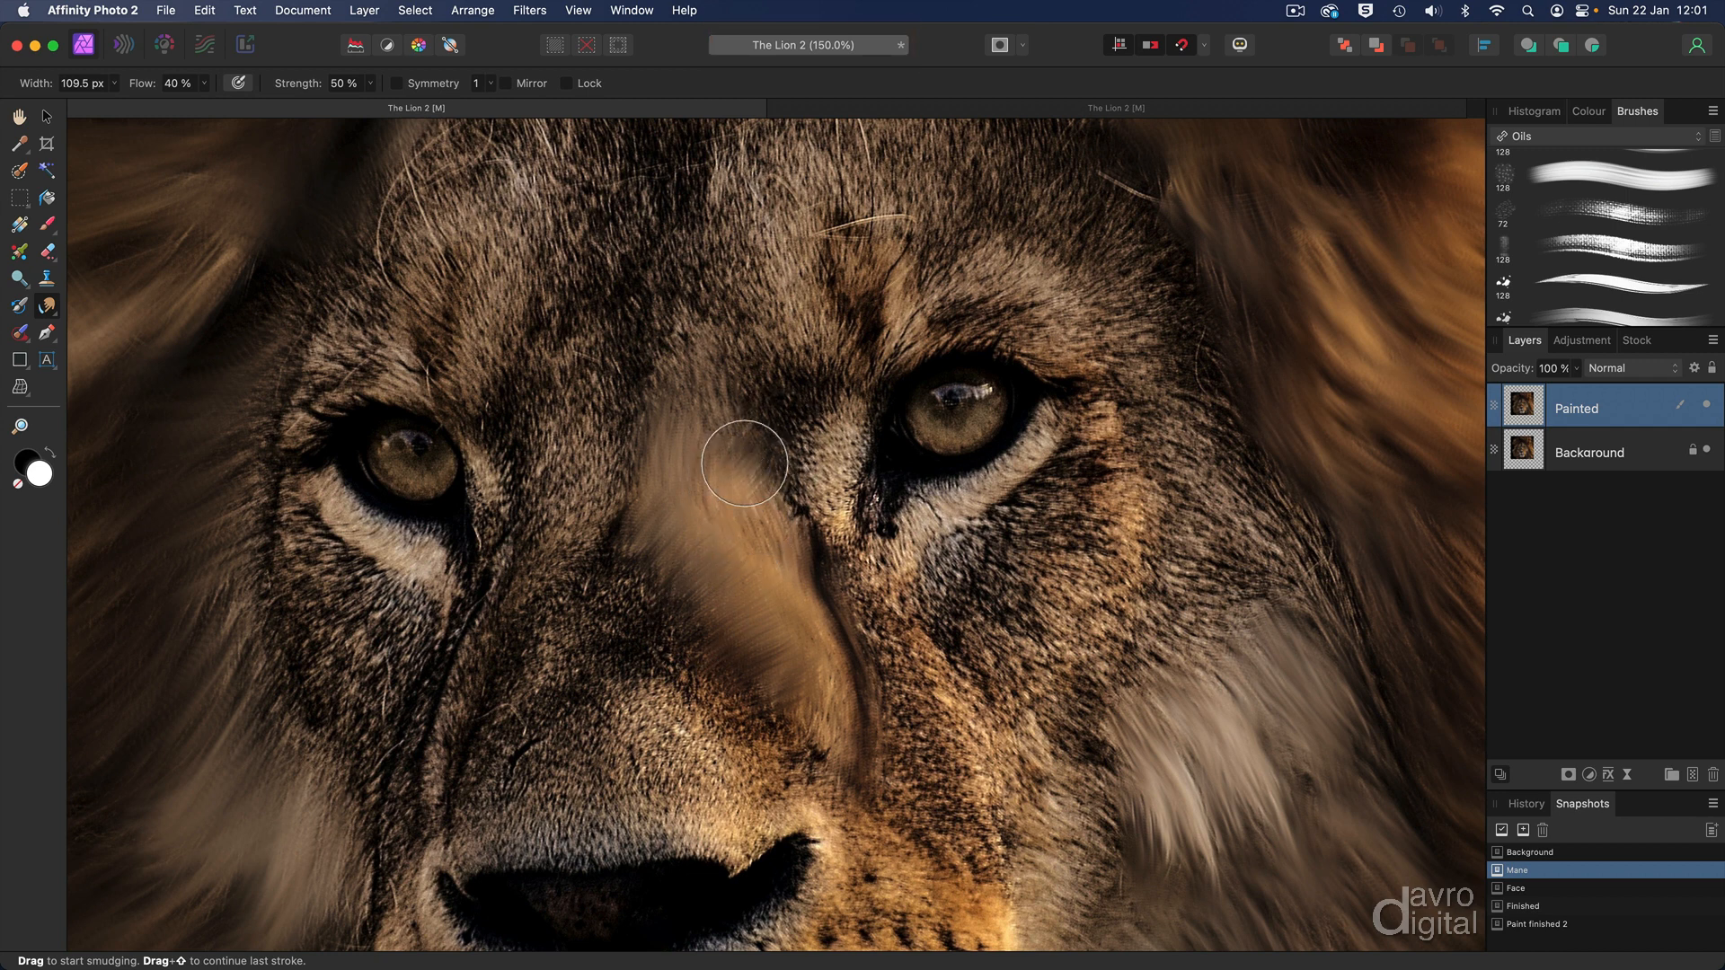
# - Smudge the fur between the eyes and along both edges of the nose bridge
pyautogui.moveTo(743, 462); pyautogui.dragTo(635, 443)
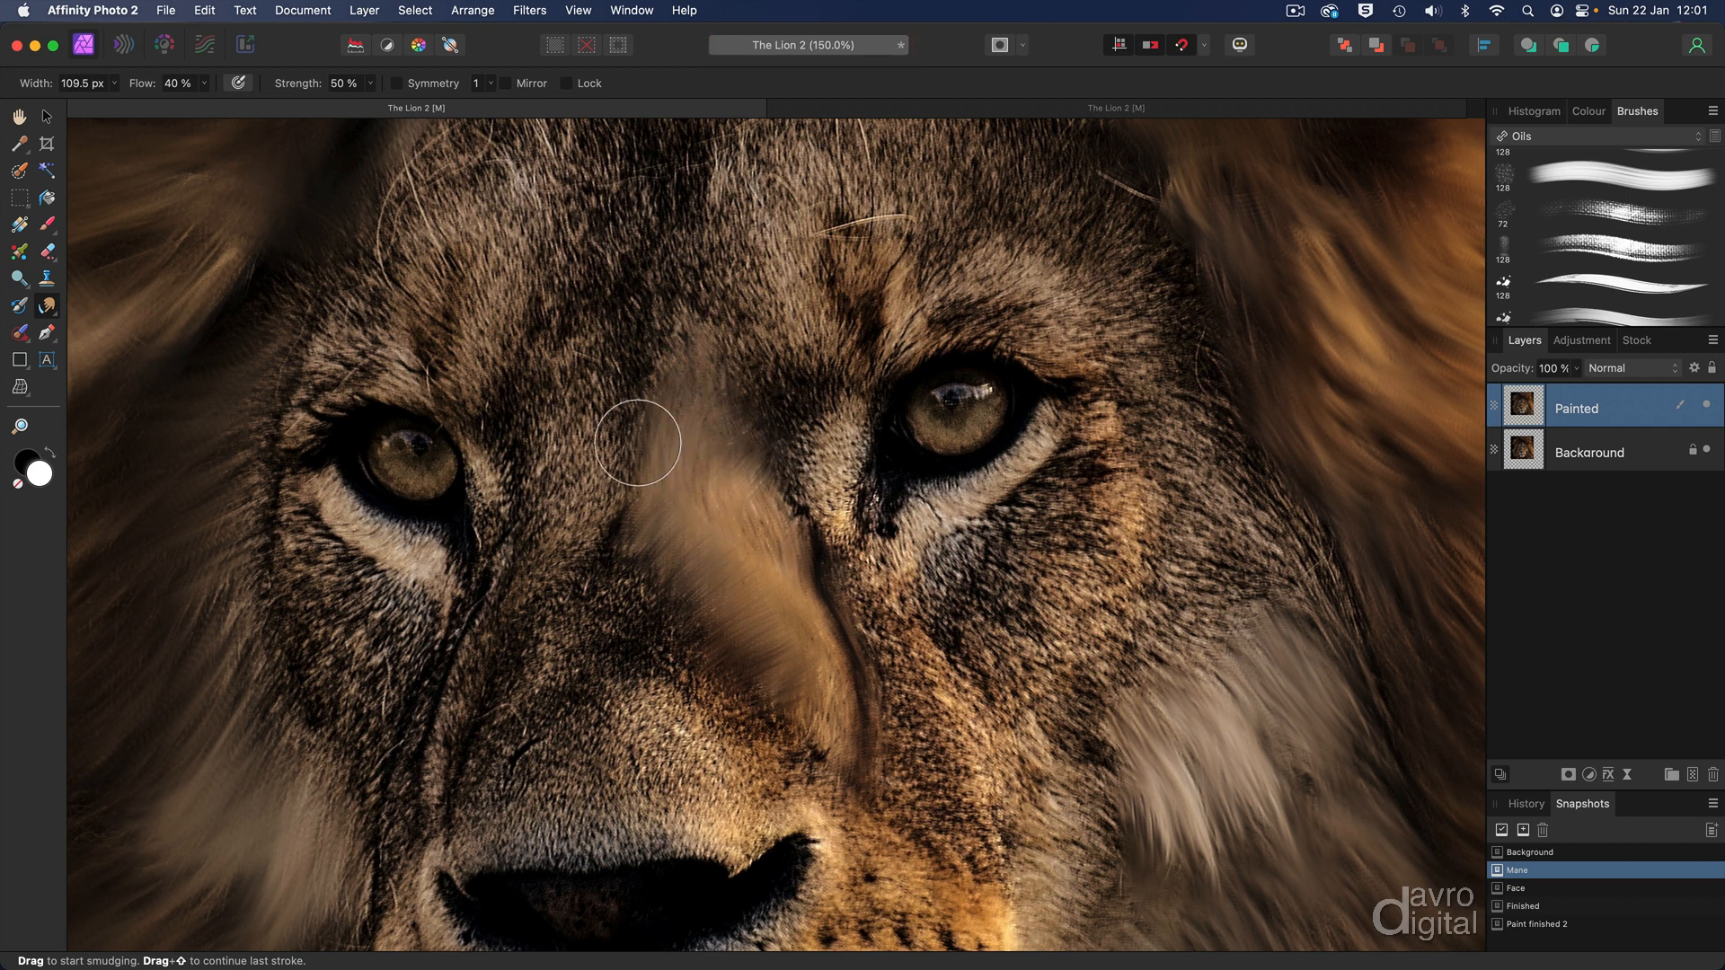
pyautogui.moveTo(636, 443); pyautogui.dragTo(628, 534)
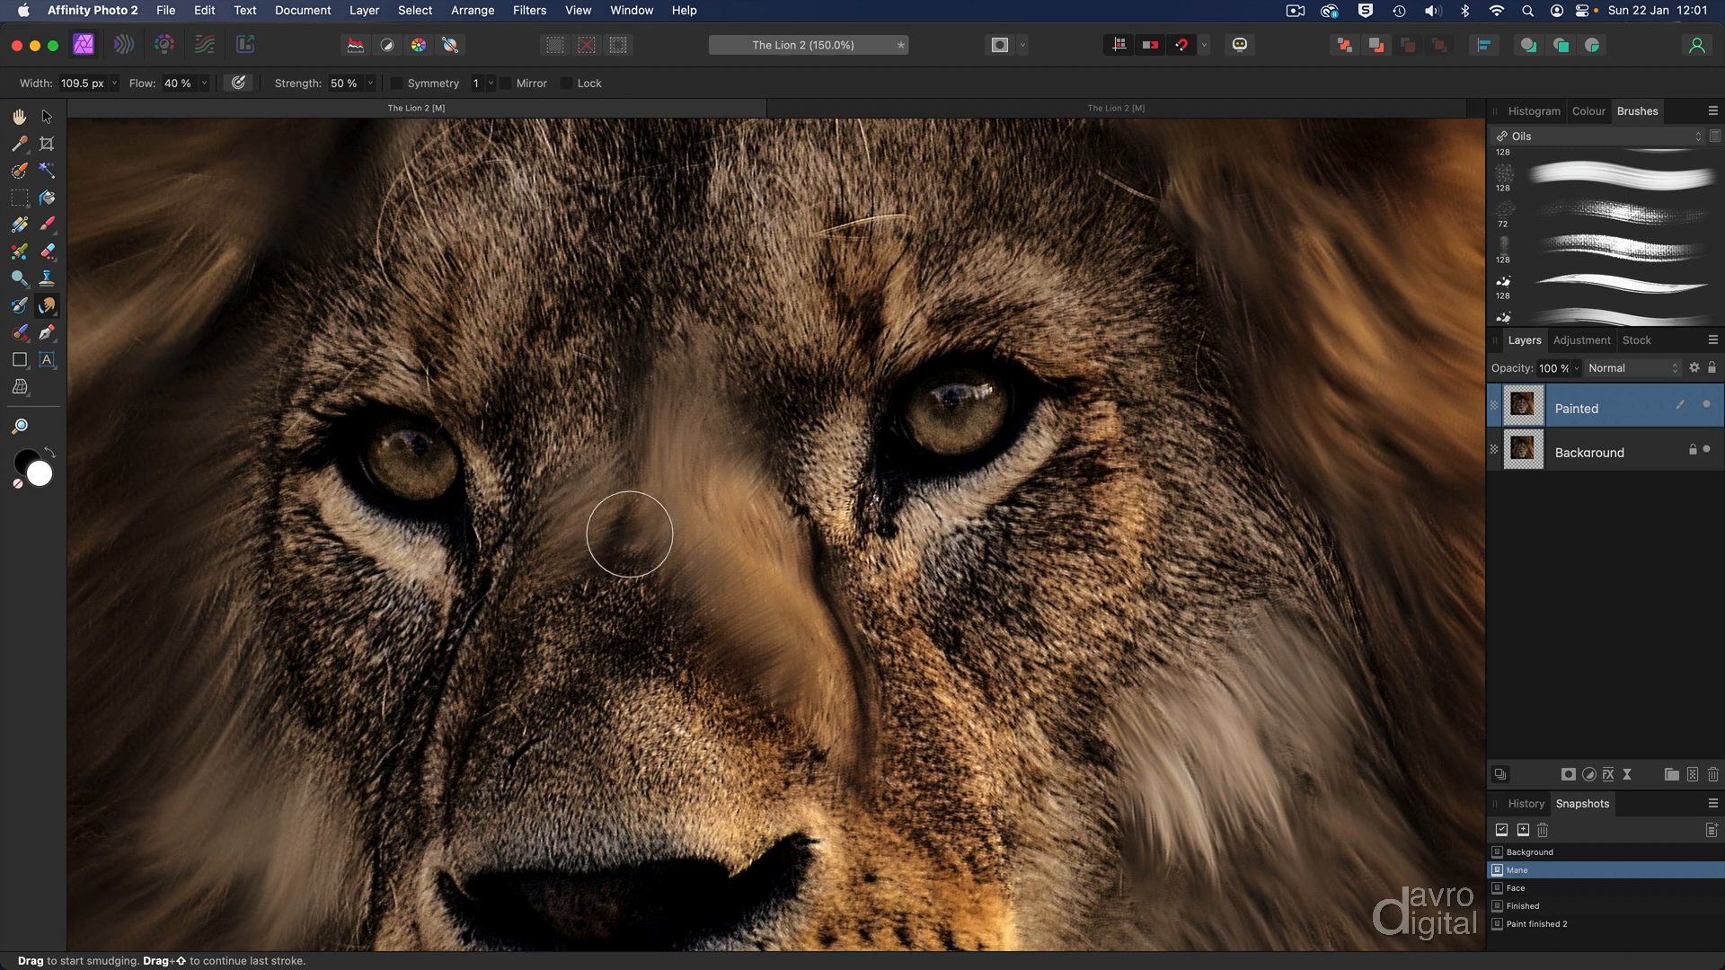
pyautogui.moveTo(629, 534); pyautogui.dragTo(659, 490)
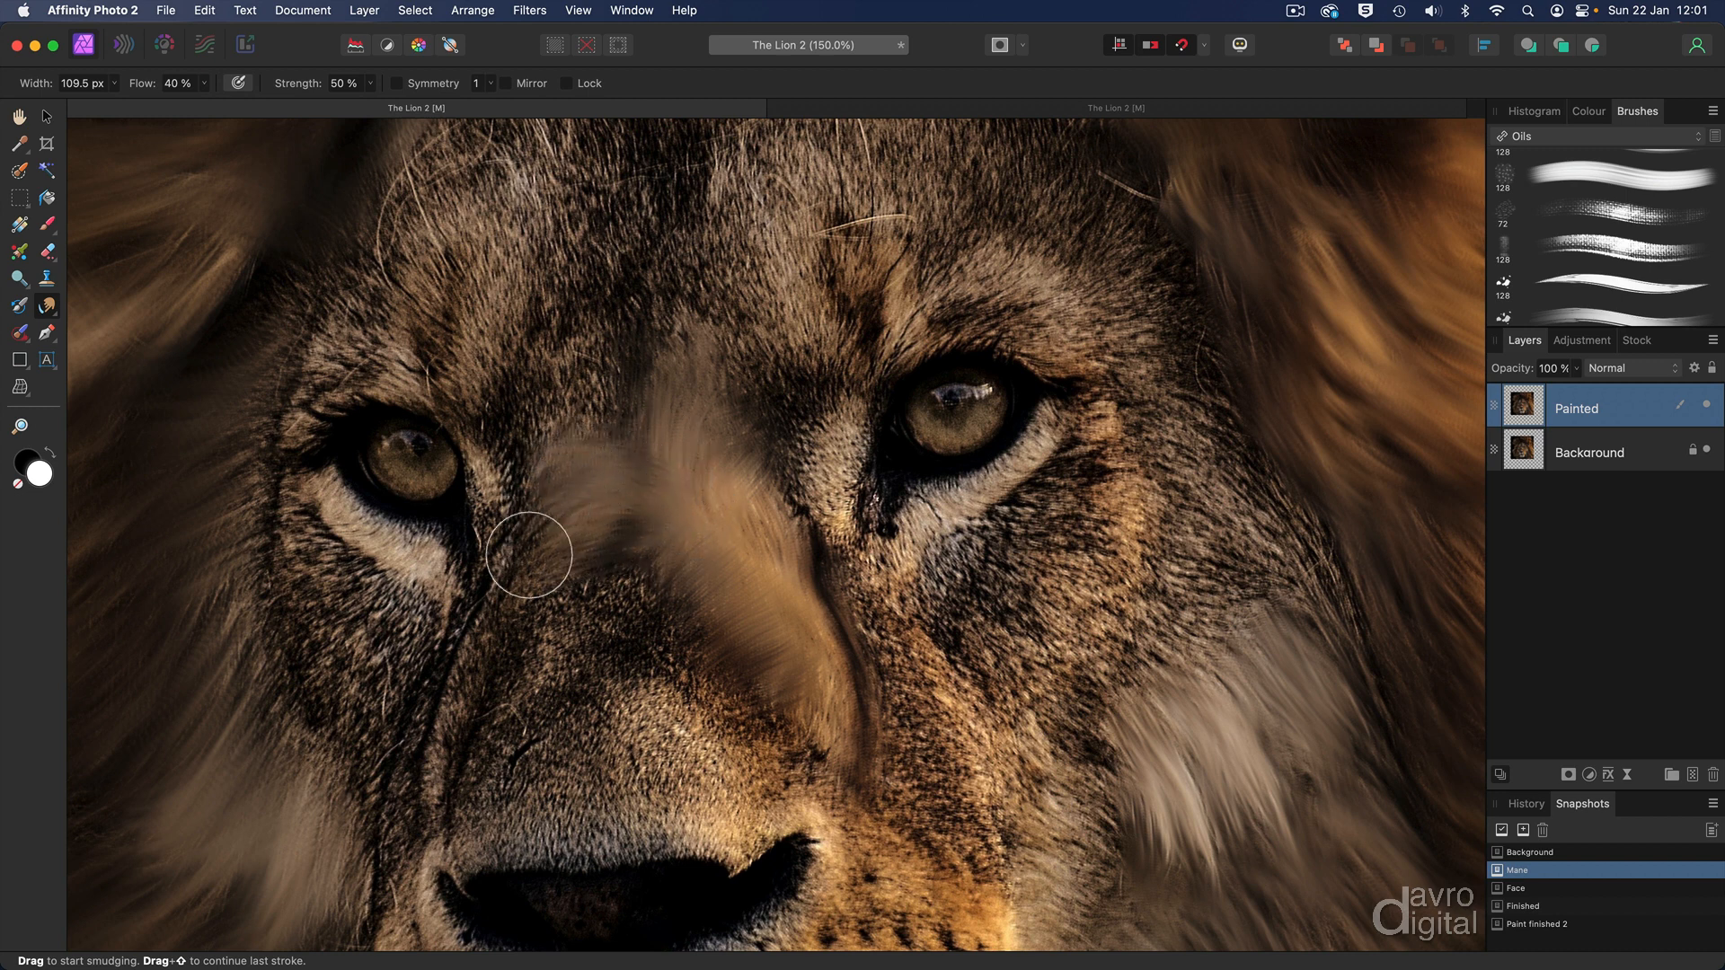
pyautogui.moveTo(528, 554); pyautogui.dragTo(561, 627)
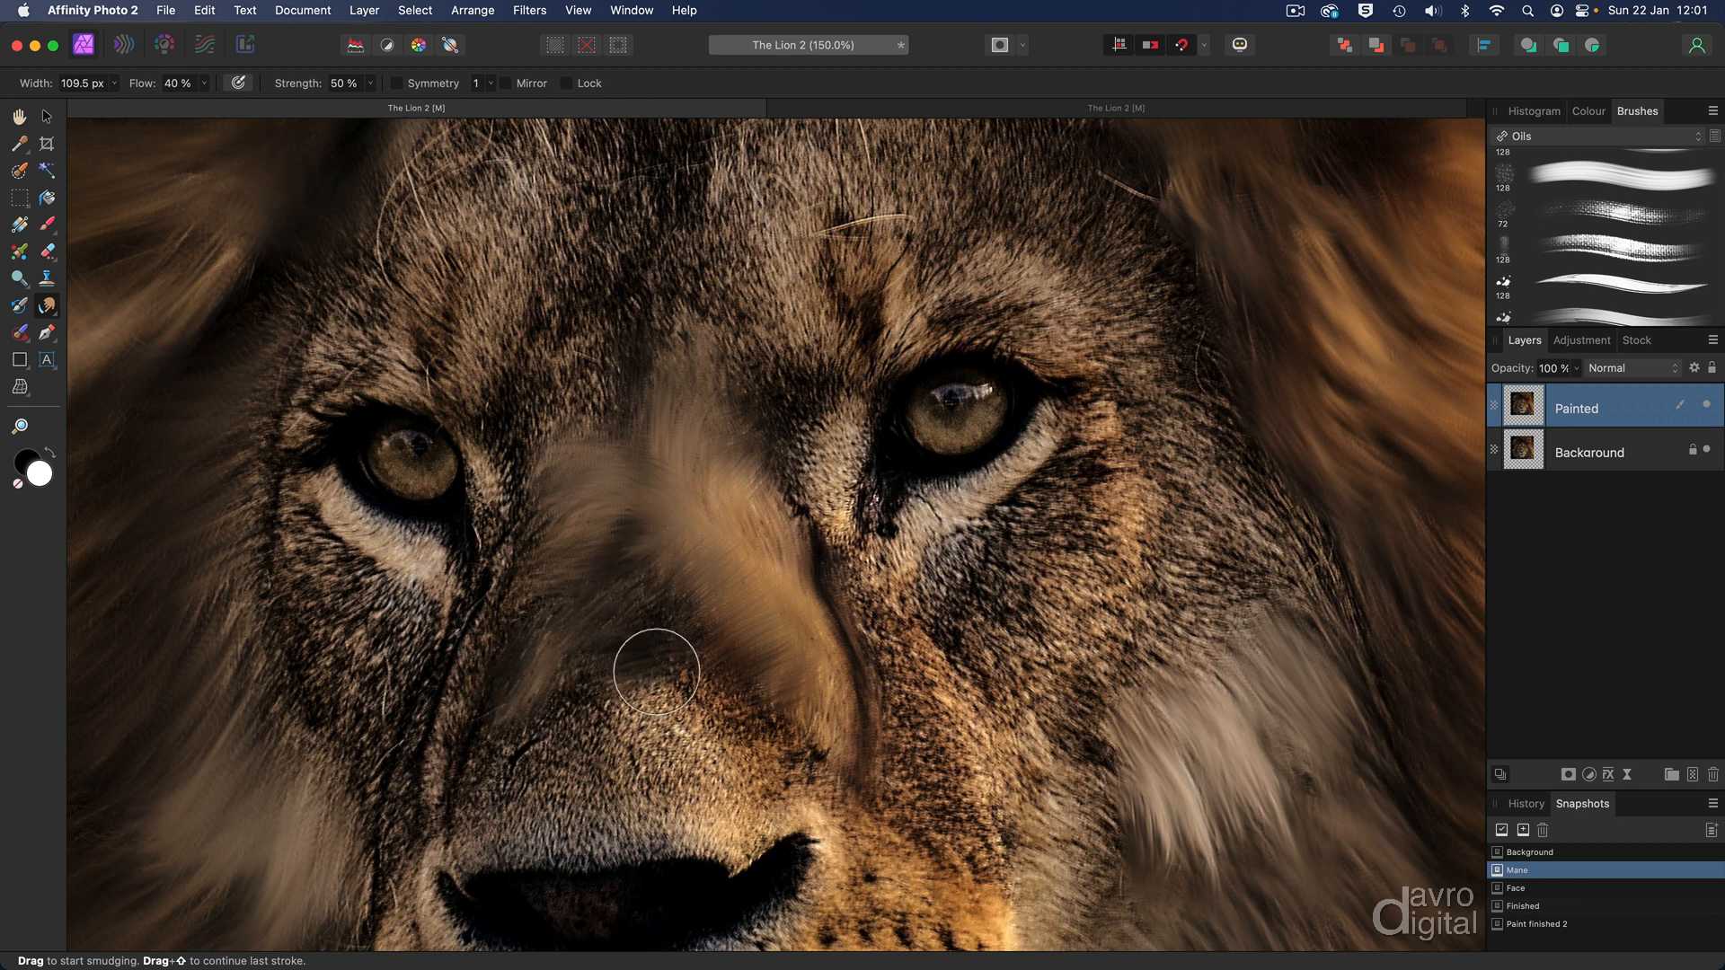
pyautogui.moveTo(656, 671); pyautogui.dragTo(810, 746)
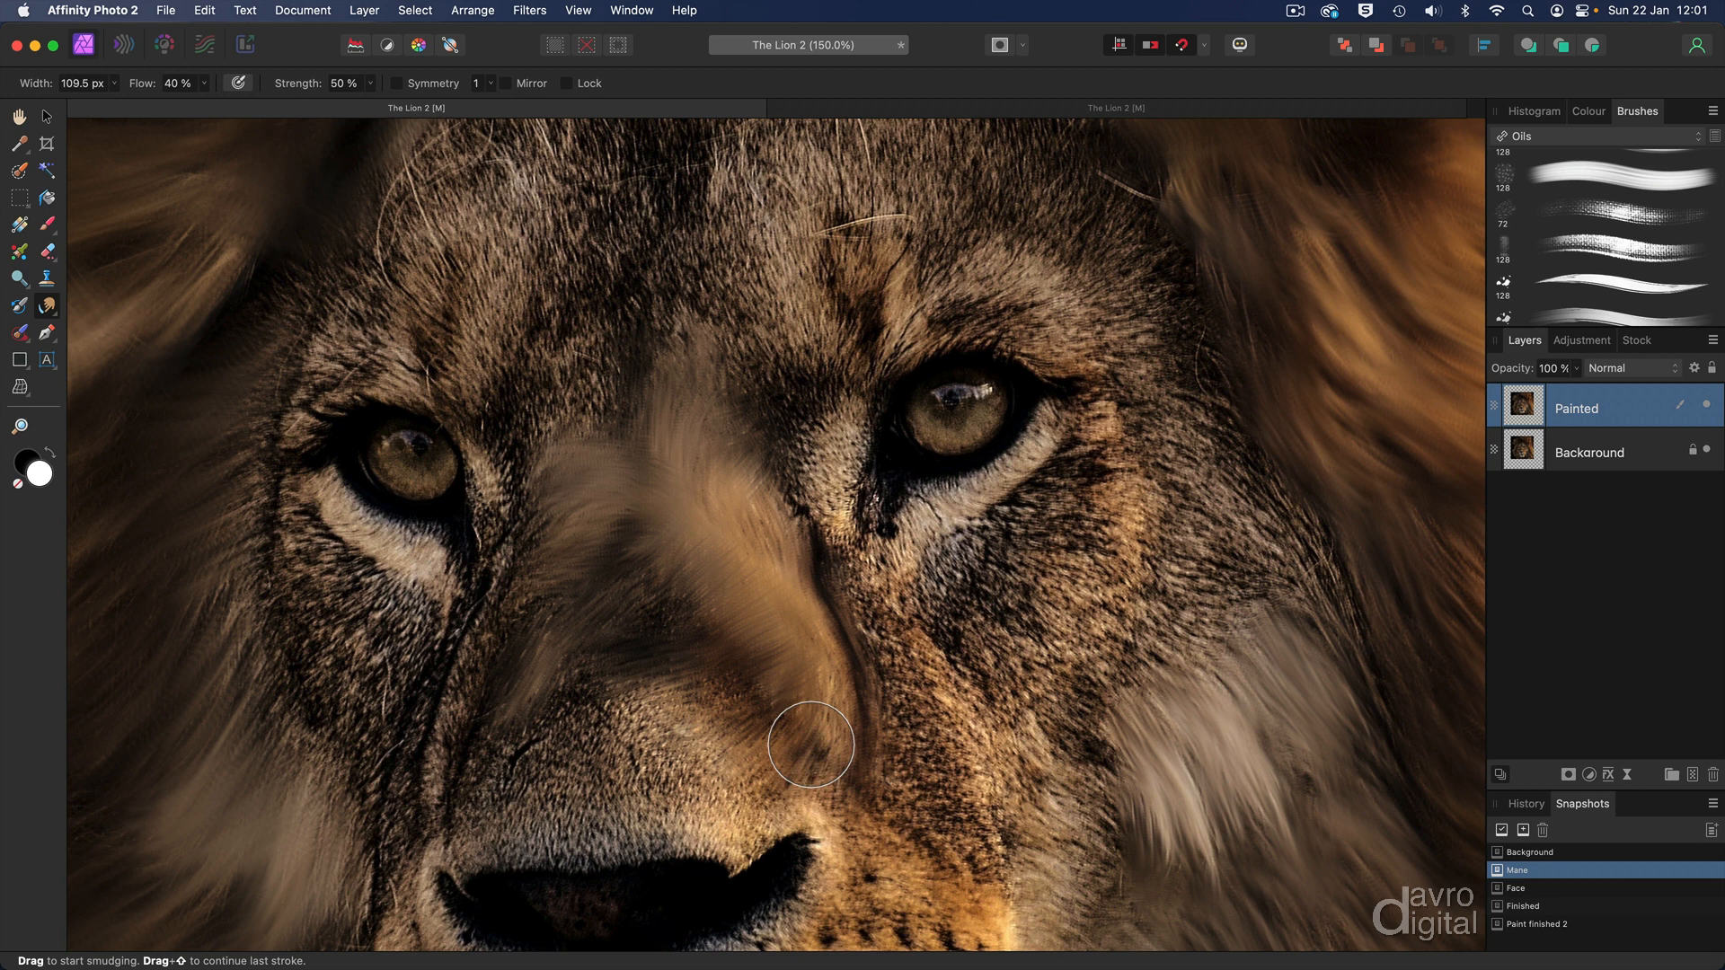
pyautogui.moveTo(810, 745); pyautogui.dragTo(756, 725)
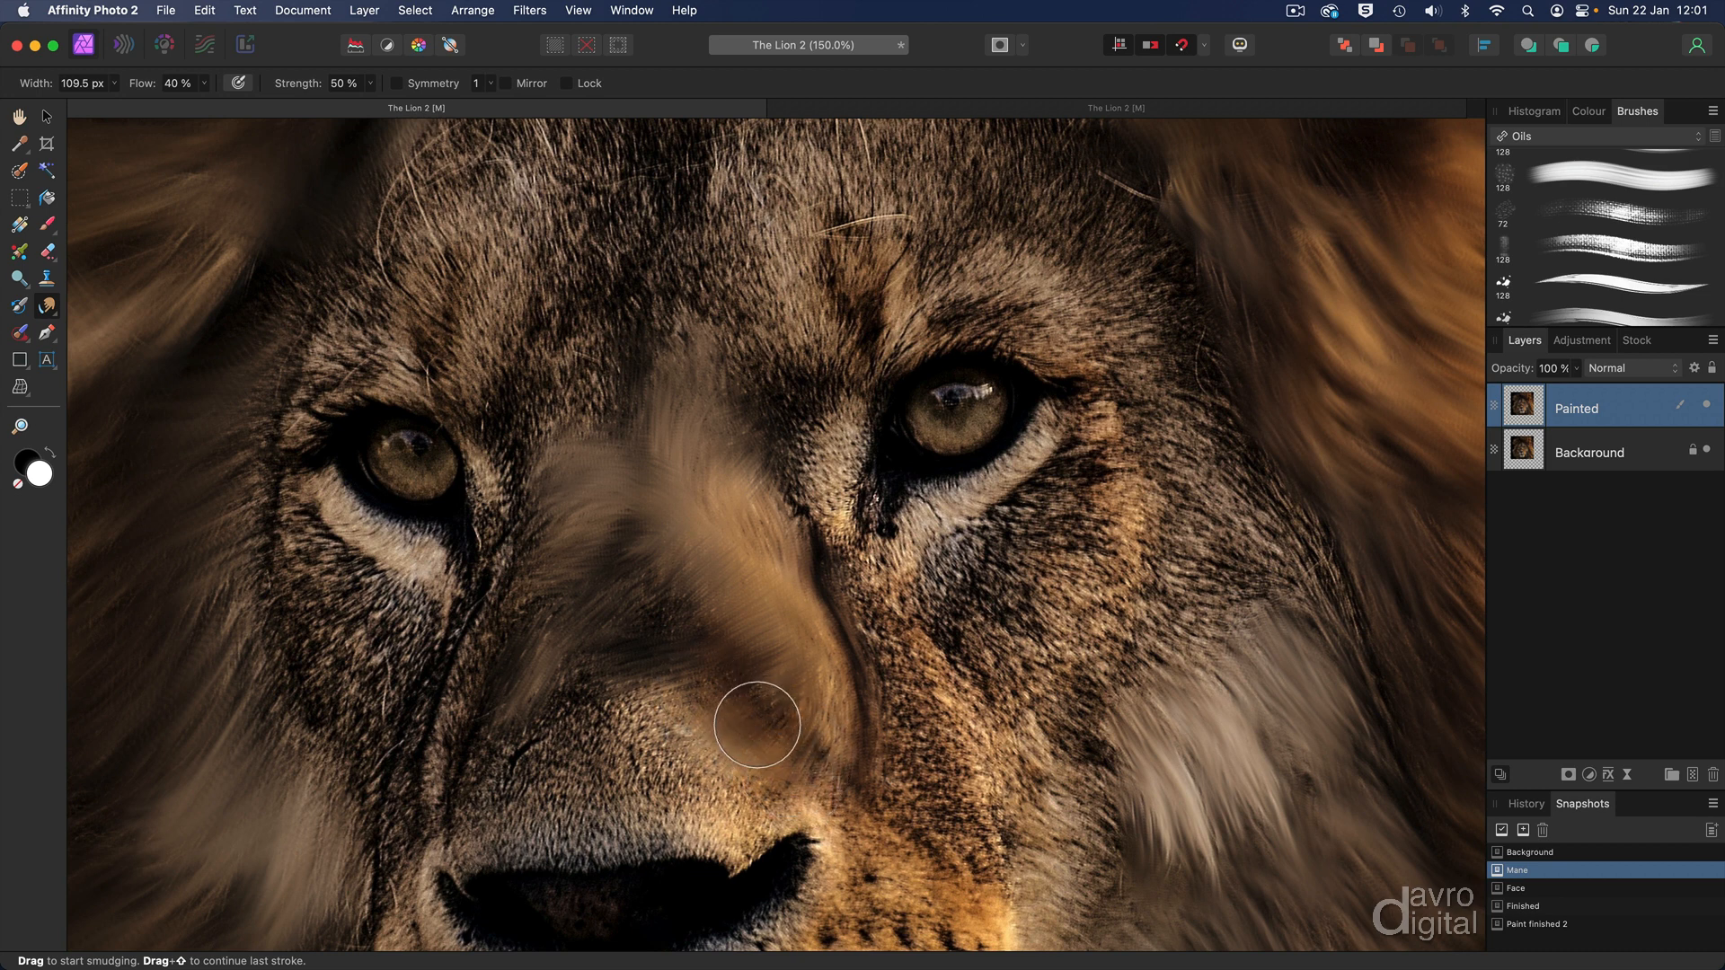
pyautogui.moveTo(756, 725); pyautogui.dragTo(641, 638)
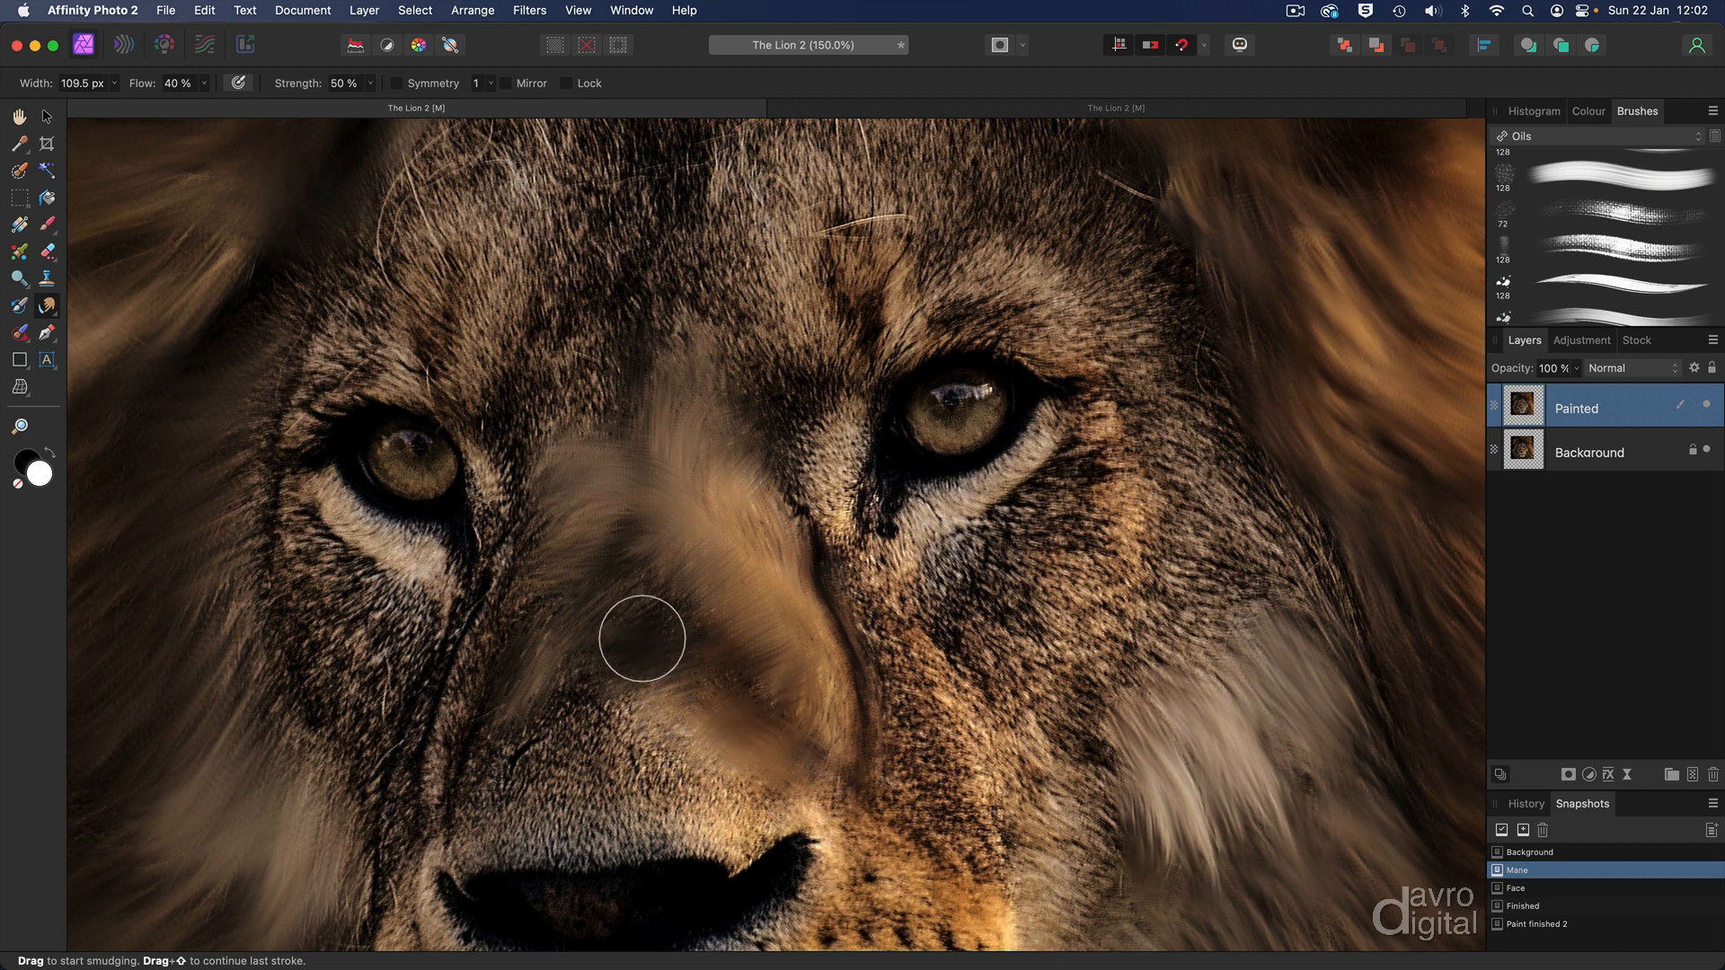
# - Blend the muzzle fur around the nostrils and at the base of the nose
pyautogui.moveTo(641, 639); pyautogui.dragTo(495, 853)
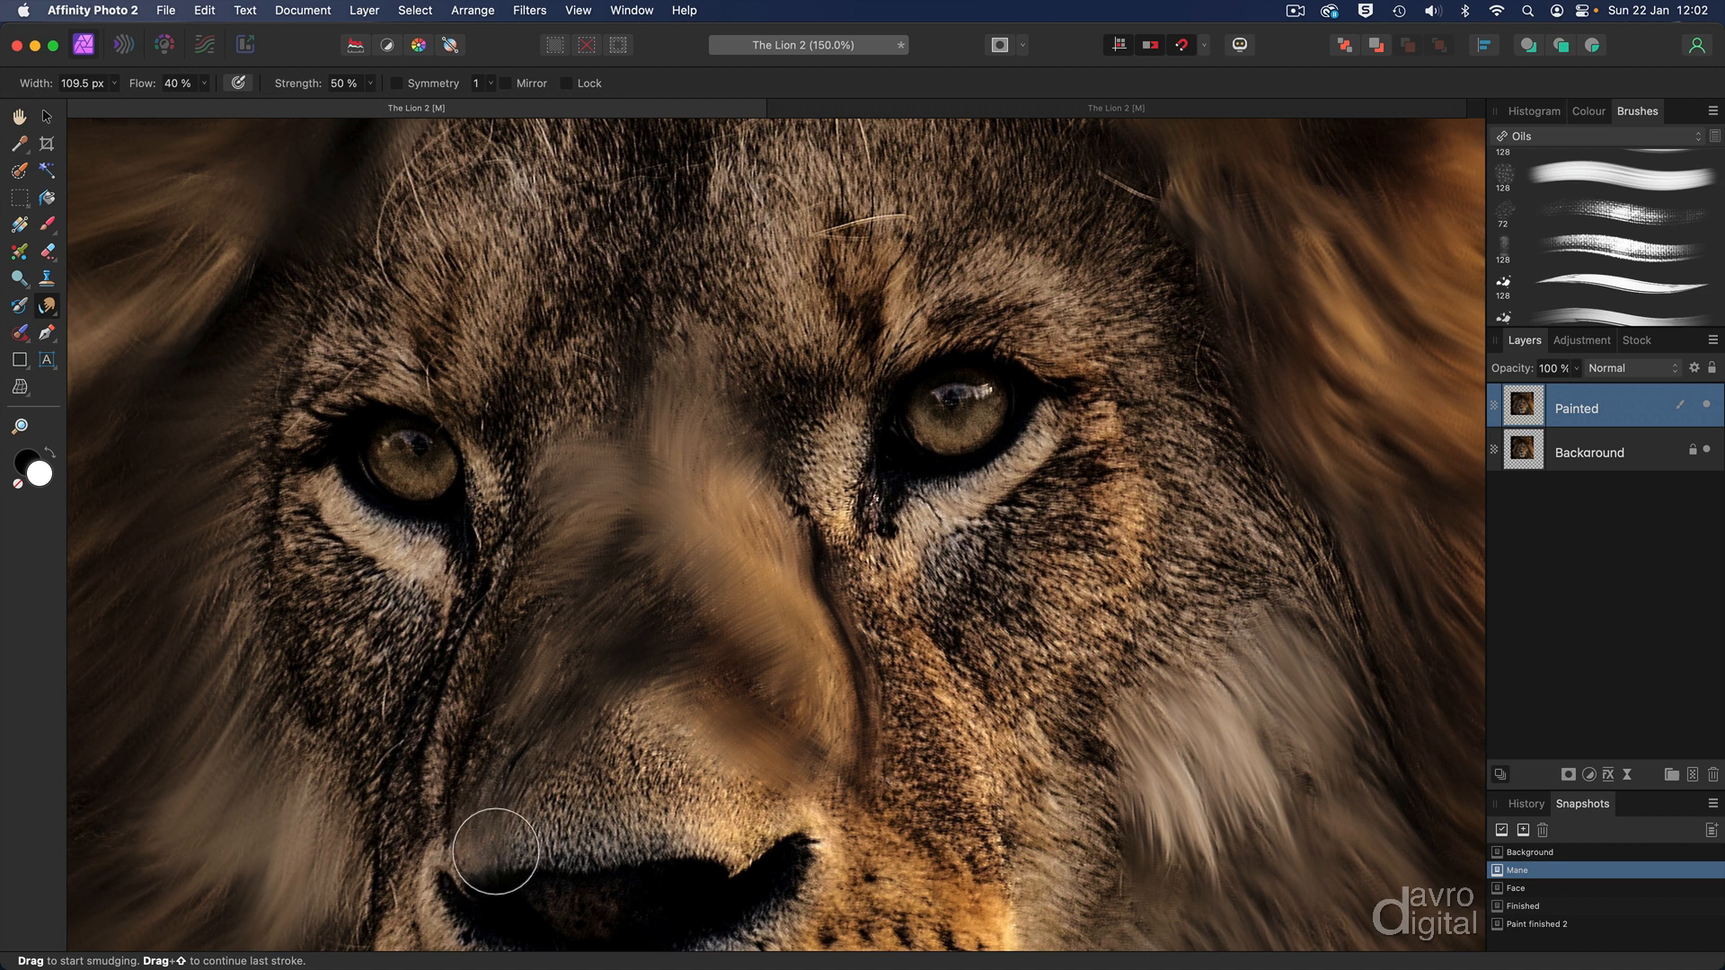
pyautogui.moveTo(495, 853); pyautogui.dragTo(541, 882)
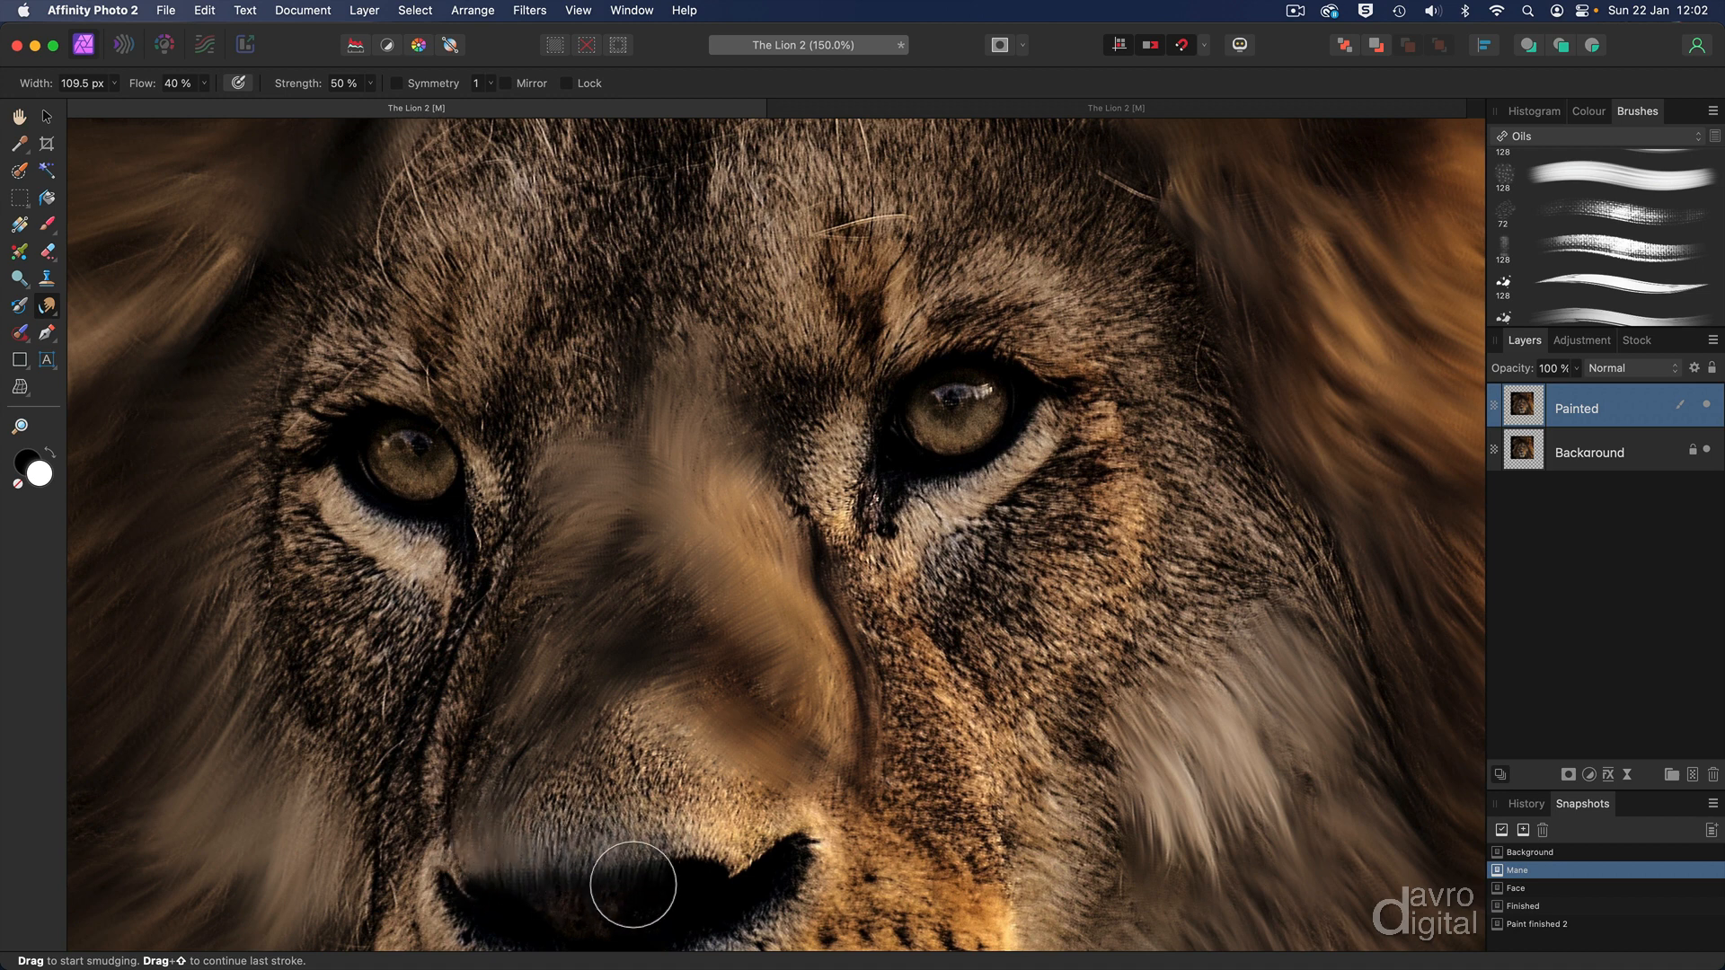
pyautogui.moveTo(633, 886); pyautogui.dragTo(754, 844)
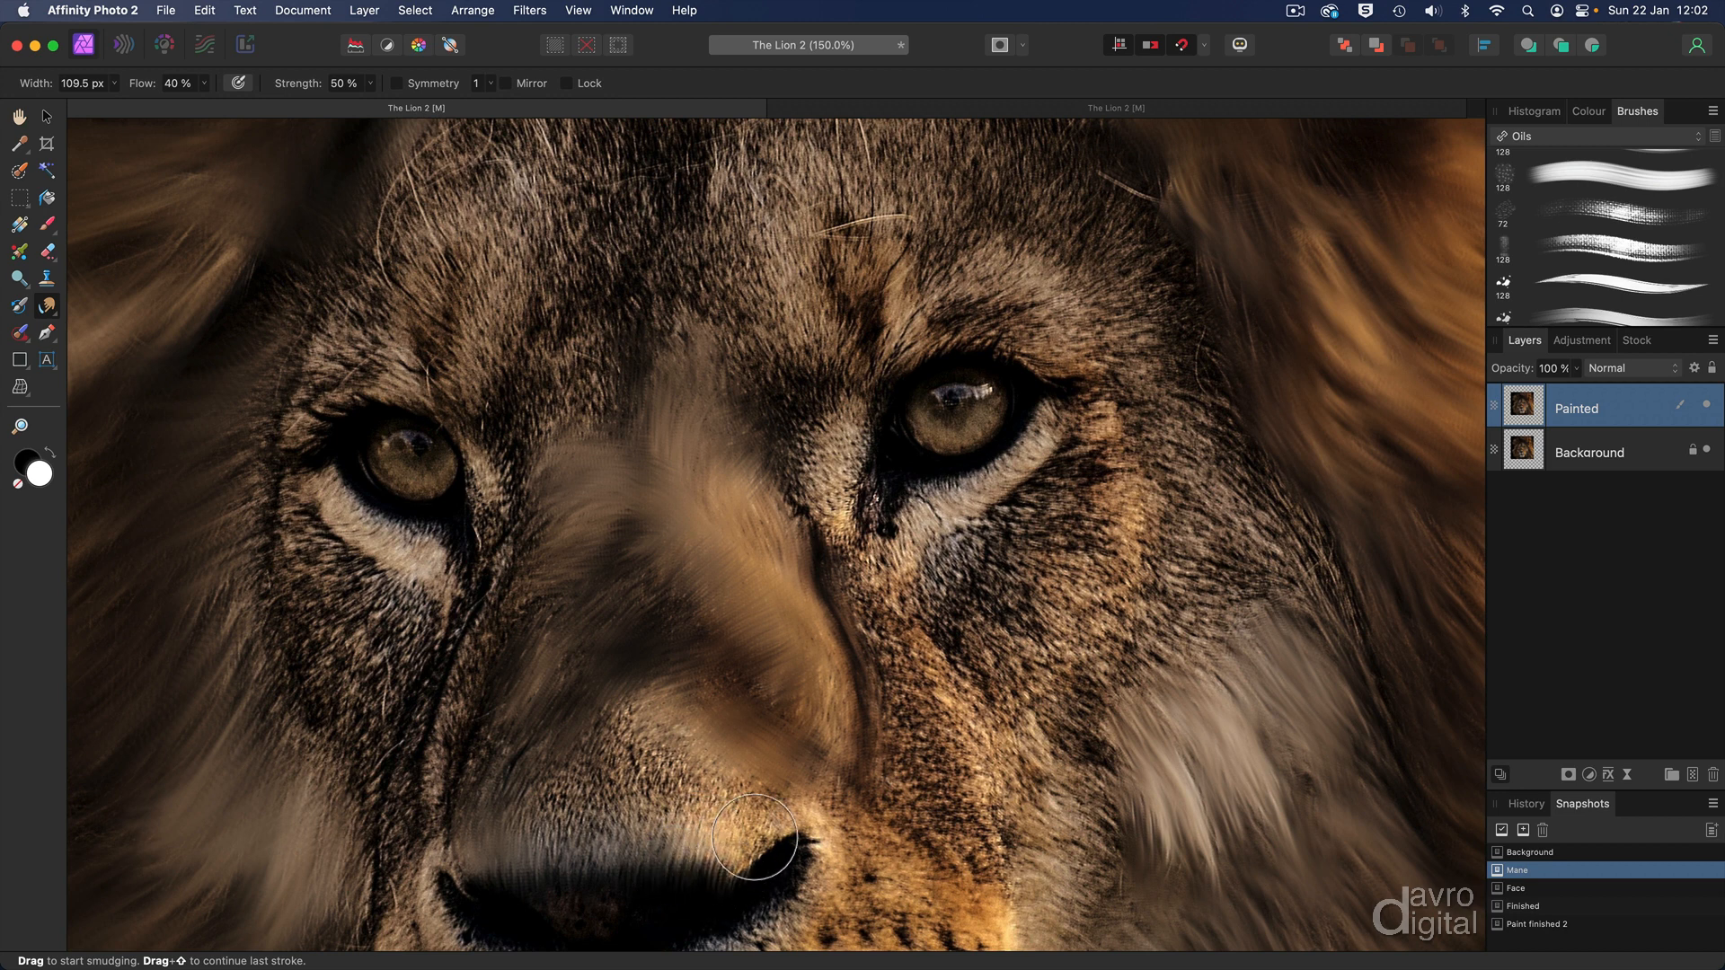
pyautogui.moveTo(754, 838); pyautogui.dragTo(721, 774)
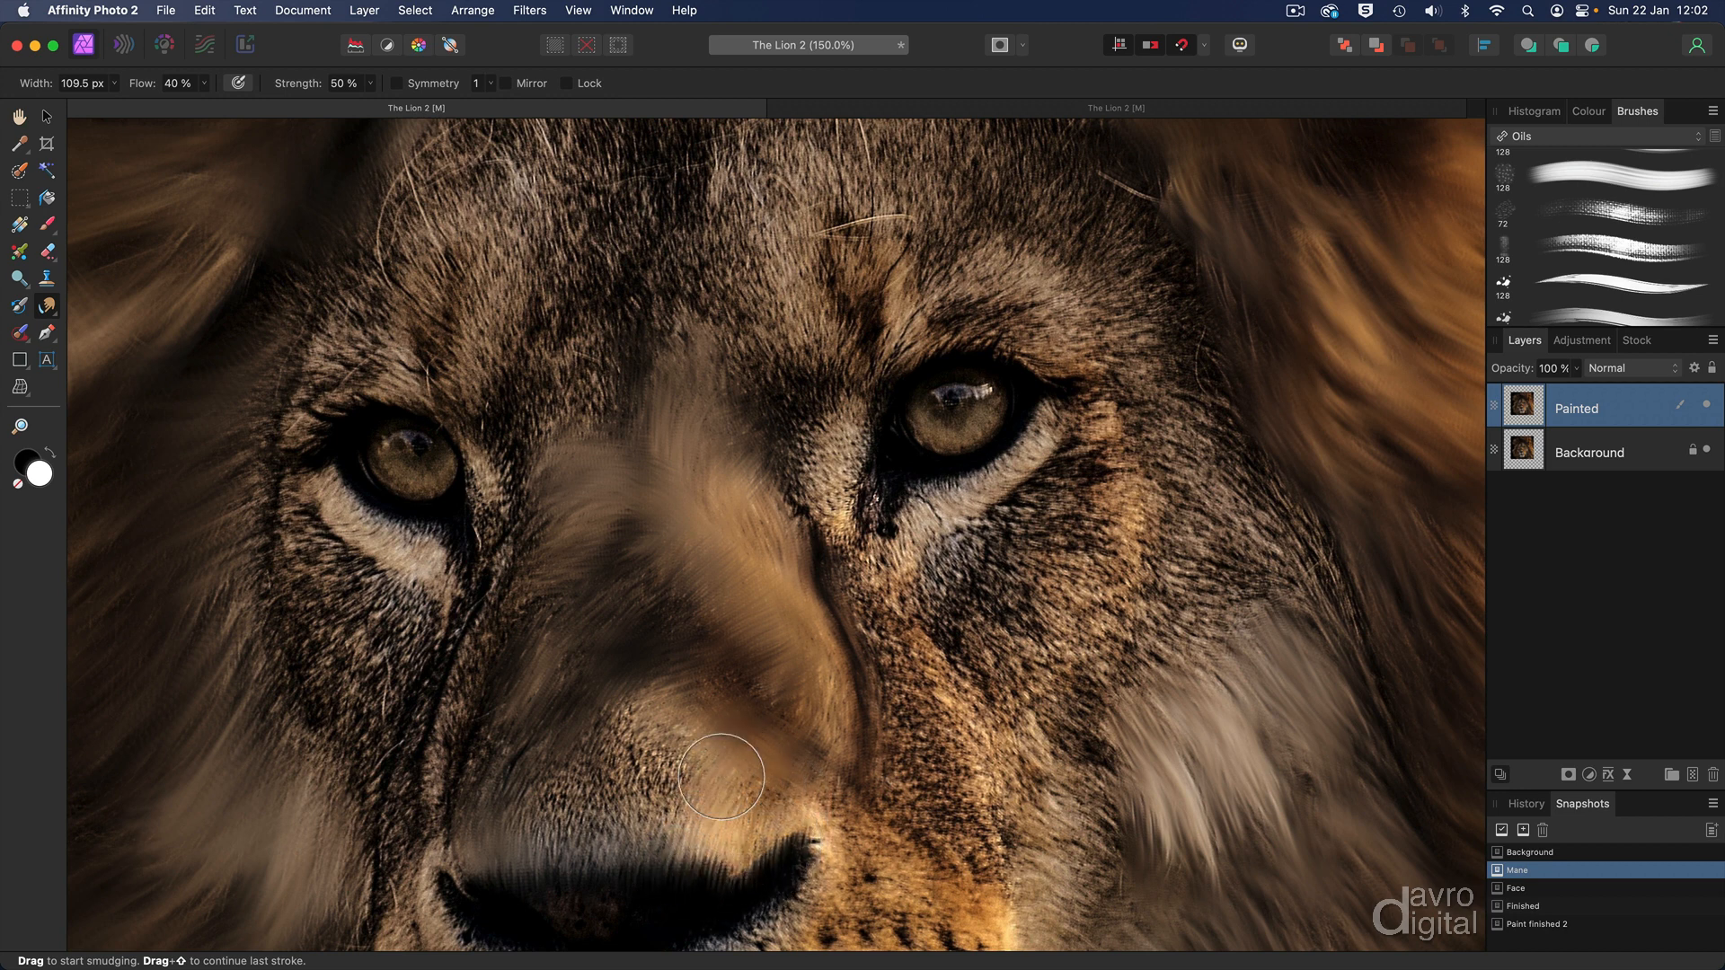
pyautogui.moveTo(721, 776); pyautogui.dragTo(540, 809)
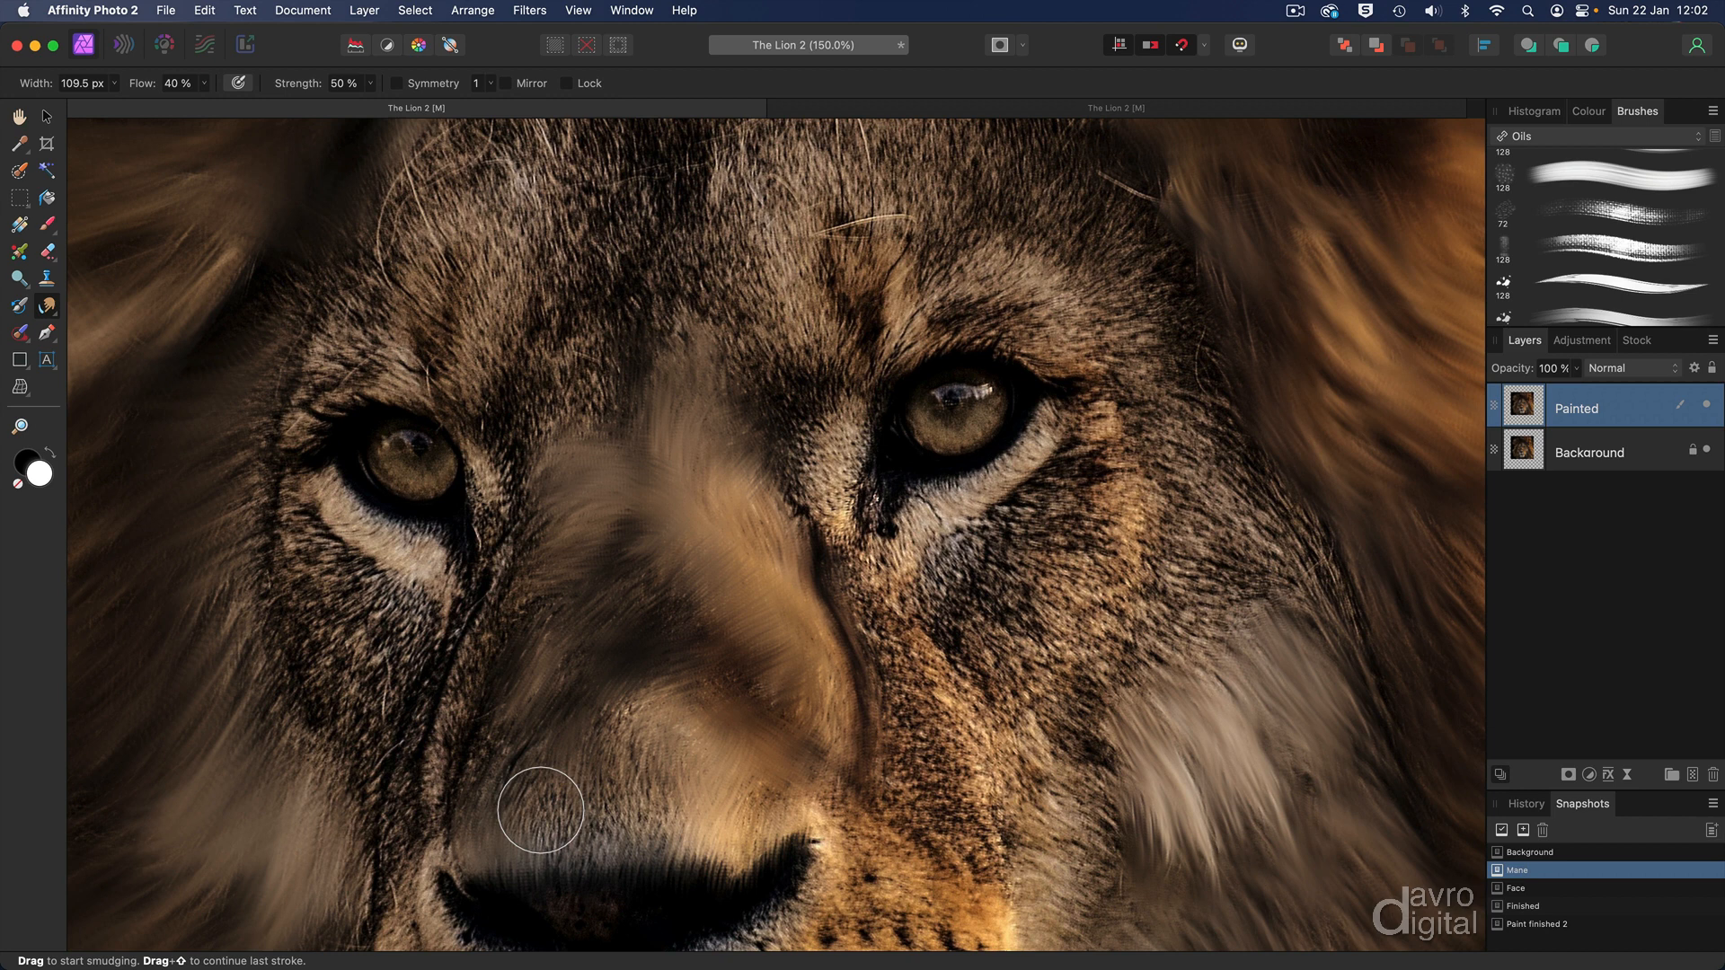
pyautogui.moveTo(539, 808); pyautogui.dragTo(578, 818)
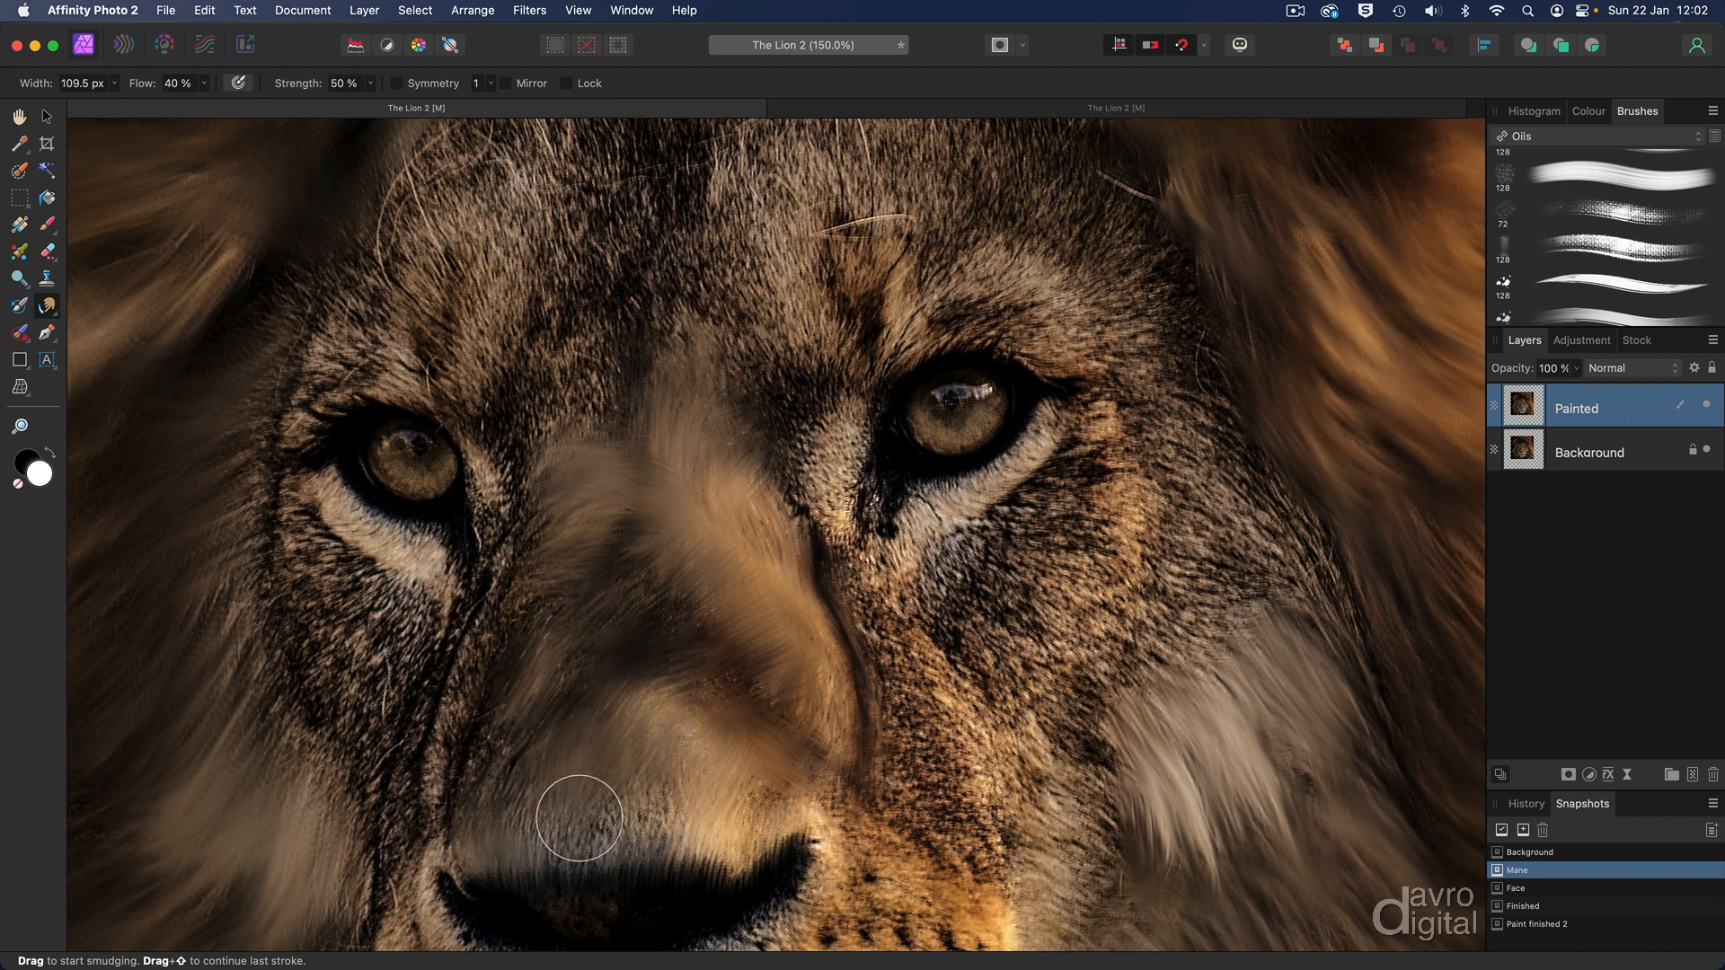
pyautogui.moveTo(579, 818); pyautogui.dragTo(750, 800)
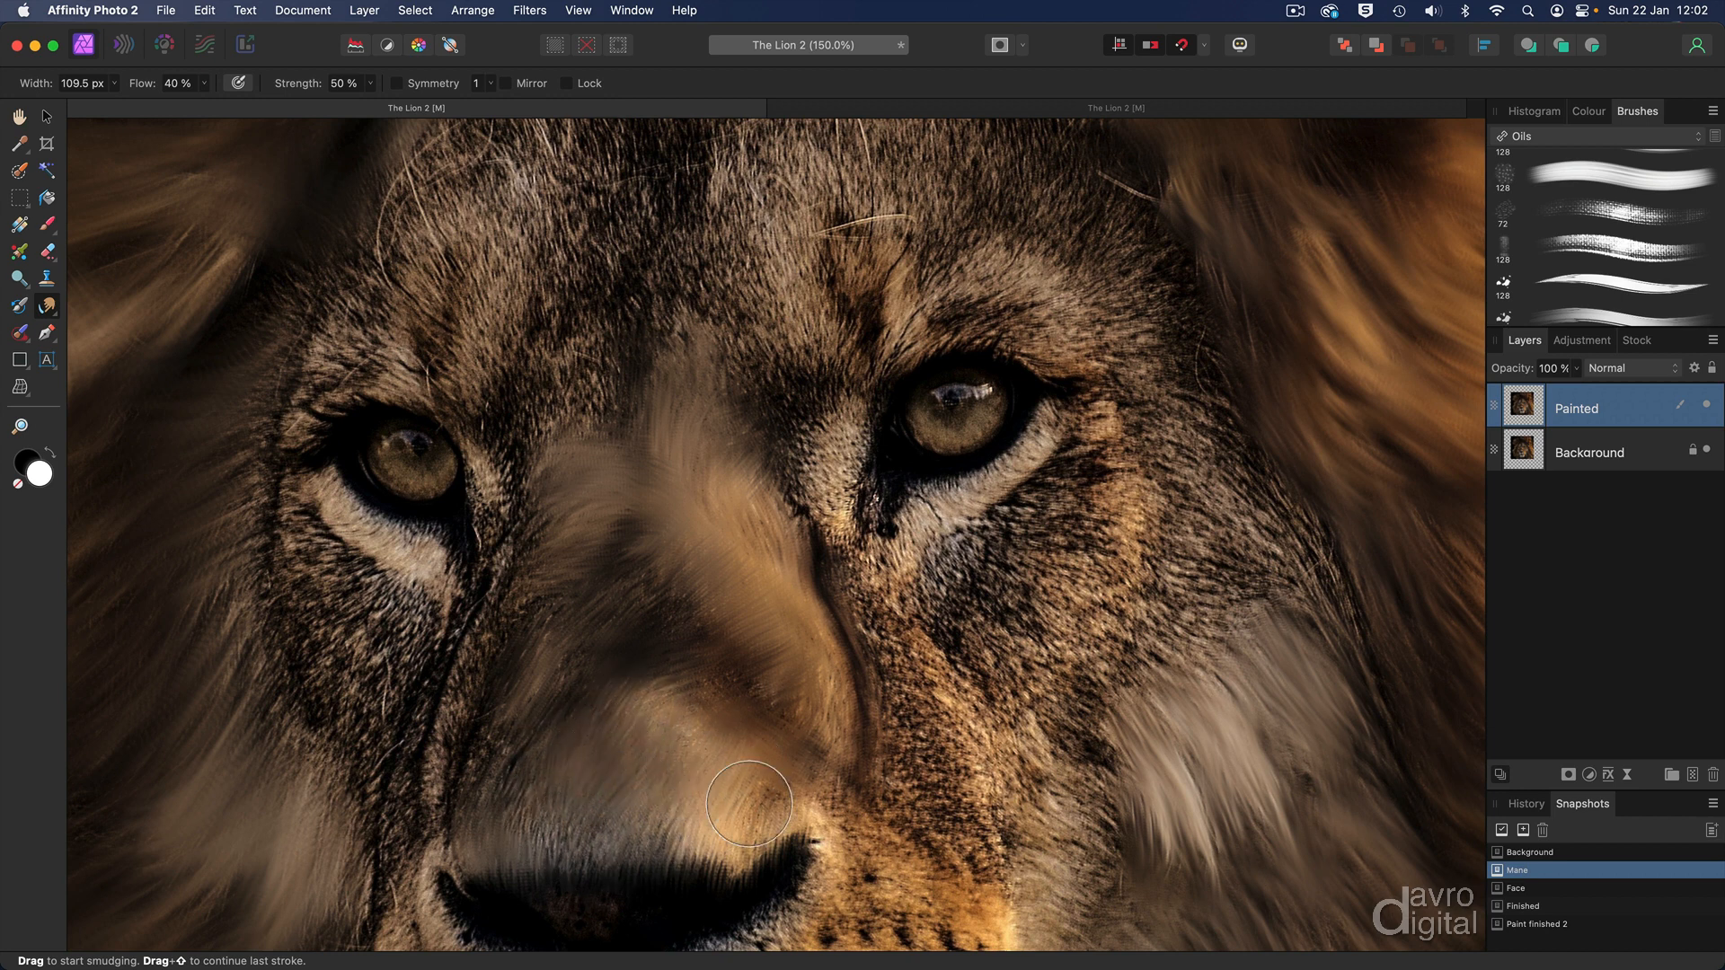
# - Streak the fur on the left side of the nose and lower left muzzle
pyautogui.moveTo(749, 803); pyautogui.dragTo(630, 605)
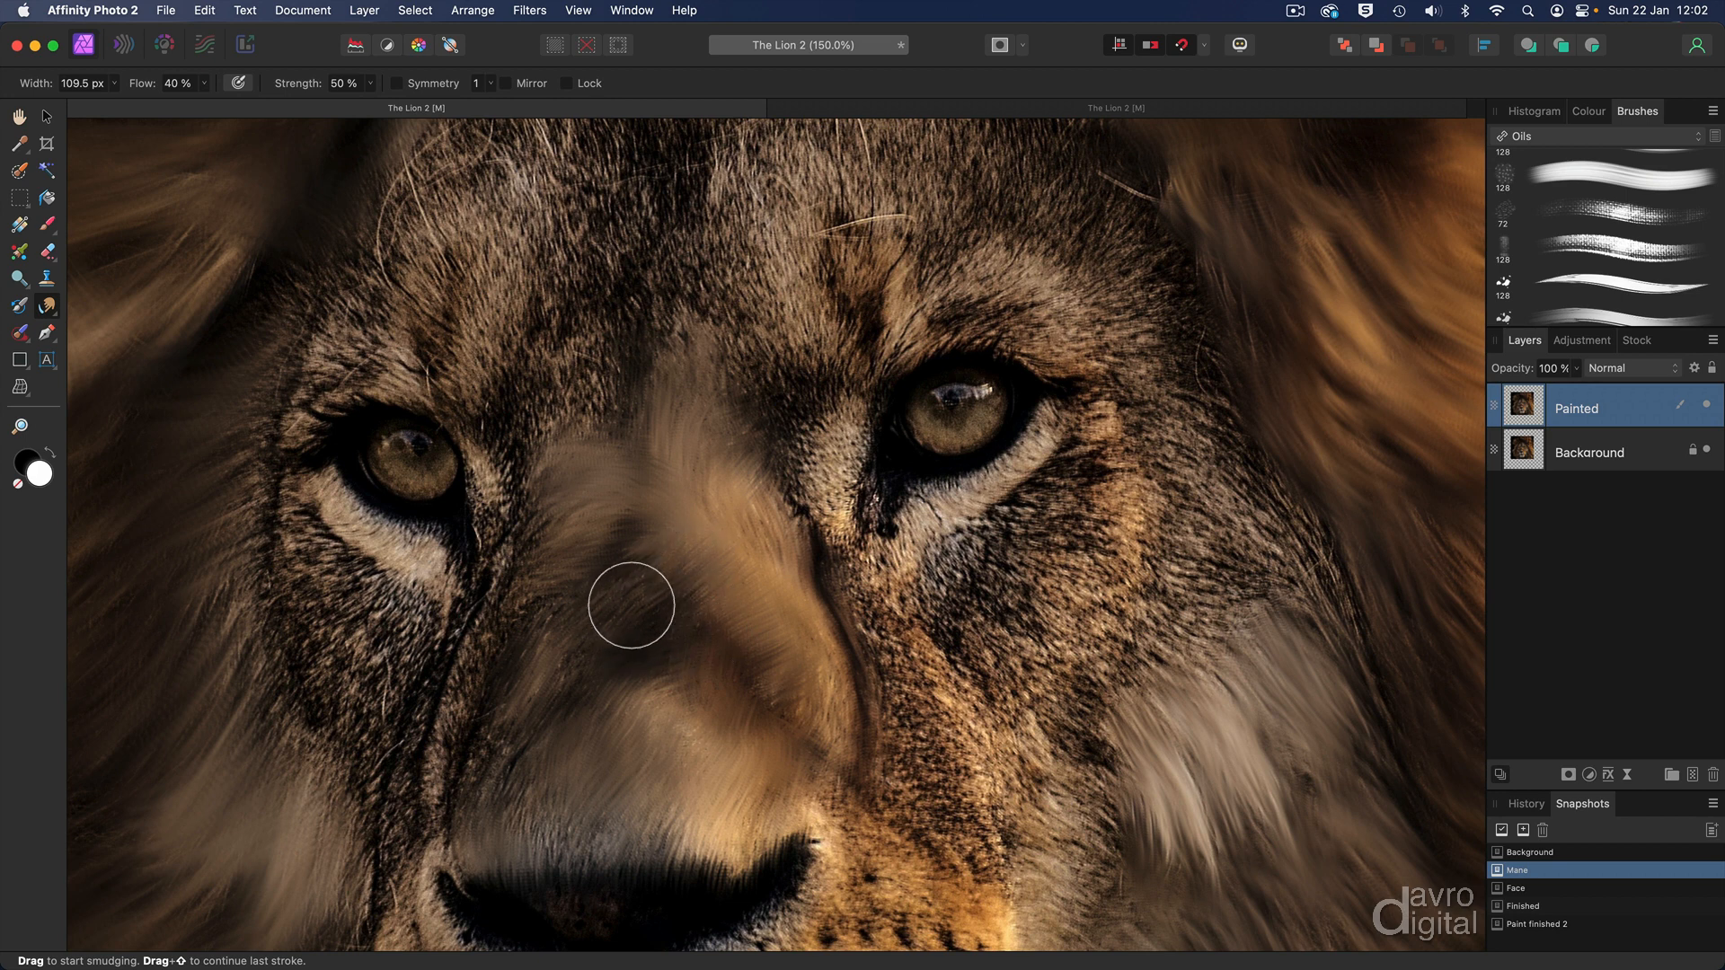
pyautogui.moveTo(631, 604); pyautogui.dragTo(480, 663)
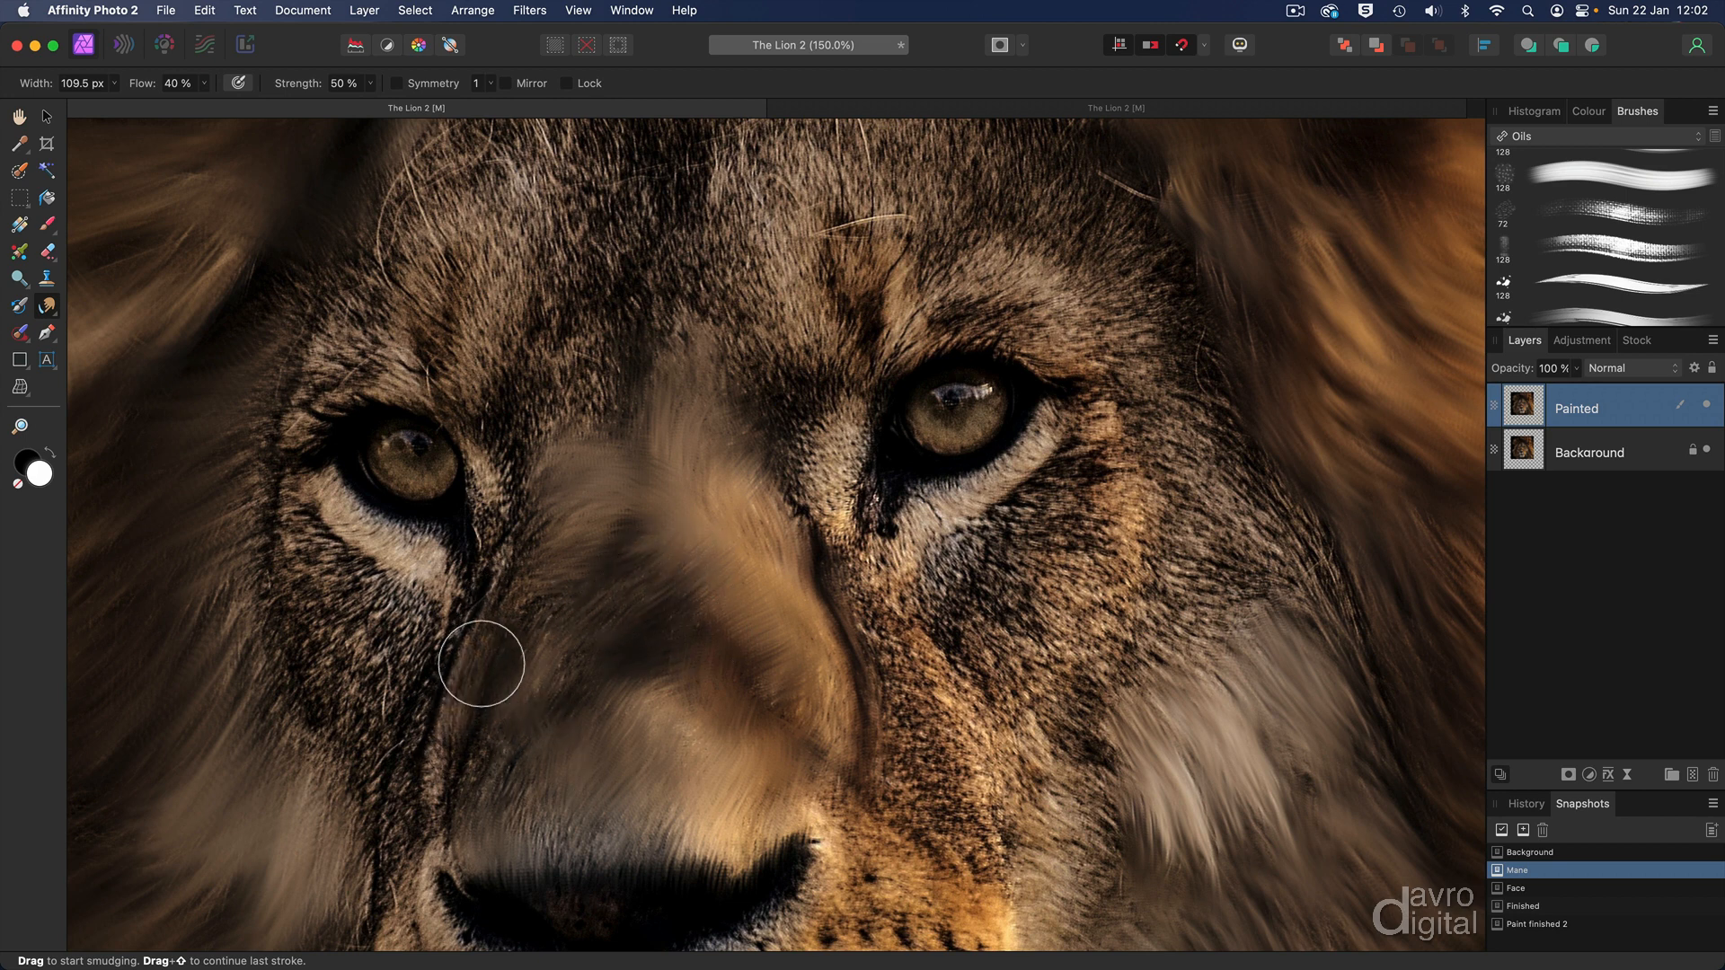
pyautogui.moveTo(480, 663); pyautogui.dragTo(398, 871)
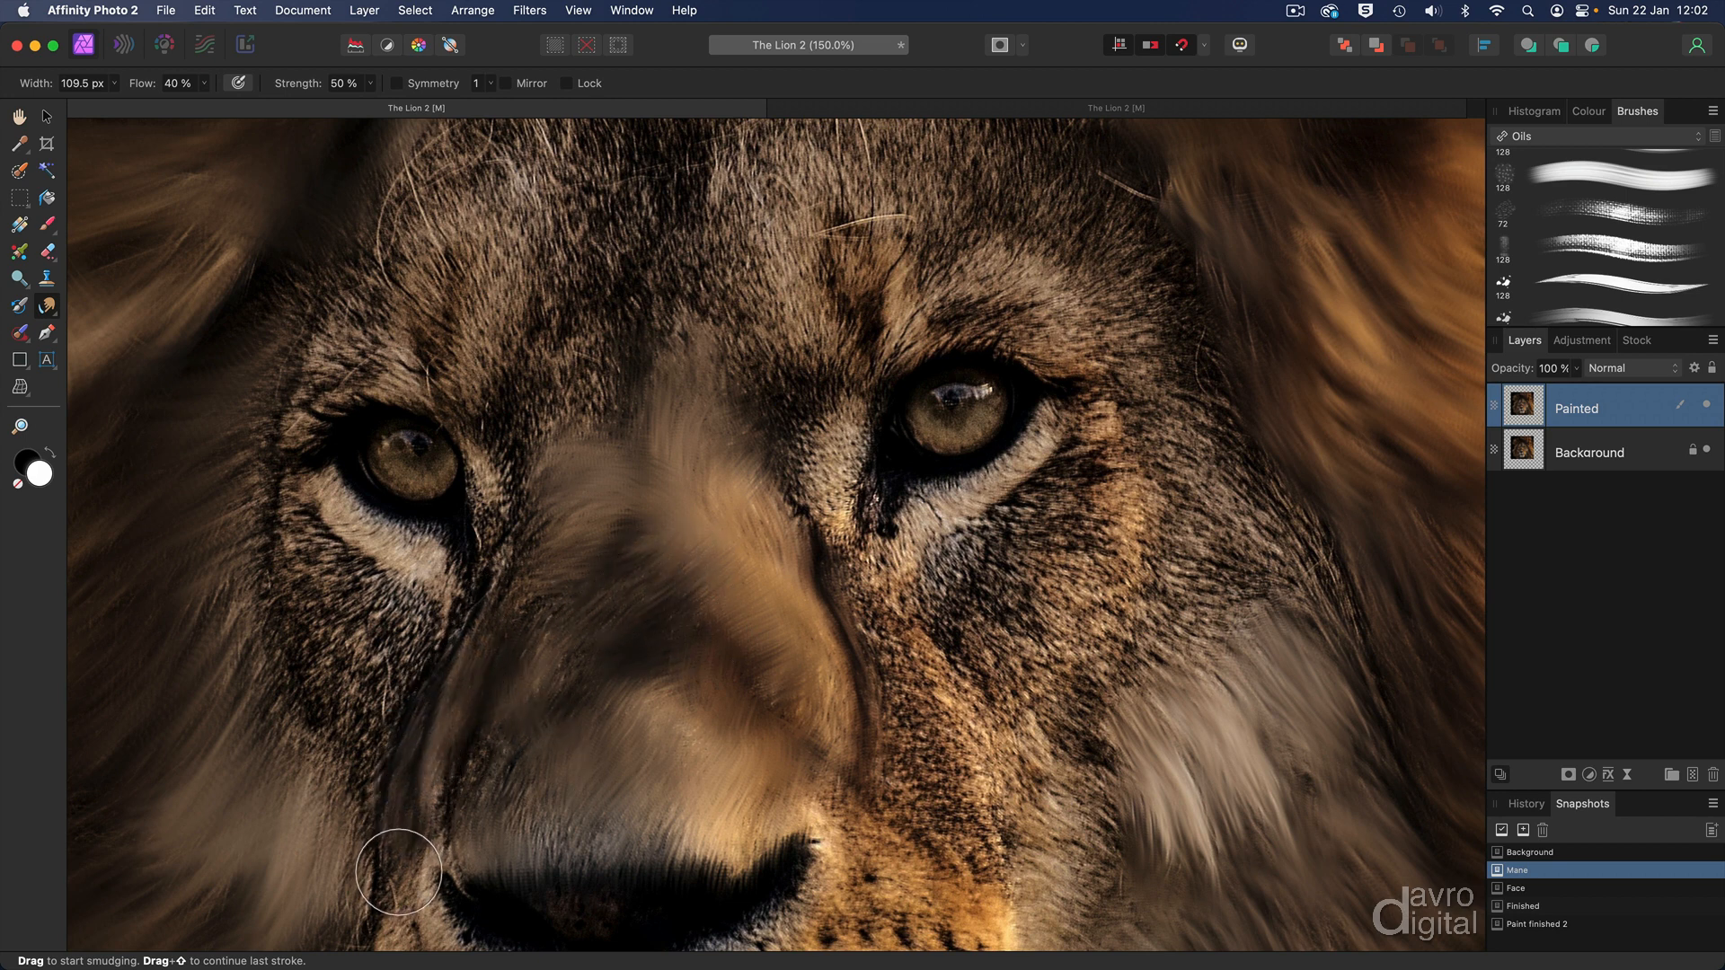
pyautogui.moveTo(399, 872); pyautogui.dragTo(493, 633)
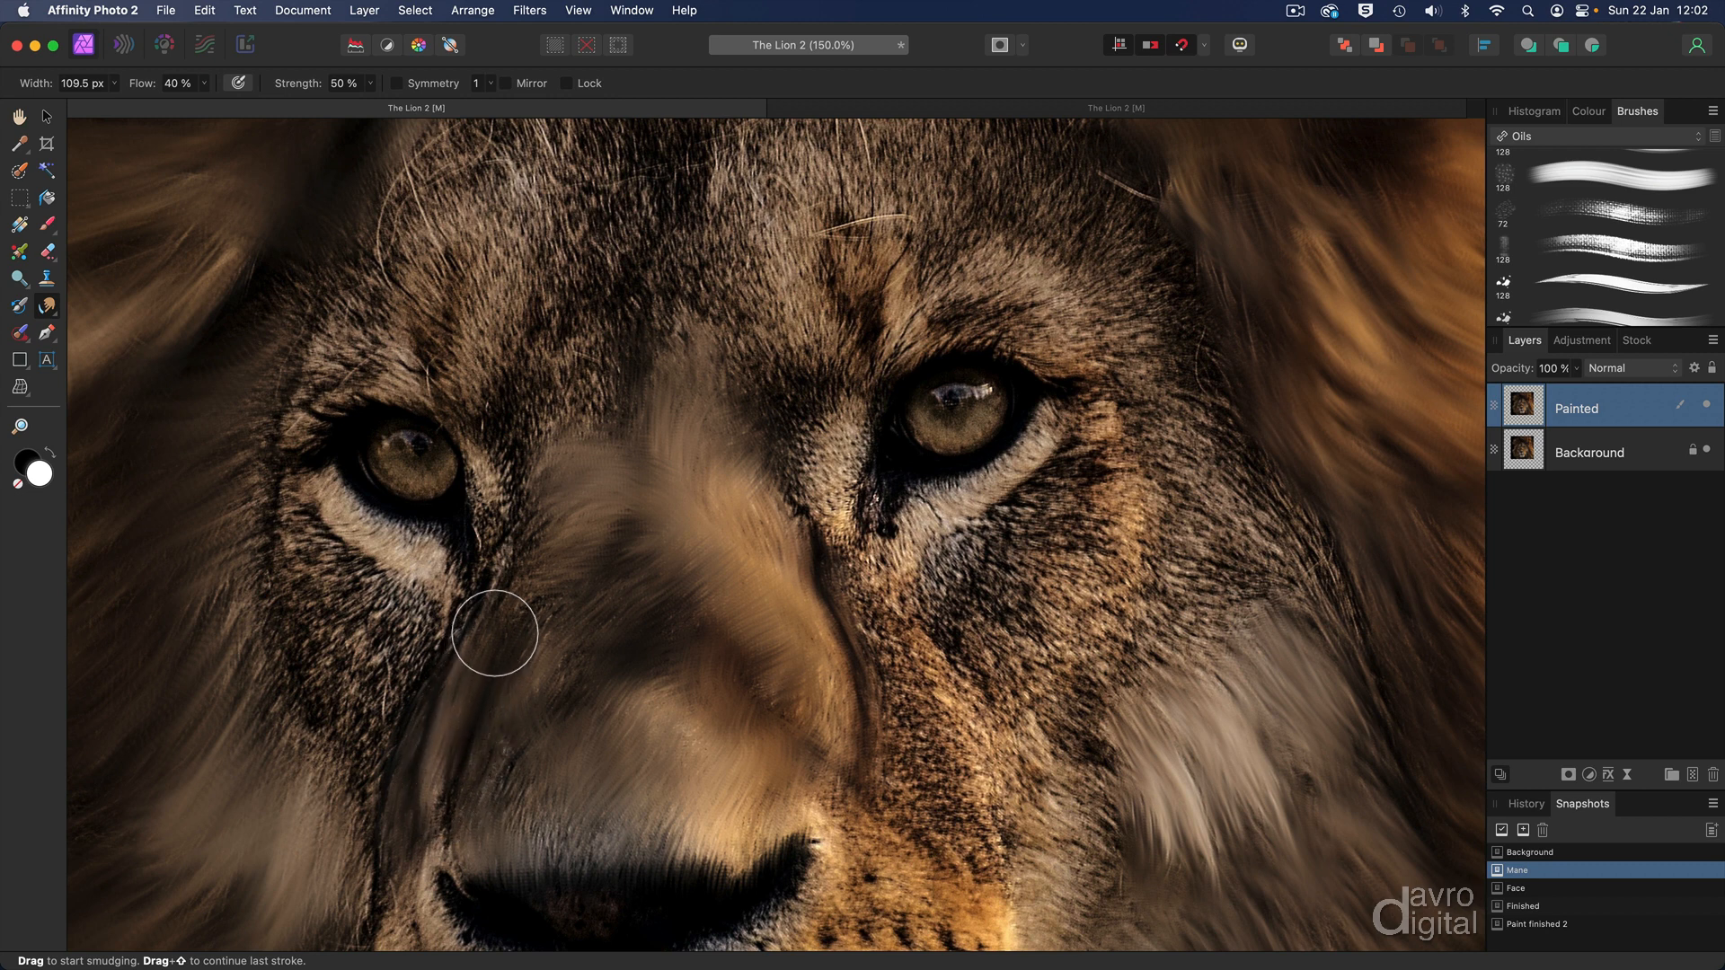
pyautogui.moveTo(494, 632); pyautogui.dragTo(541, 495)
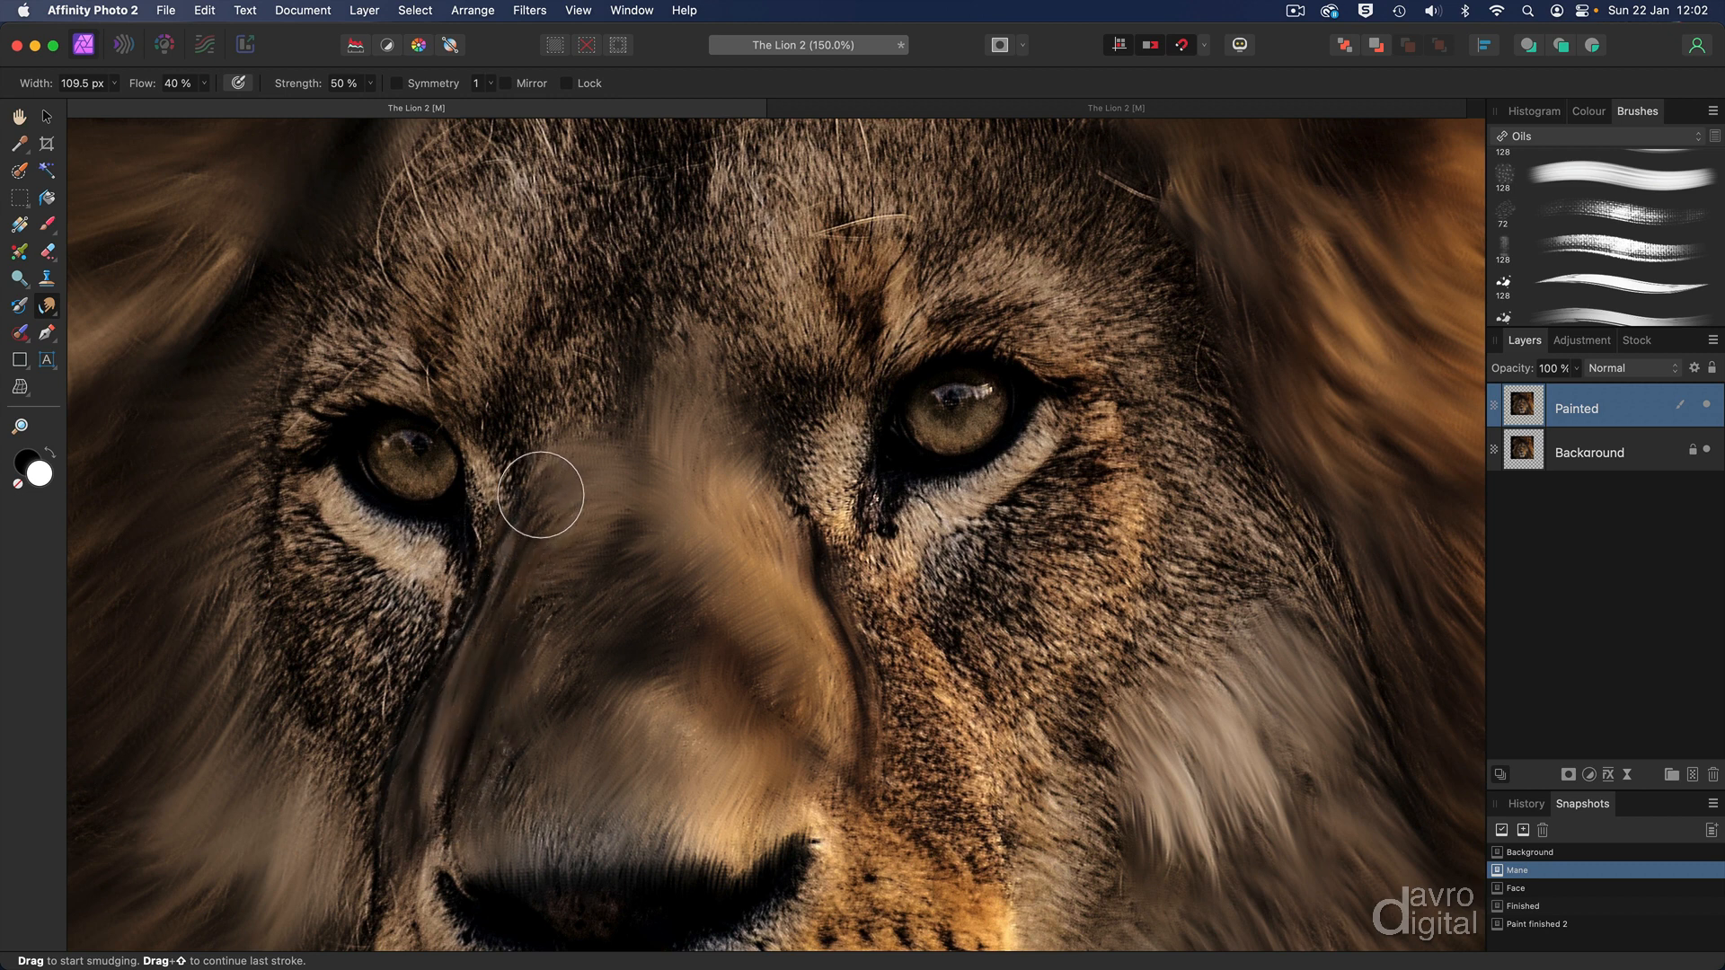
pyautogui.moveTo(540, 494); pyautogui.dragTo(518, 680)
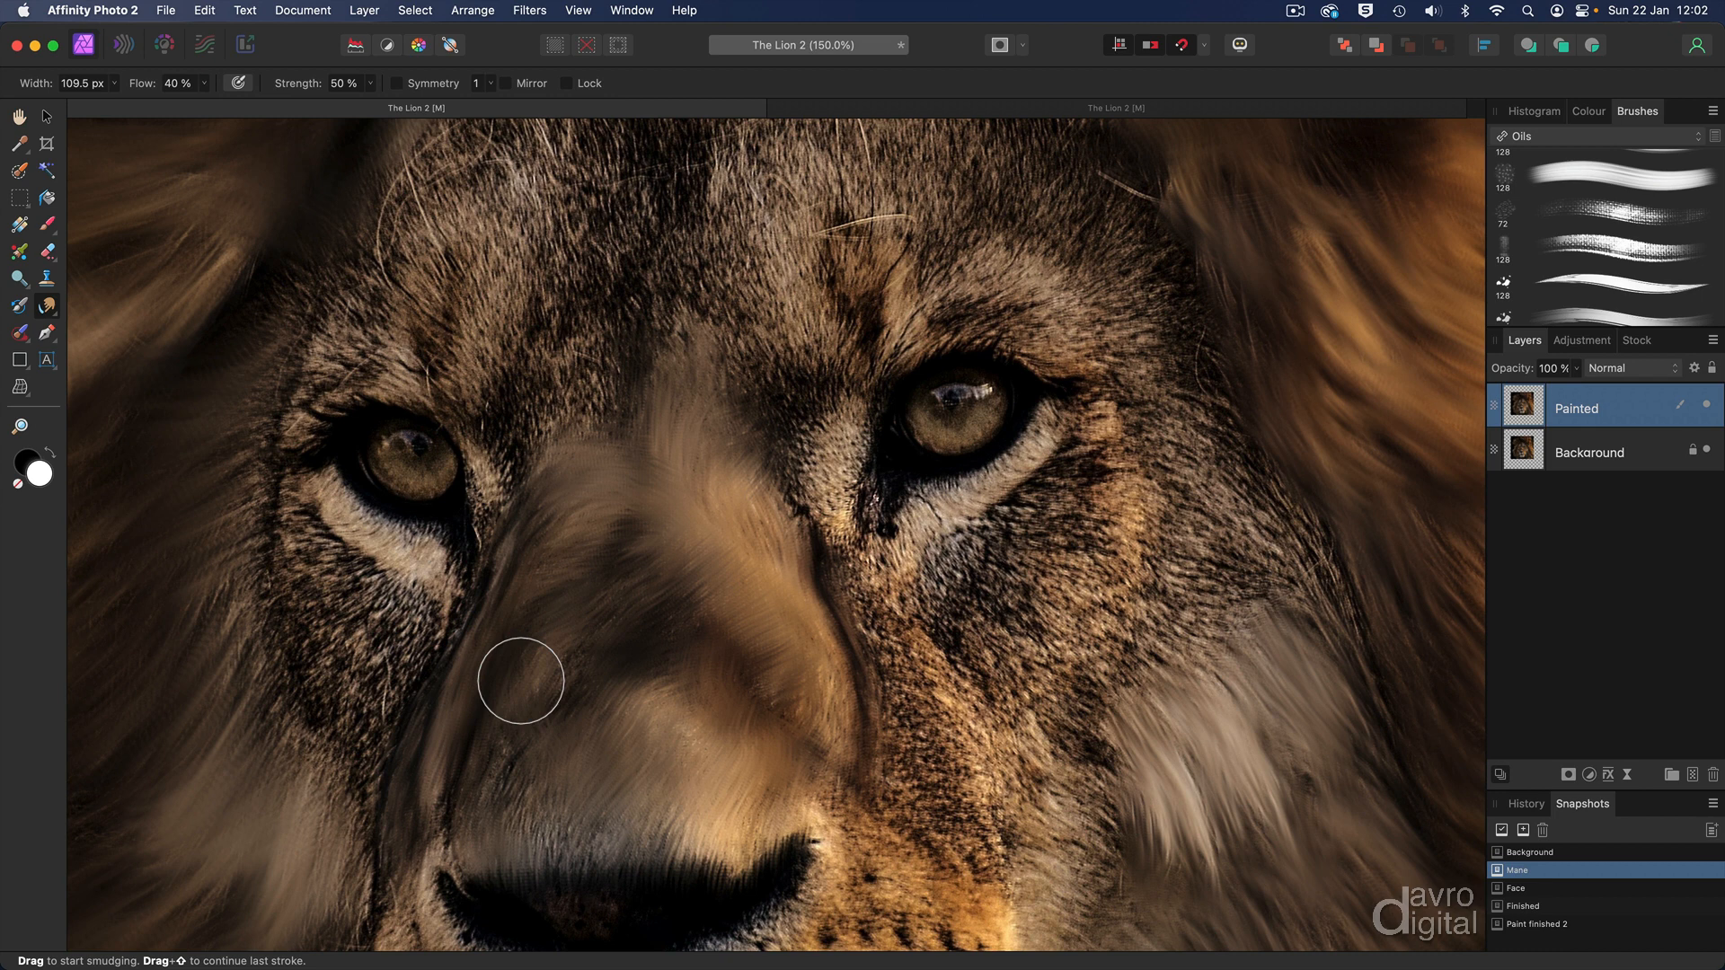
pyautogui.moveTo(519, 680); pyautogui.dragTo(455, 800)
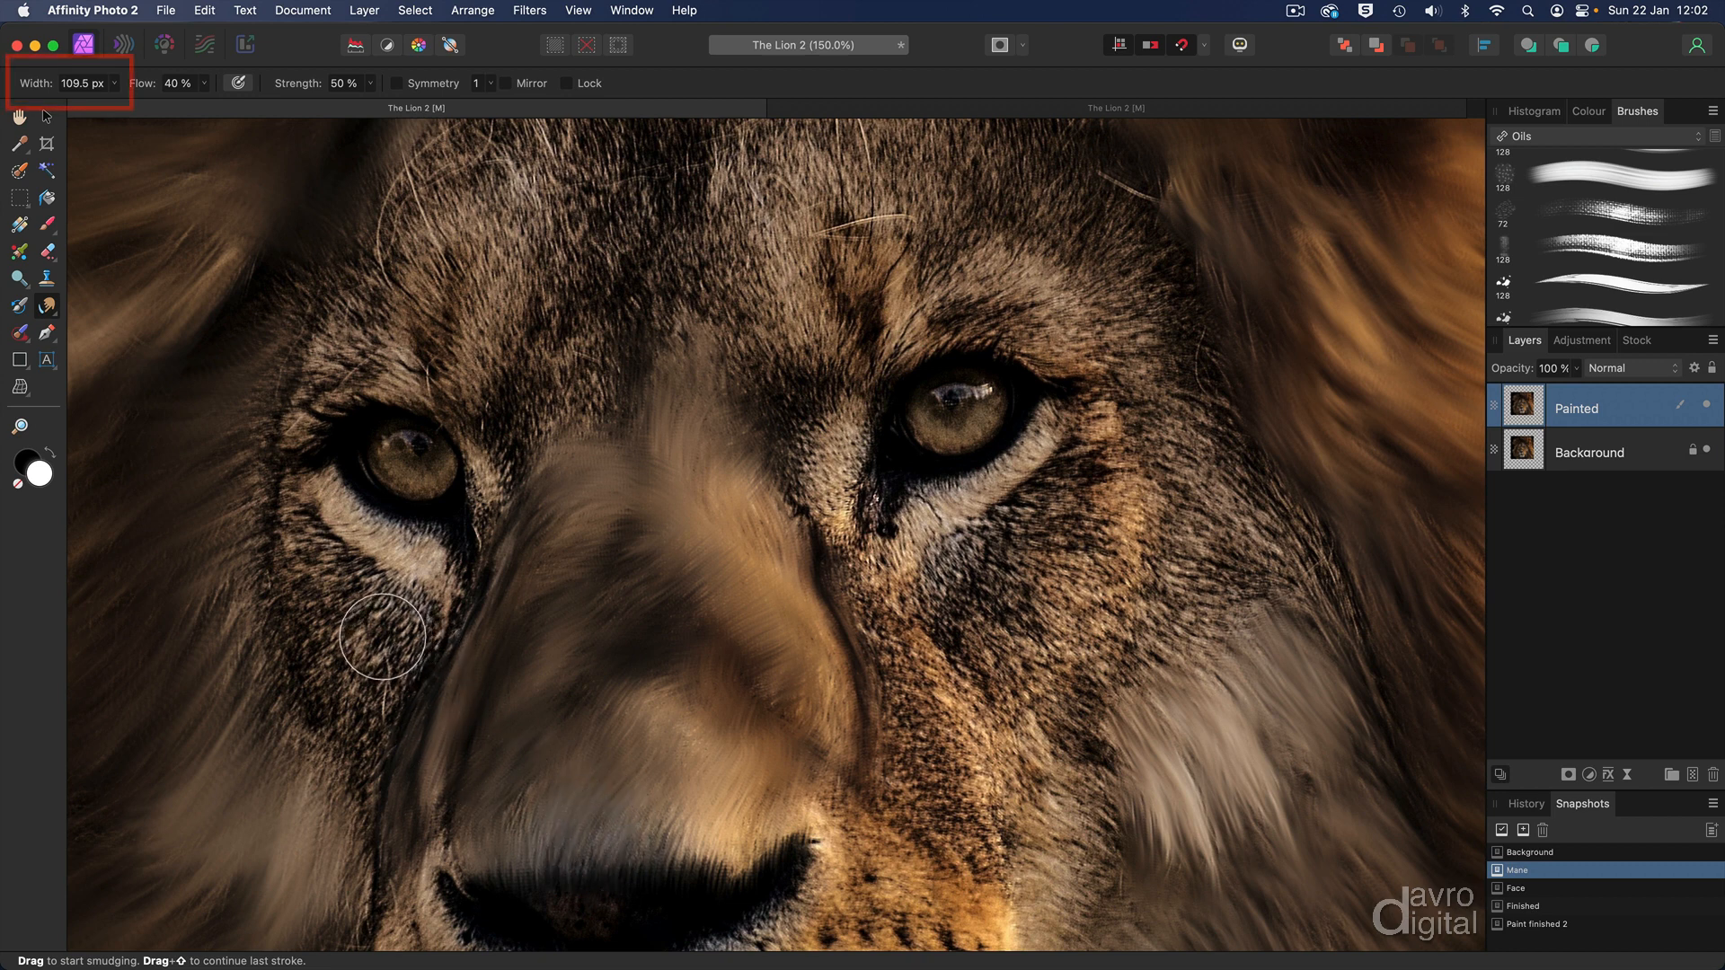
# - Shrink the brush to about 79 px and smudge under the left eye and down the cheek
pyautogui.press('[')
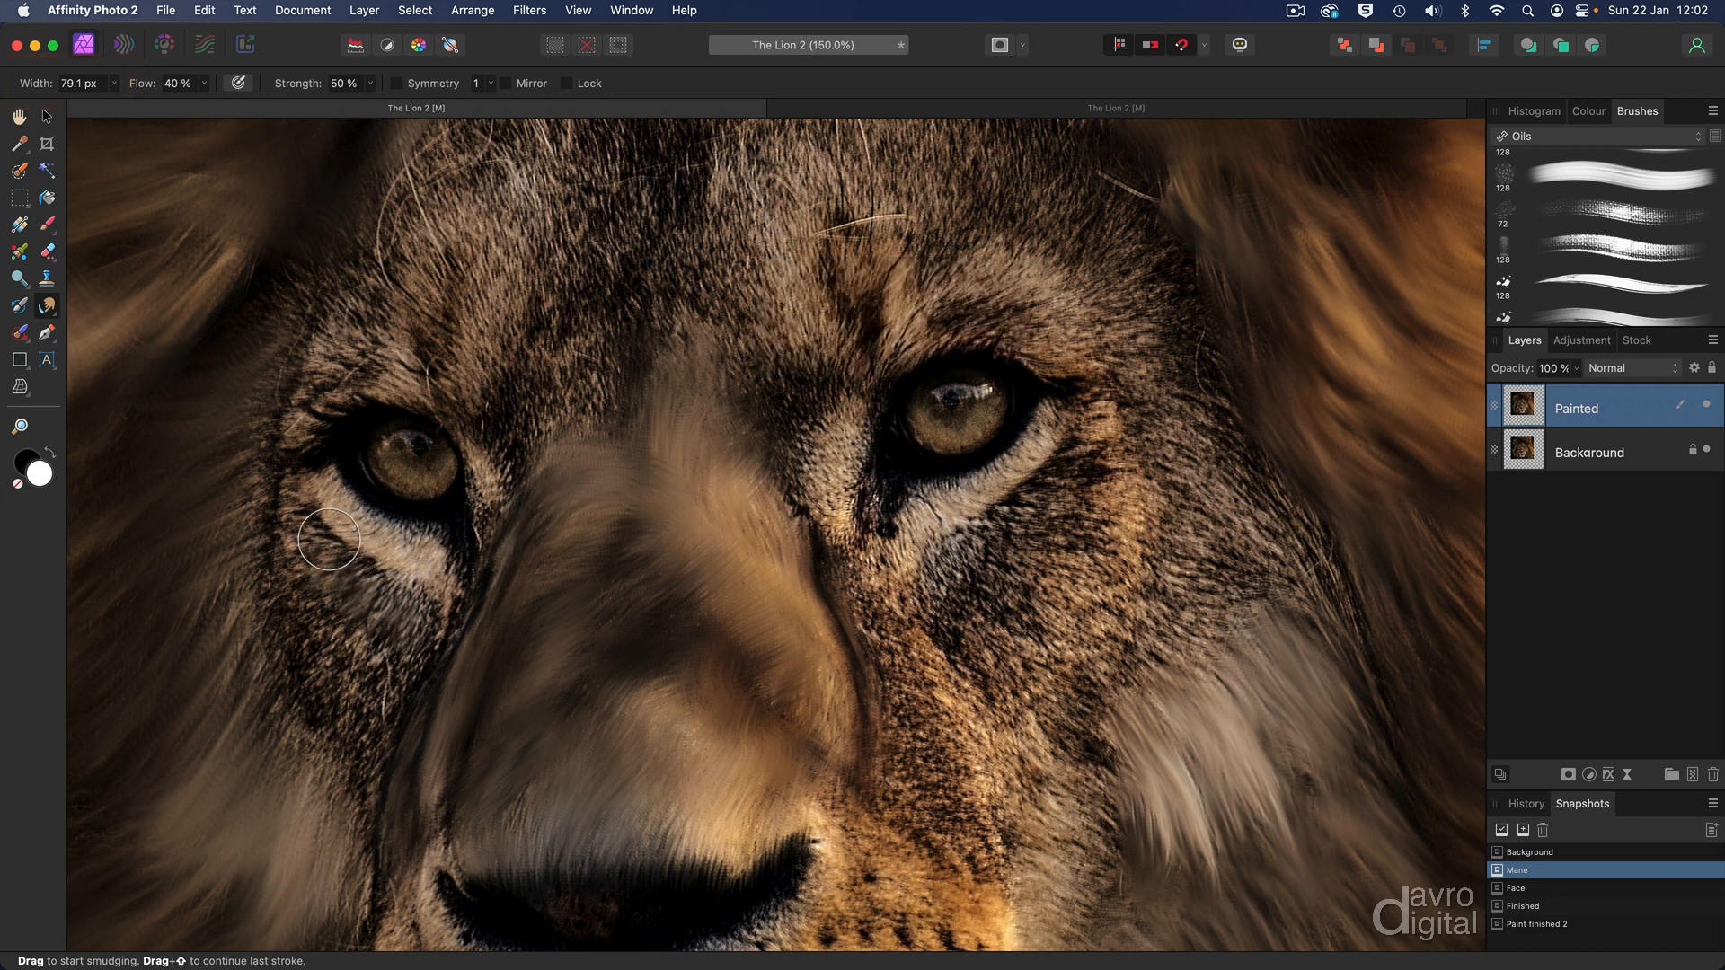
pyautogui.moveTo(328, 539); pyautogui.dragTo(270, 579)
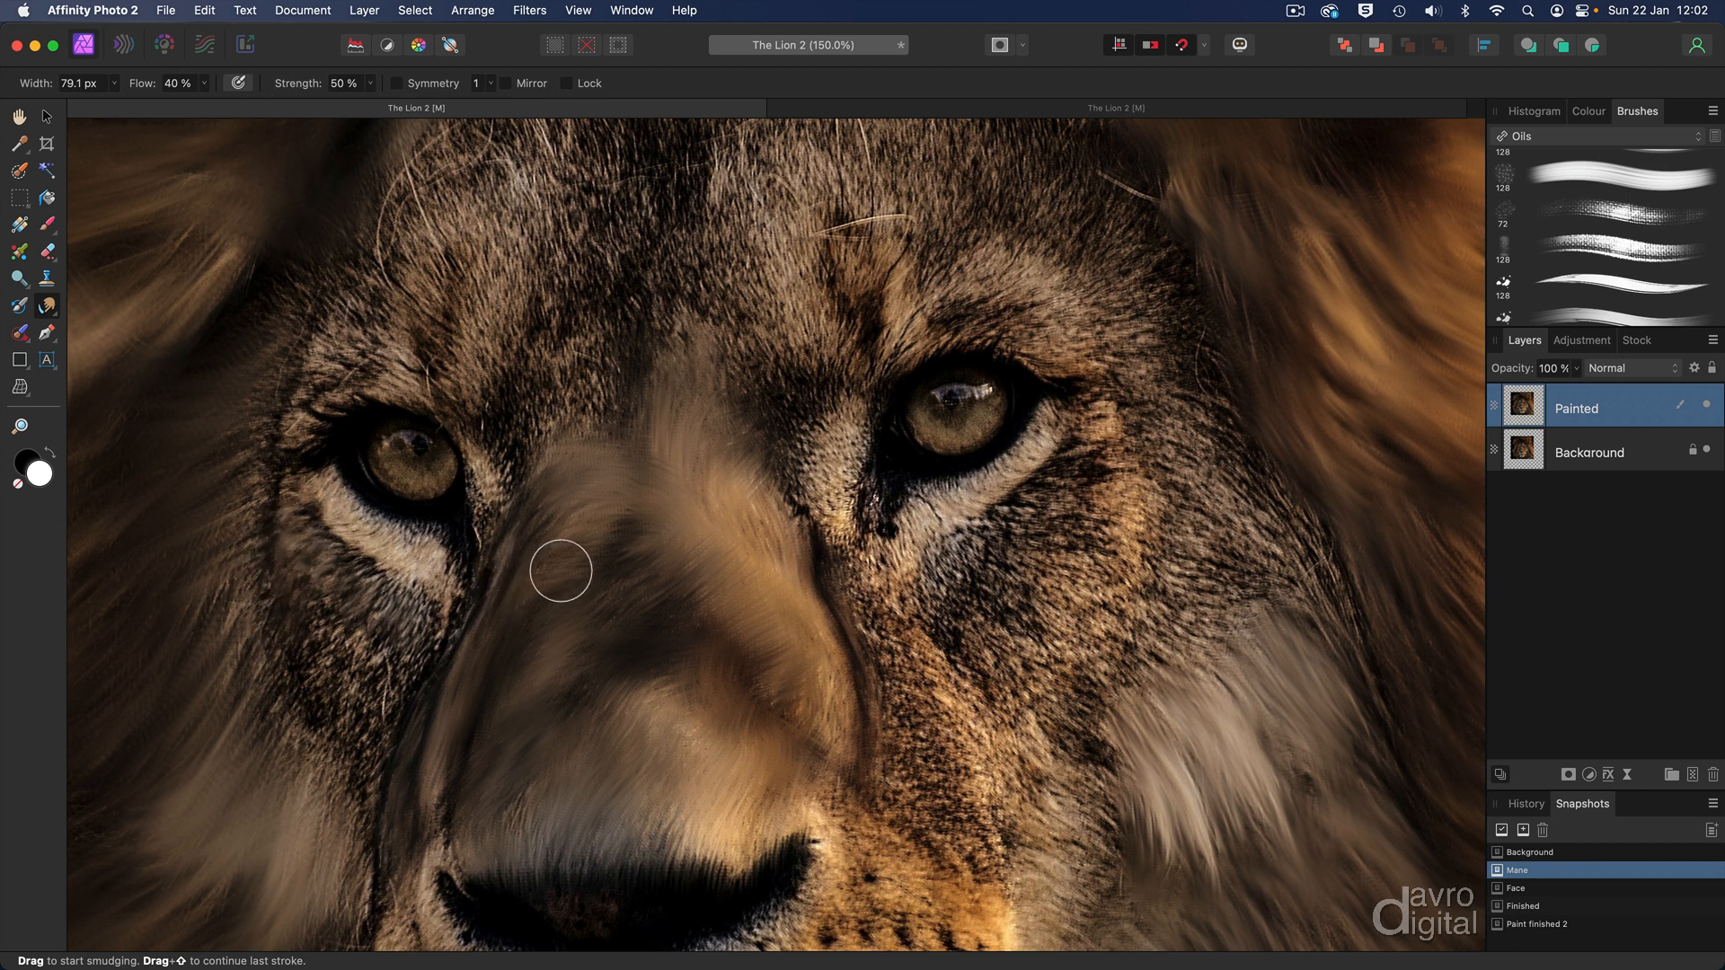
pyautogui.moveTo(561, 571); pyautogui.dragTo(353, 705)
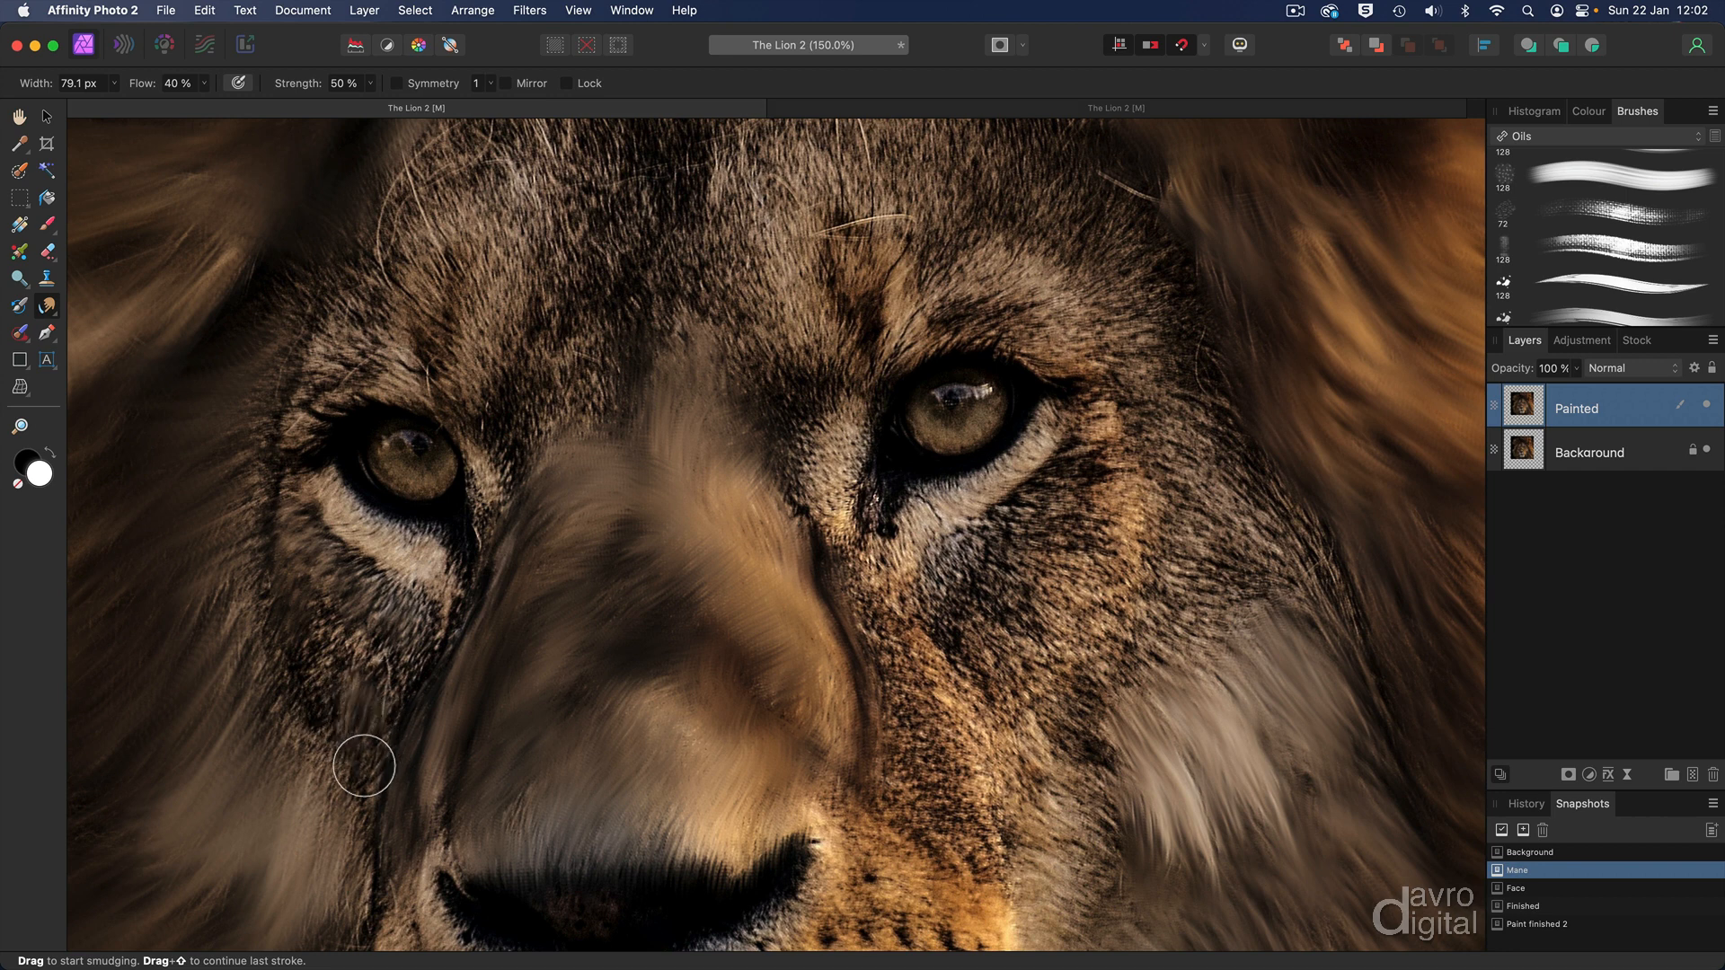
pyautogui.moveTo(363, 766); pyautogui.dragTo(413, 613)
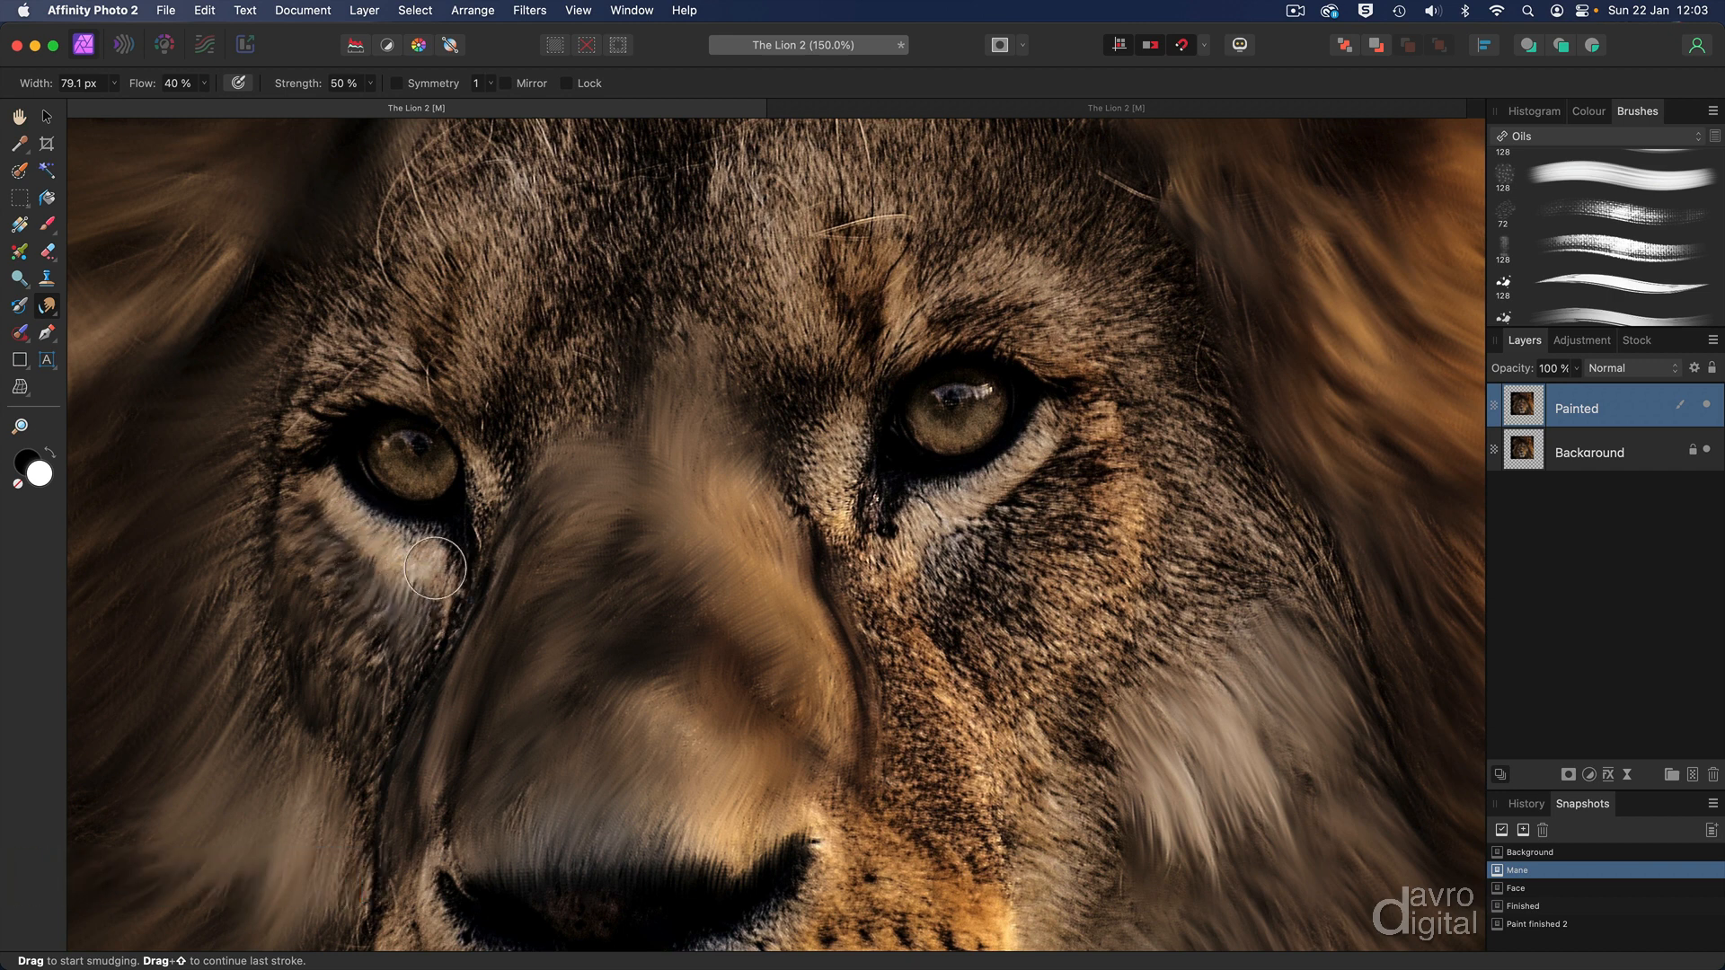
pyautogui.moveTo(431, 569); pyautogui.dragTo(338, 476)
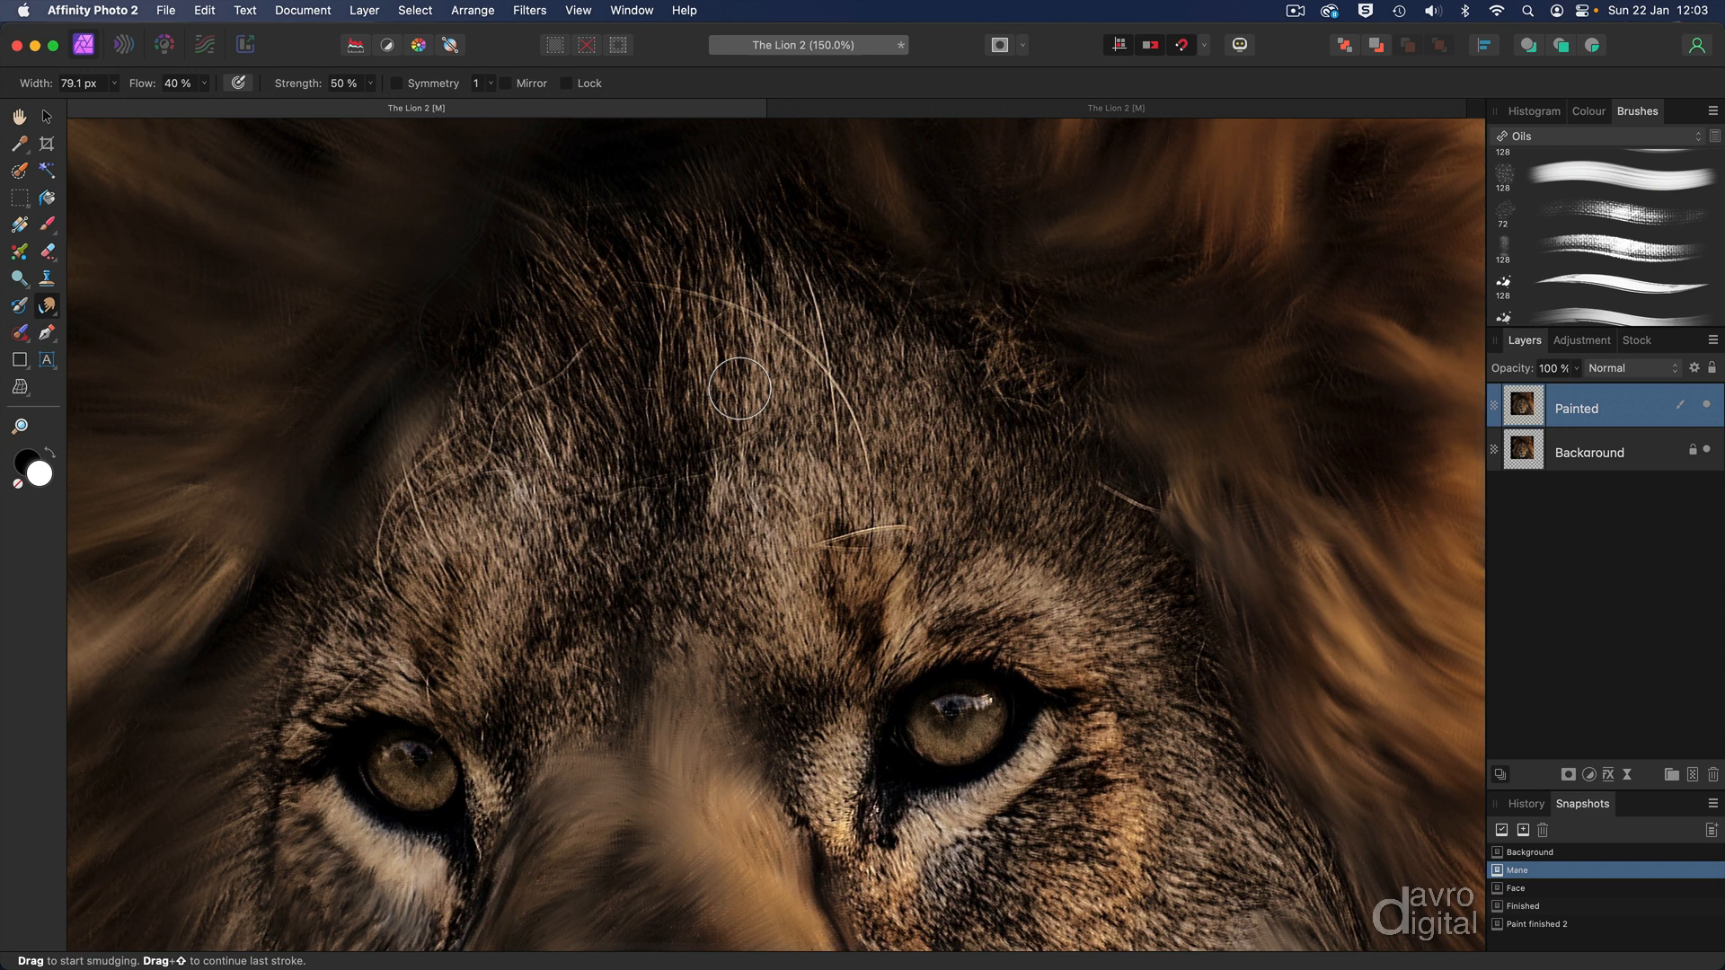
# - Enlarge the brush to about 105 px and streak the forehead fur upward into the mane
pyautogui.press(']')
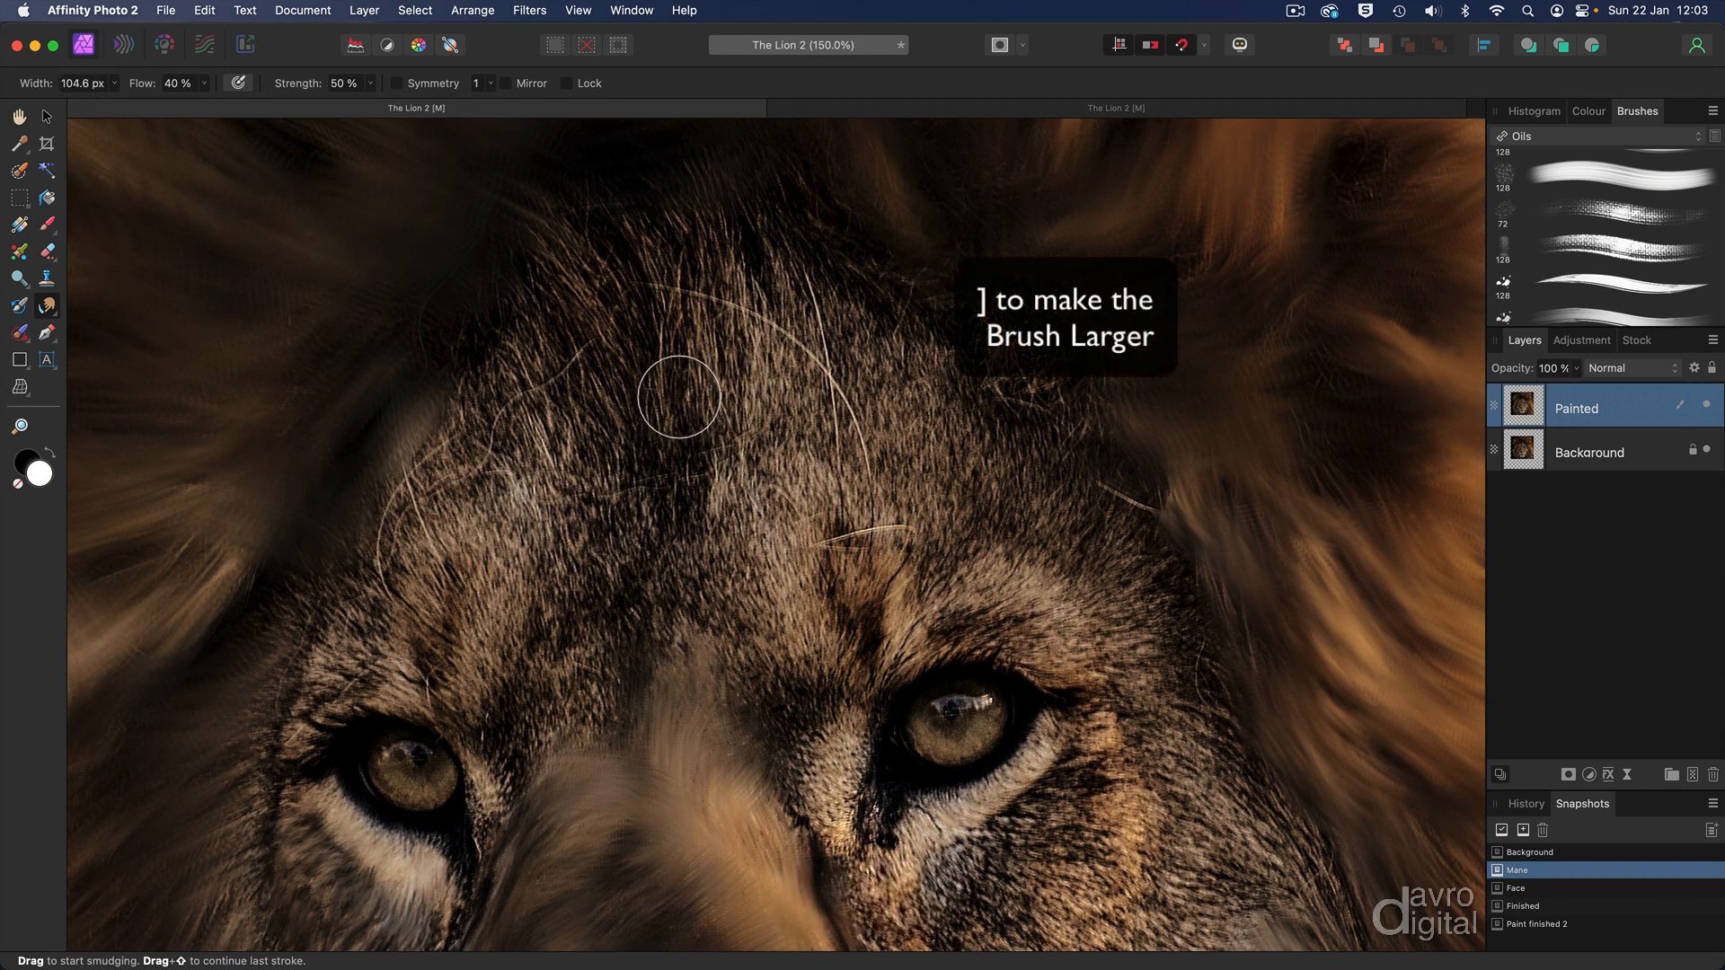
pyautogui.moveTo(679, 397); pyautogui.dragTo(608, 264)
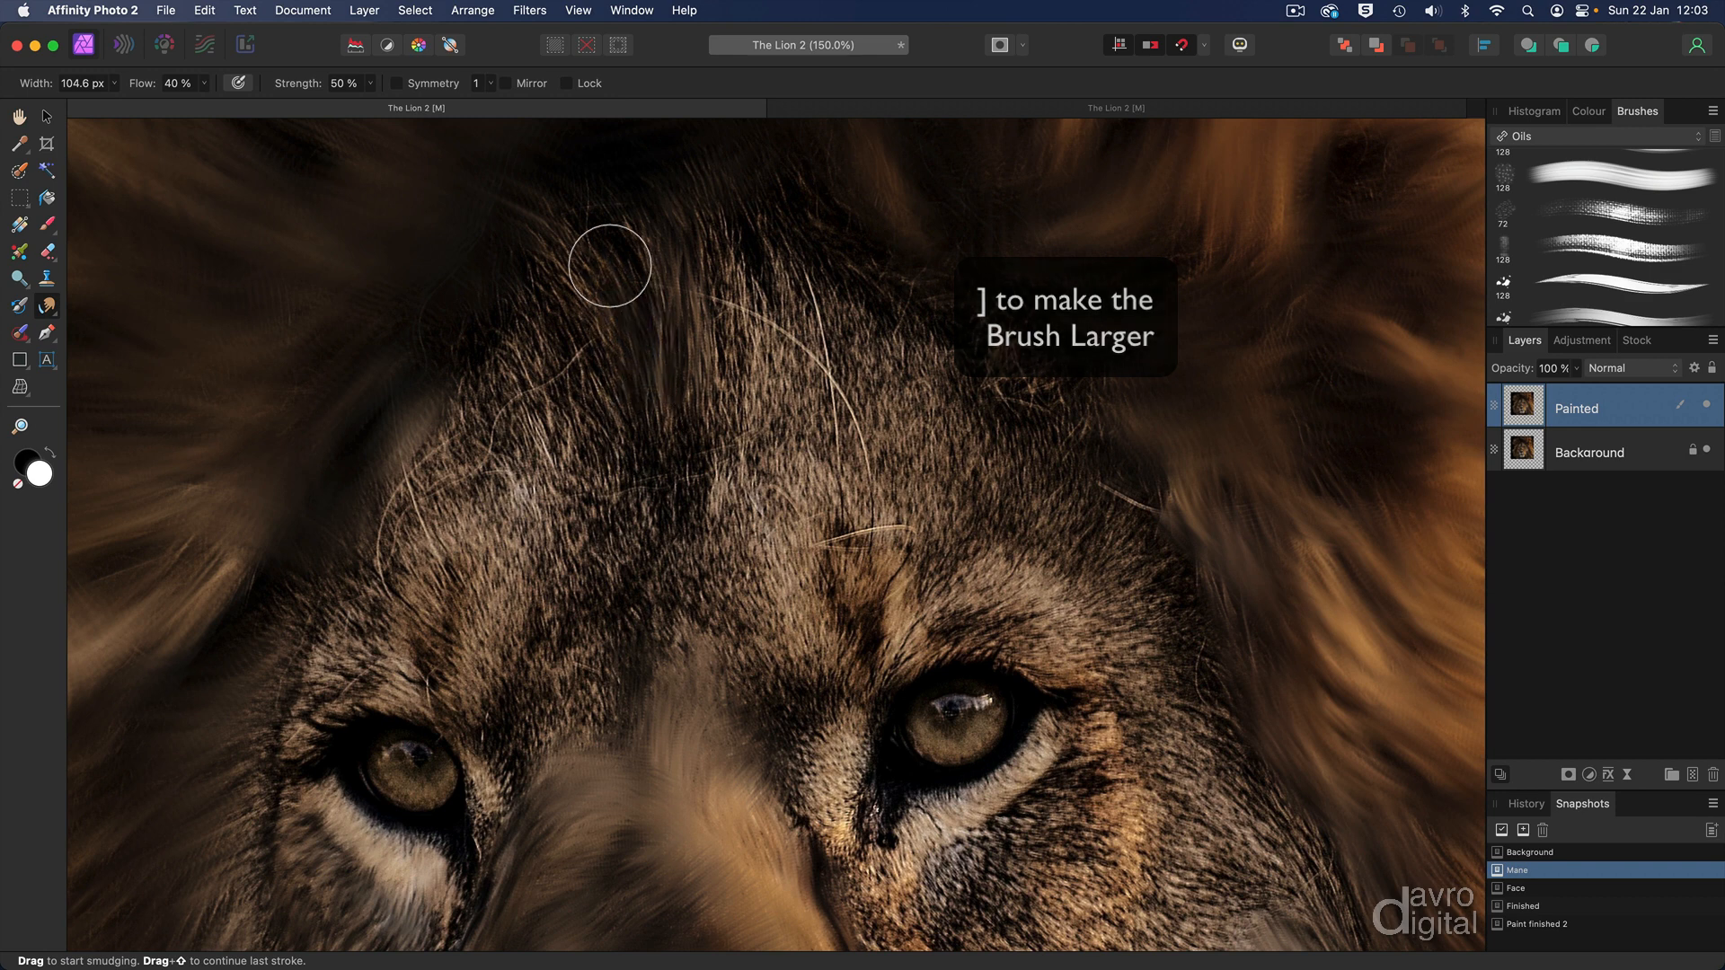
pyautogui.moveTo(608, 264); pyautogui.dragTo(559, 232)
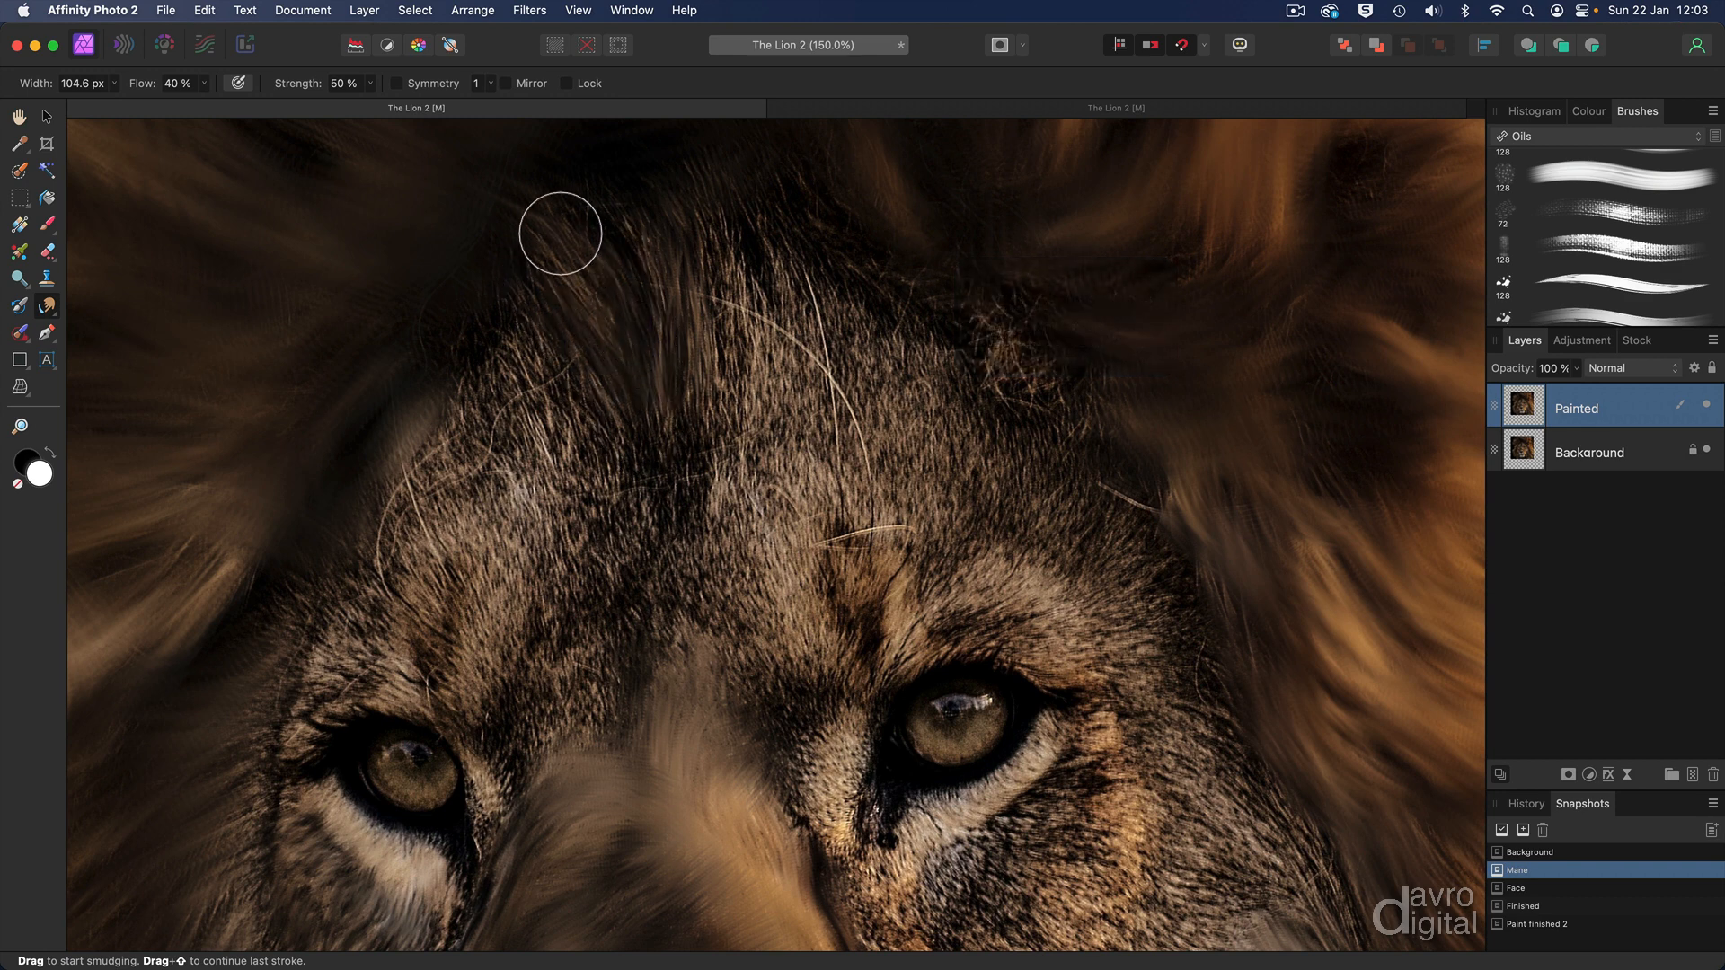
pyautogui.moveTo(559, 234); pyautogui.dragTo(568, 489)
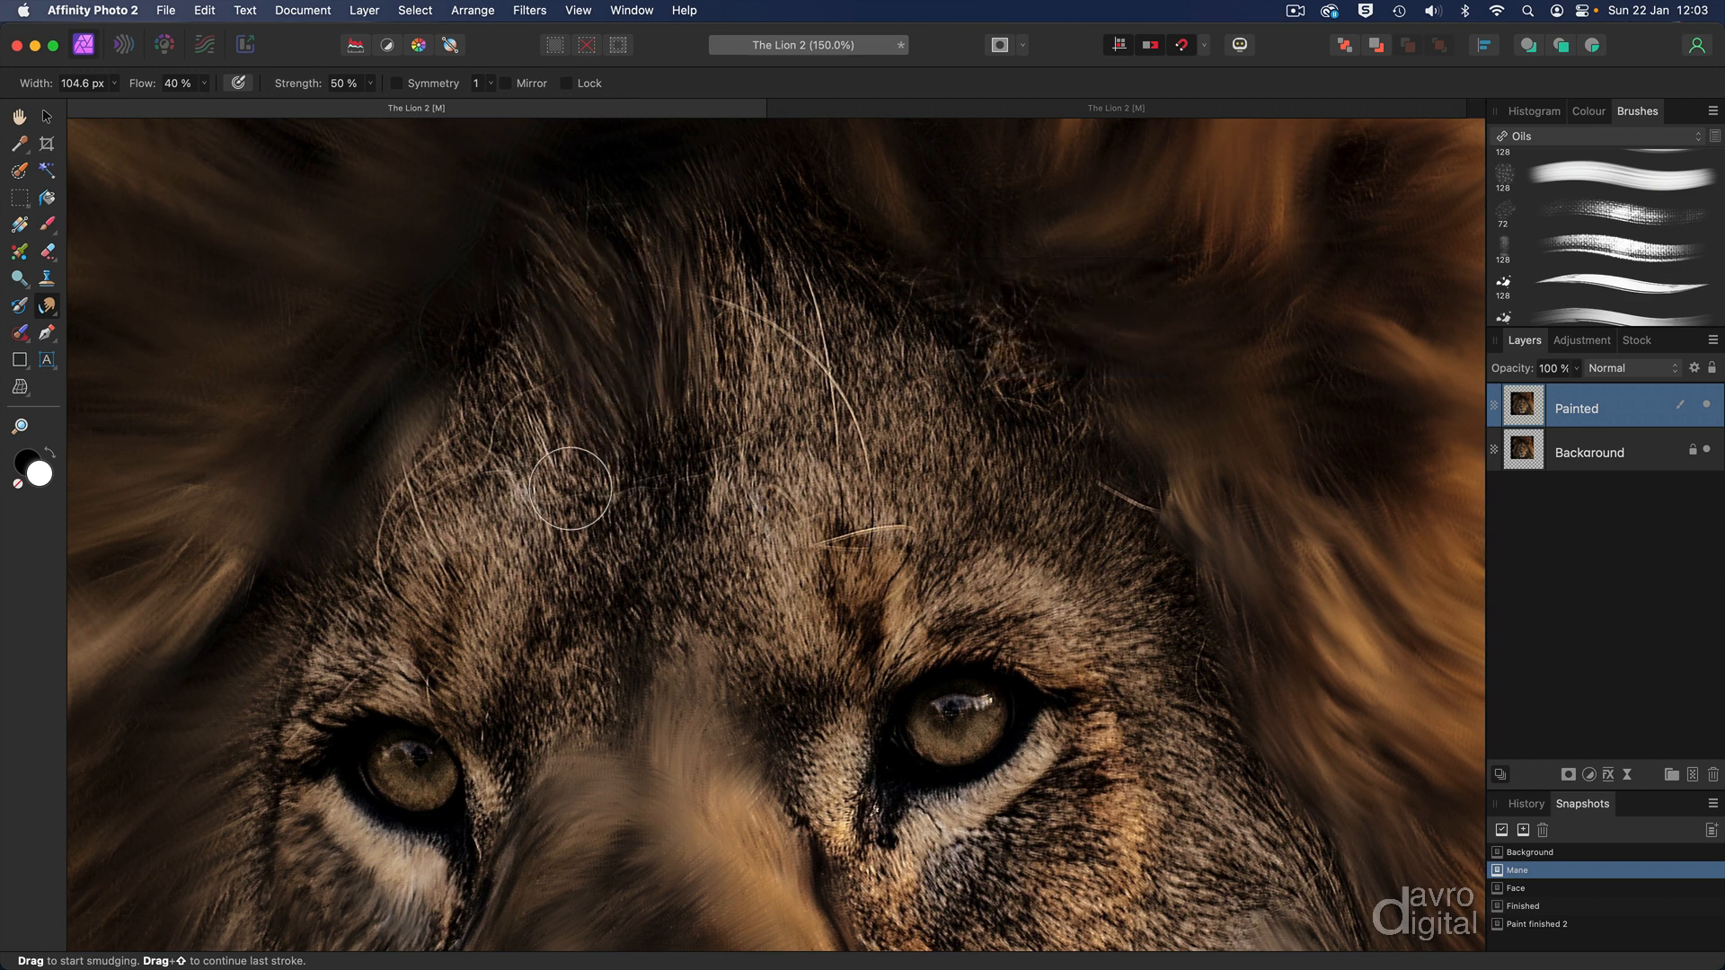
pyautogui.moveTo(567, 487); pyautogui.dragTo(484, 364)
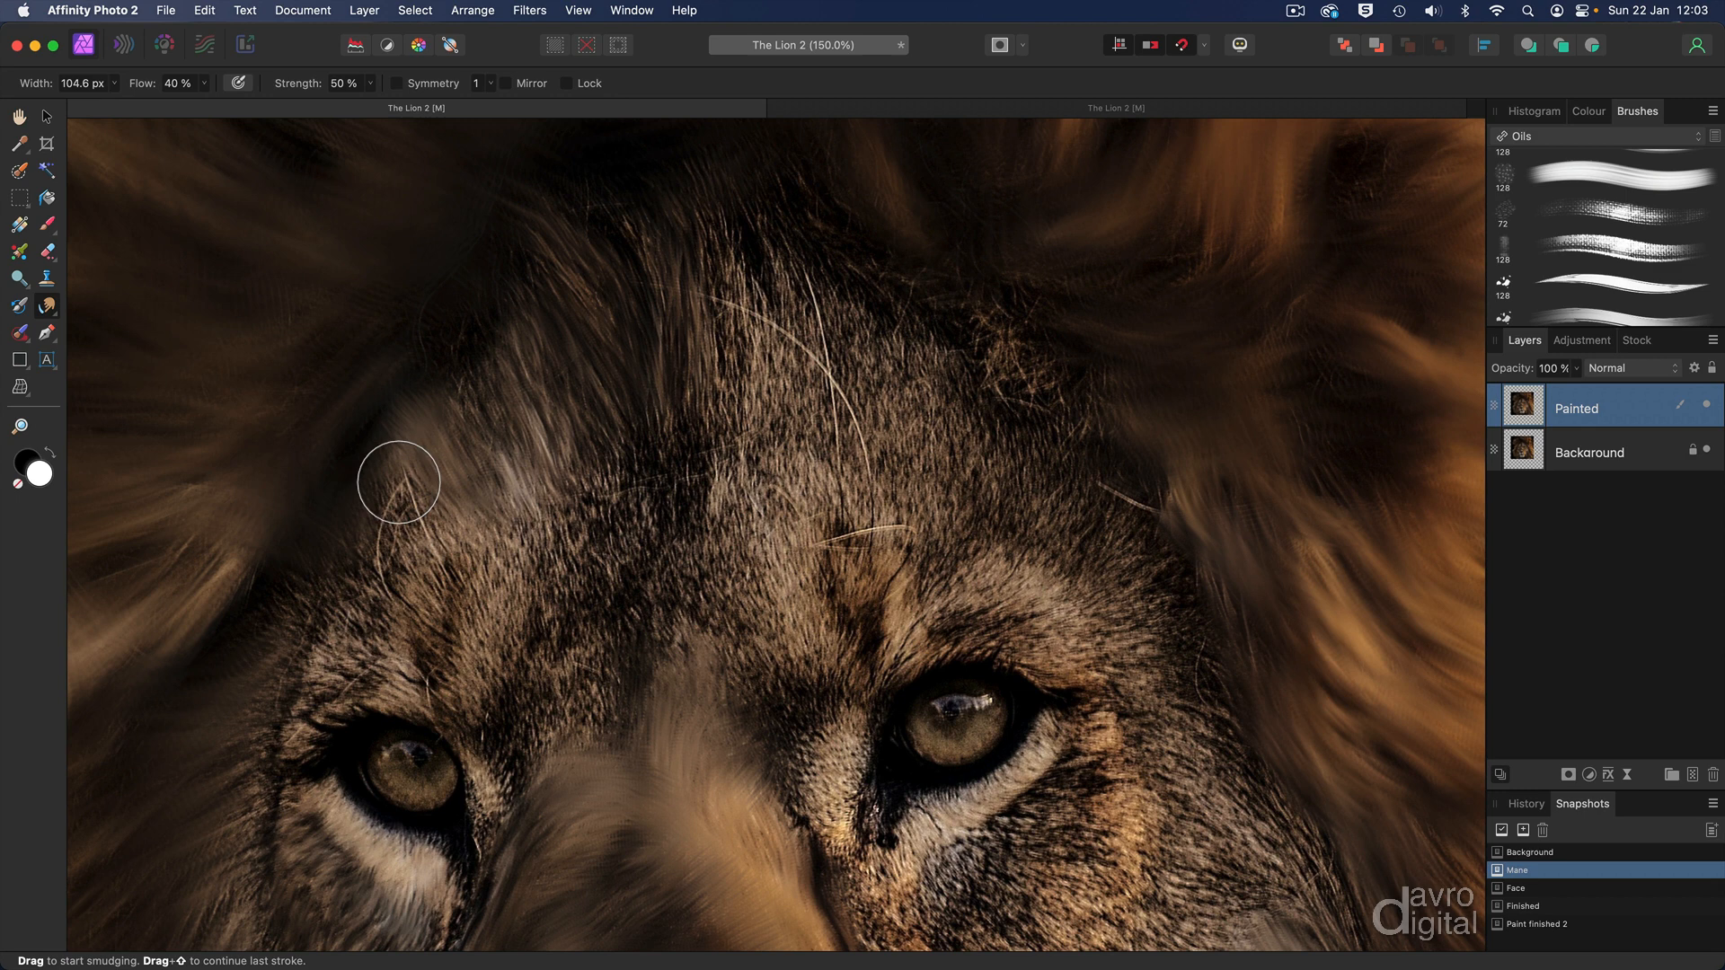
pyautogui.moveTo(398, 481); pyautogui.dragTo(374, 580)
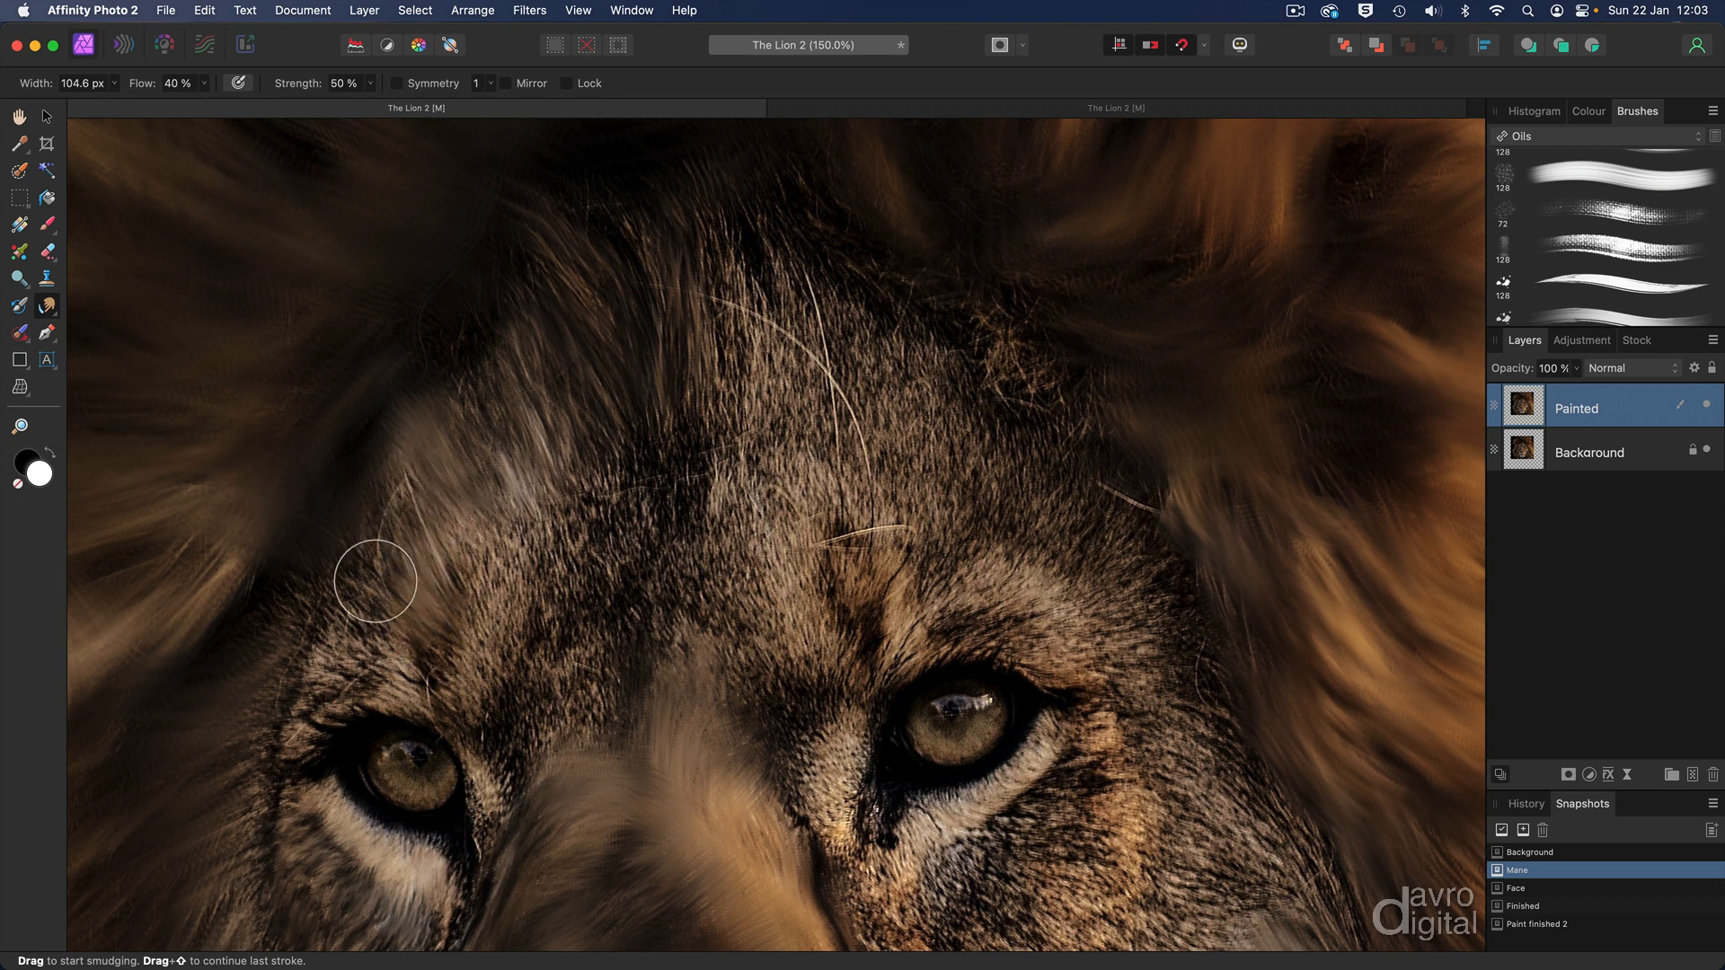
pyautogui.moveTo(374, 579); pyautogui.dragTo(735, 432)
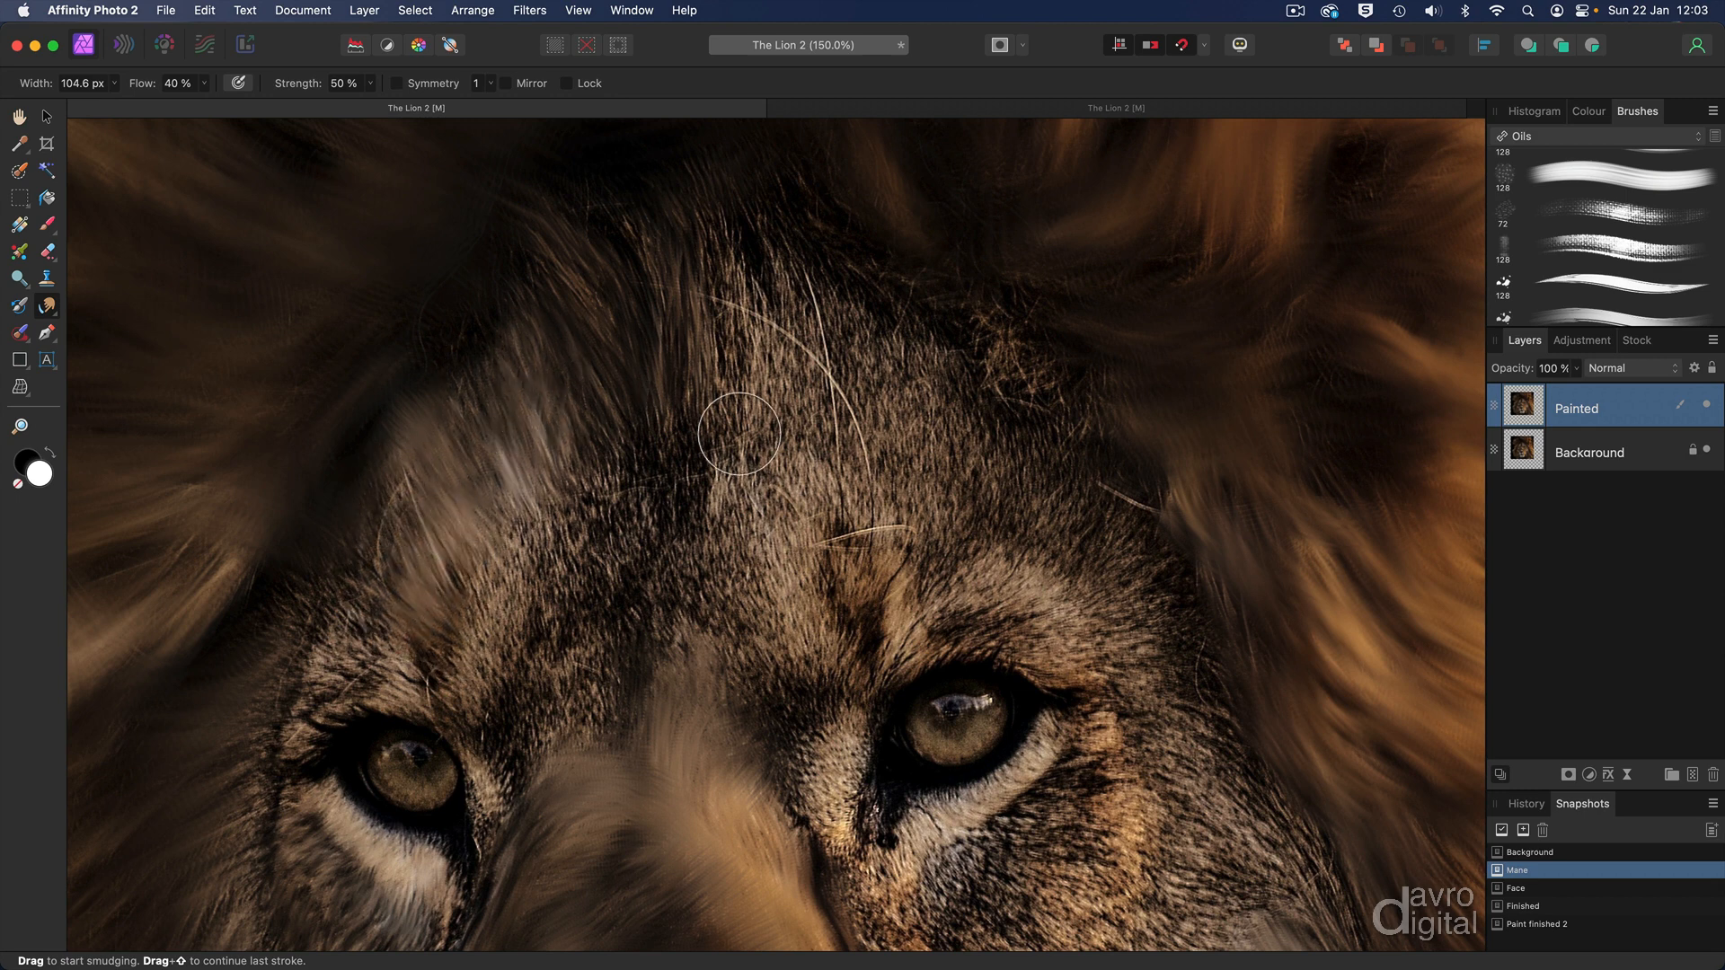
pyautogui.moveTo(737, 433); pyautogui.dragTo(809, 315)
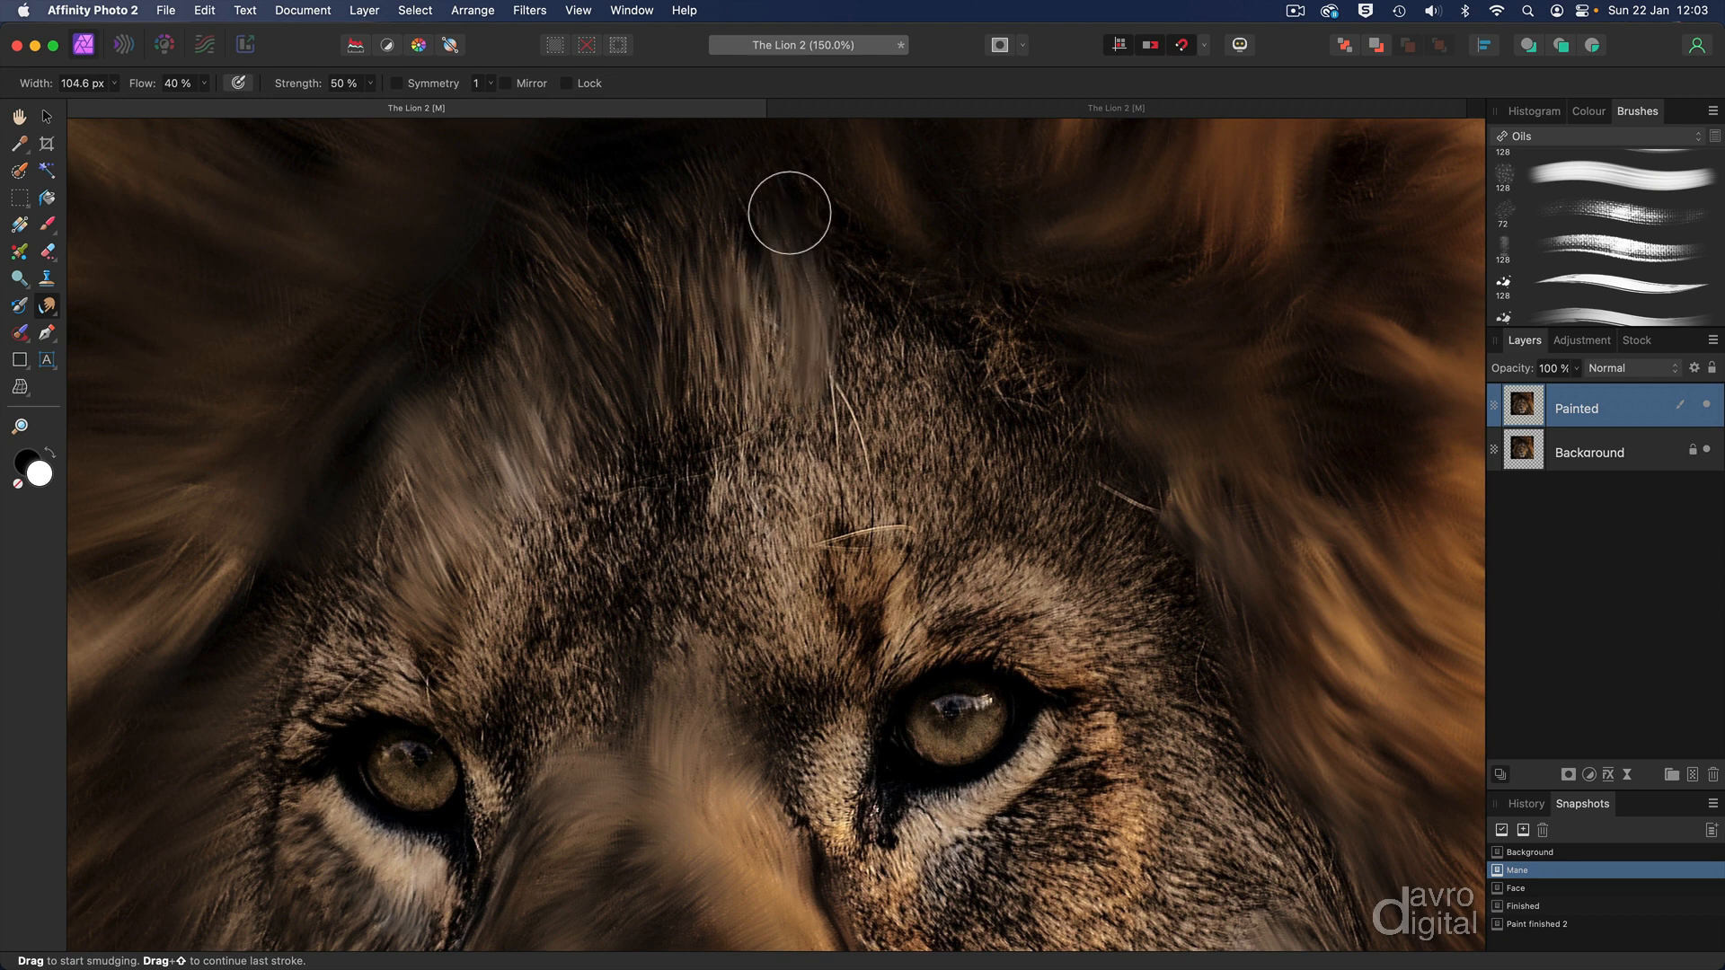
pyautogui.moveTo(789, 212); pyautogui.dragTo(849, 309)
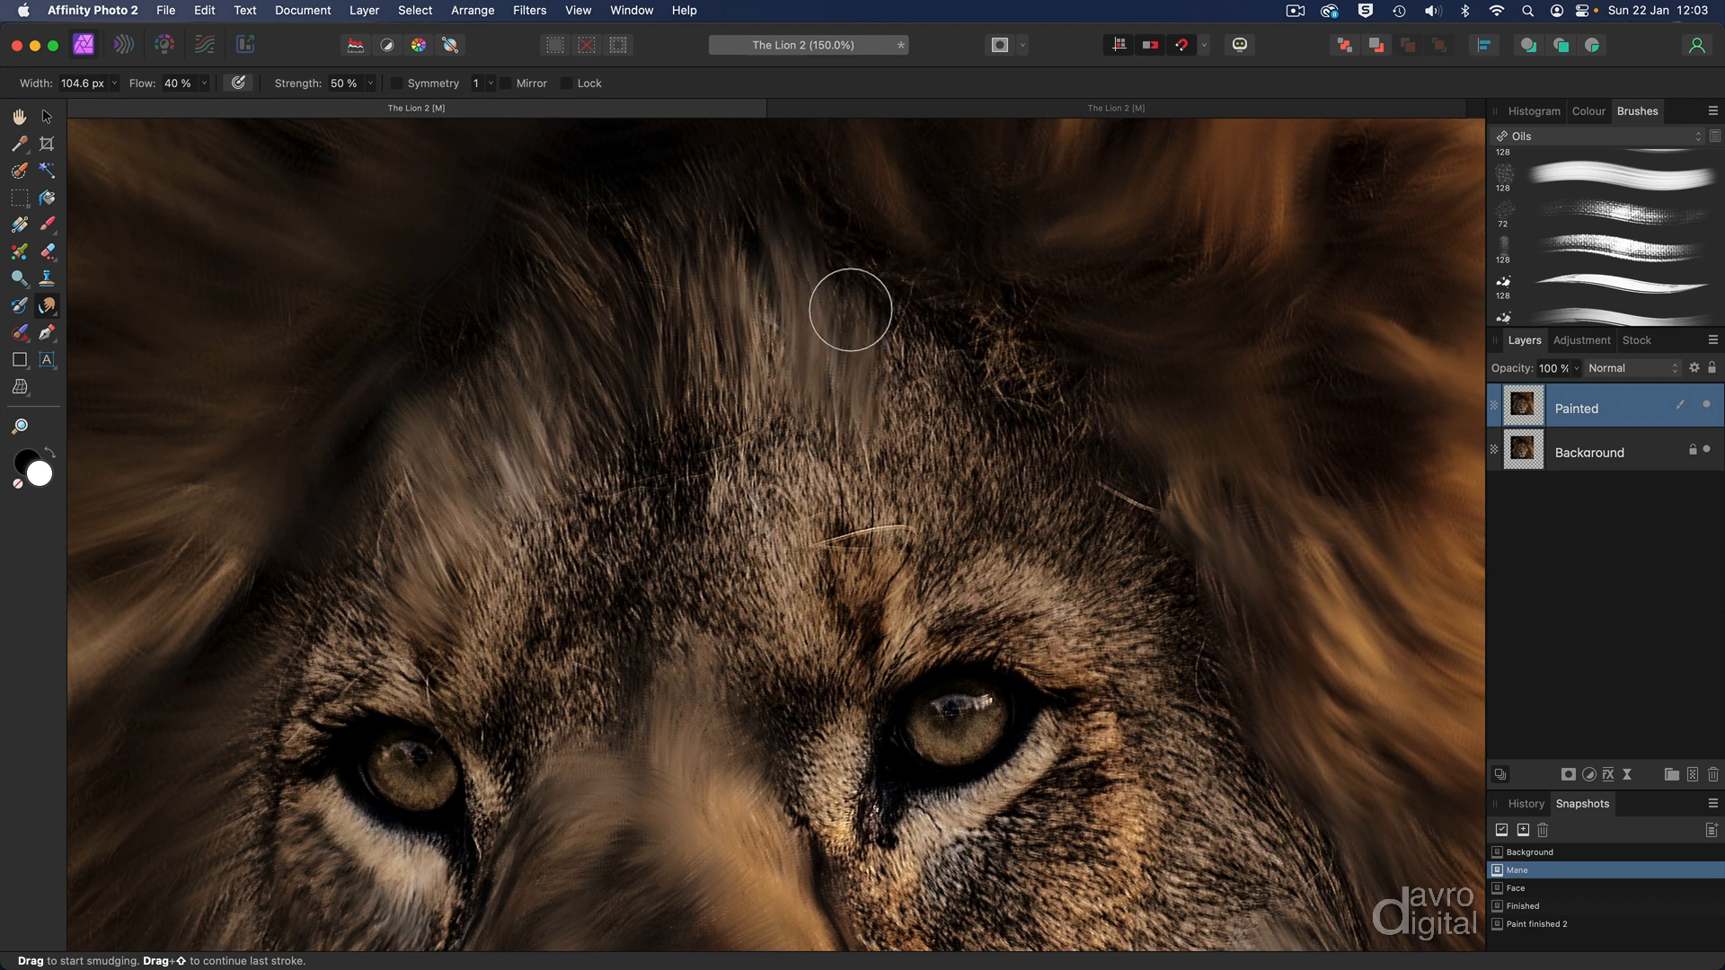
pyautogui.moveTo(850, 309); pyautogui.dragTo(689, 319)
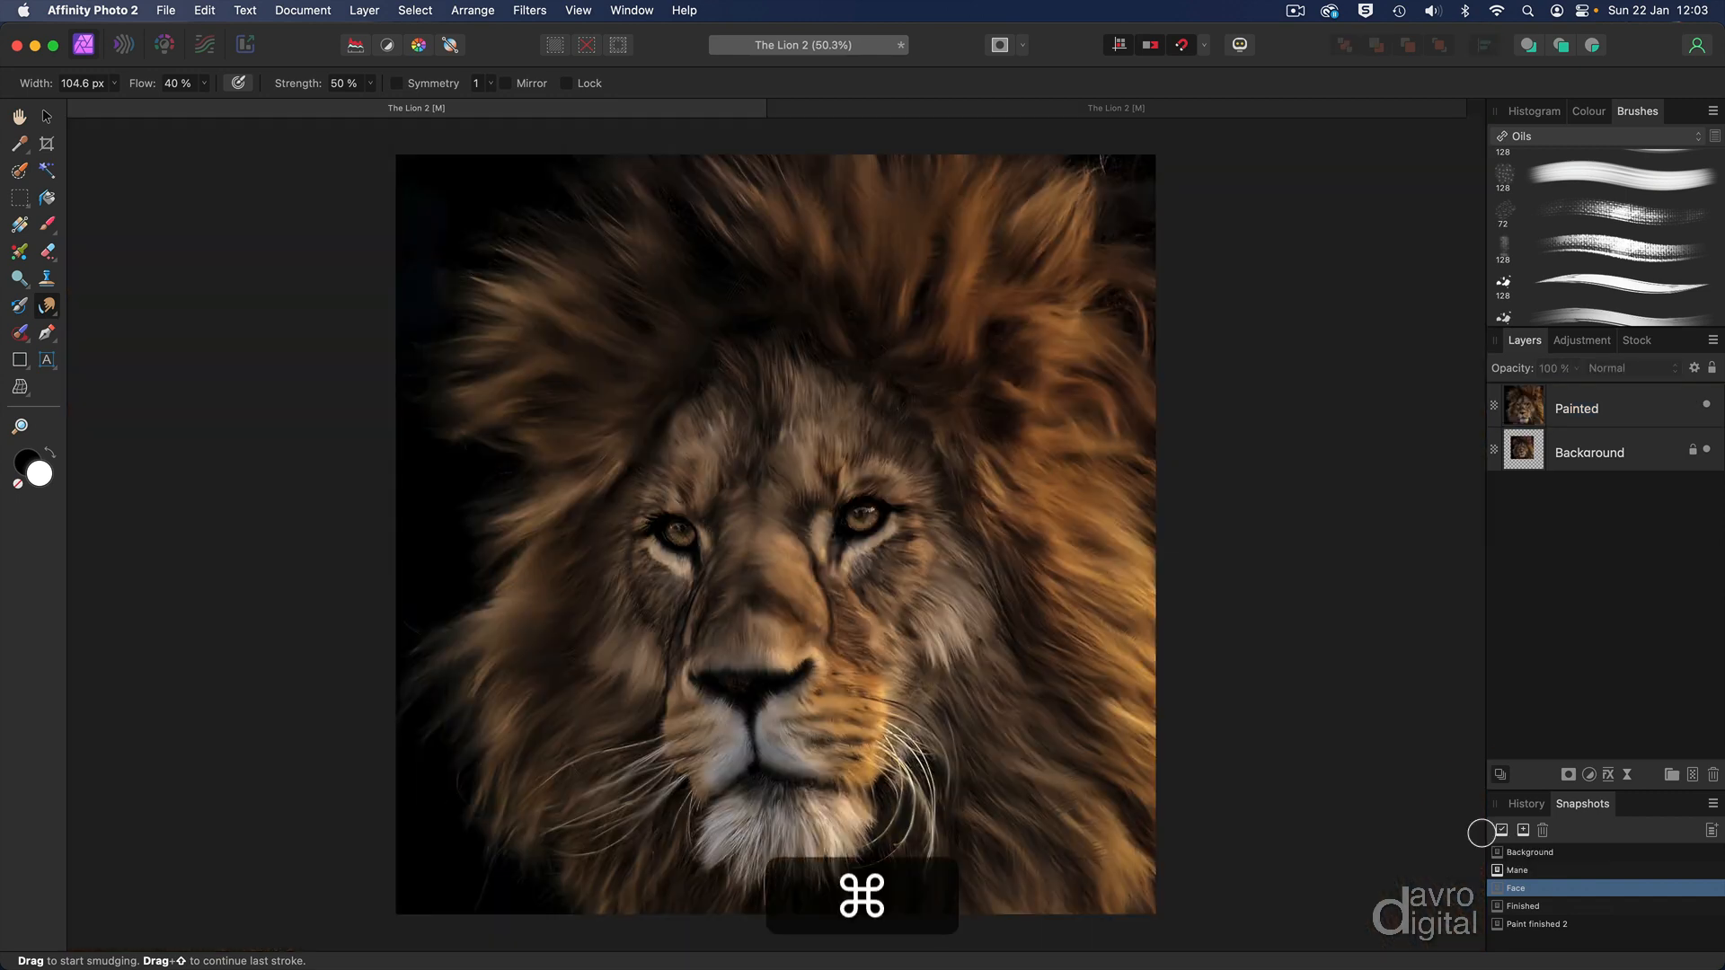
# - Zoom to 100% on the face and pick Broken Bristles Oil - Detailer at about 52 px
pyautogui.press('cmd+1')
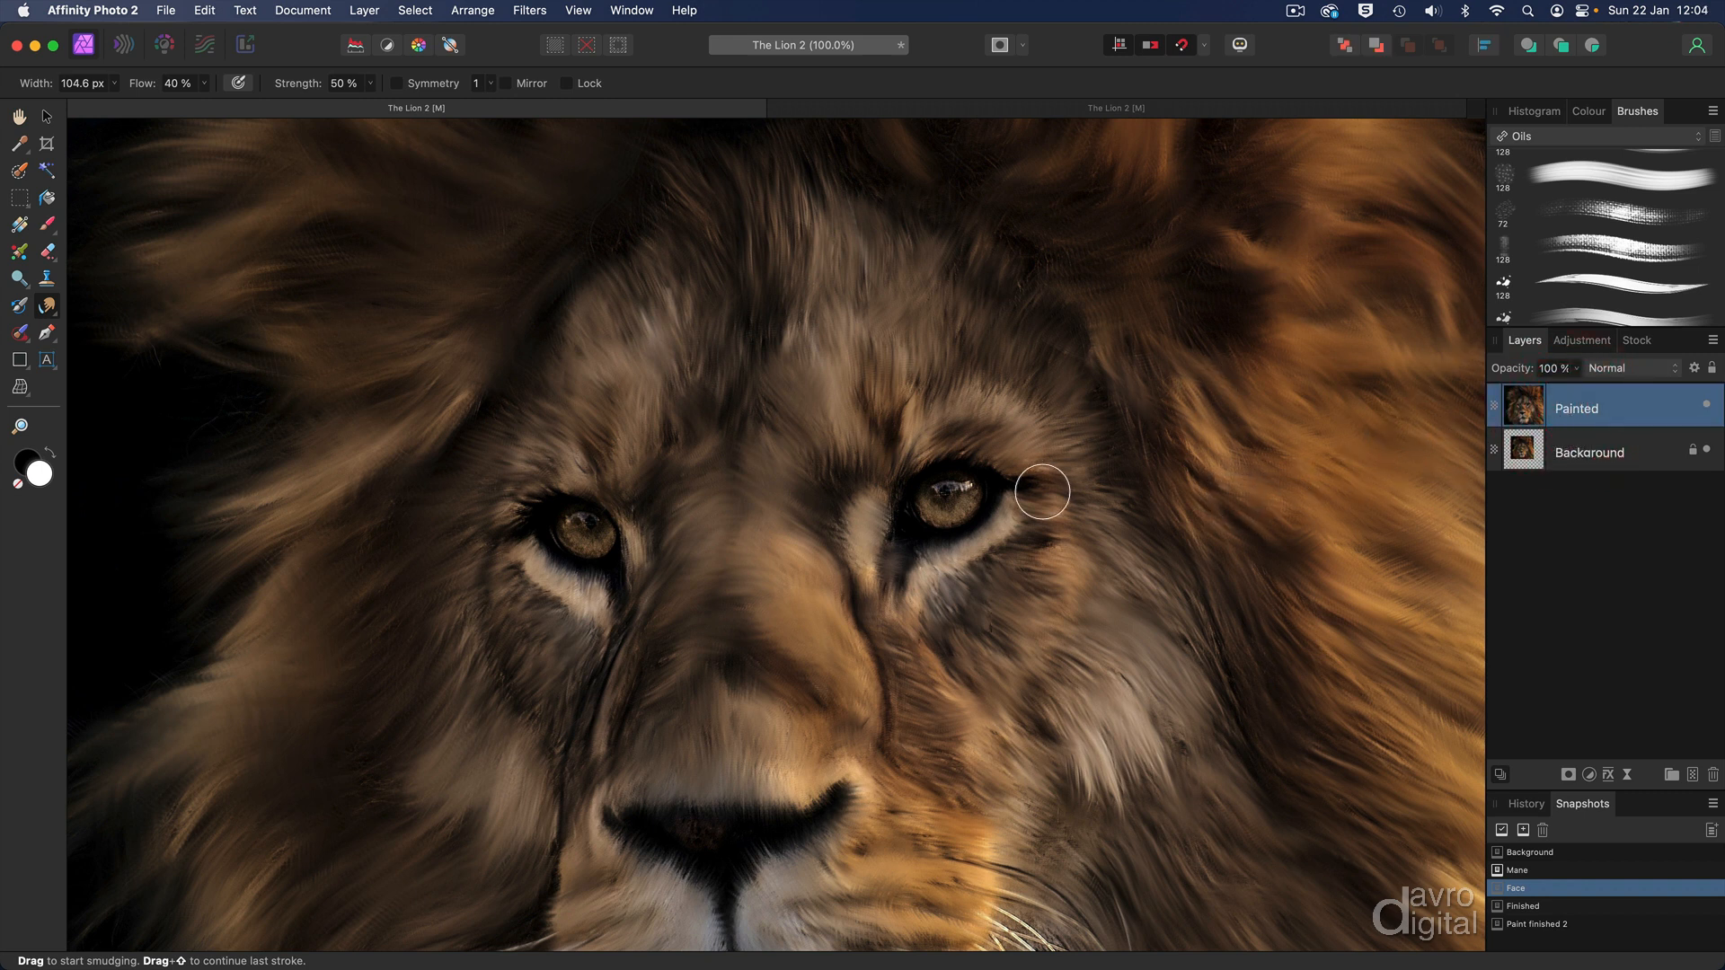
pyautogui.moveTo(1564, 264)
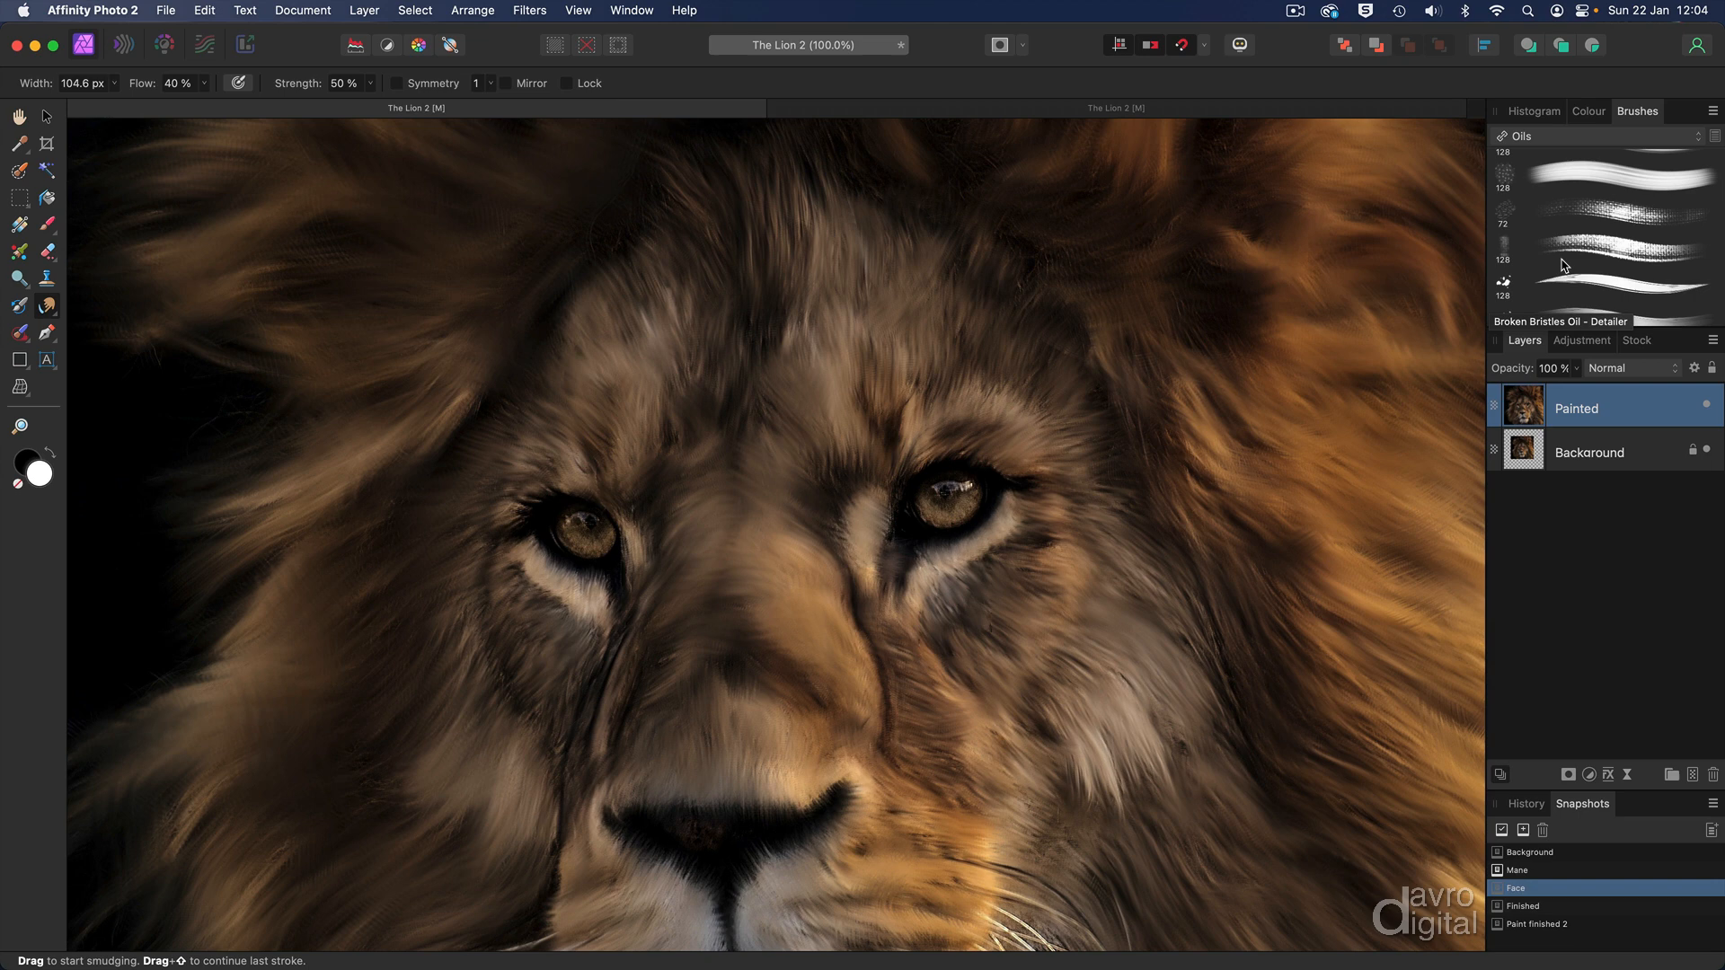
pyautogui.click(1623, 211)
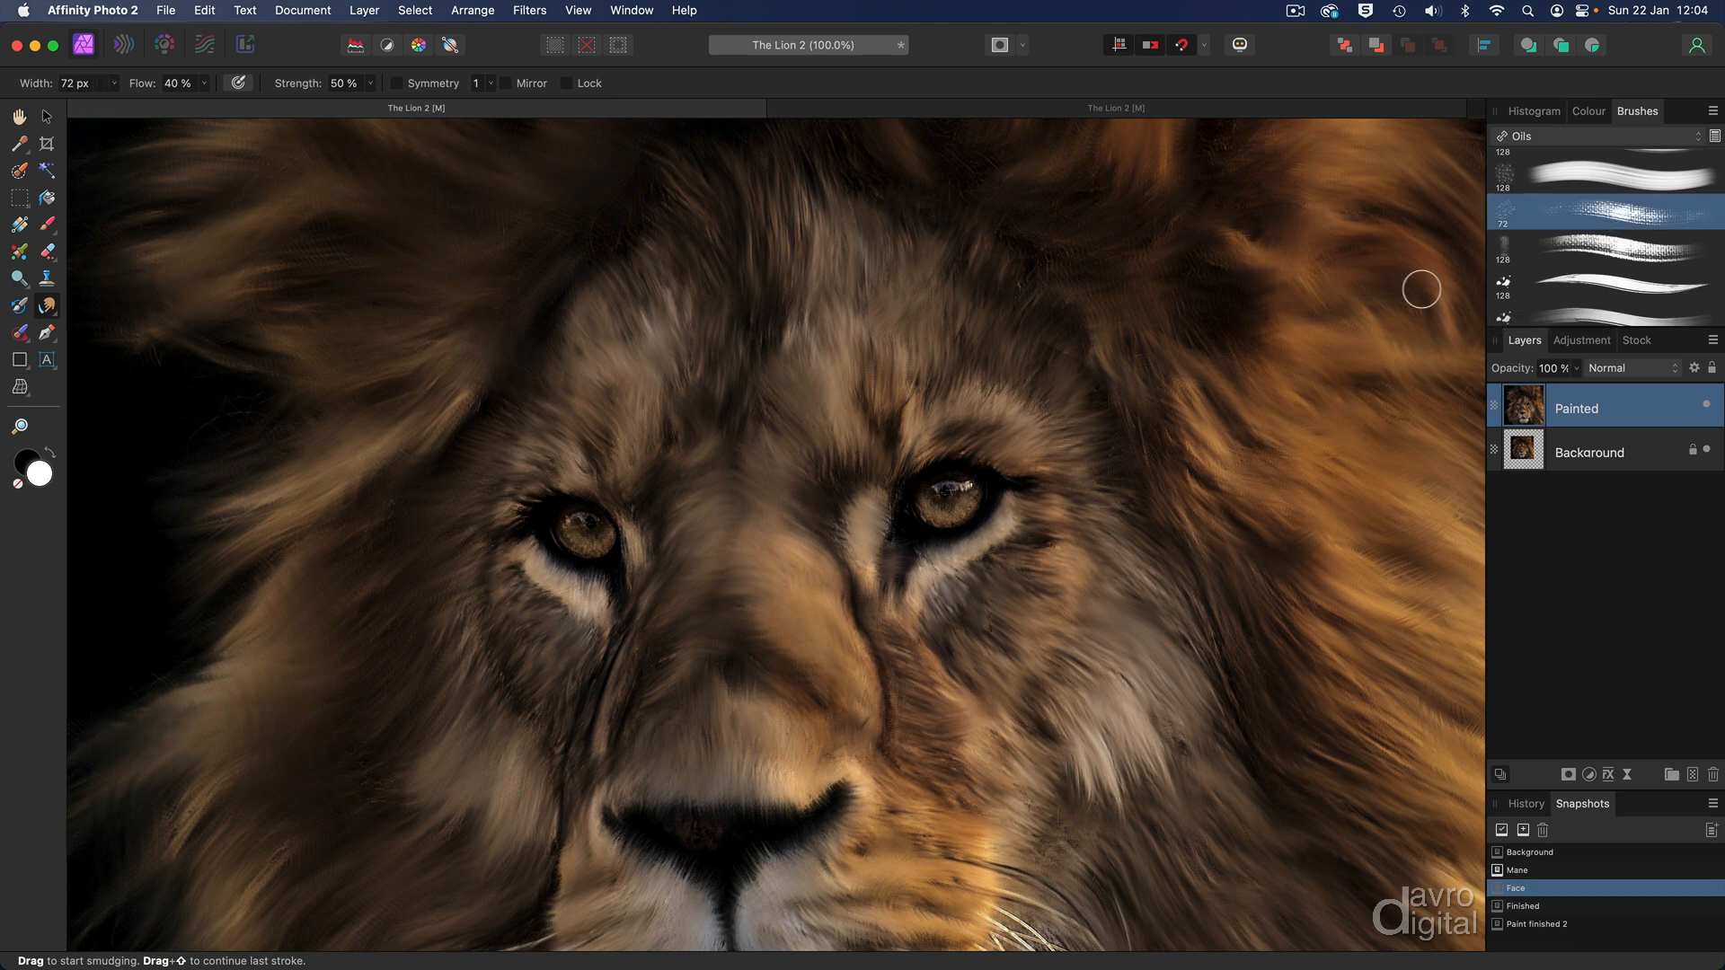
pyautogui.press('[')
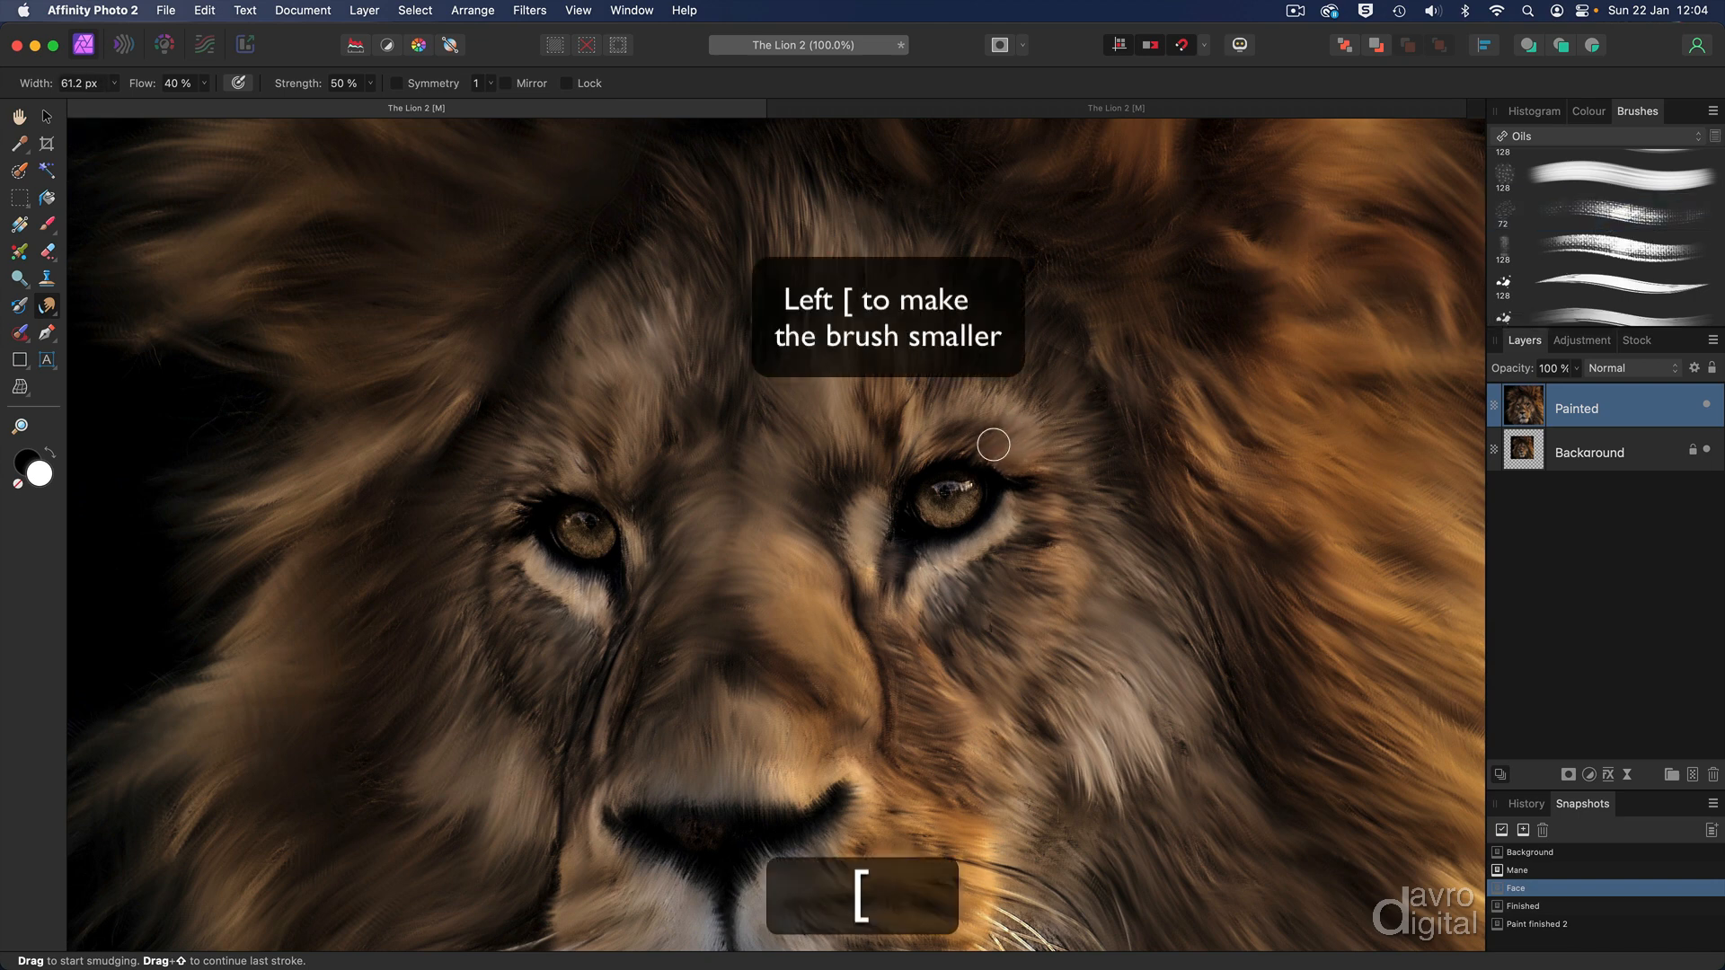
pyautogui.press('[')
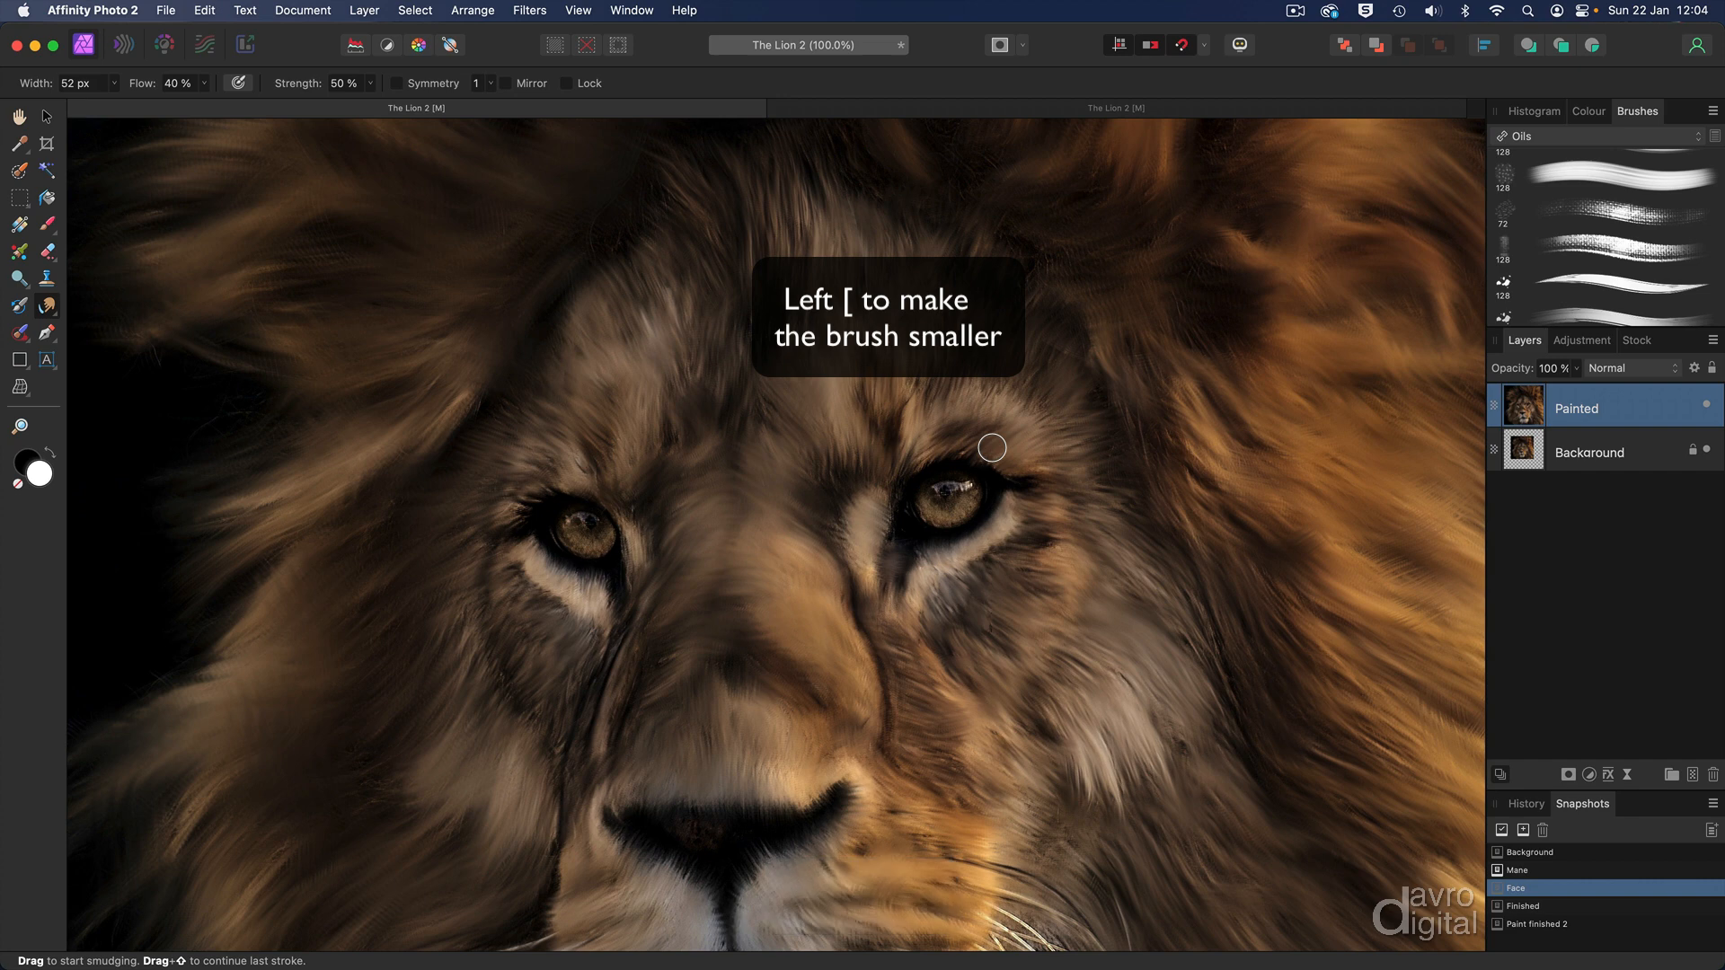
pyautogui.press('cmd+i')
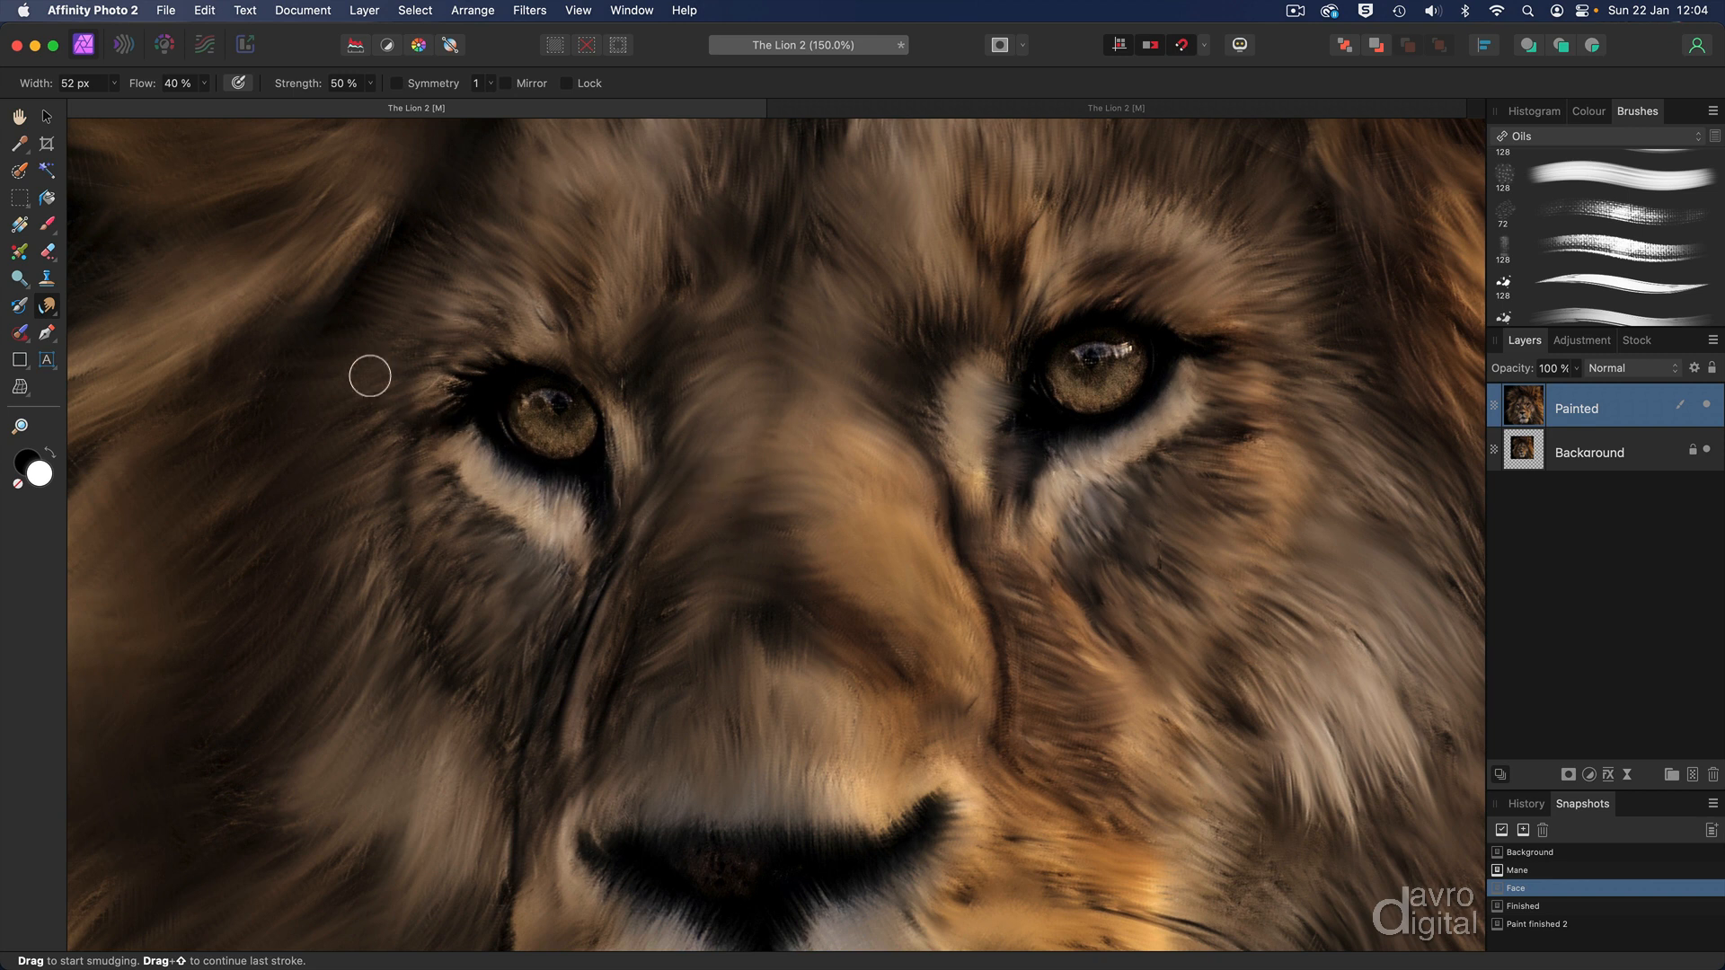
pyautogui.moveTo(92, 235)
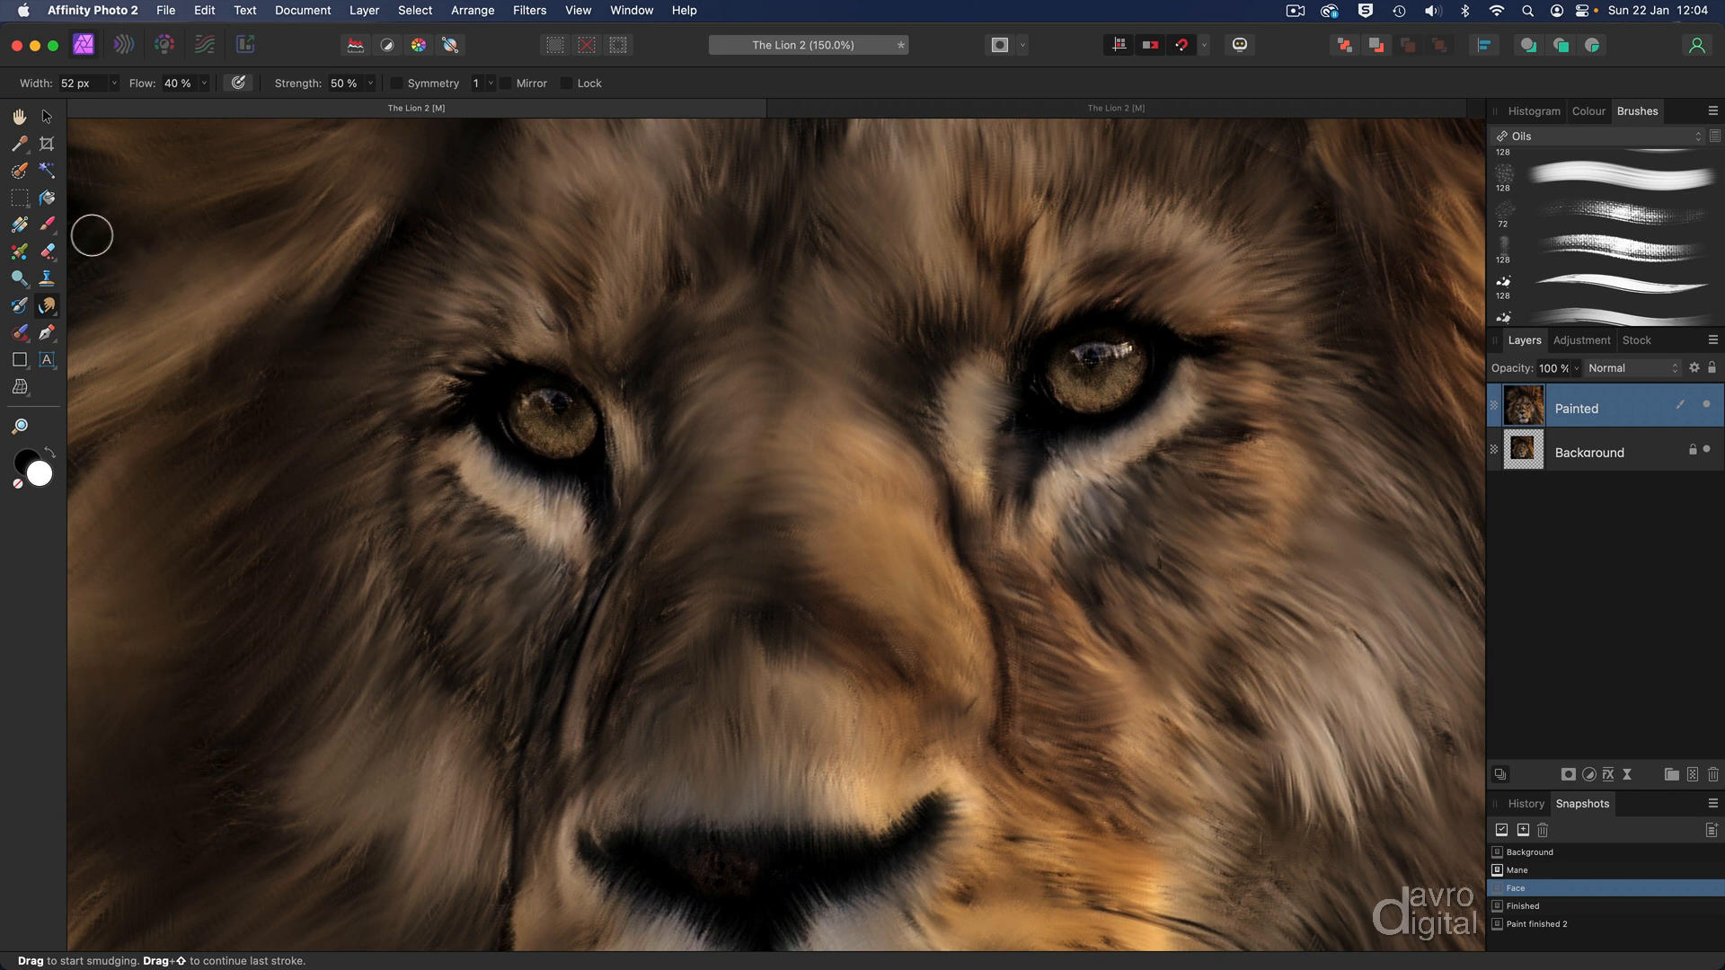
pyautogui.moveTo(19, 197)
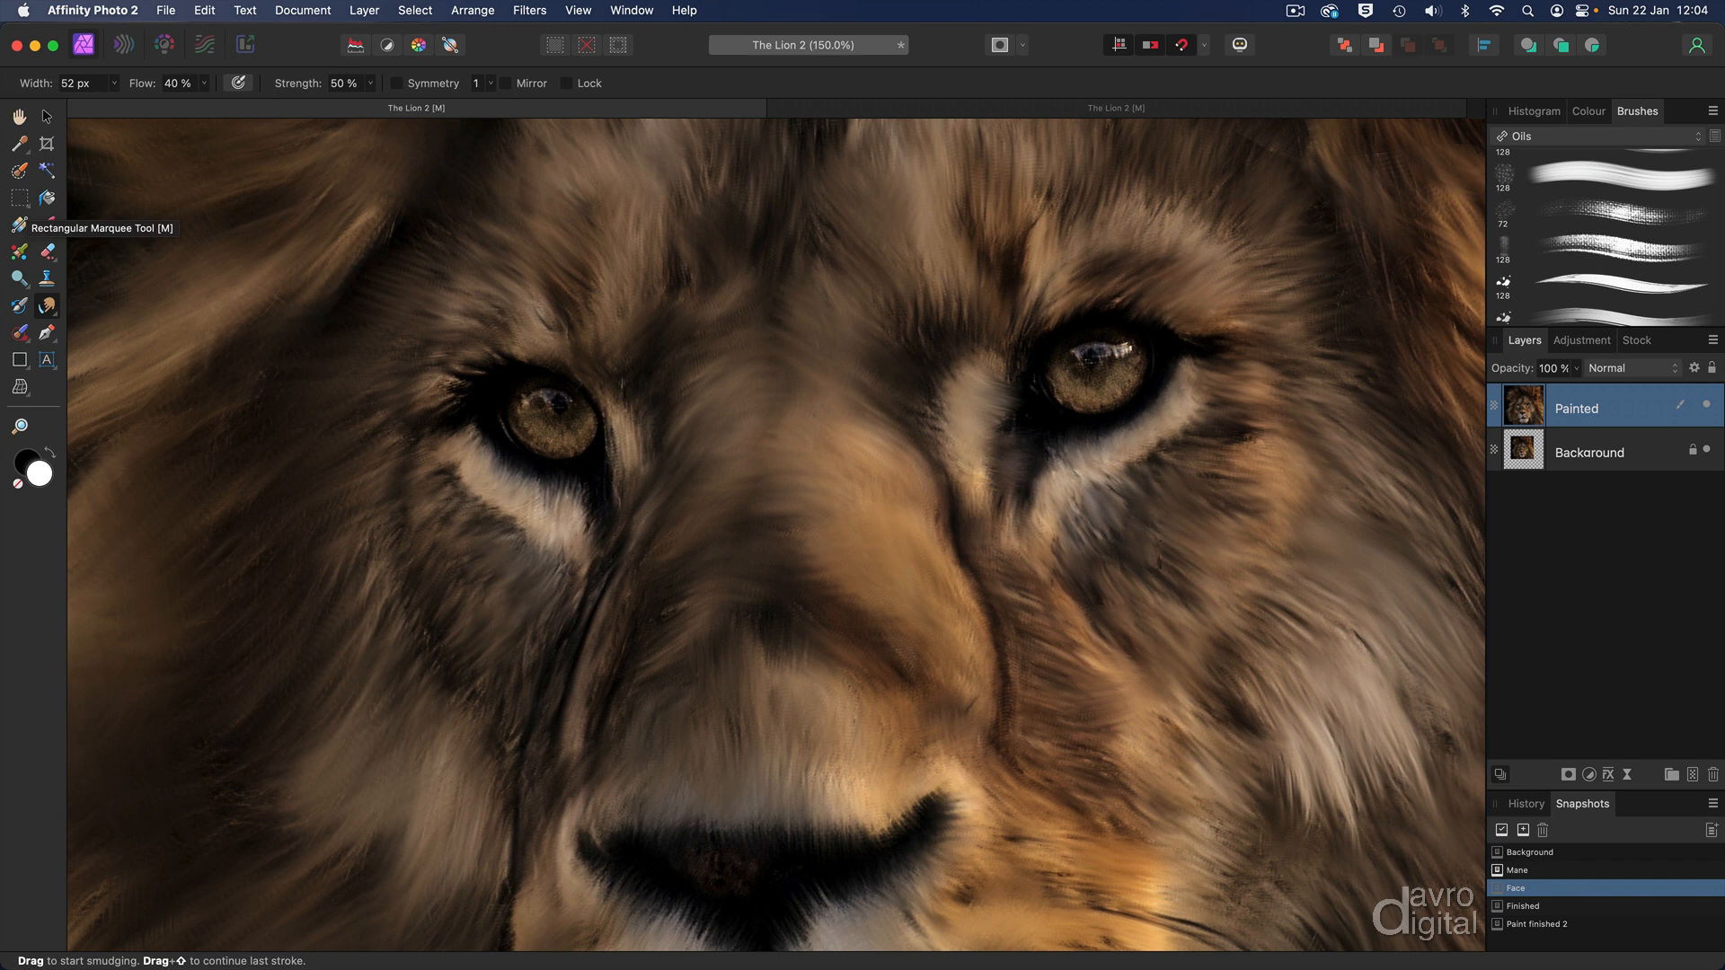
# - Draw elliptical selections around the left and right irises of the lion's eyes
pyautogui.click(19, 198)
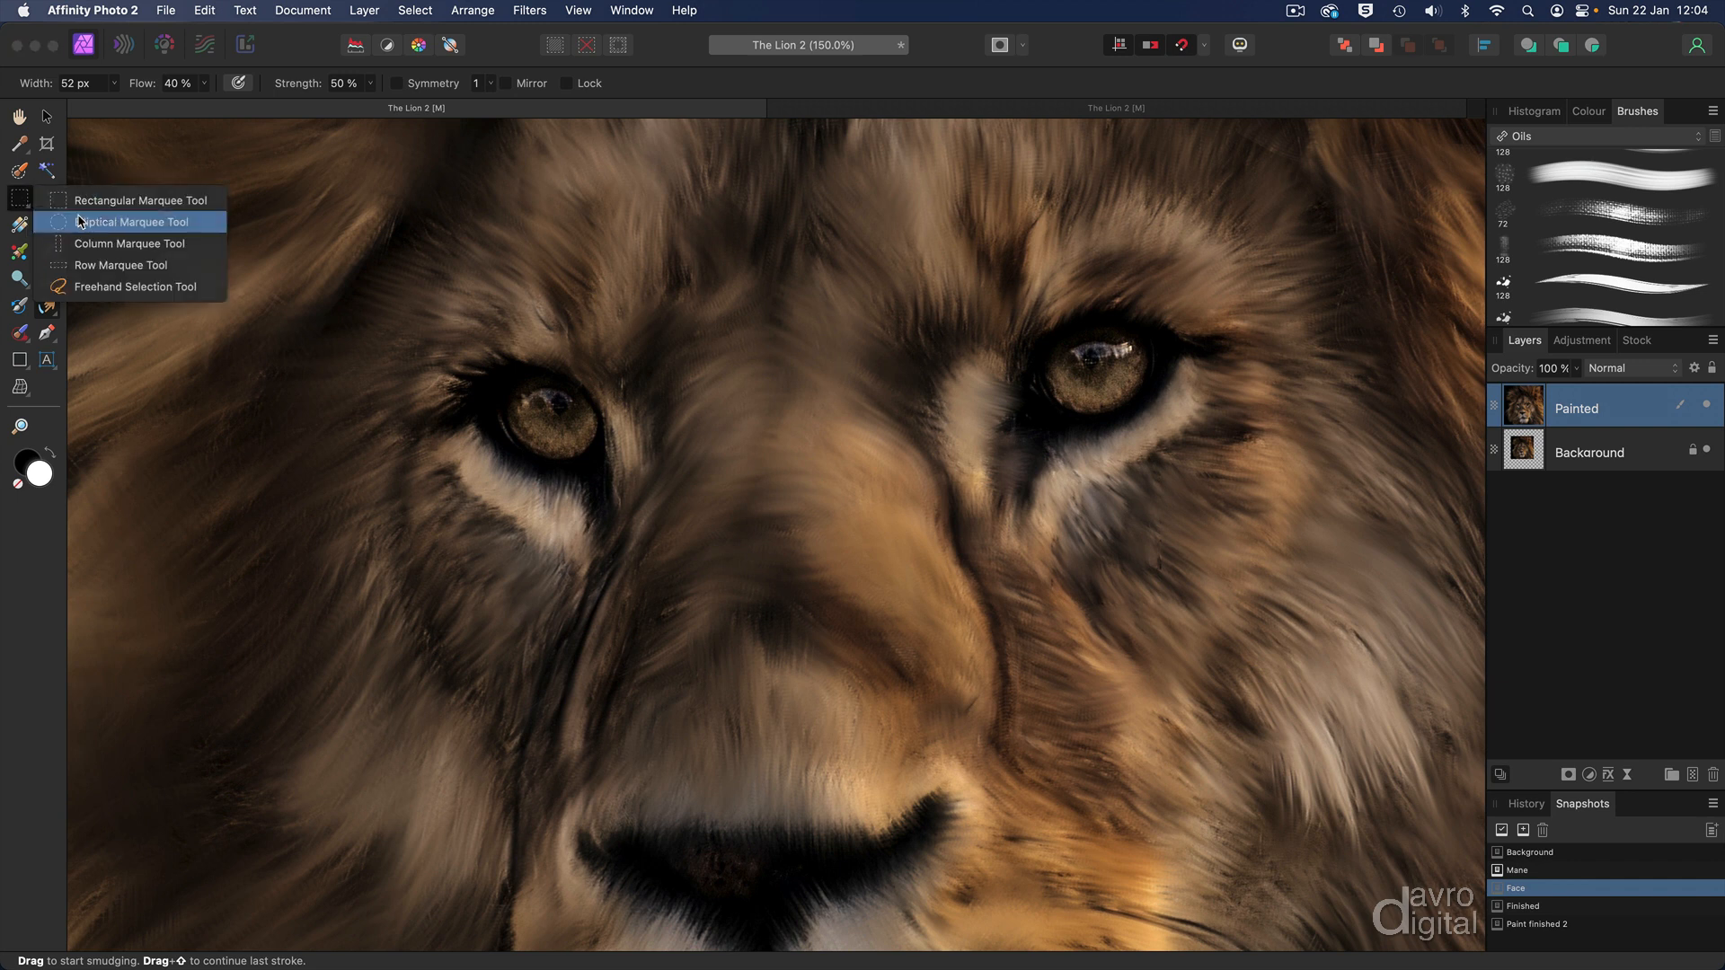
pyautogui.click(127, 221)
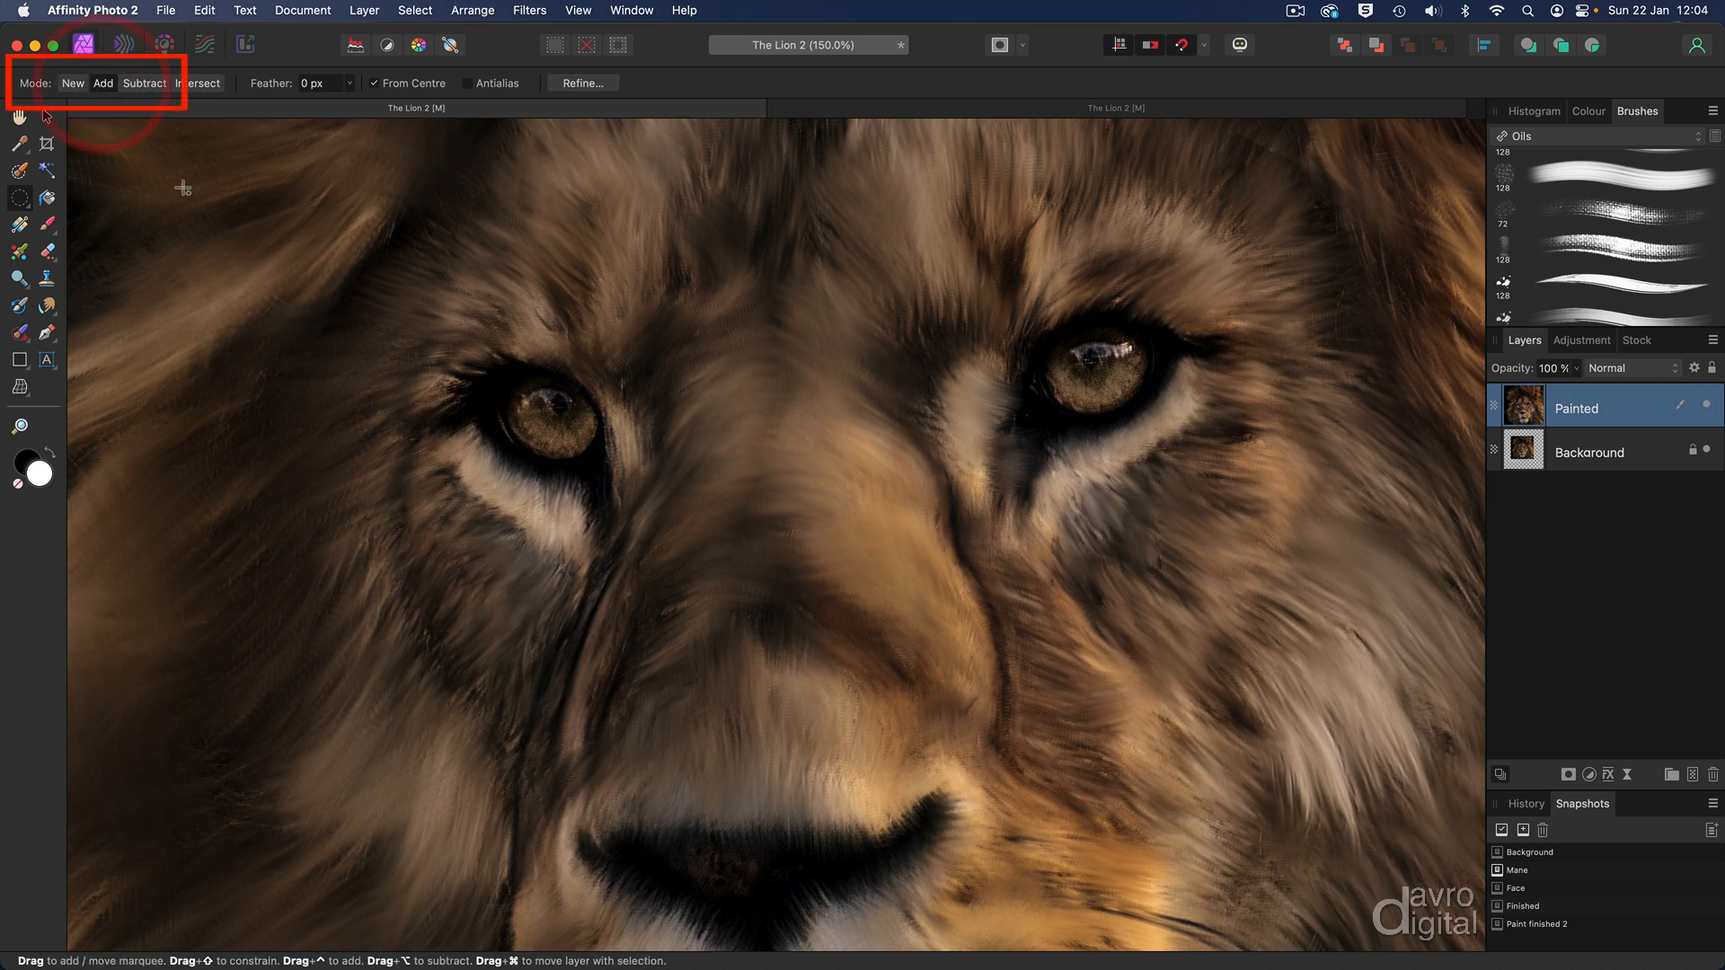
pyautogui.moveTo(555, 426)
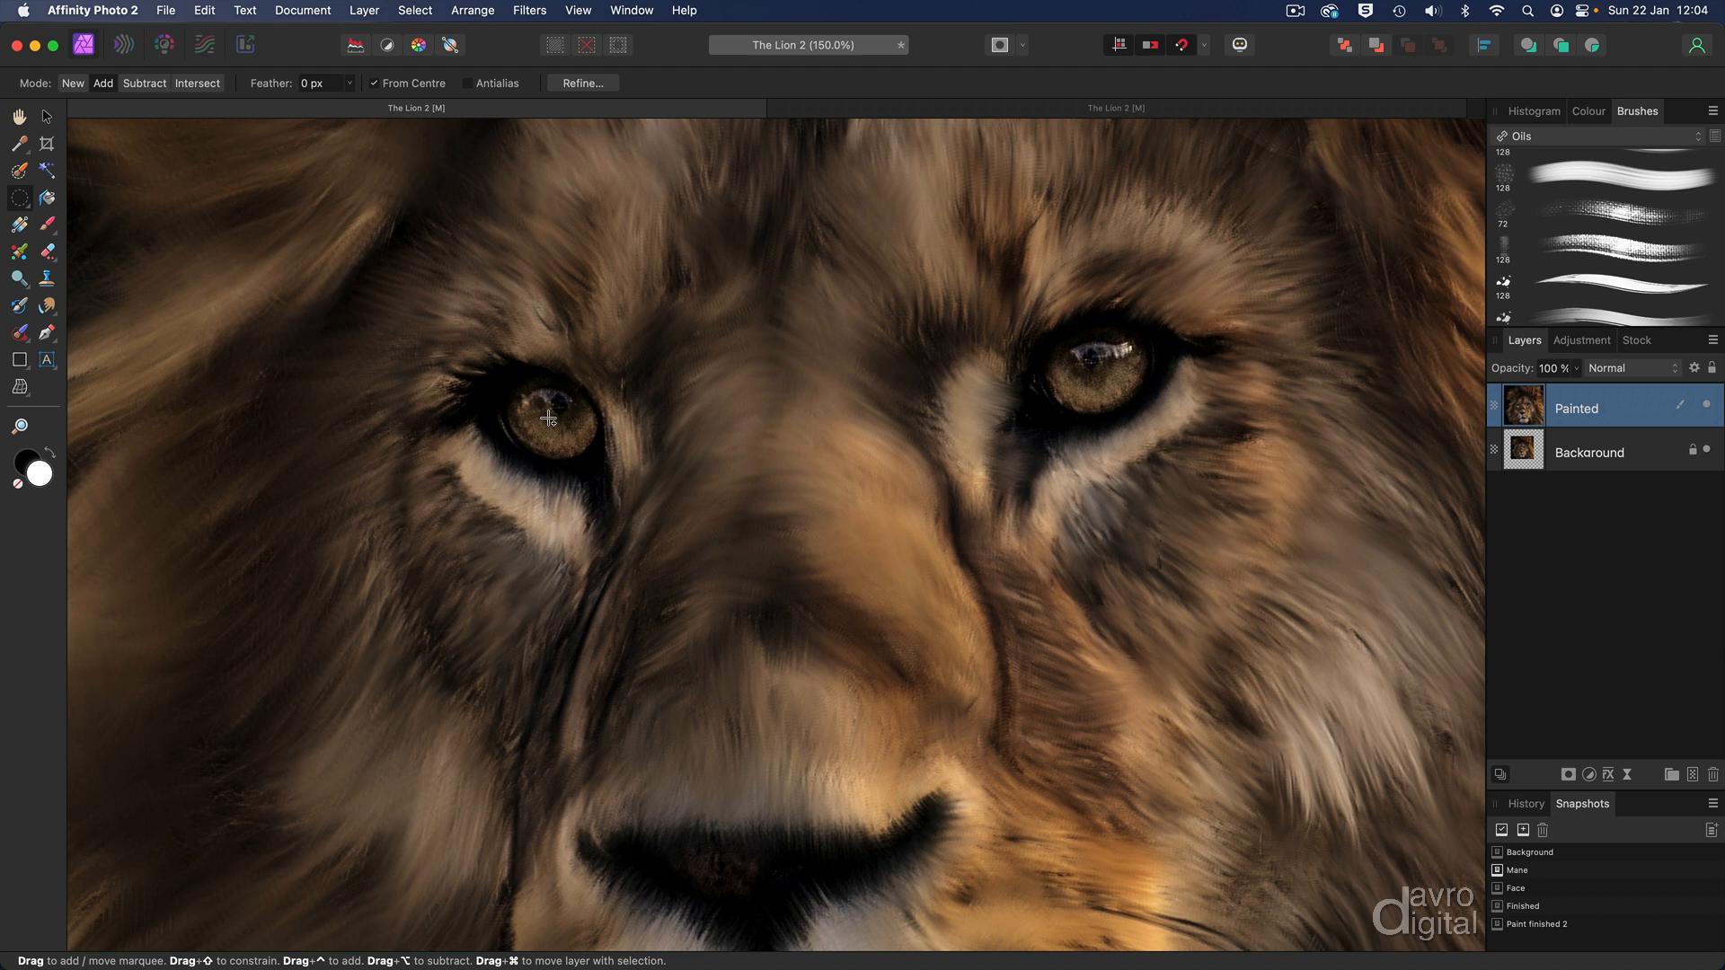
pyautogui.moveTo(550, 418); pyautogui.dragTo(602, 462)
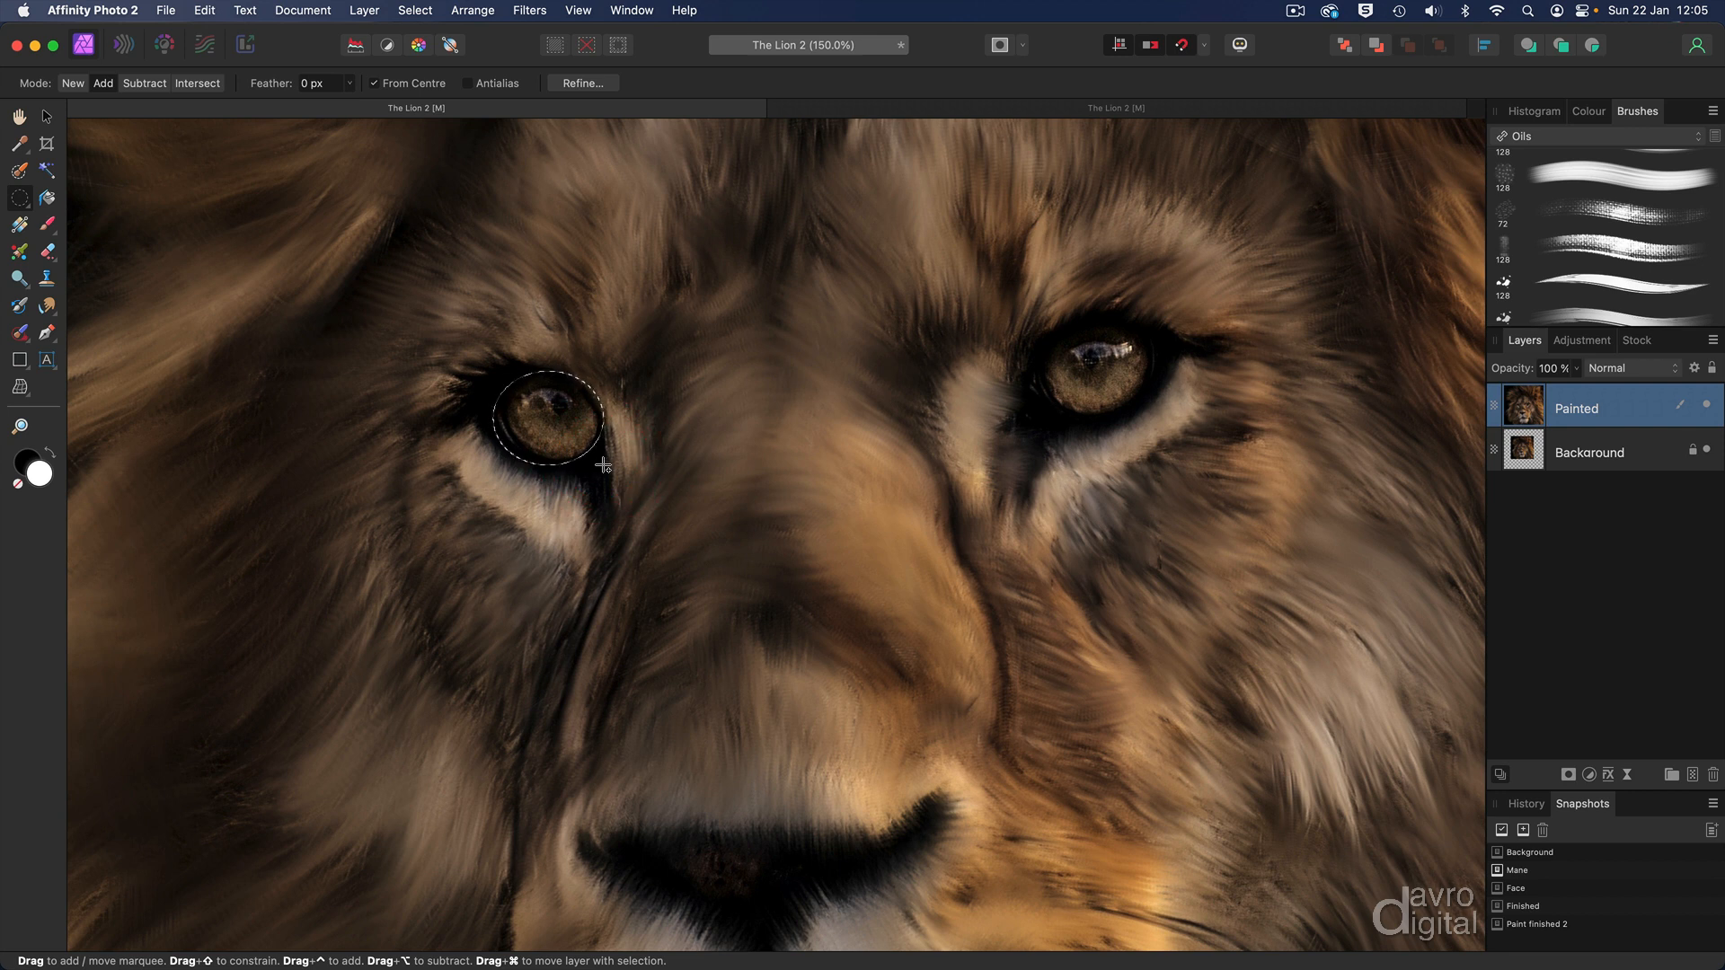
pyautogui.moveTo(1089, 377)
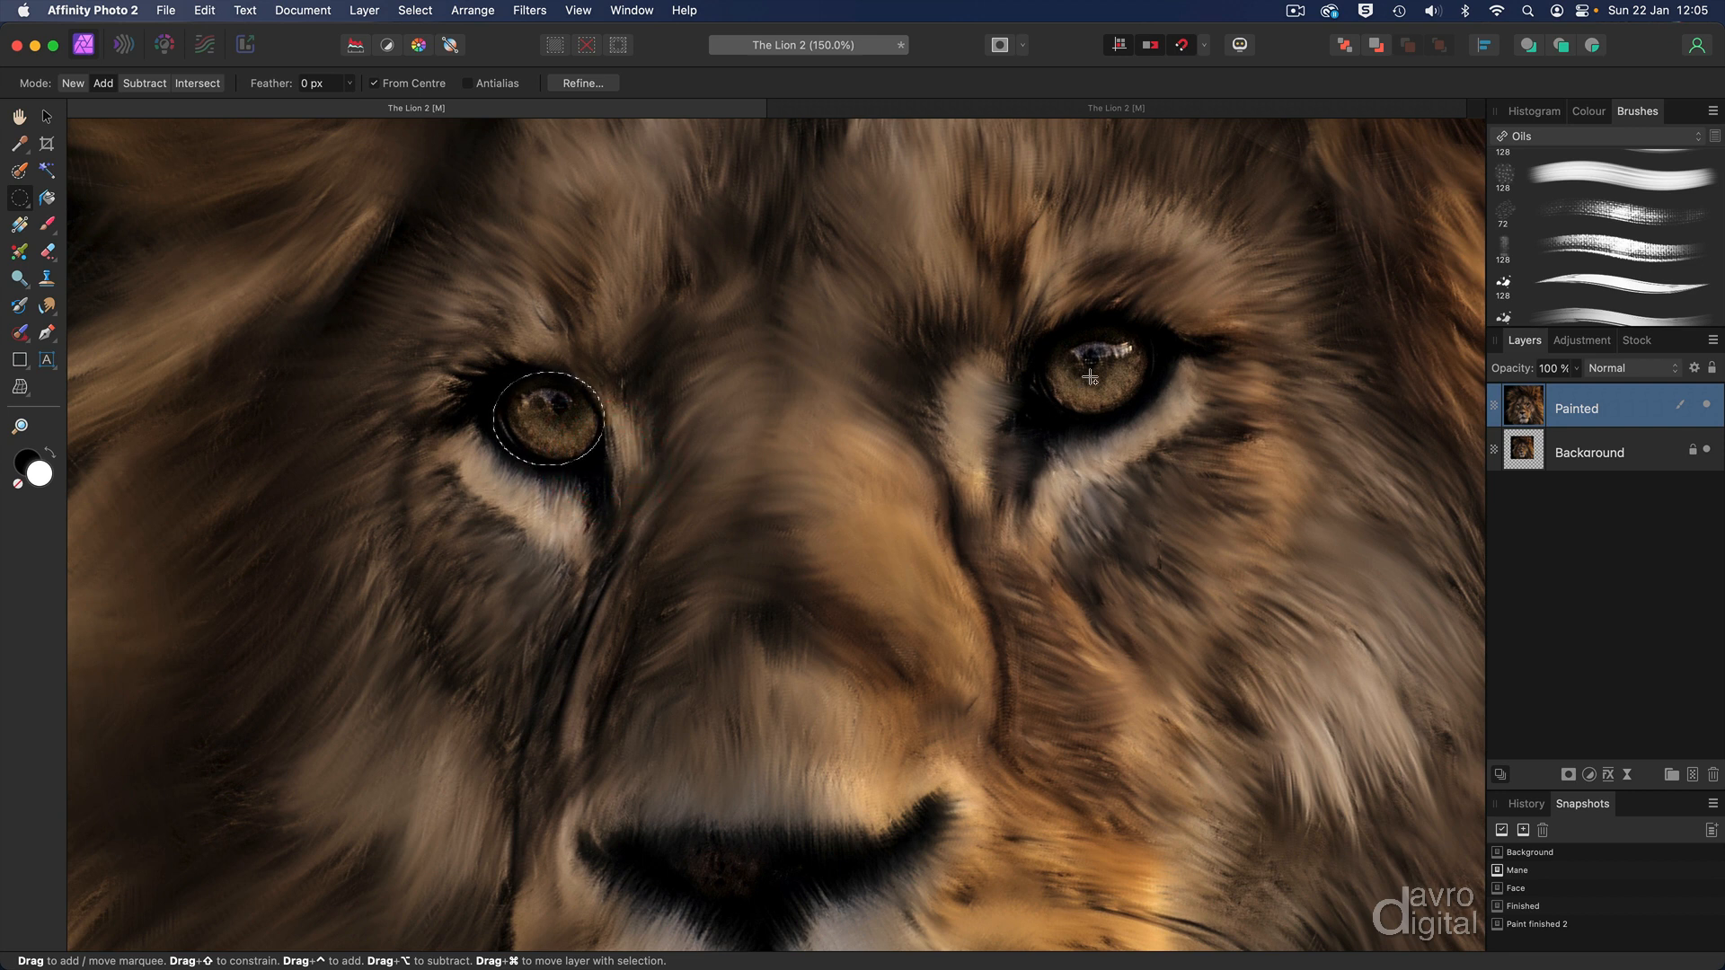
pyautogui.moveTo(1056, 352); pyautogui.dragTo(1133, 413)
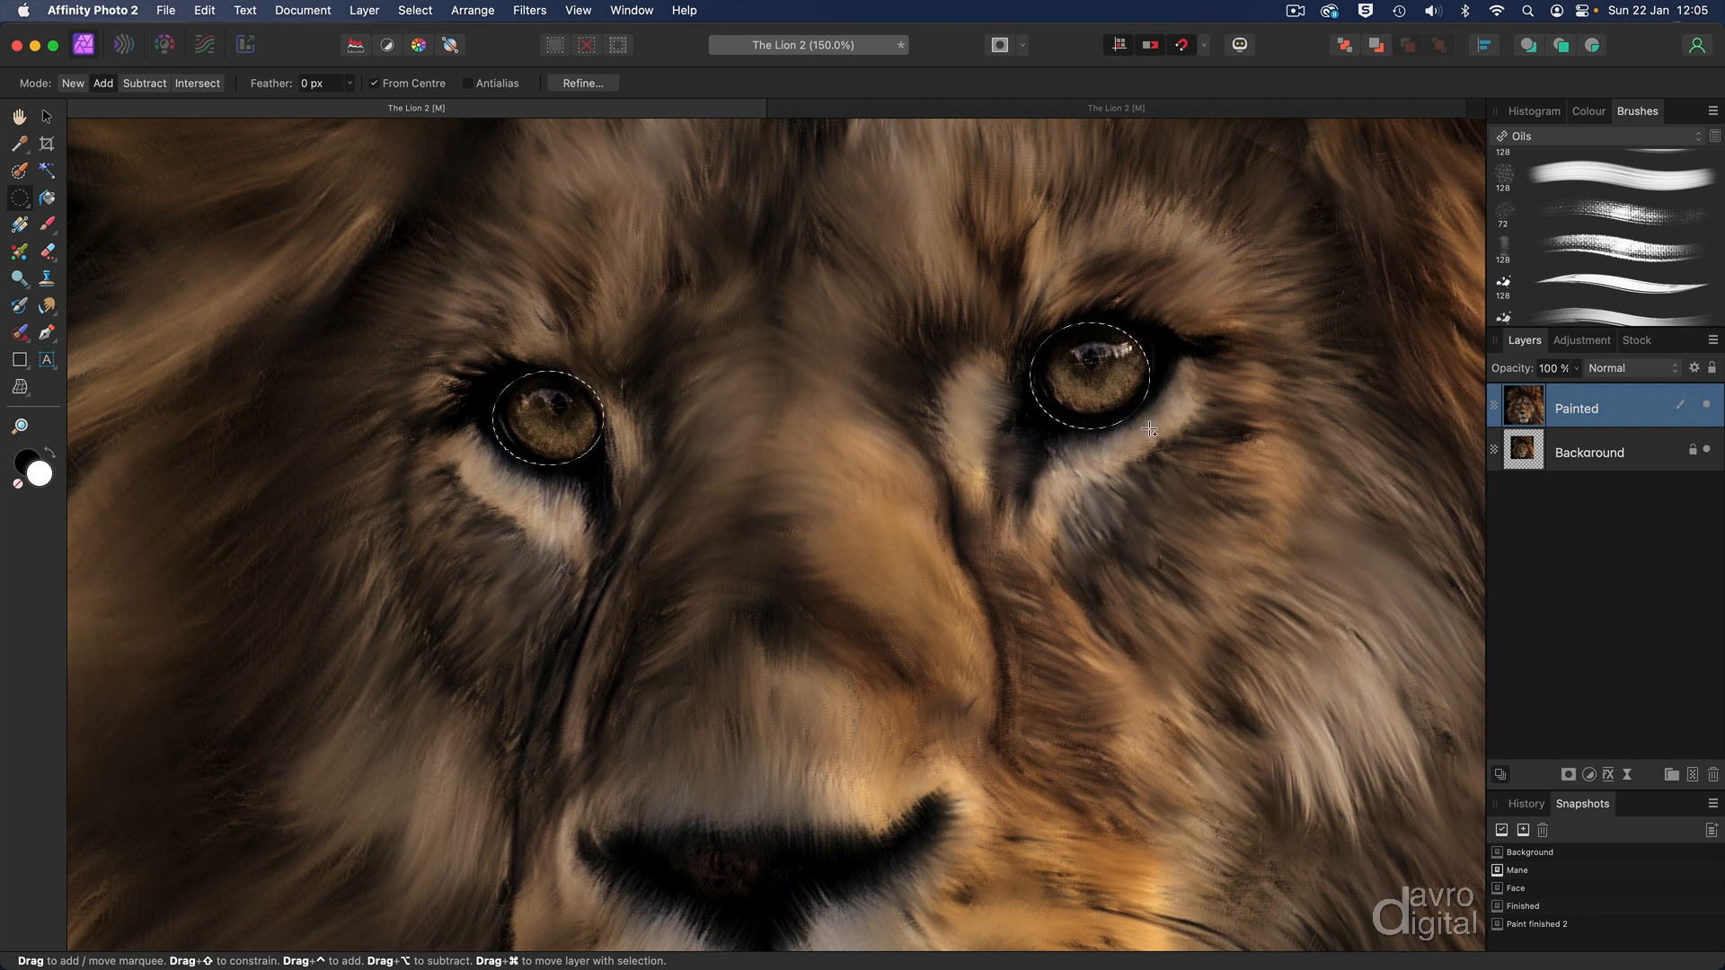
pyautogui.click(1562, 774)
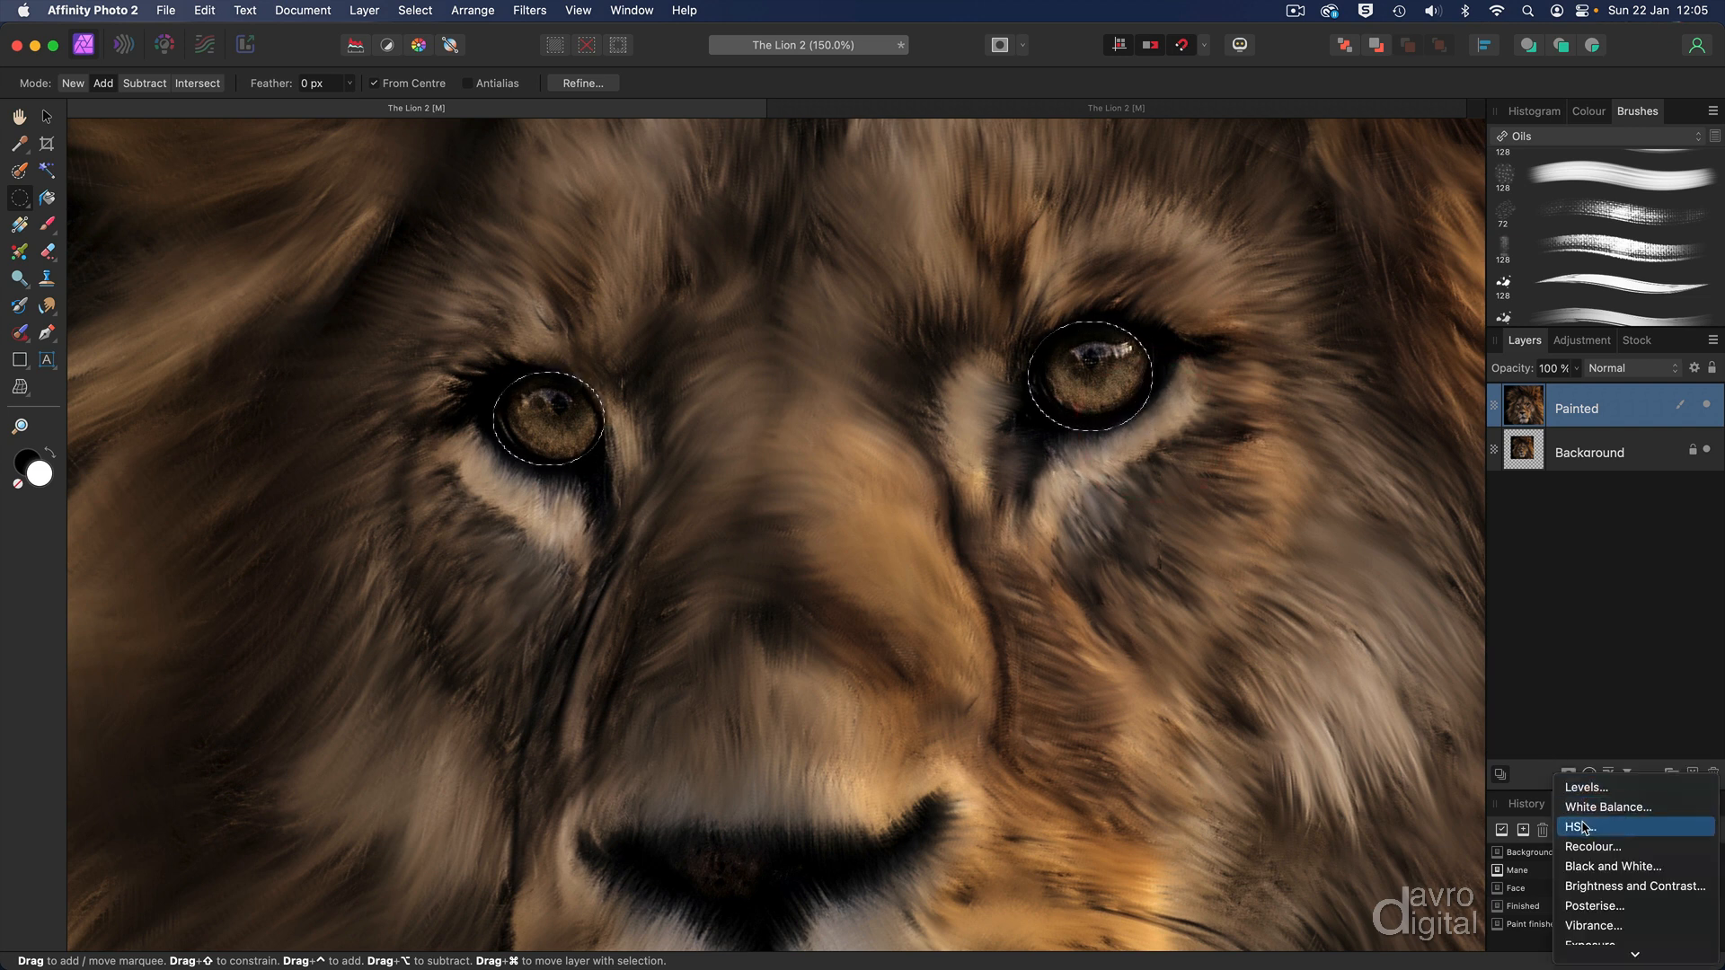
# - Add an HSL adjustment to the eyes with orange Saturation Shift raised to about 57%
pyautogui.click(1579, 827)
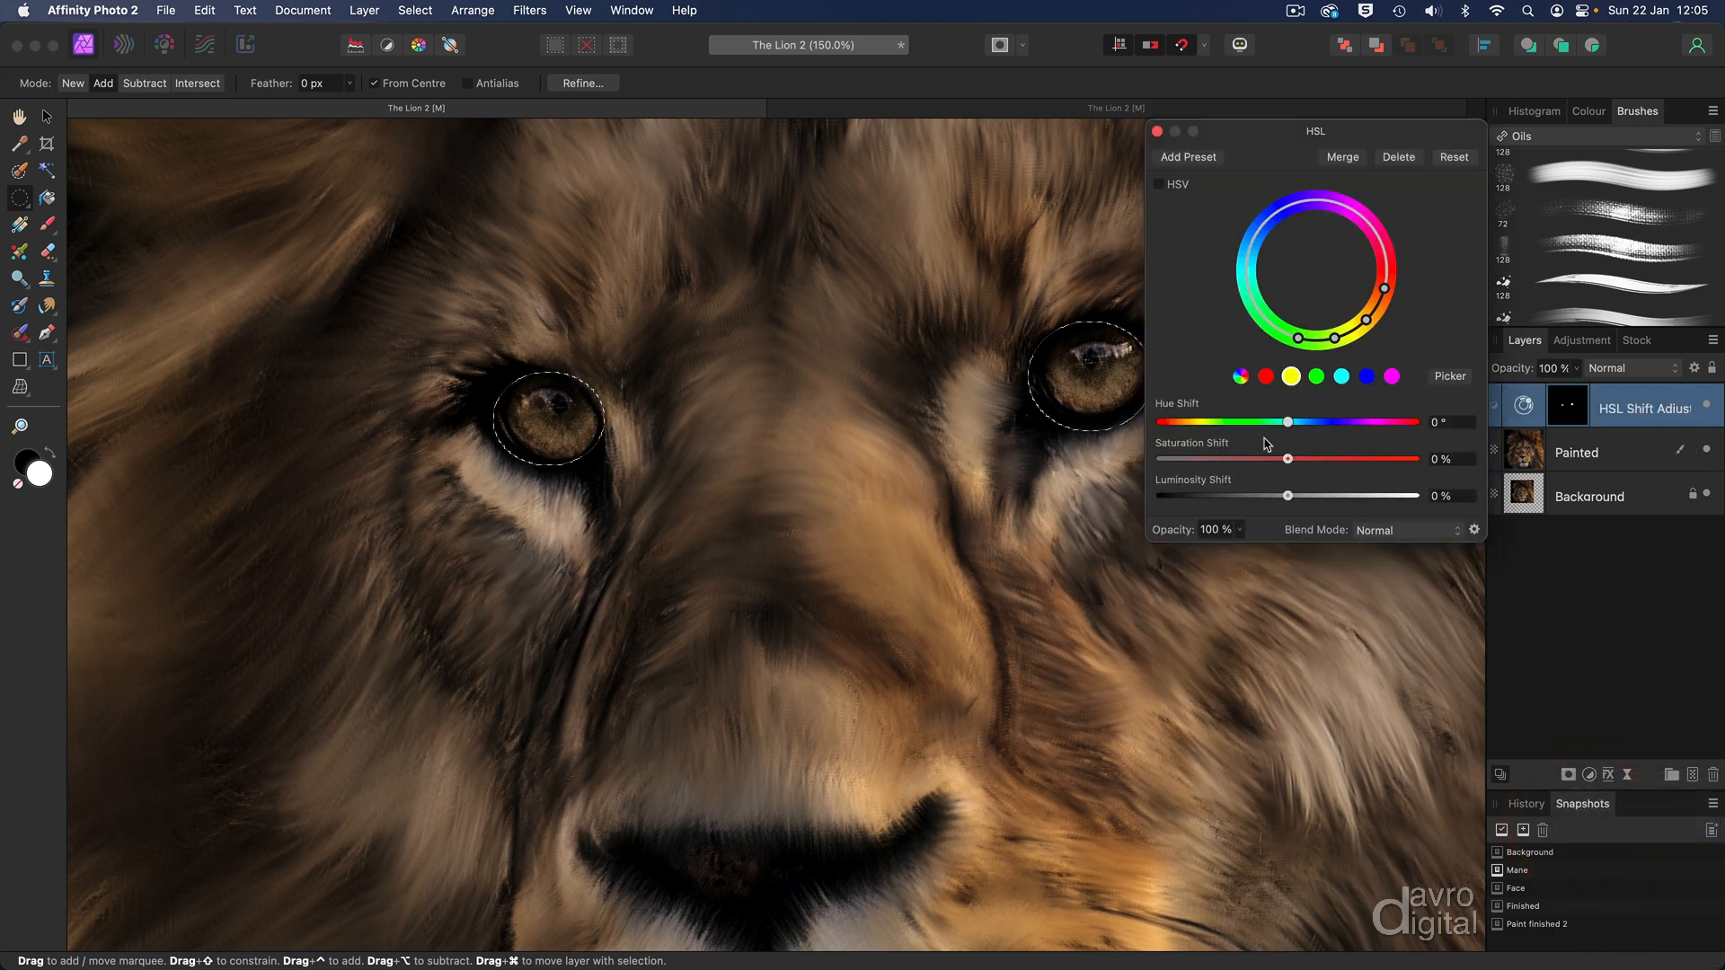
pyautogui.moveTo(1087, 358)
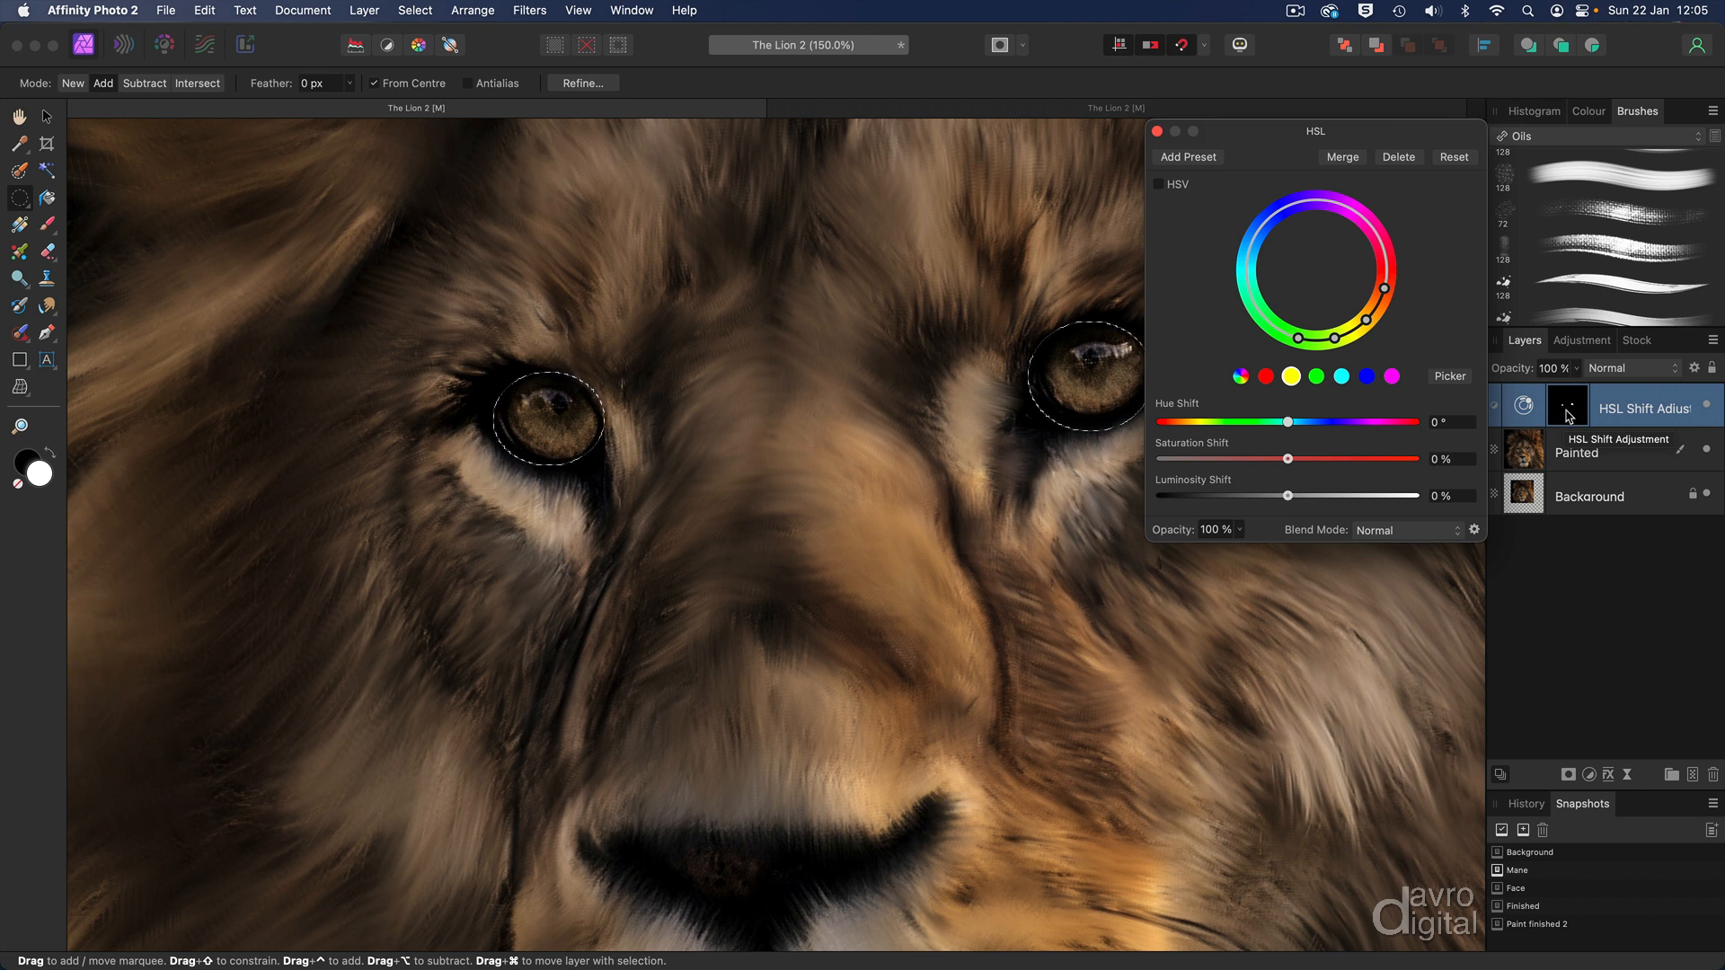
pyautogui.press('cmd+d')
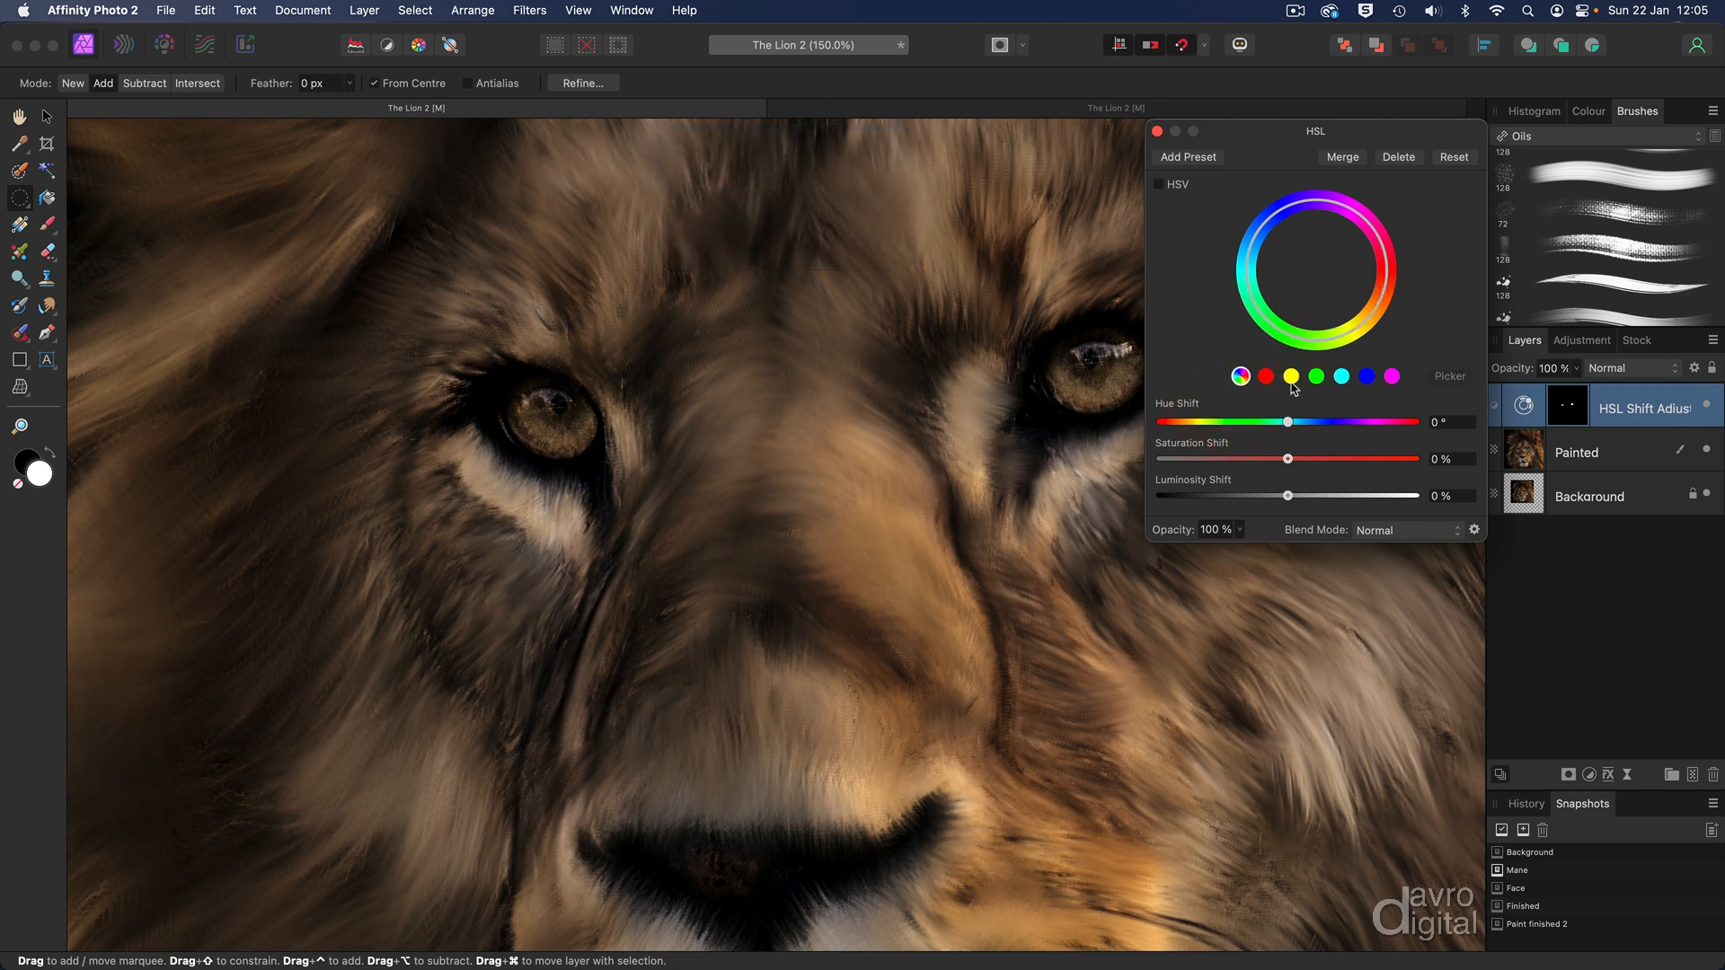
pyautogui.click(1291, 377)
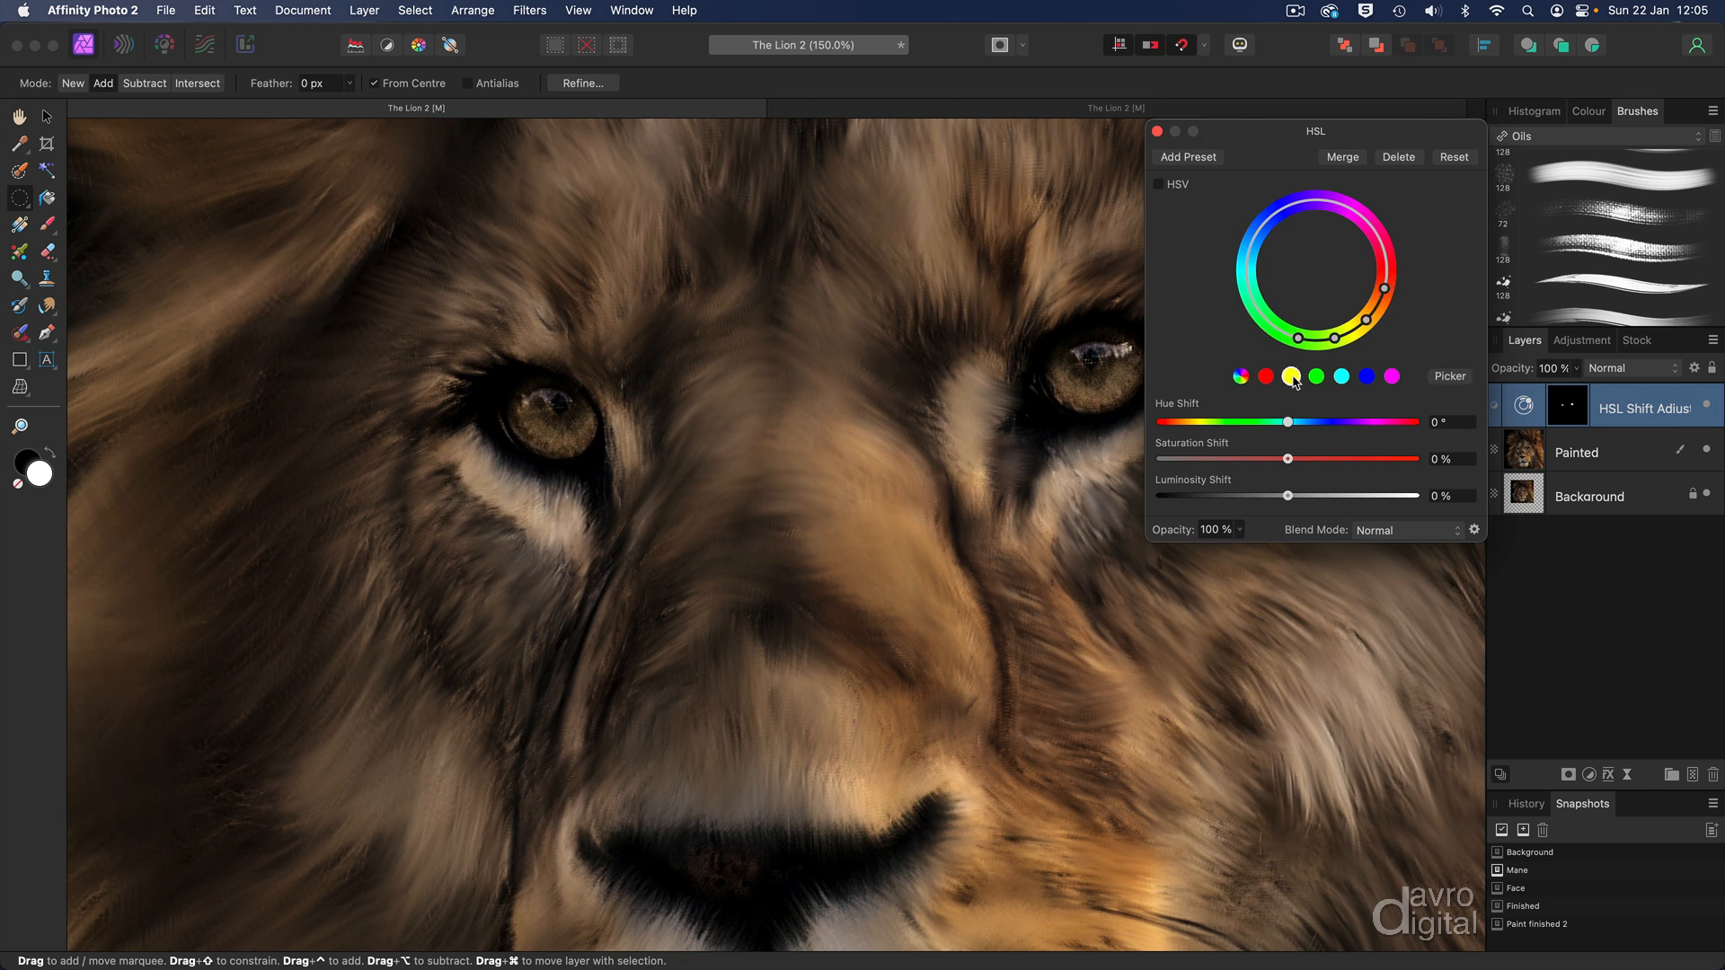
pyautogui.moveTo(1344, 351)
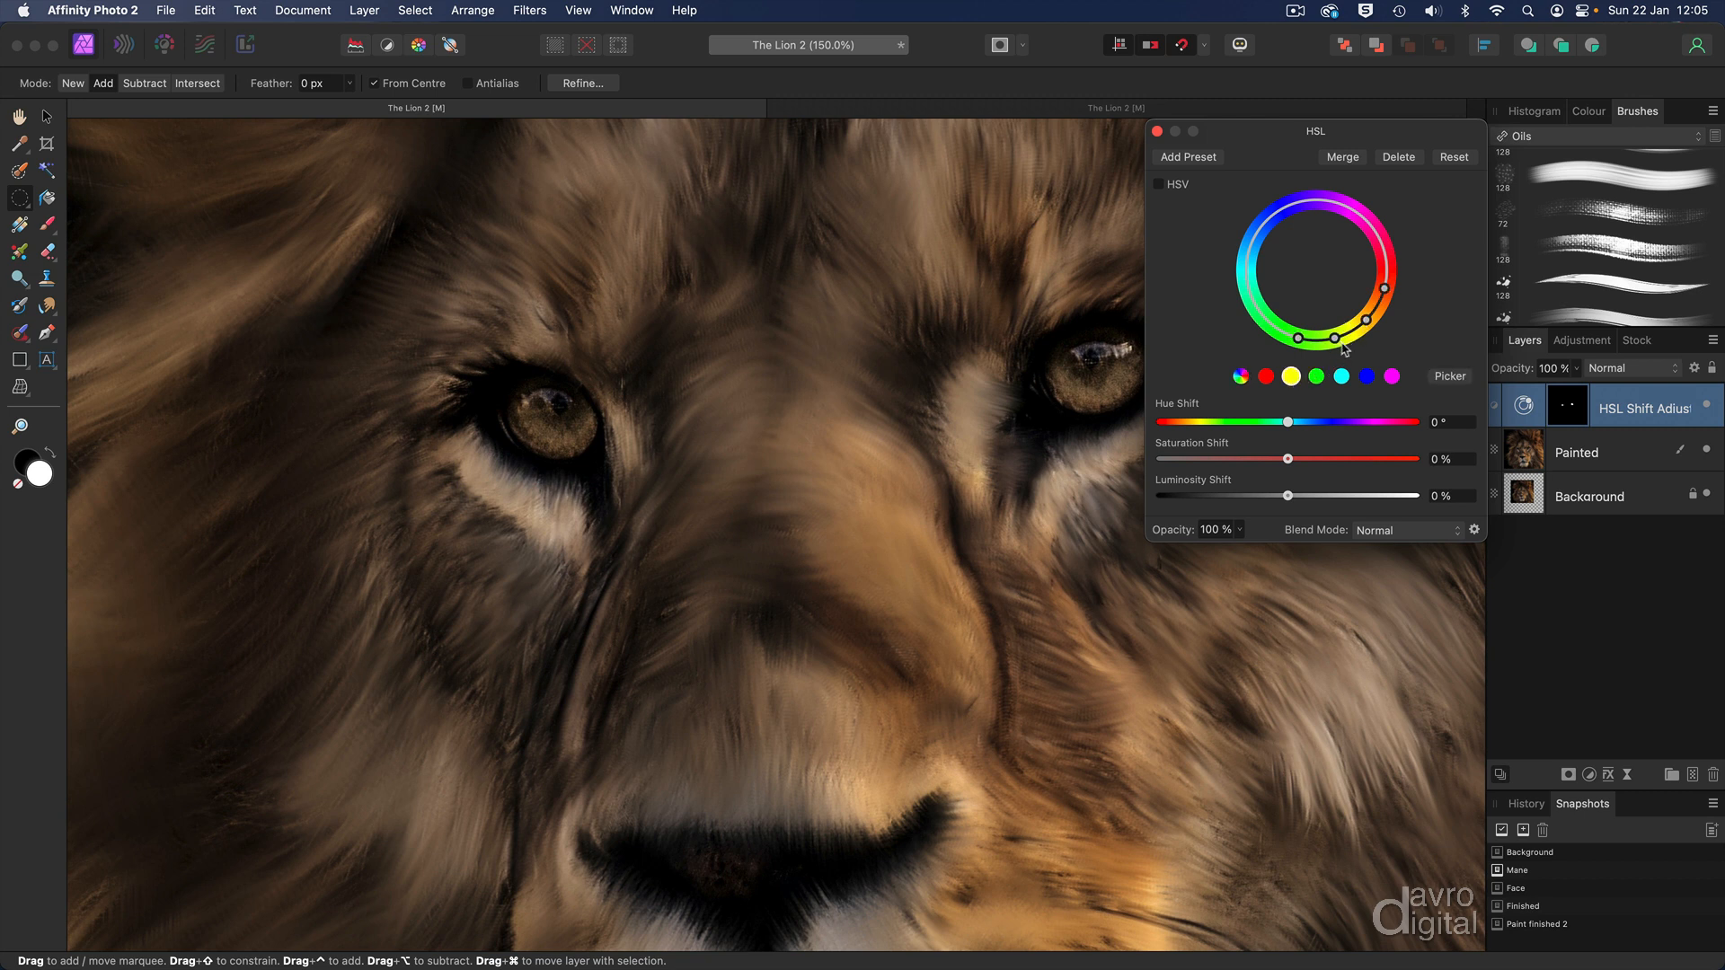
pyautogui.moveTo(1414, 369)
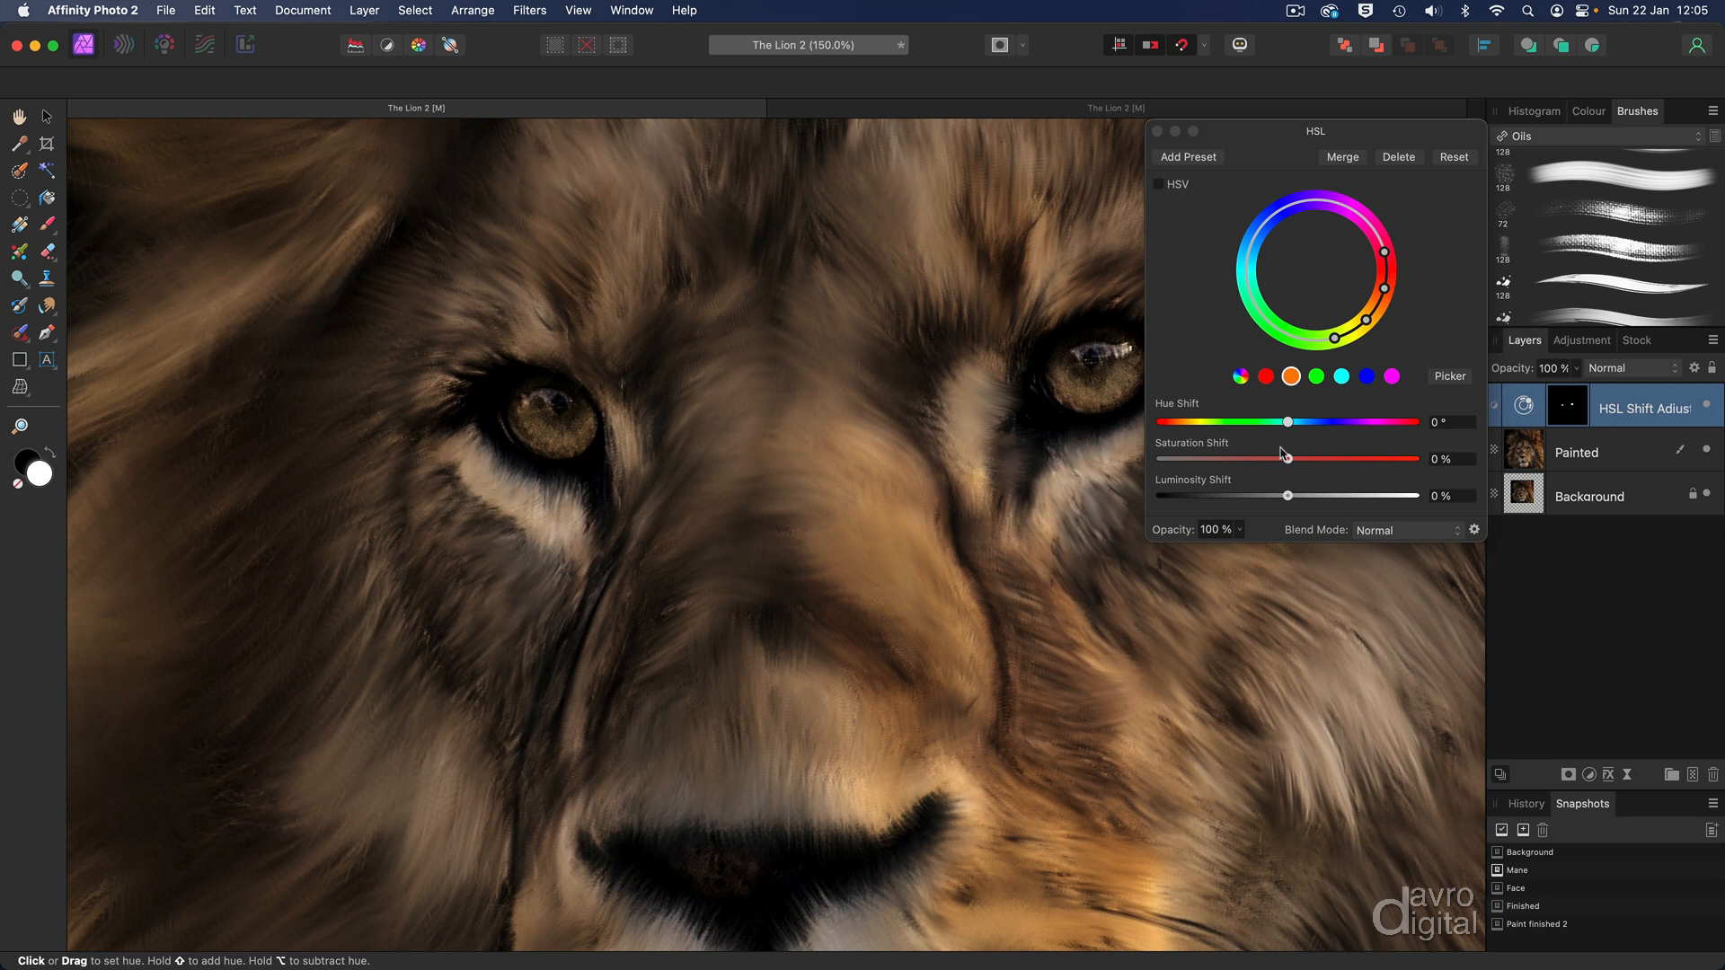
pyautogui.moveTo(1280, 459); pyautogui.dragTo(1299, 459)
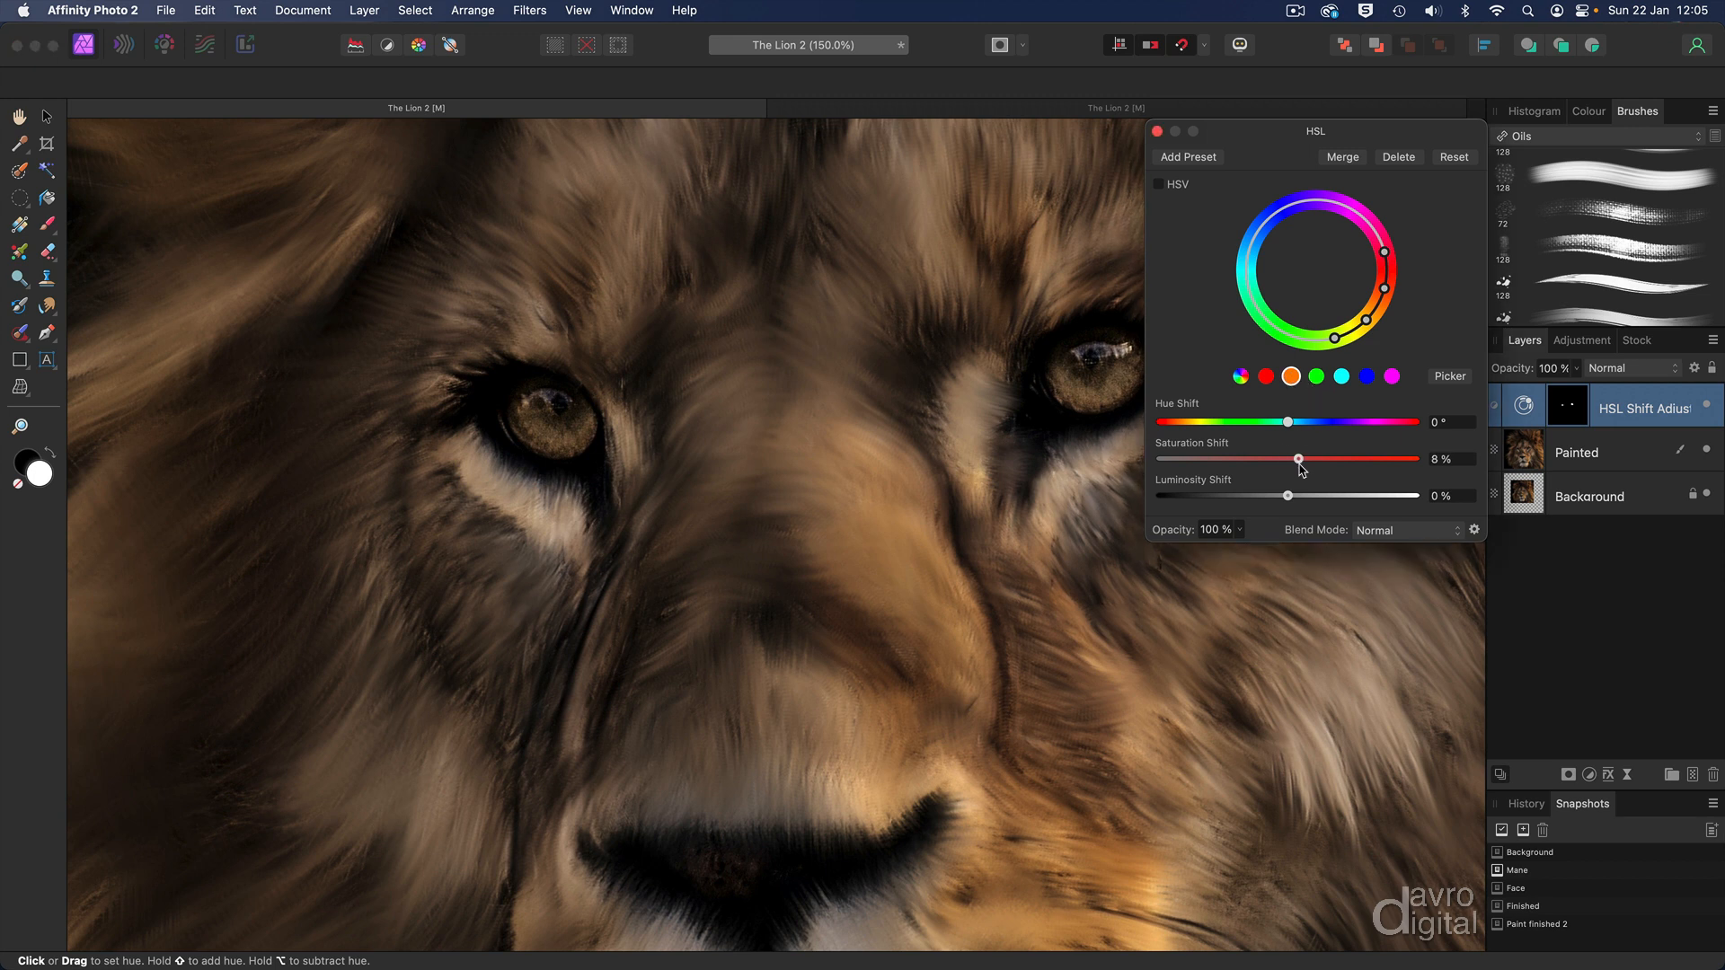
pyautogui.moveTo(1299, 460); pyautogui.dragTo(1358, 472)
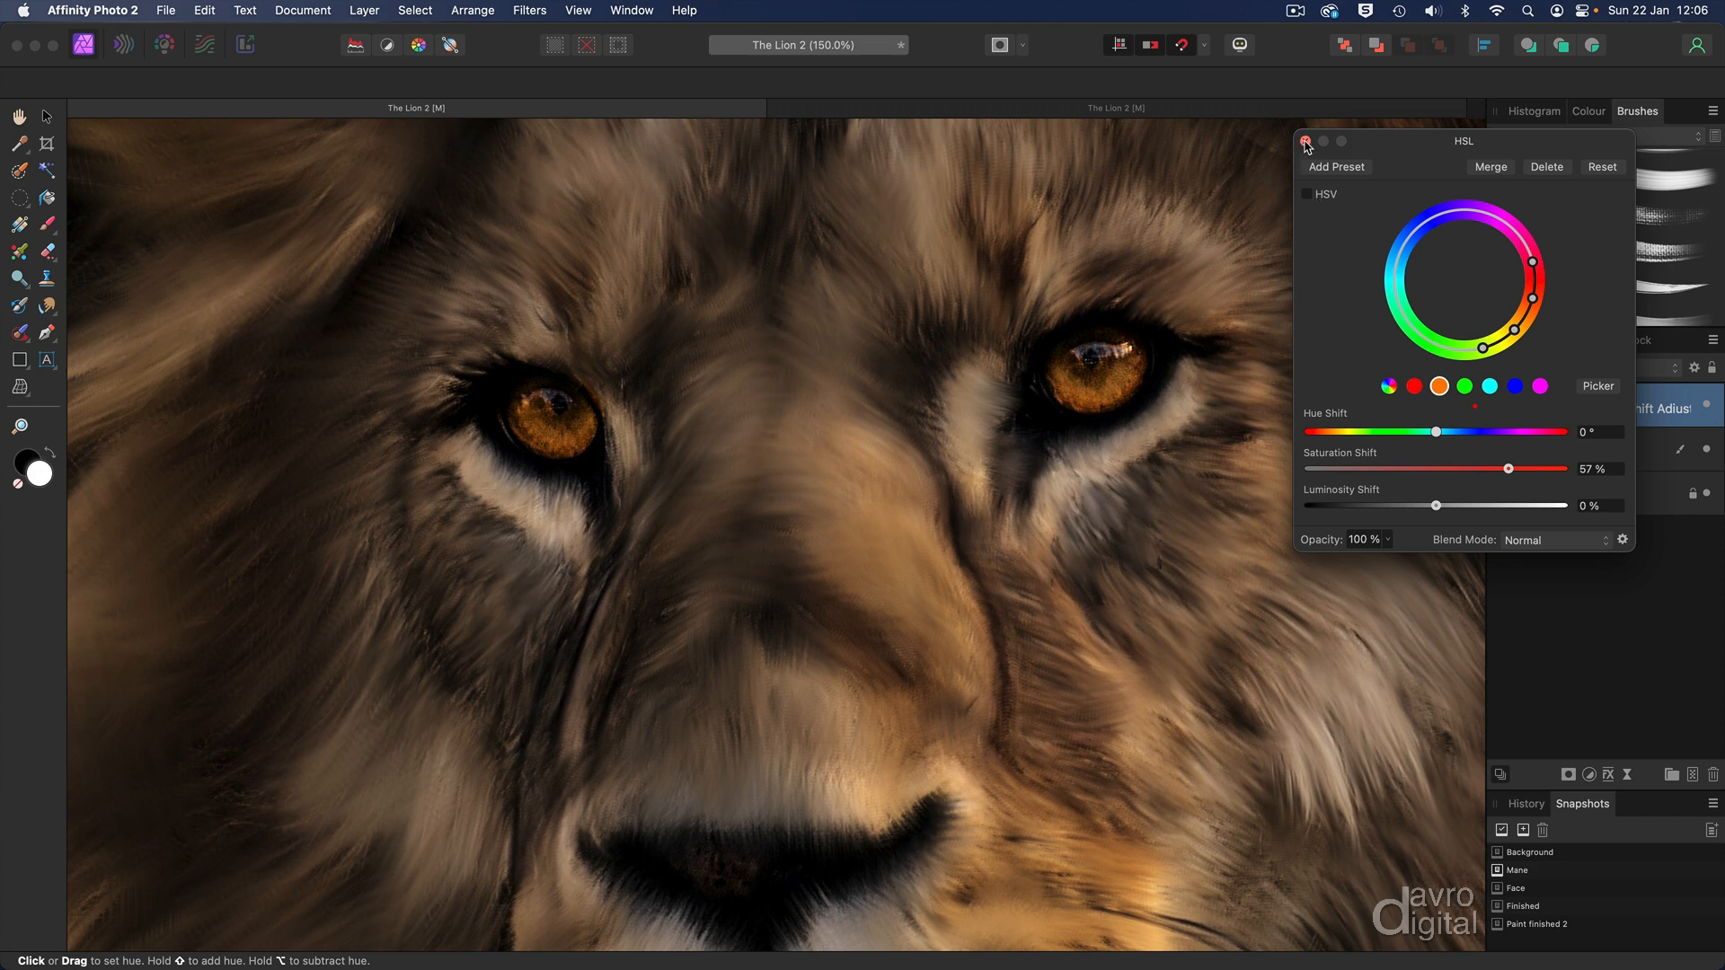
pyautogui.click(1308, 141)
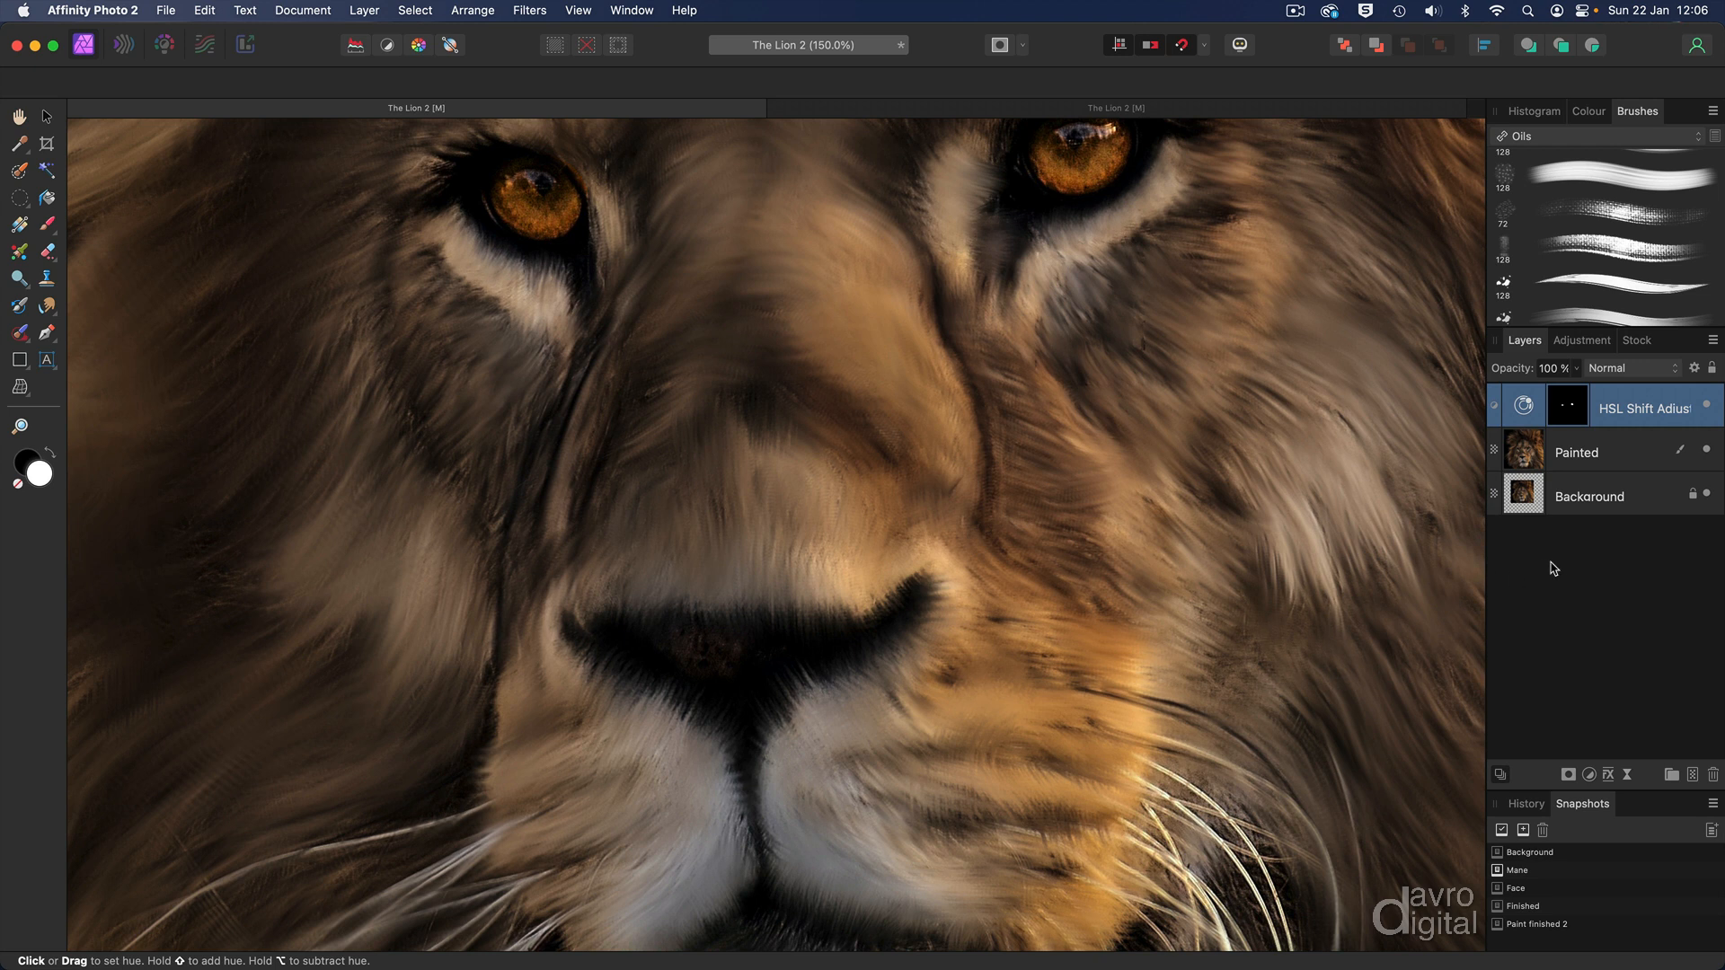
# - Add a pixel layer named Nose above Painted and pick a dark red paint colour
pyautogui.click(1596, 451)
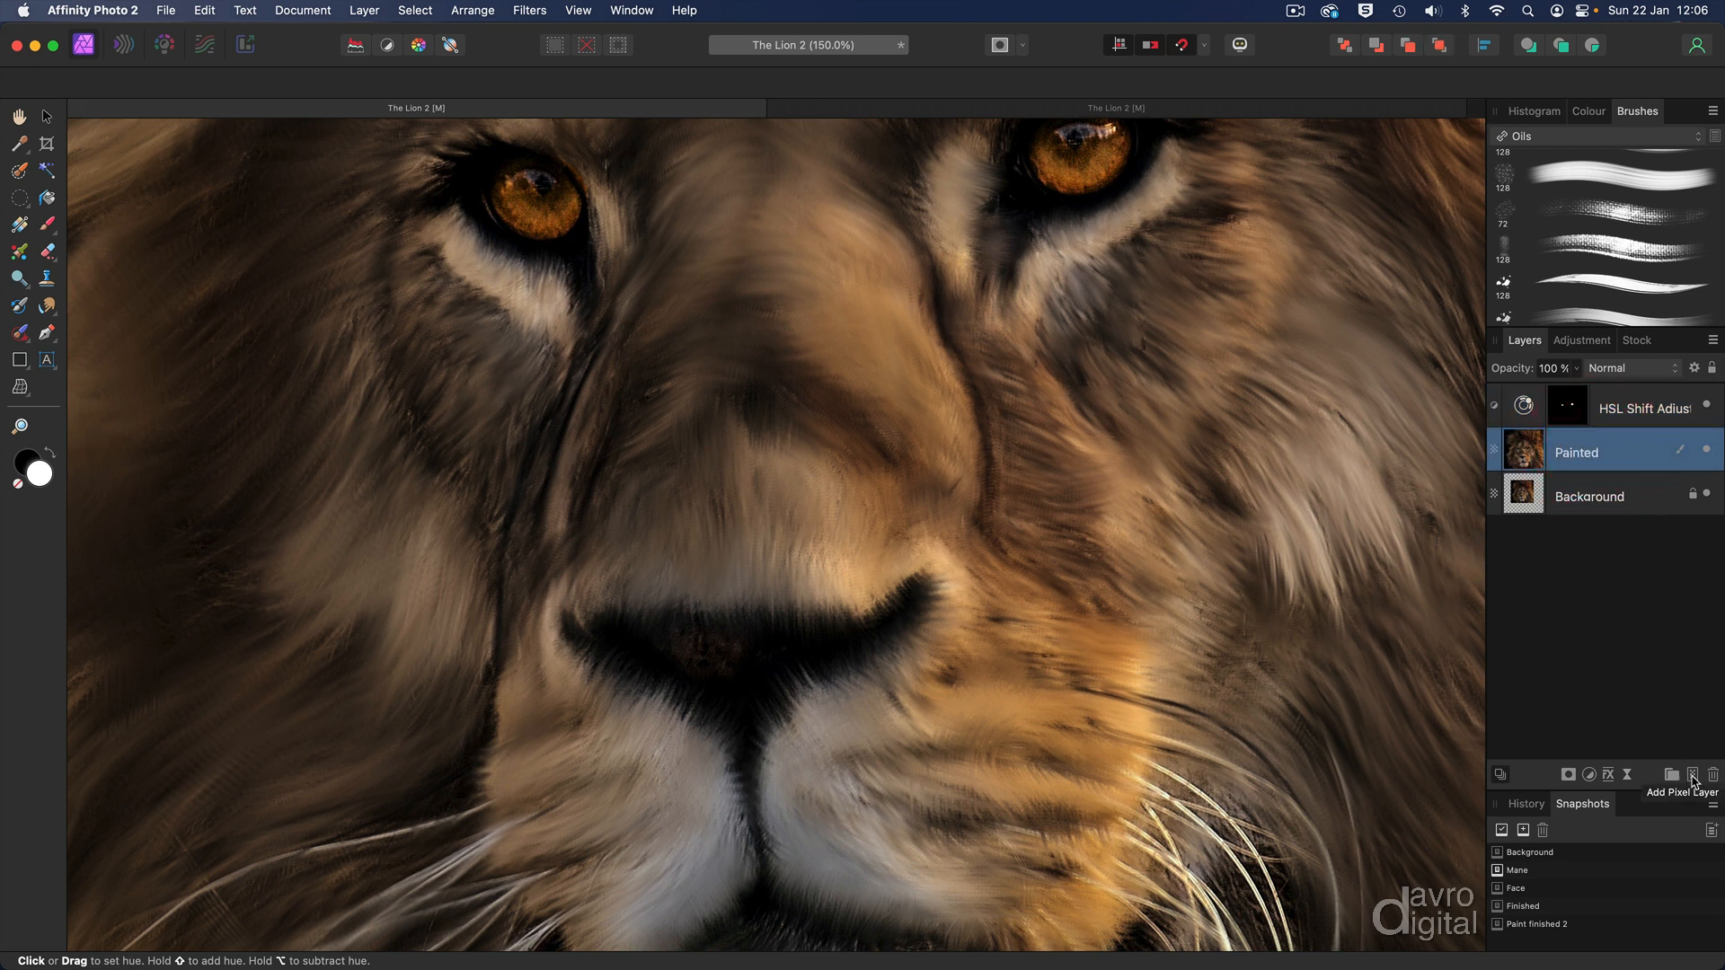
pyautogui.click(1693, 775)
pyautogui.write('Nose')
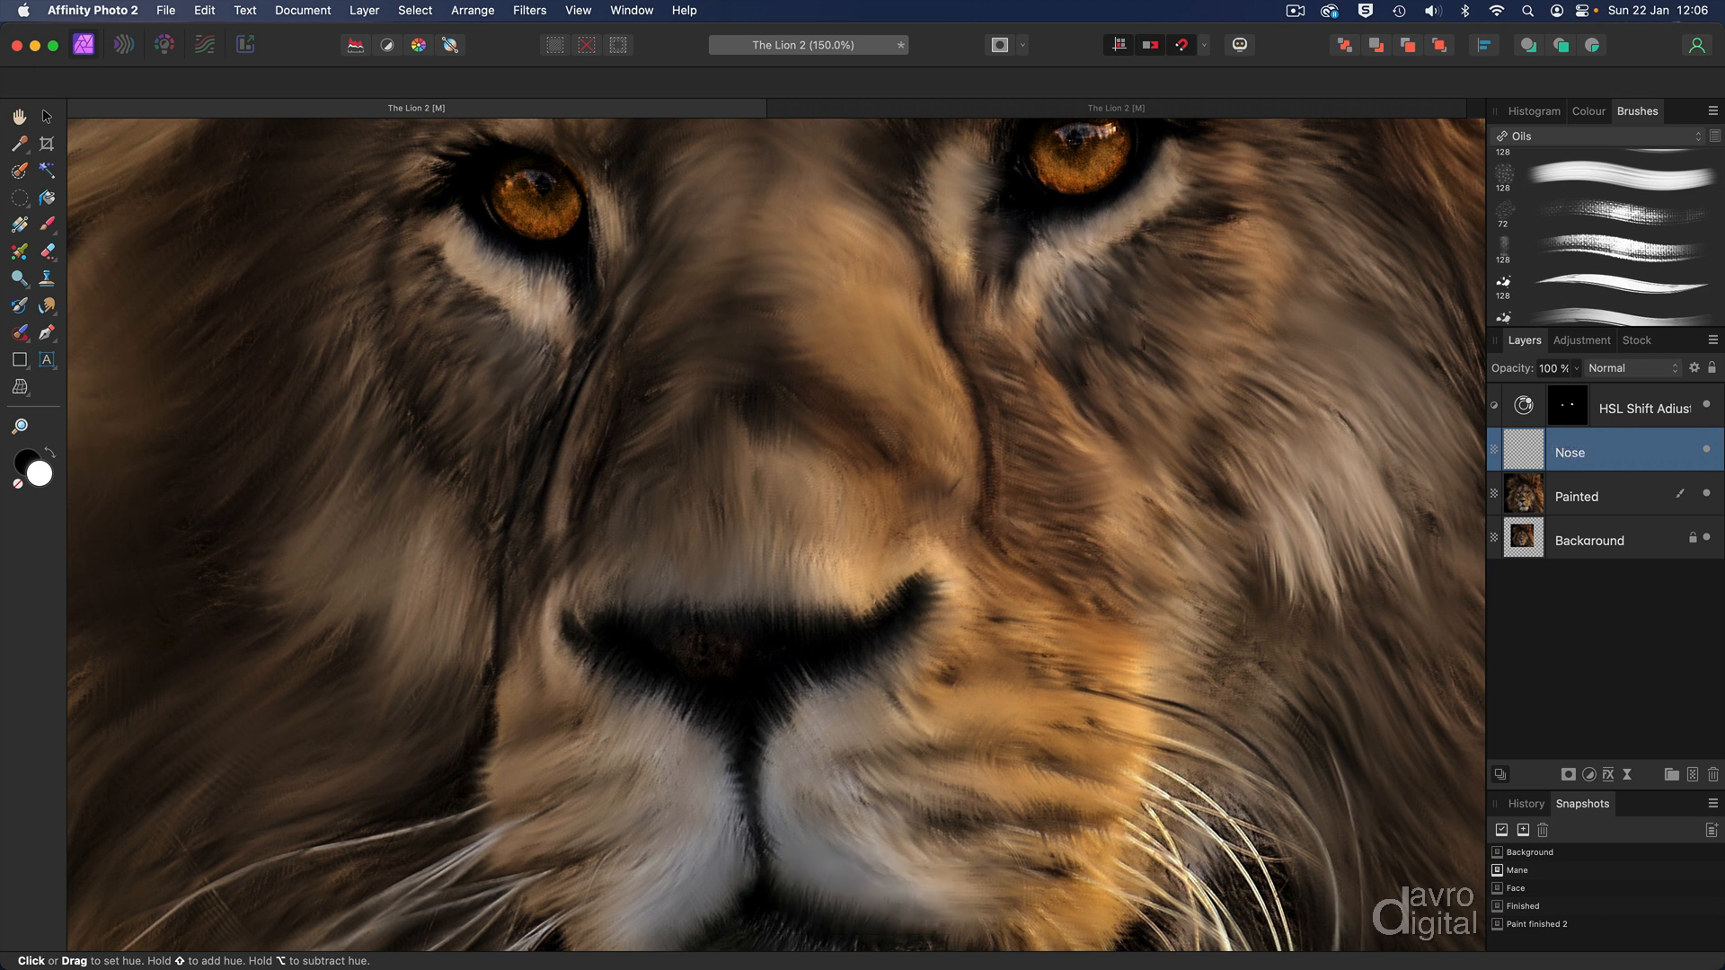
pyautogui.moveTo(1617, 177)
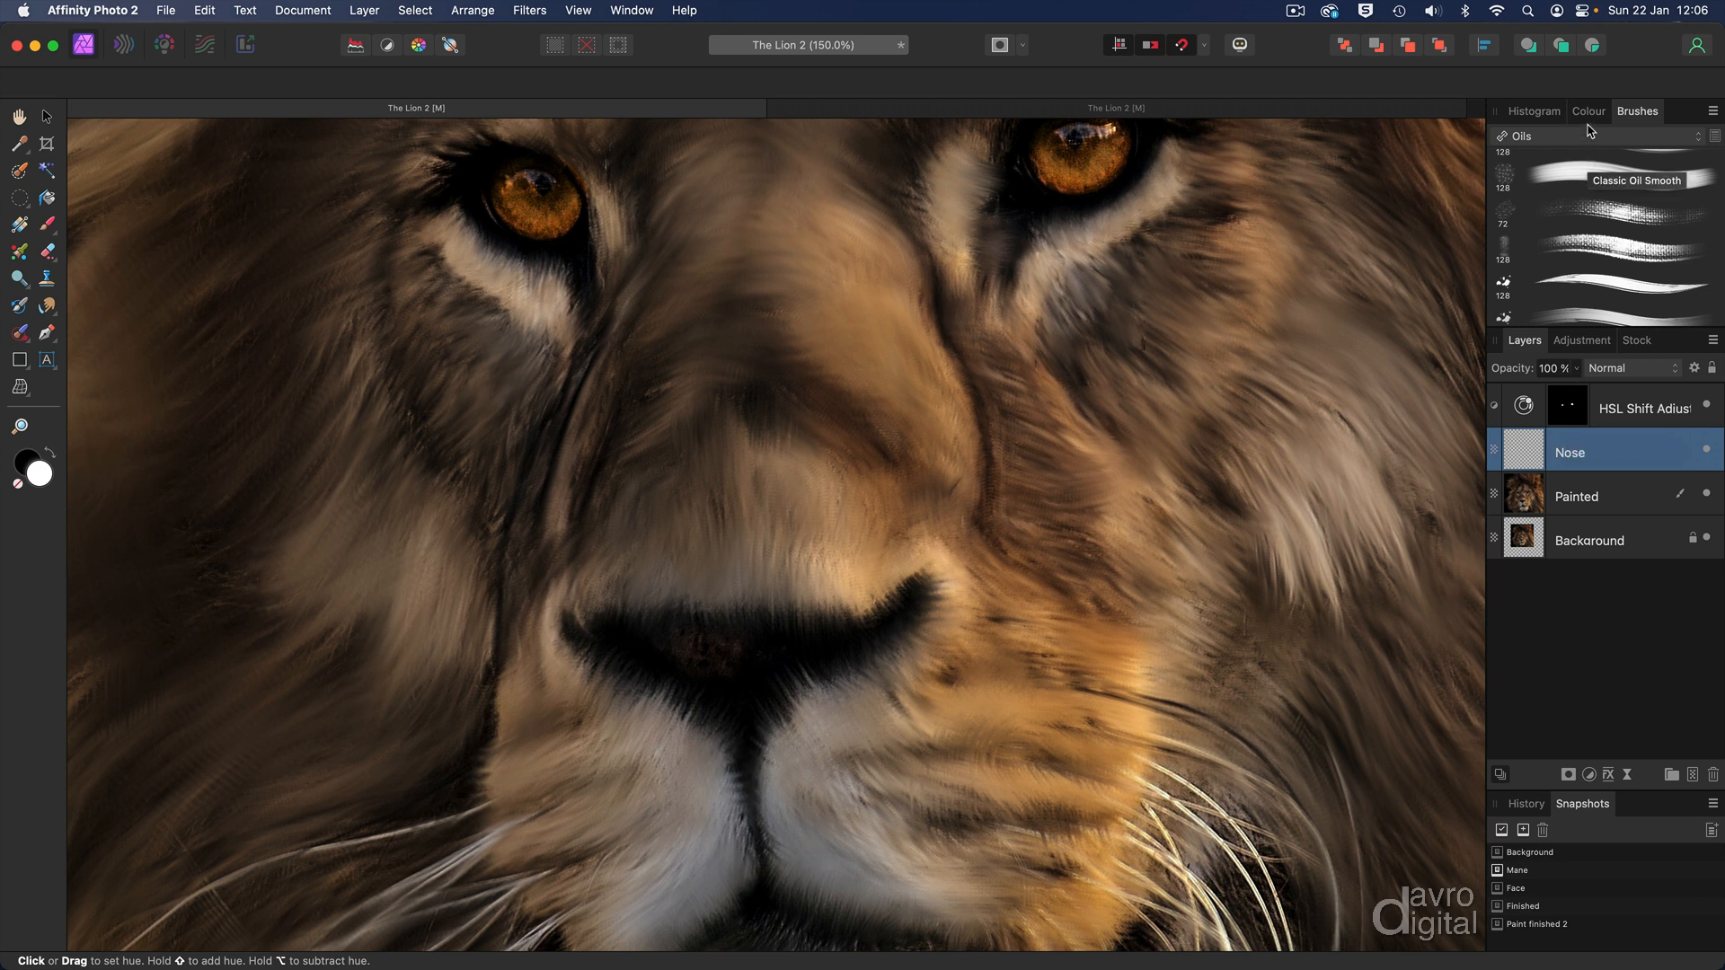
pyautogui.click(1588, 110)
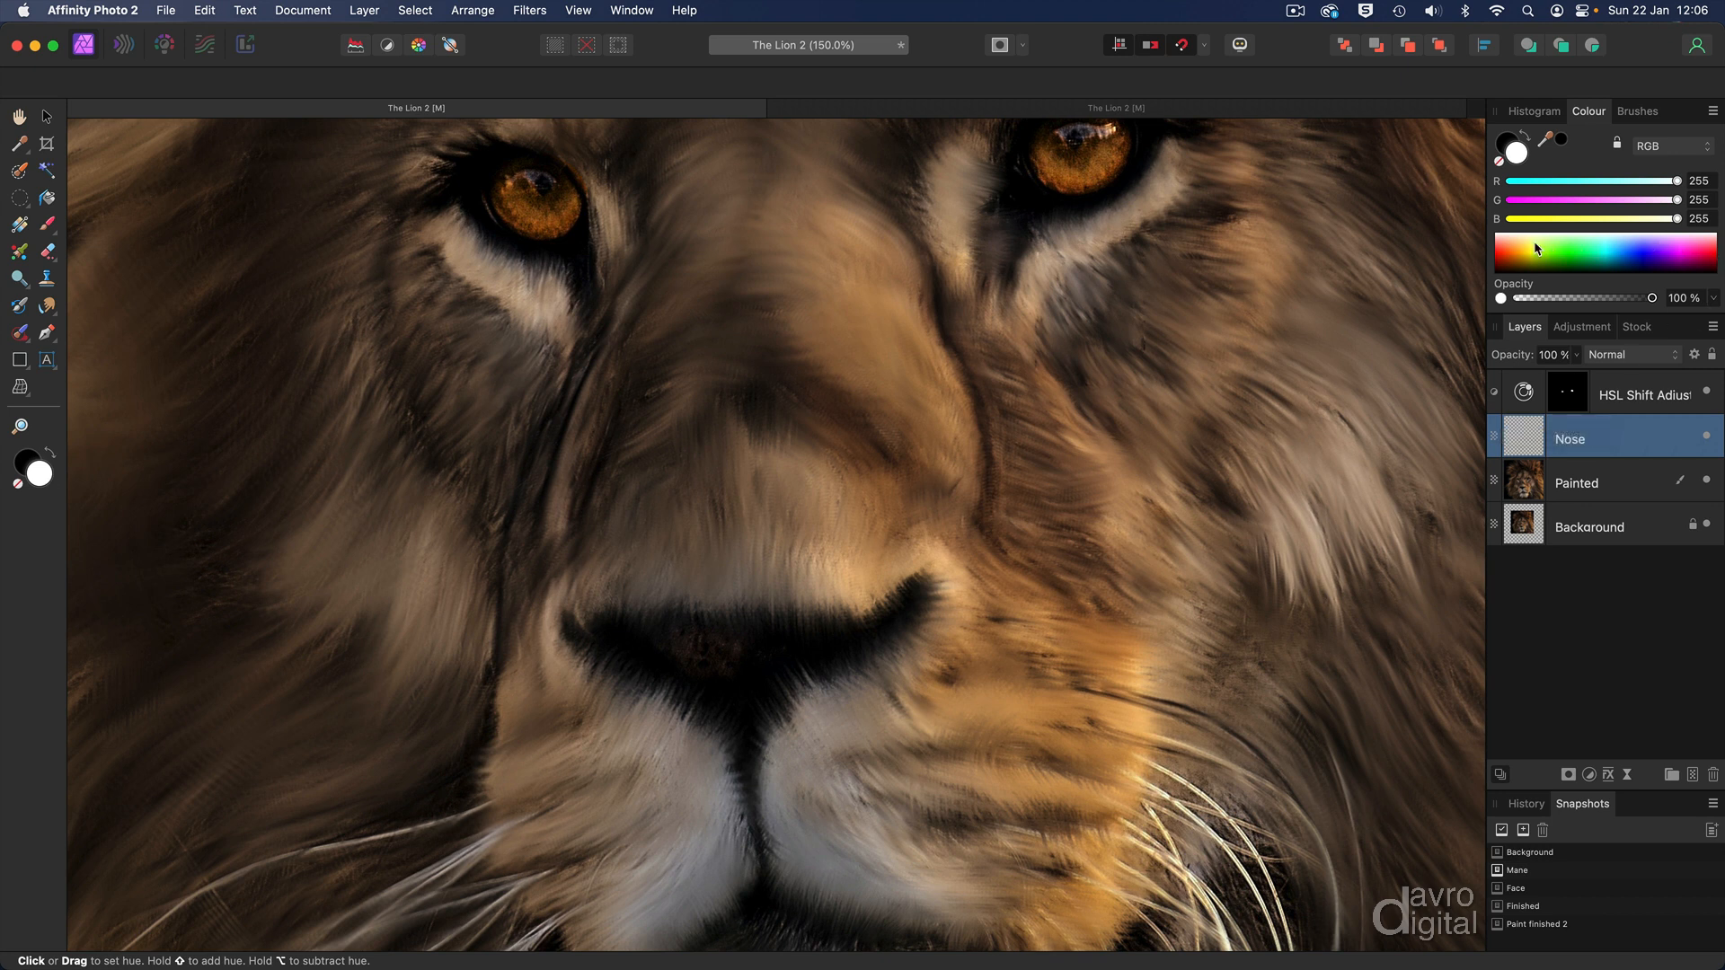
pyautogui.click(1653, 147)
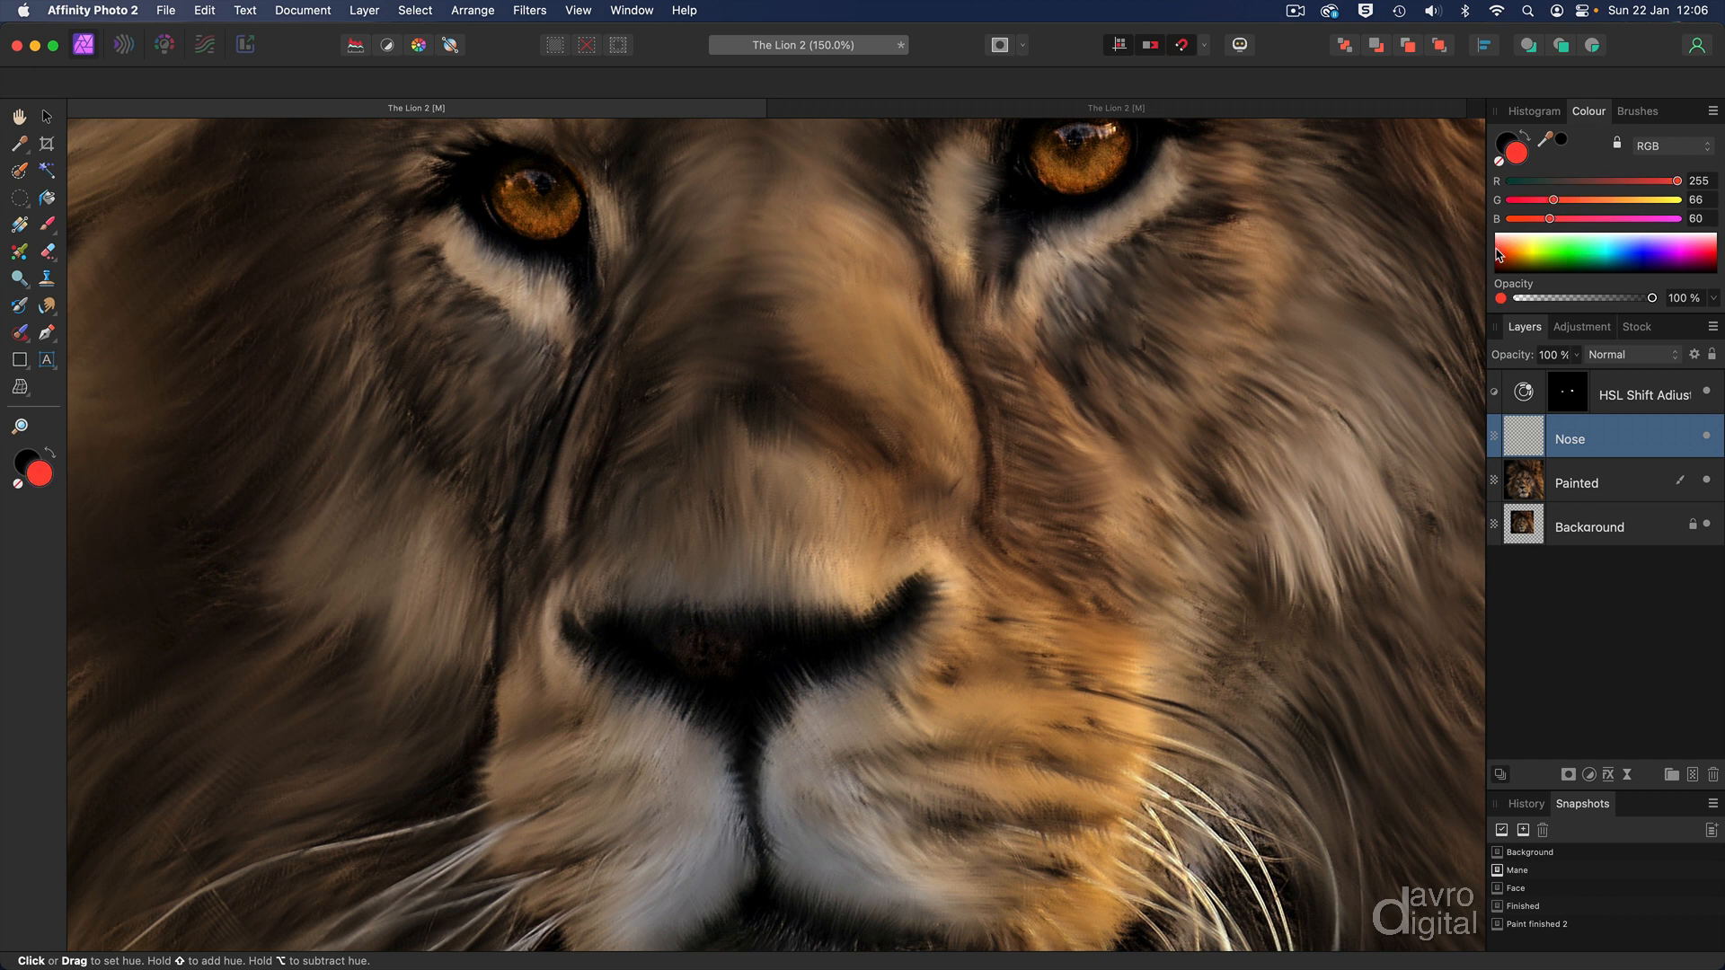
pyautogui.click(1504, 261)
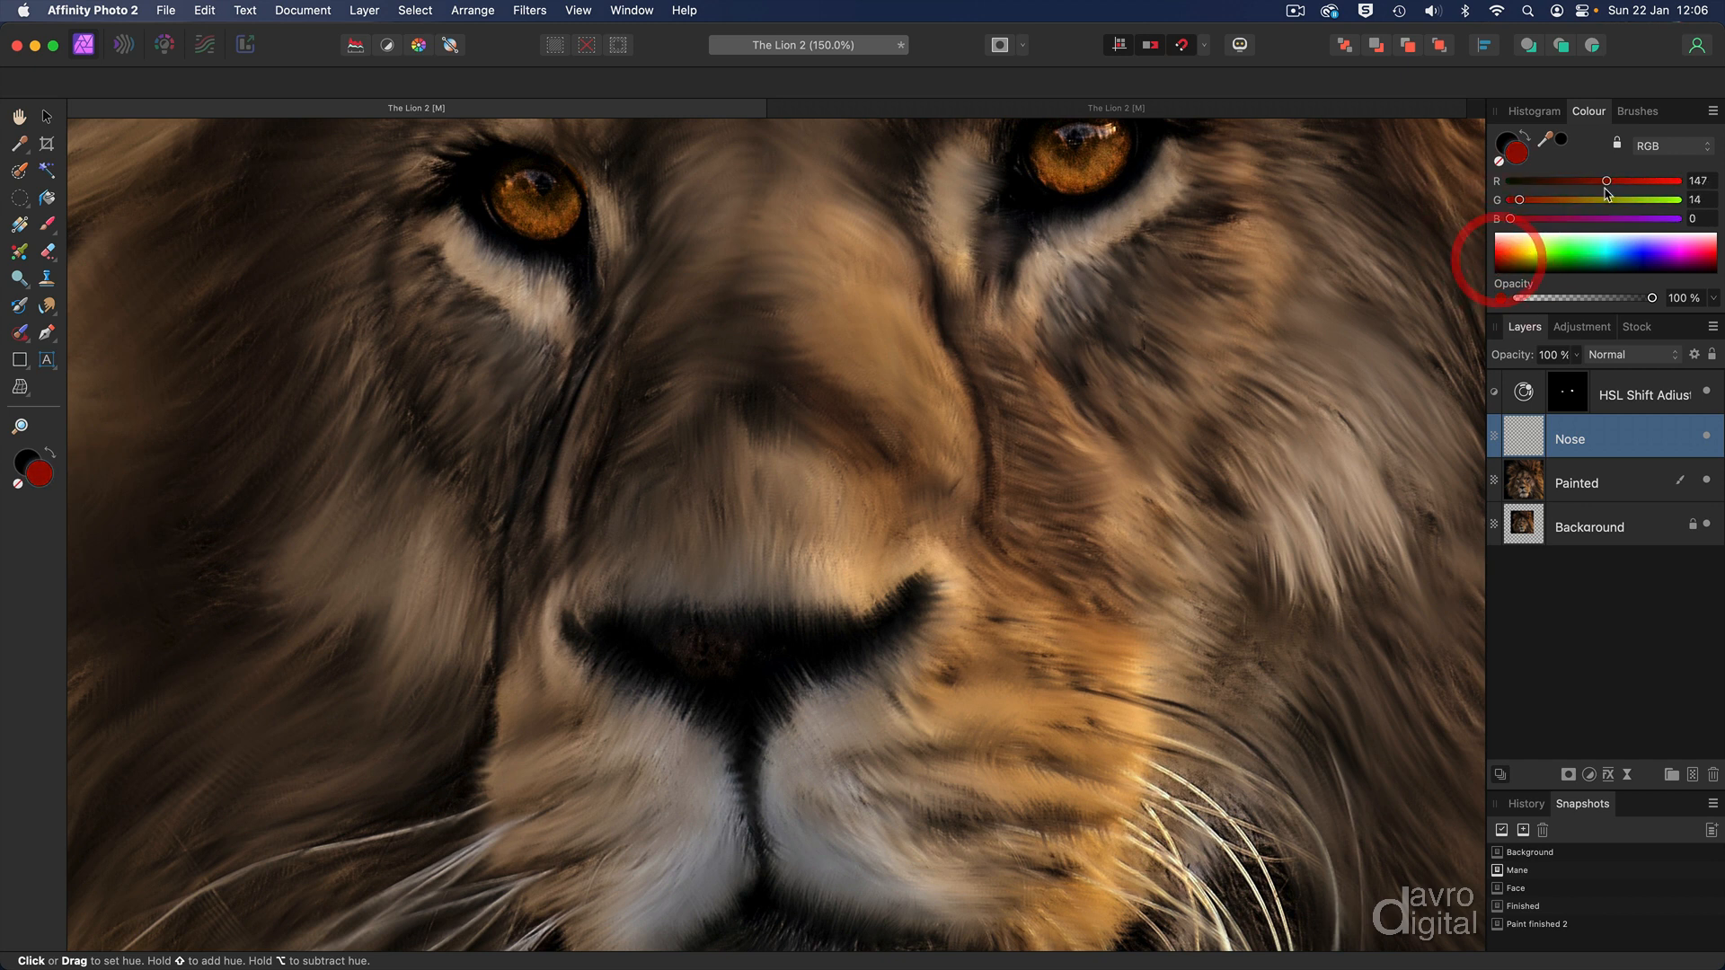
pyautogui.moveTo(1606, 181); pyautogui.dragTo(1615, 181)
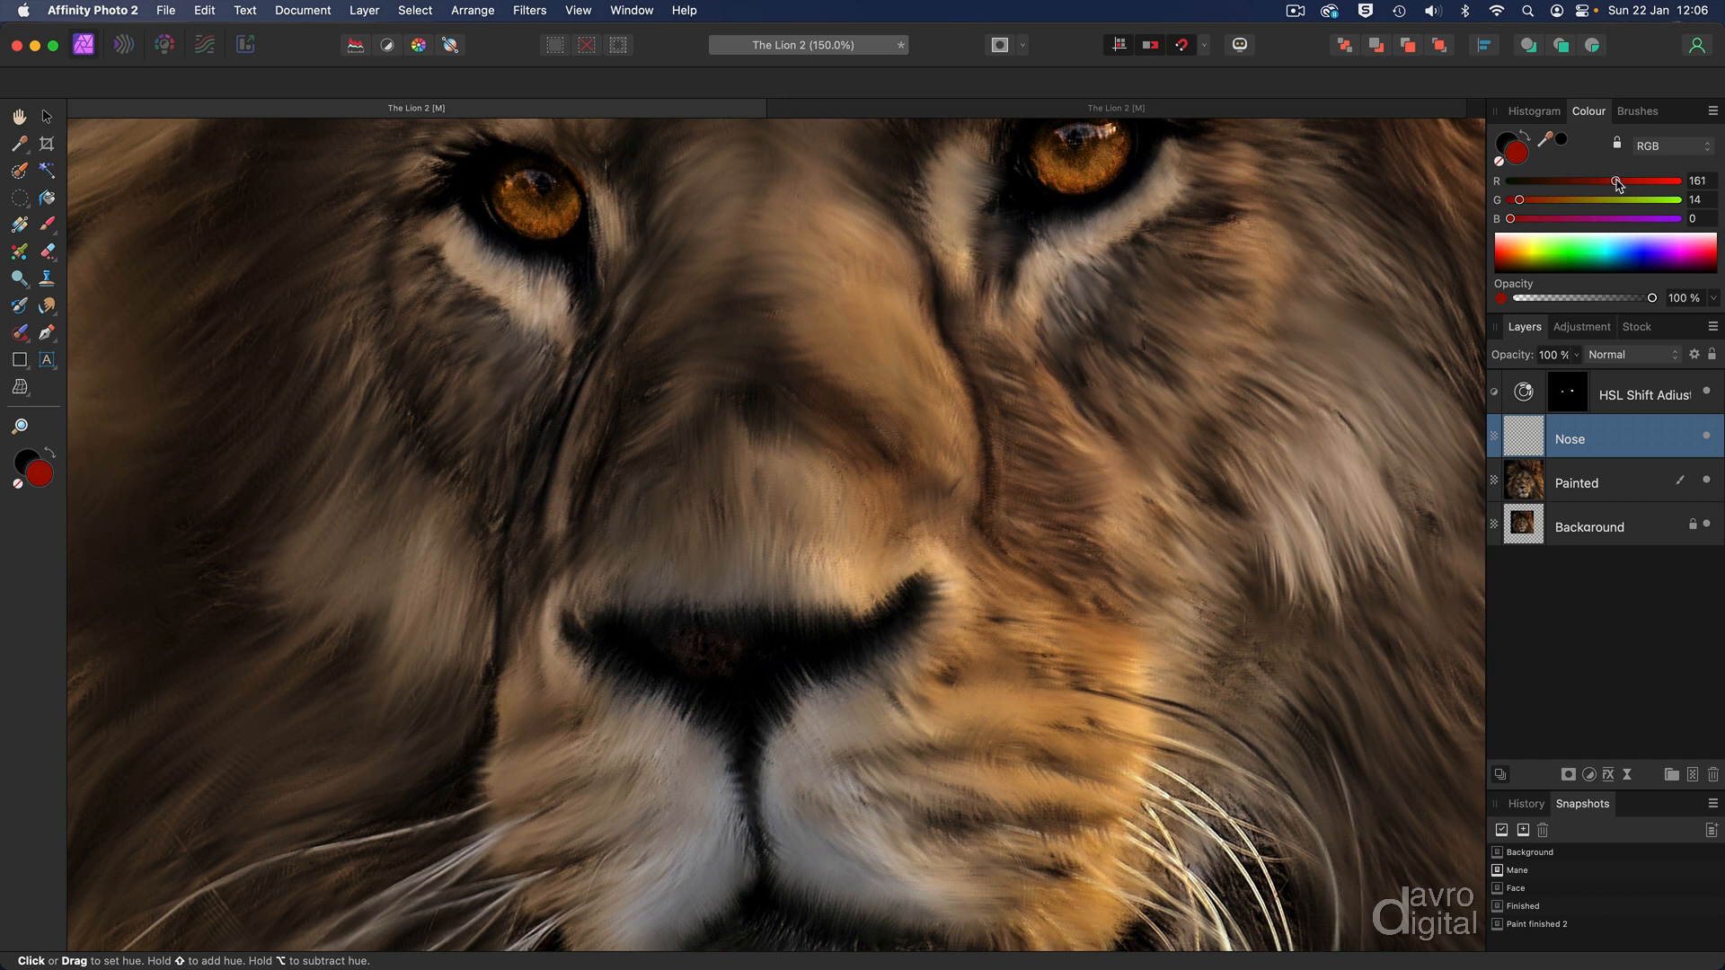
pyautogui.moveTo(1617, 182); pyautogui.dragTo(1610, 182)
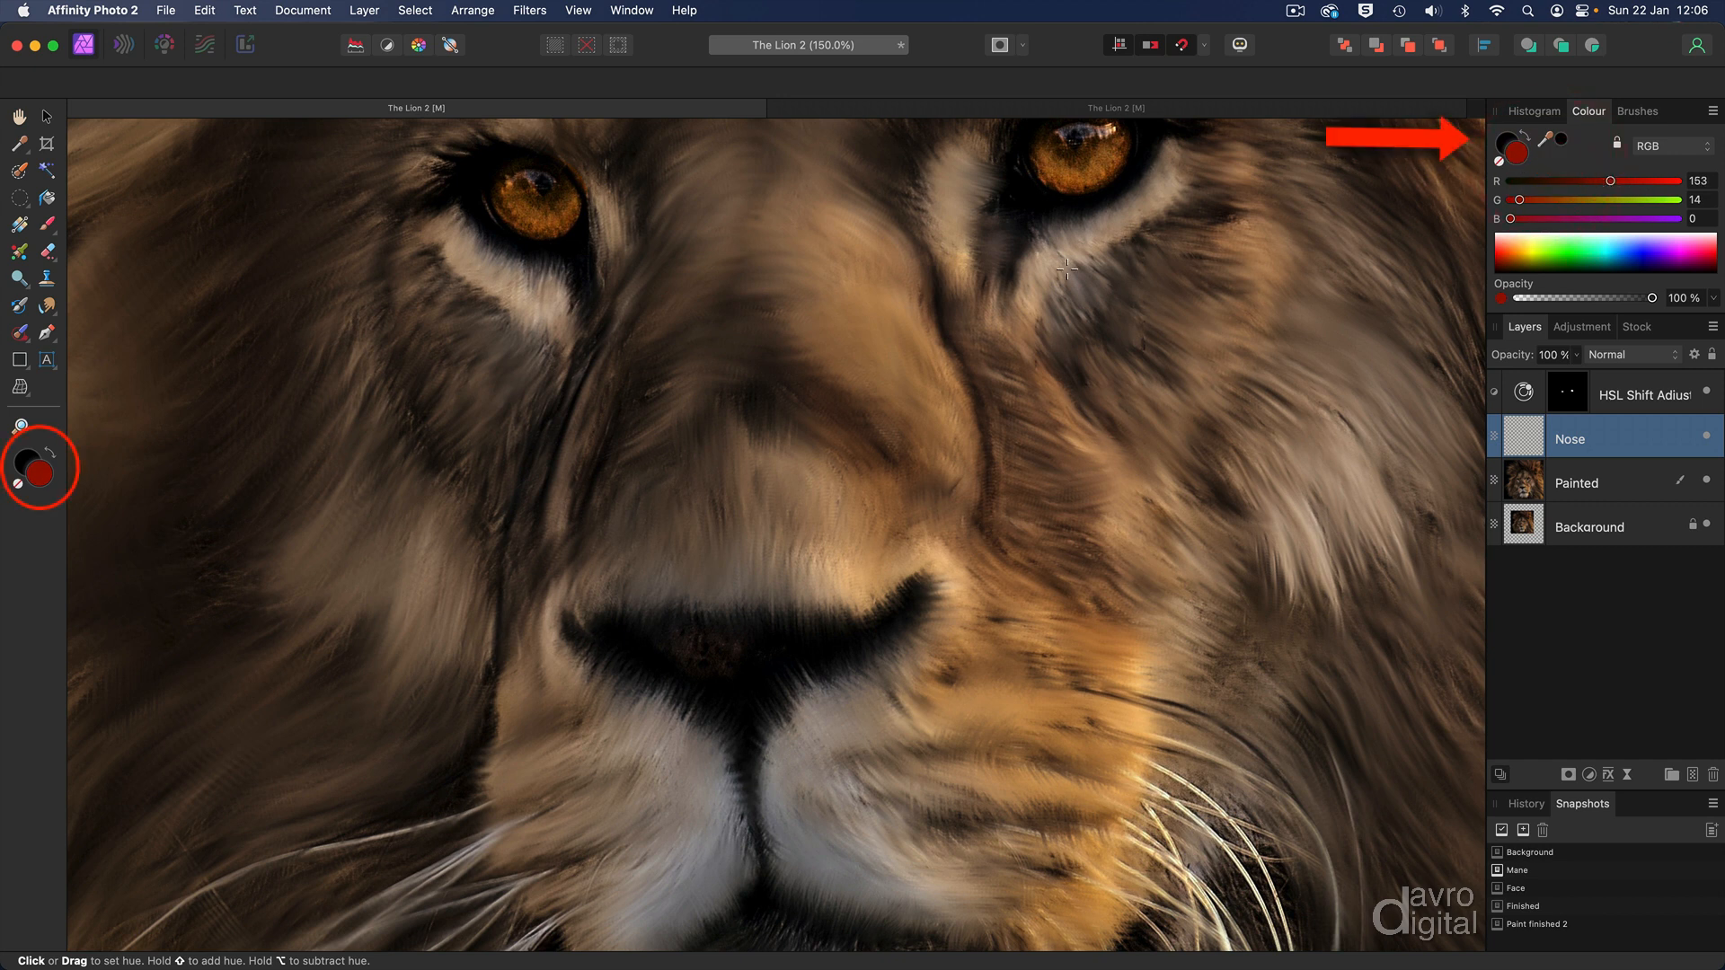
pyautogui.press('b')
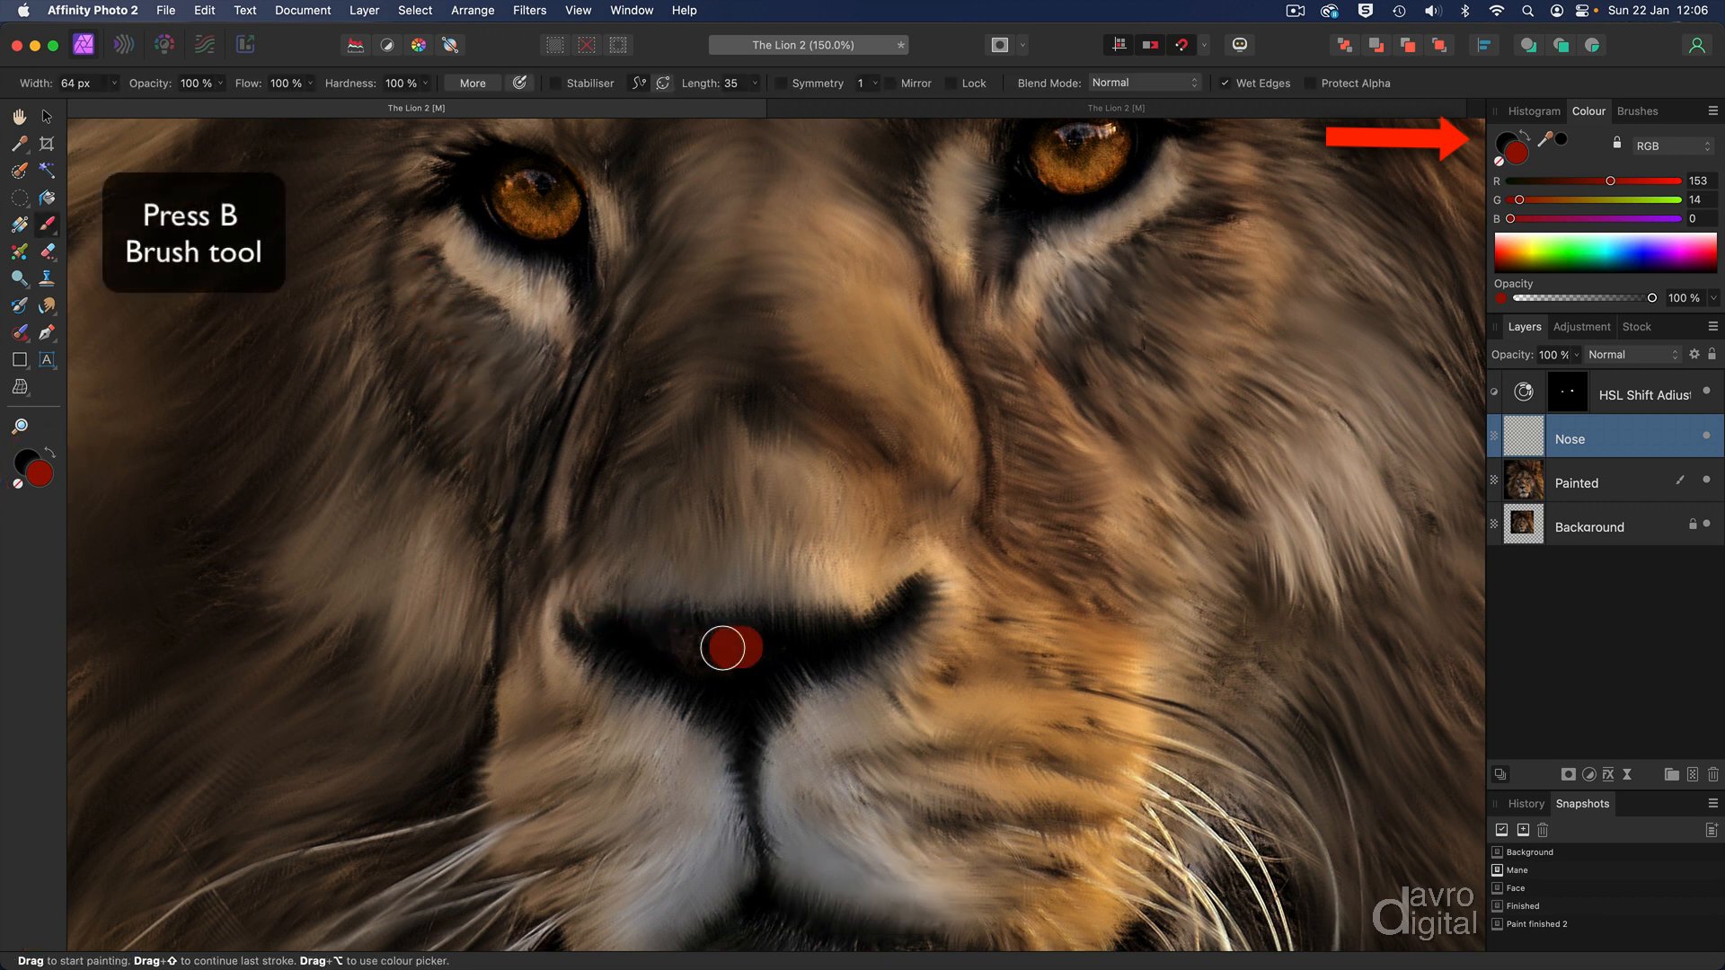
# - Paint a dark red stroke across the nose and blend the Nose layer with Colour Dodge
pyautogui.moveTo(730, 647); pyautogui.dragTo(1031, 672)
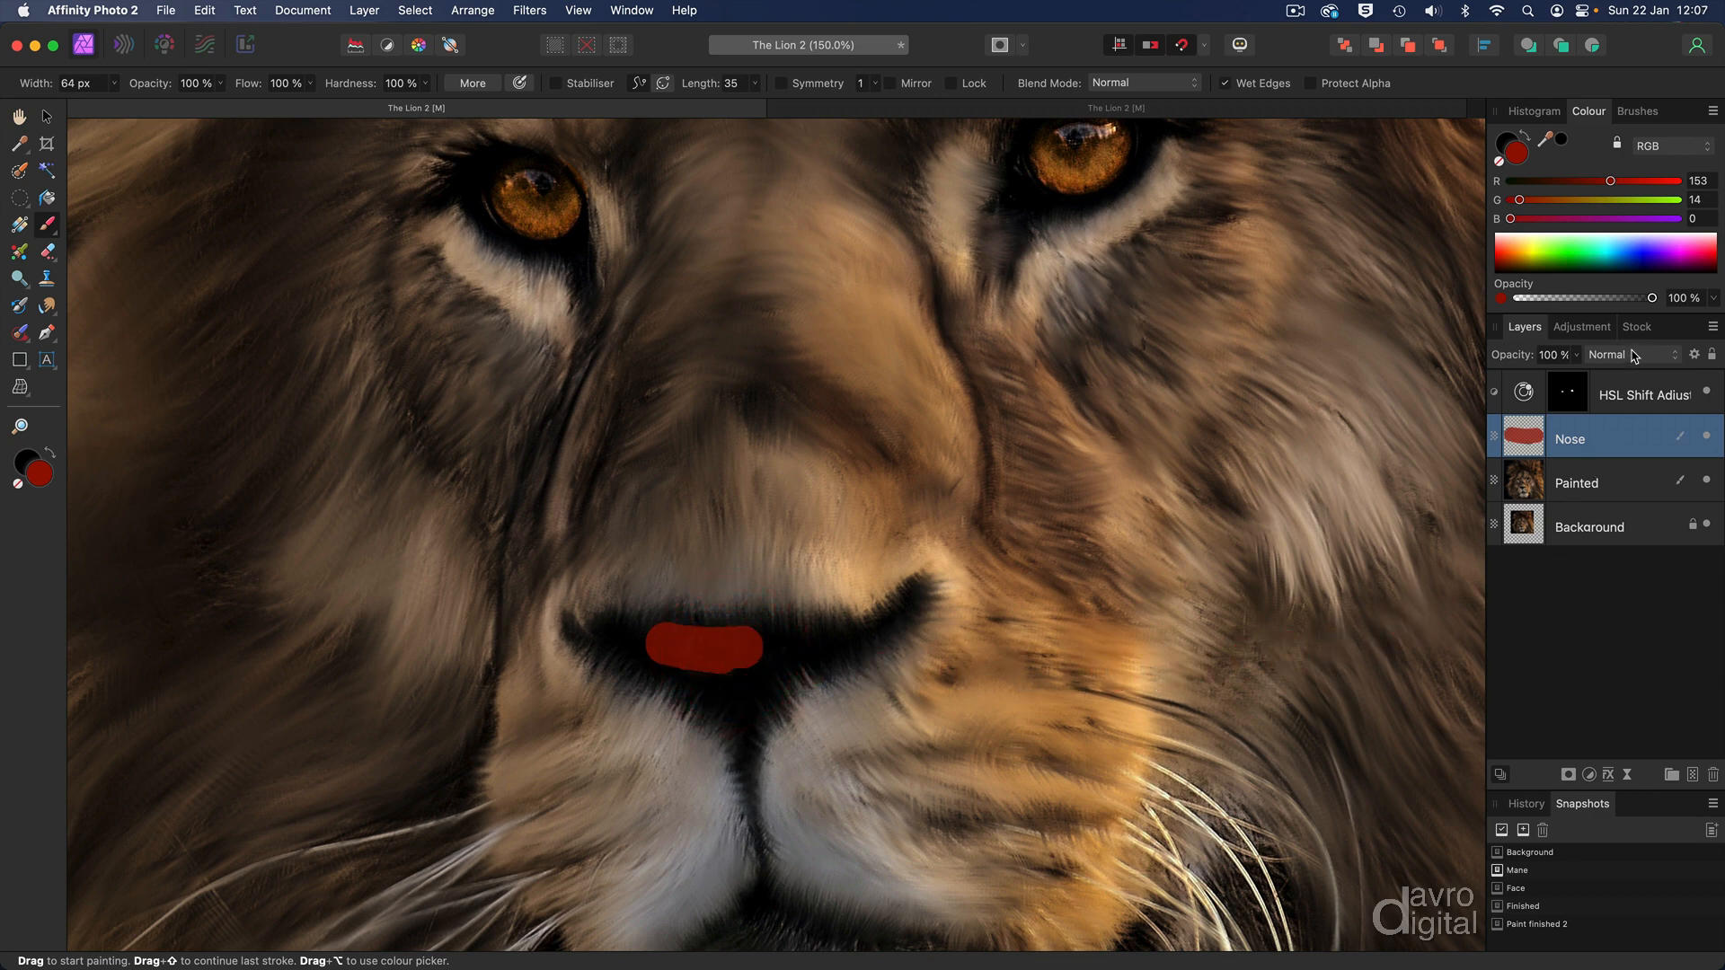
pyautogui.click(1630, 354)
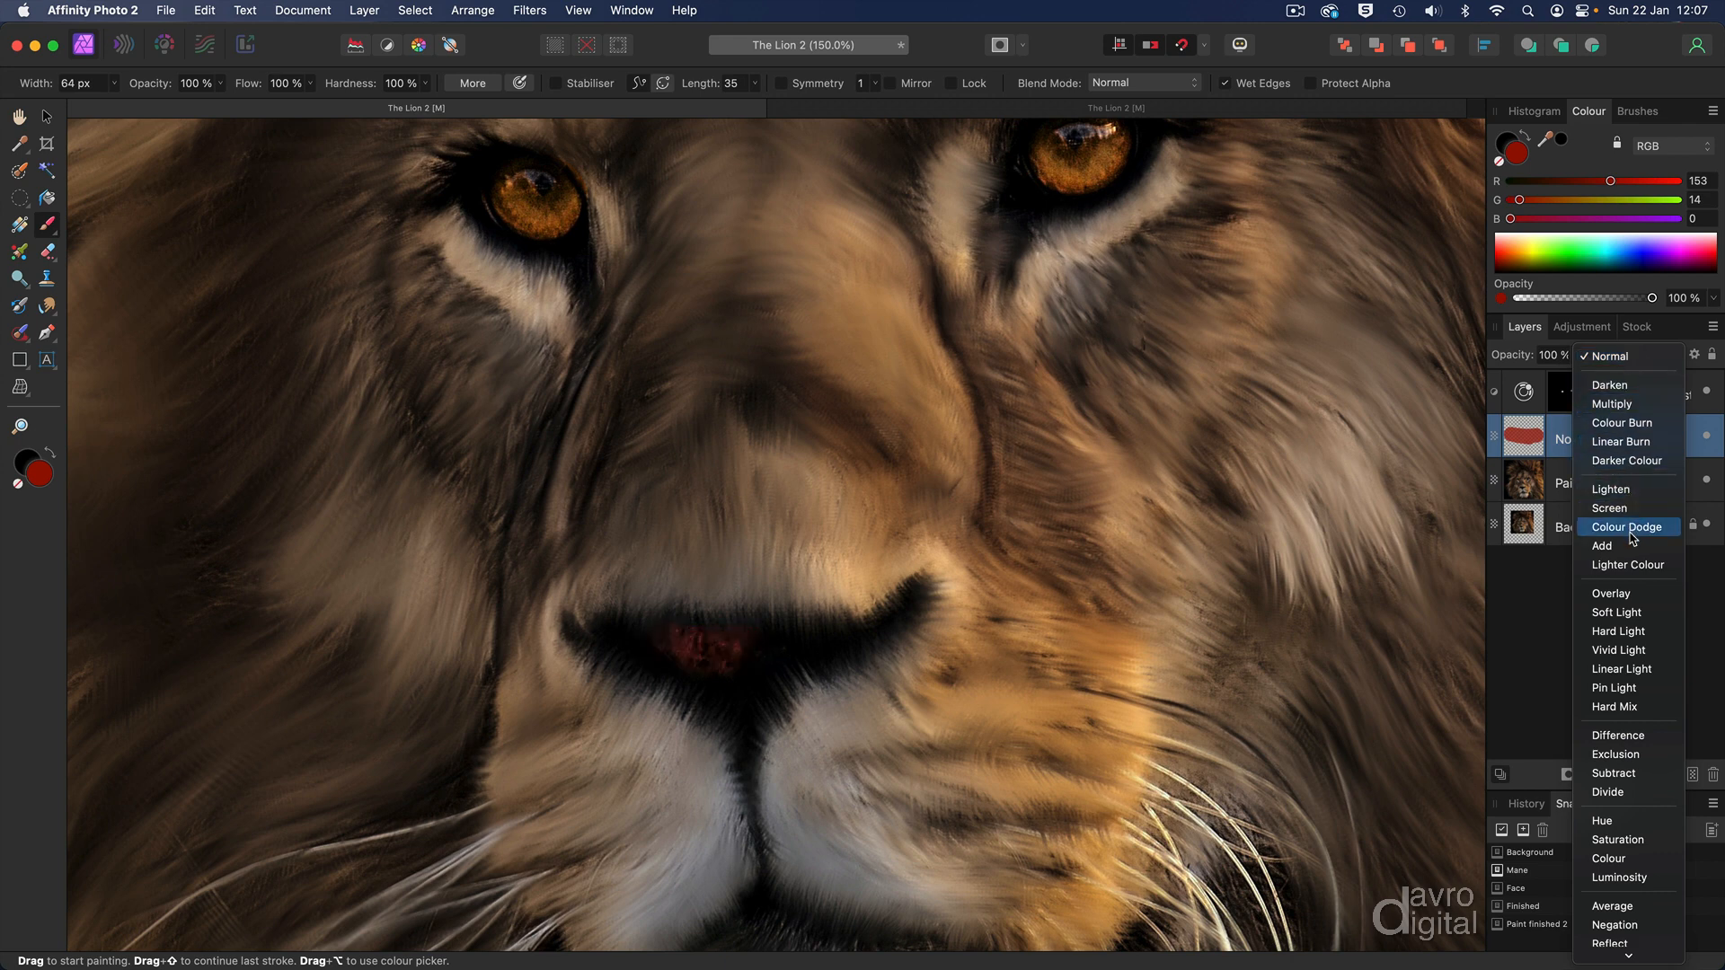
pyautogui.click(1627, 528)
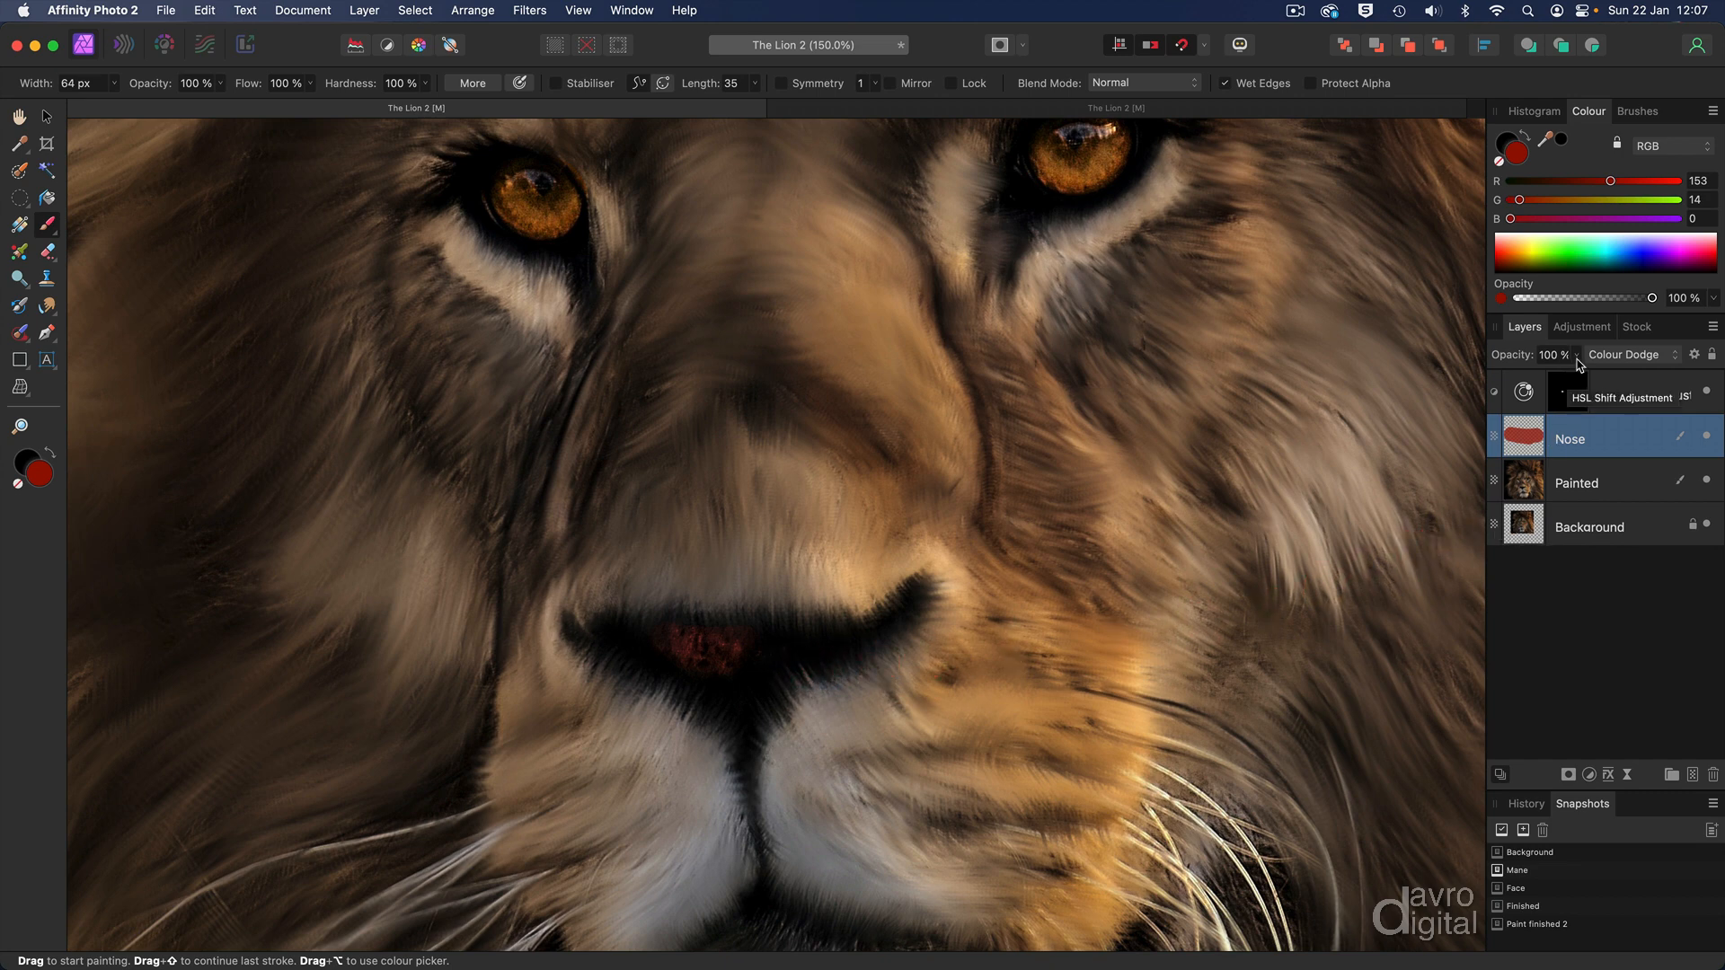
# - Set the Nose layer opacity to about 63% and deselect
pyautogui.moveTo(1579, 373); pyautogui.dragTo(1485, 373)
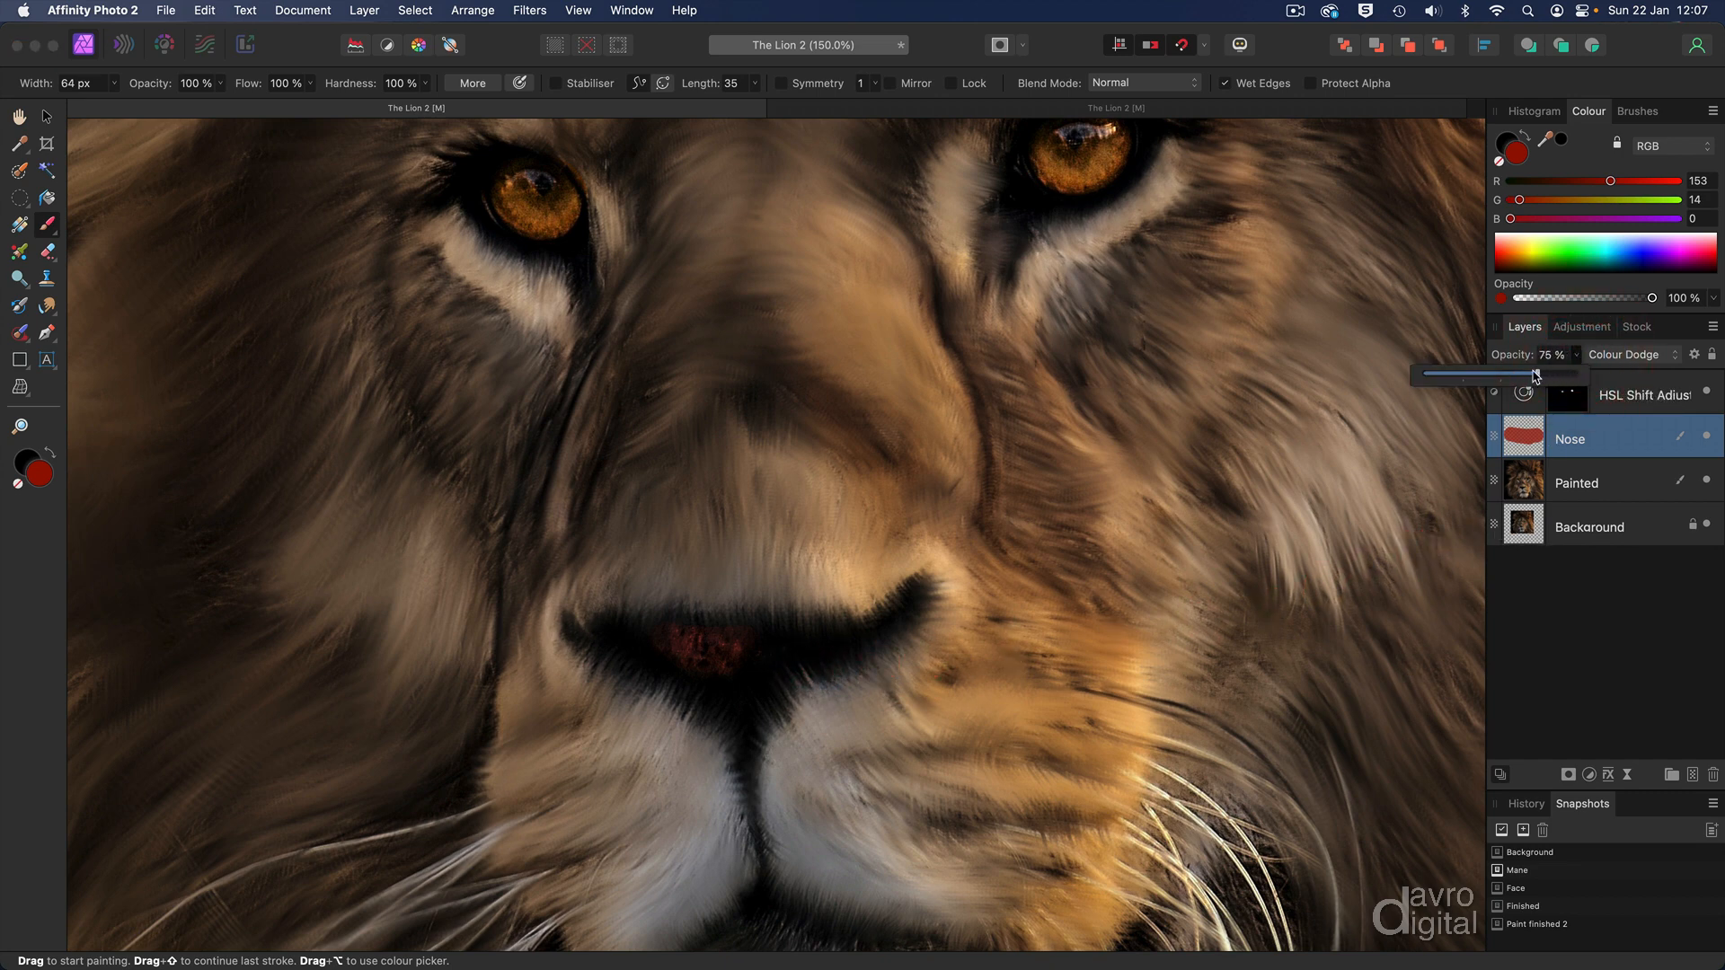
pyautogui.moveTo(1556, 372); pyautogui.dragTo(1501, 373)
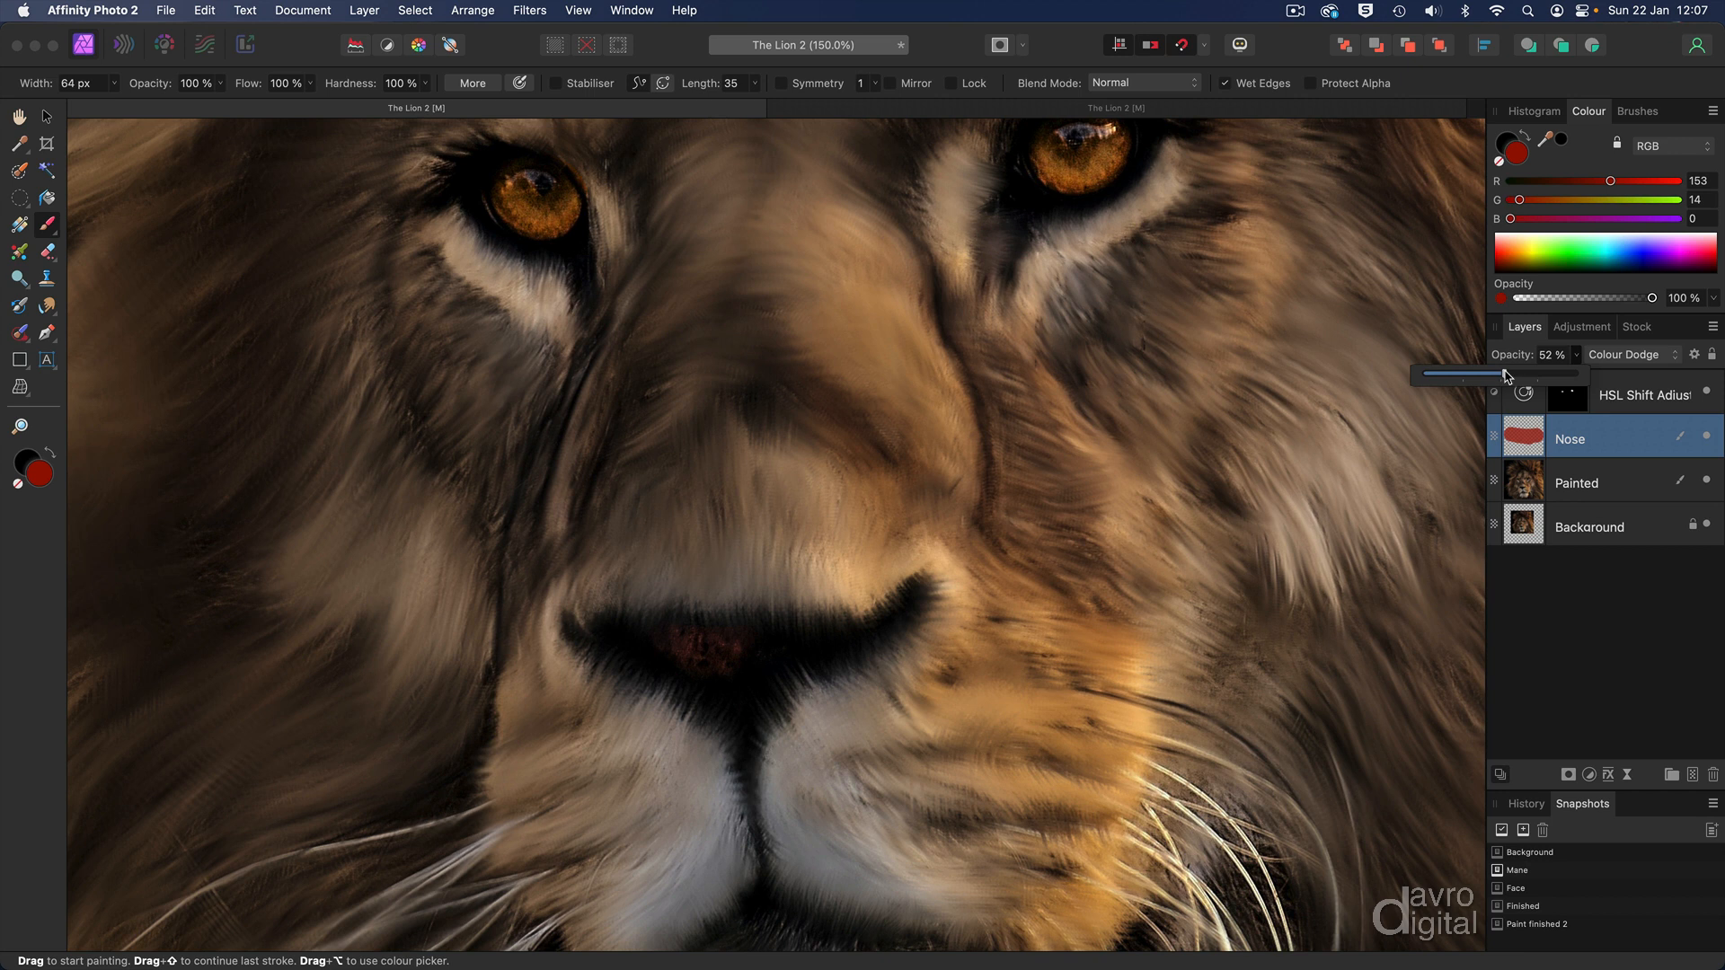
pyautogui.moveTo(1463, 374); pyautogui.dragTo(1514, 374)
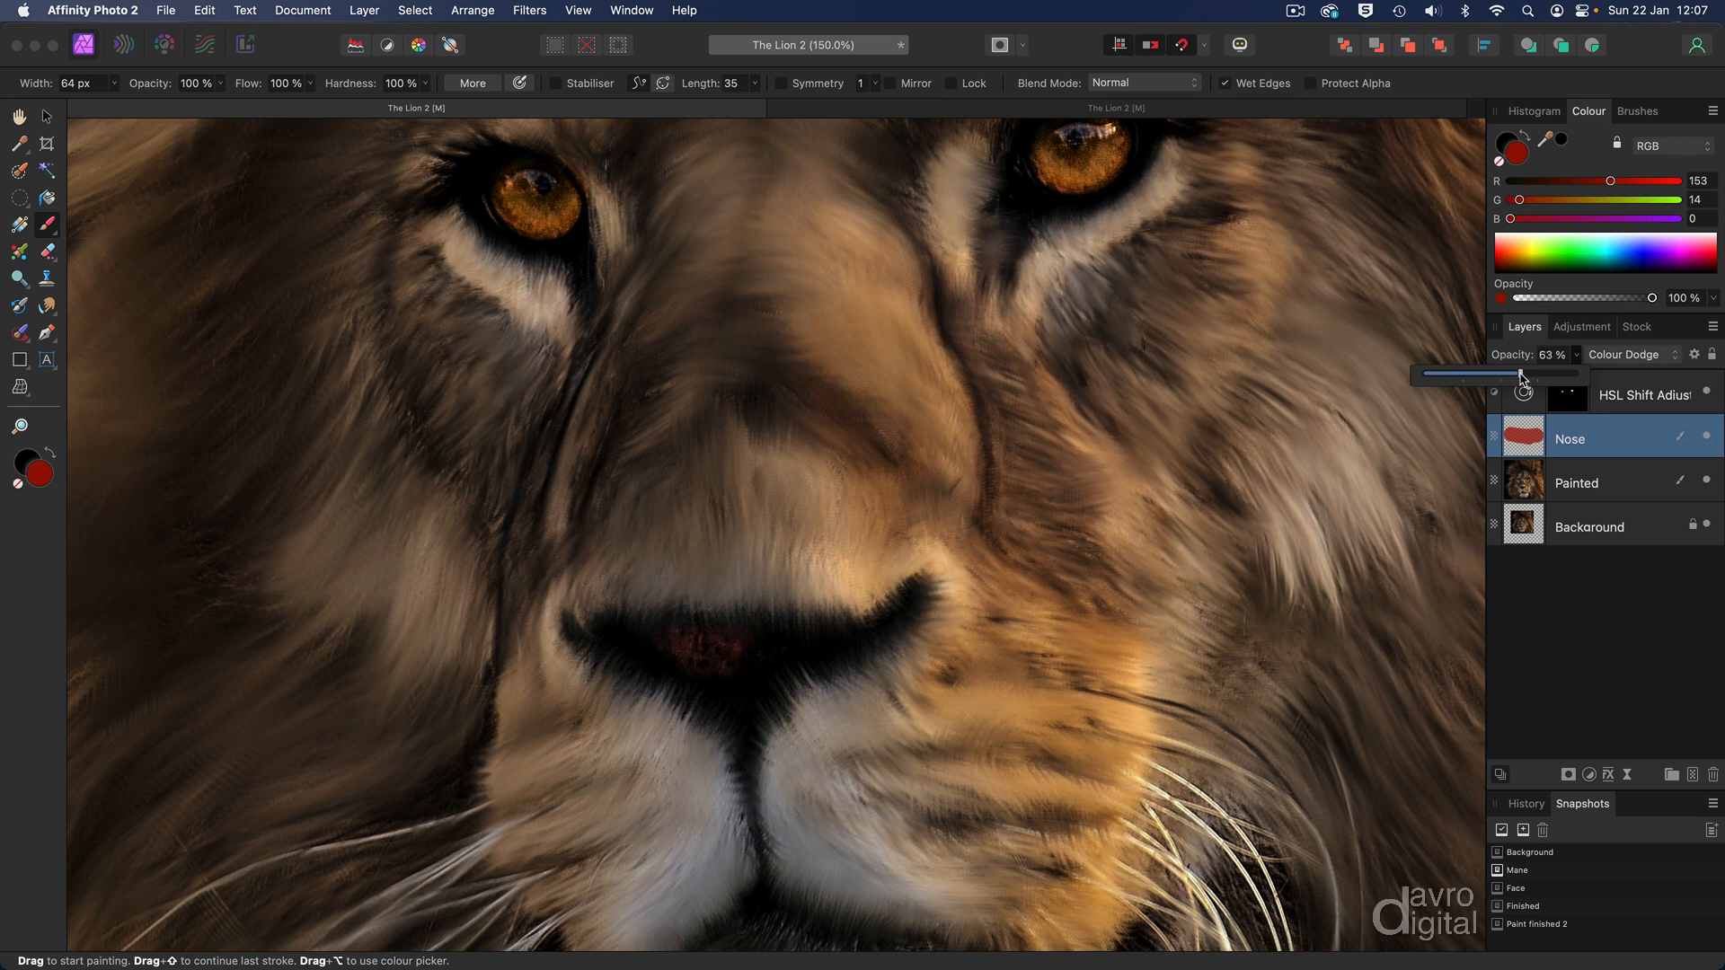
pyautogui.moveTo(1420, 374); pyautogui.dragTo(1521, 373)
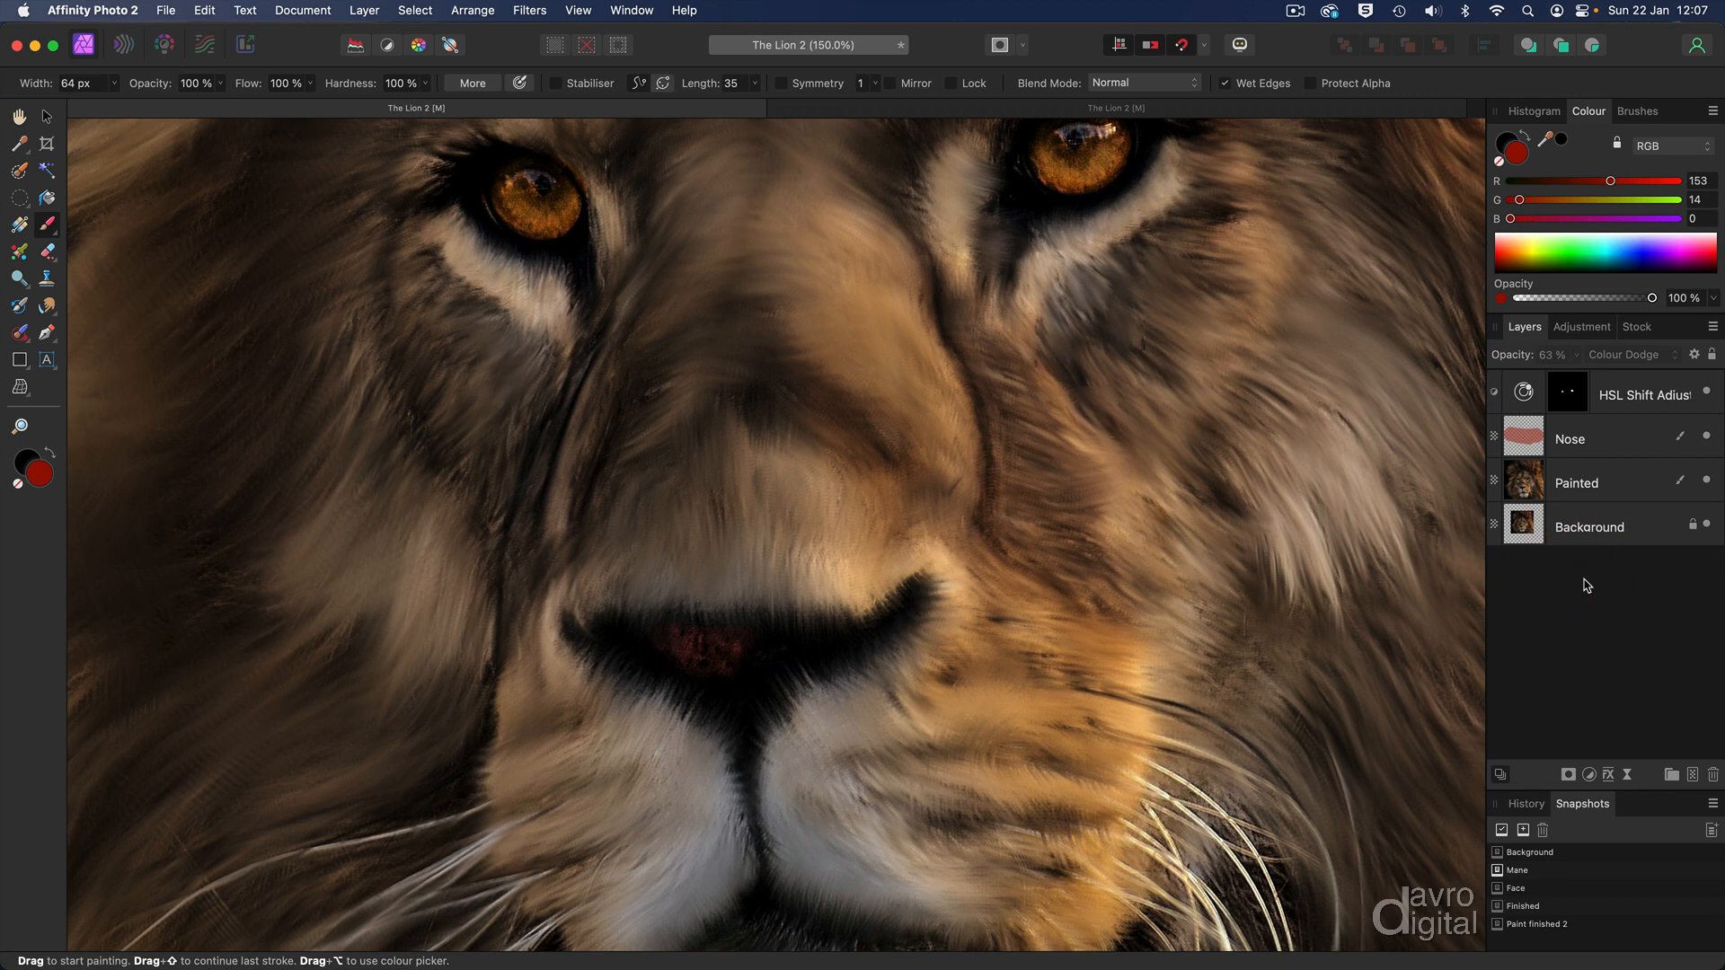
pyautogui.press('cmd+0')
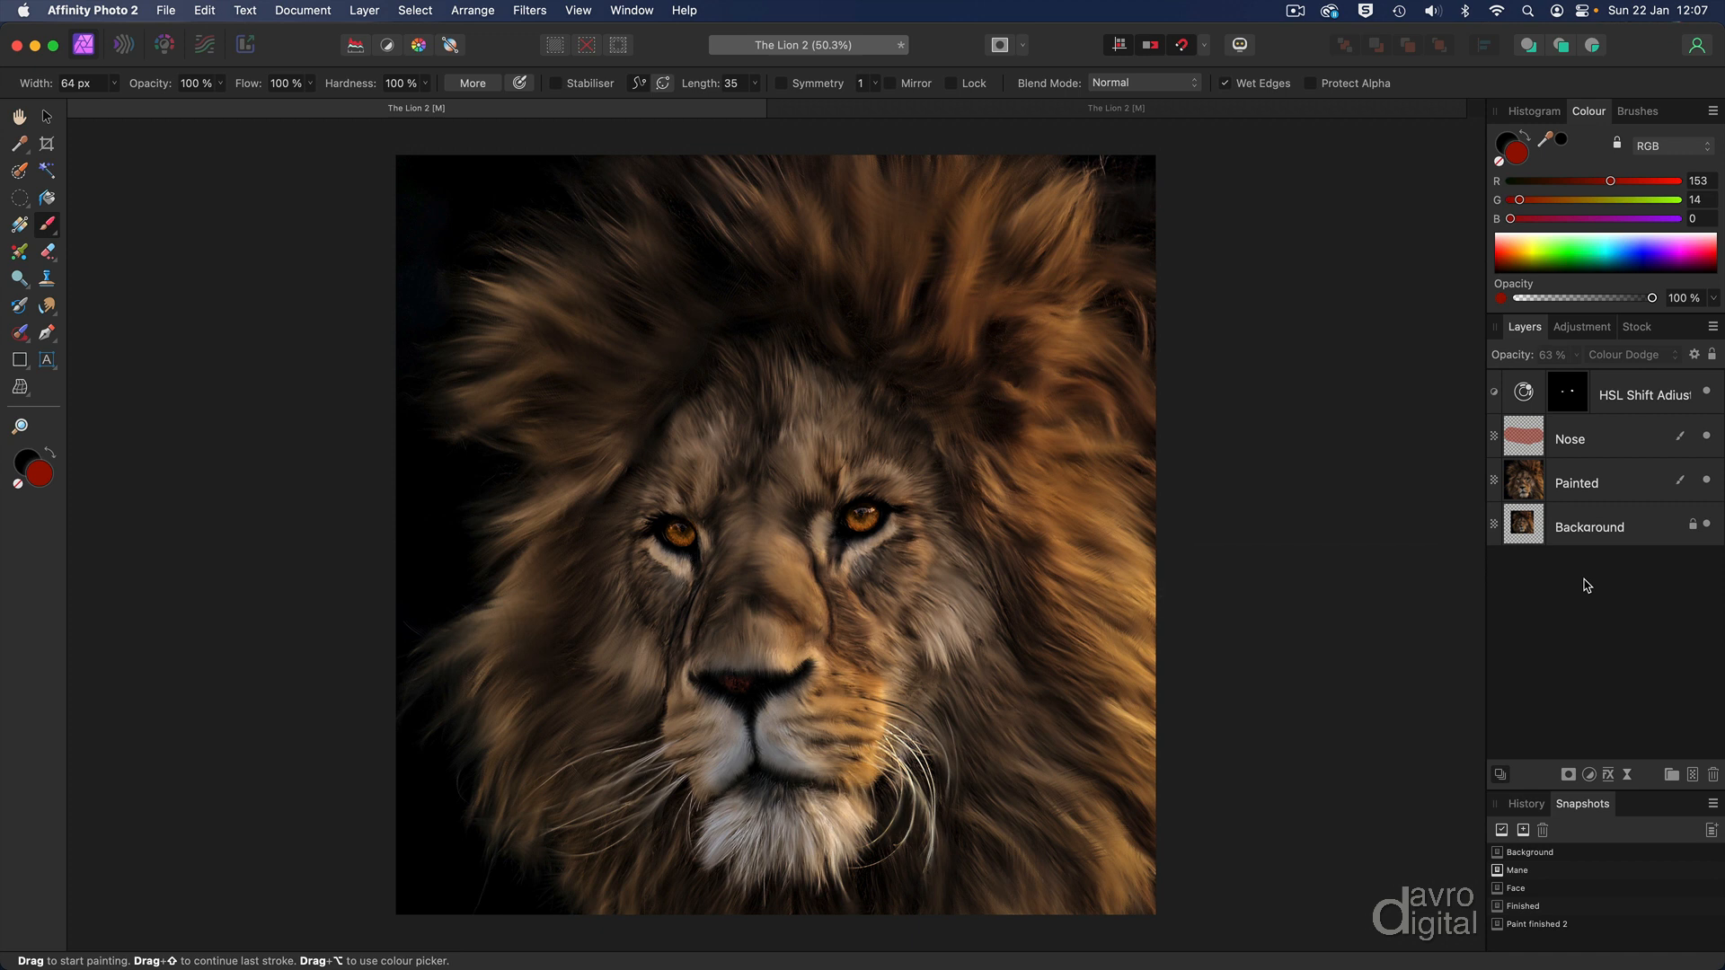
pyautogui.moveTo(1598, 582)
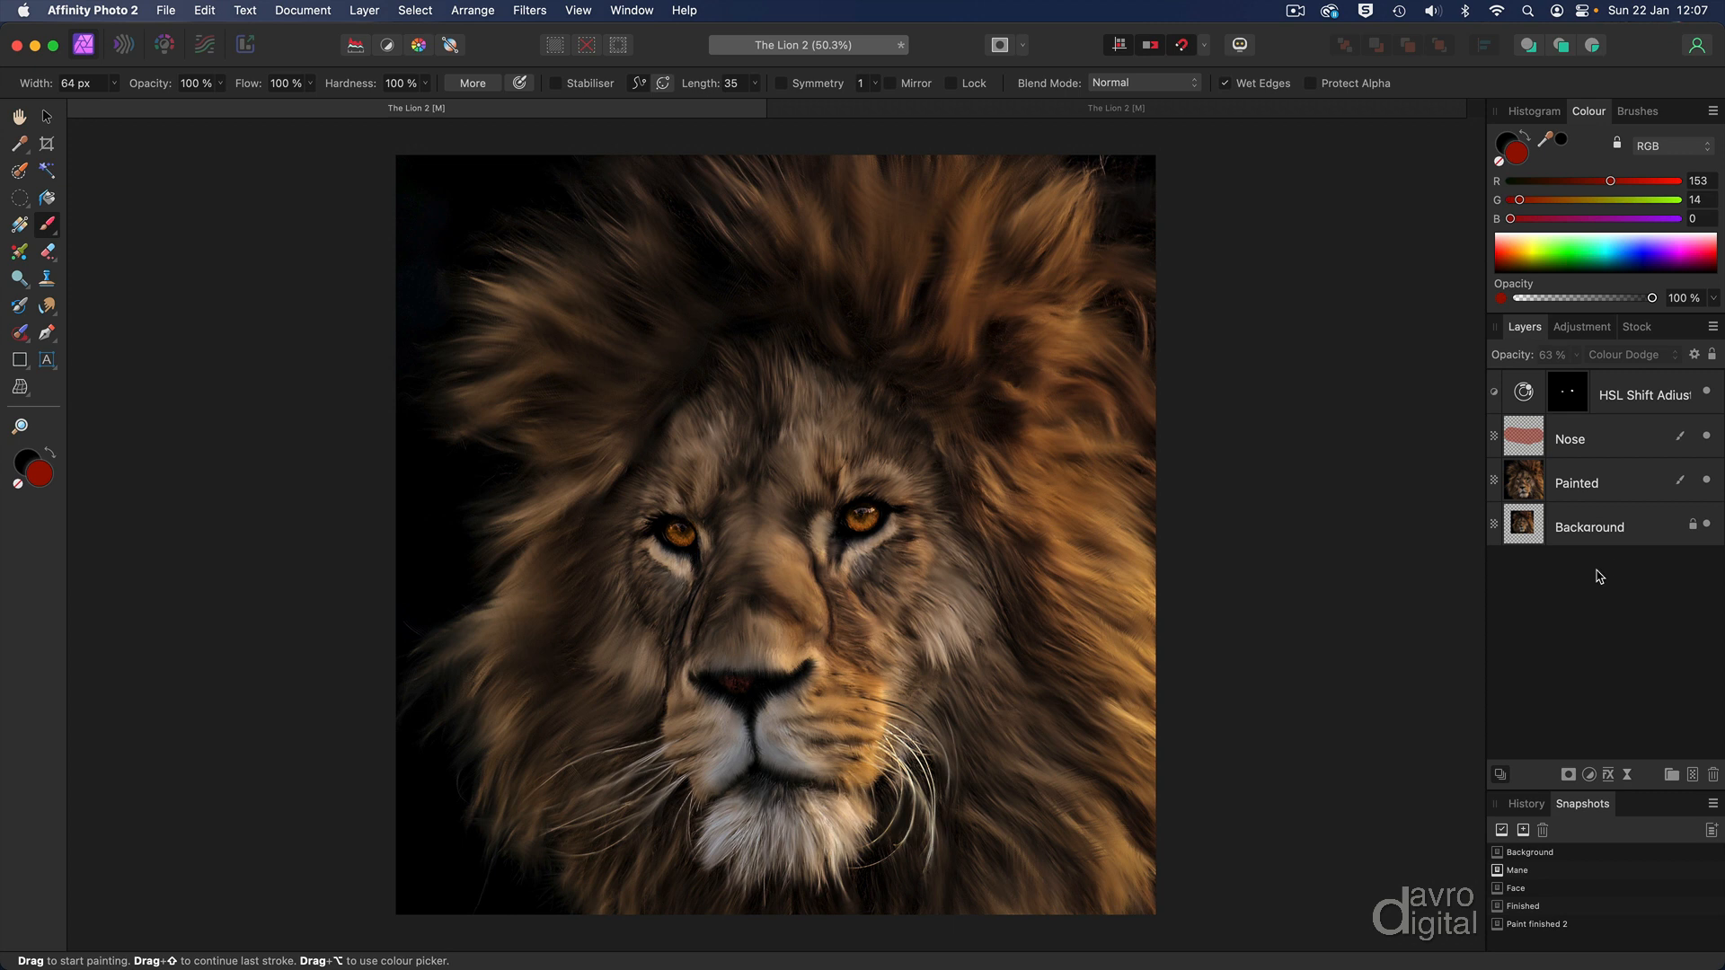
# - Select the HSL Shift layer and search Pixabay stock for 'paper texture'
pyautogui.click(1645, 395)
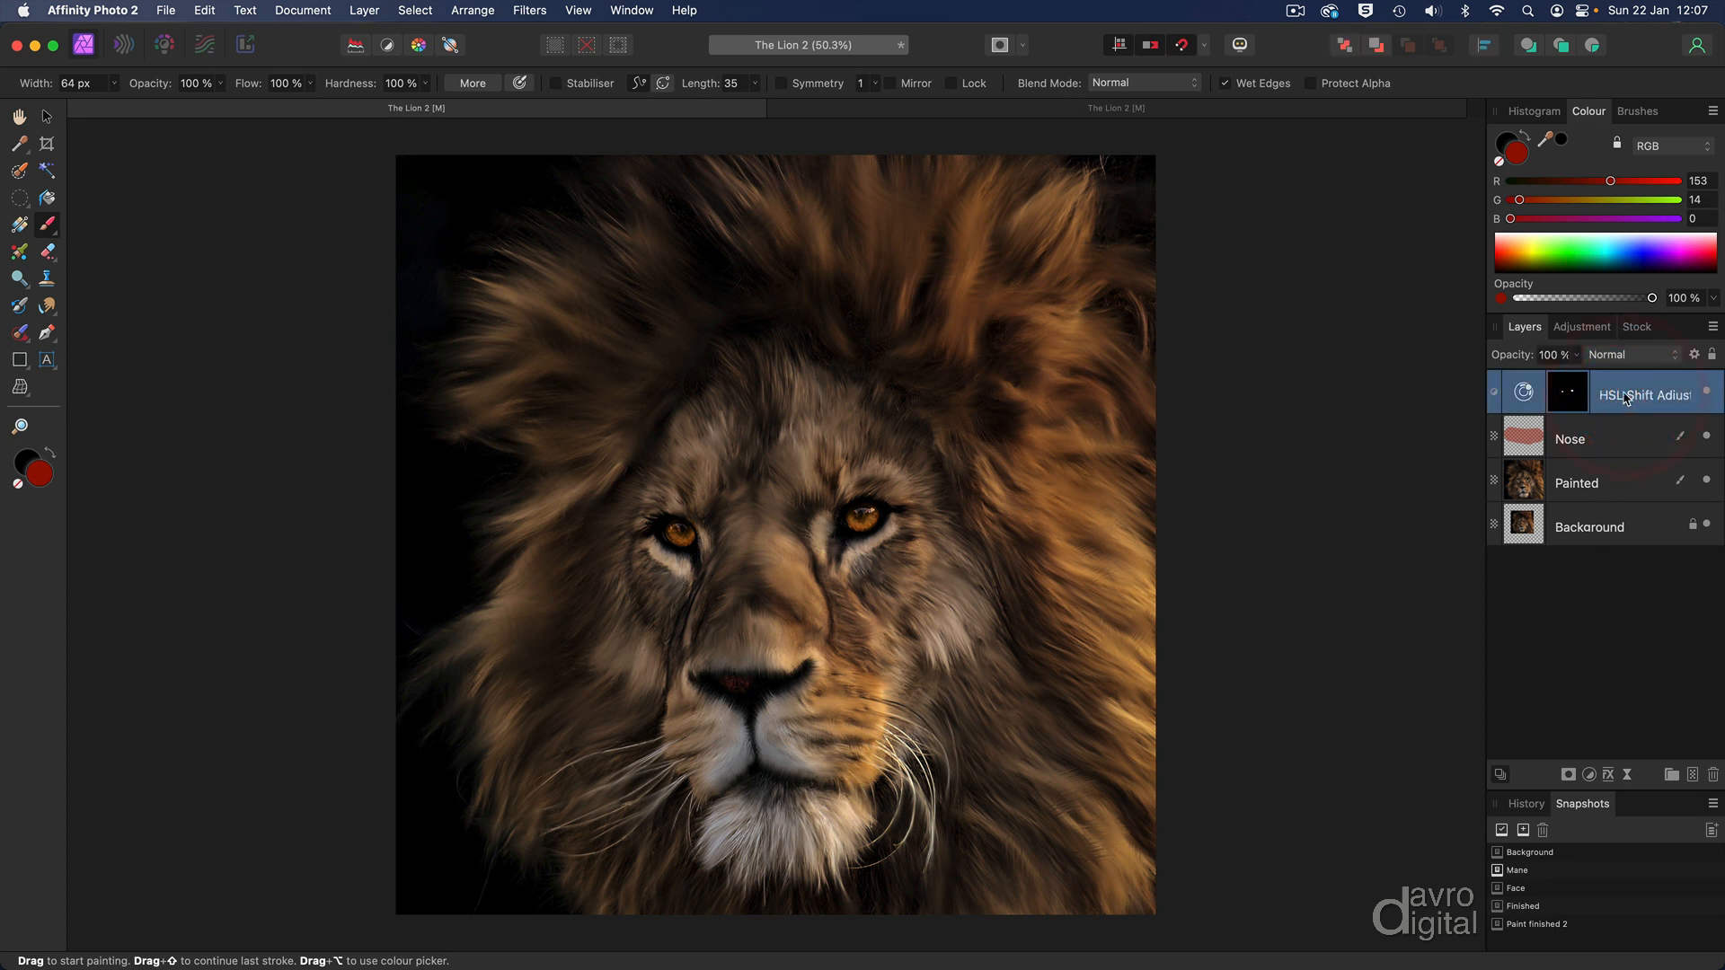
pyautogui.moveTo(1636, 327)
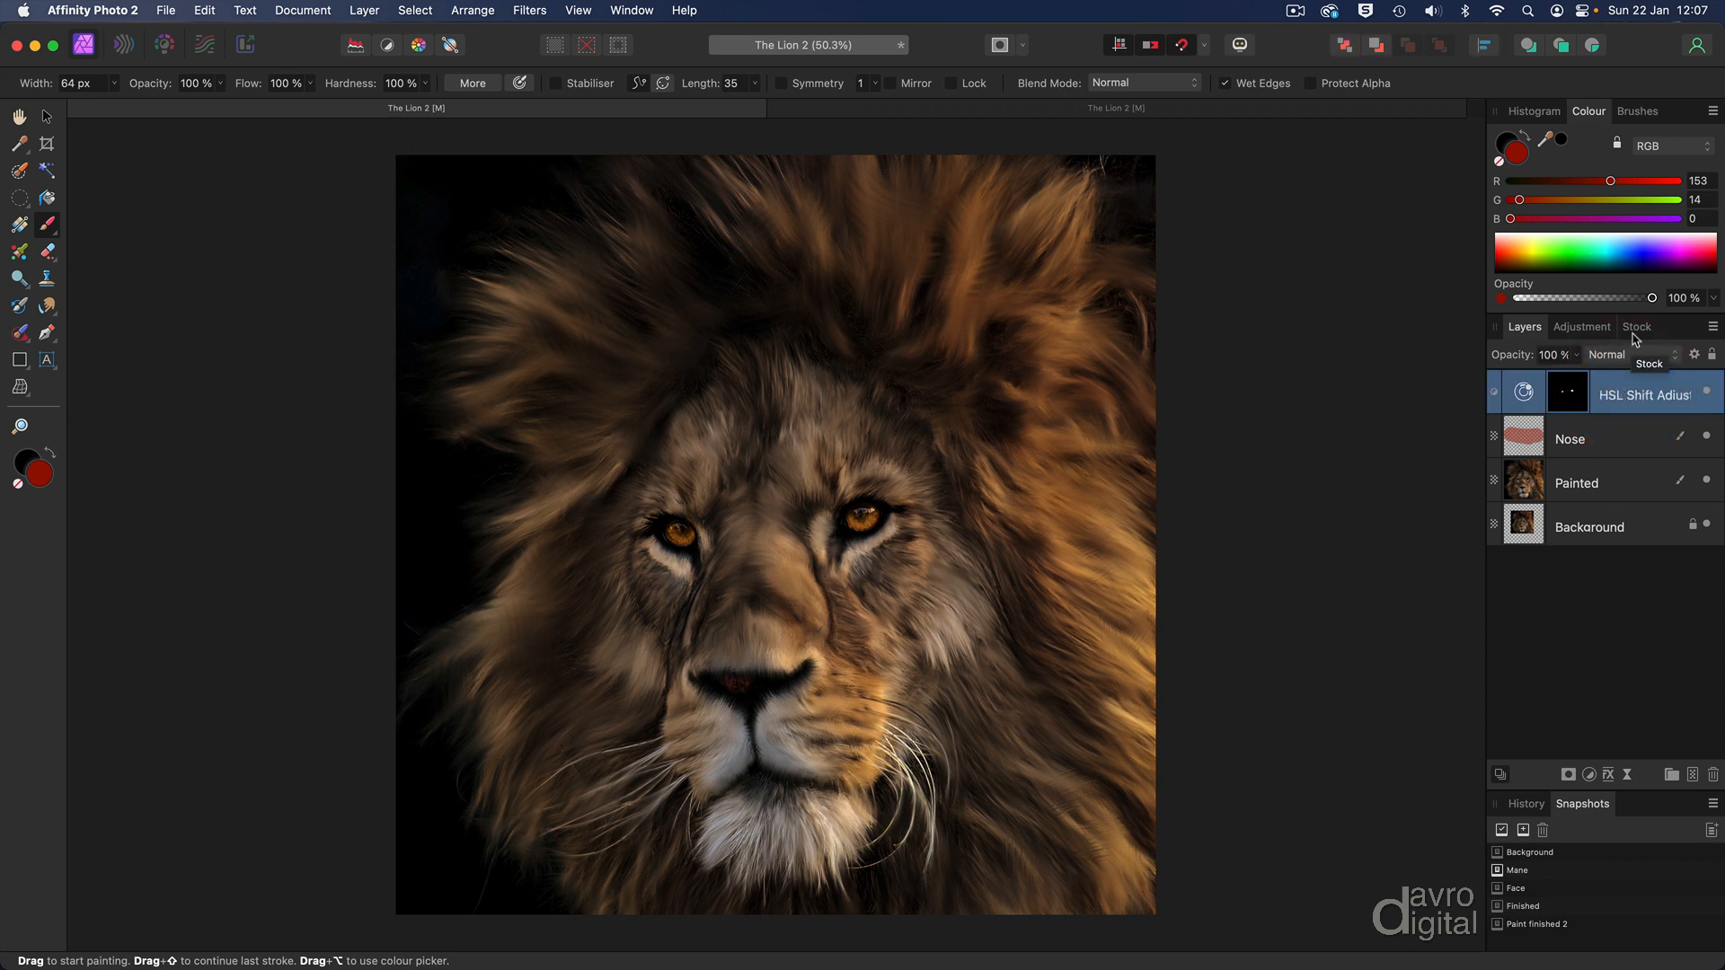
pyautogui.click(1637, 327)
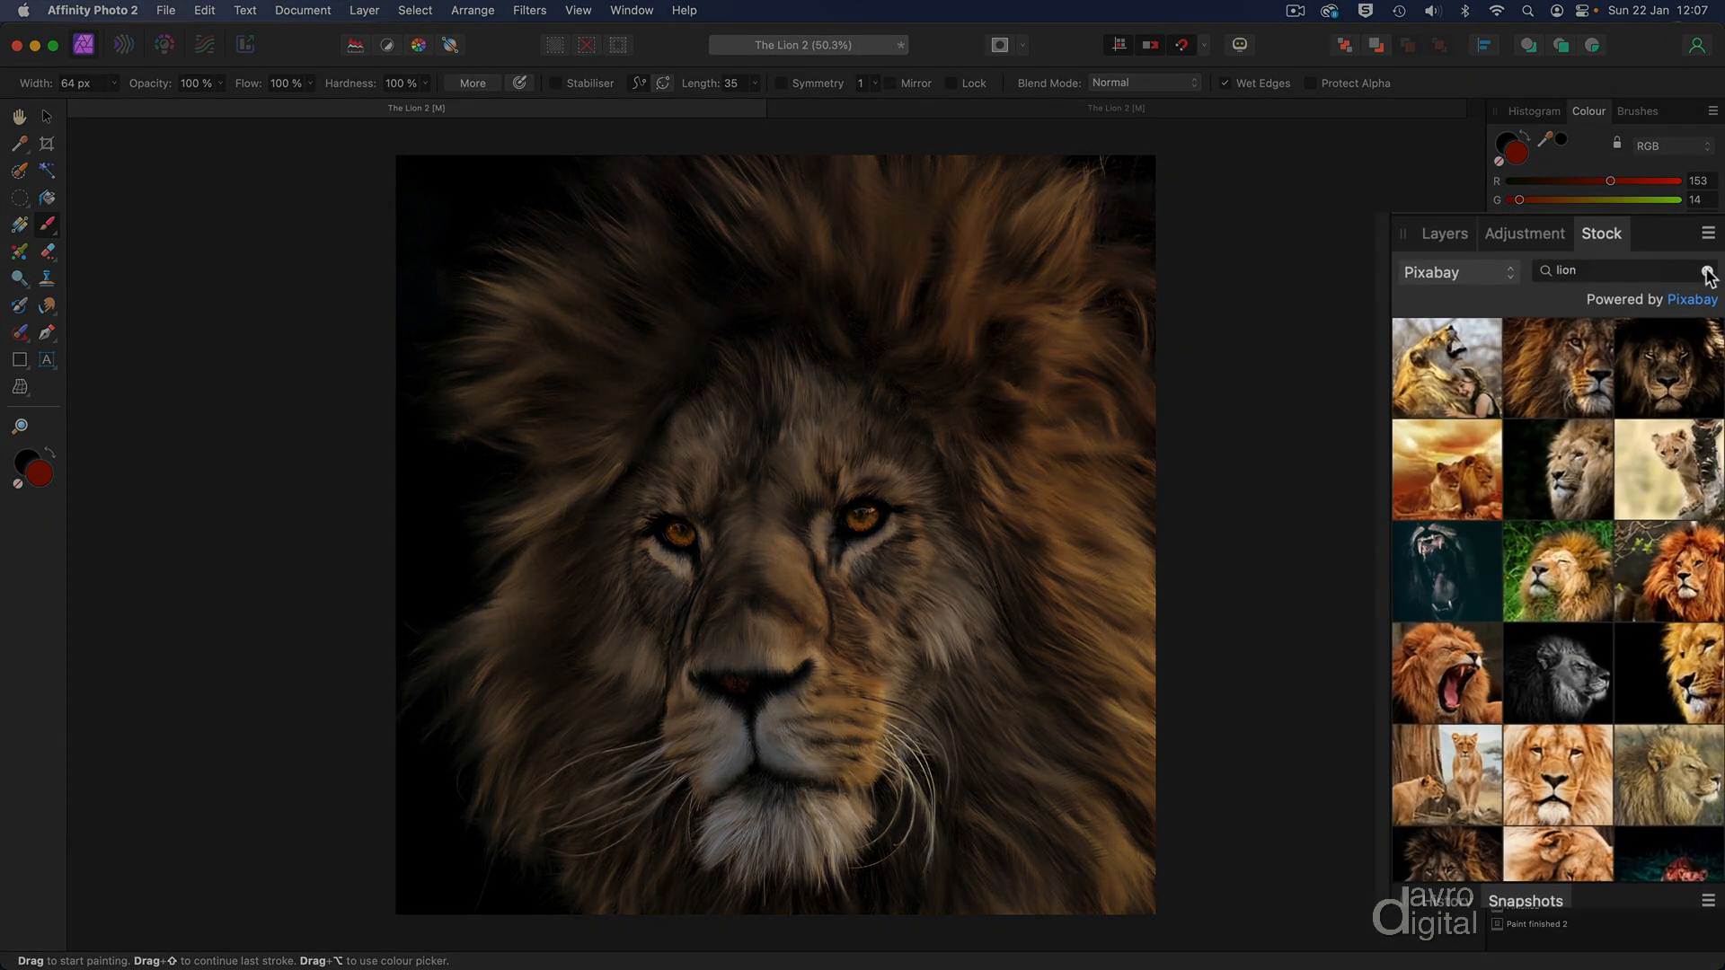
pyautogui.doubleClick(1574, 270)
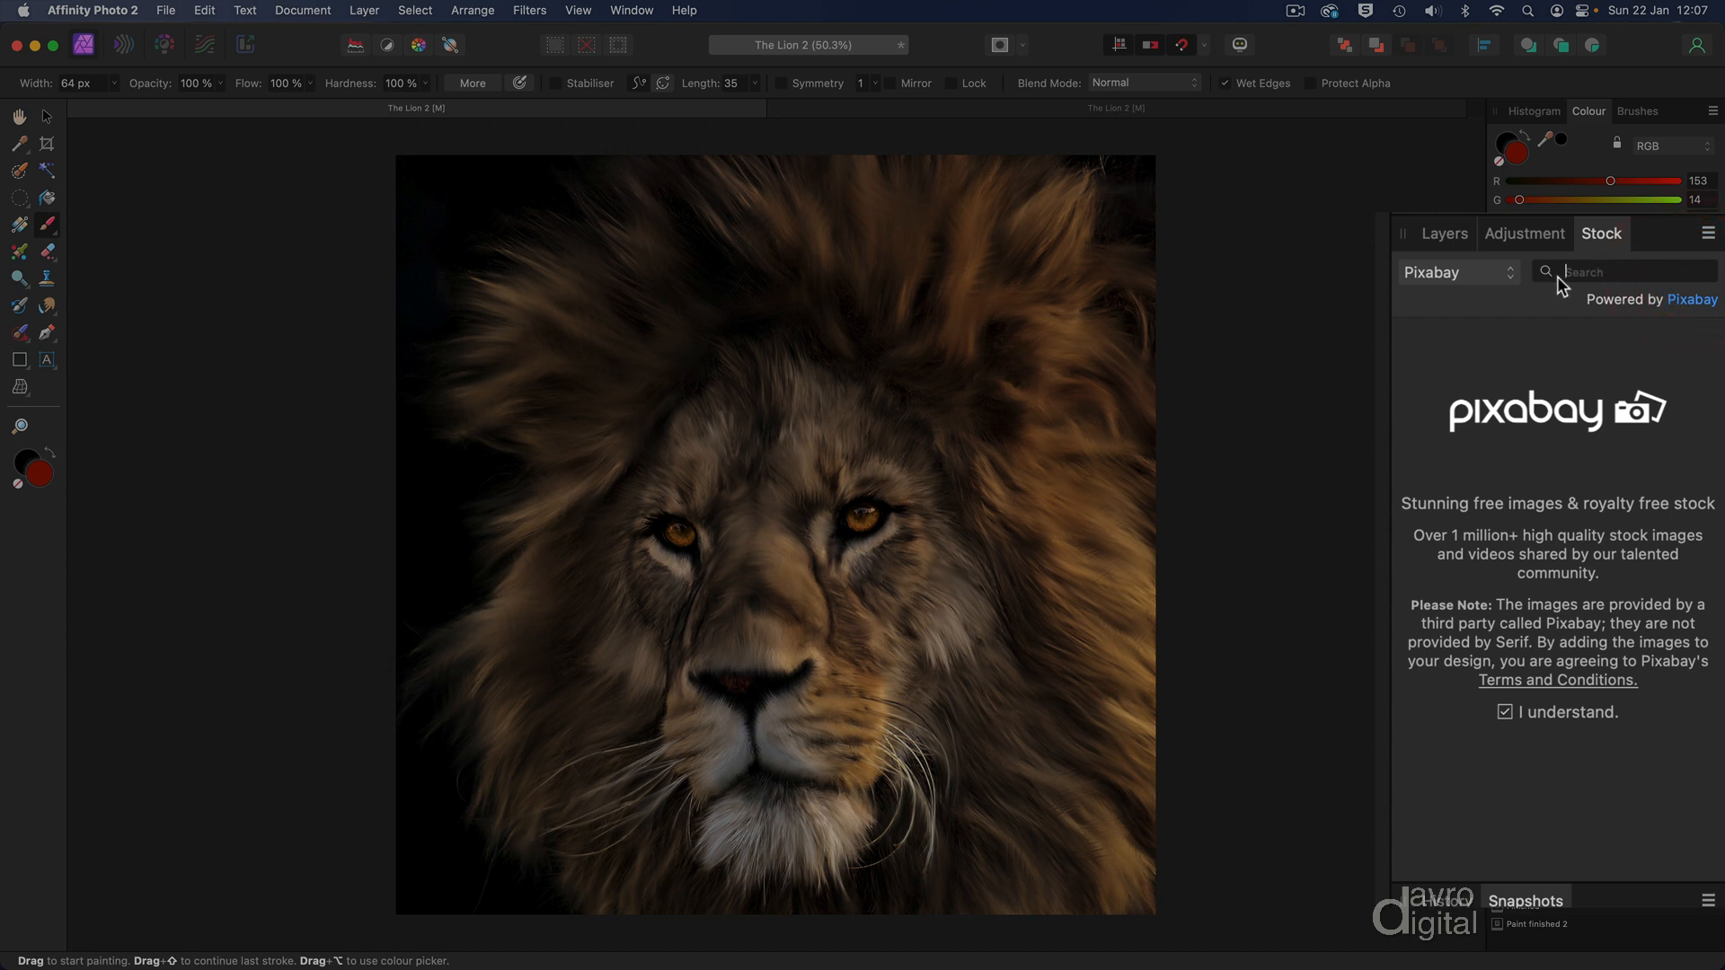
pyautogui.write('paper text')
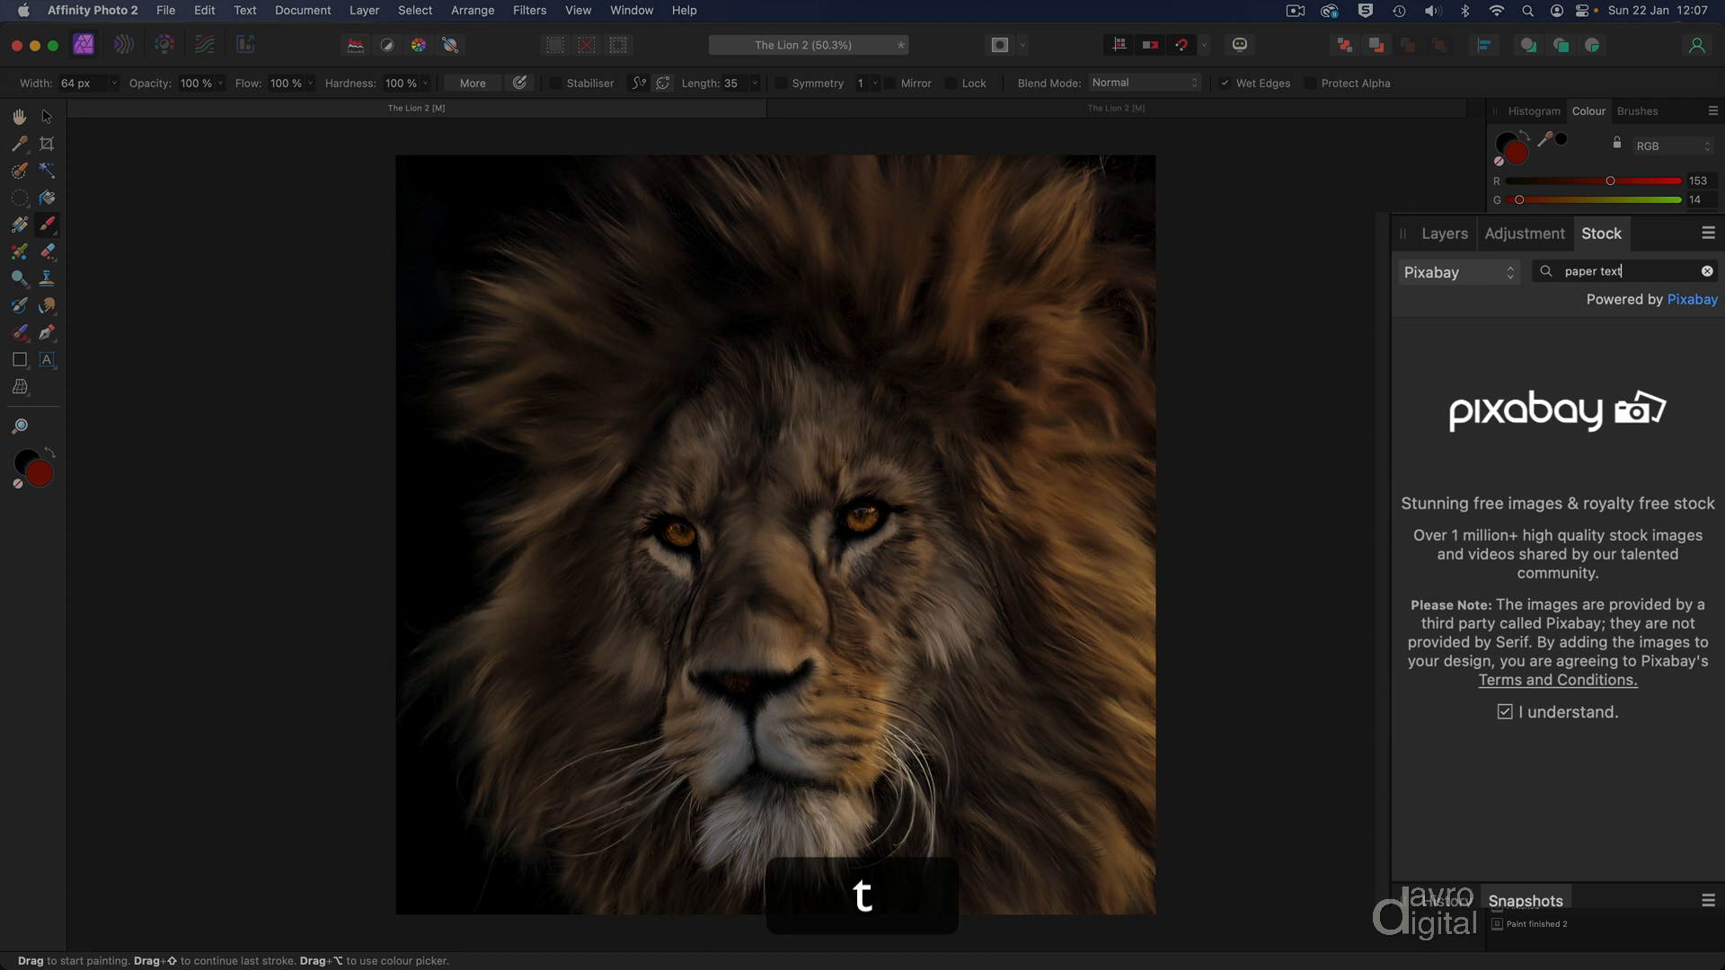
pyautogui.write('ure')
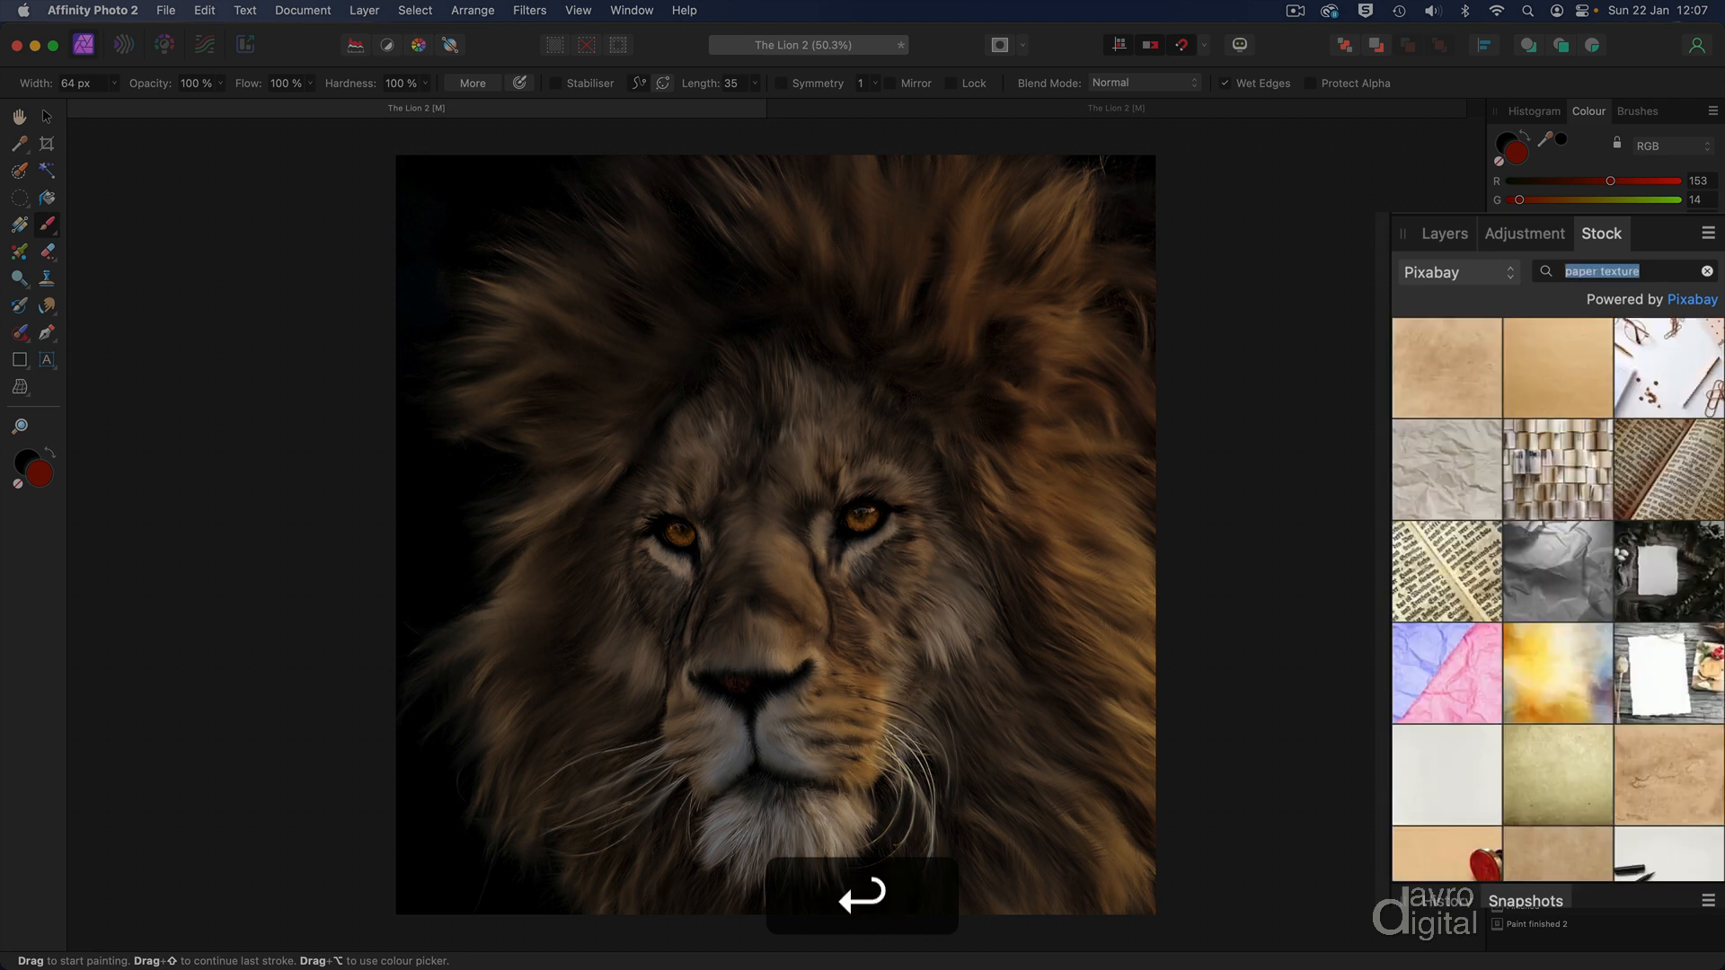
pyautogui.moveTo(1554, 367)
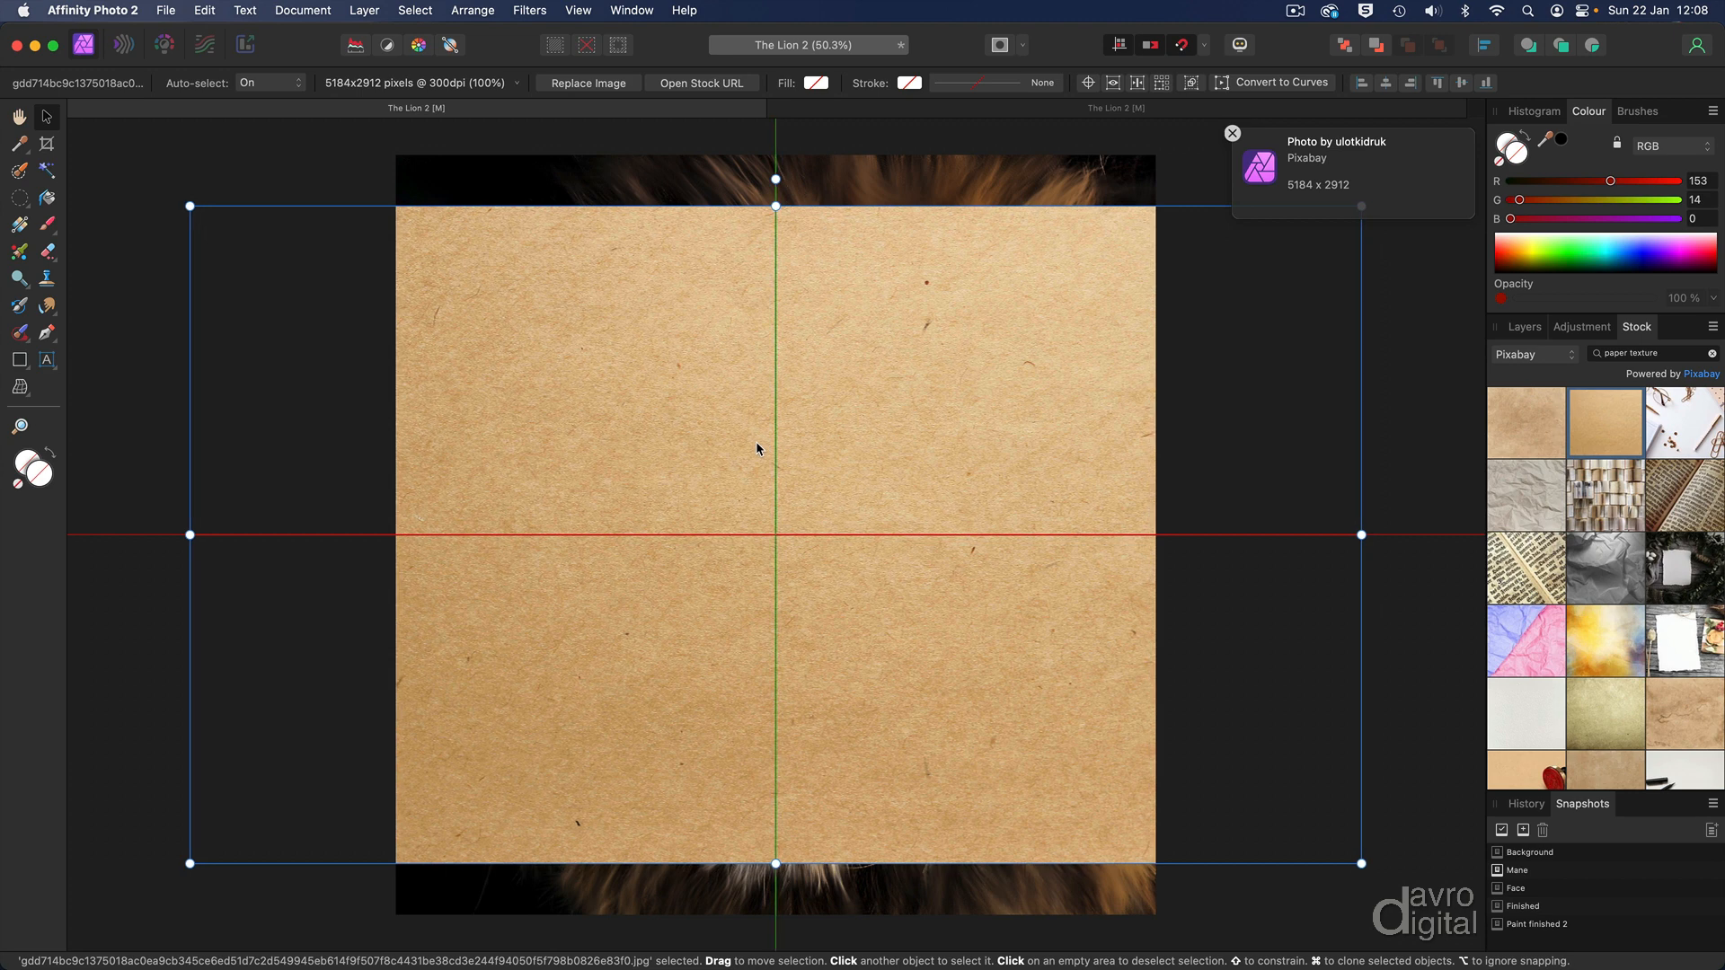
# - Place a brown Pixabay paper texture on the canvas and resize it to fit the document
pyautogui.click(757, 443)
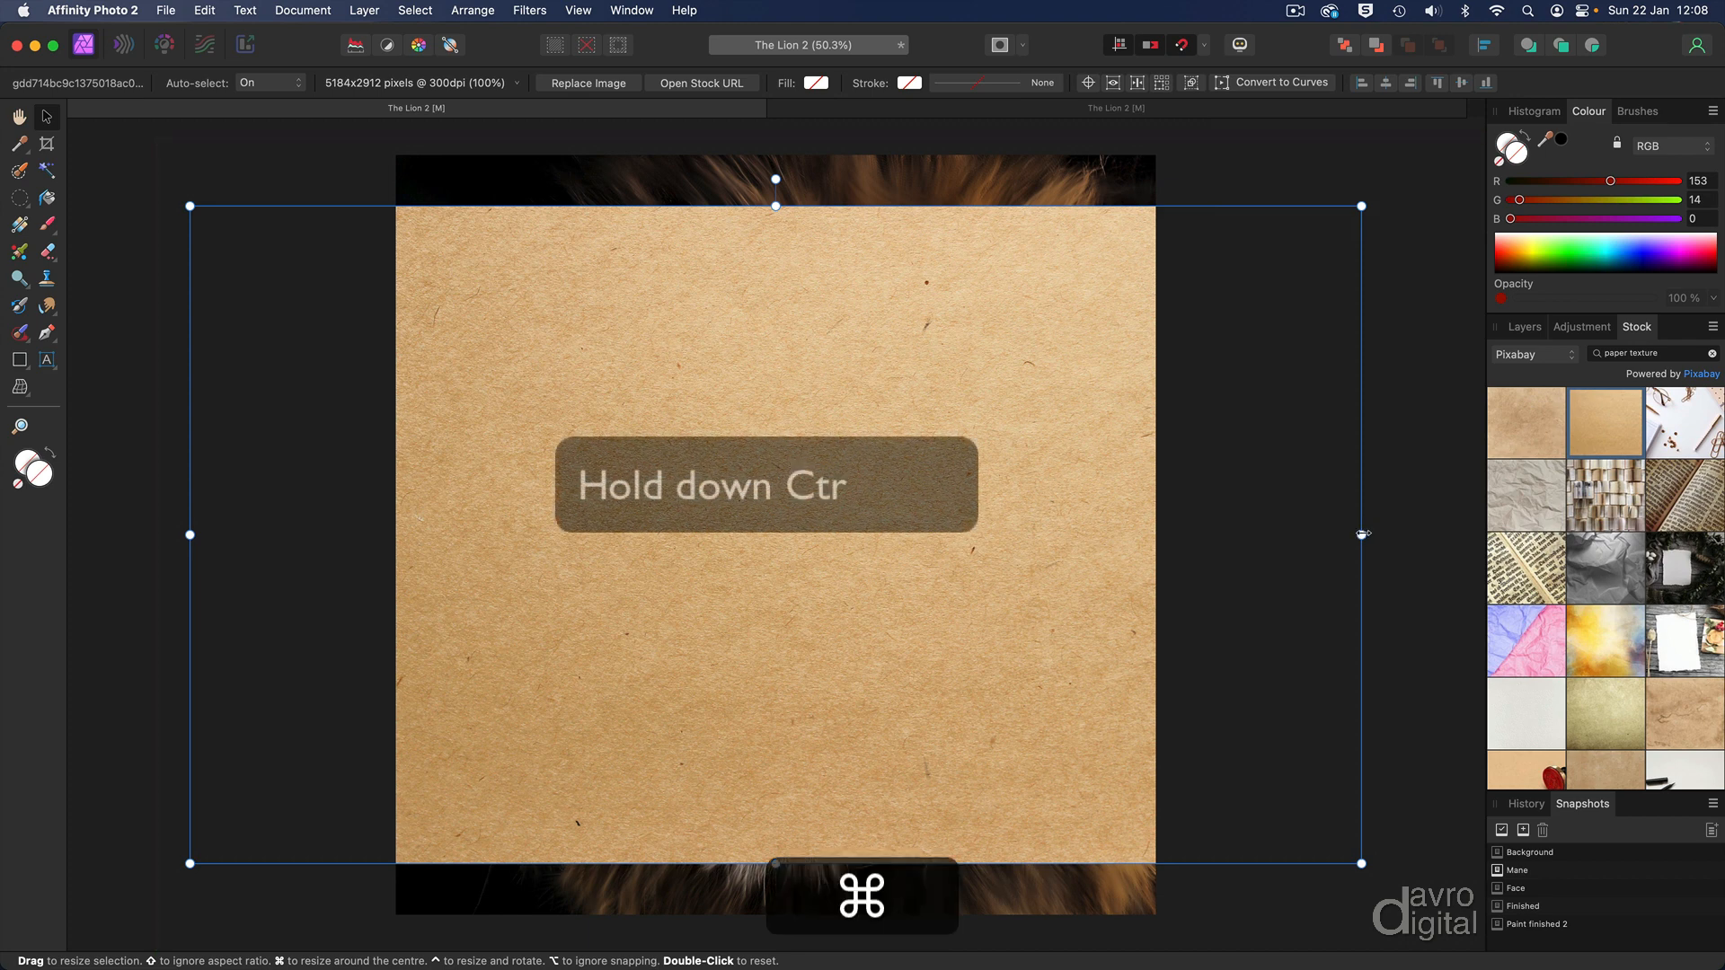
pyautogui.moveTo(1364, 535); pyautogui.dragTo(1215, 535)
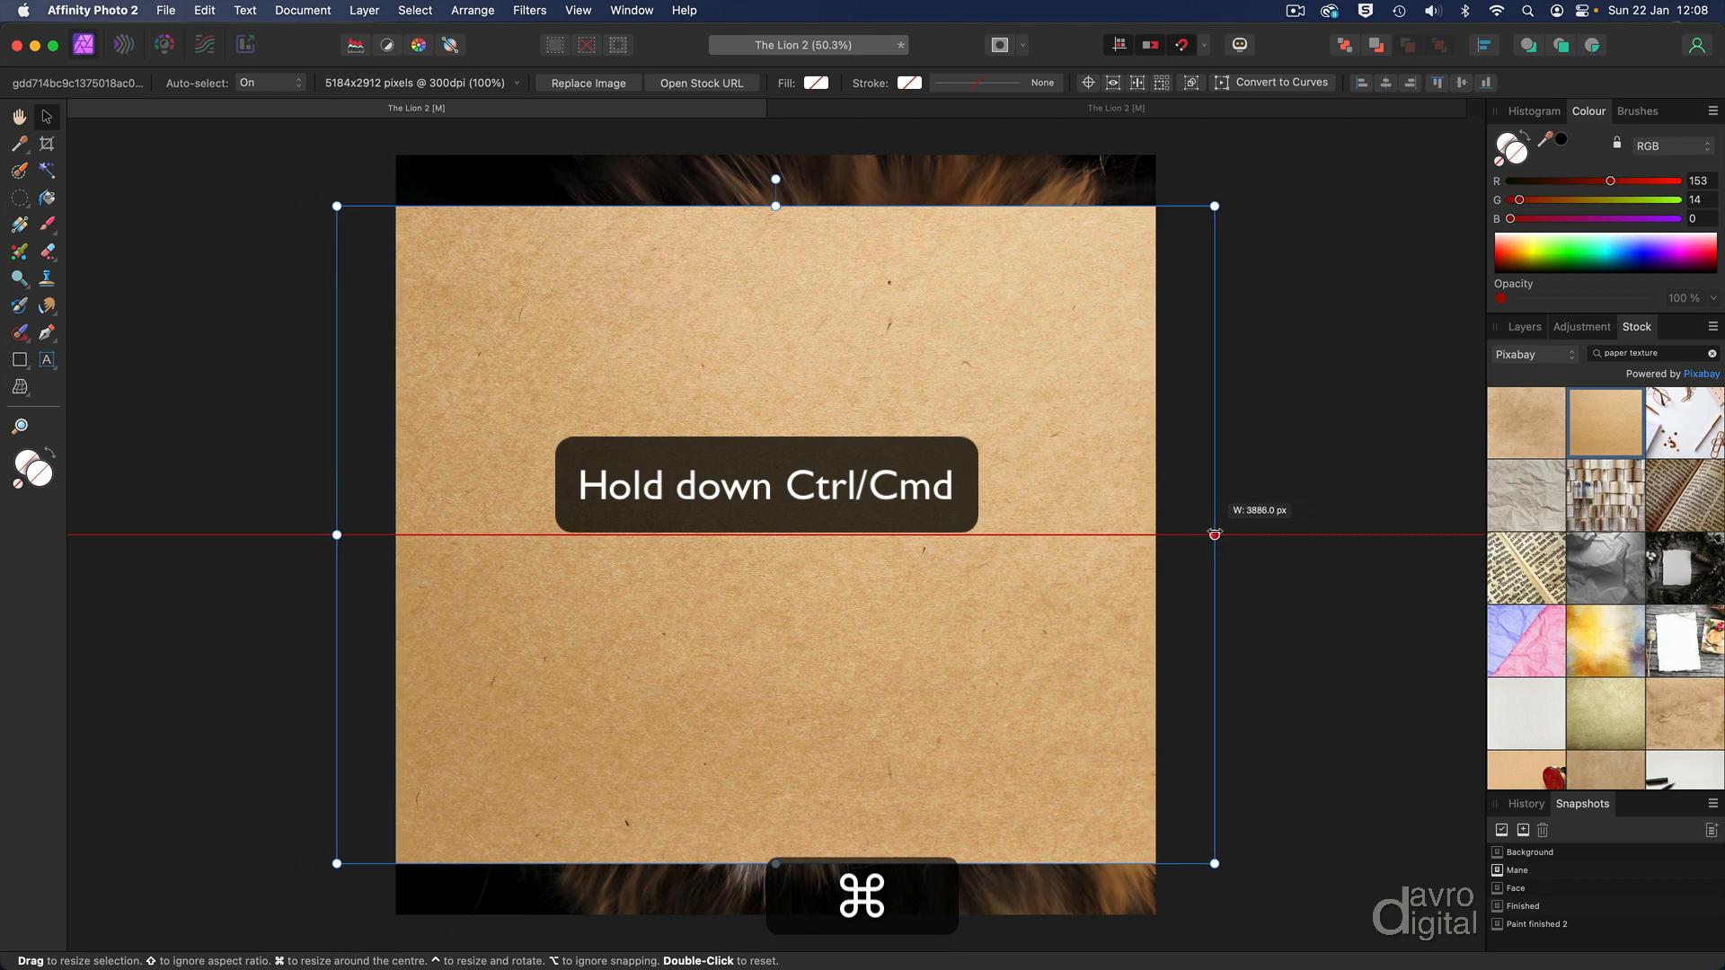
pyautogui.moveTo(1215, 535); pyautogui.dragTo(1156, 536)
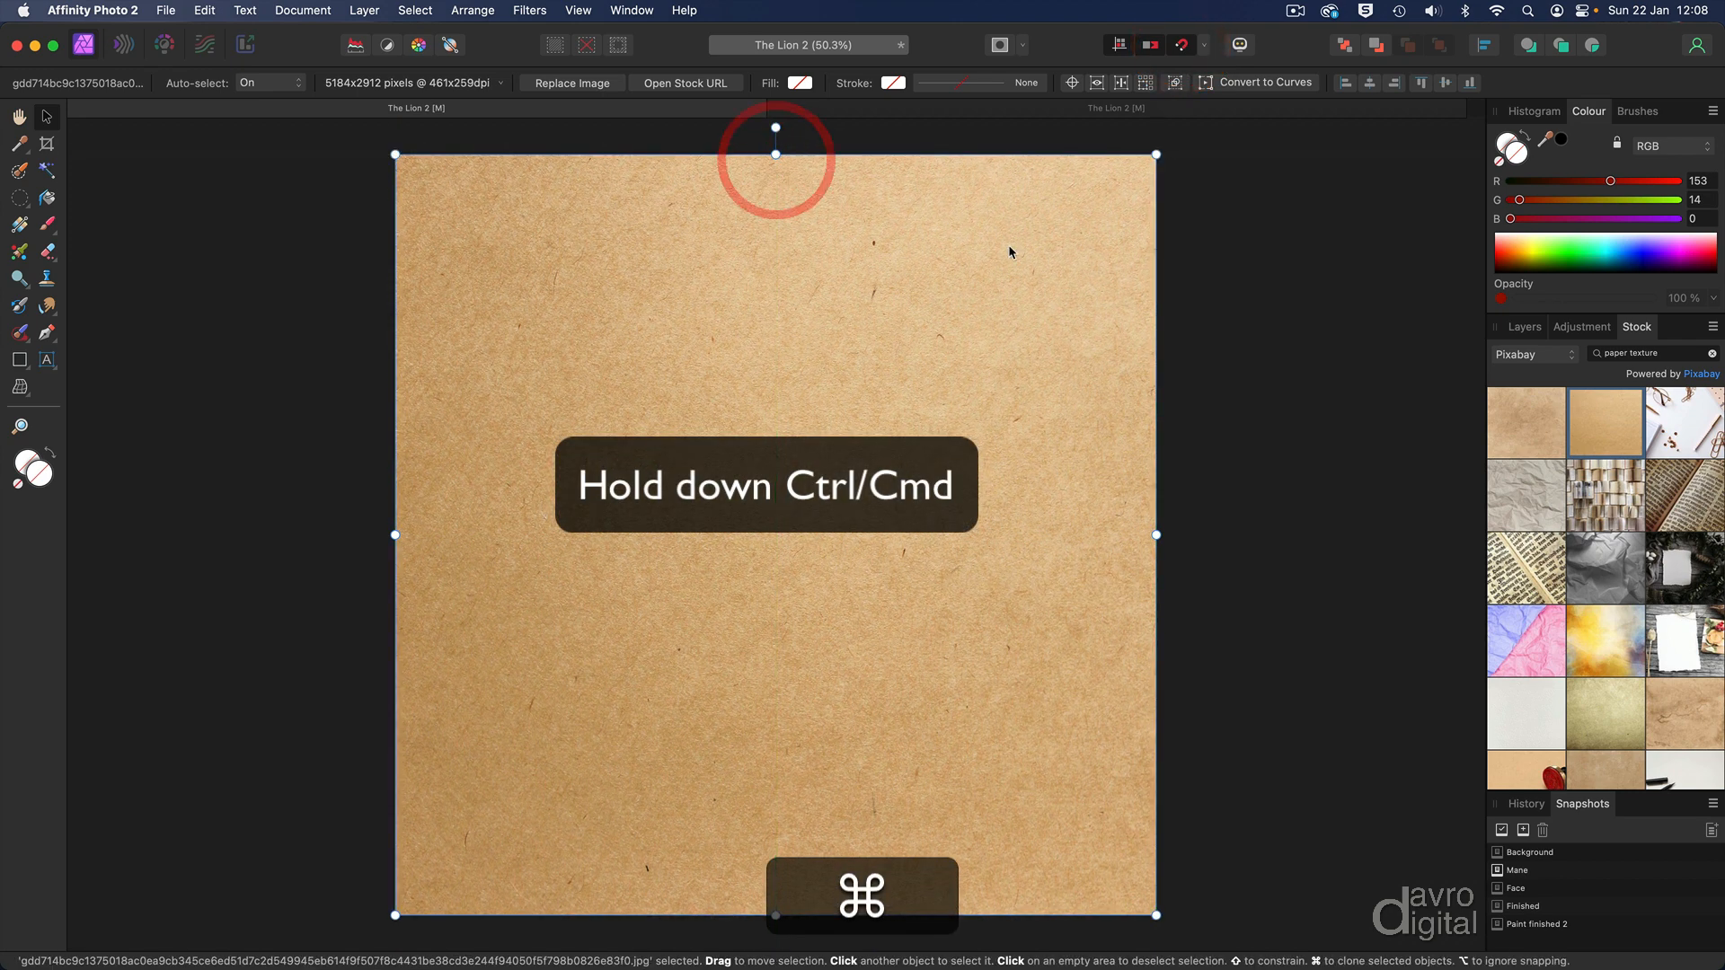
pyautogui.click(1525, 327)
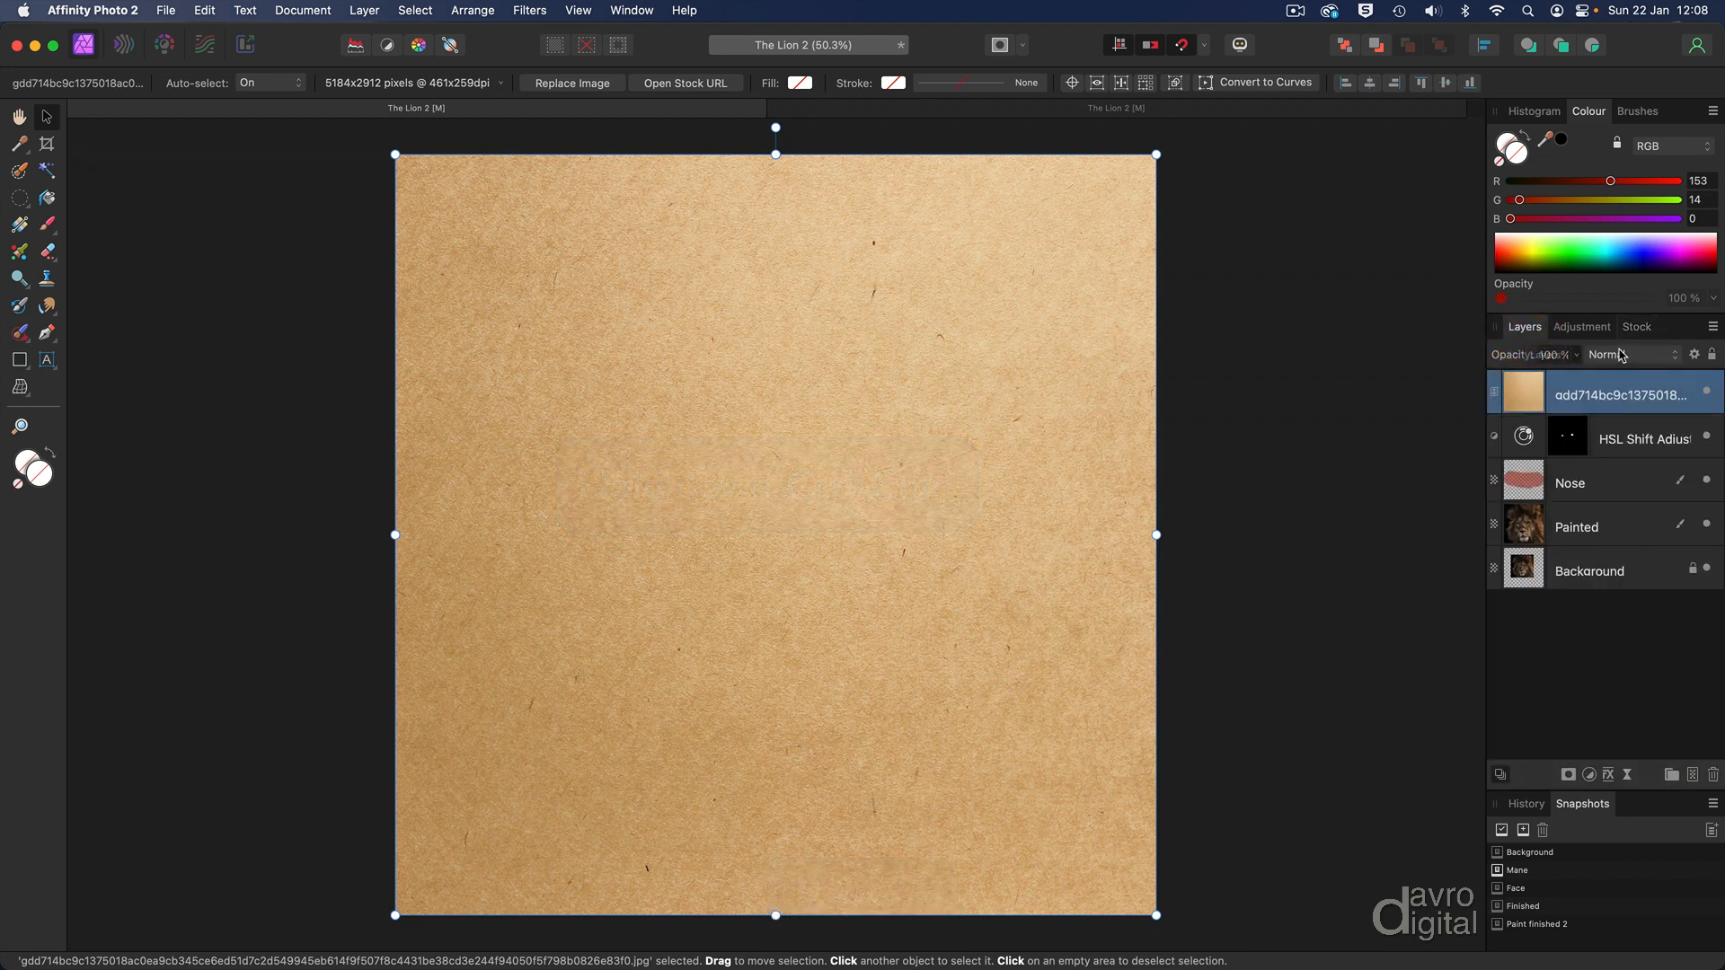
# - Set the paper texture layer to Overlay blend mode at about 79% opacity
pyautogui.click(1626, 355)
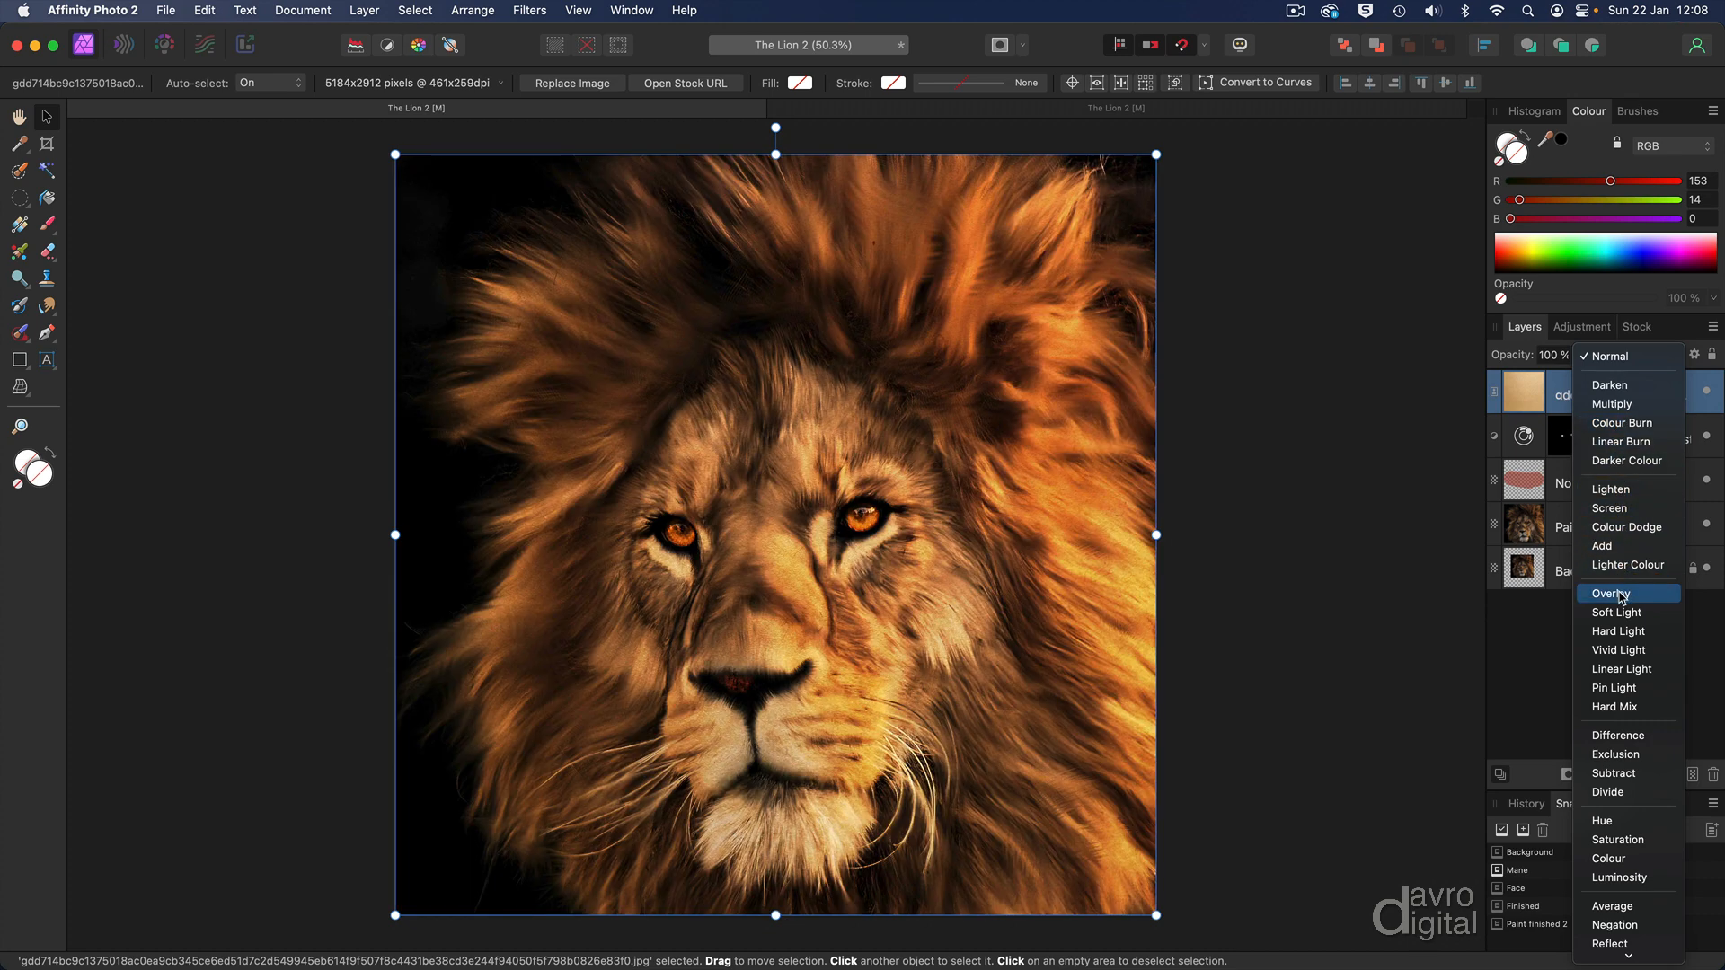
pyautogui.click(1612, 594)
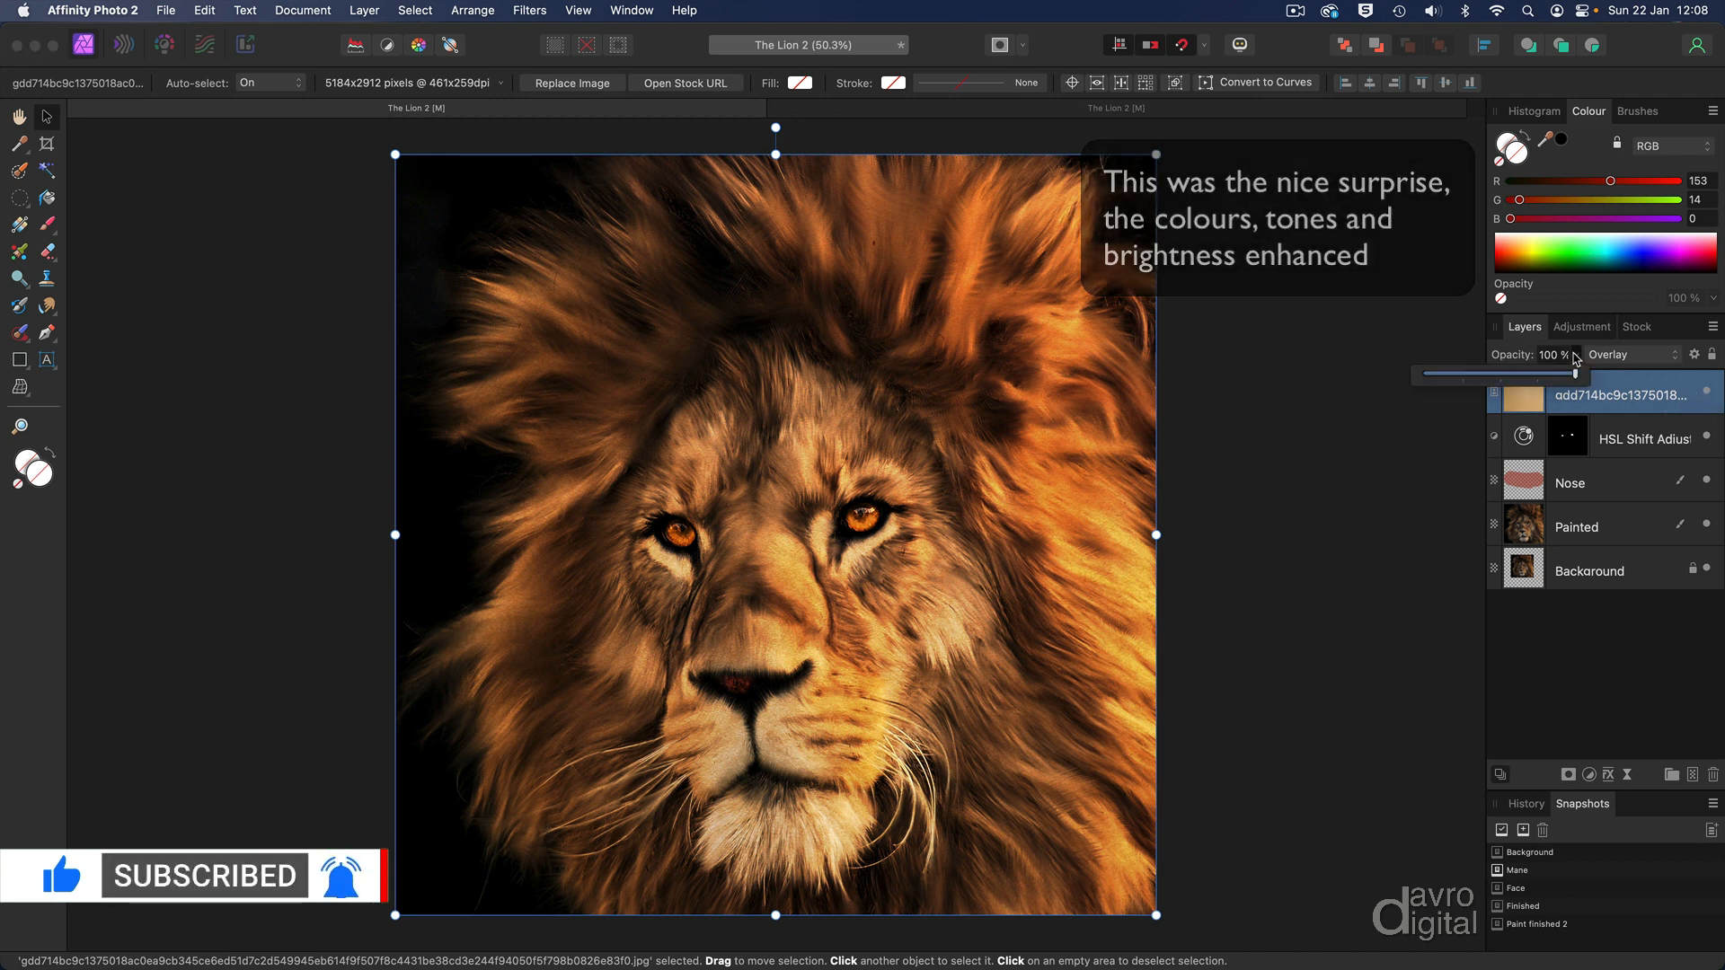
pyautogui.moveTo(1573, 374); pyautogui.dragTo(1546, 374)
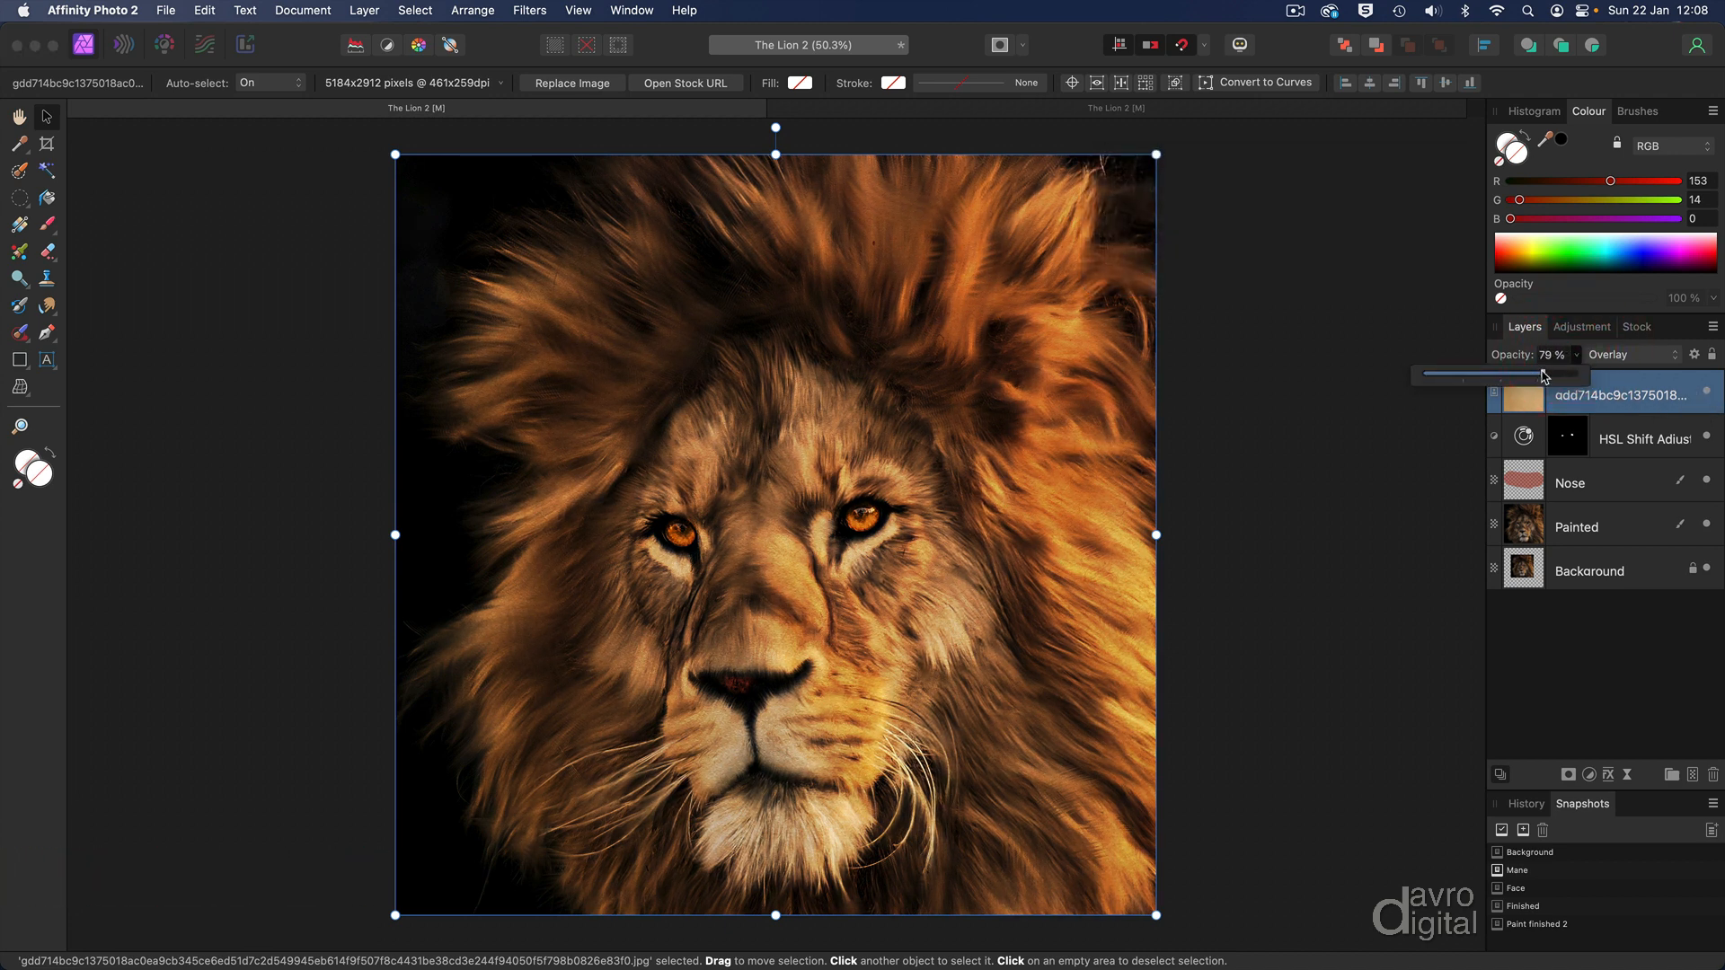
pyautogui.moveTo(1573, 376); pyautogui.dragTo(1579, 375)
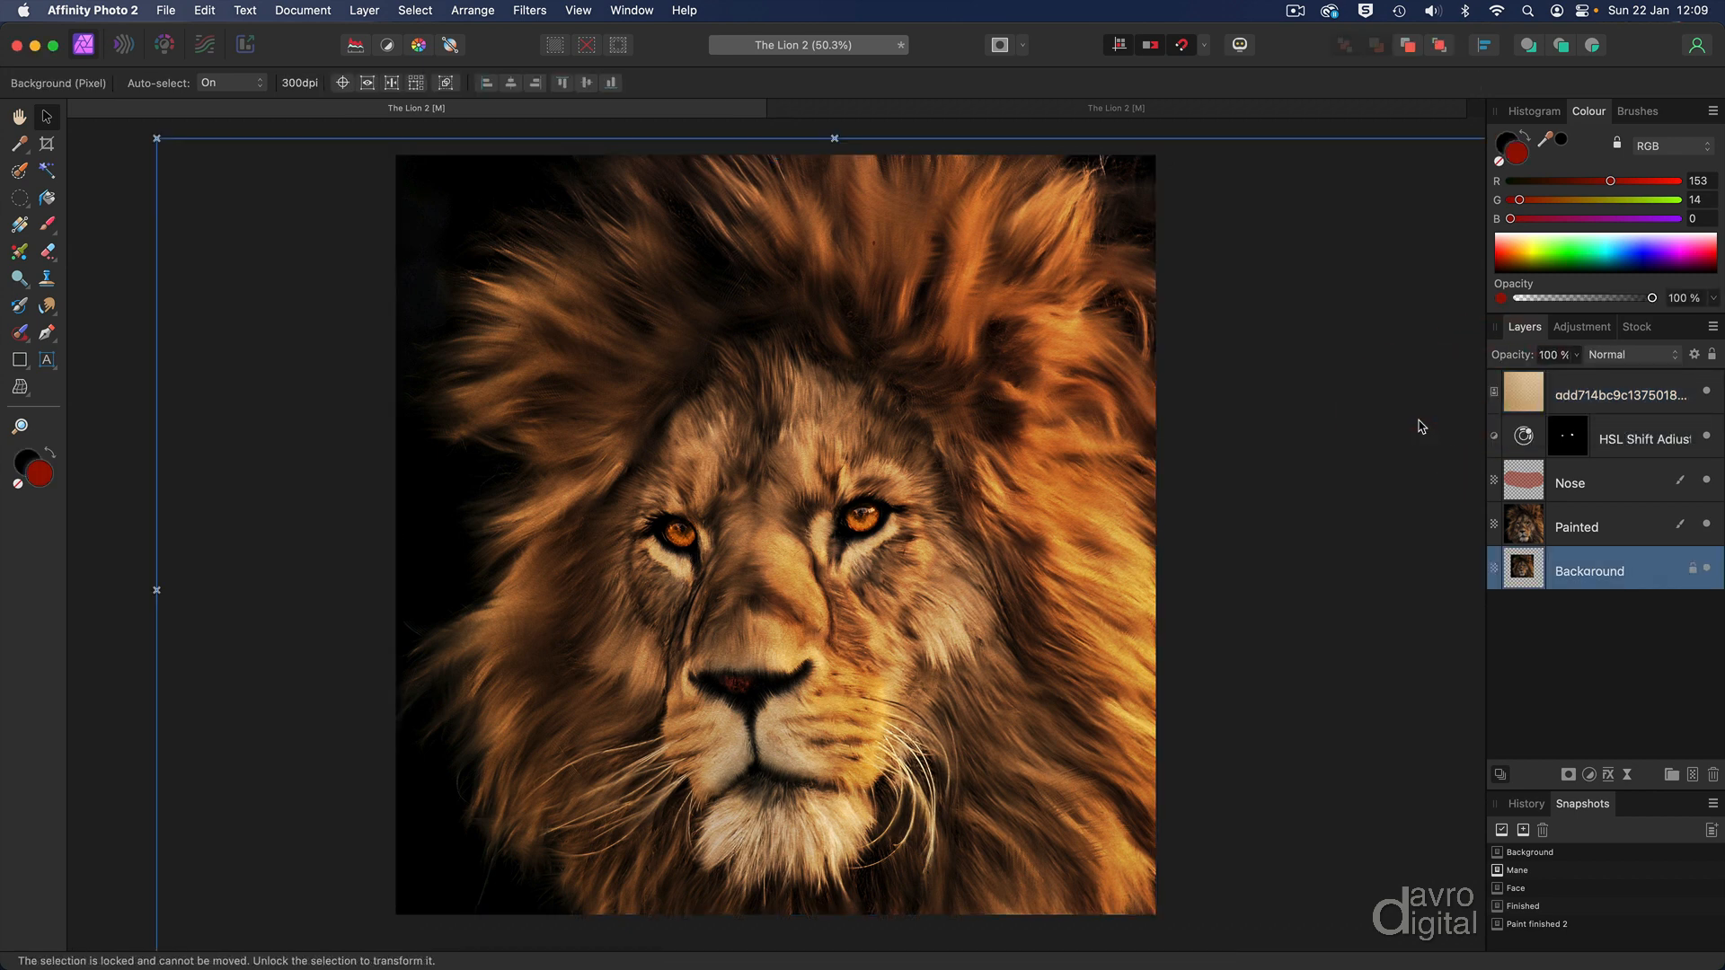
# - Switch to the Smudge Brush, target the Painted layer, and zoom to 100%
pyautogui.press('s')
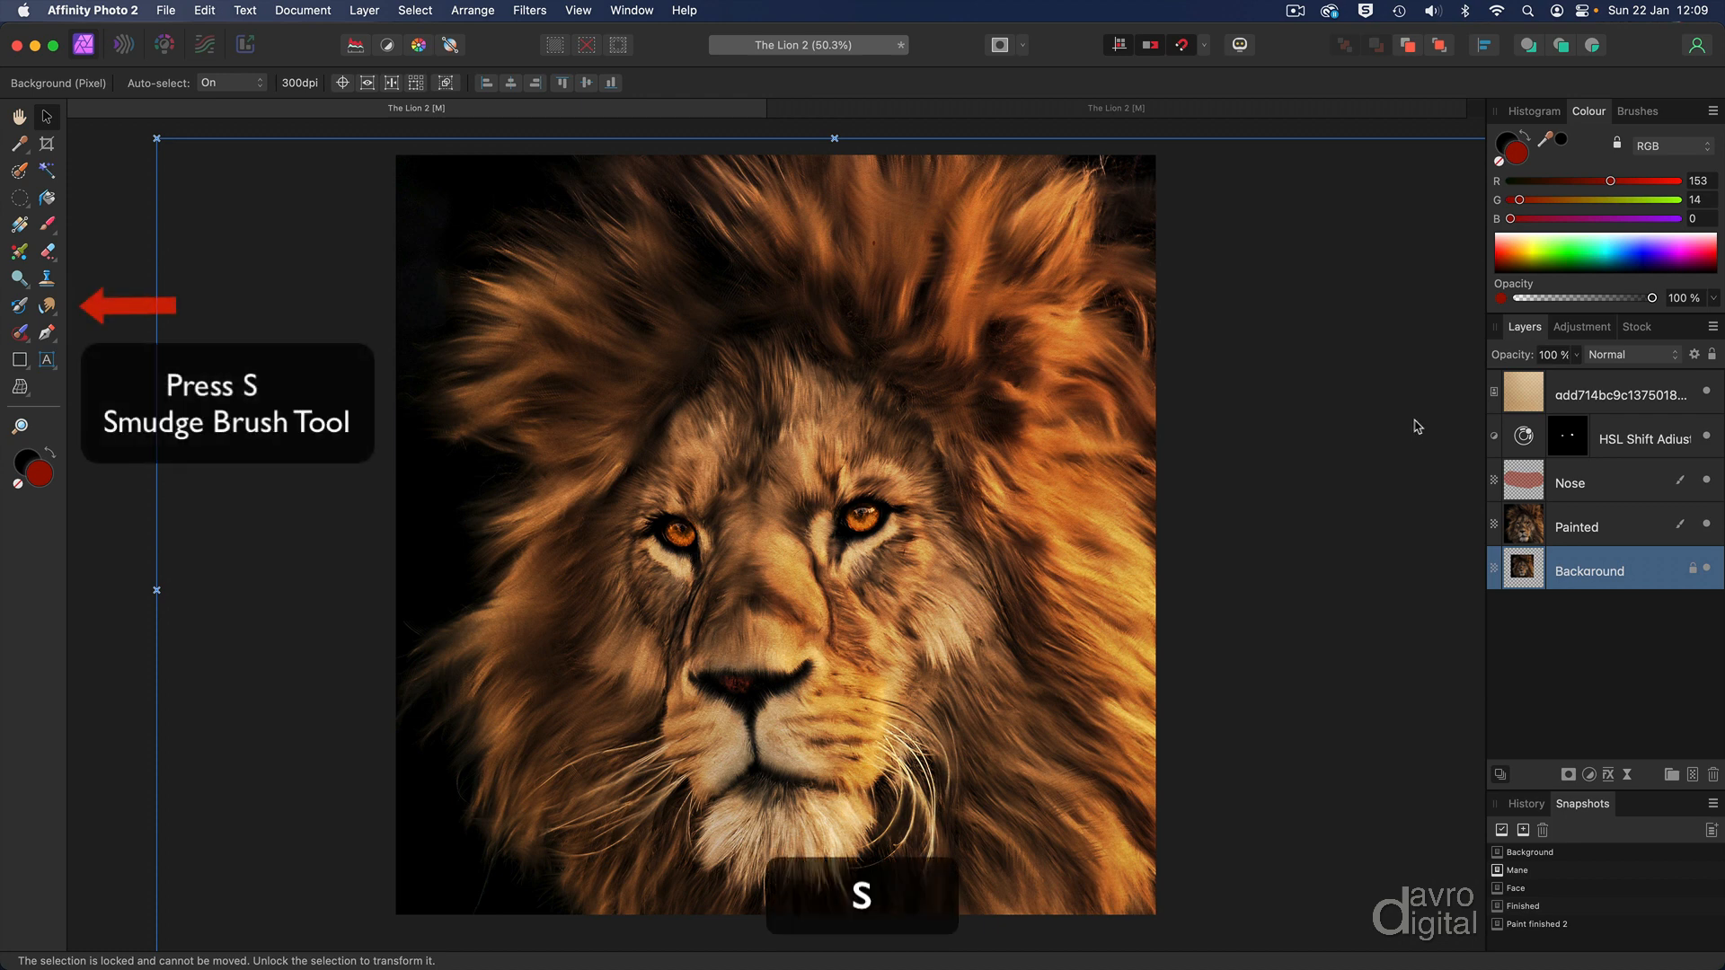
pyautogui.press('s')
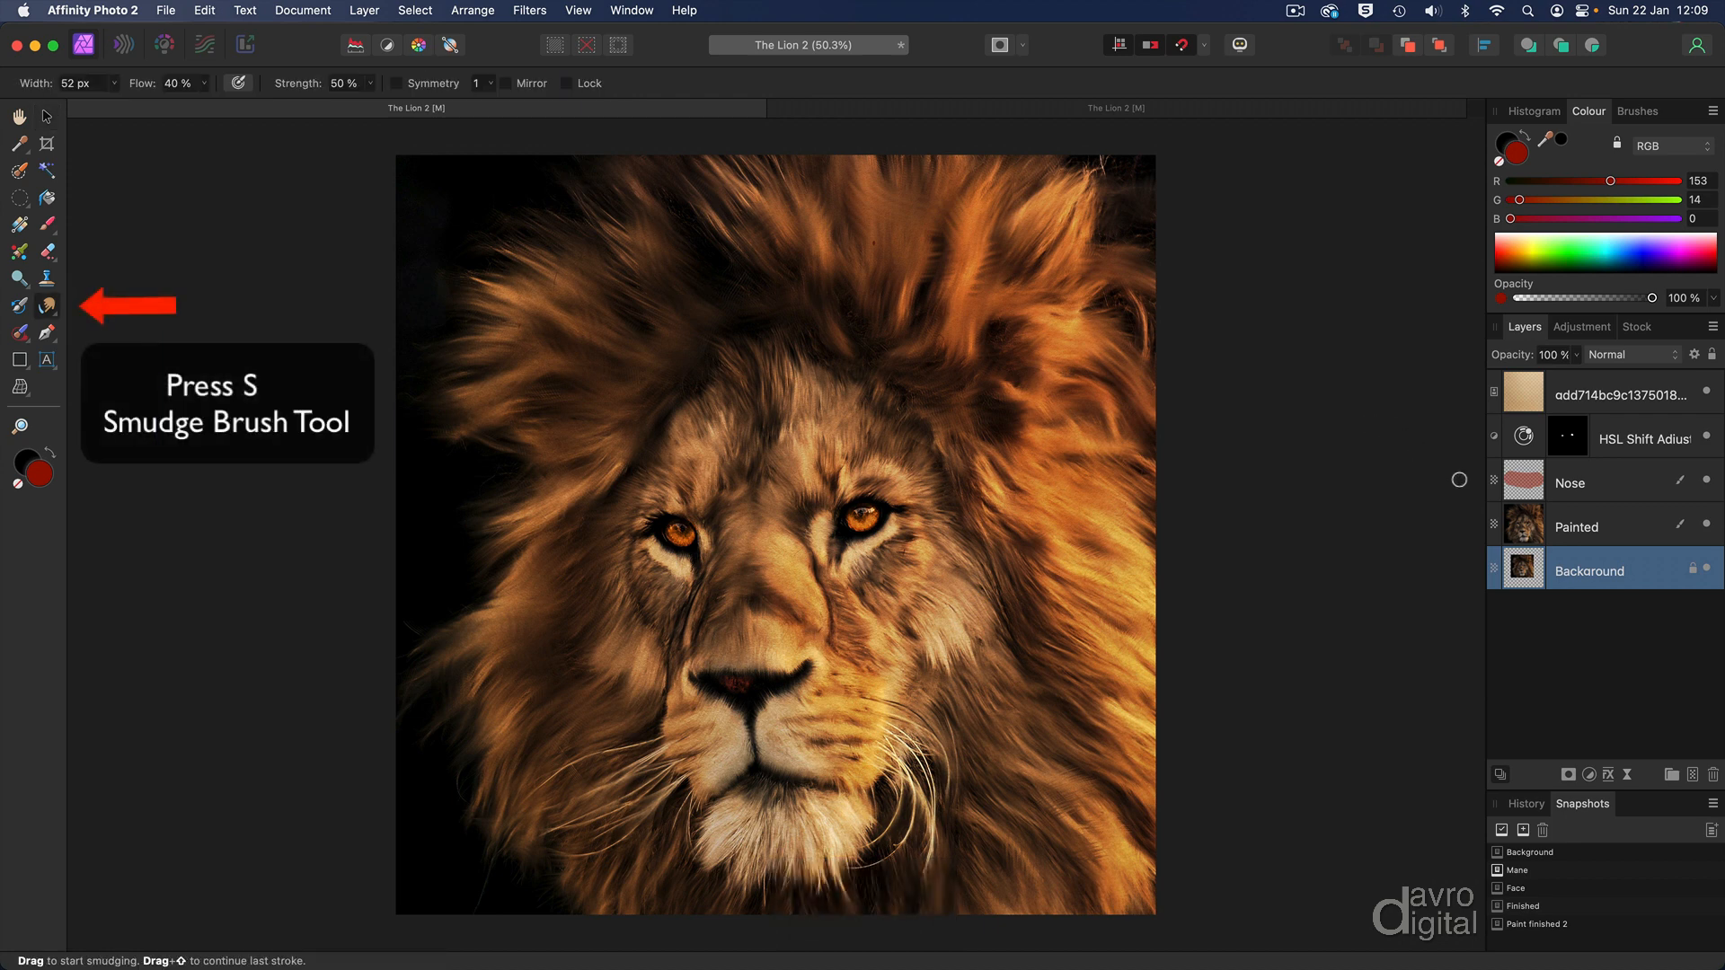
pyautogui.click(1575, 526)
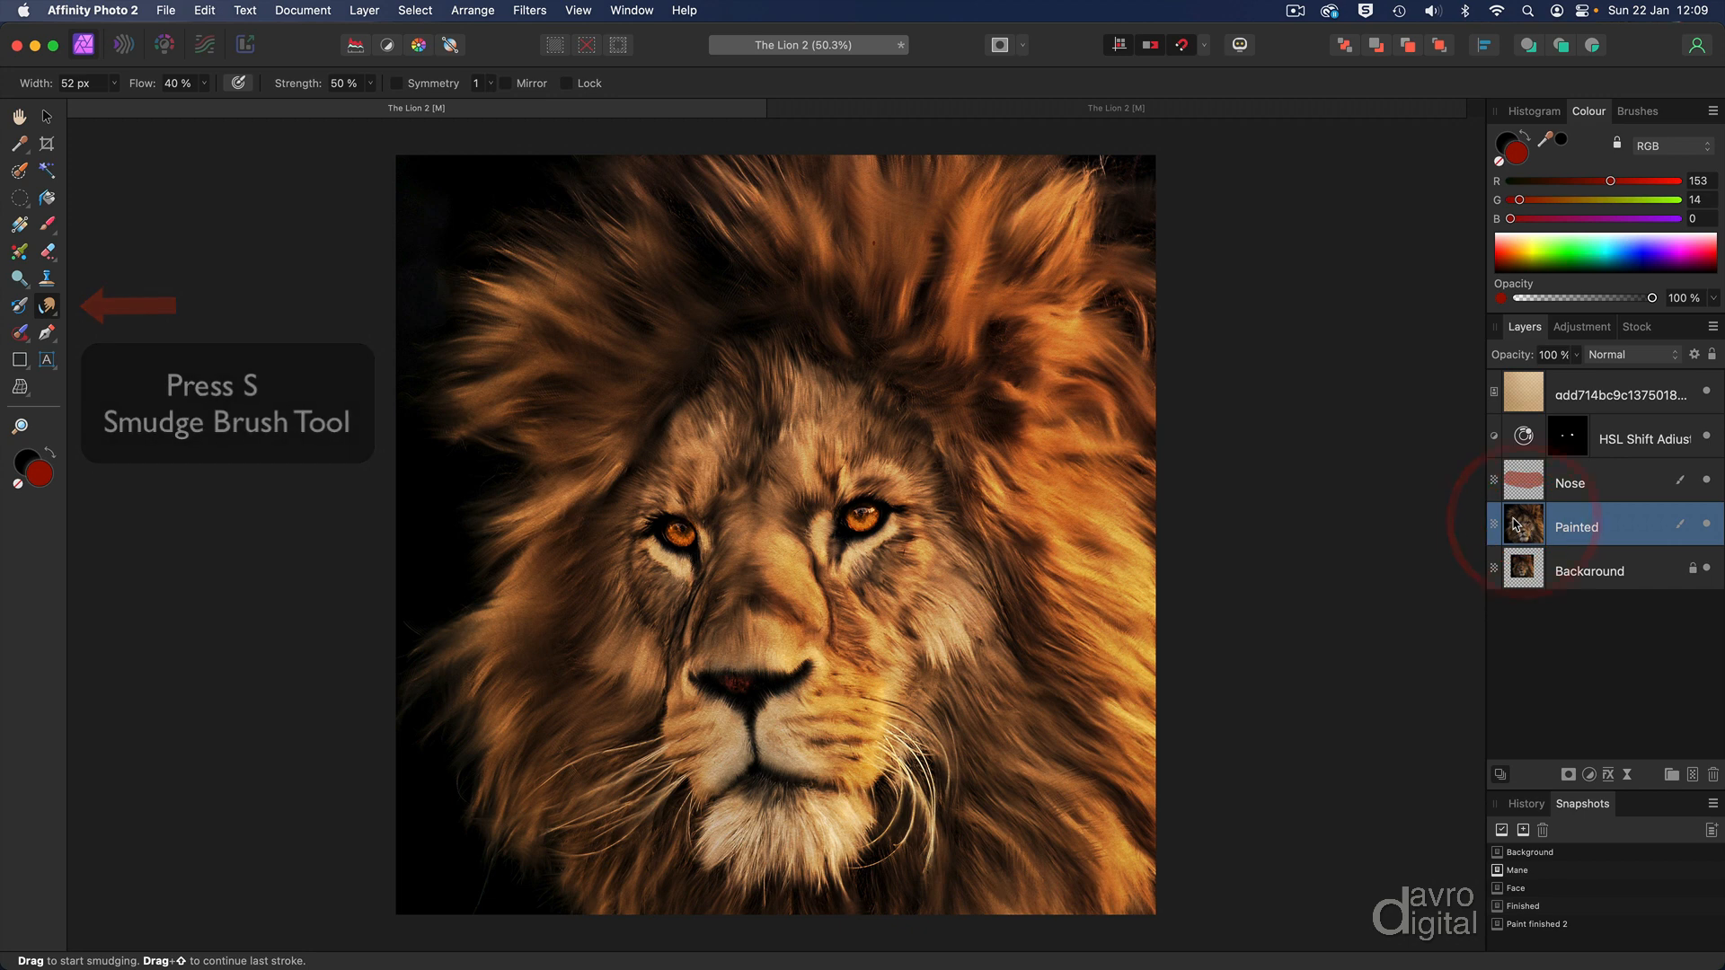
pyautogui.press('cmd+1')
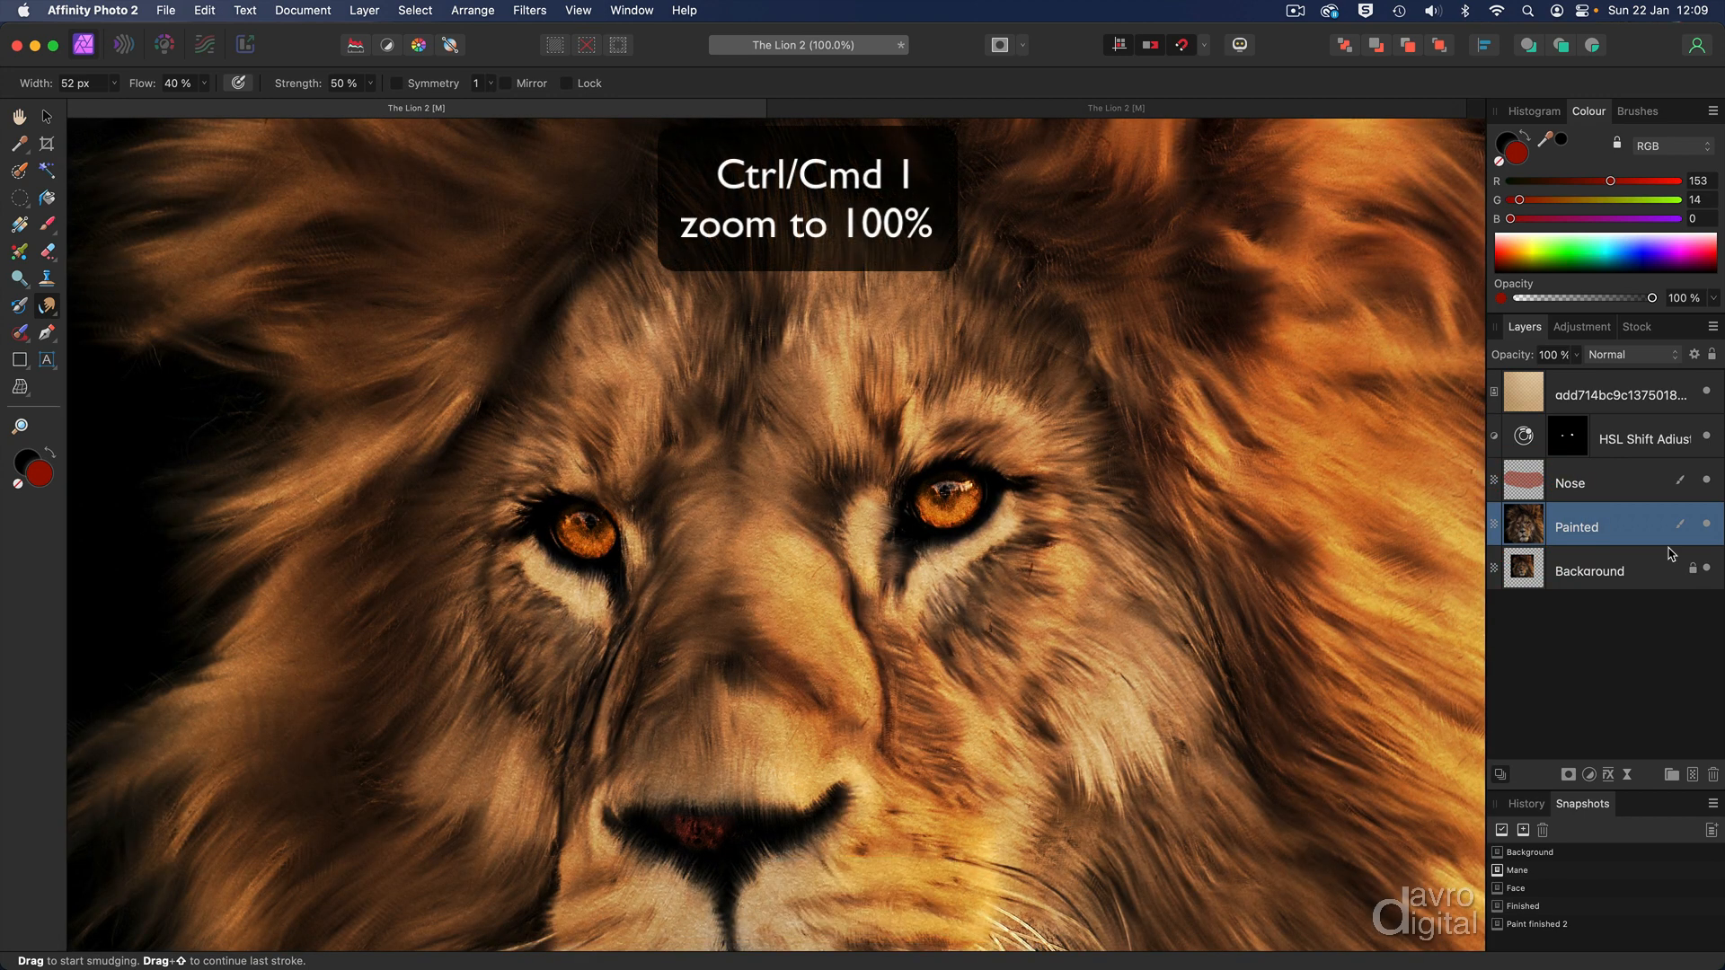
pyautogui.moveTo(1629, 776)
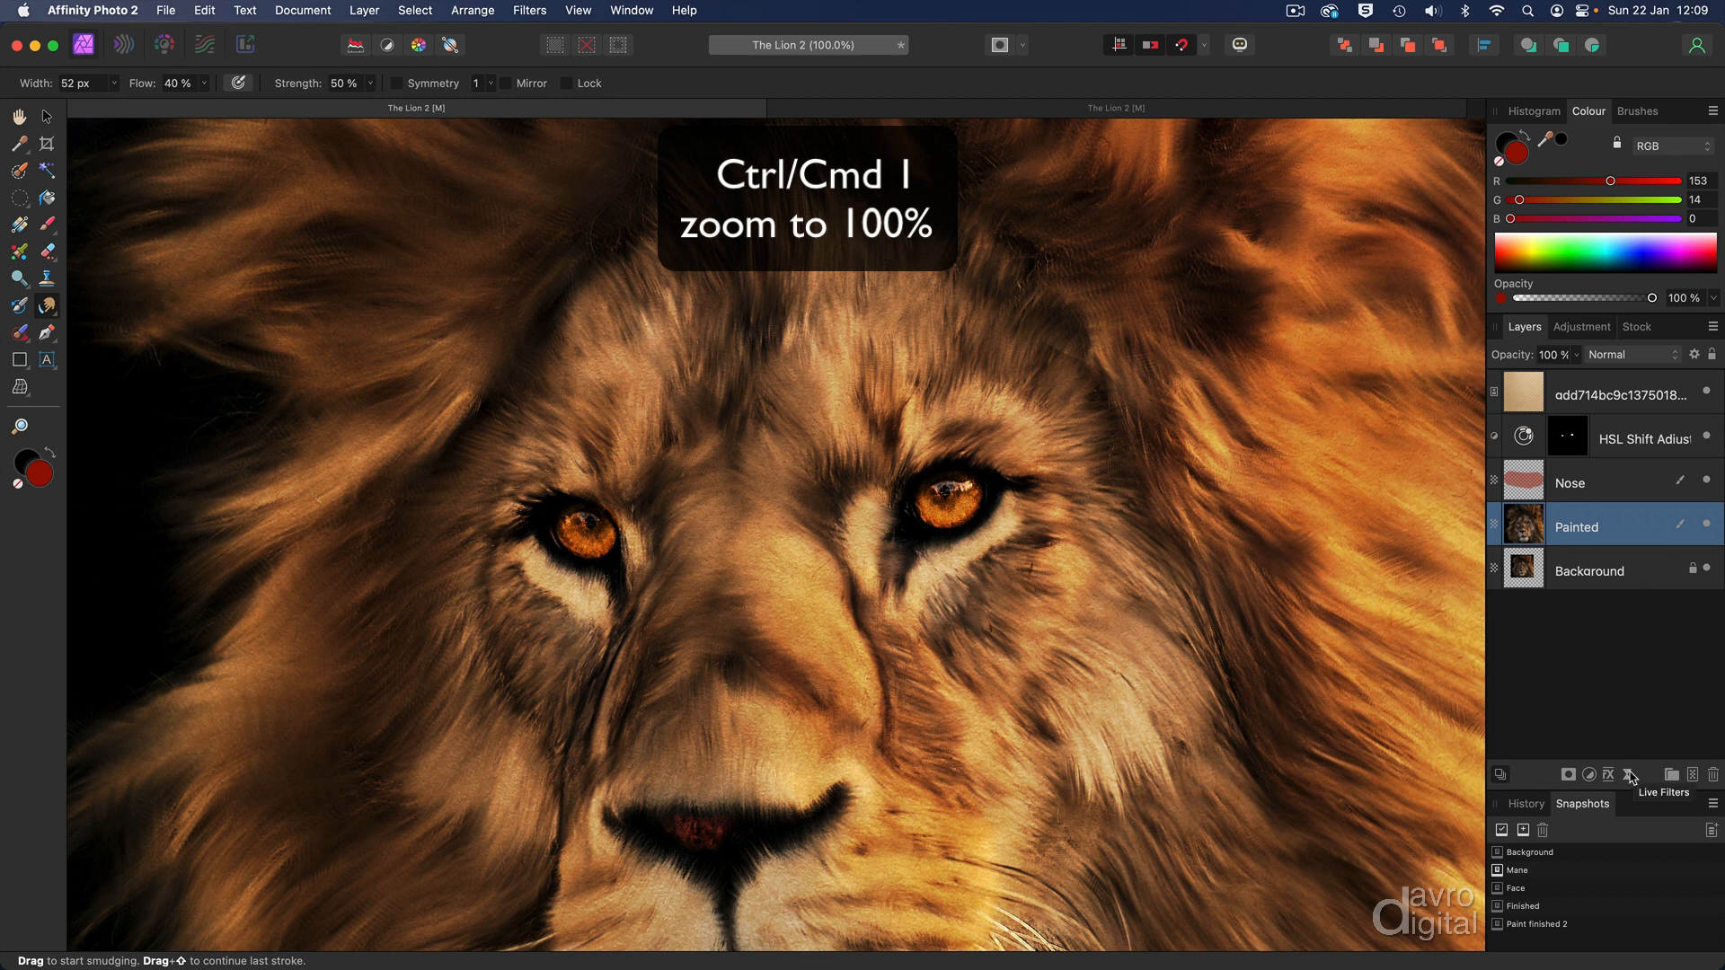
# - Add a Live High Pass filter to Painted in Overlay mode with 27.2 px radius
pyautogui.click(1631, 775)
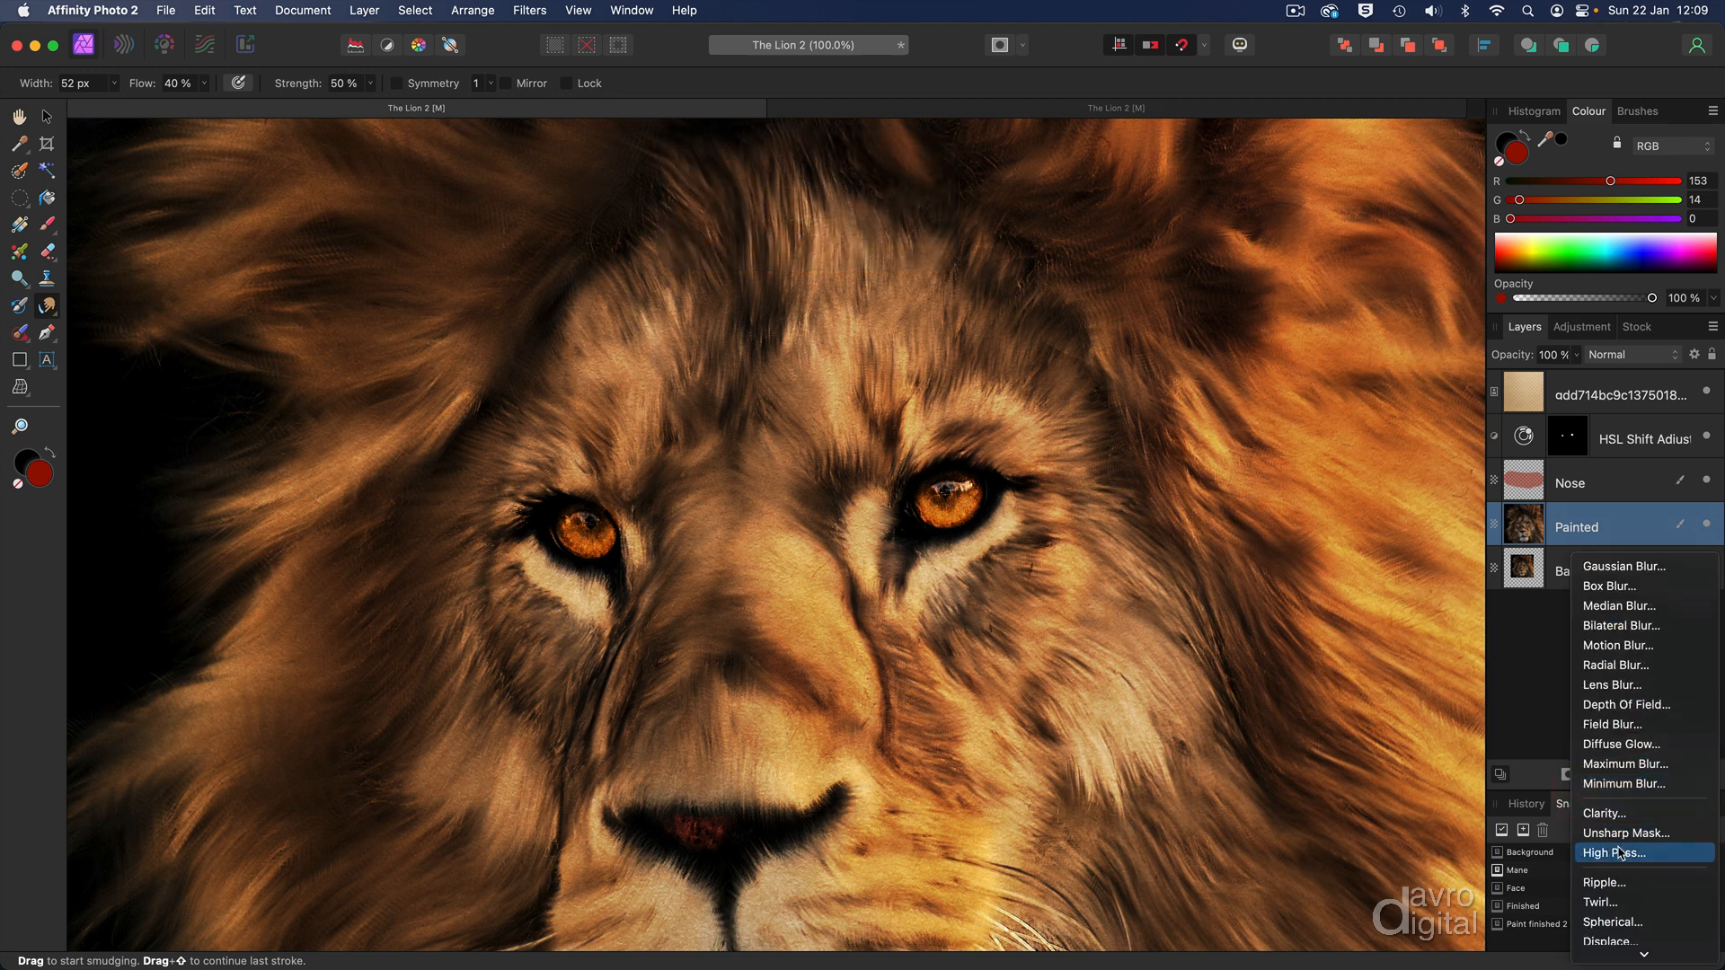
pyautogui.click(1618, 853)
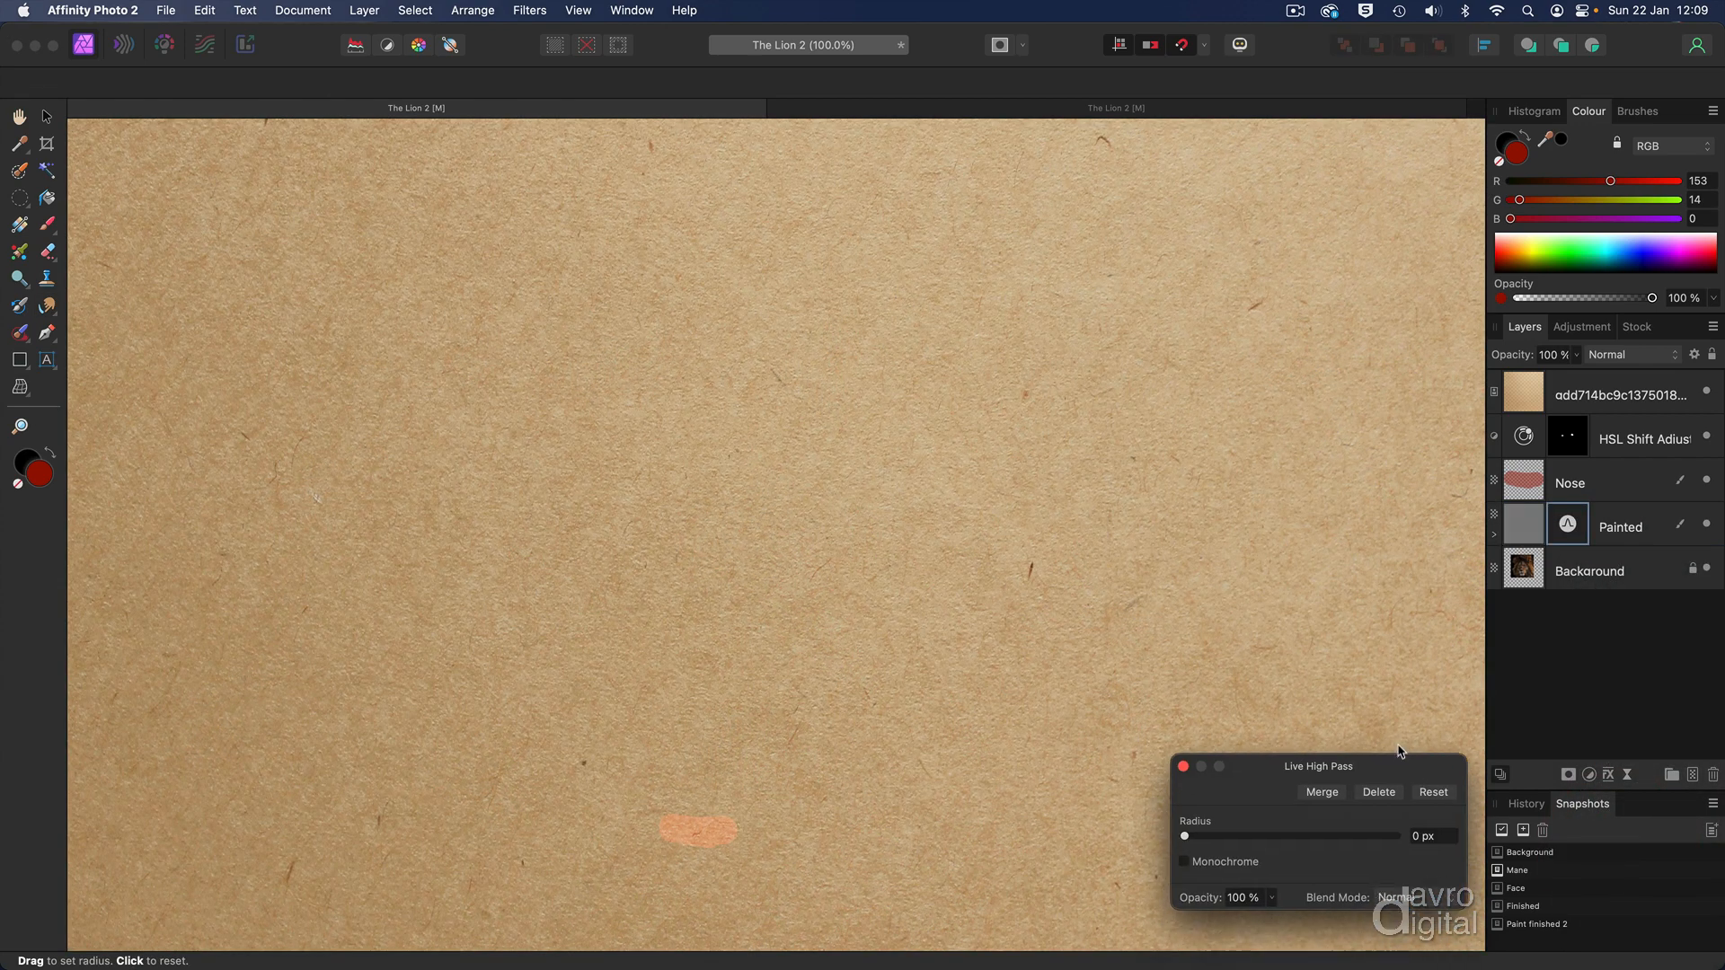
pyautogui.moveTo(1318, 765); pyautogui.dragTo(1398, 259)
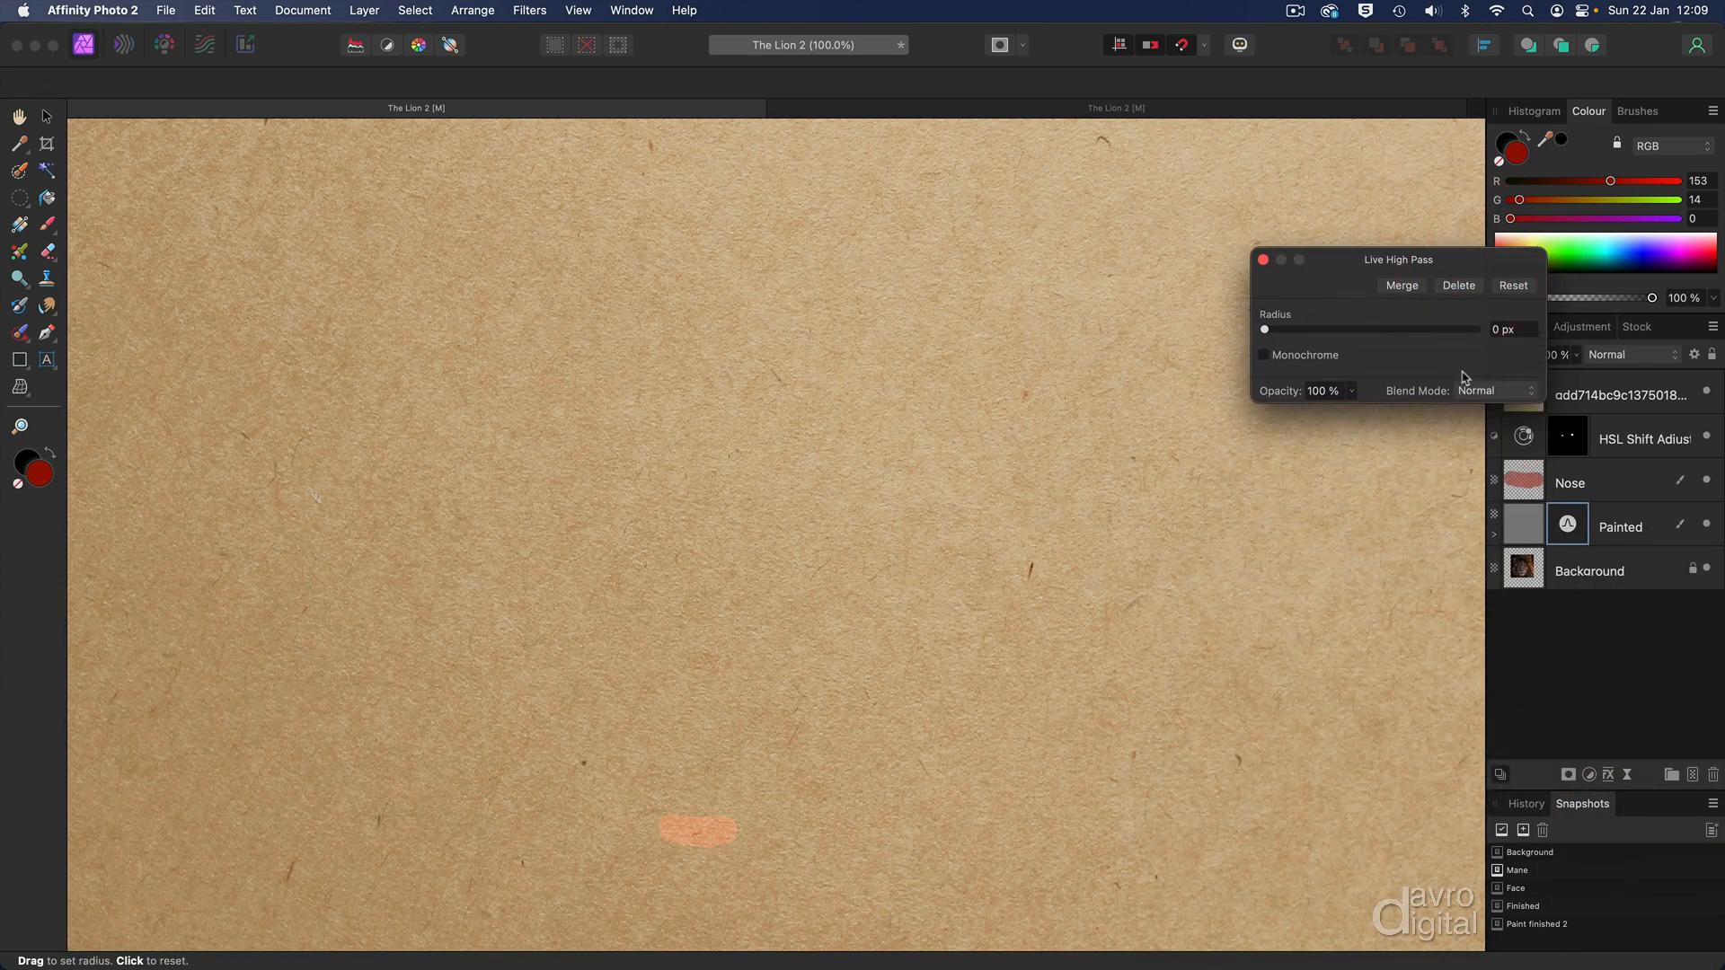
pyautogui.click(1495, 391)
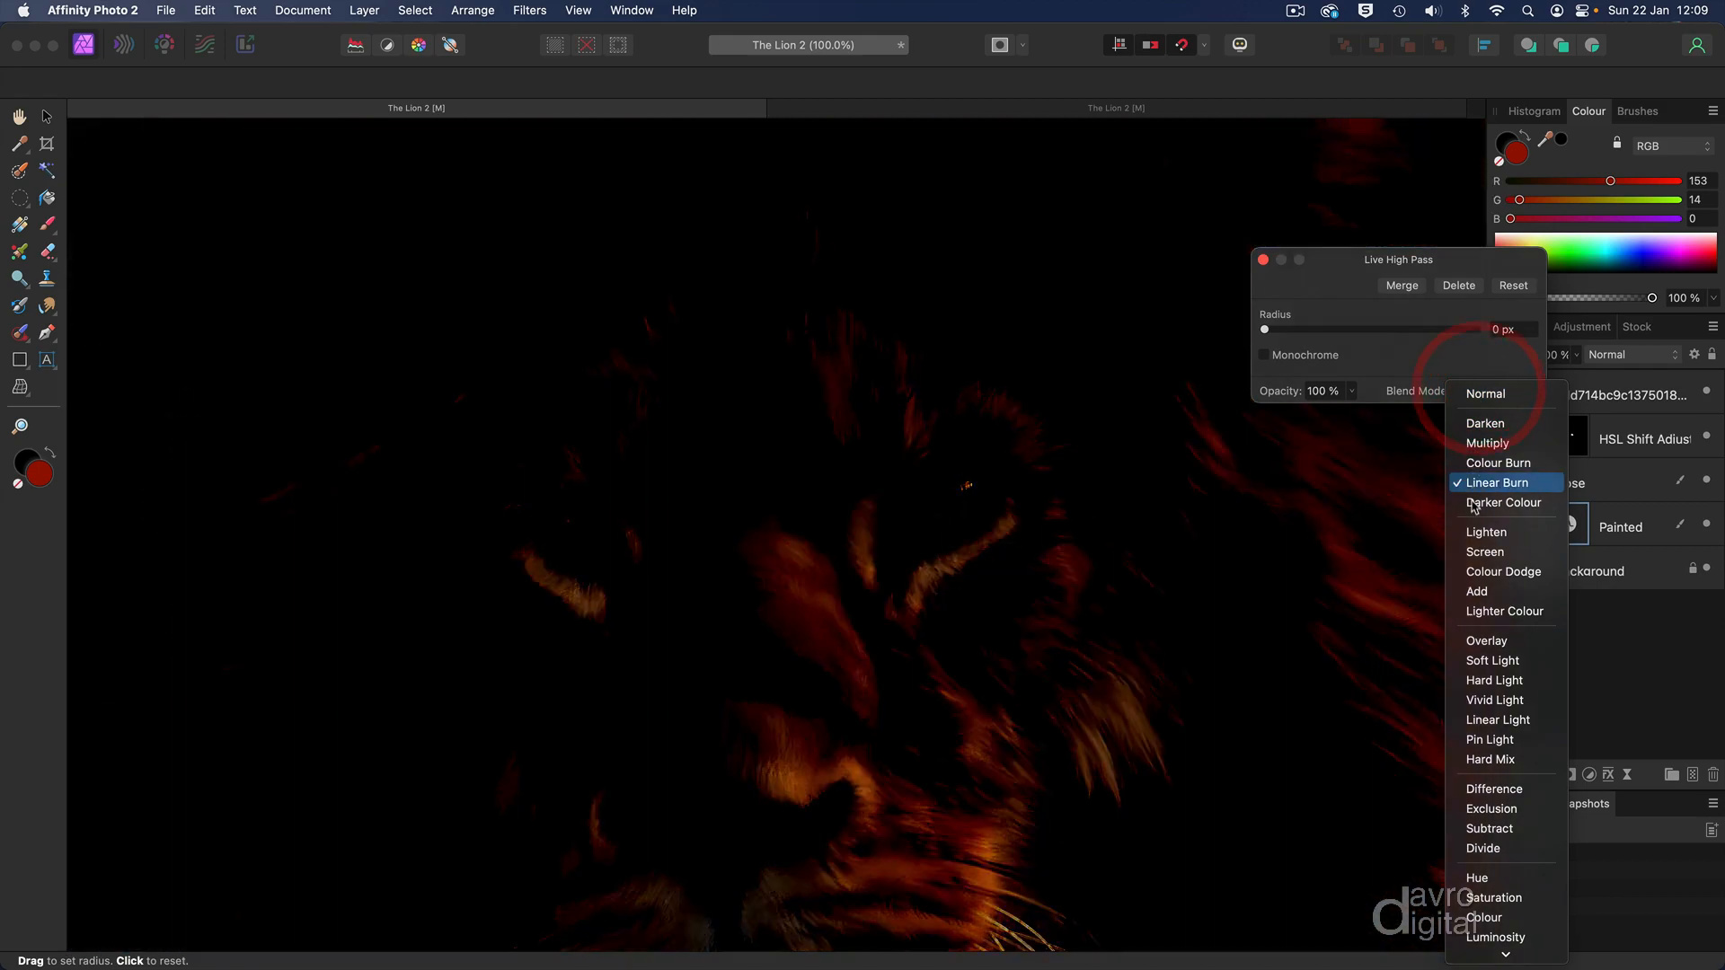
pyautogui.click(1486, 641)
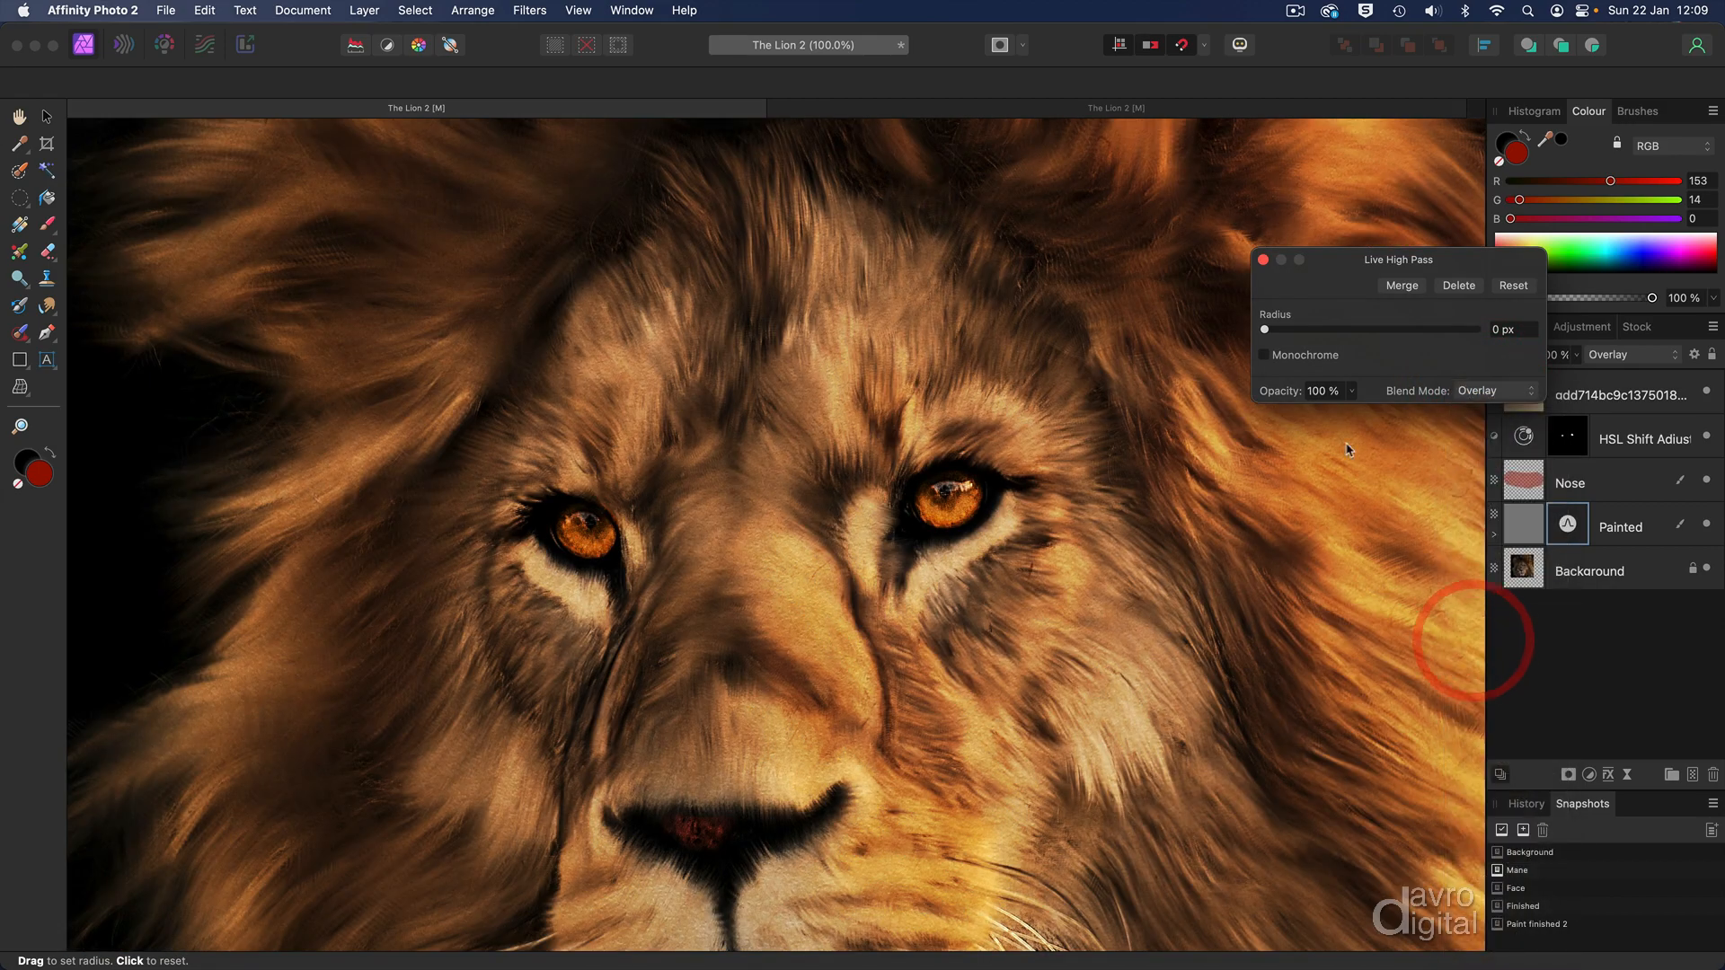
pyautogui.moveTo(1266, 329); pyautogui.dragTo(1357, 329)
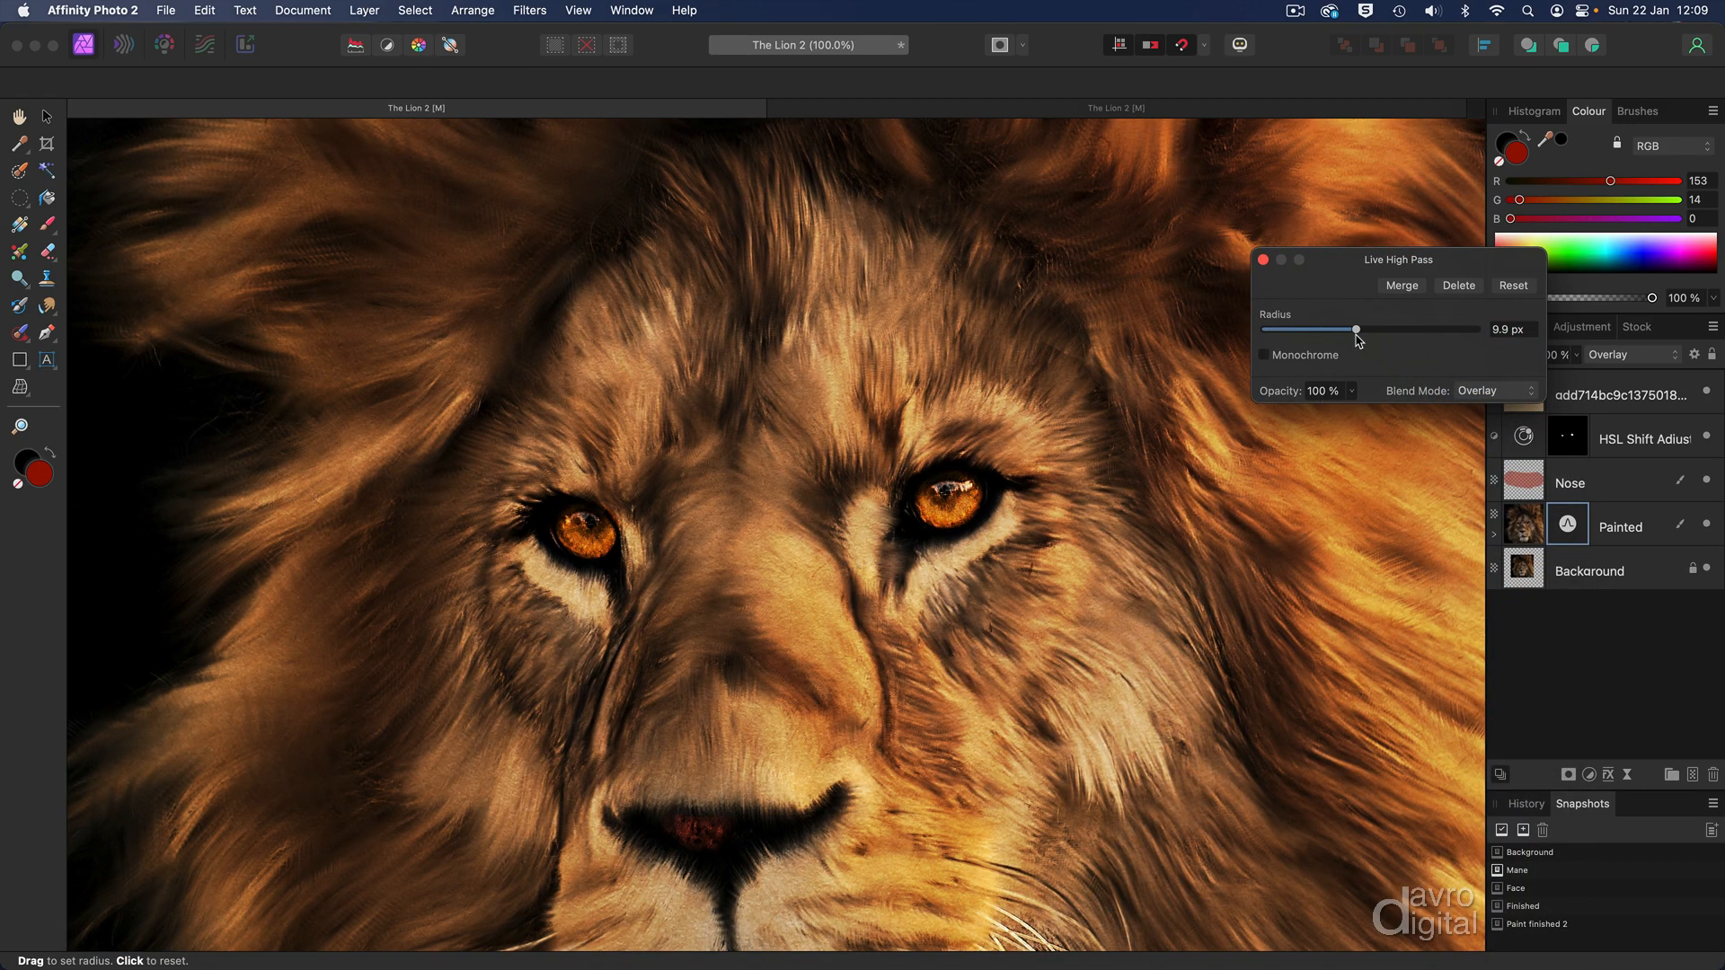
pyautogui.moveTo(1356, 329); pyautogui.dragTo(1397, 329)
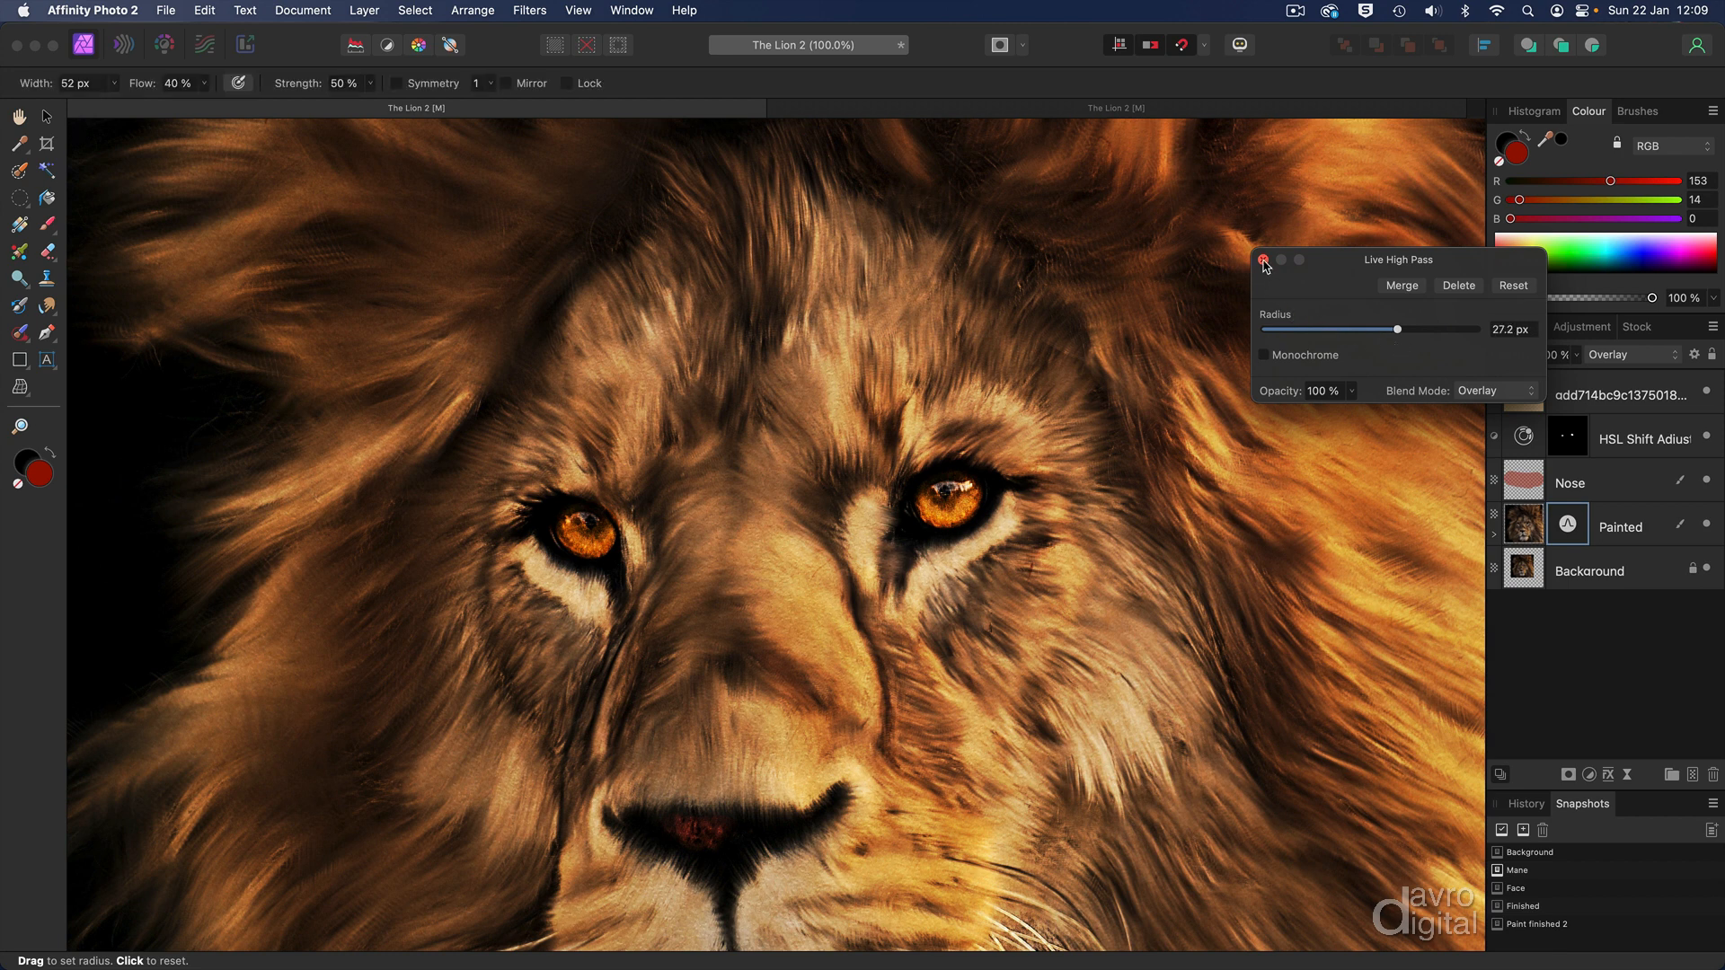
pyautogui.click(1265, 259)
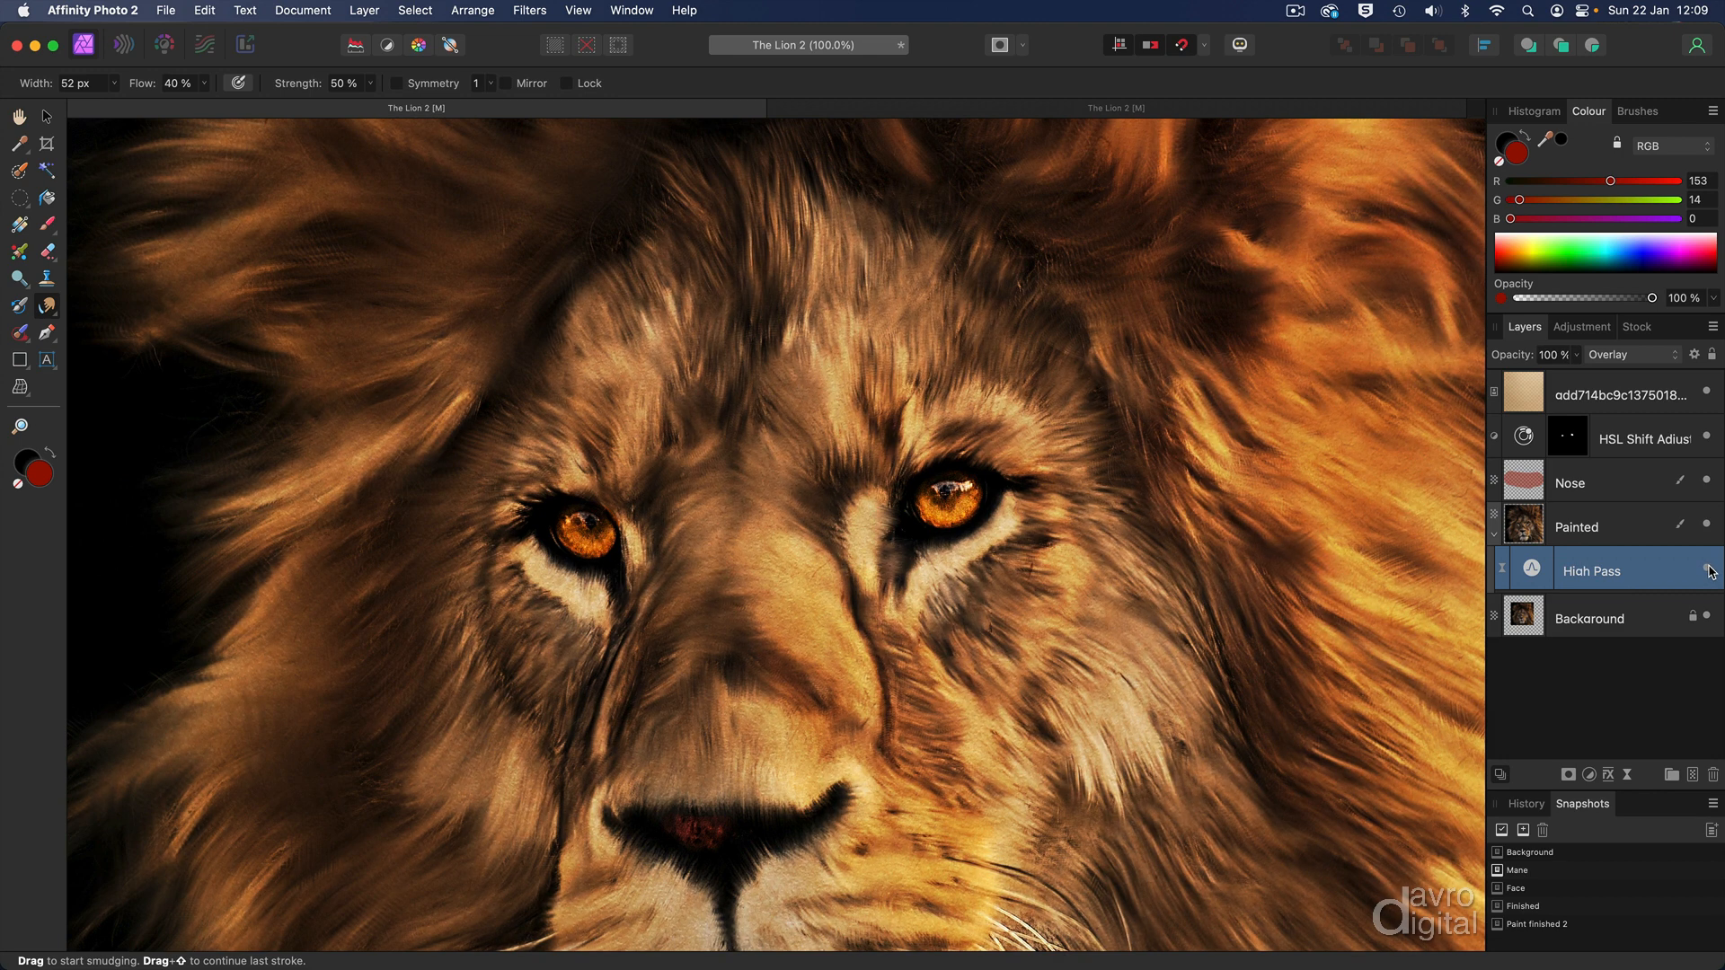
pyautogui.moveTo(1706, 569)
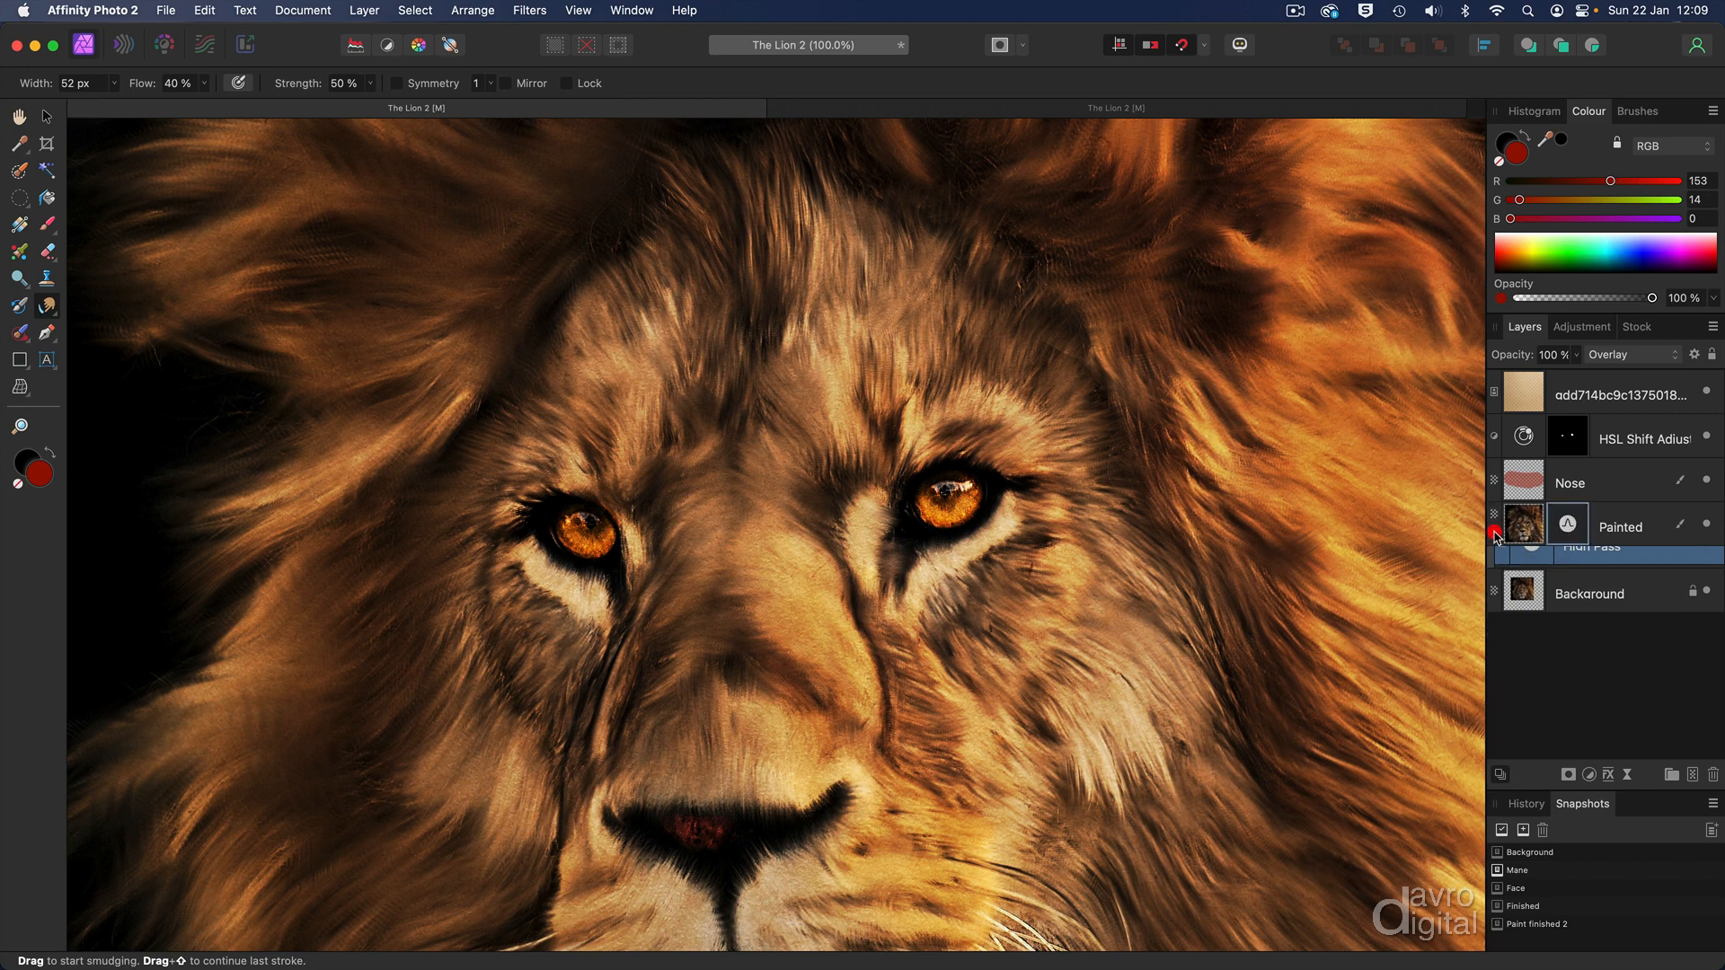
# - Fit the whole lion in the window and show the Oils brush collection
pyautogui.press('cmd+0')
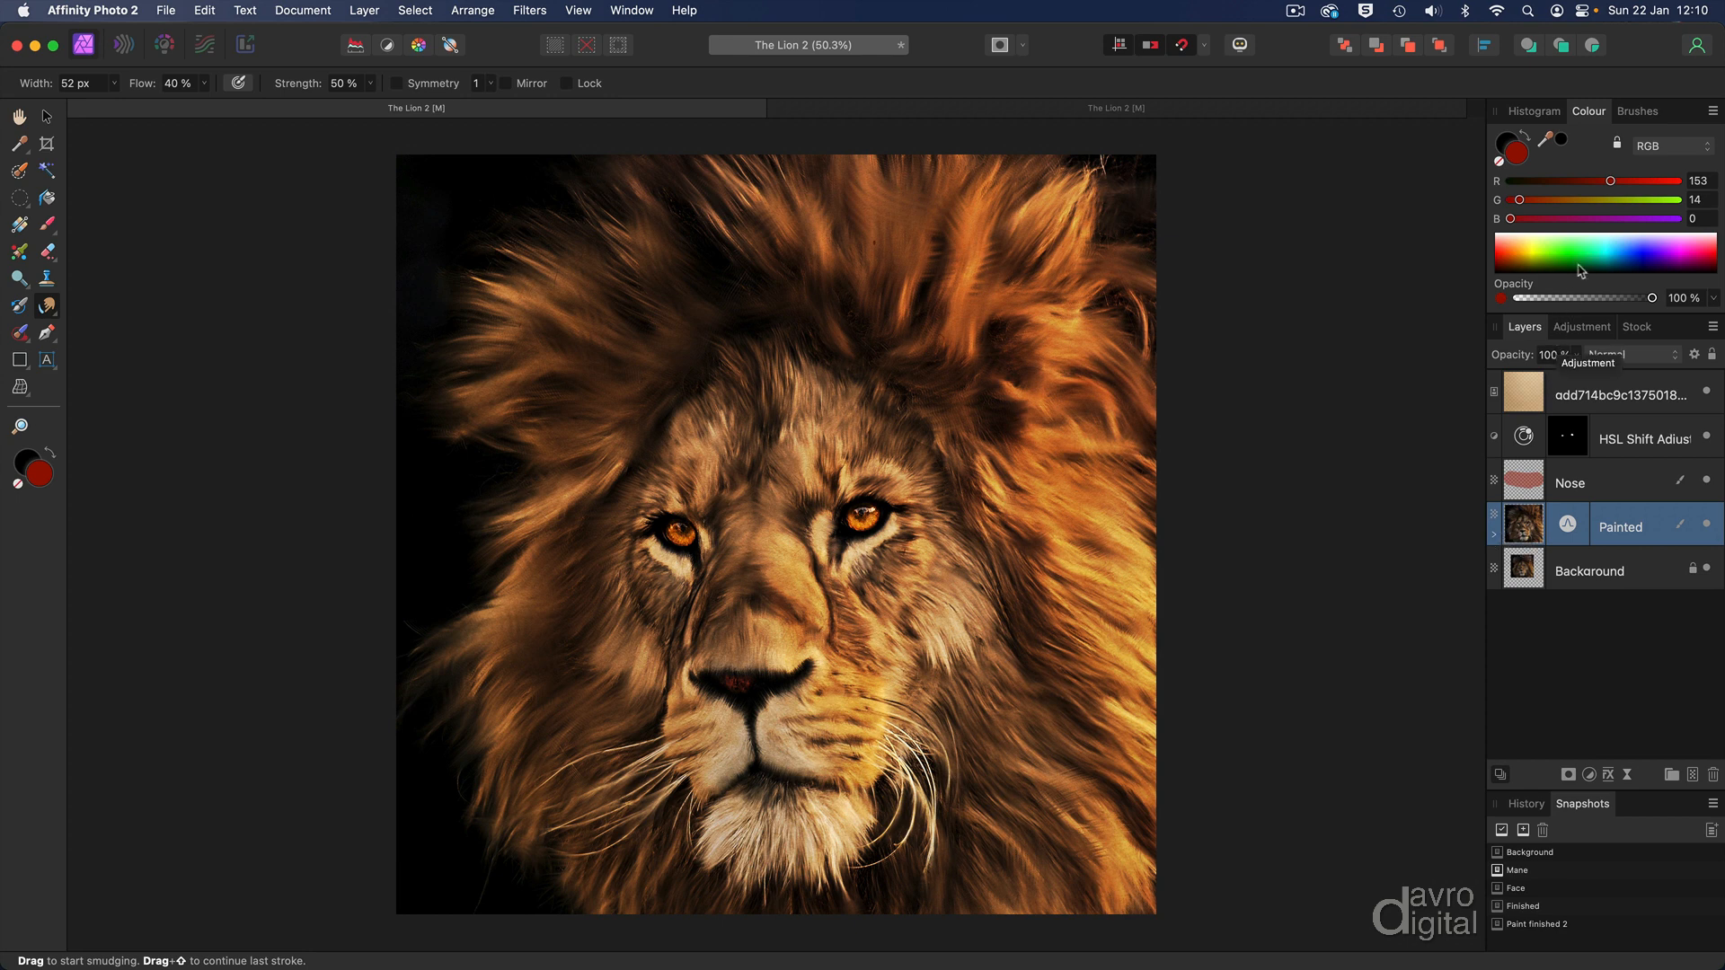
pyautogui.click(1637, 112)
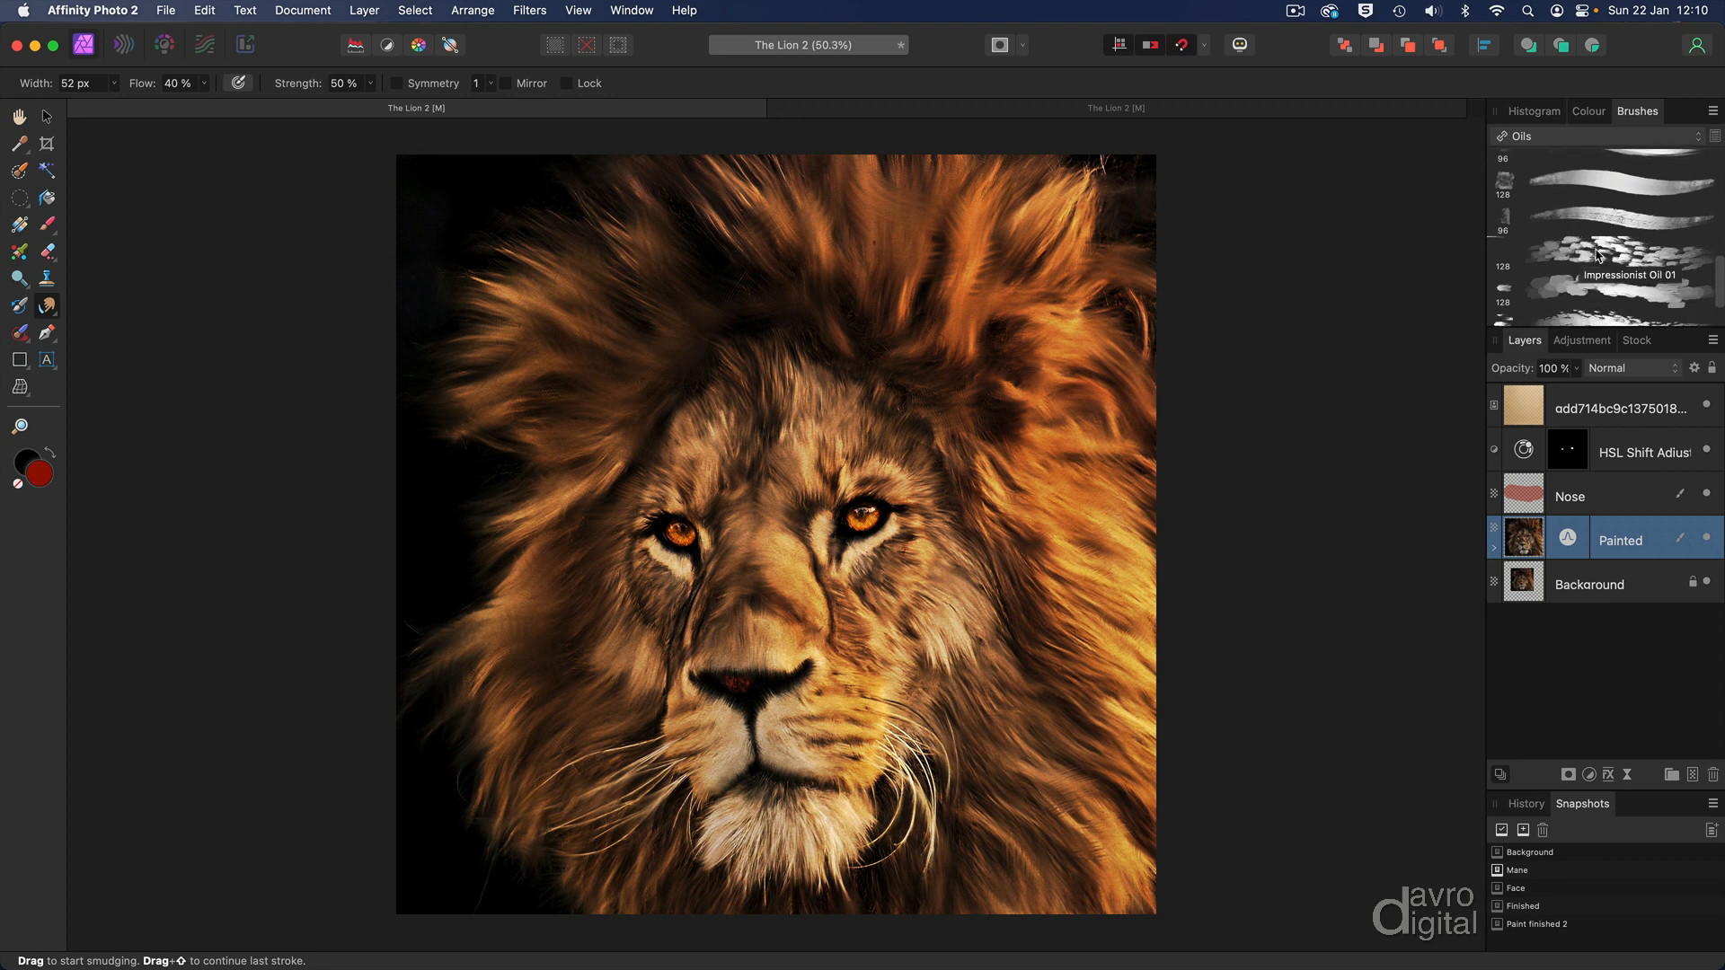
# - Choose the Impressionist Oil 02 brush at 100% and smudge strokes through the right mane
pyautogui.click(1603, 264)
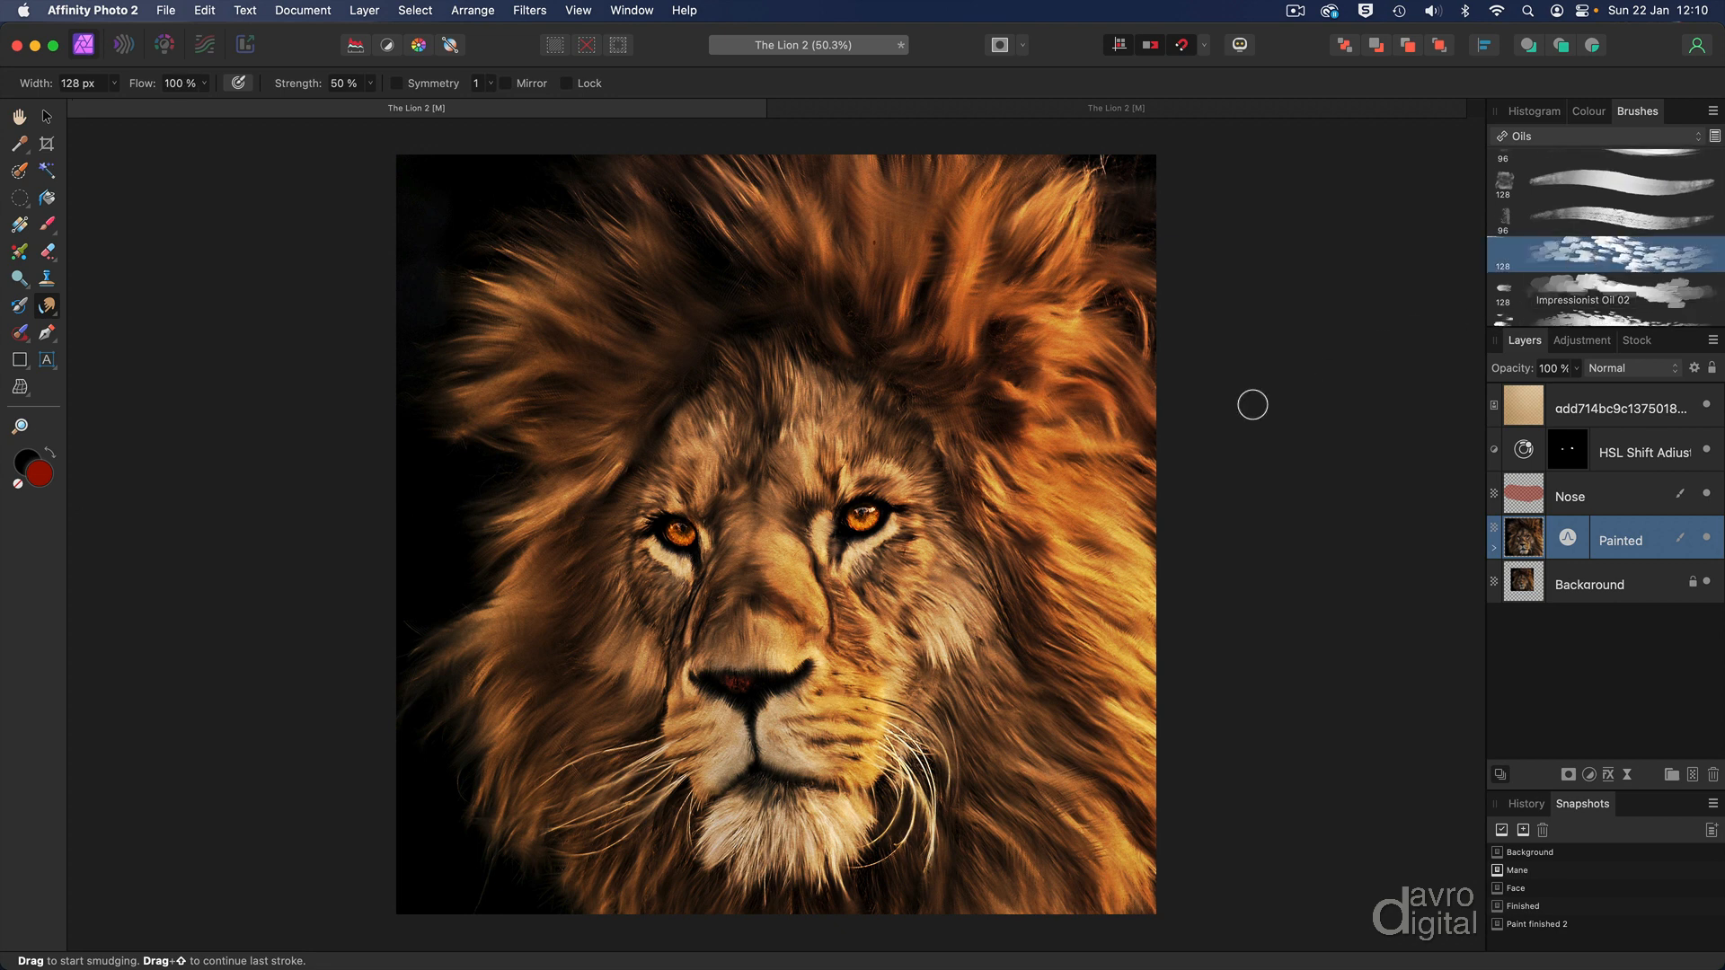
pyautogui.press('cmd+1')
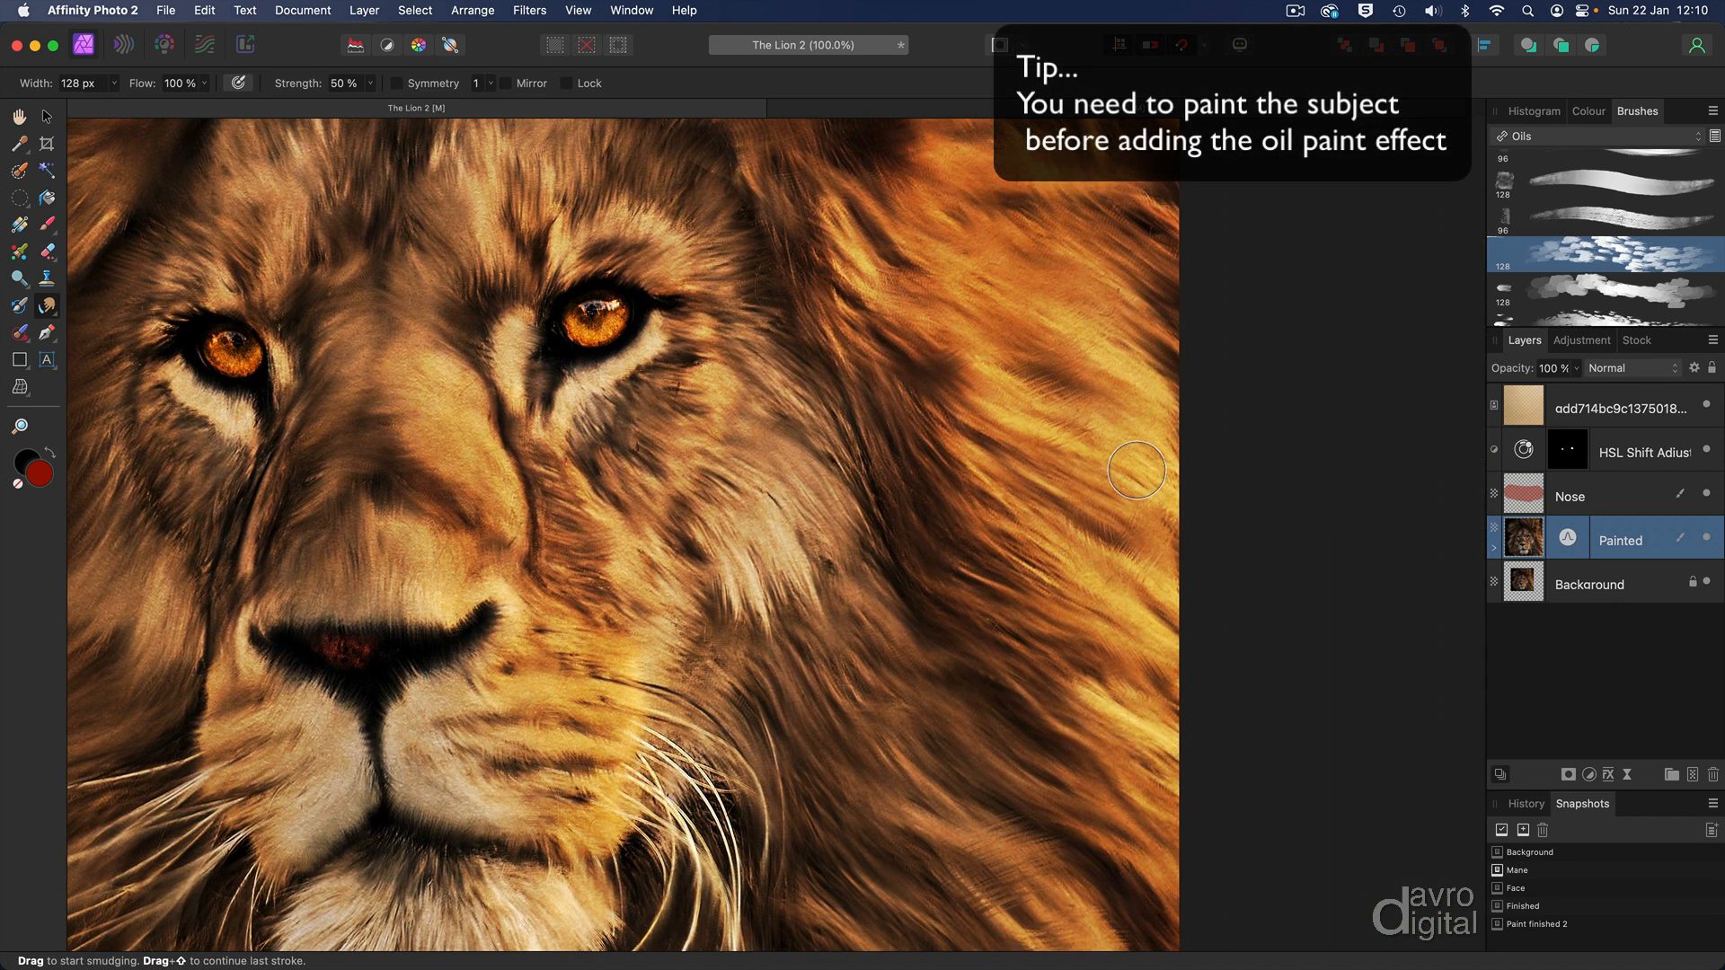
pyautogui.moveTo(1139, 470); pyautogui.dragTo(1060, 410)
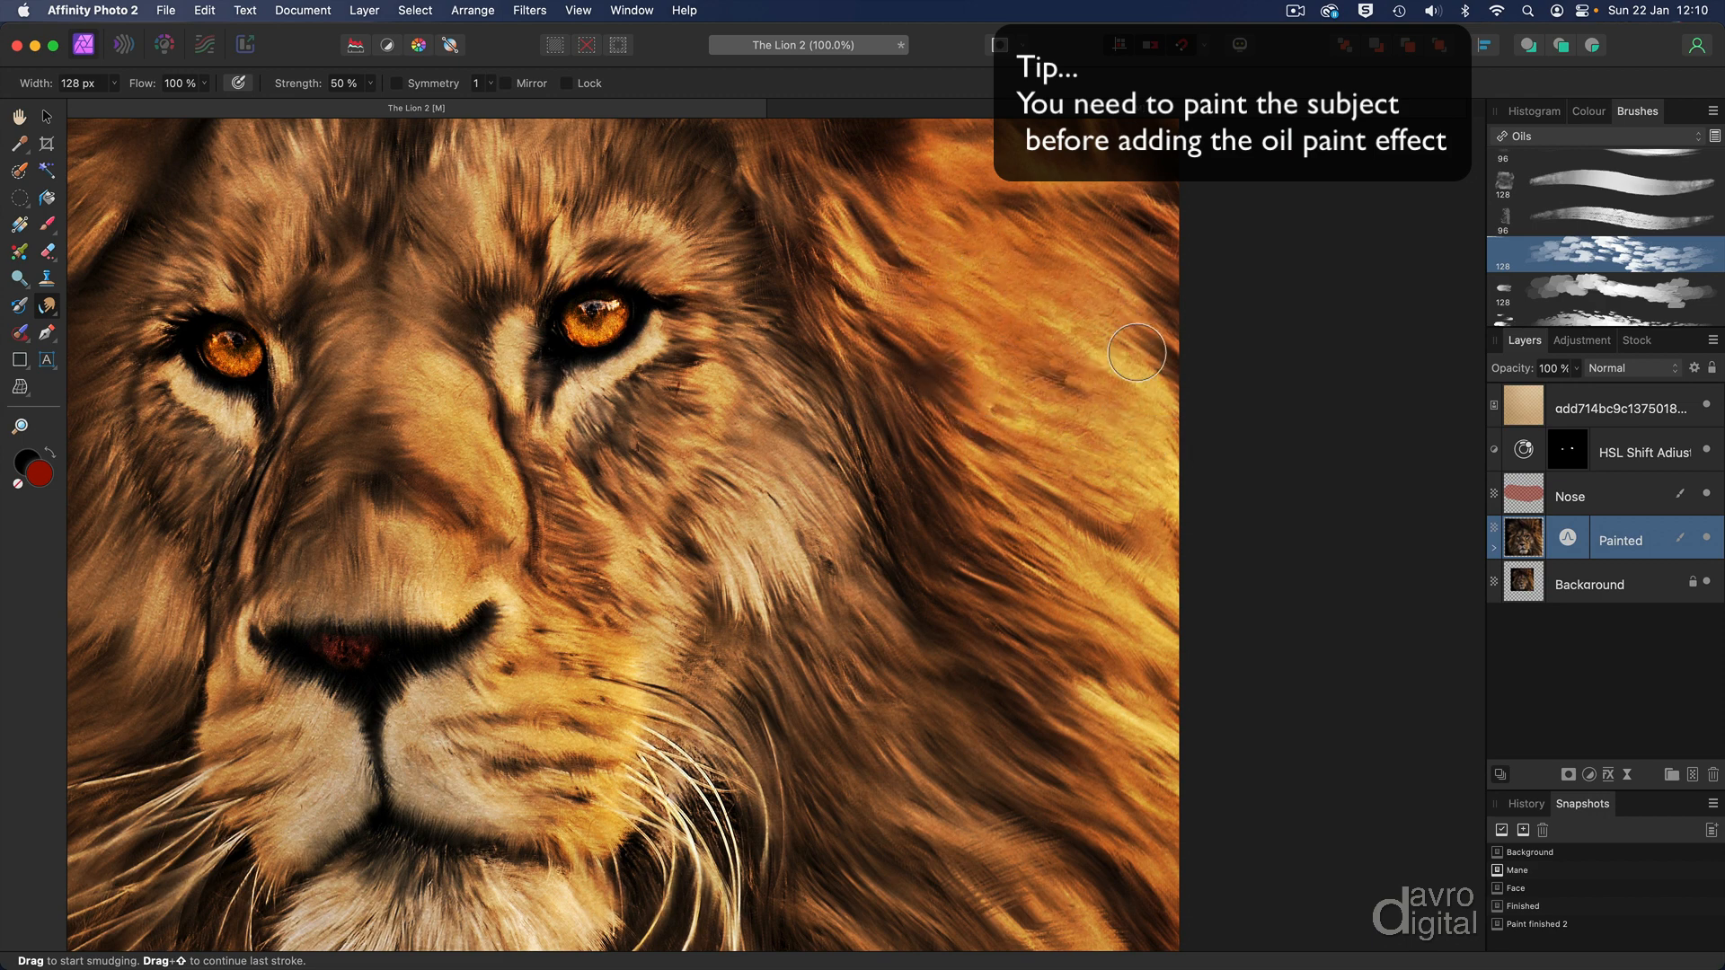
pyautogui.moveTo(1136, 353); pyautogui.dragTo(972, 357)
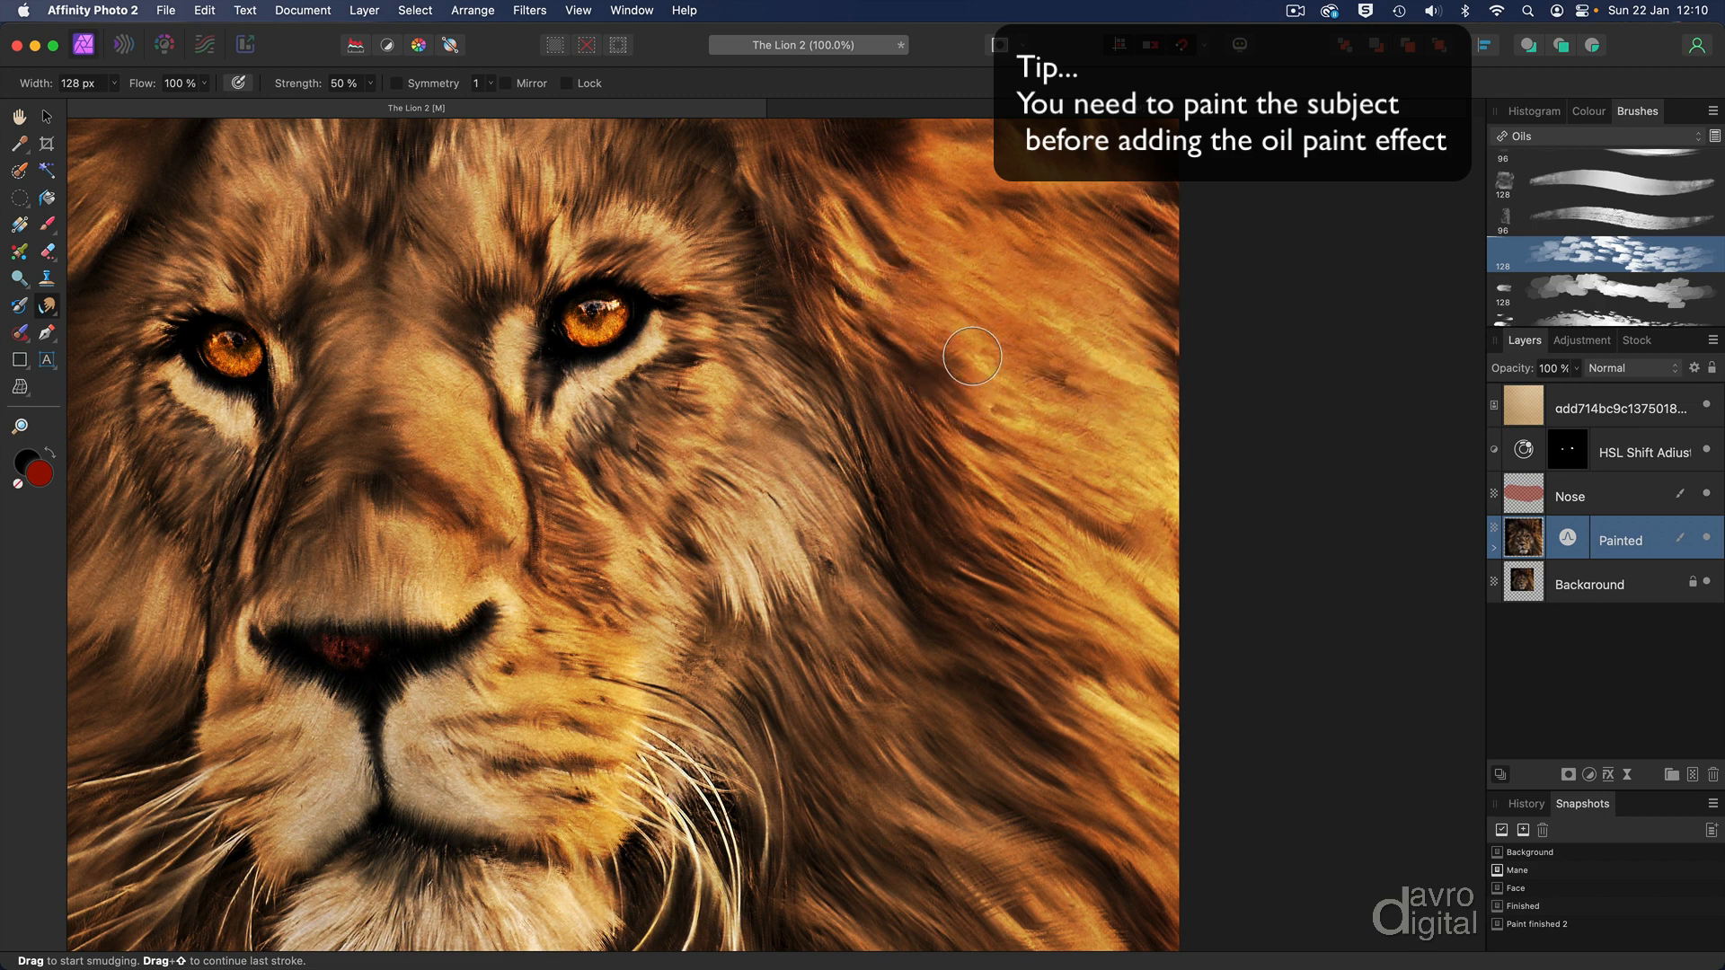
pyautogui.moveTo(971, 356); pyautogui.dragTo(1148, 575)
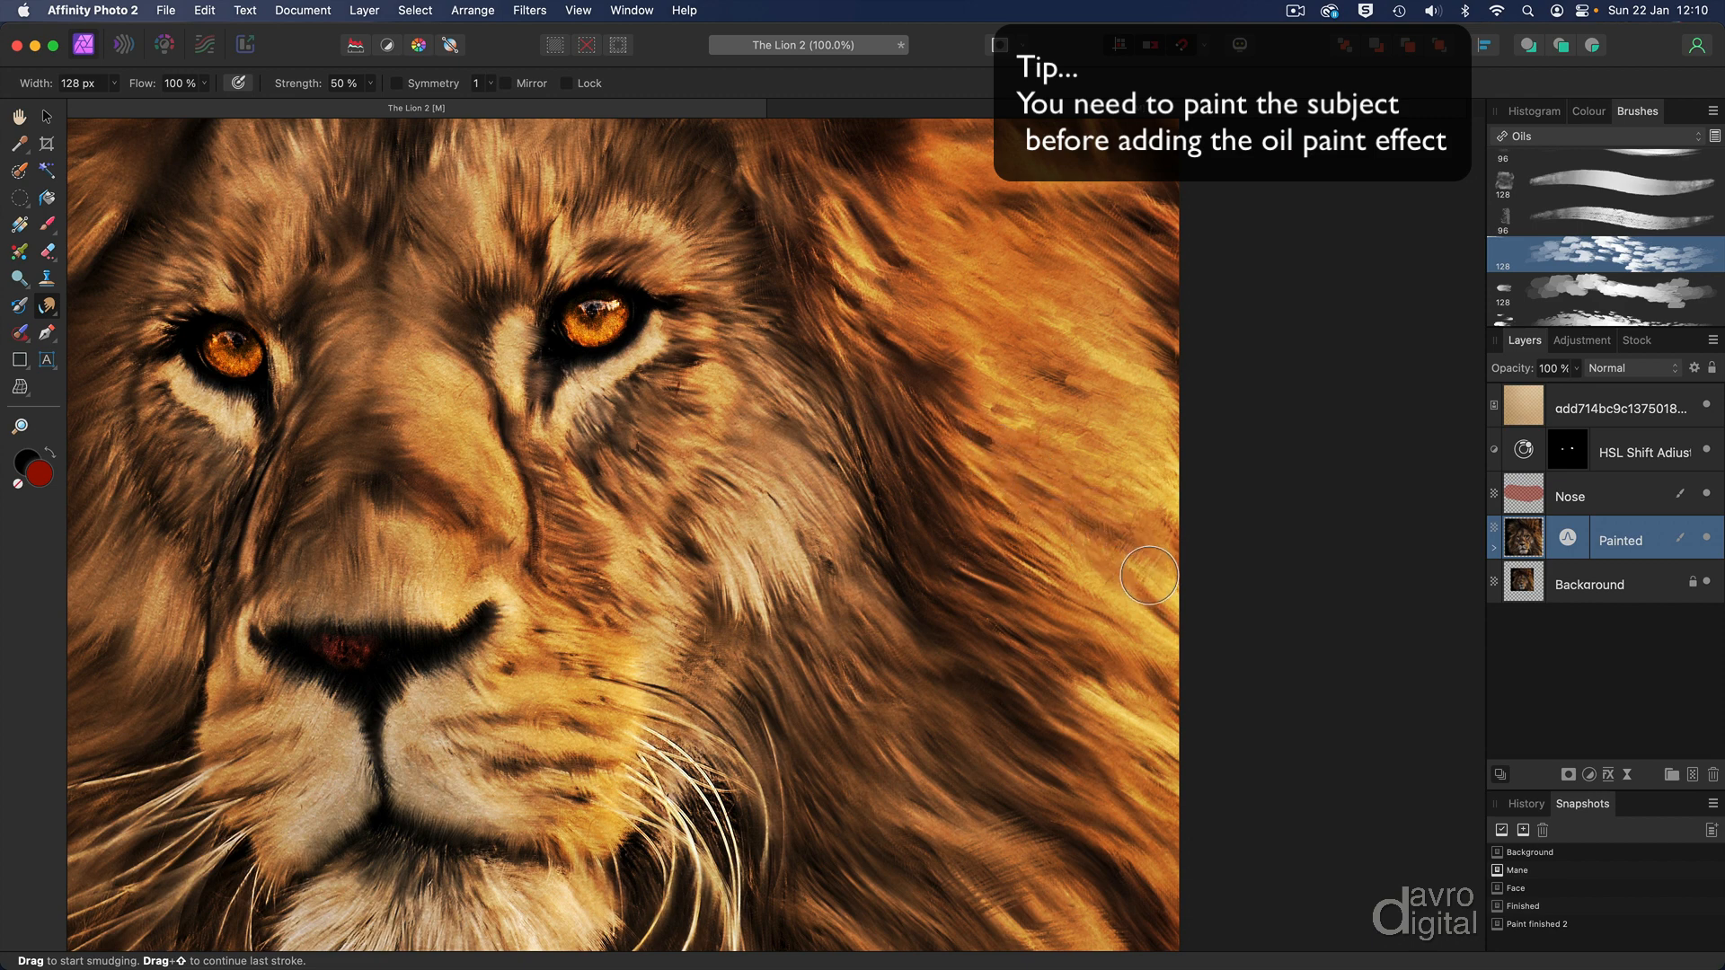
pyautogui.moveTo(1149, 575); pyautogui.dragTo(1088, 680)
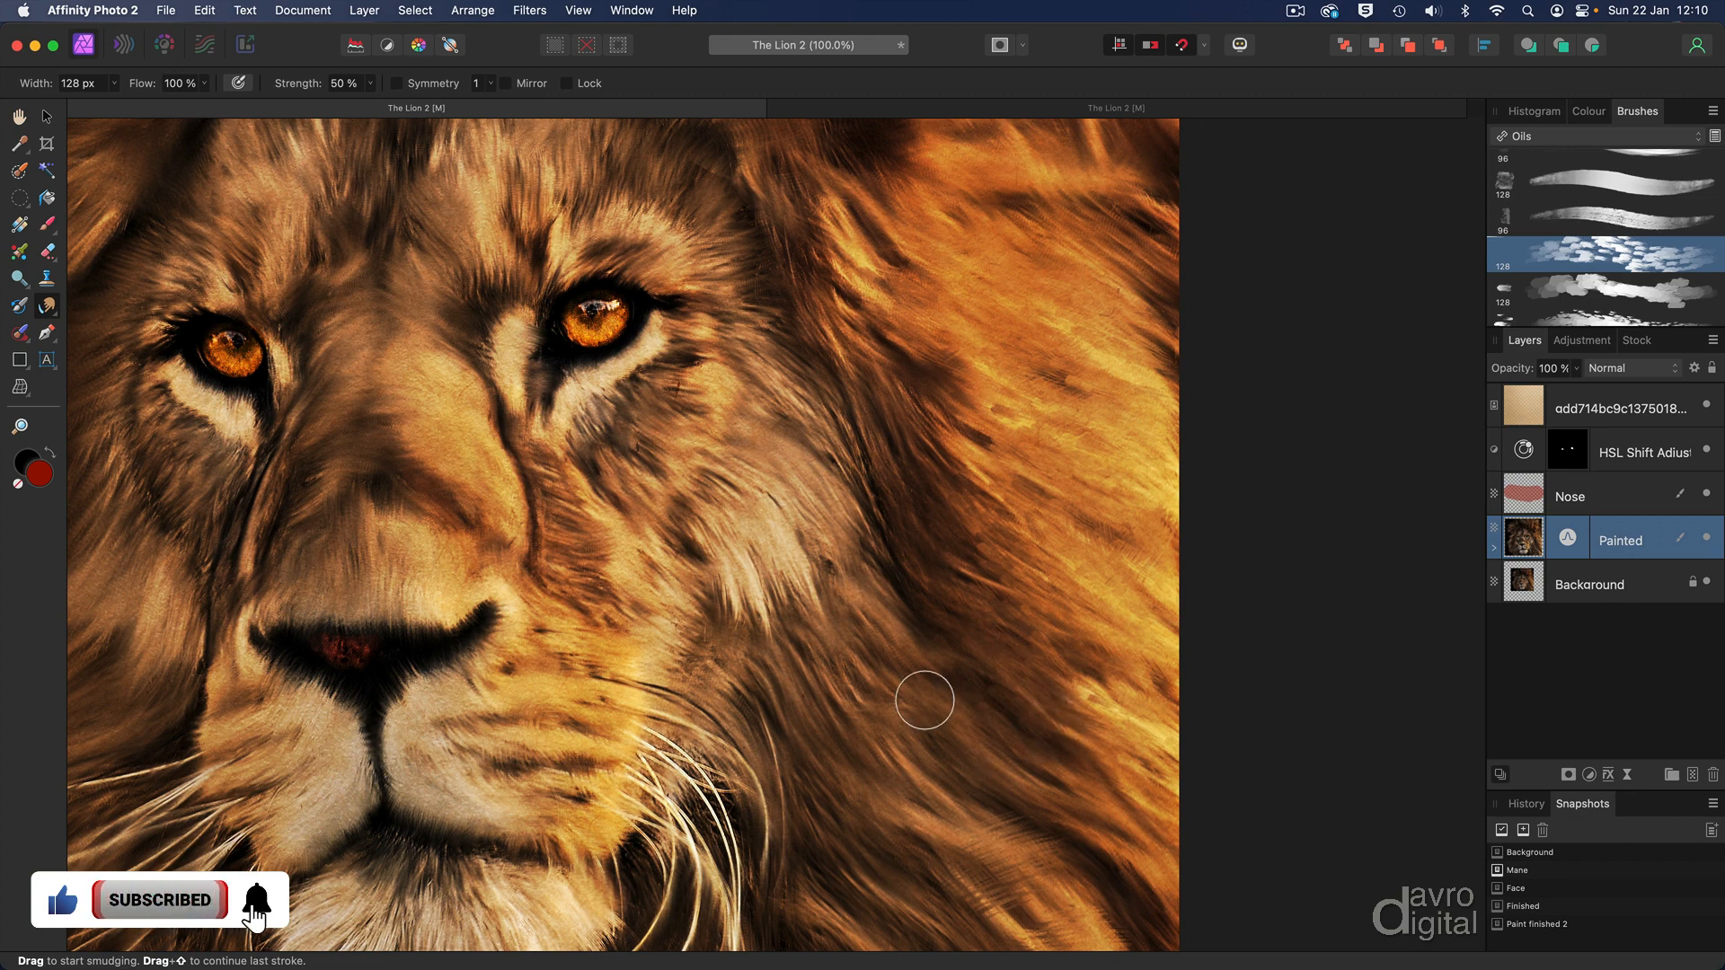
# - Smudge the cheek fur below the cheek, beside the nose and under the left eye
pyautogui.moveTo(924, 701); pyautogui.dragTo(1144, 872)
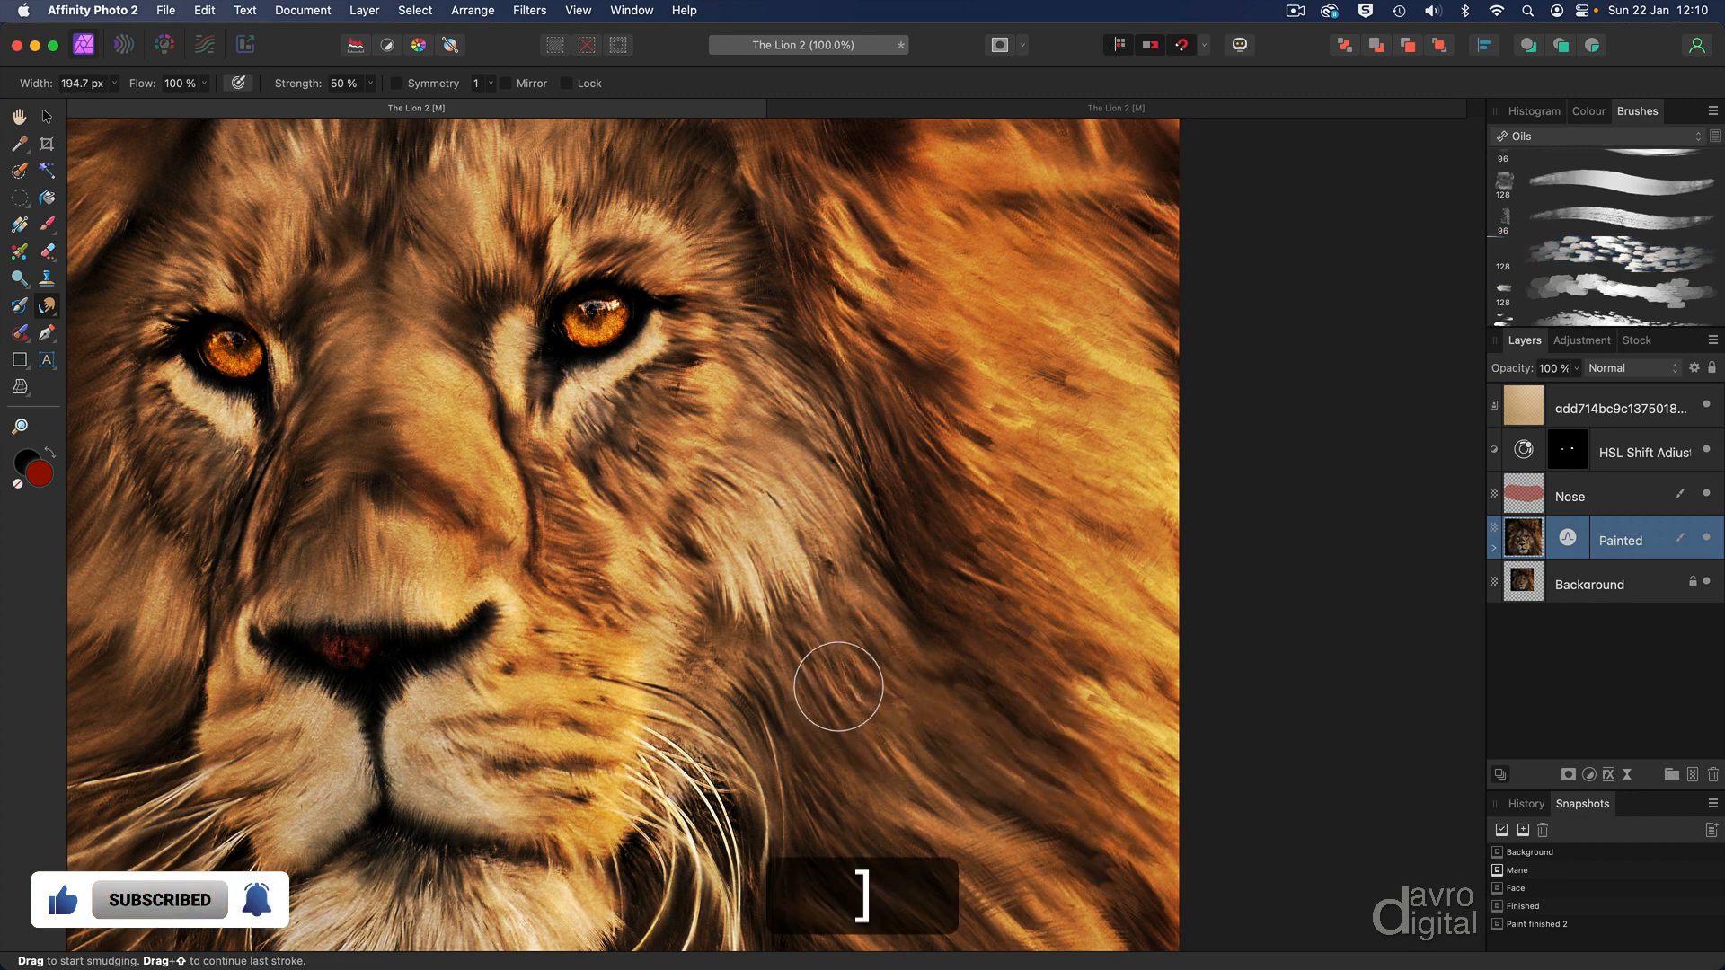
pyautogui.moveTo(838, 686); pyautogui.dragTo(1039, 917)
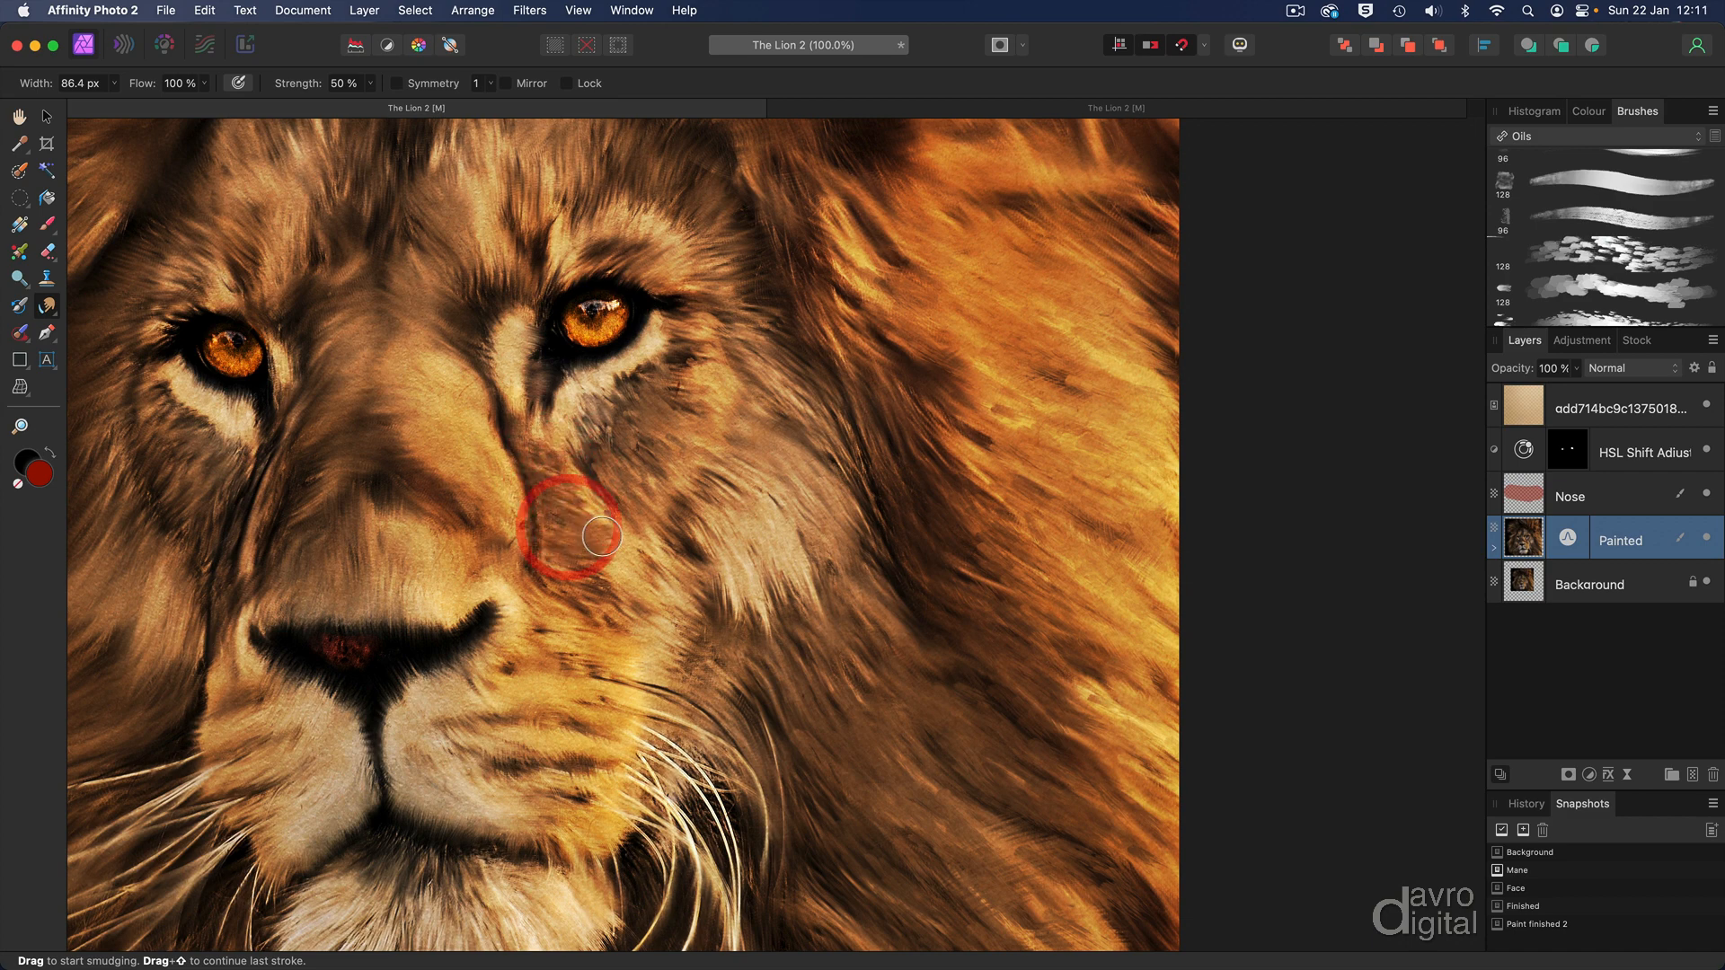
pyautogui.moveTo(603, 535); pyautogui.dragTo(645, 581)
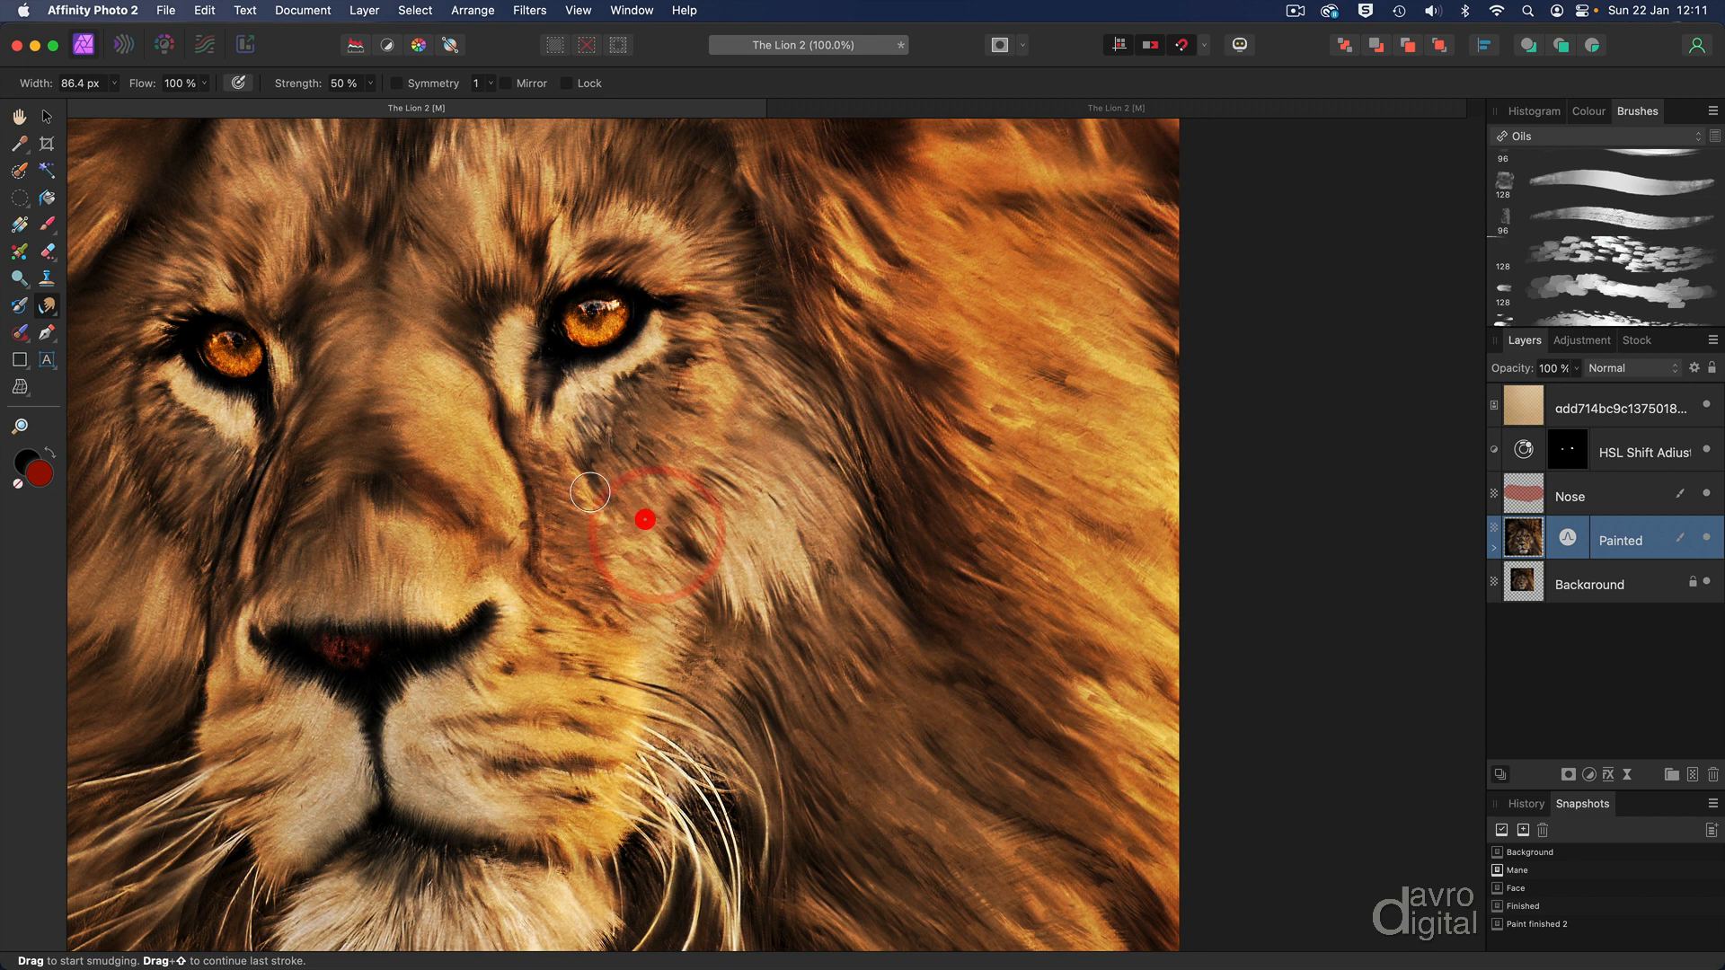
pyautogui.moveTo(643, 519); pyautogui.dragTo(583, 429)
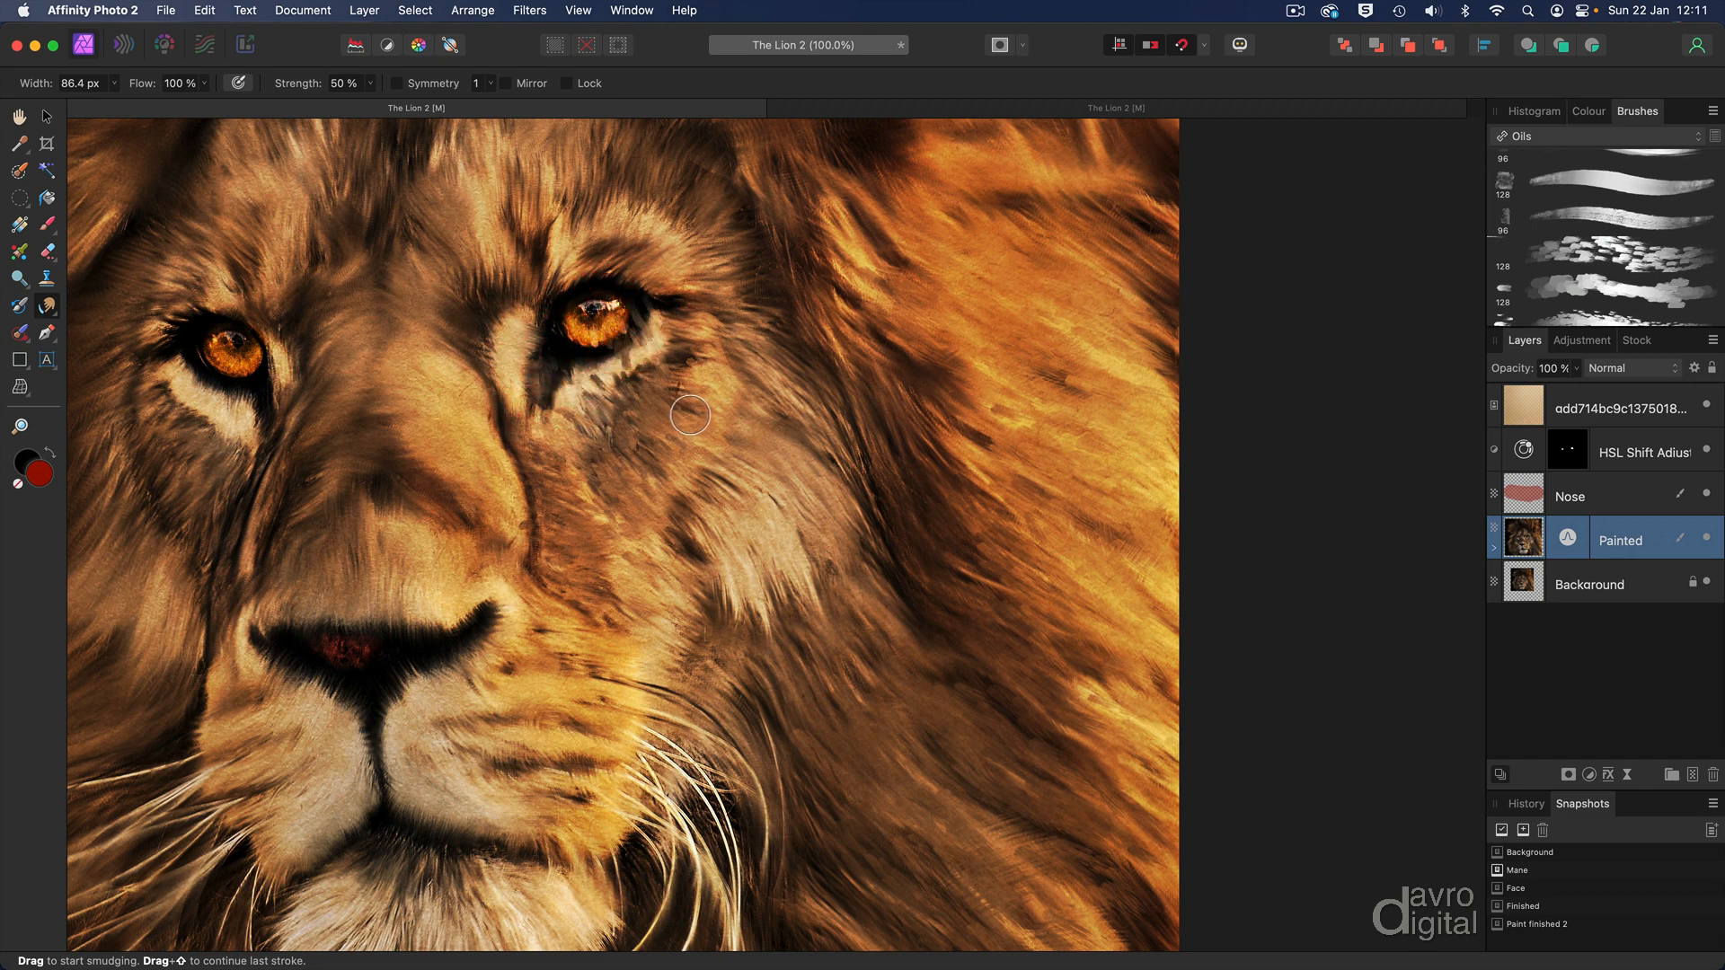
pyautogui.press('cmd+z')
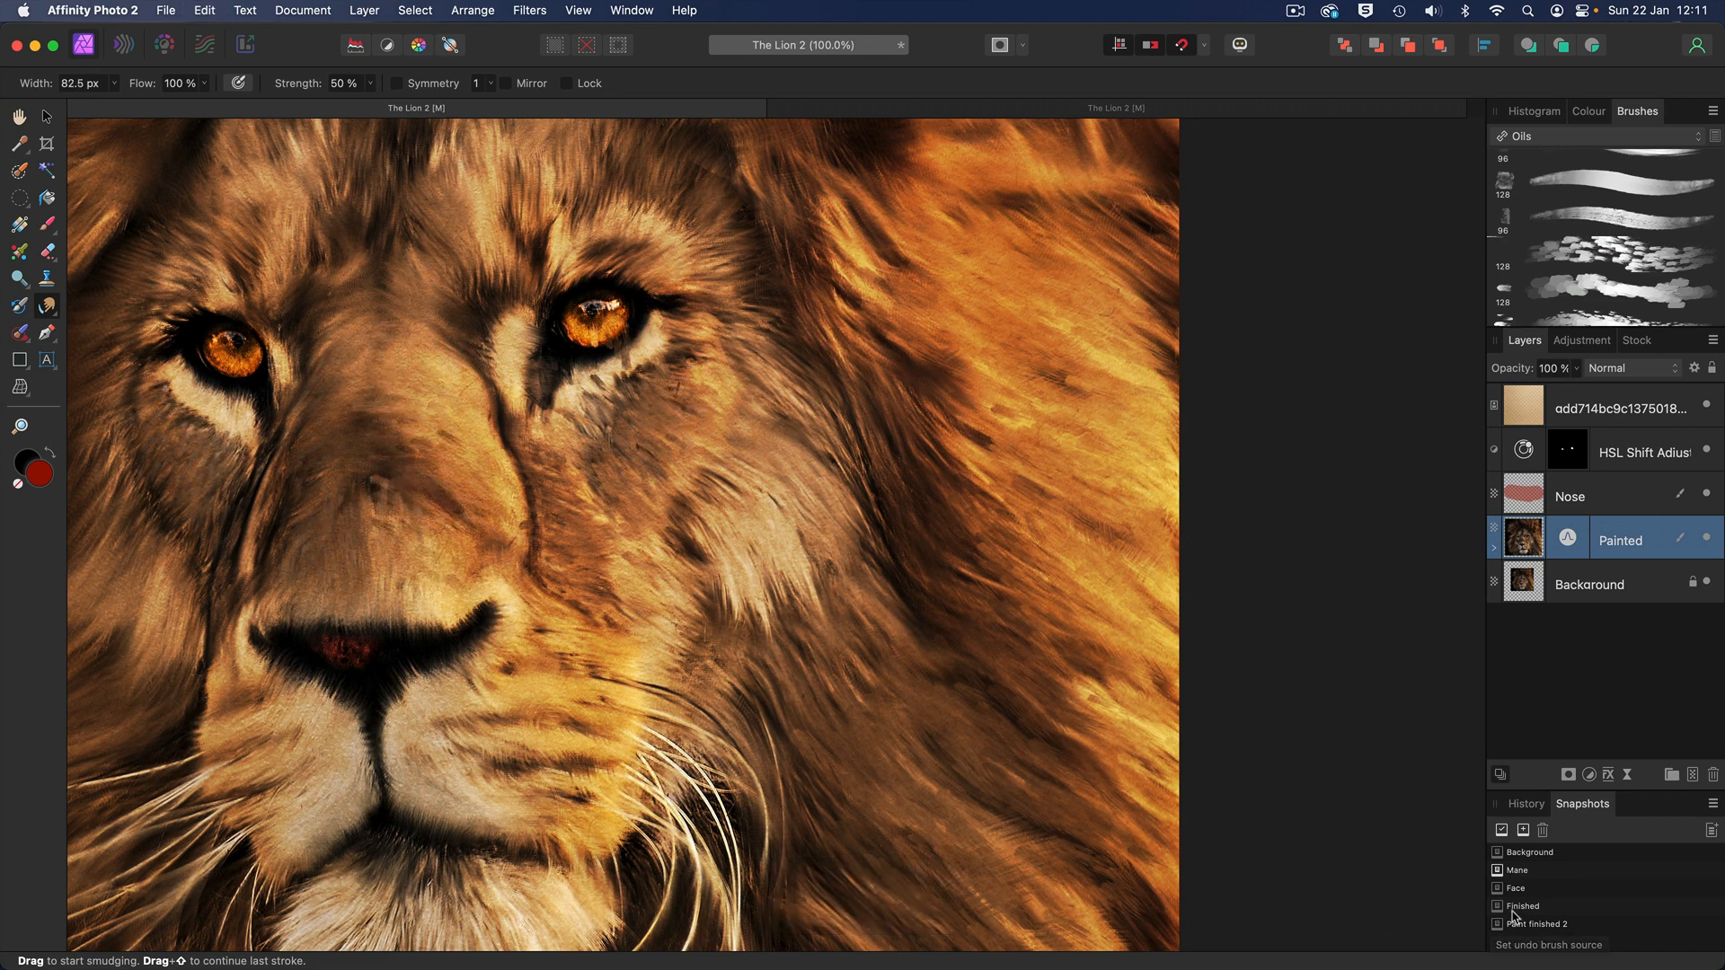
# - Restore the 'Finished' snapshot, inspect it at 100%, then fit it to the window
pyautogui.click(1520, 906)
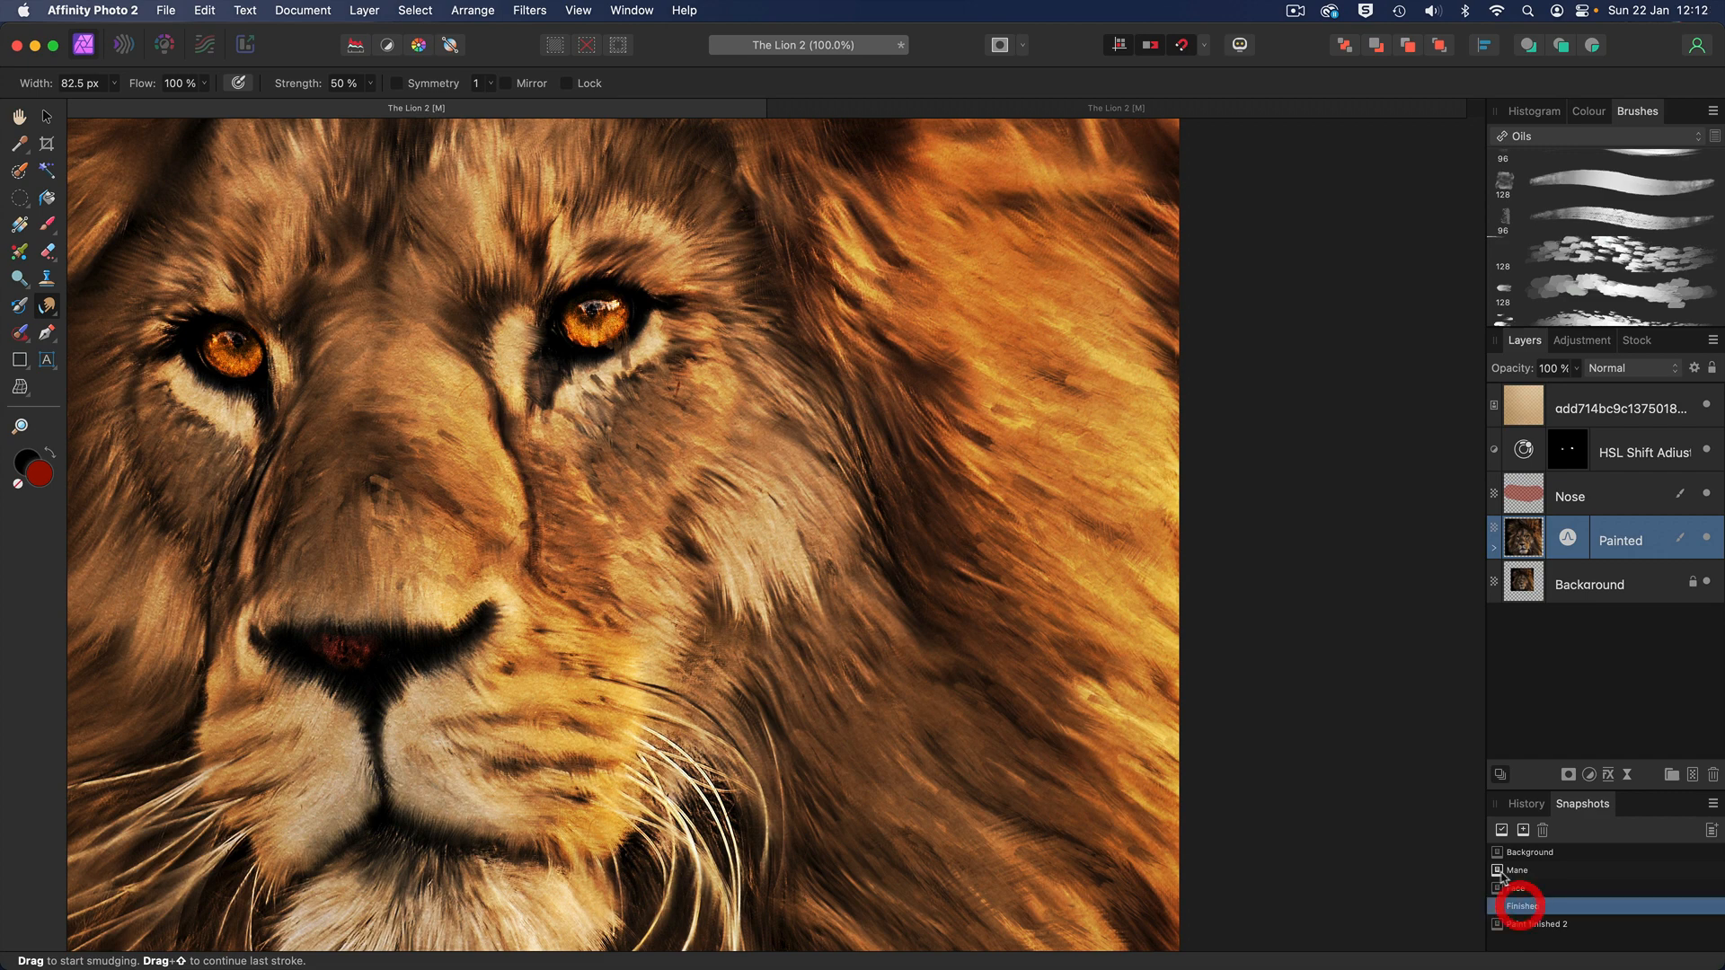
pyautogui.click(1501, 830)
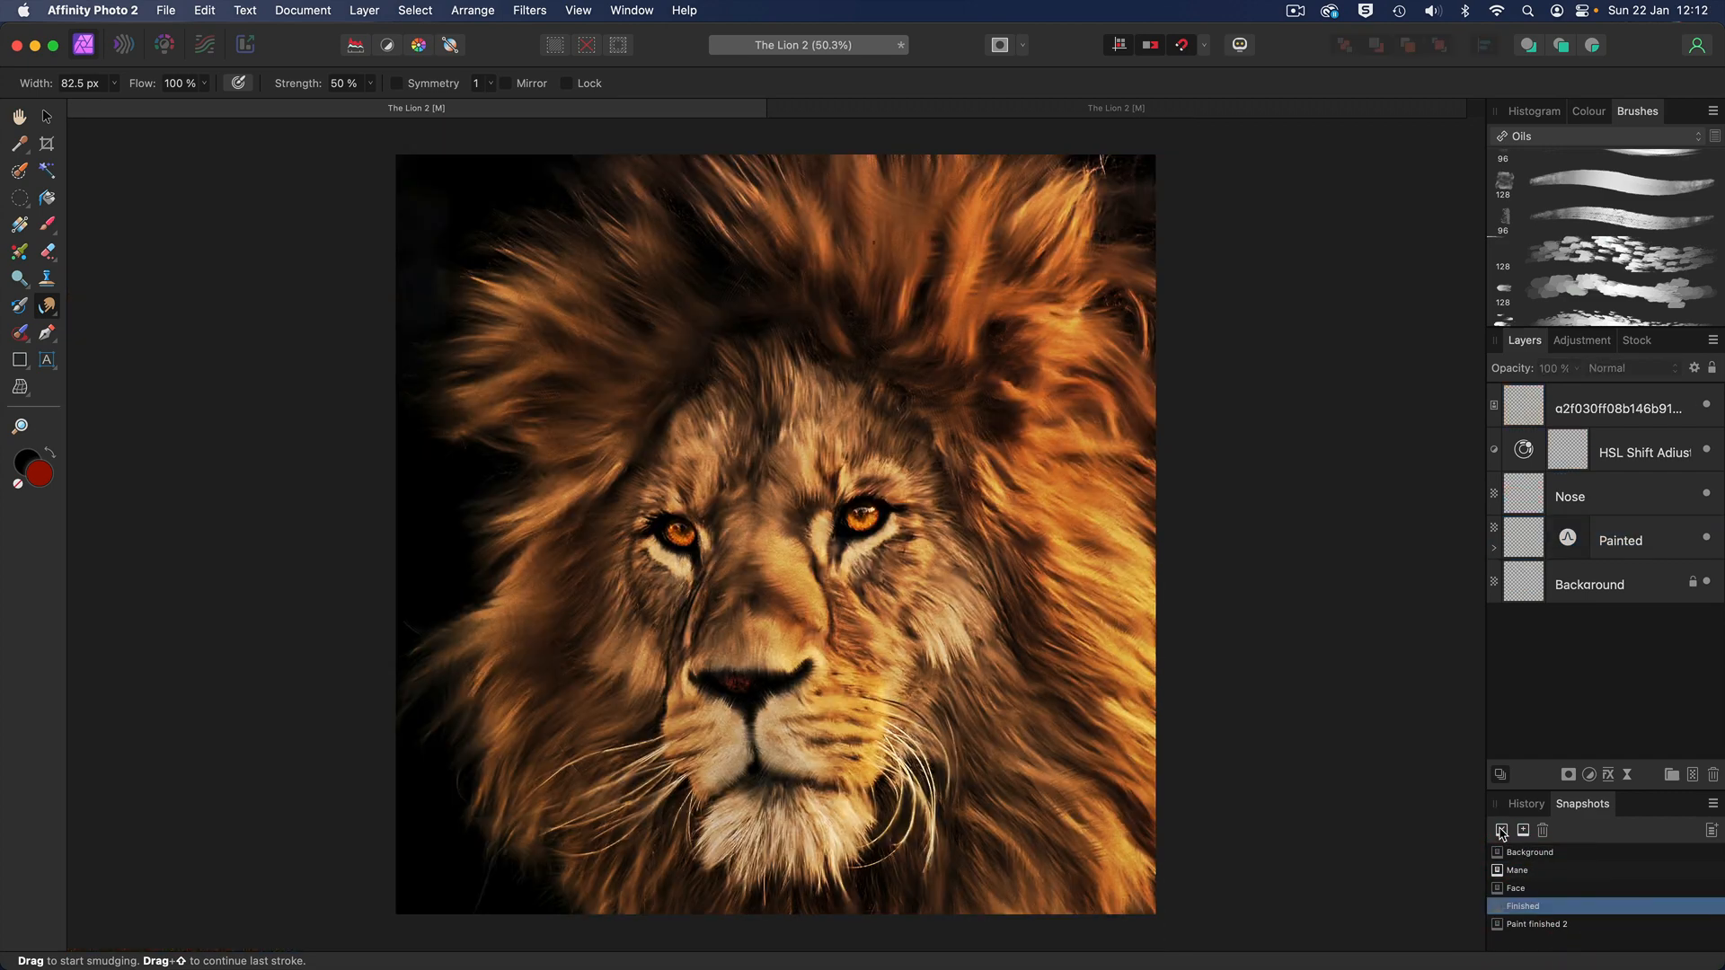
pyautogui.press('cmd+1')
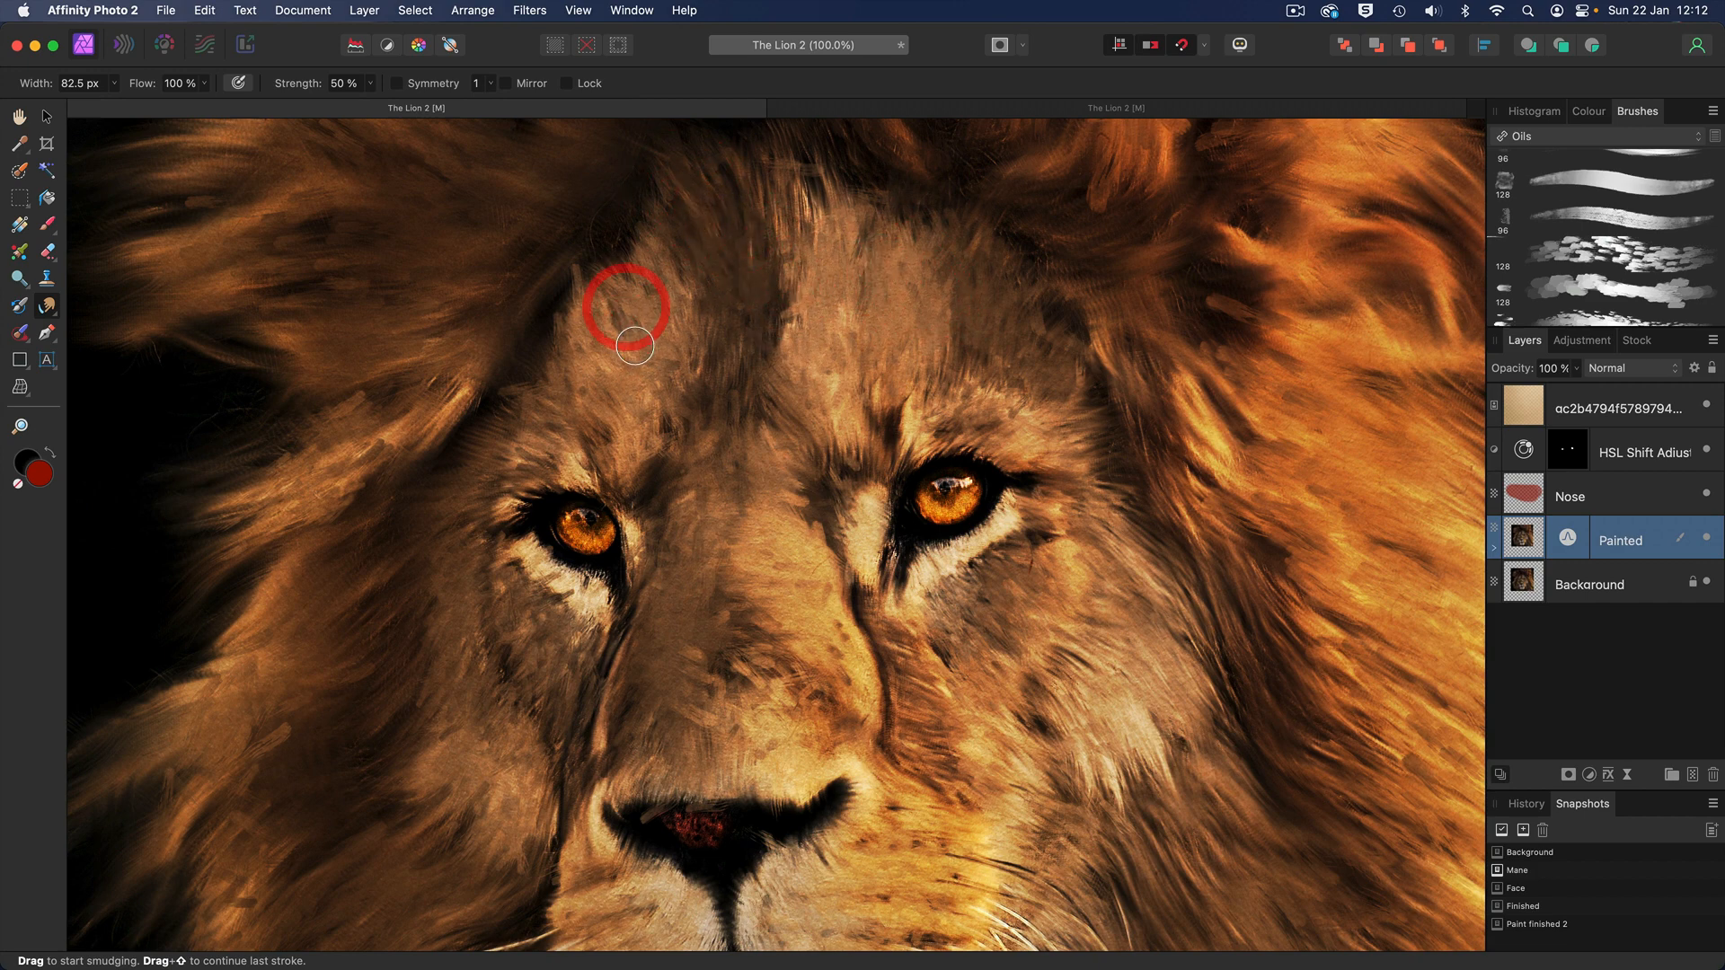
pyautogui.press('cmd+0')
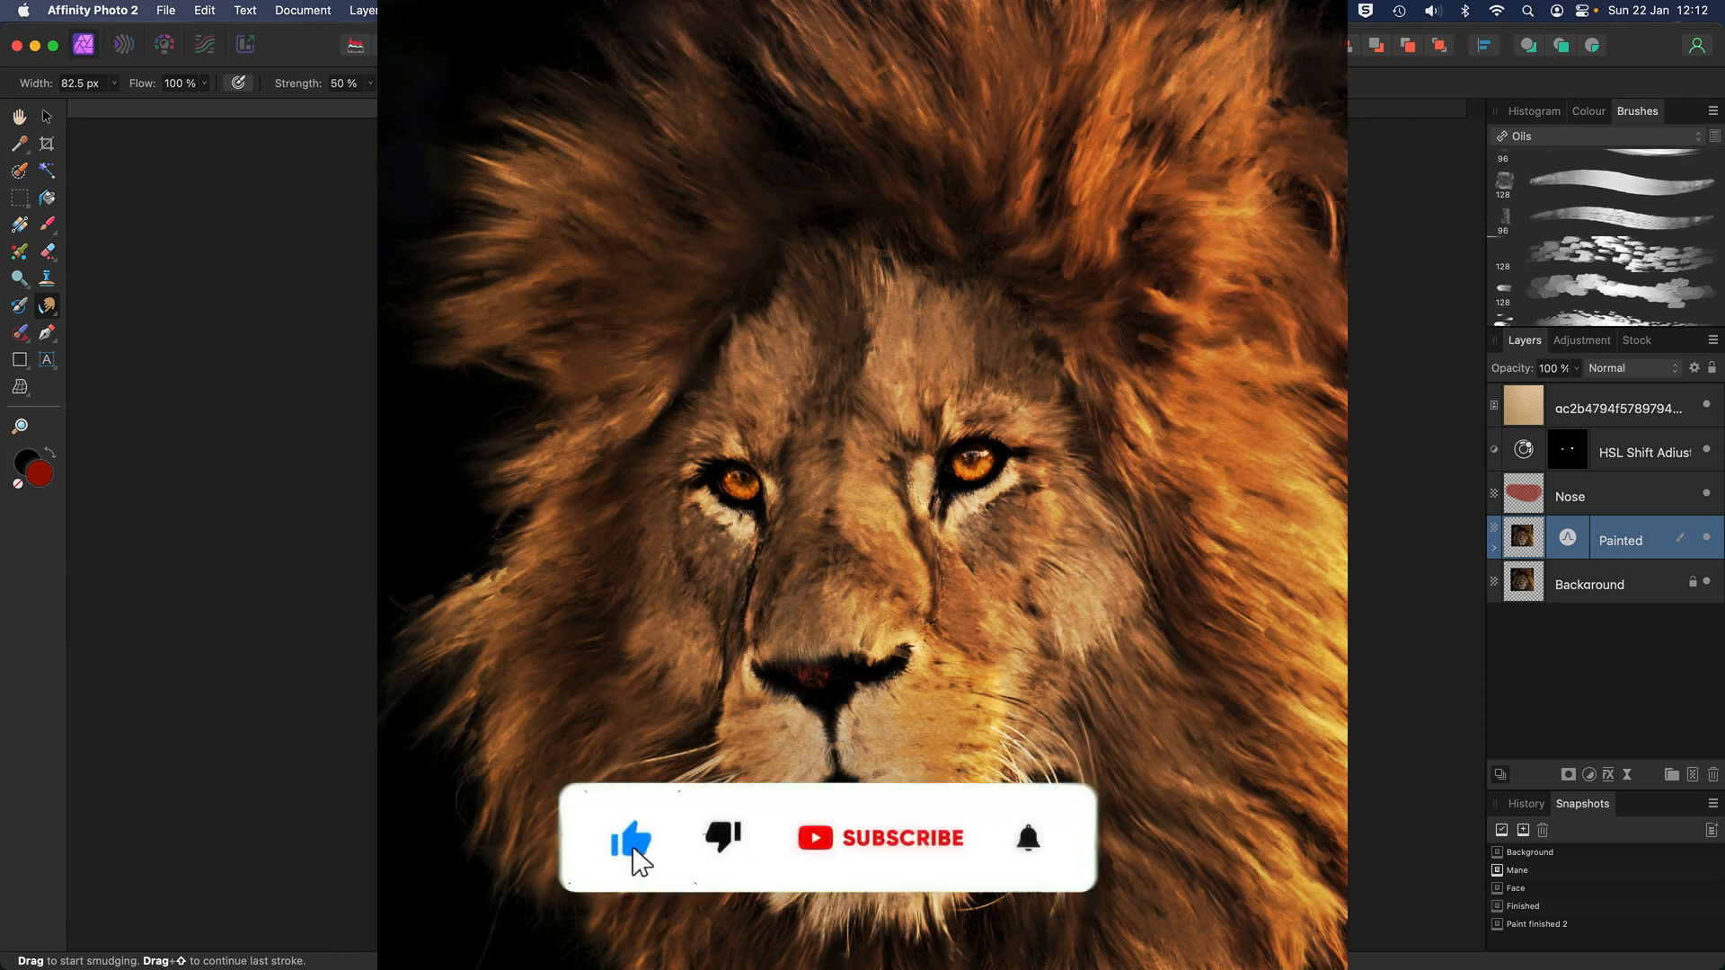
pyautogui.click(881, 838)
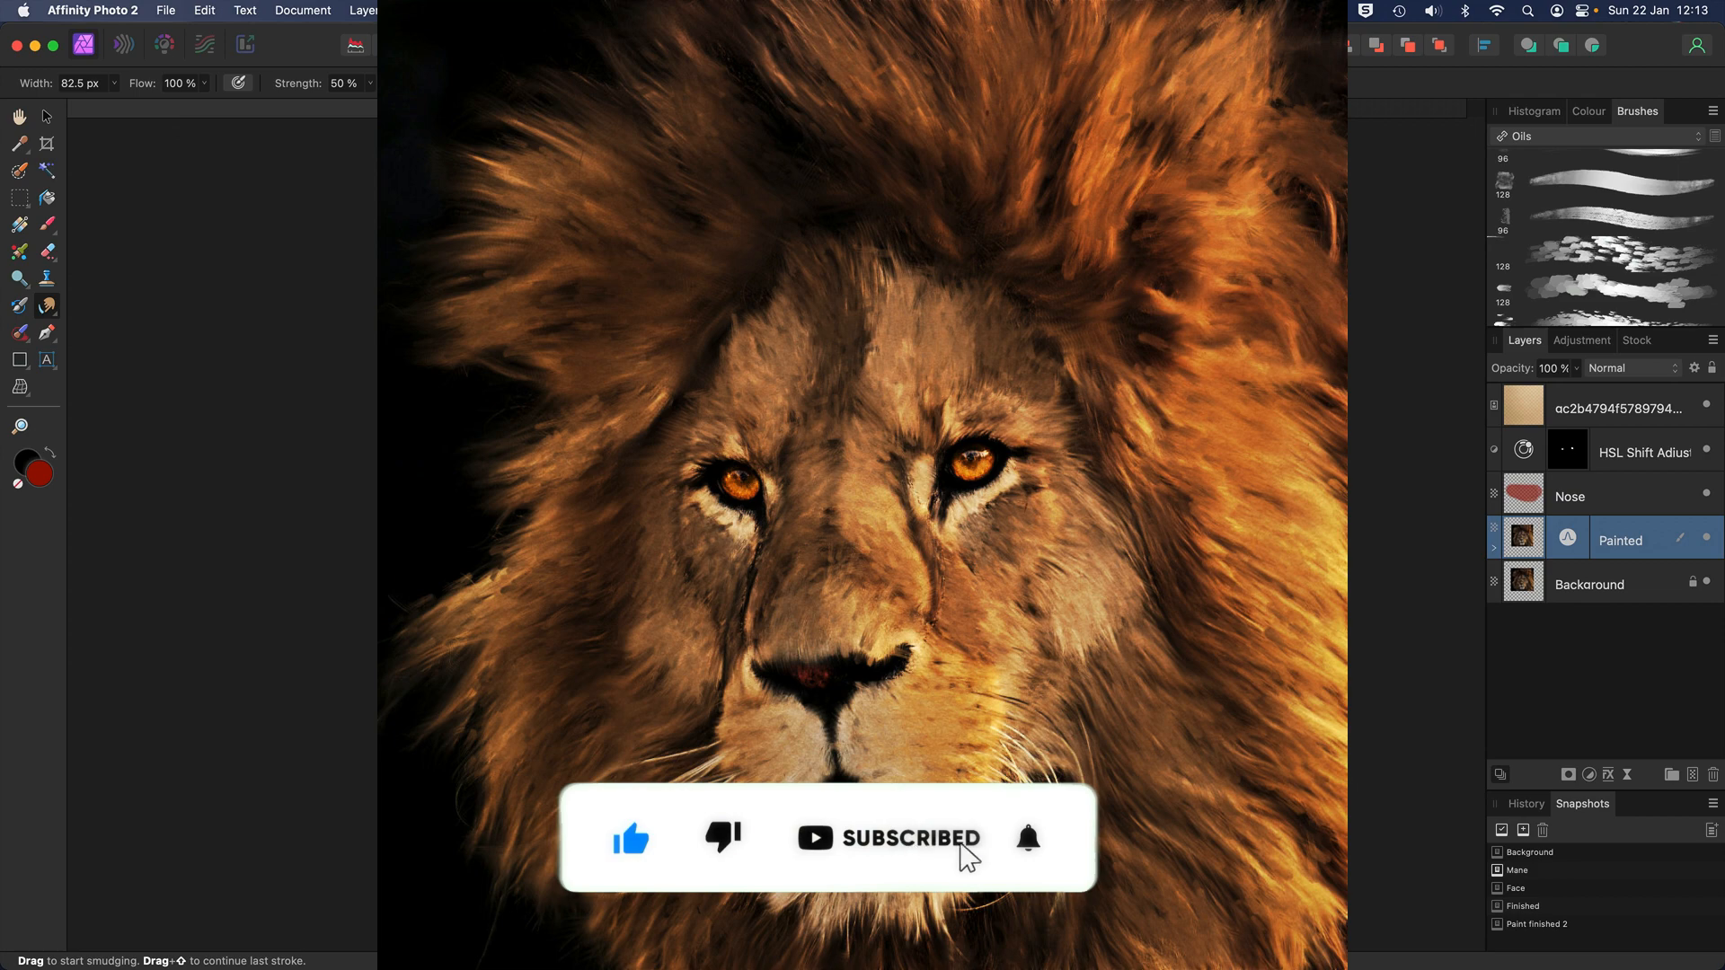